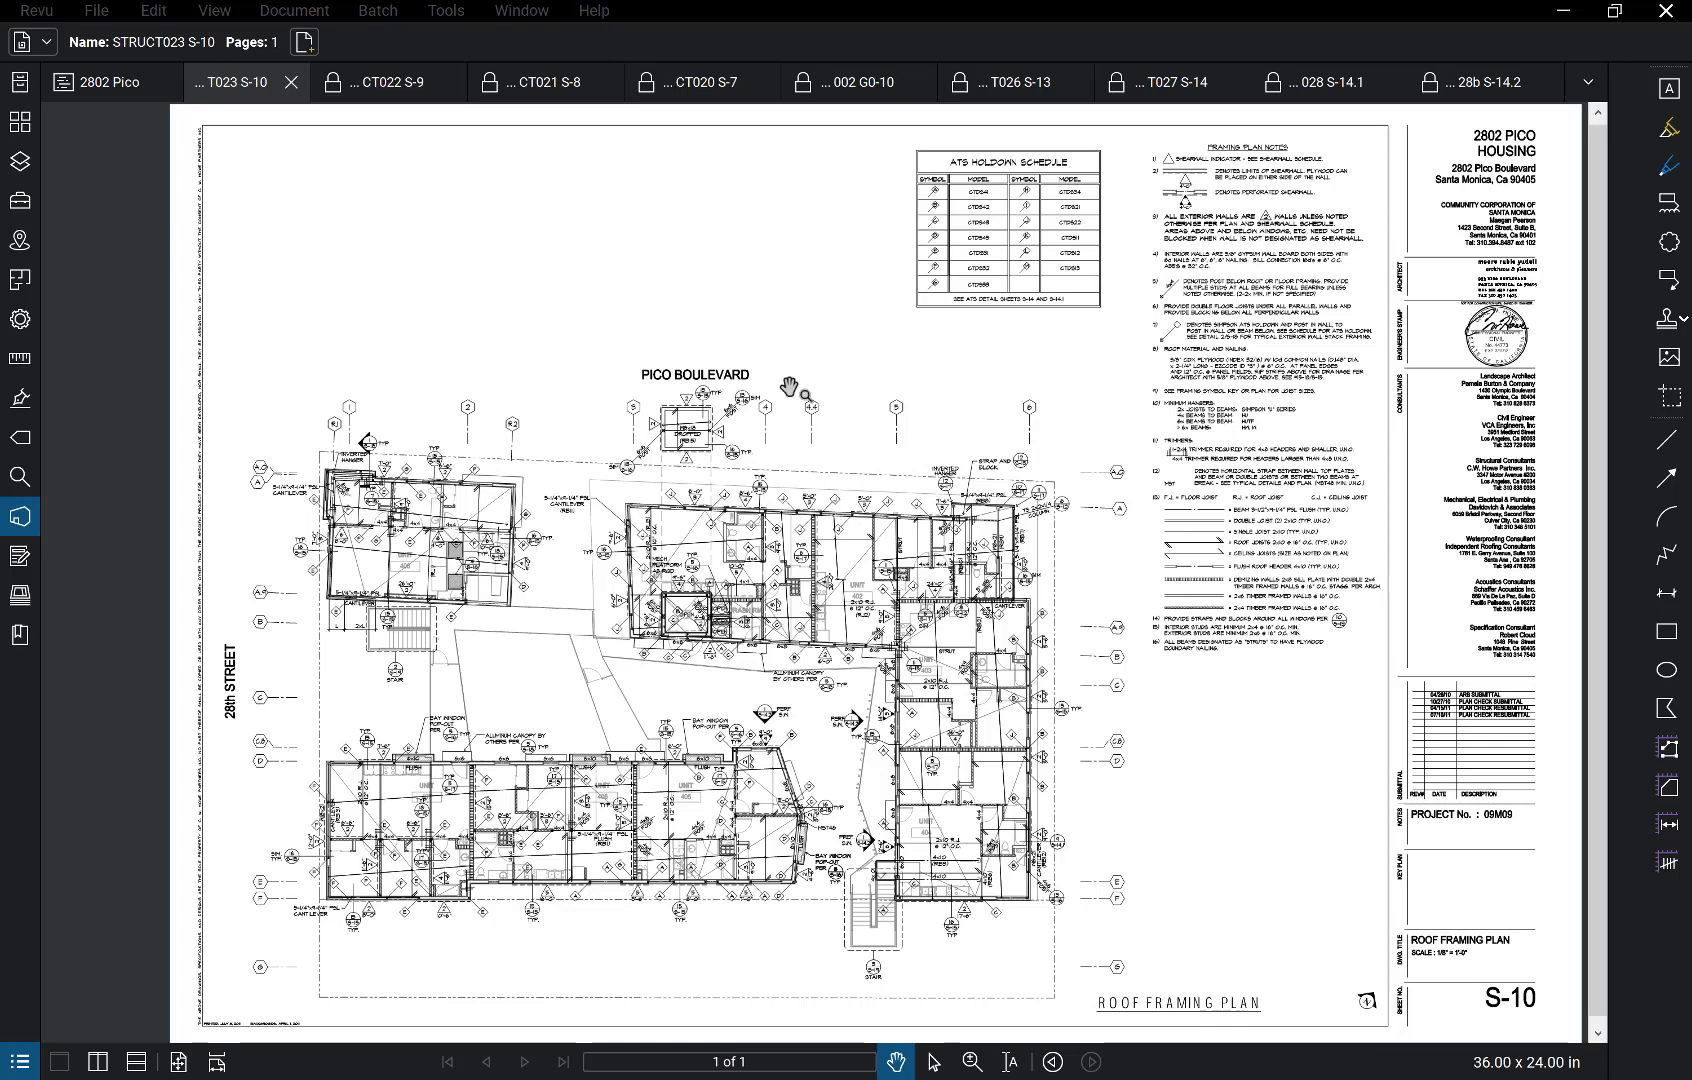
mouse_move(1136, 1004)
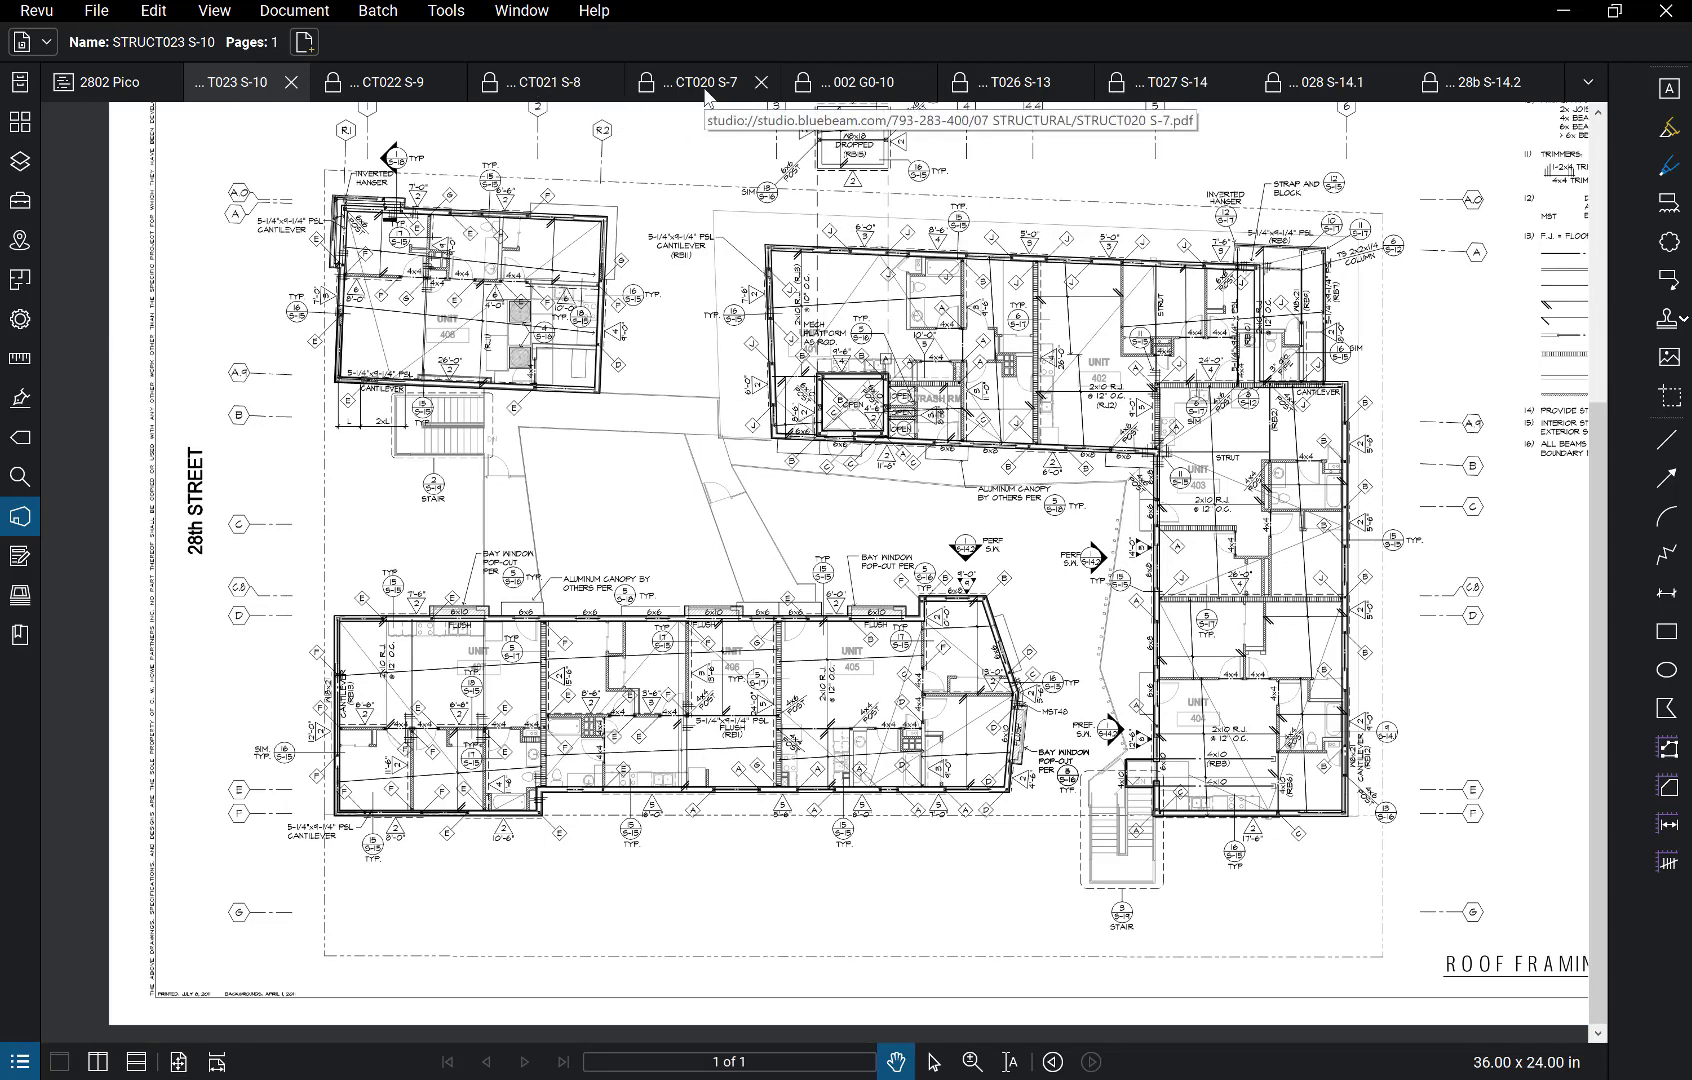
click(700, 82)
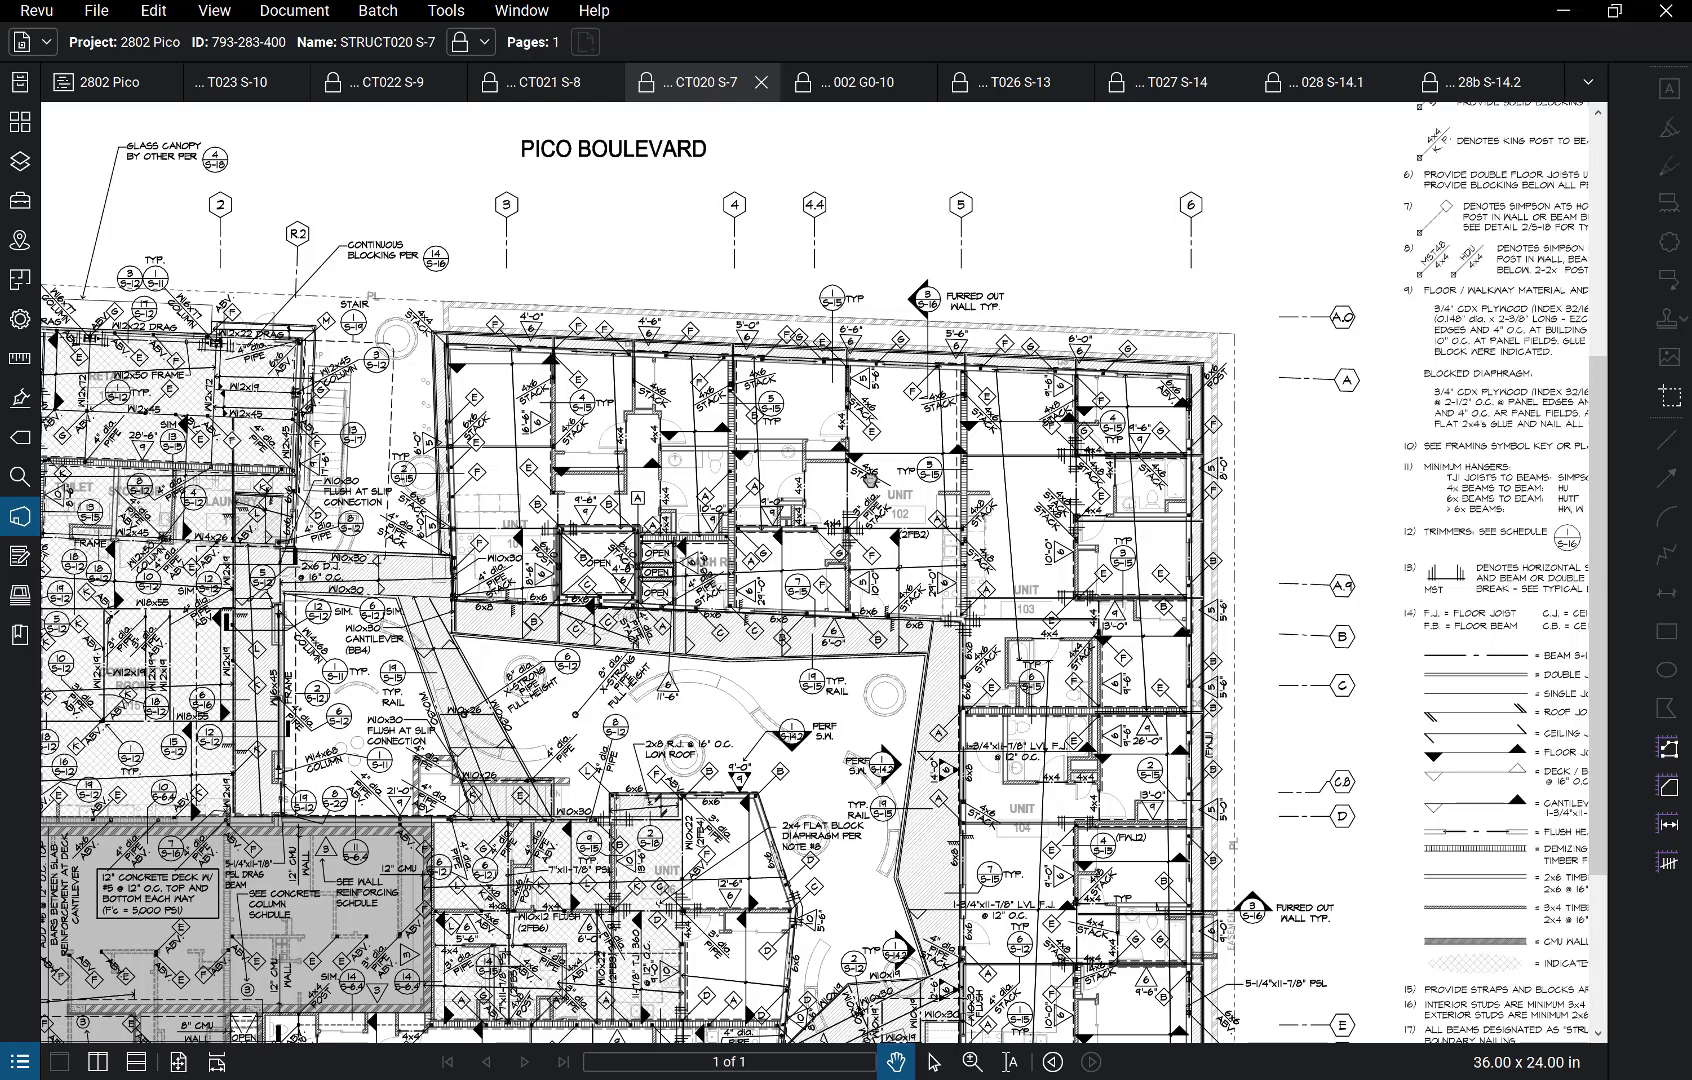
mouse_move(236, 92)
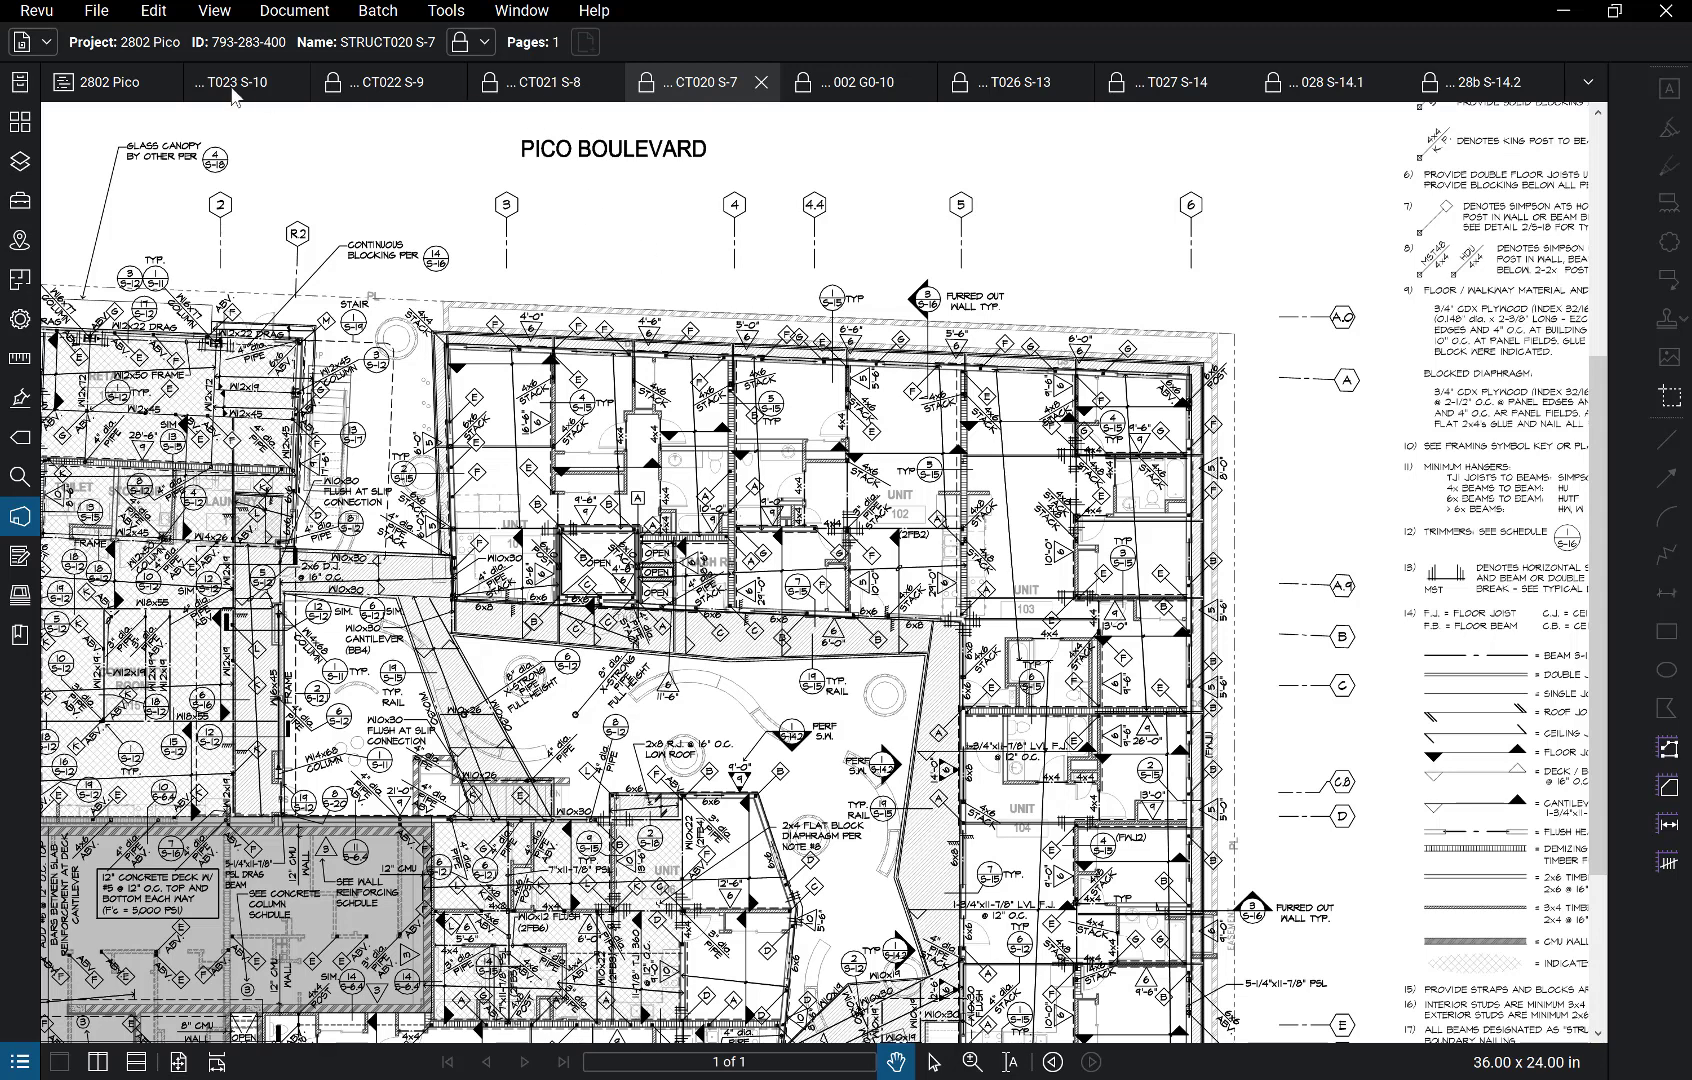
click(238, 80)
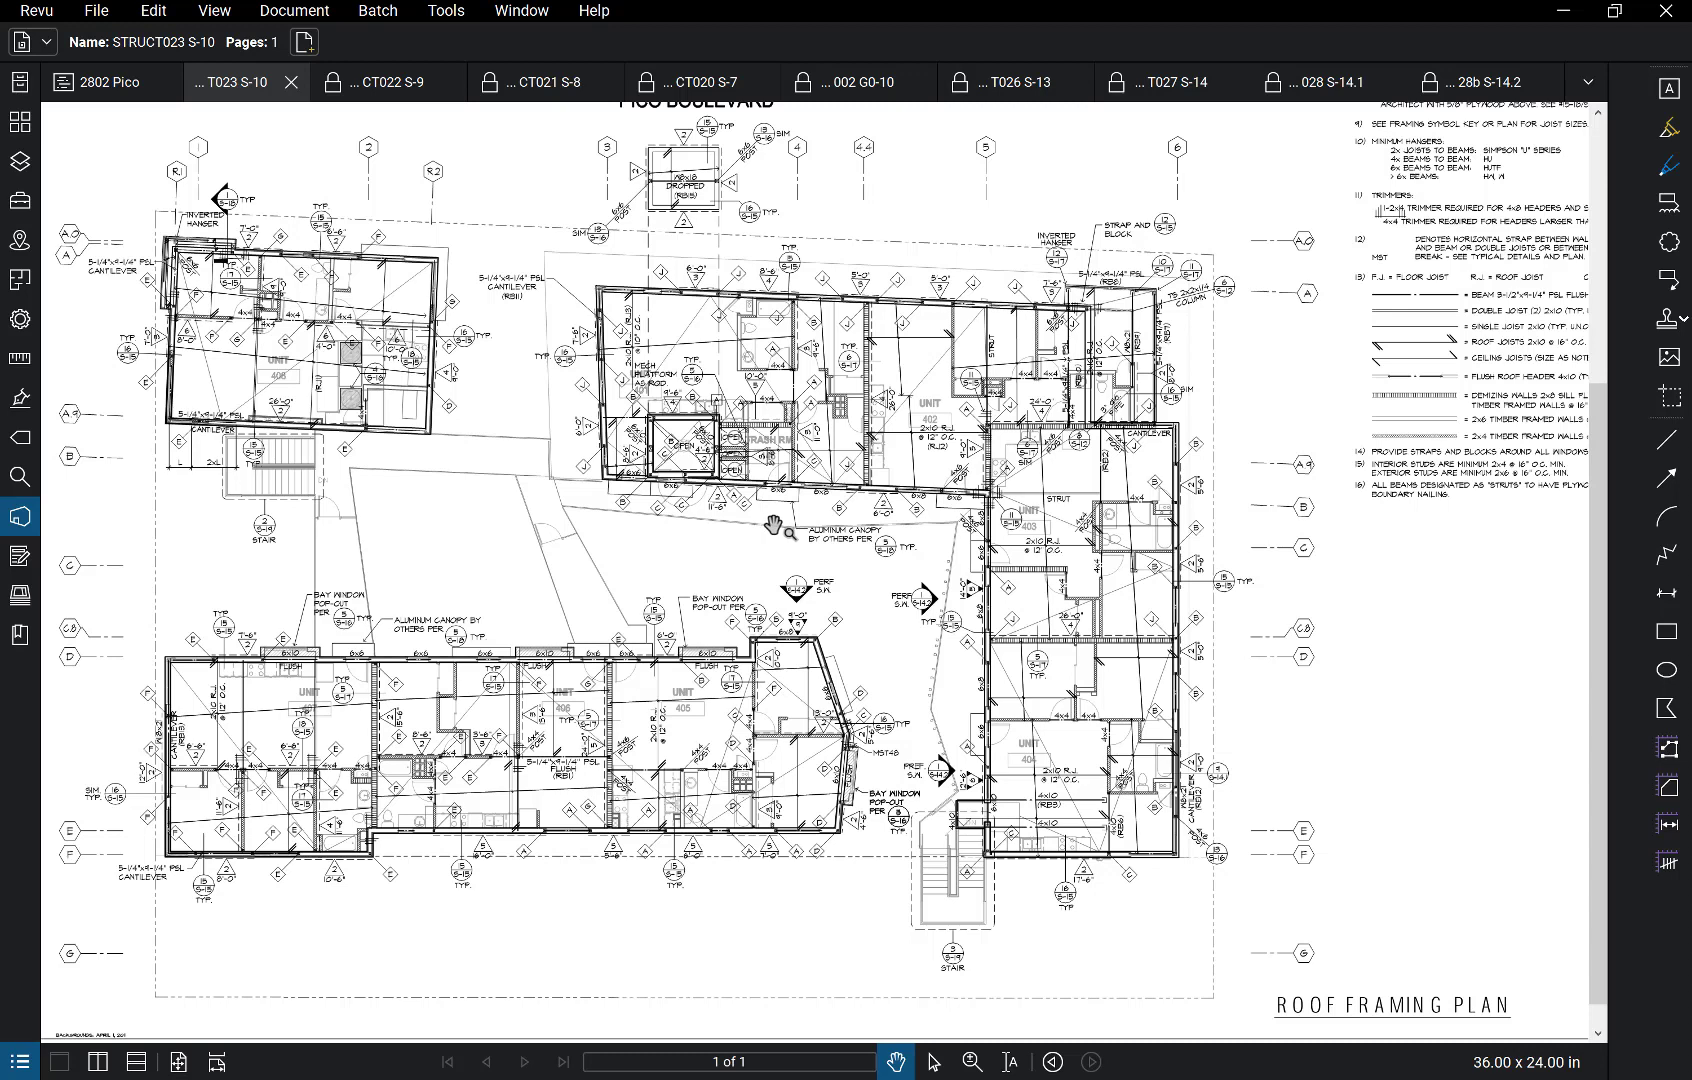
mouse_move(782, 520)
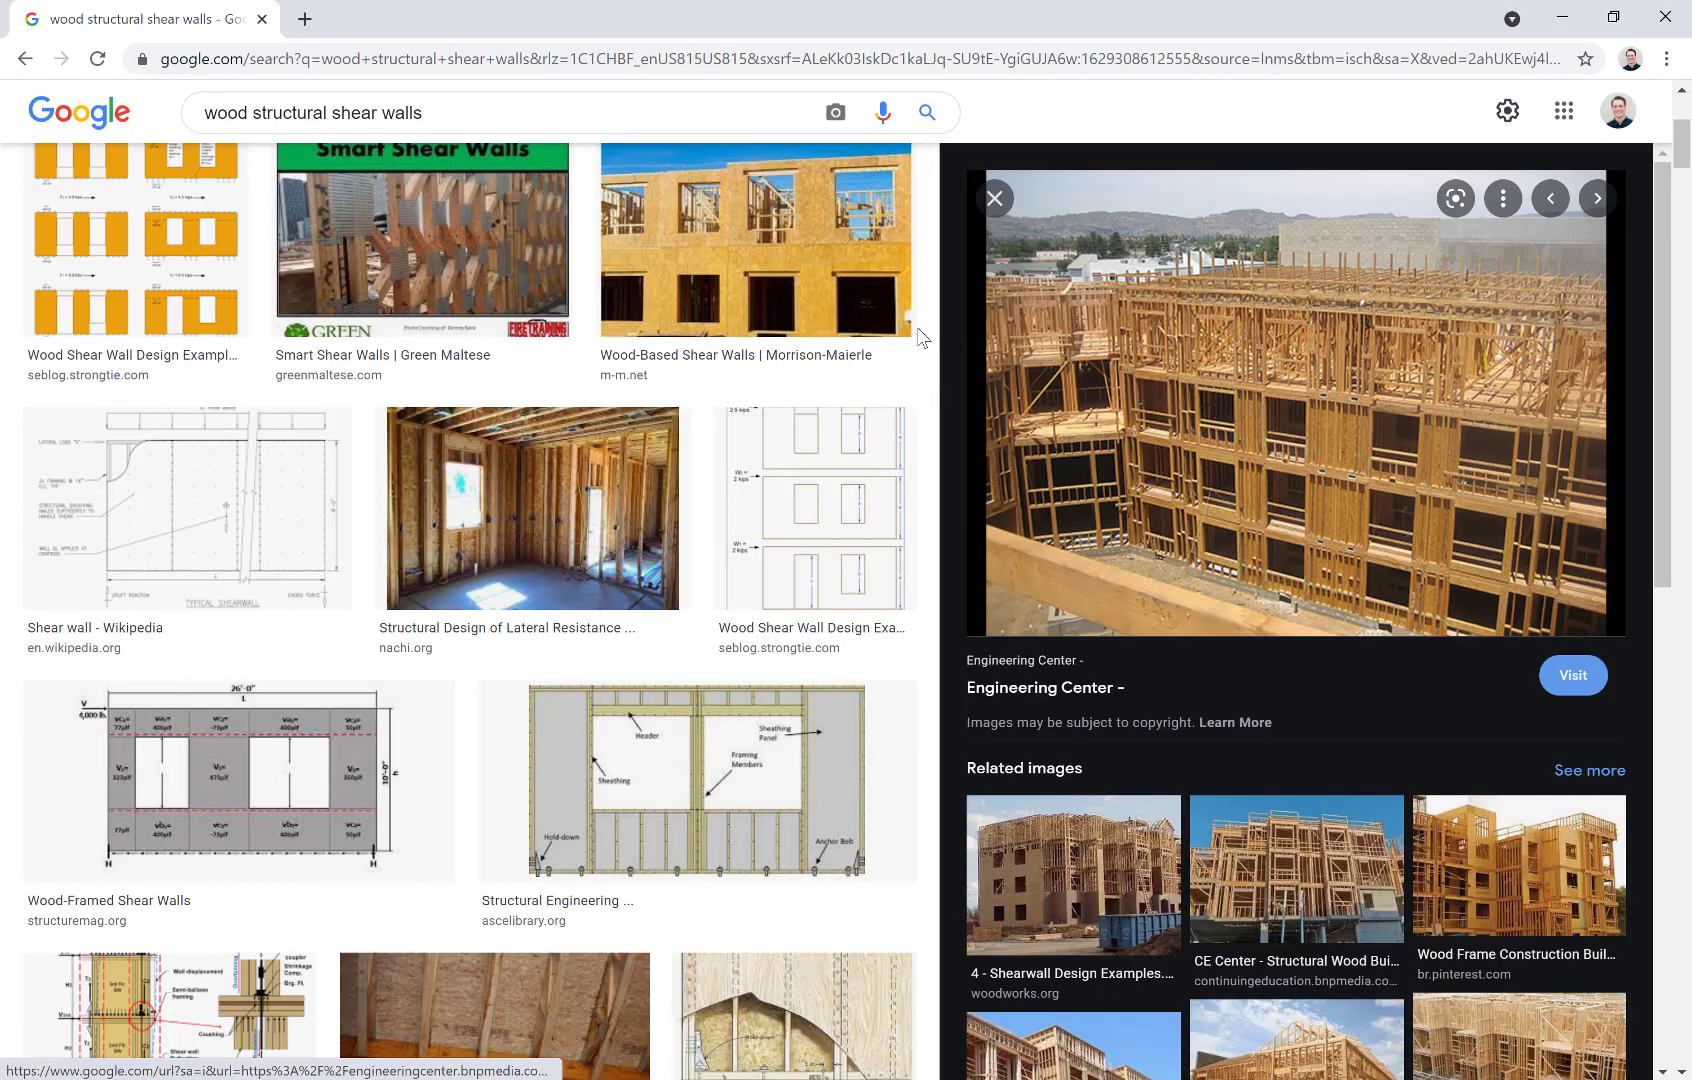
Step: Scroll down through the shear wall thumbnails beside the multistorey wood-framed building preview
scroll(down, 3)
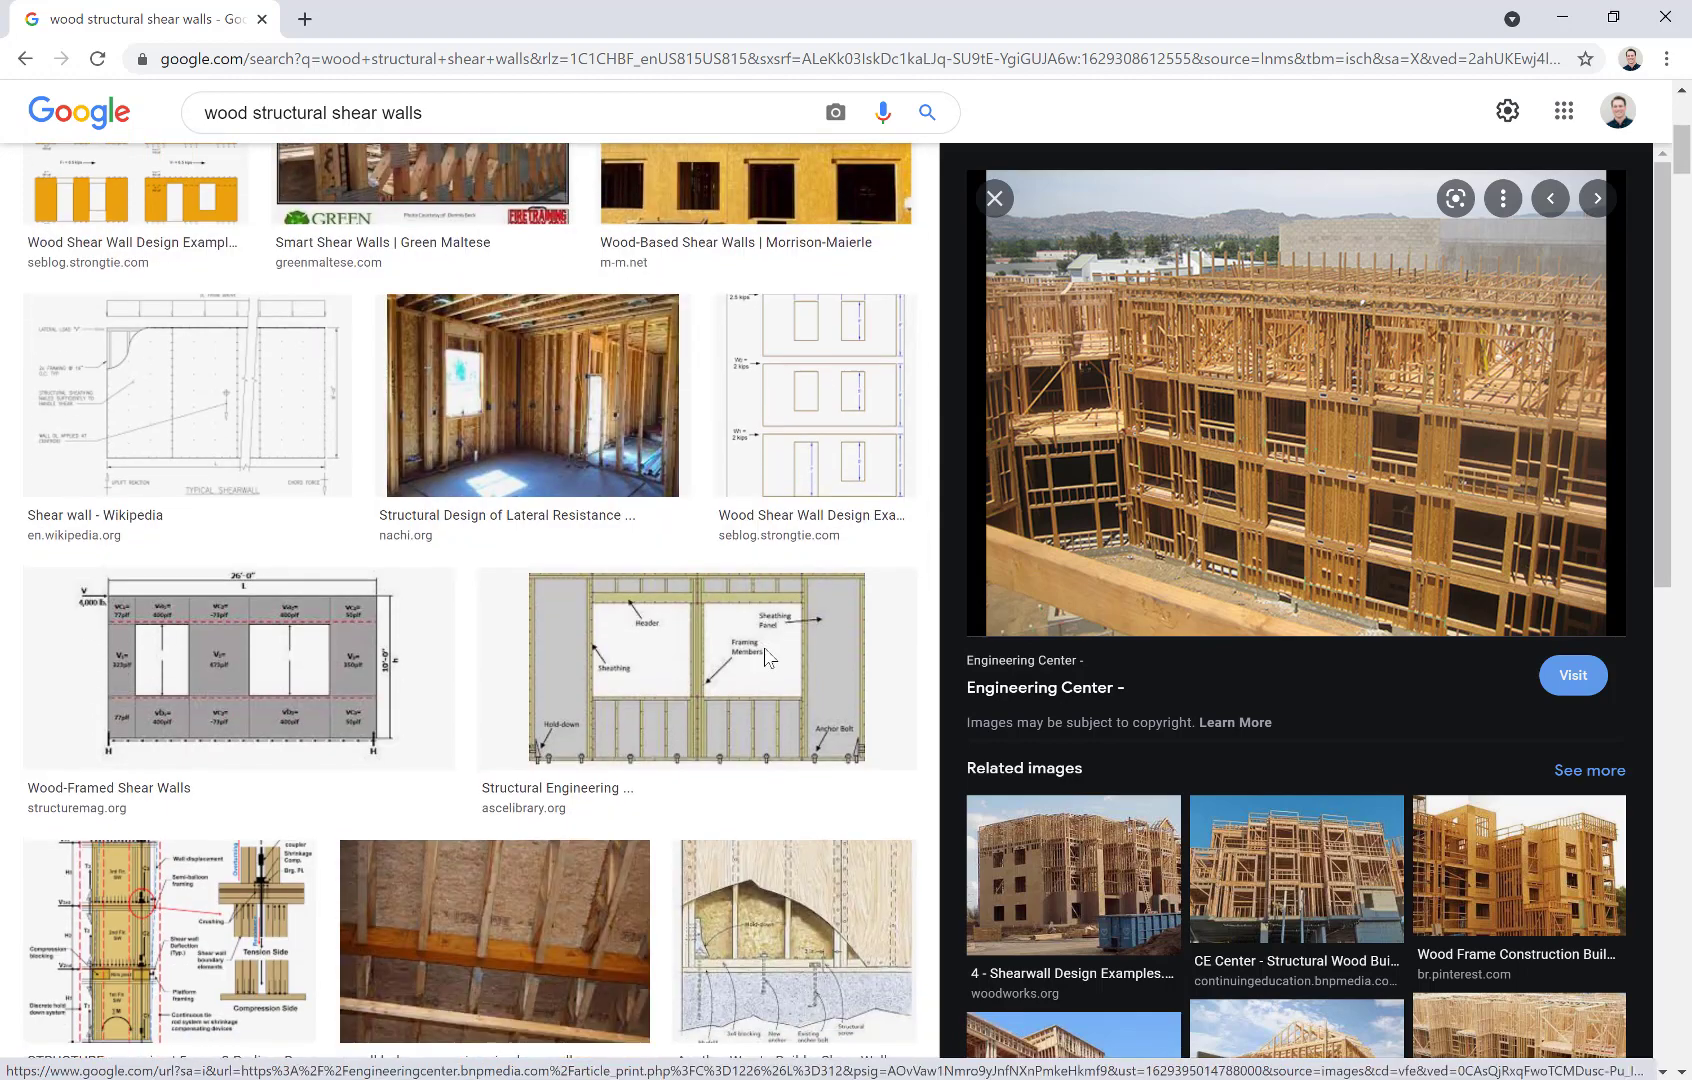
scroll(down, 3)
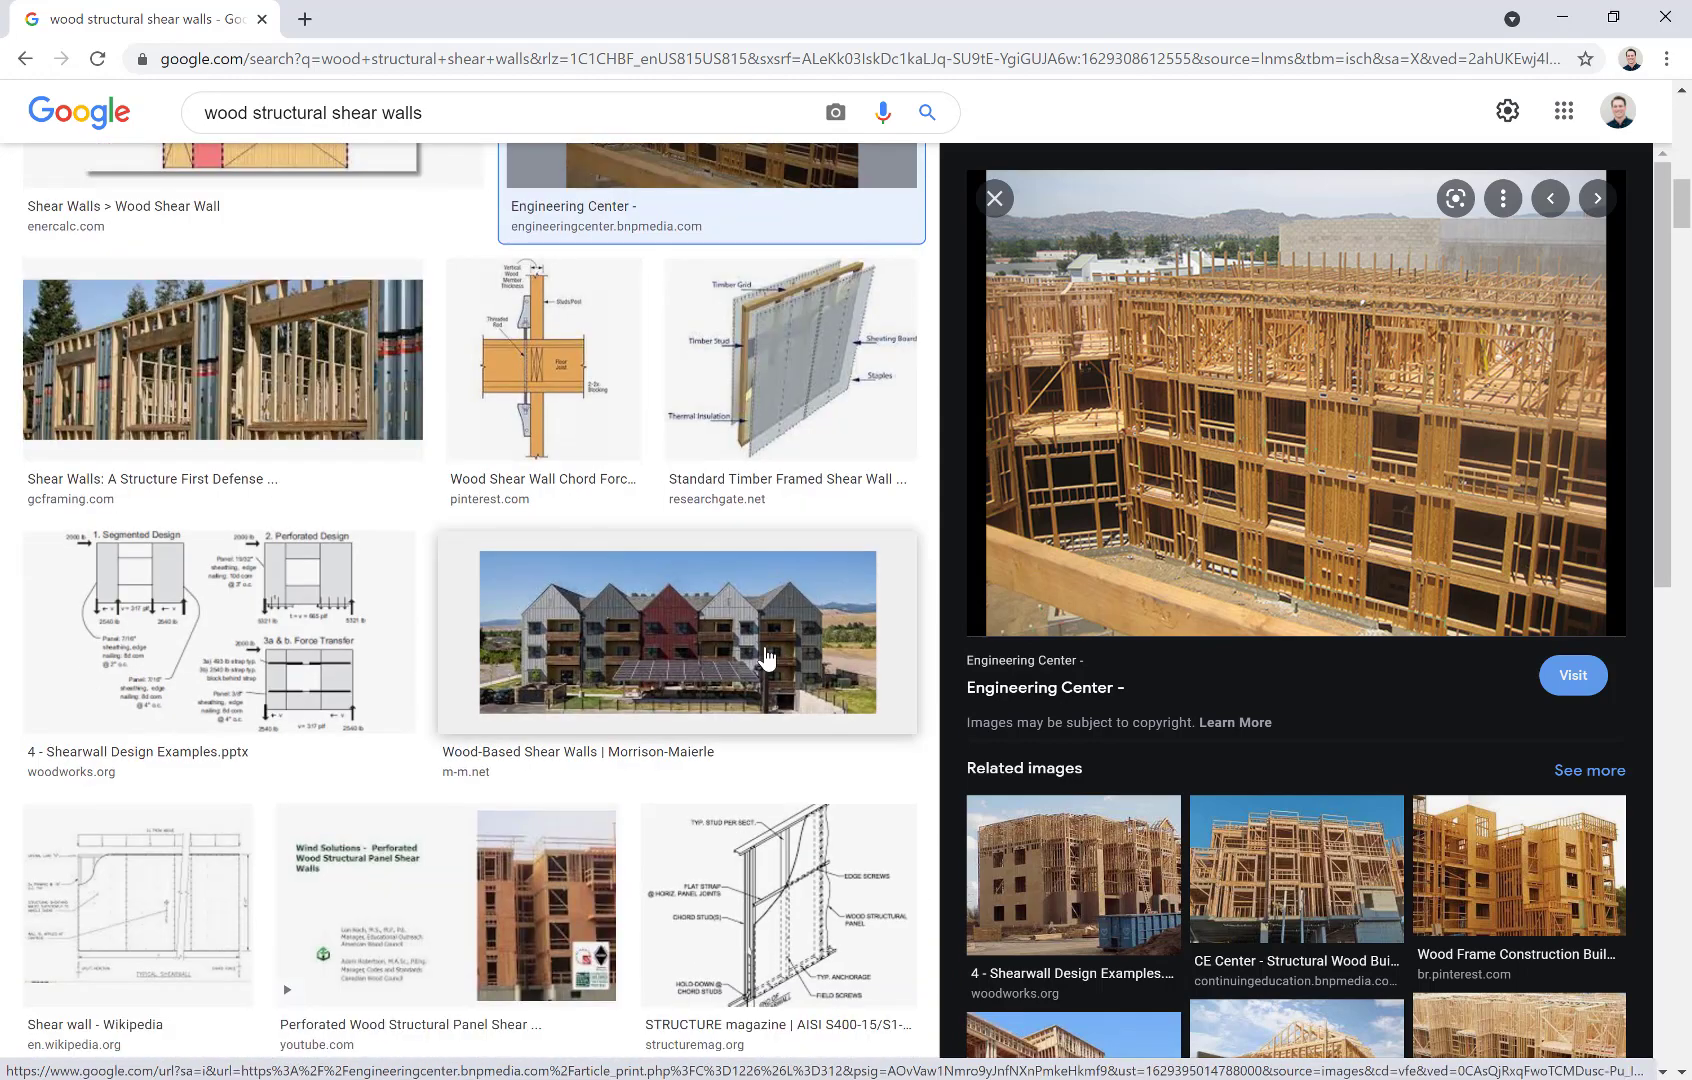
scroll(down, 3)
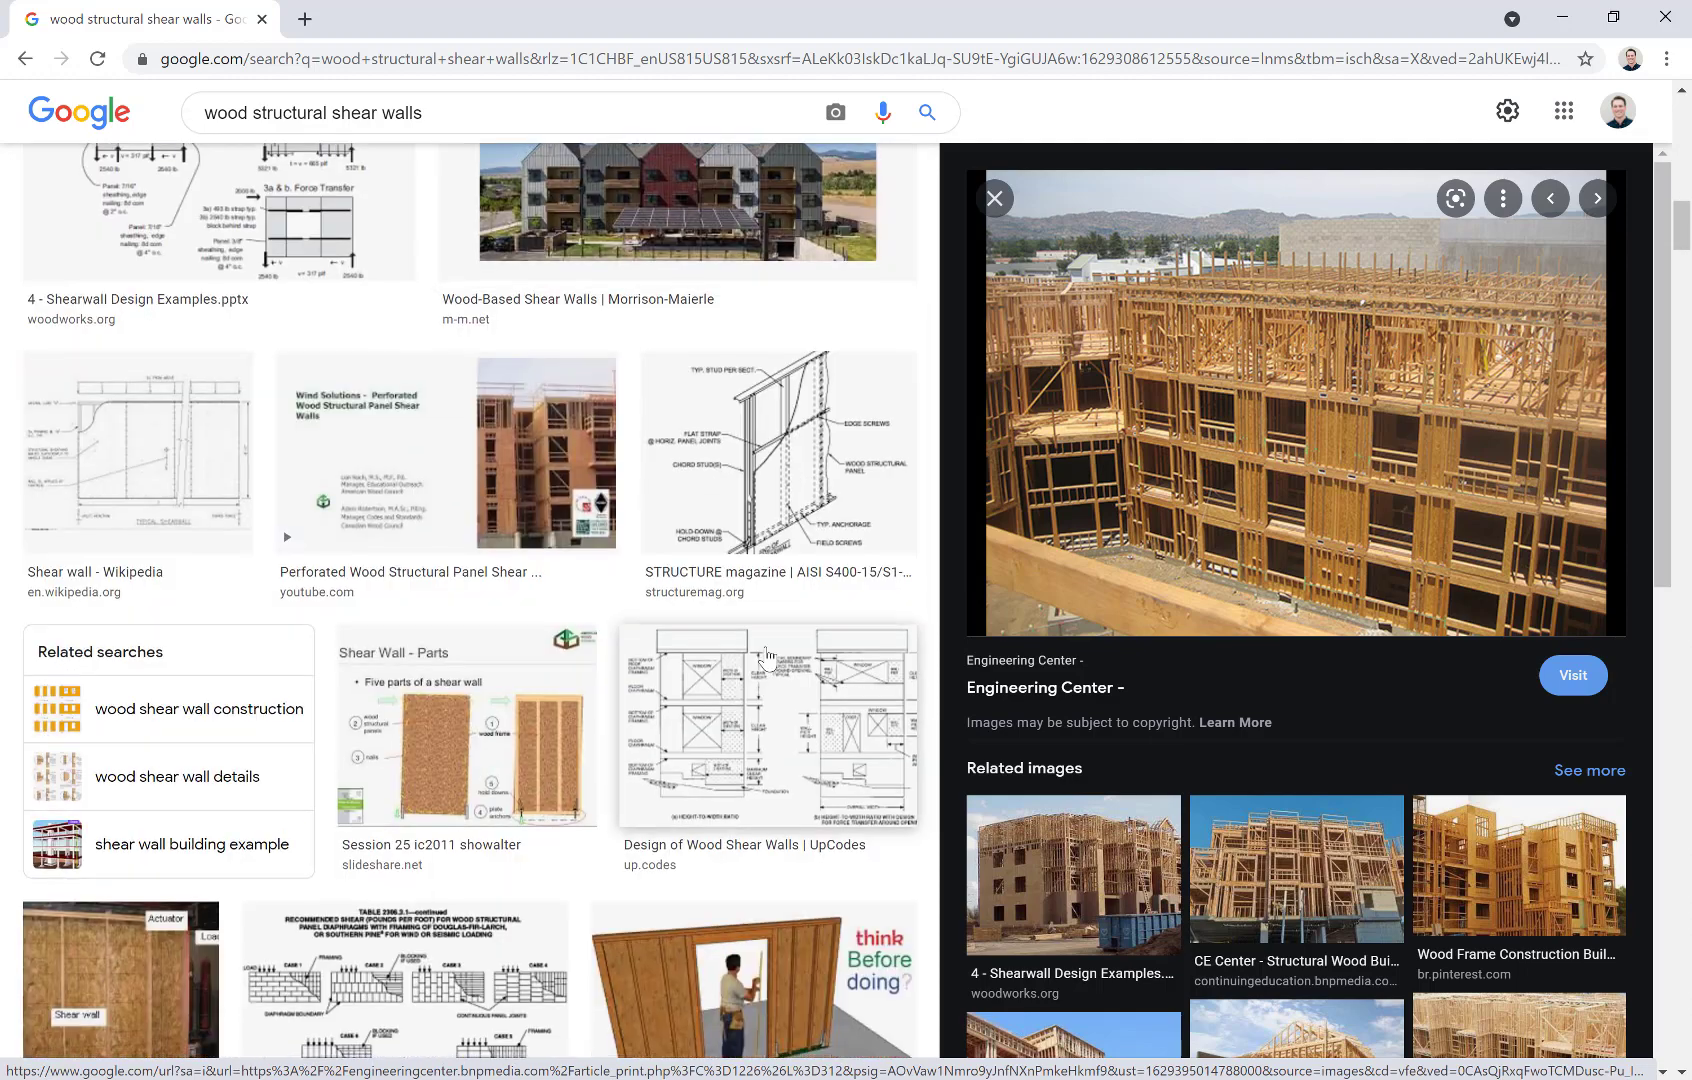
scroll(down, 3)
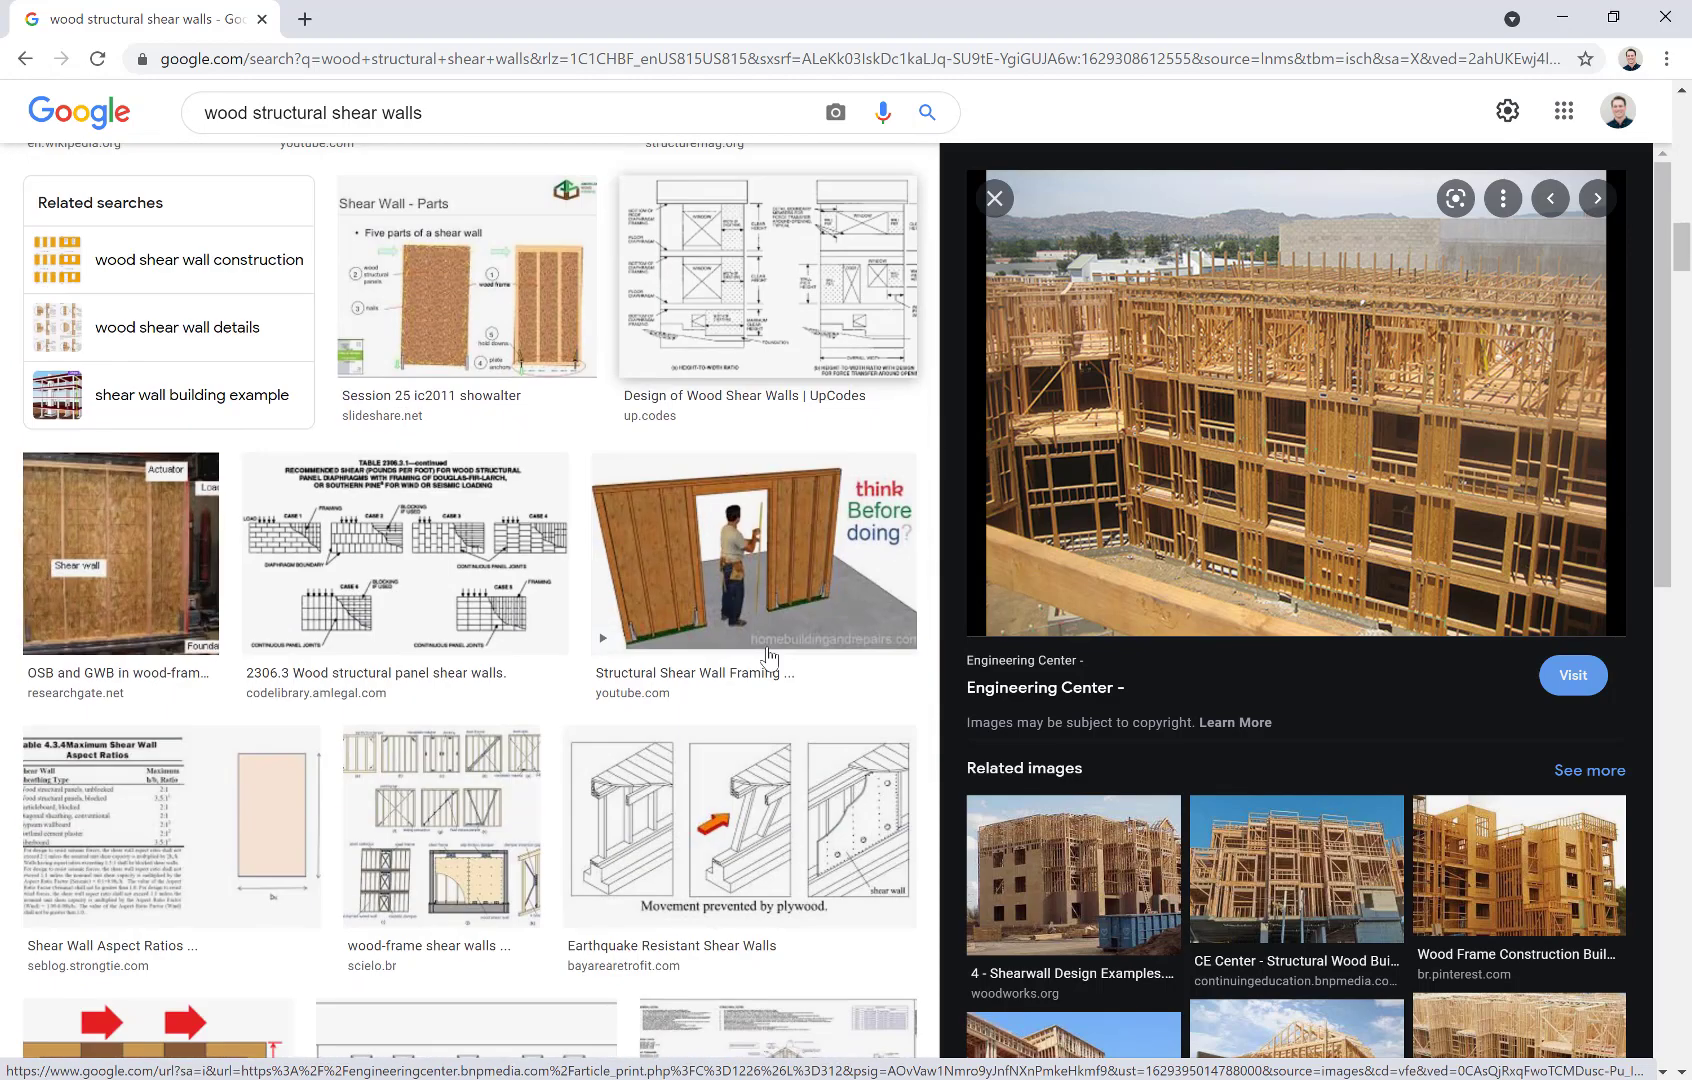
scroll(down, 3)
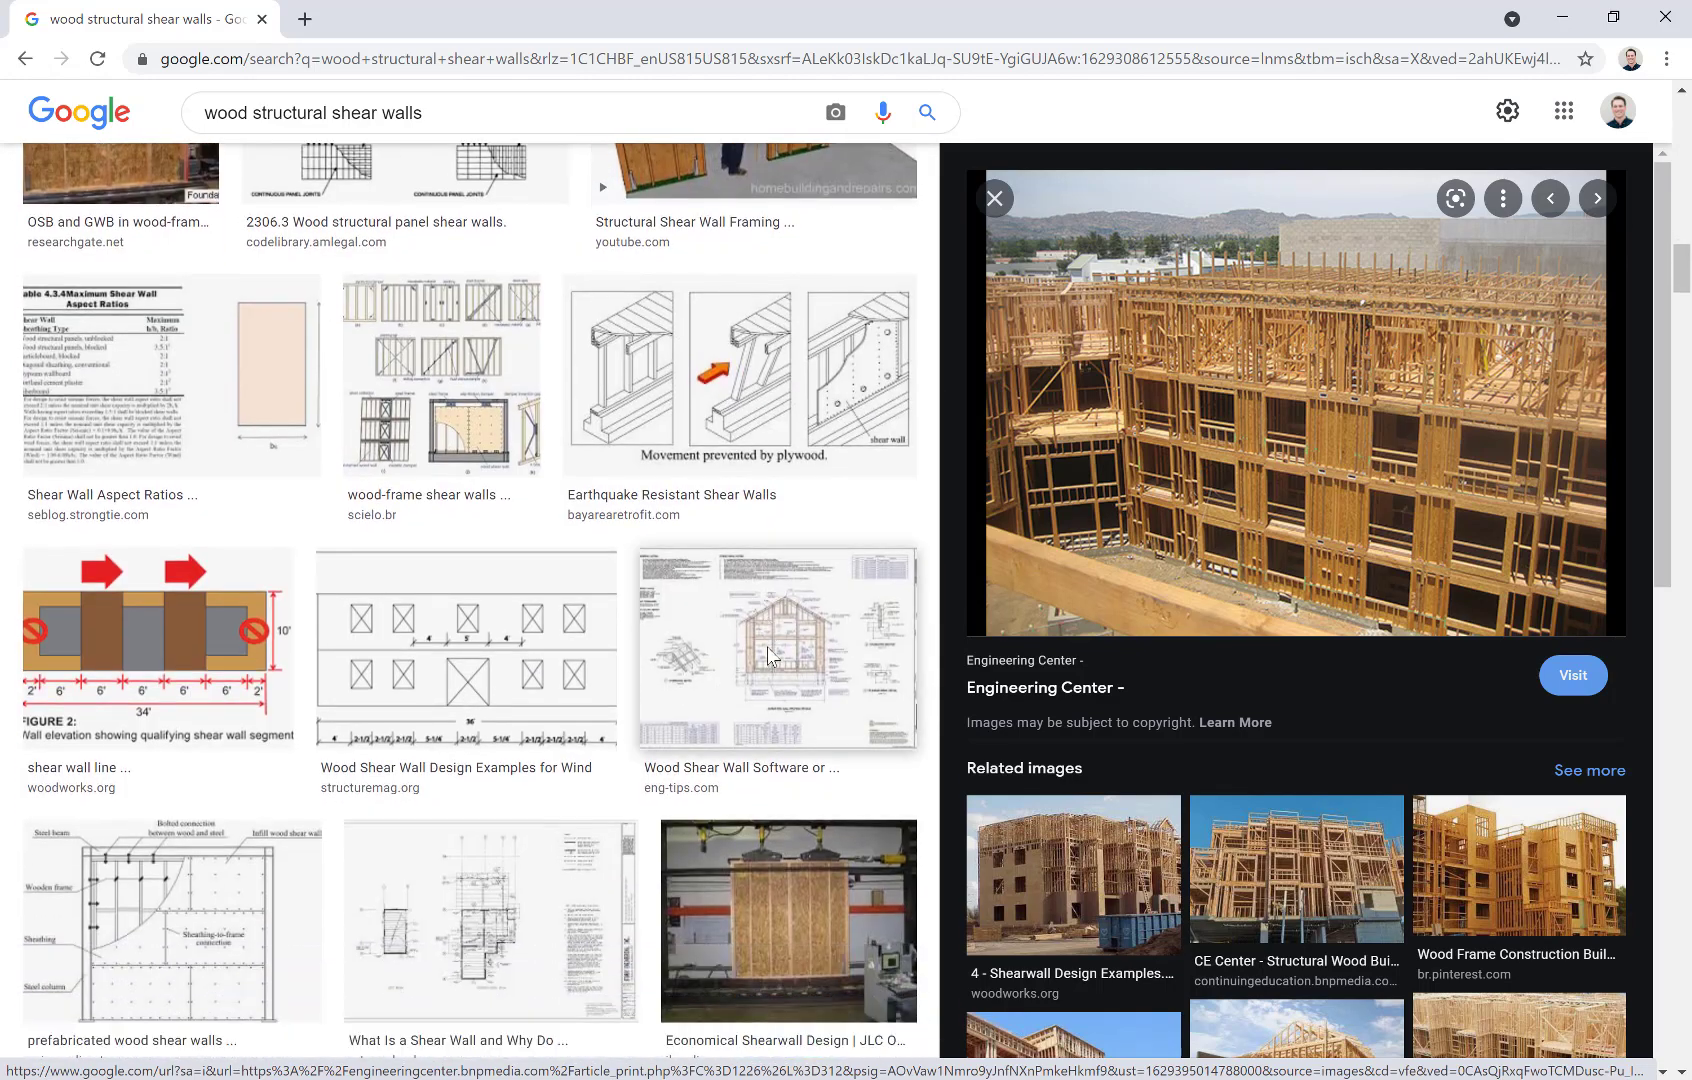
scroll(down, 3)
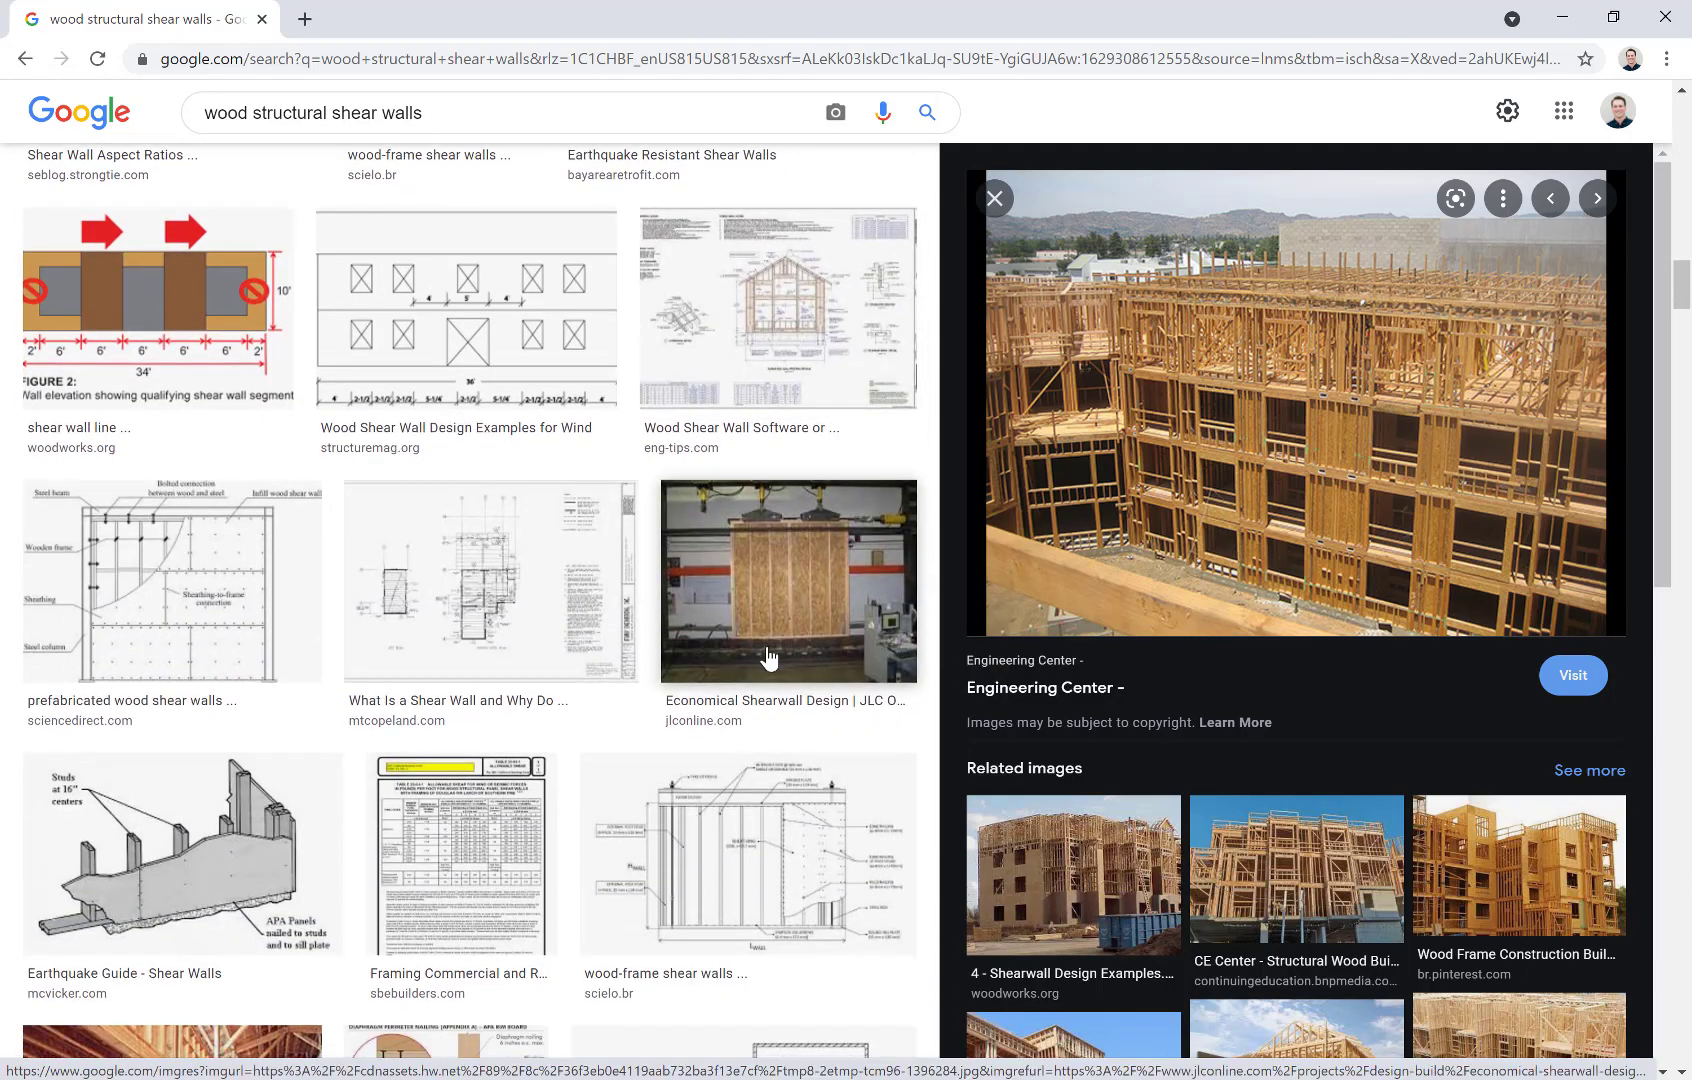
scroll(down, 3)
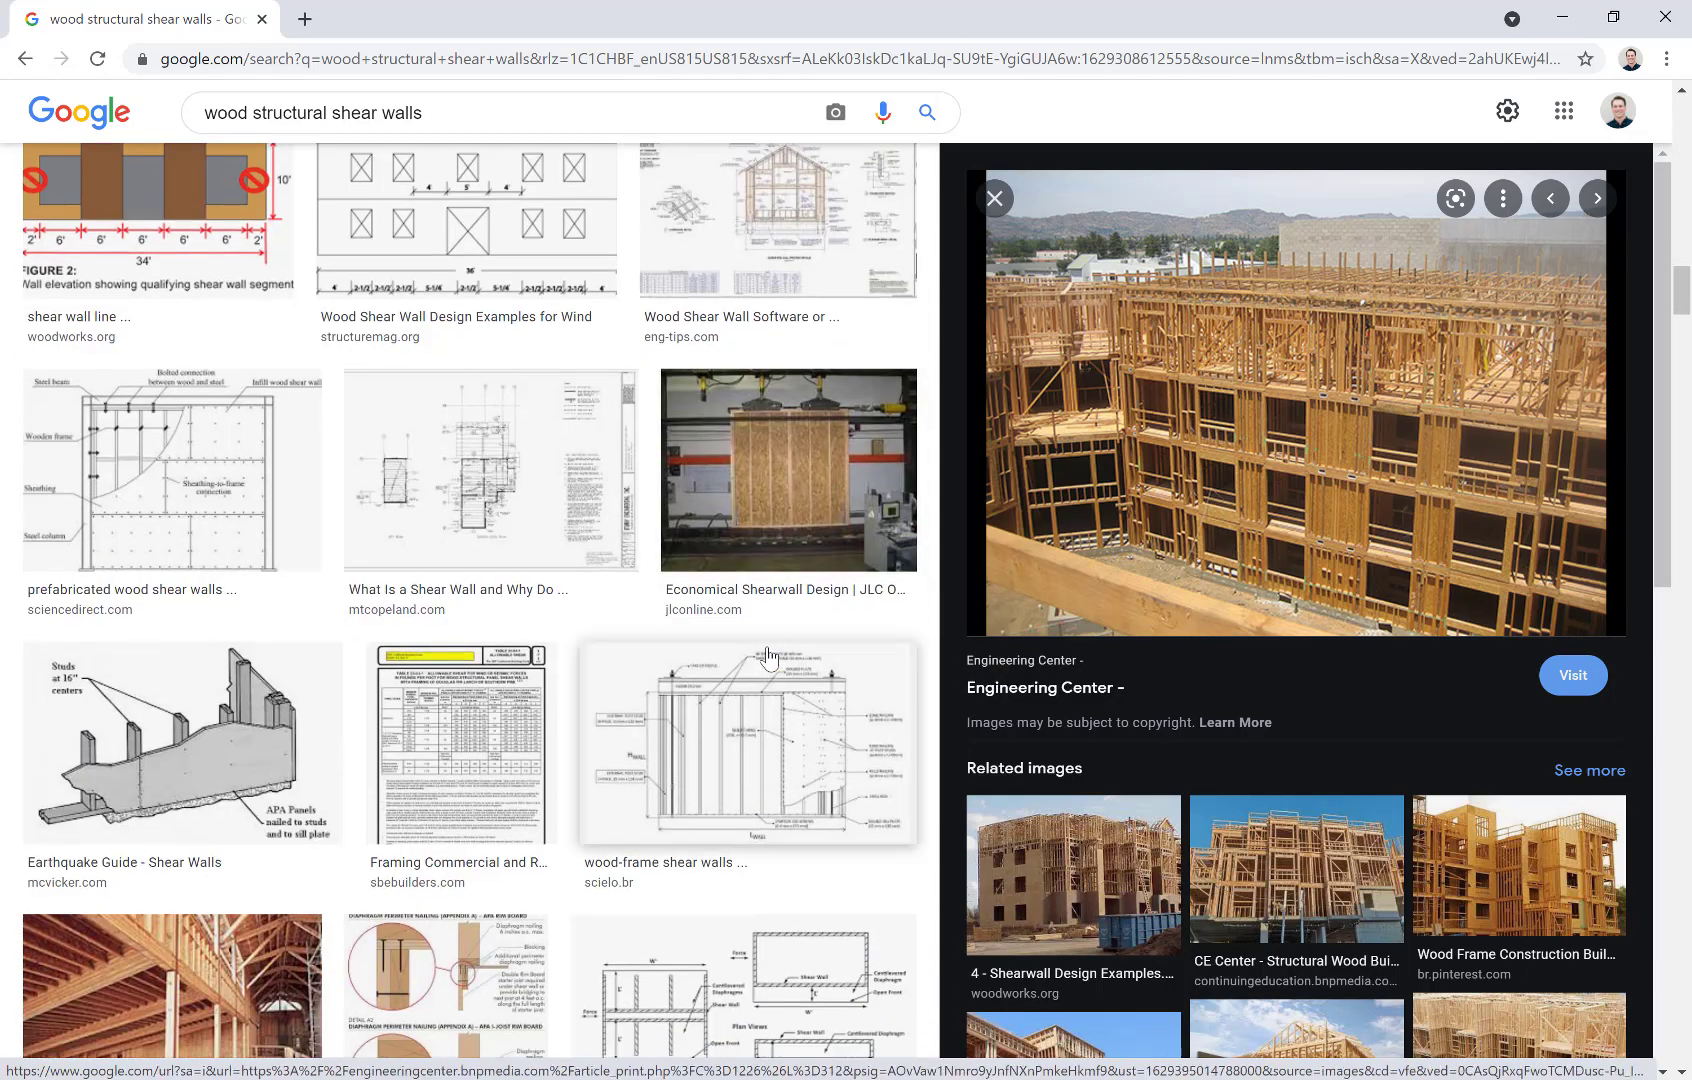
scroll(down, 3)
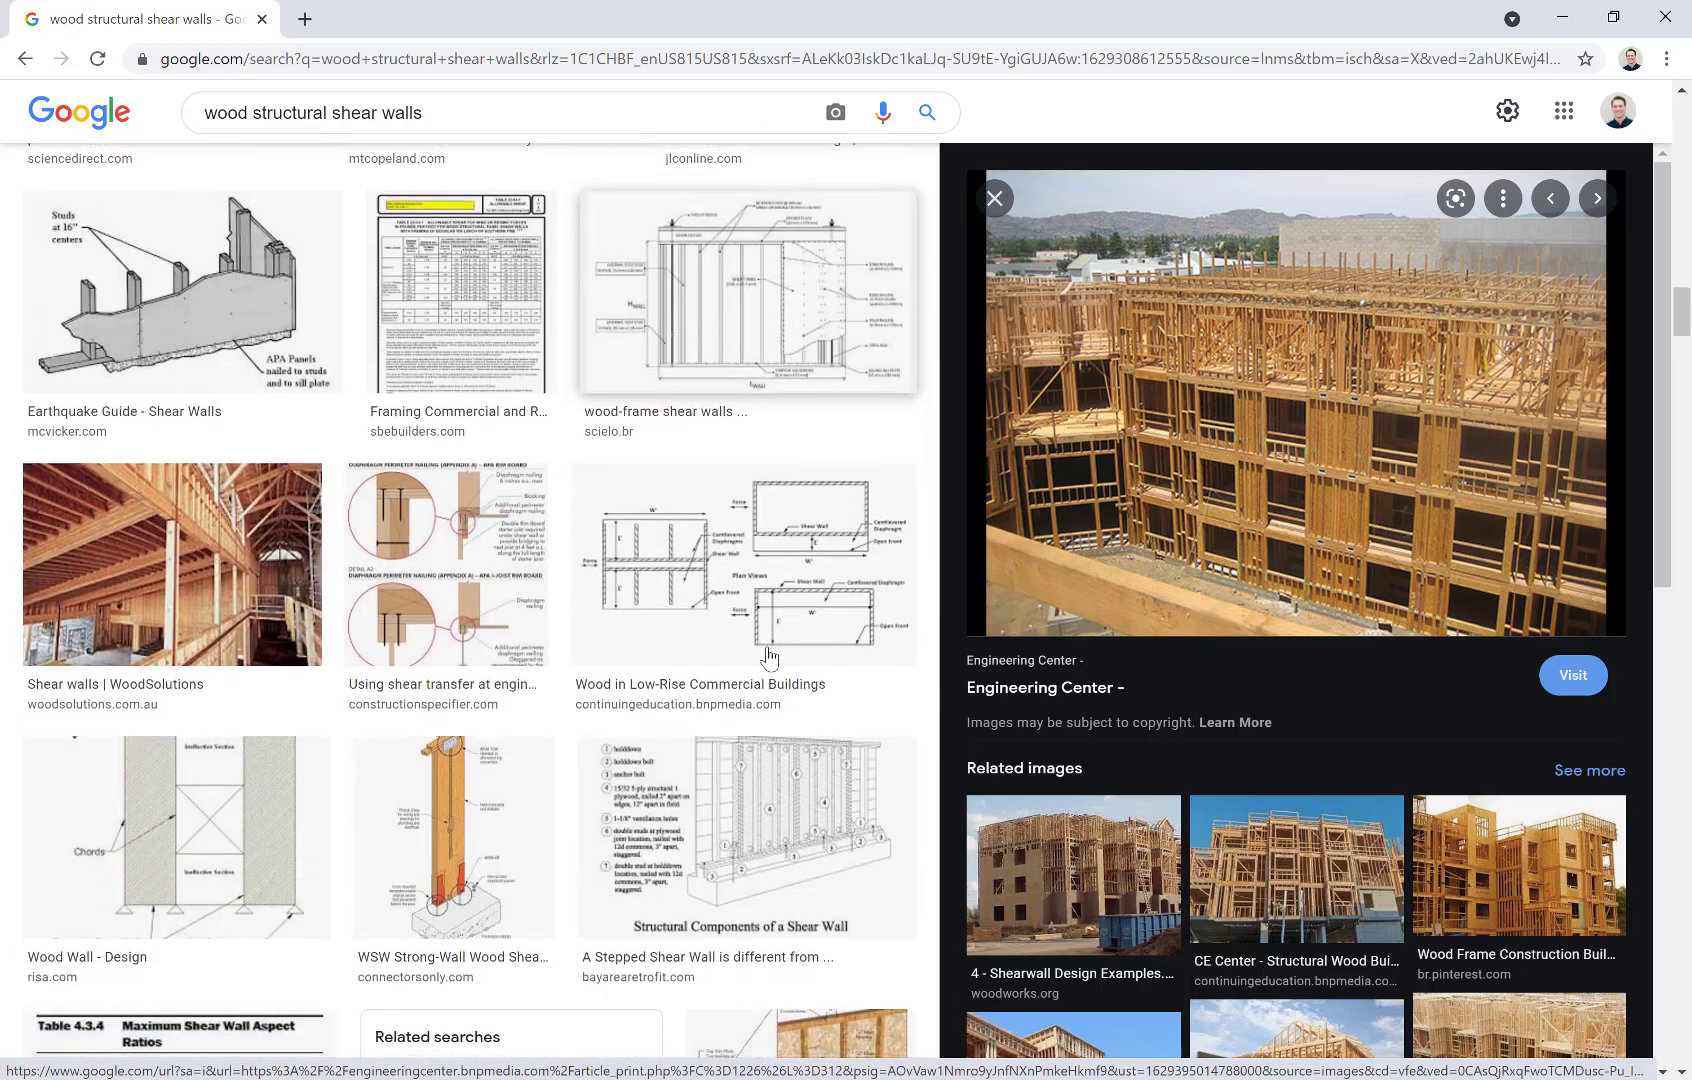
scroll(down, 3)
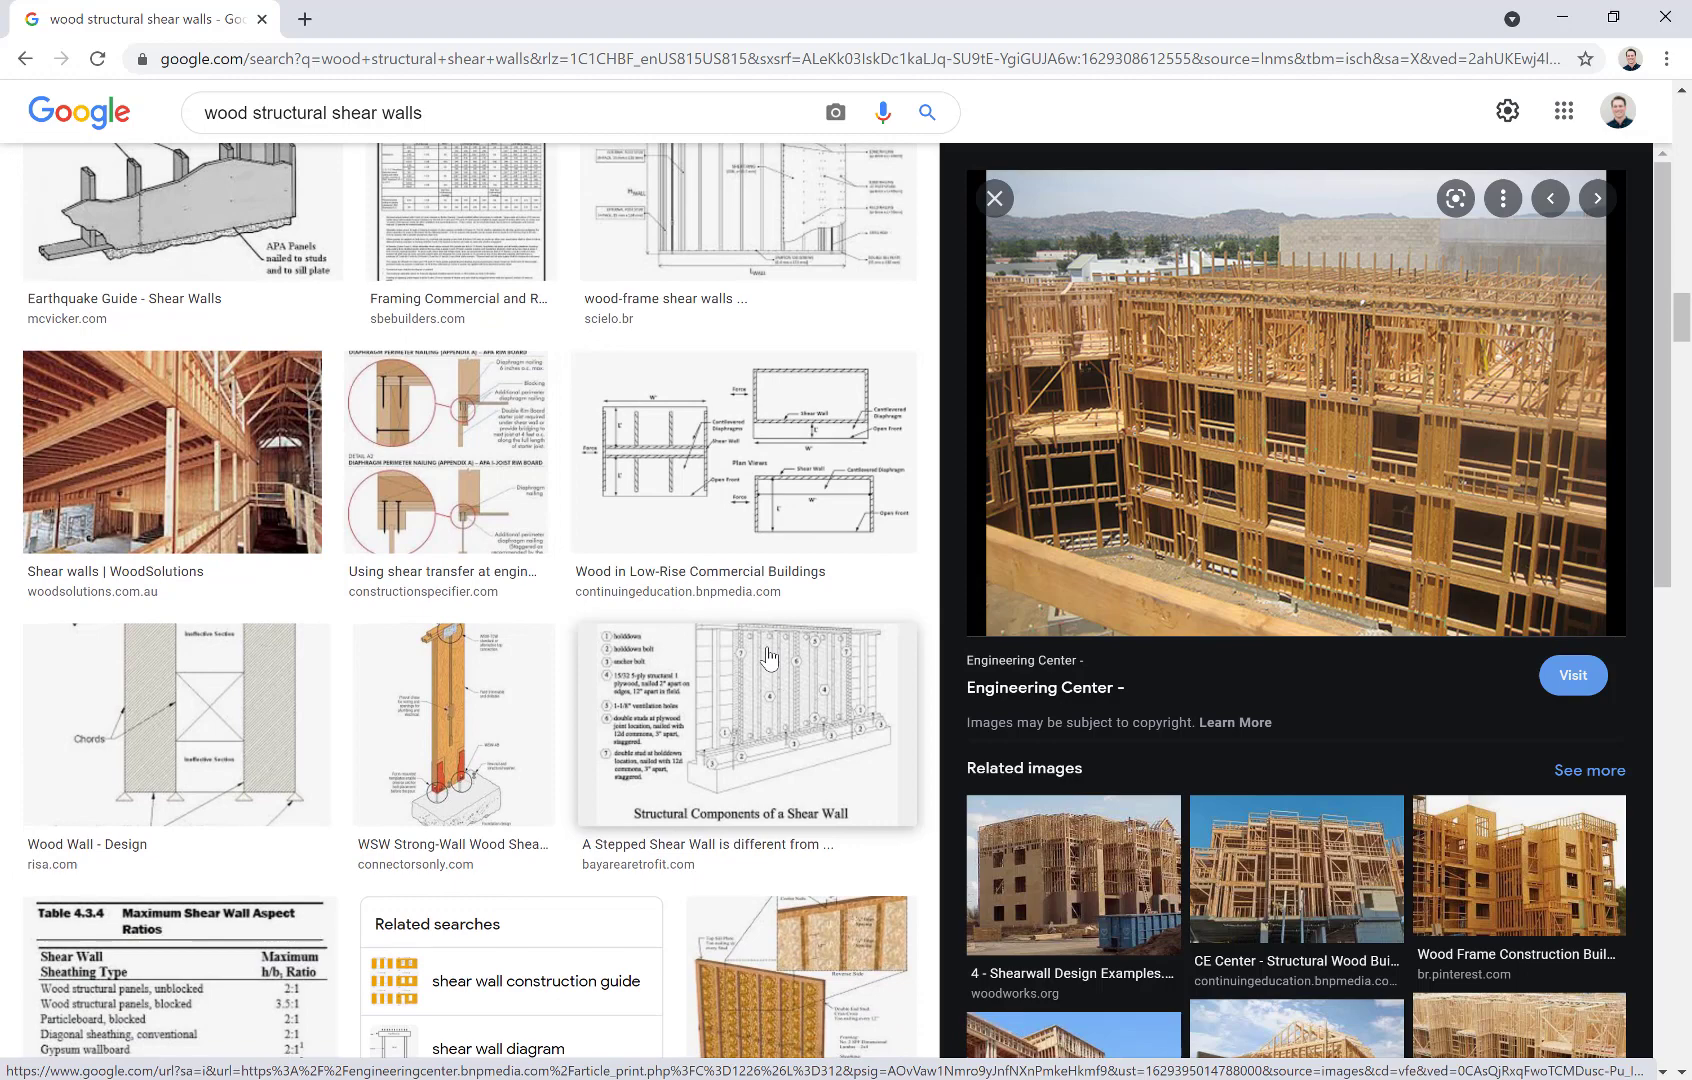
scroll(down, 3)
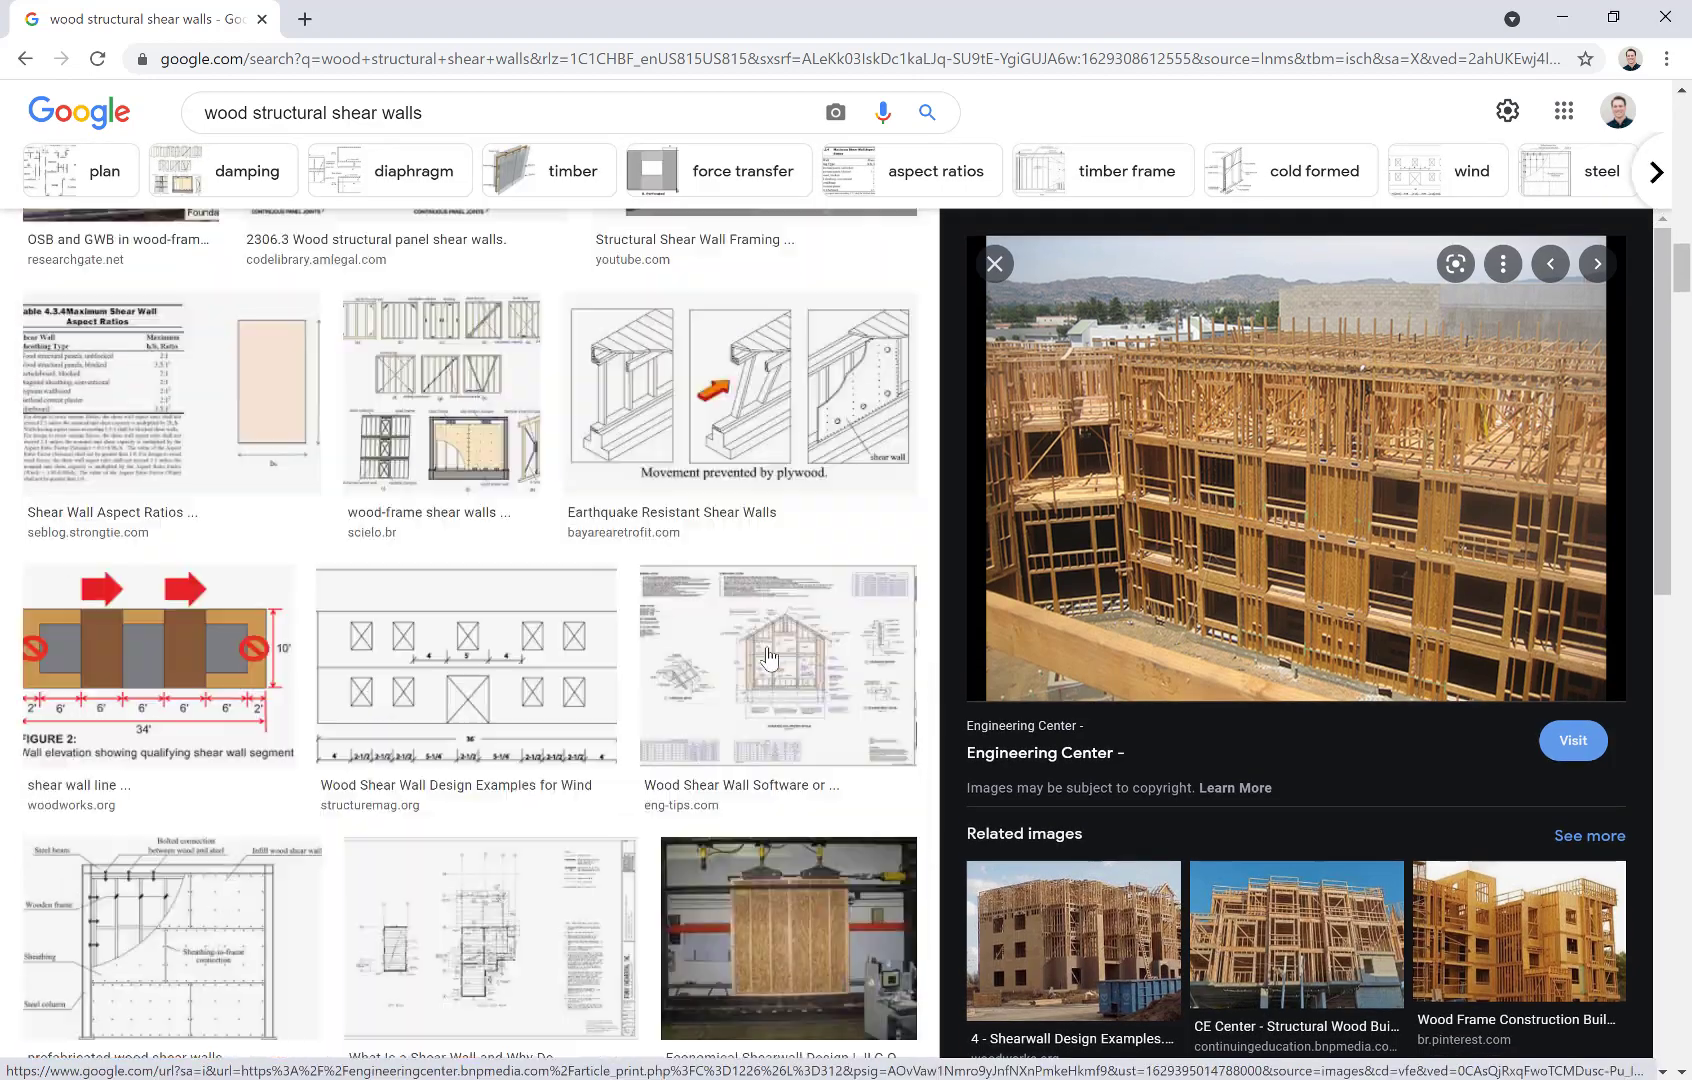
scroll(down, 3)
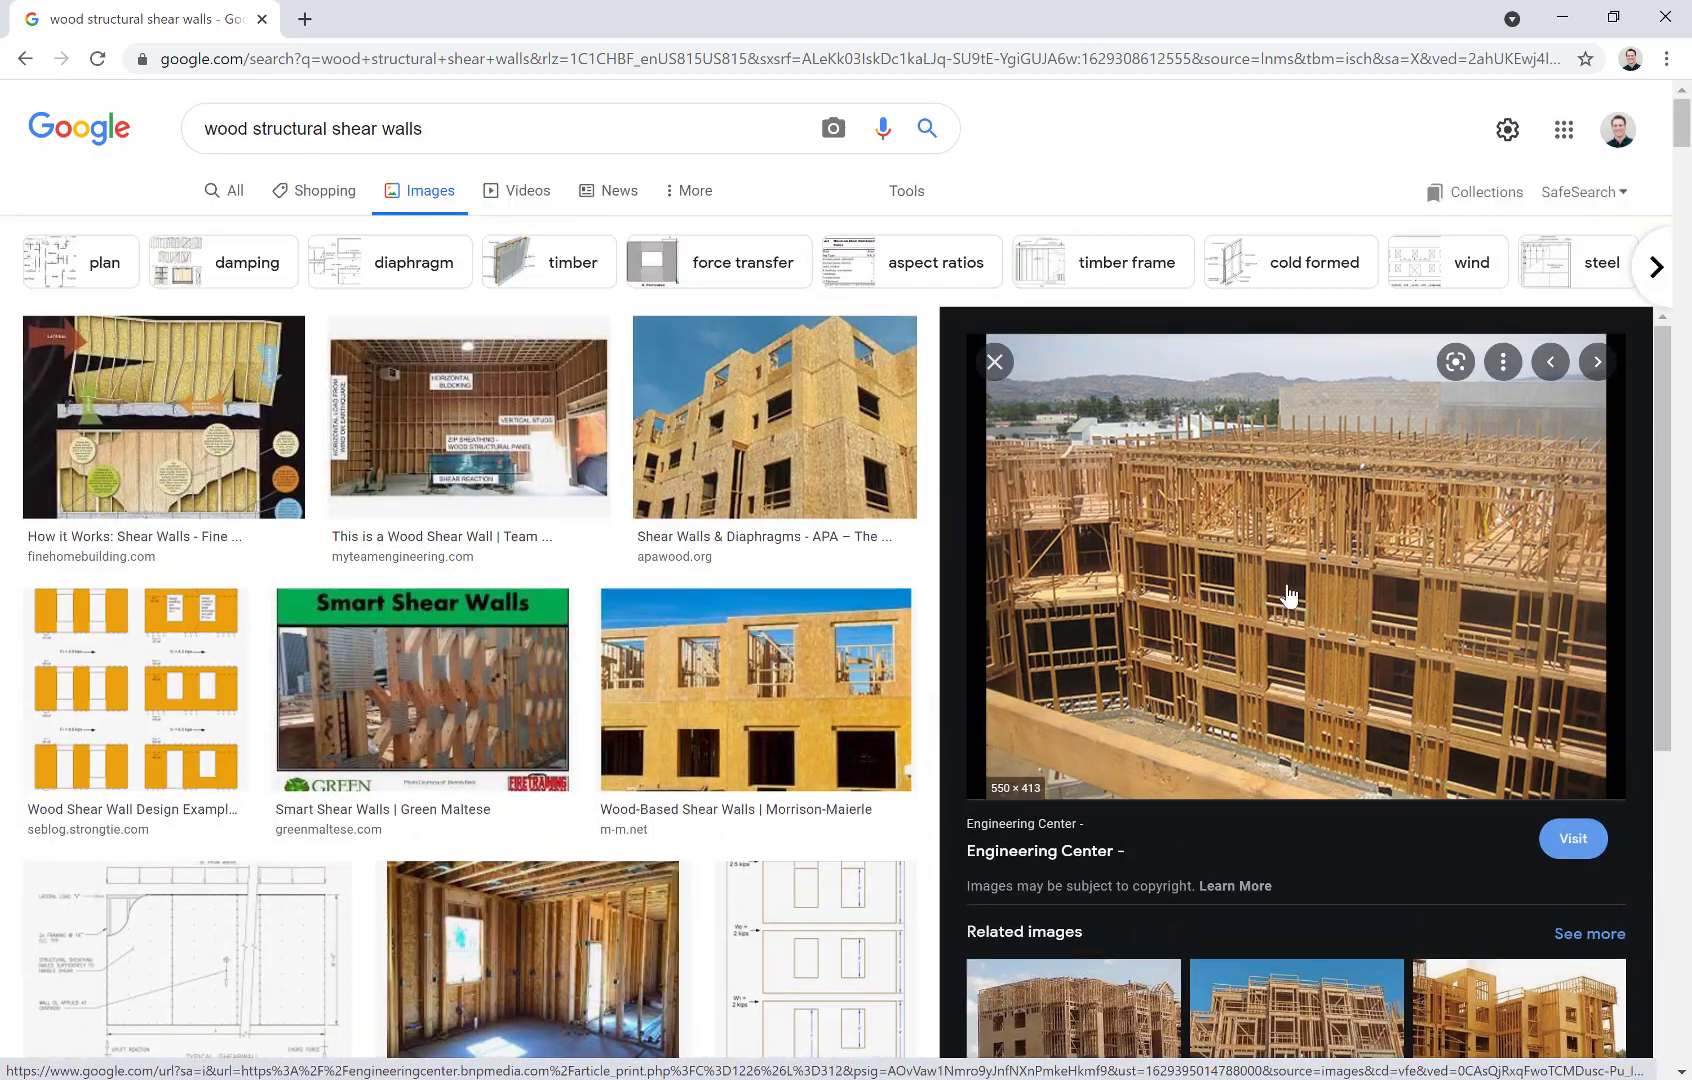
mouse_move(1332, 586)
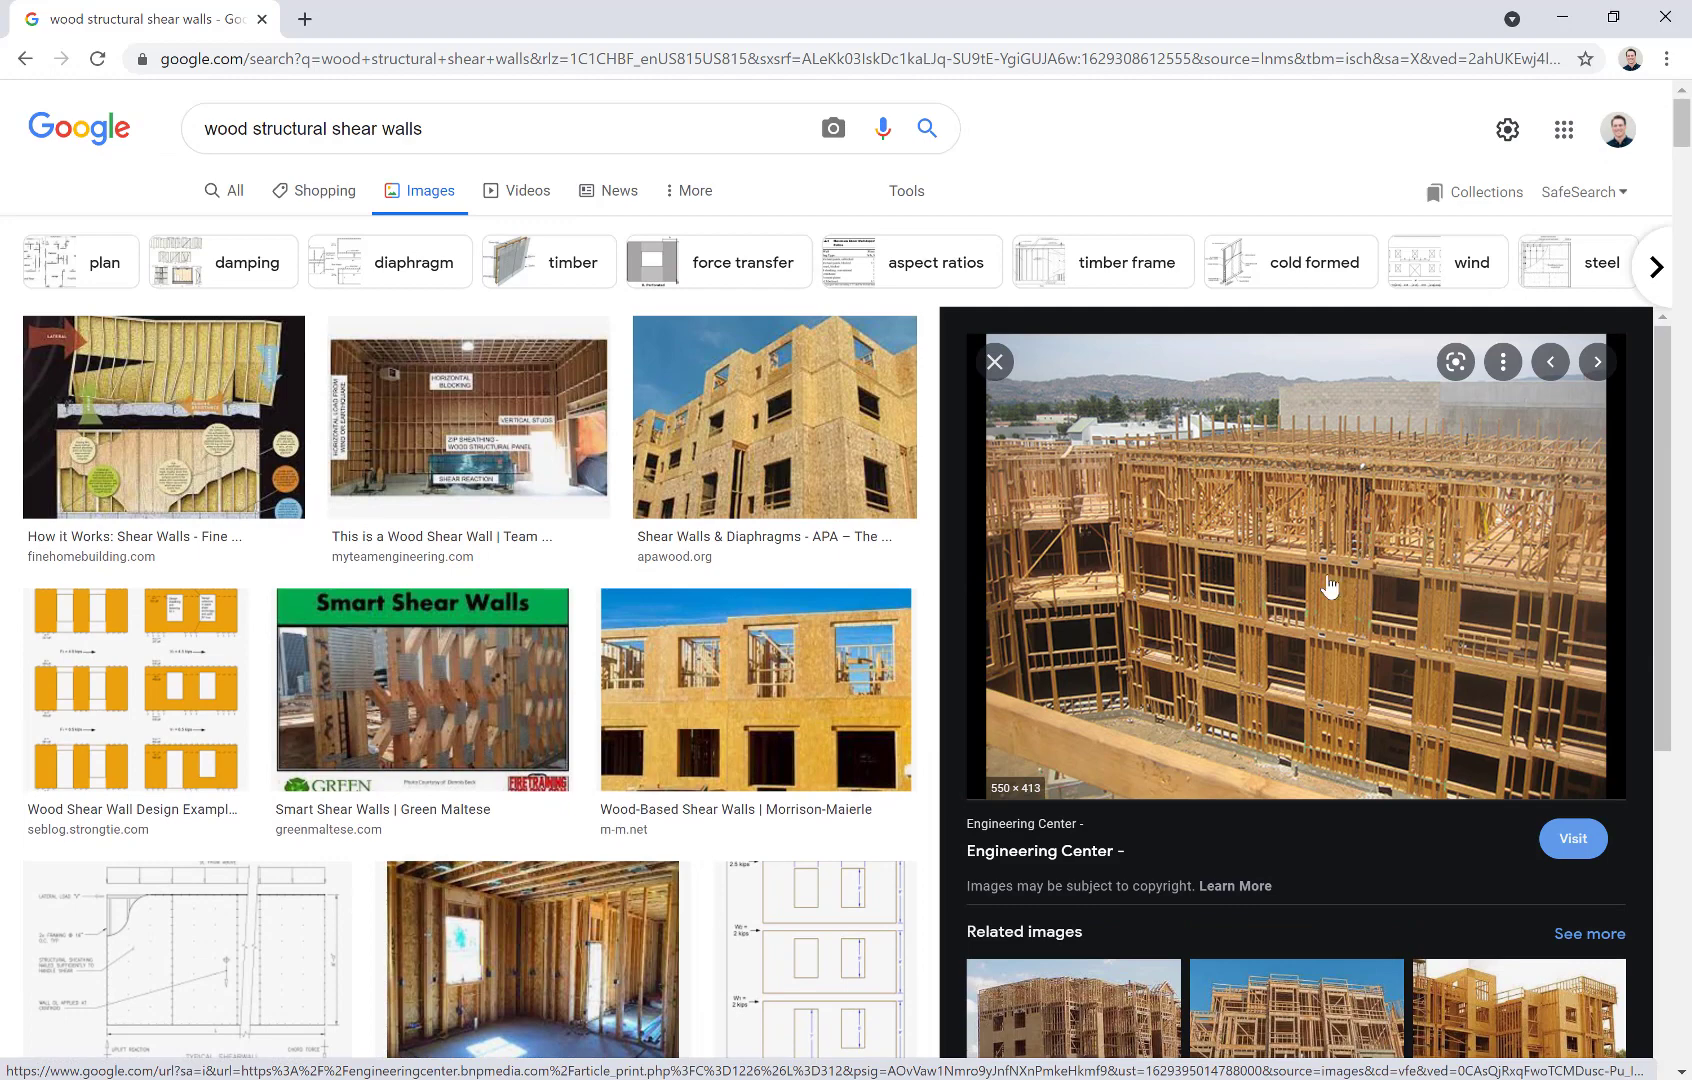
mouse_move(1332, 706)
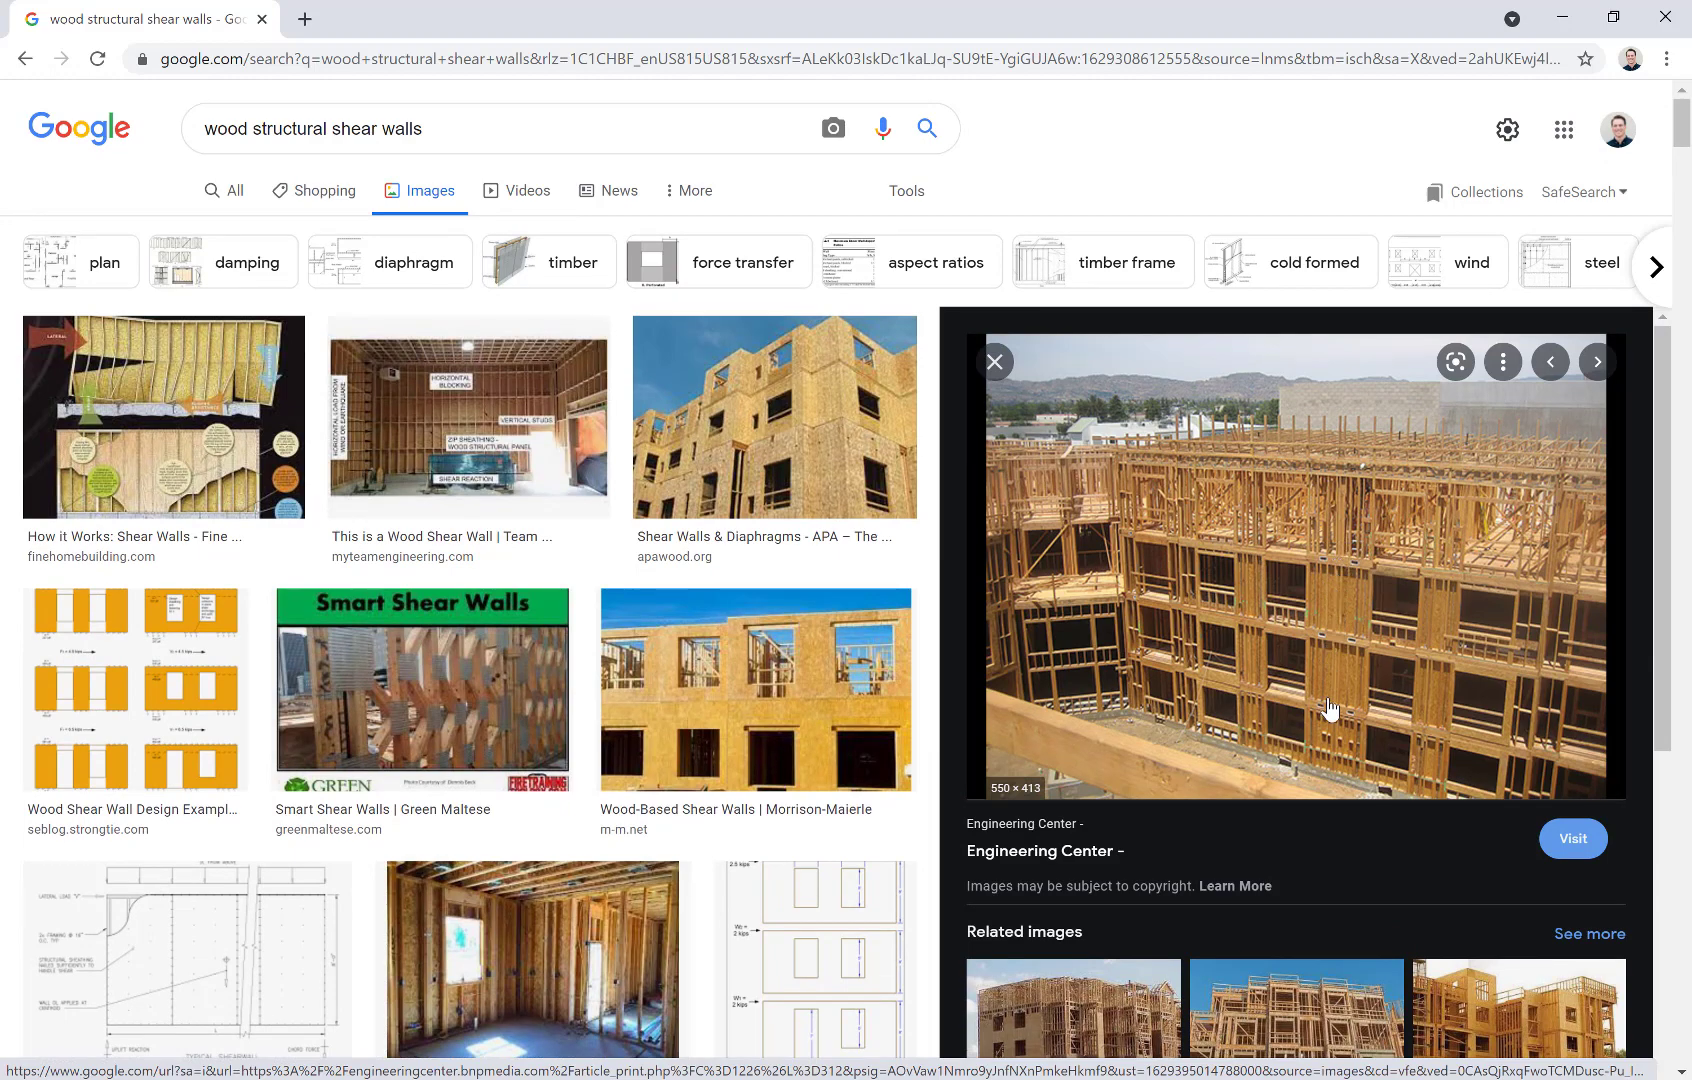
mouse_move(1246, 702)
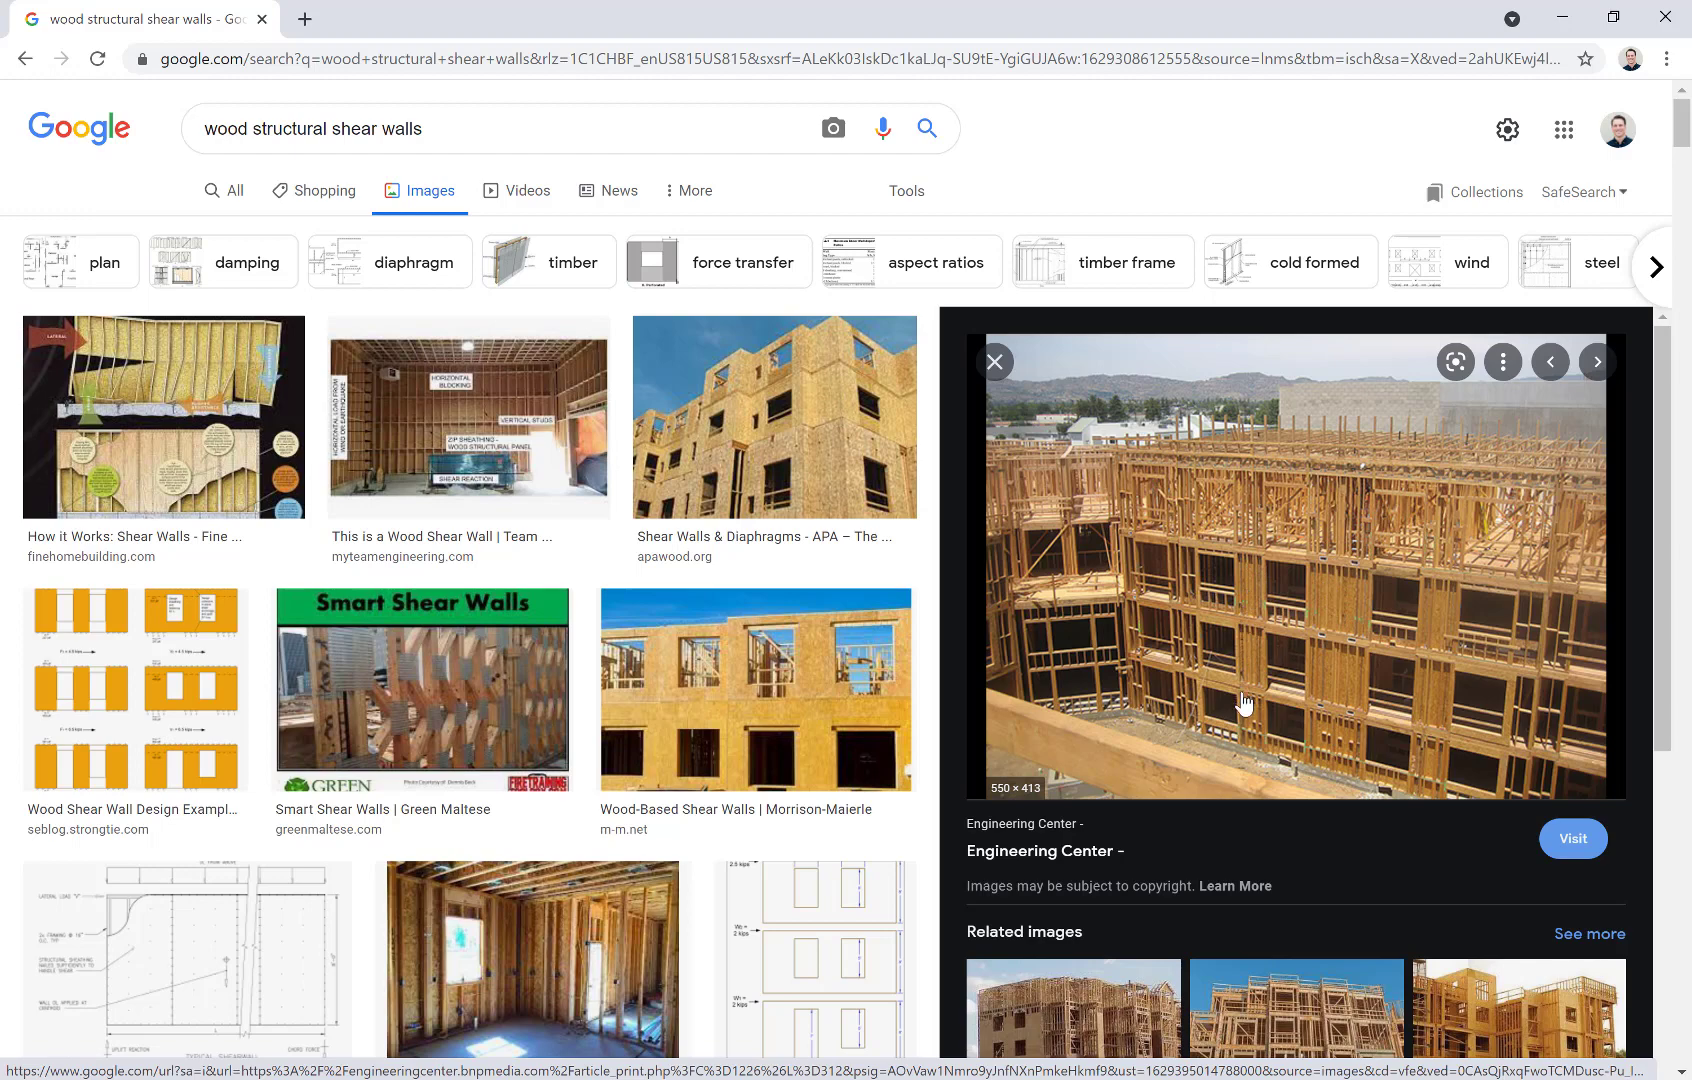
mouse_move(1448, 768)
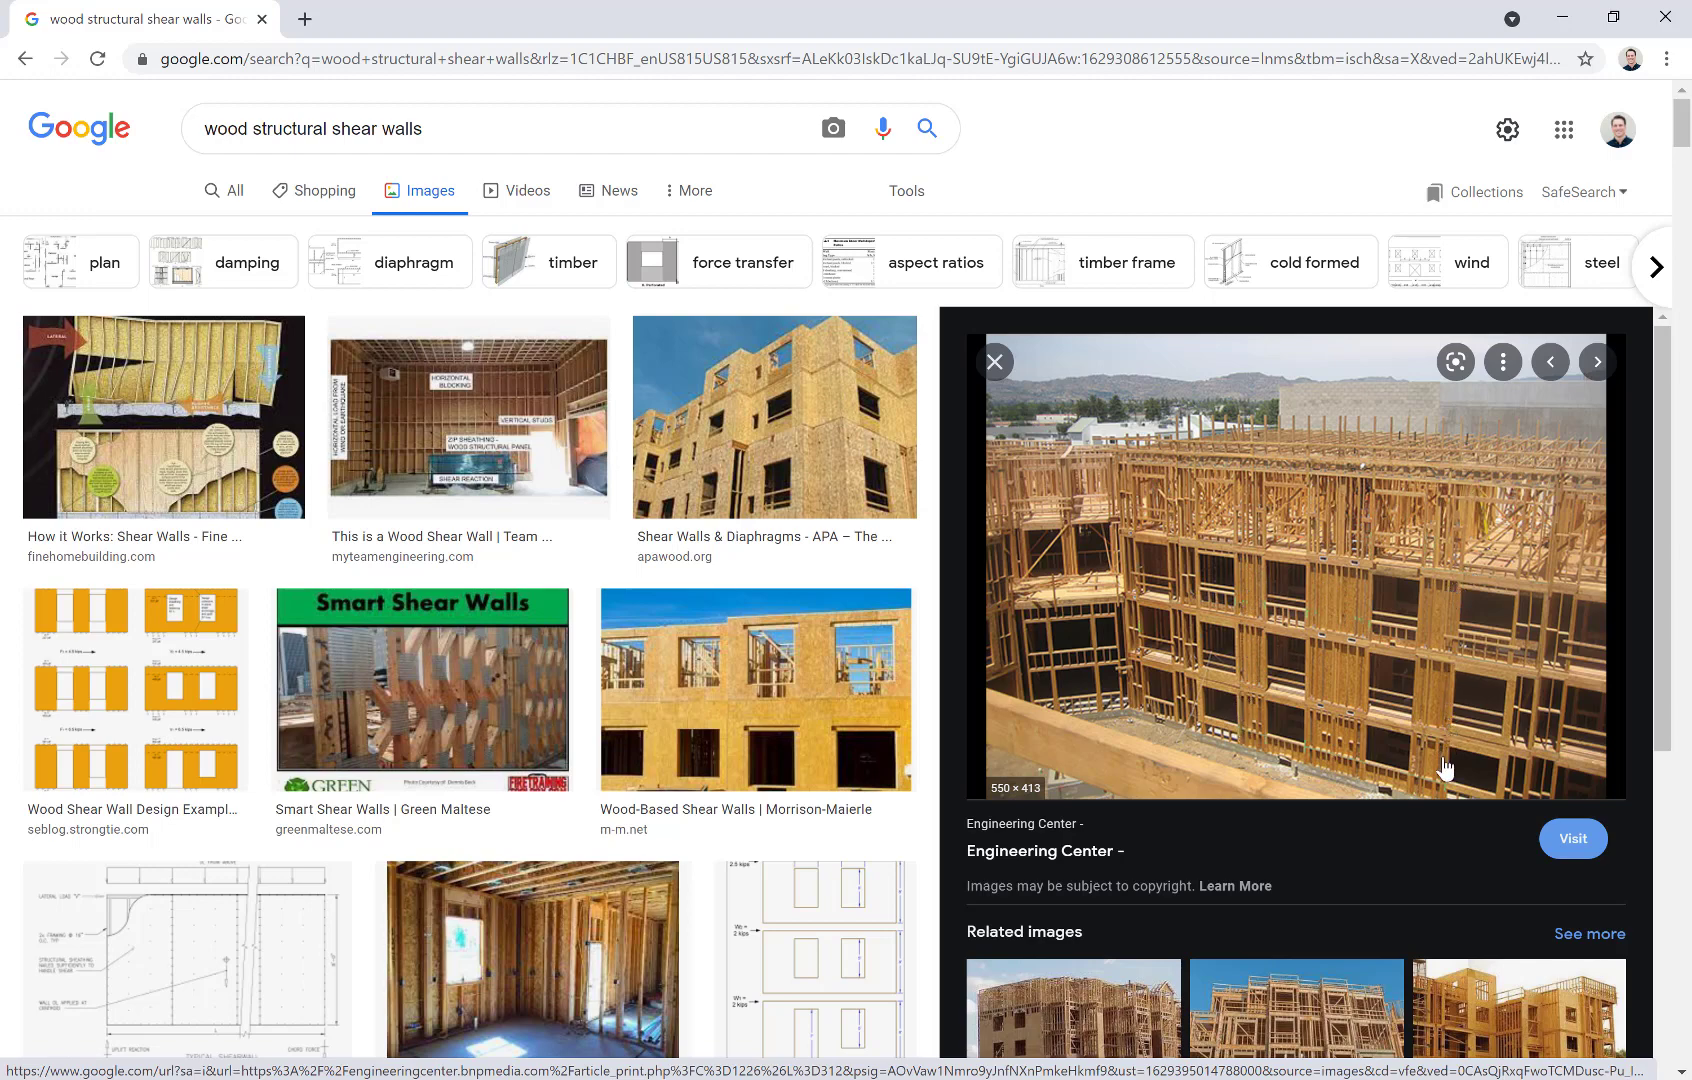
mouse_move(1364, 616)
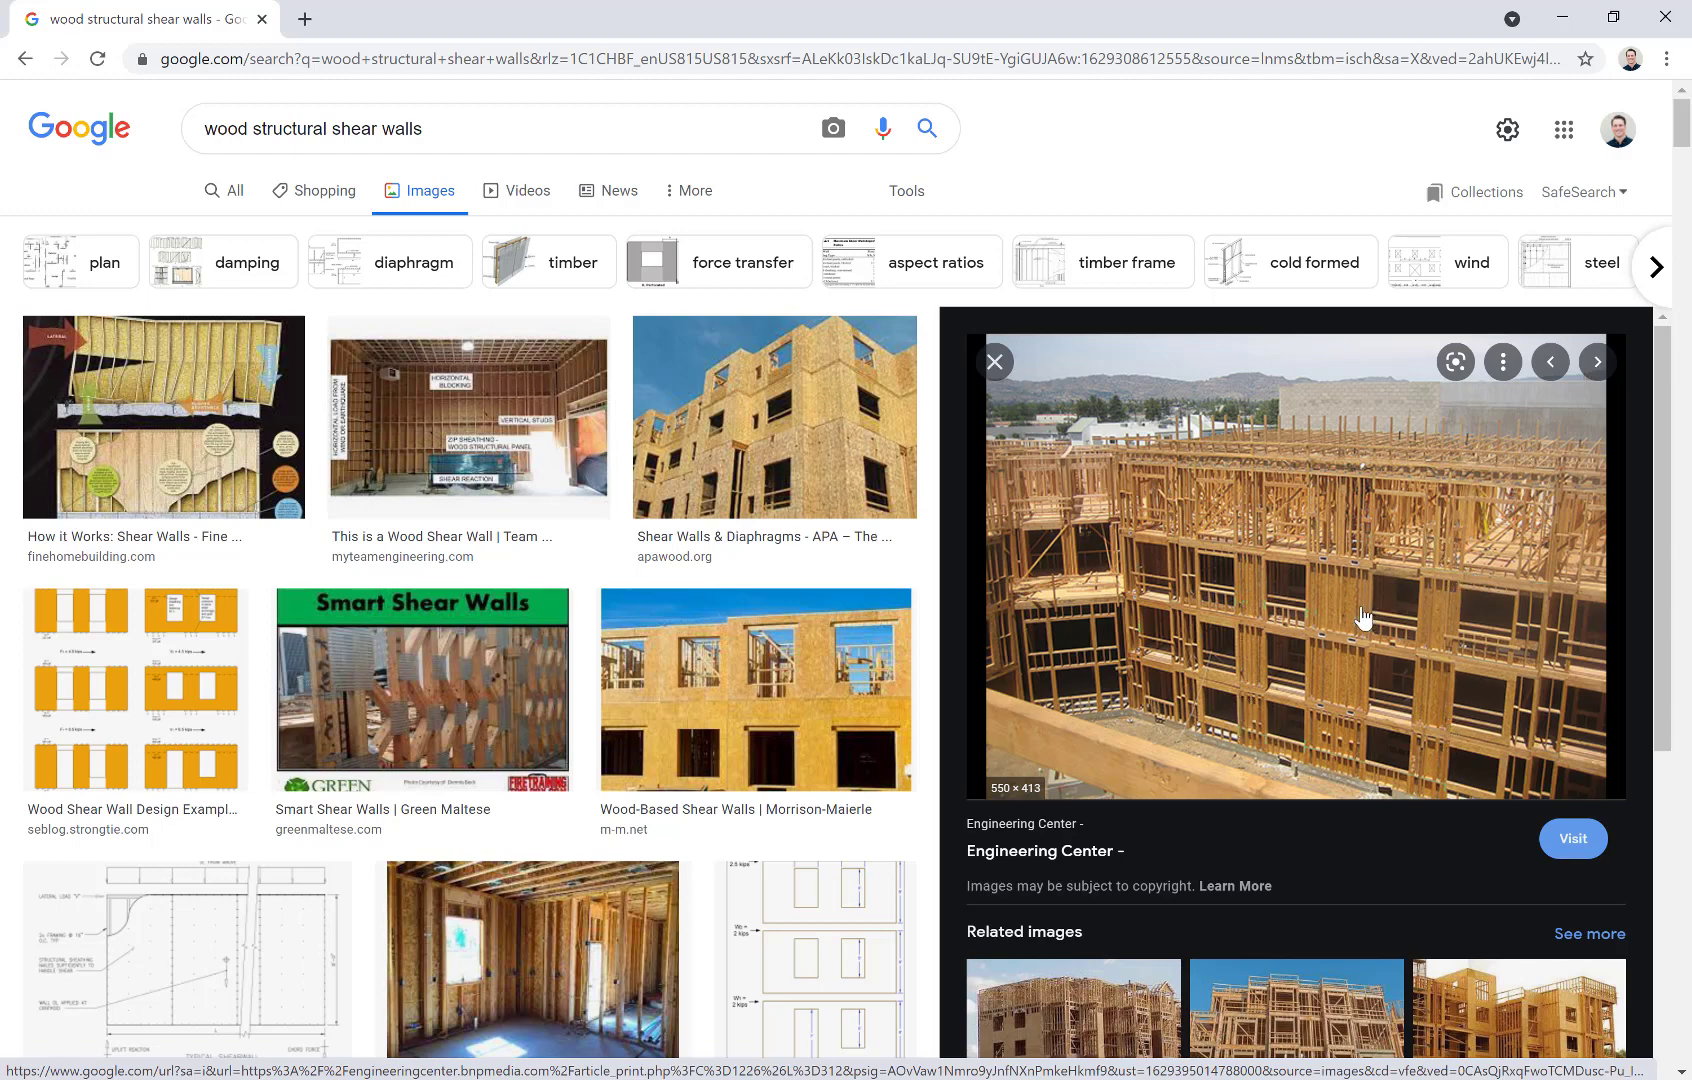
mouse_move(1356, 648)
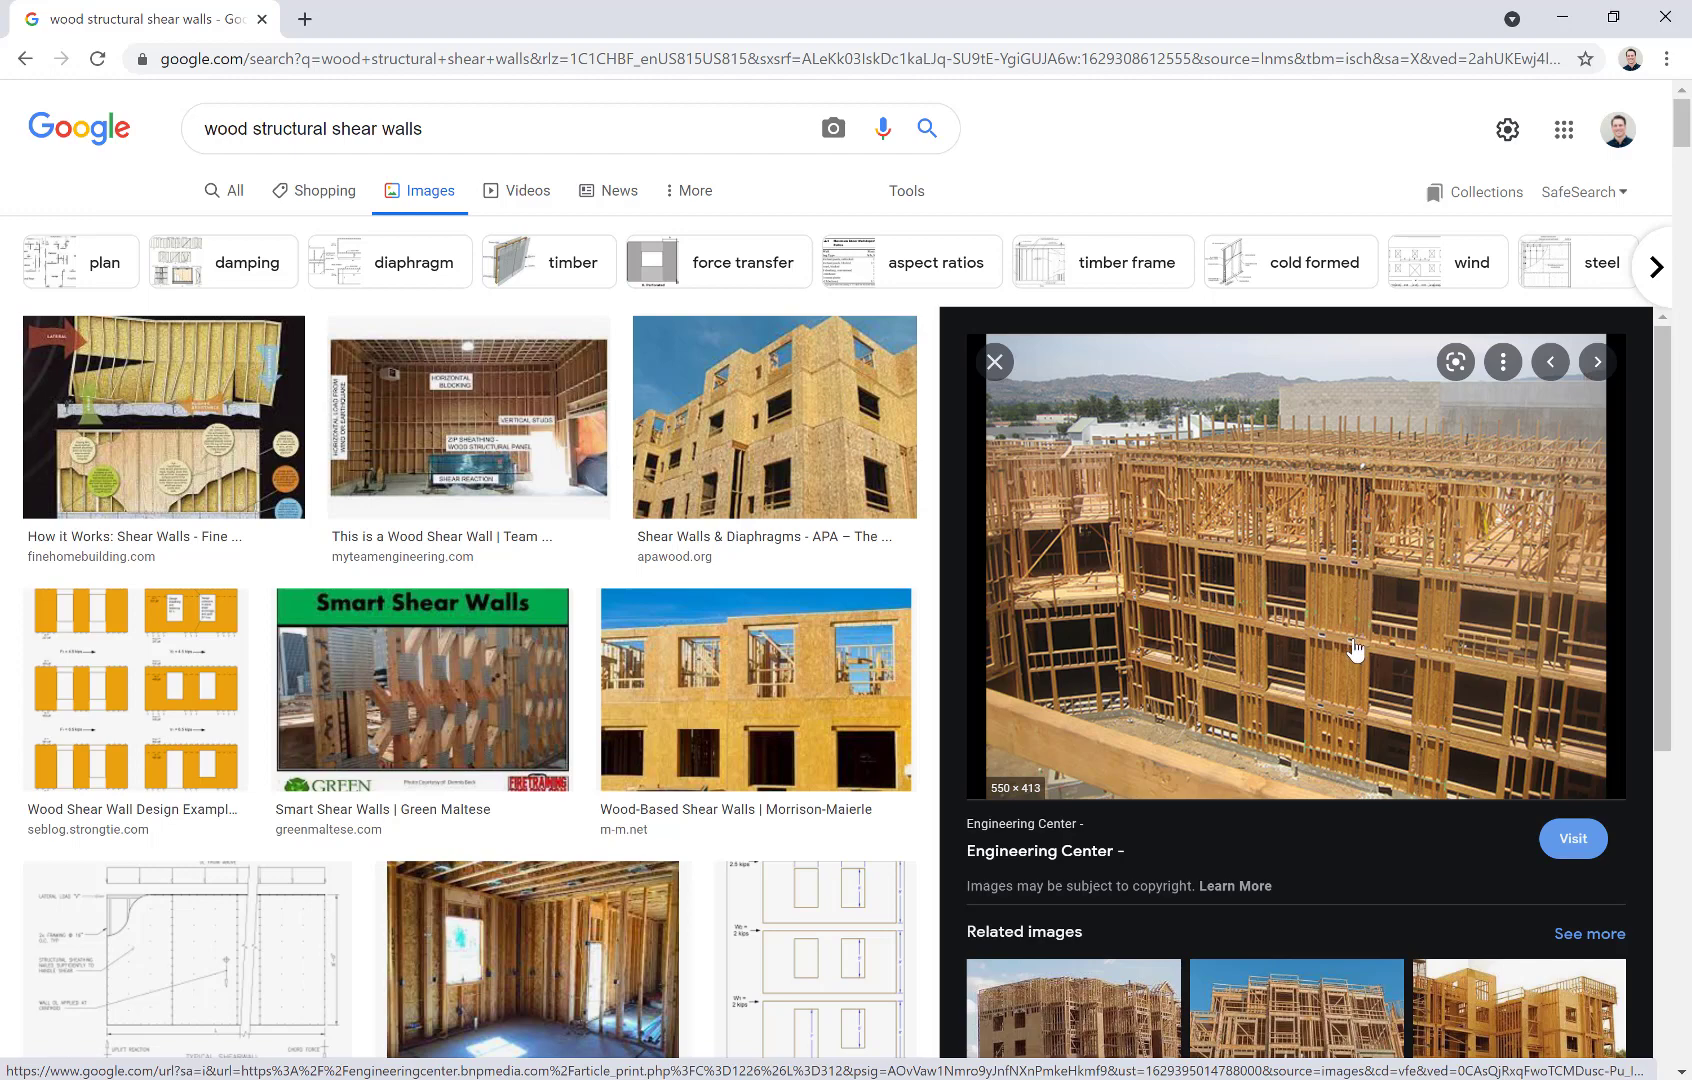
mouse_move(1460, 622)
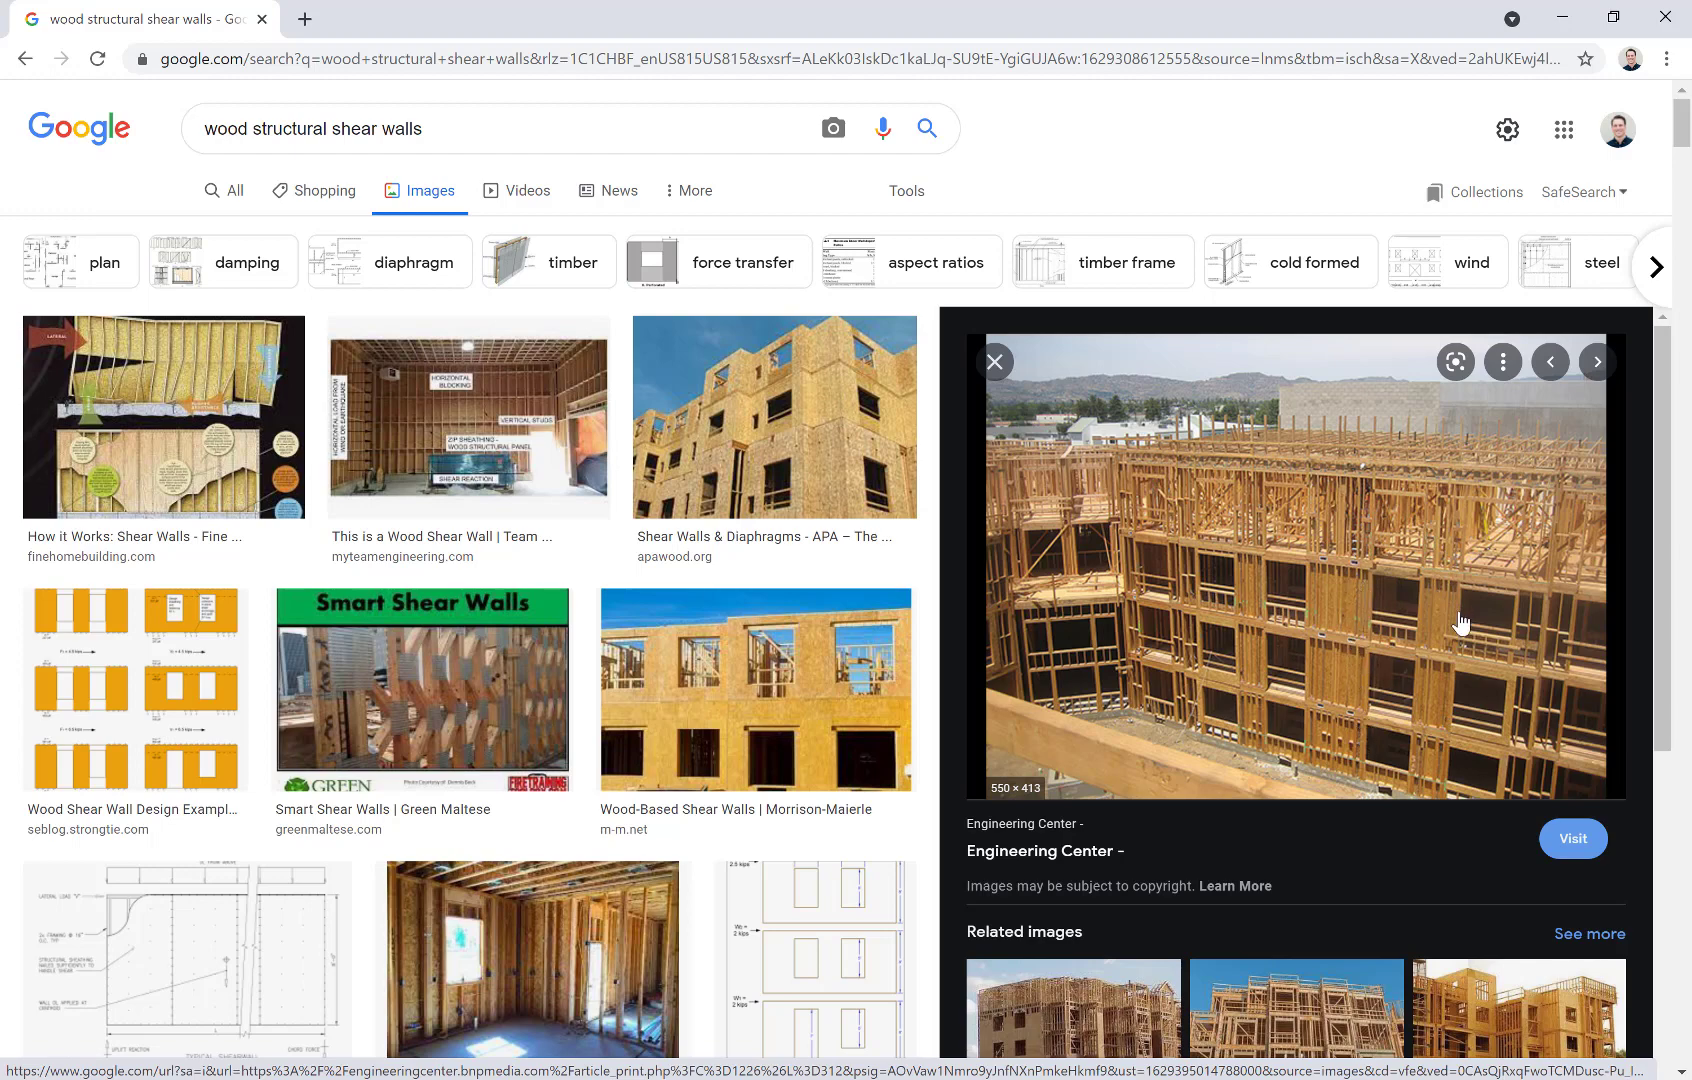
mouse_move(1336, 664)
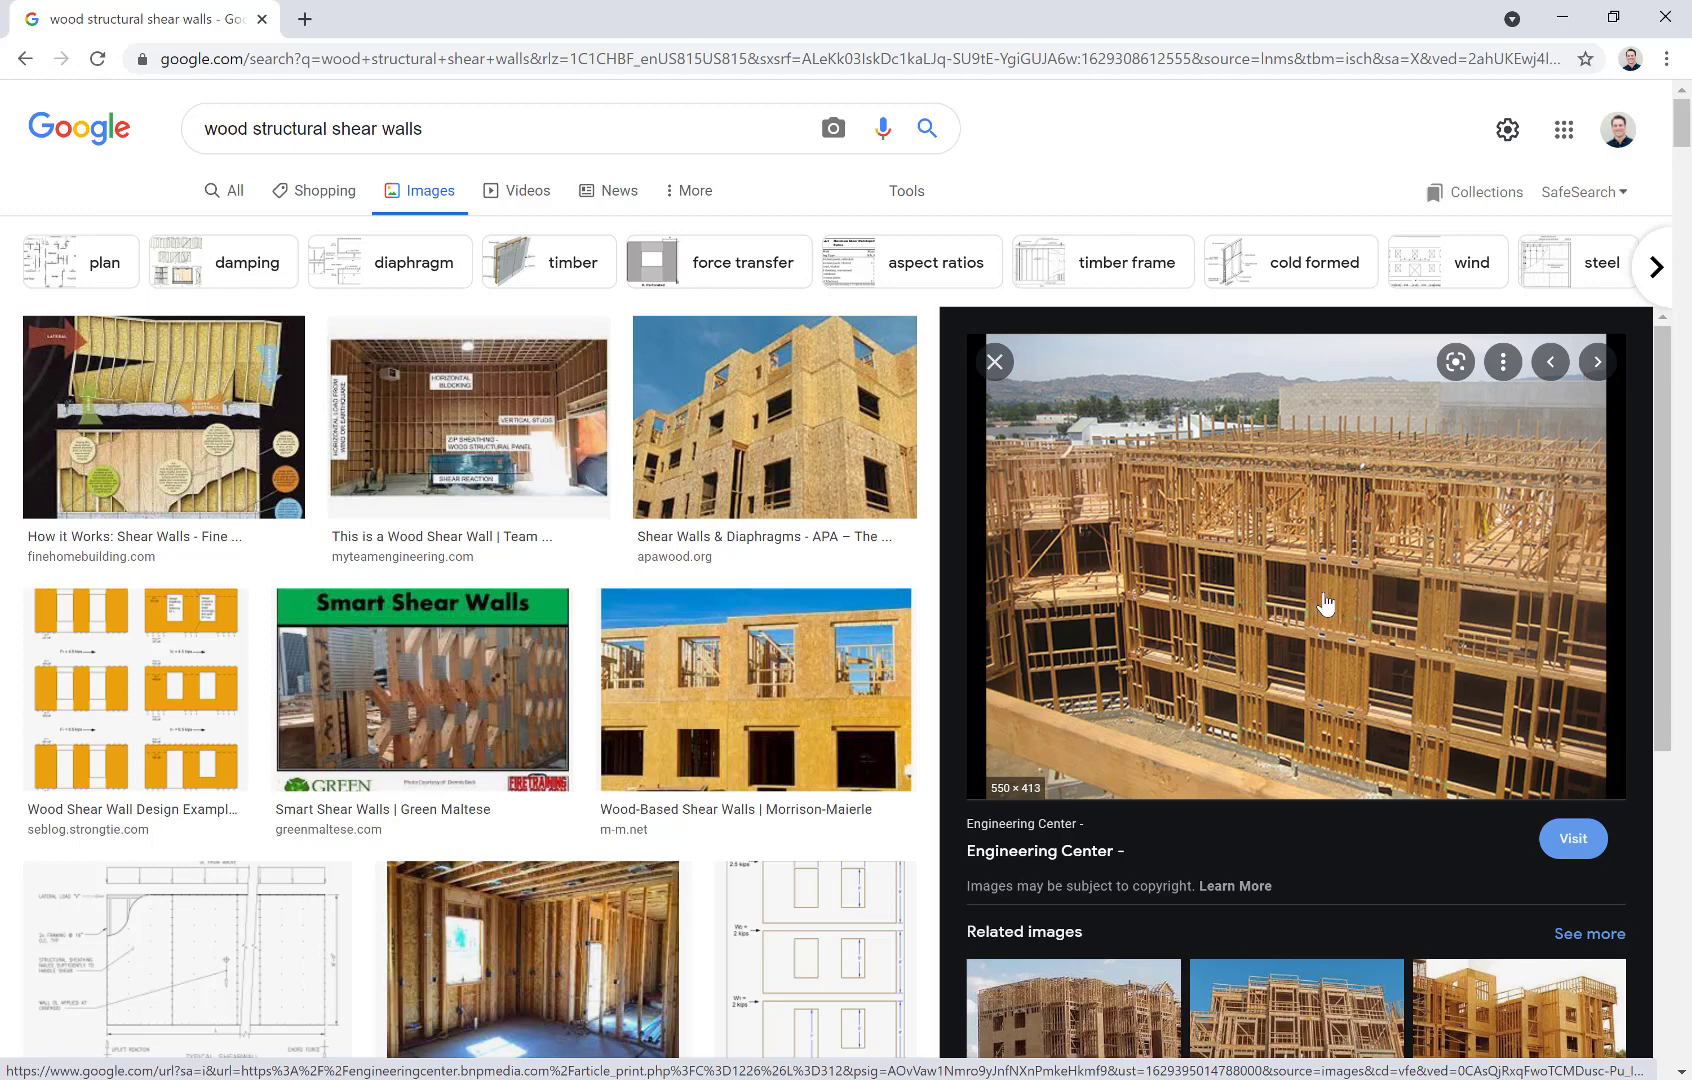
mouse_move(766, 694)
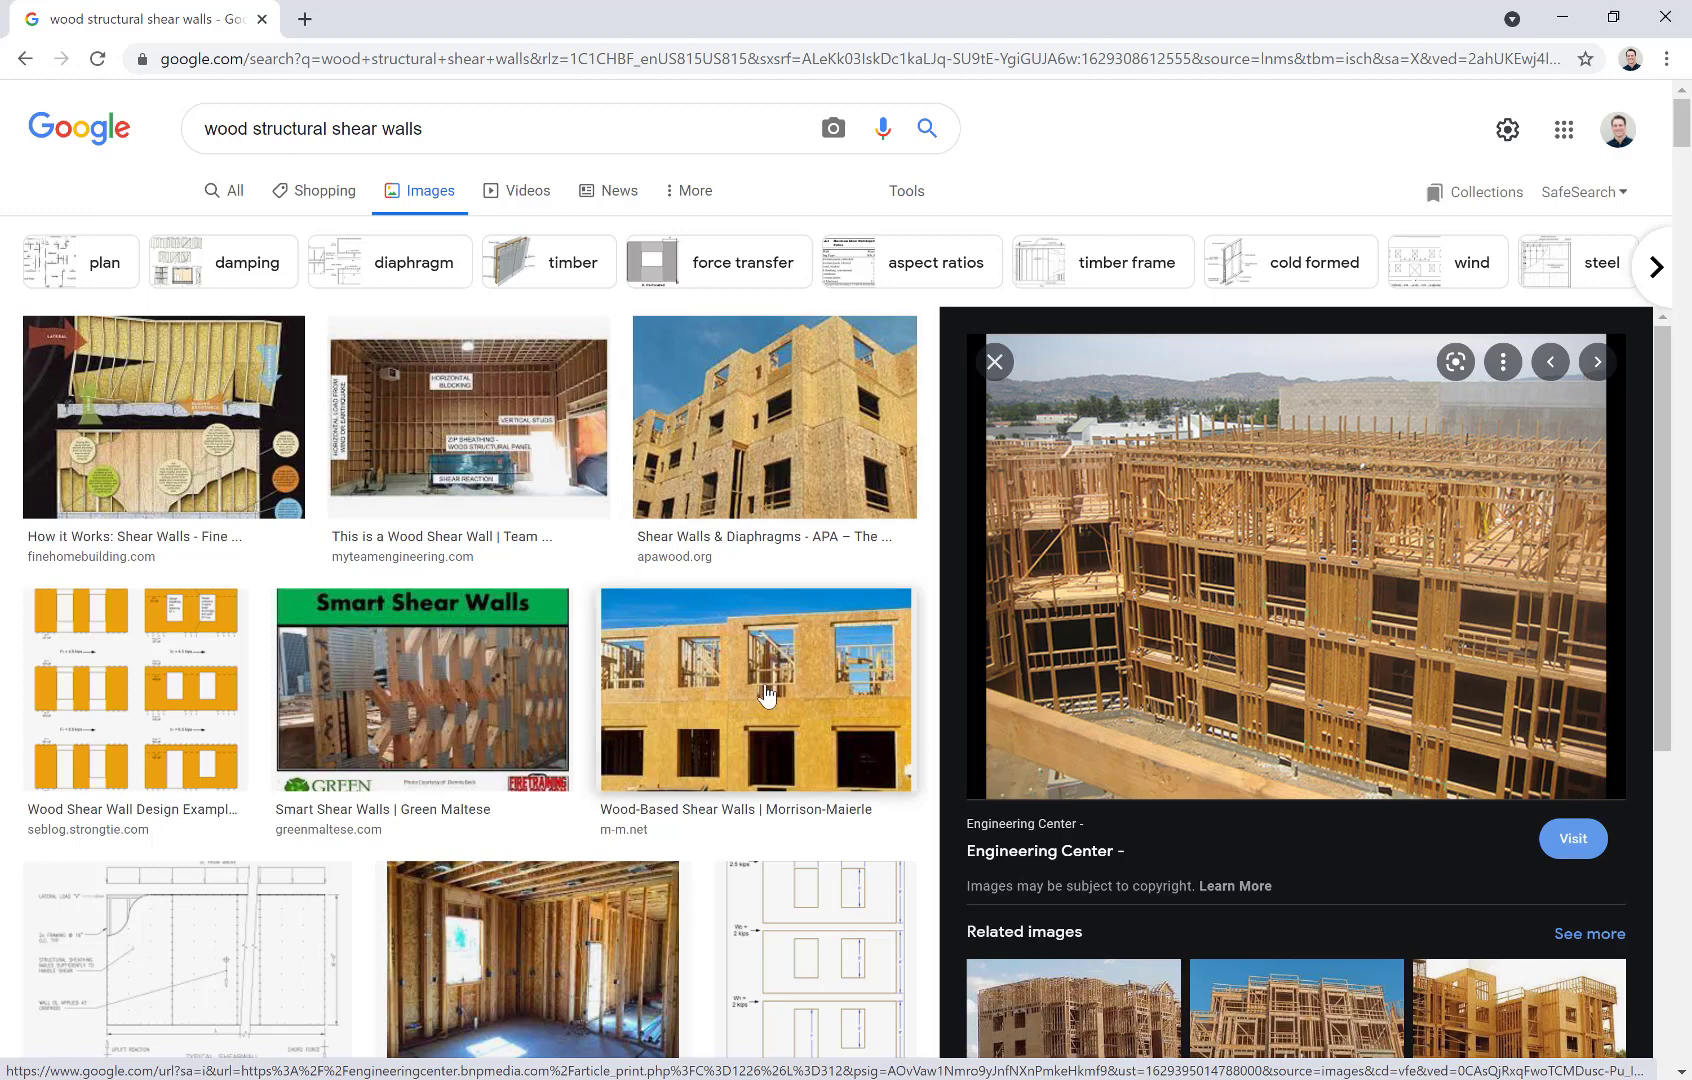
Step: Scroll further down the results past framing photos and shear wall diagrams
scroll(down, 3)
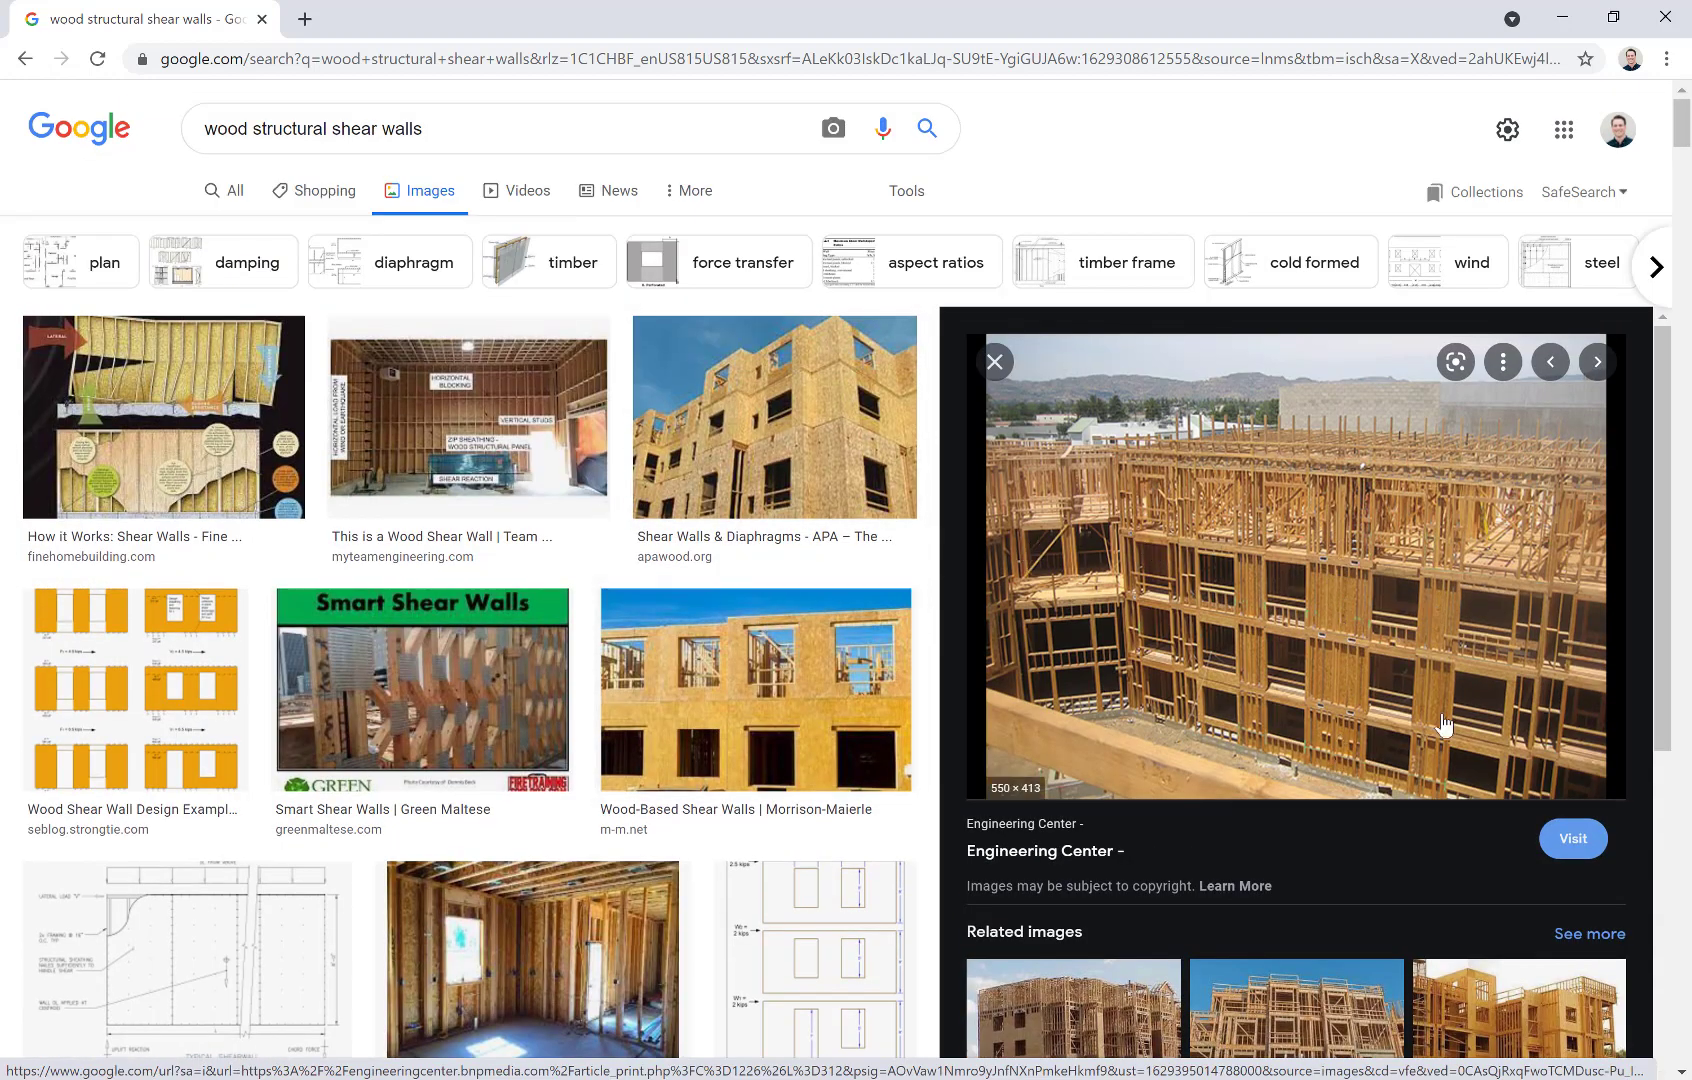
mouse_move(1568, 608)
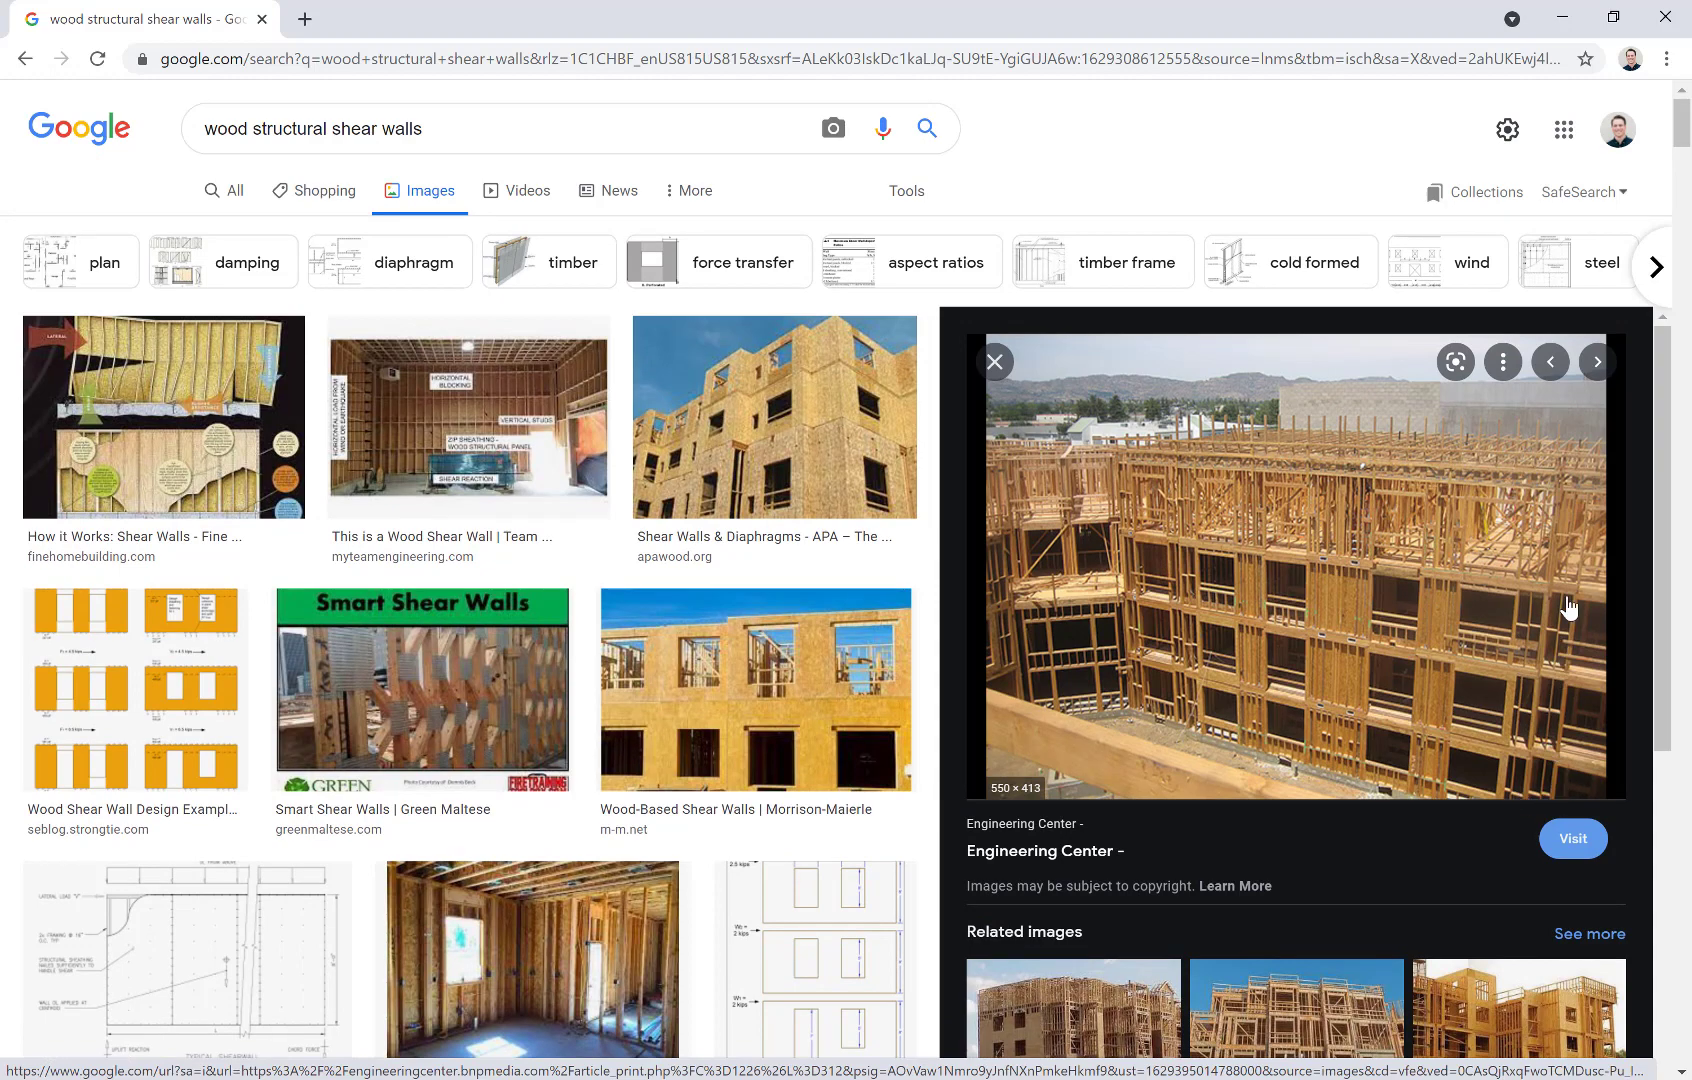
mouse_move(1526, 764)
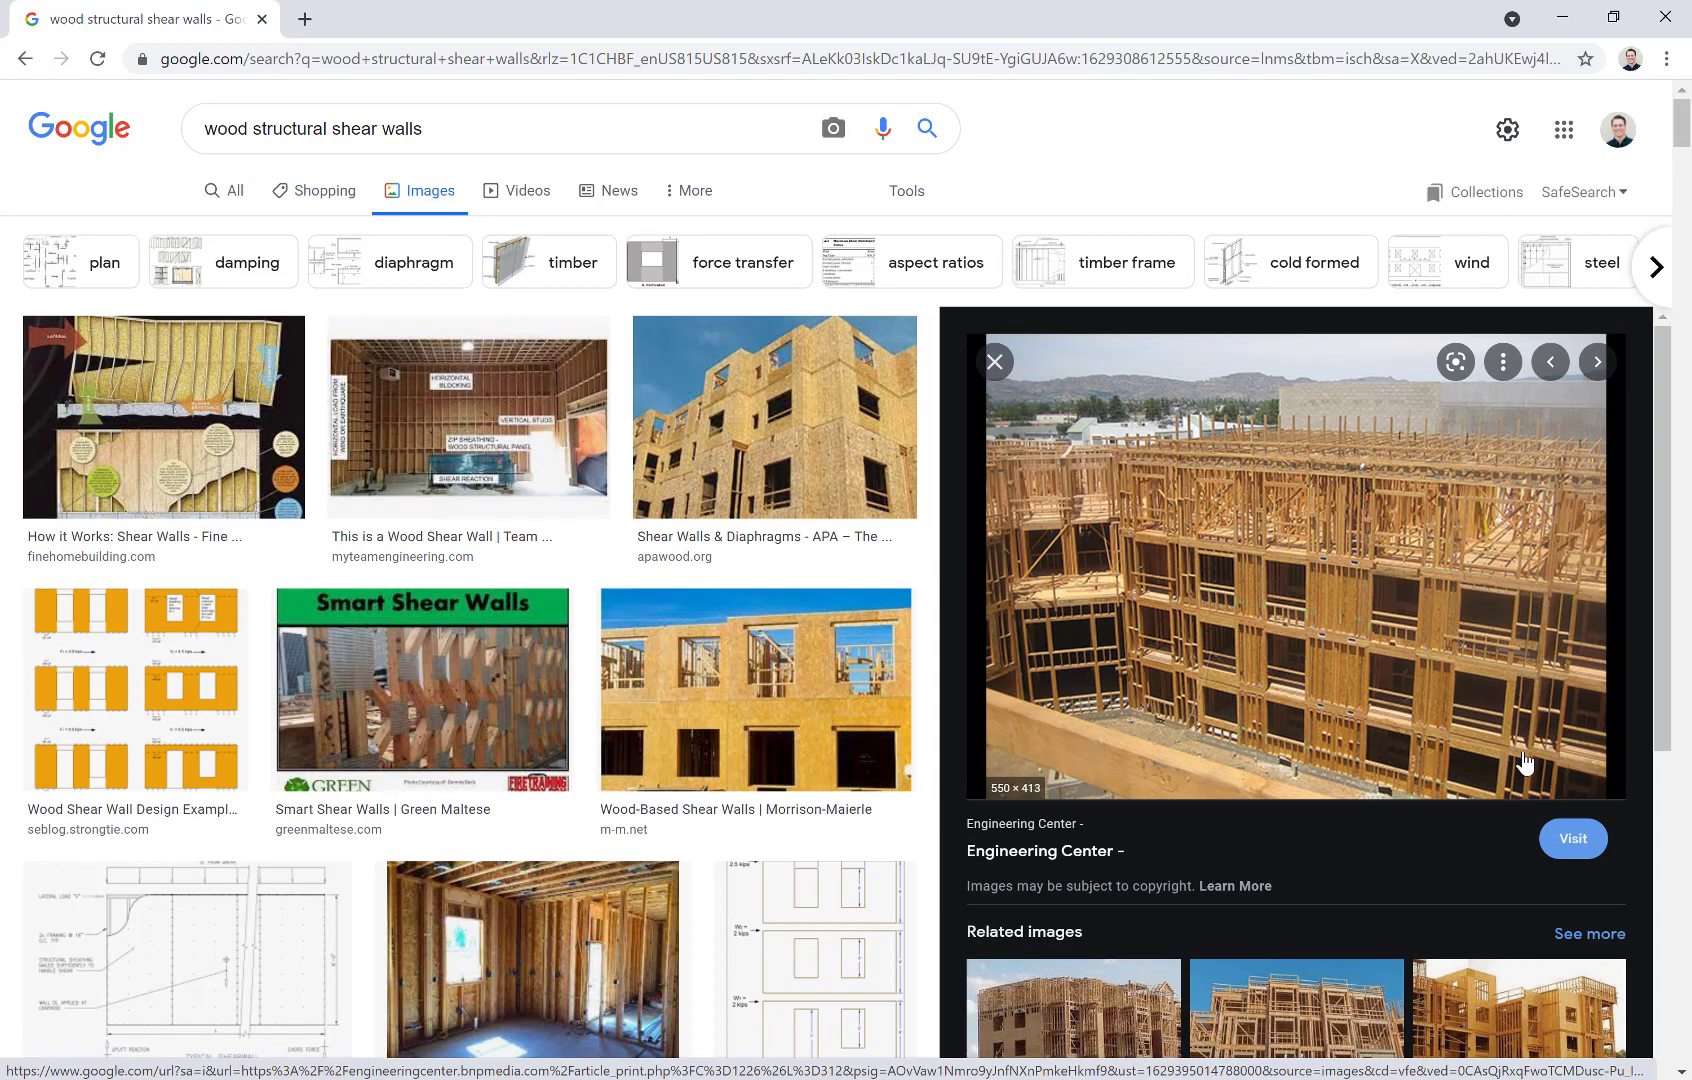
mouse_move(1524, 620)
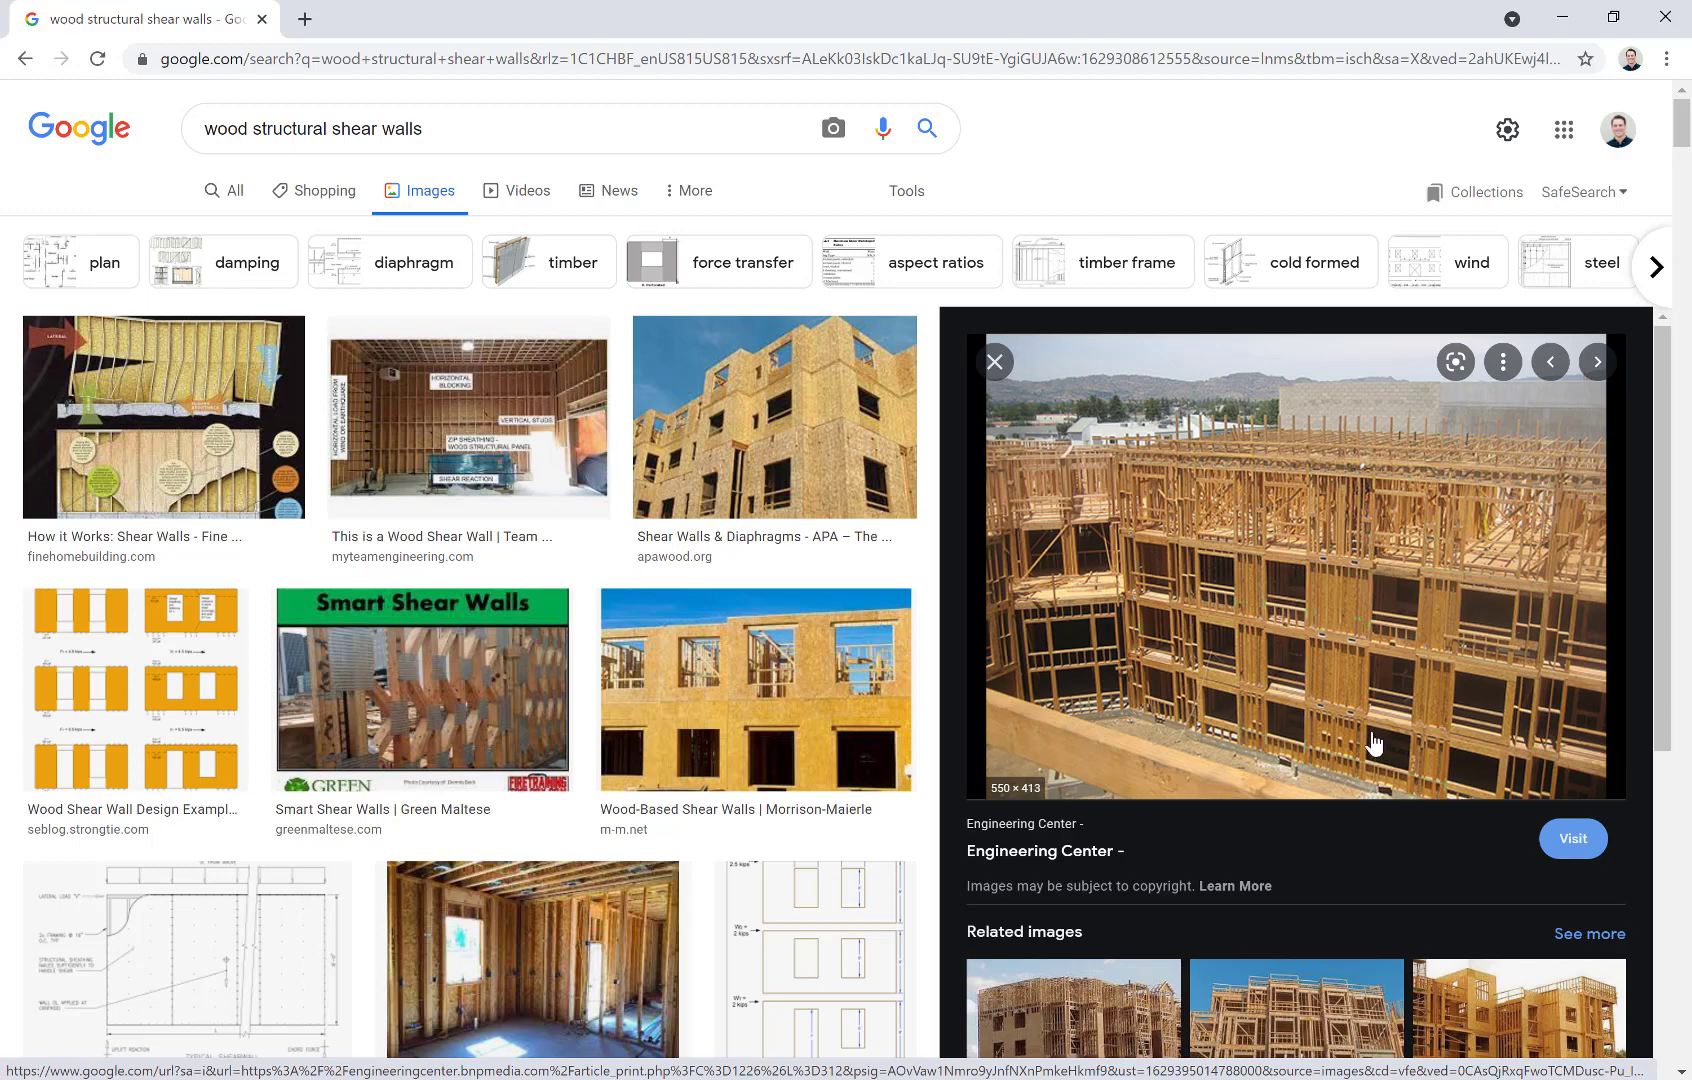
scroll(down, 3)
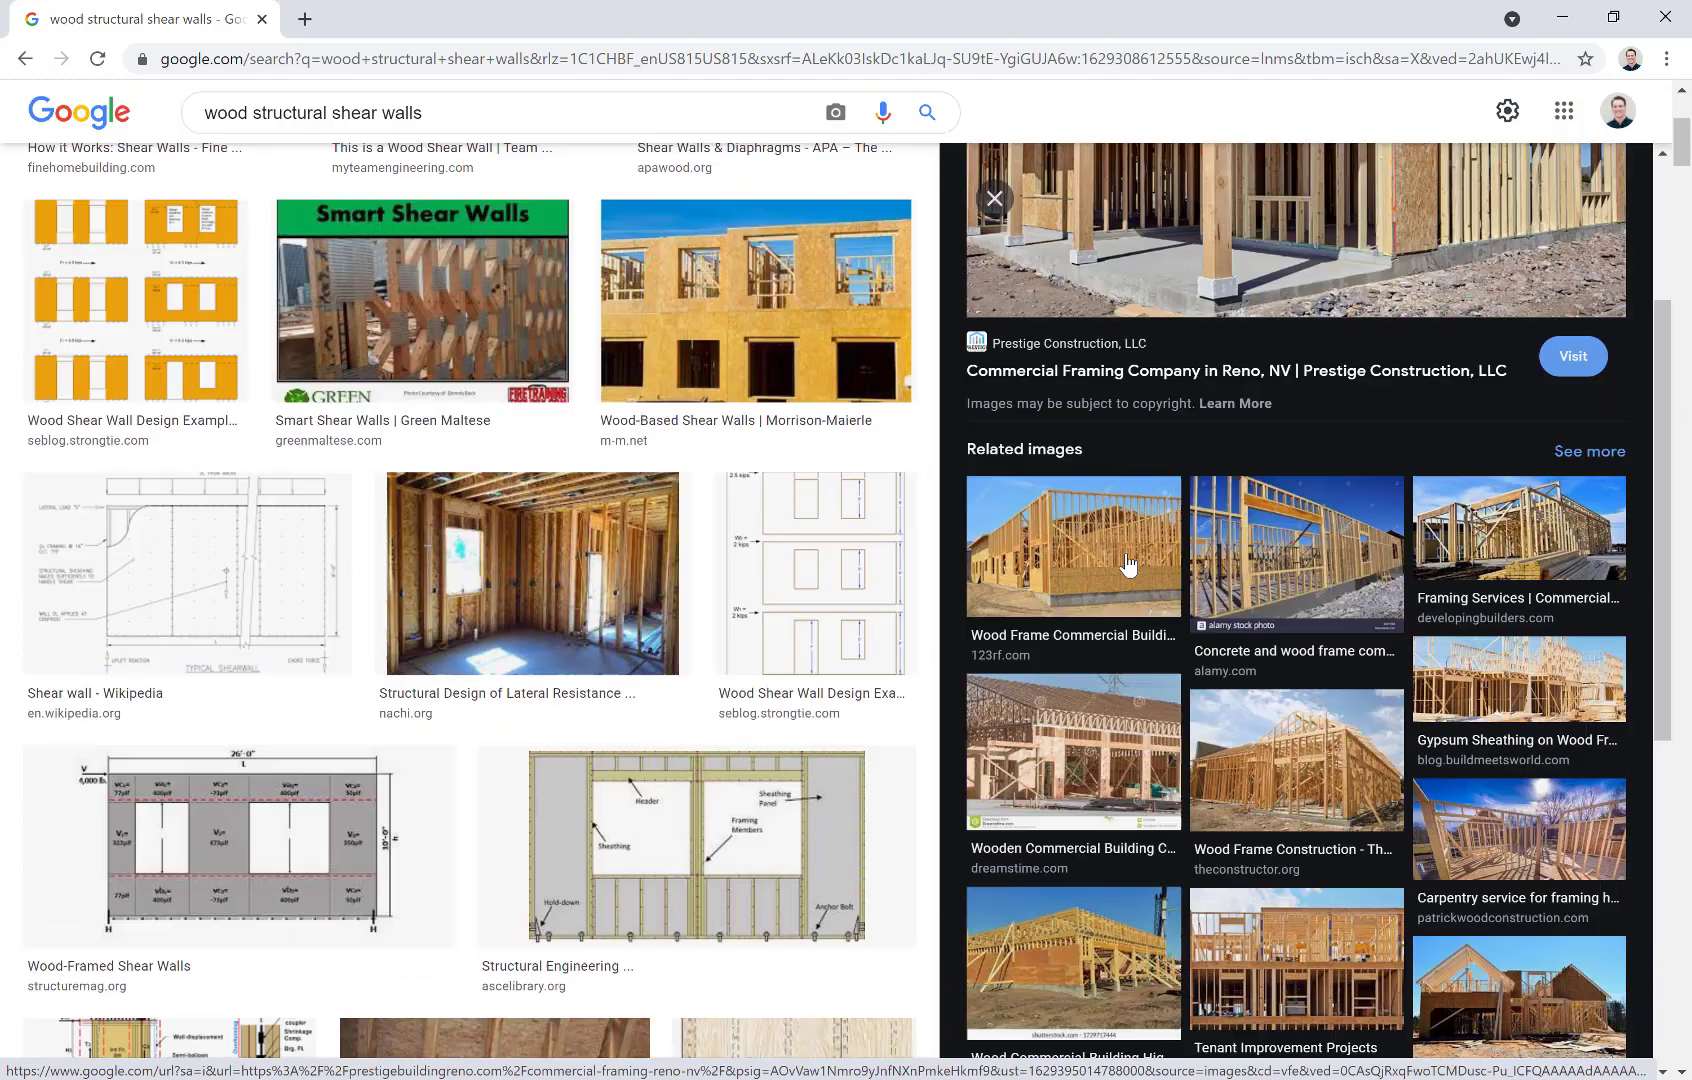
scroll(down, 3)
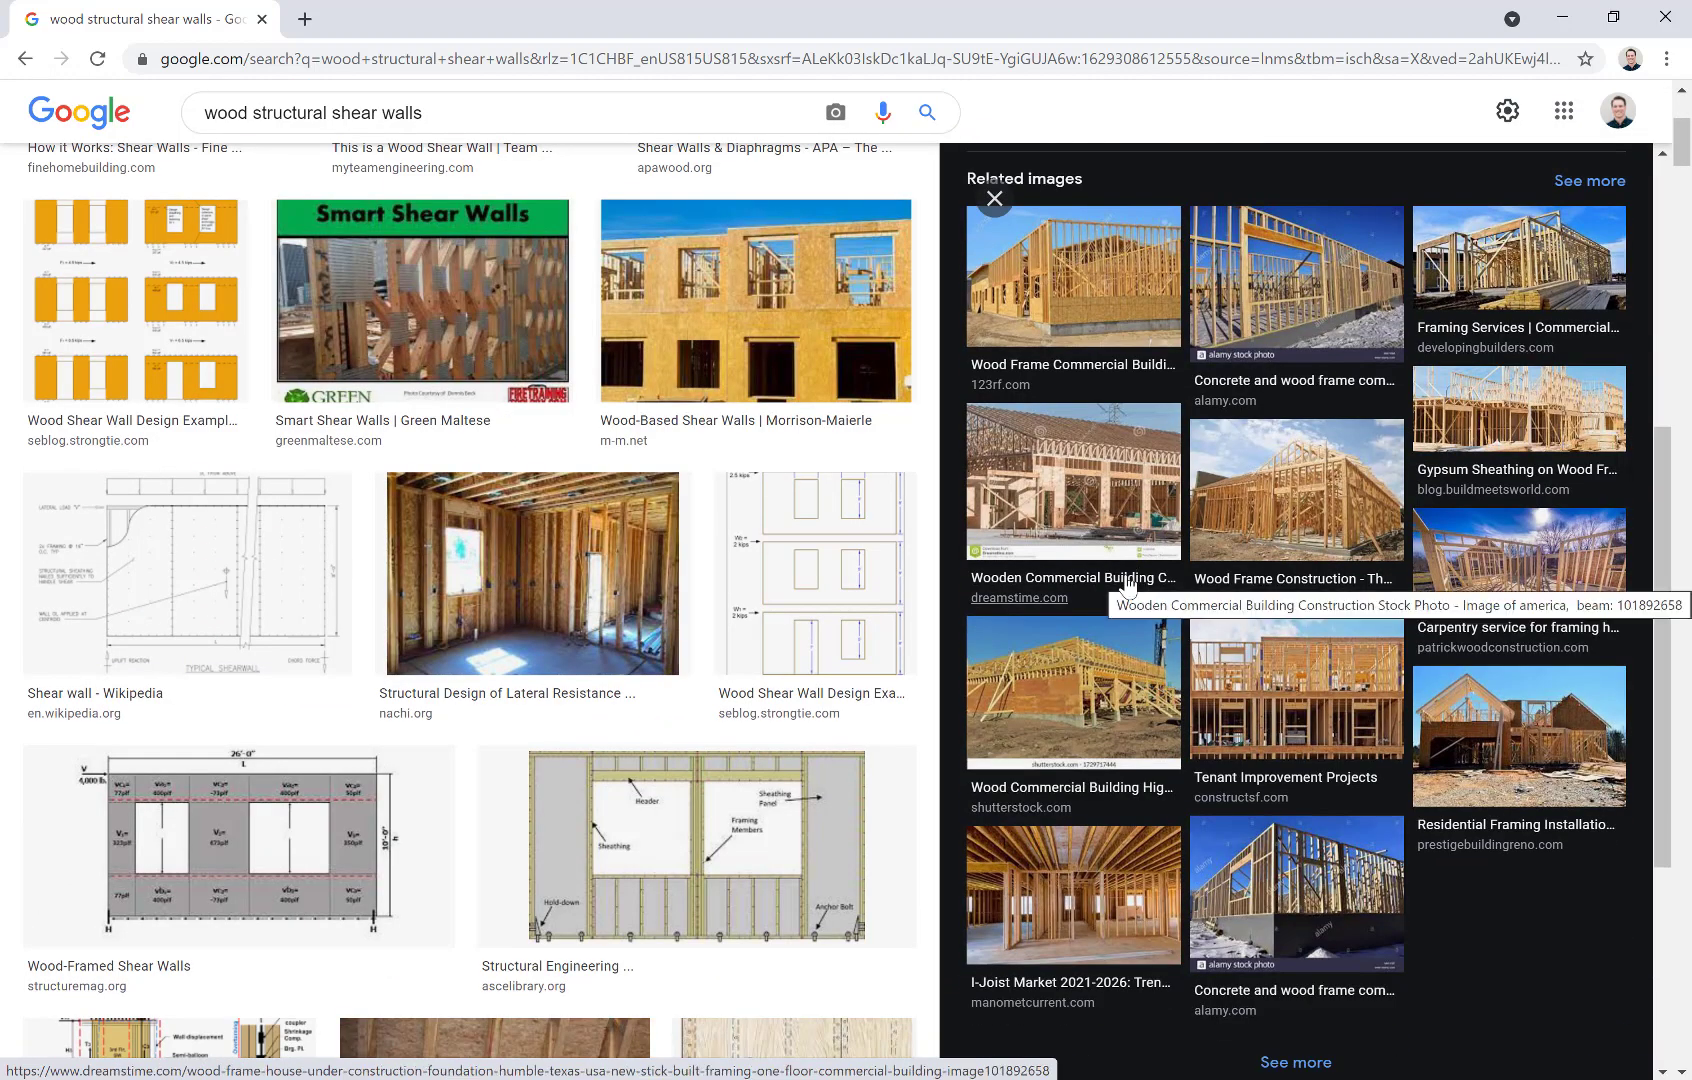
scroll(down, 3)
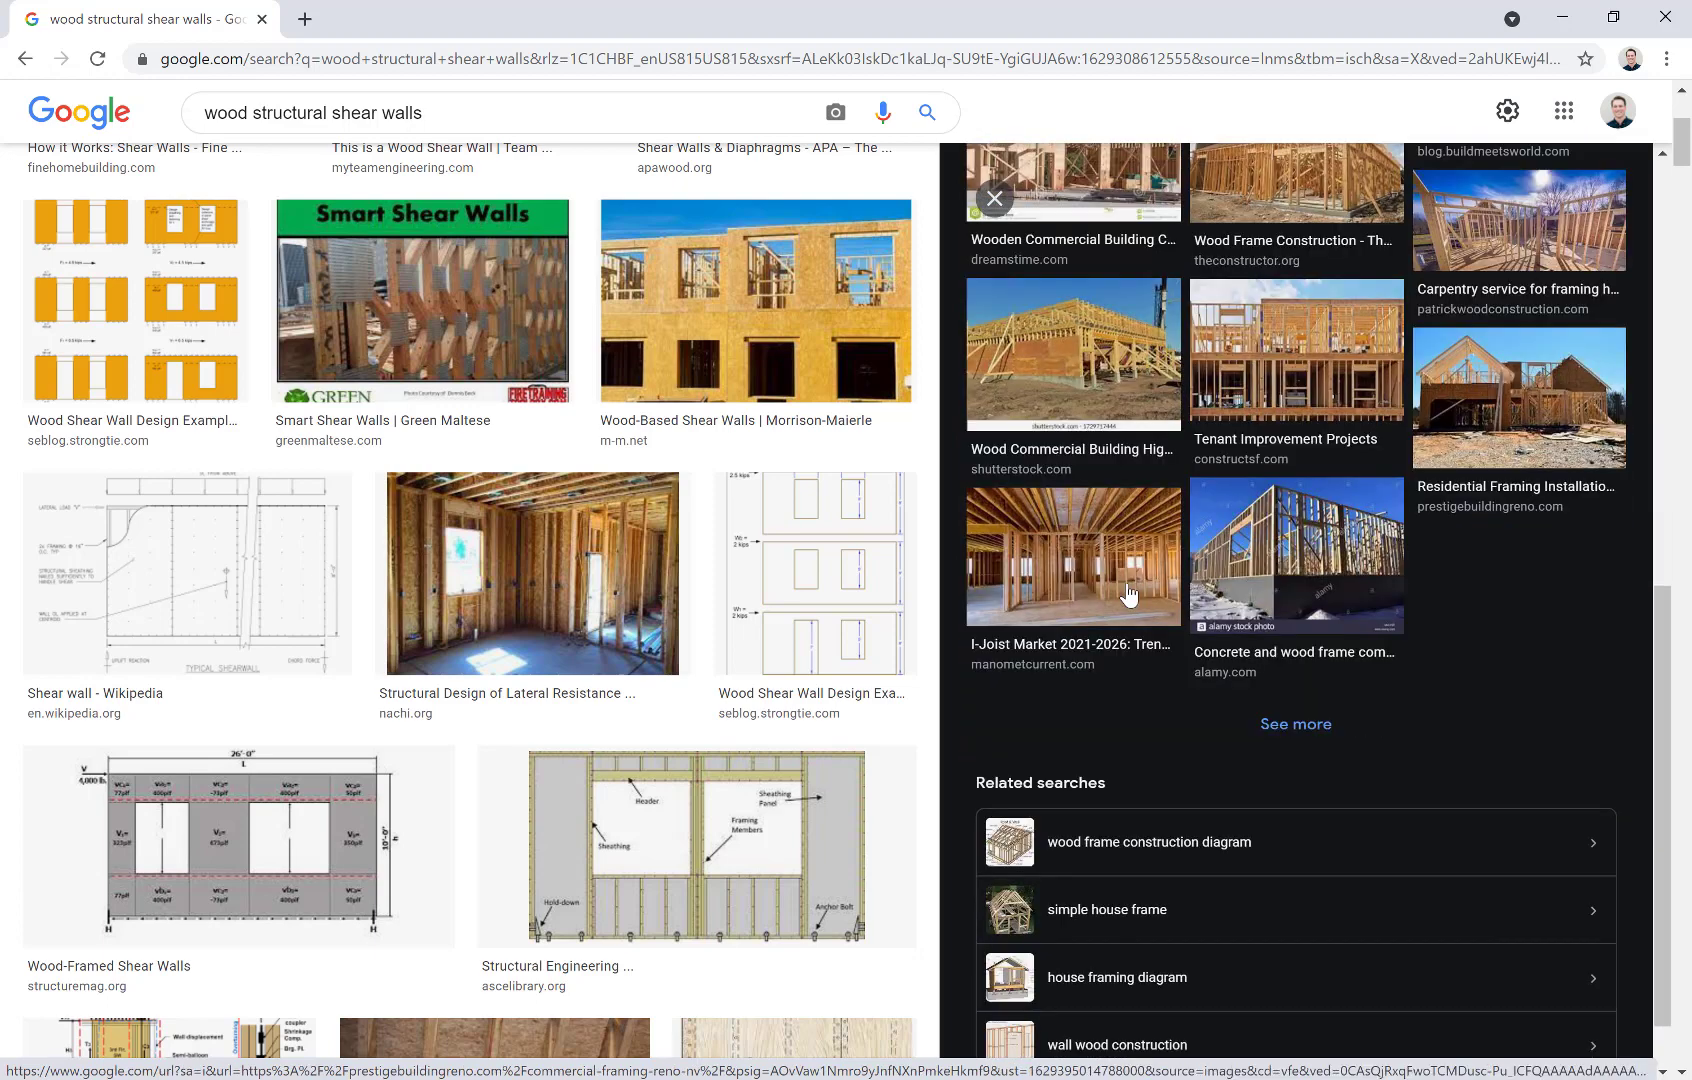
scroll(down, 3)
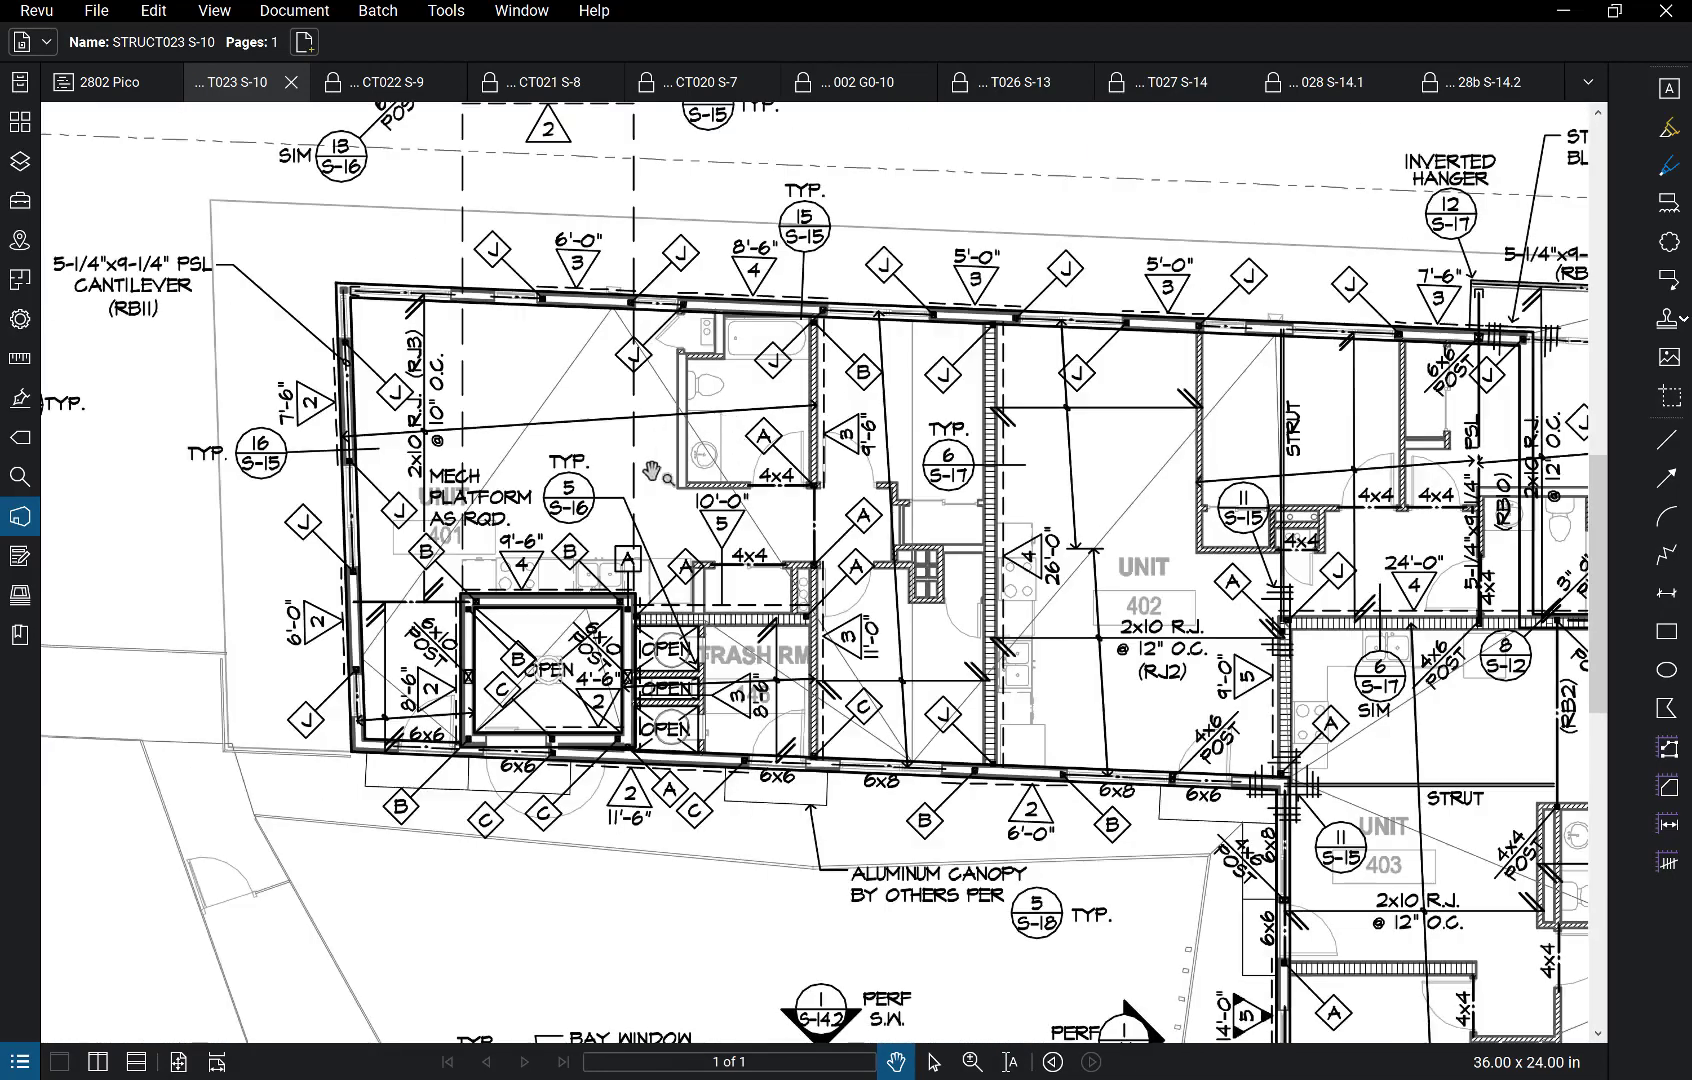
mouse_move(498, 268)
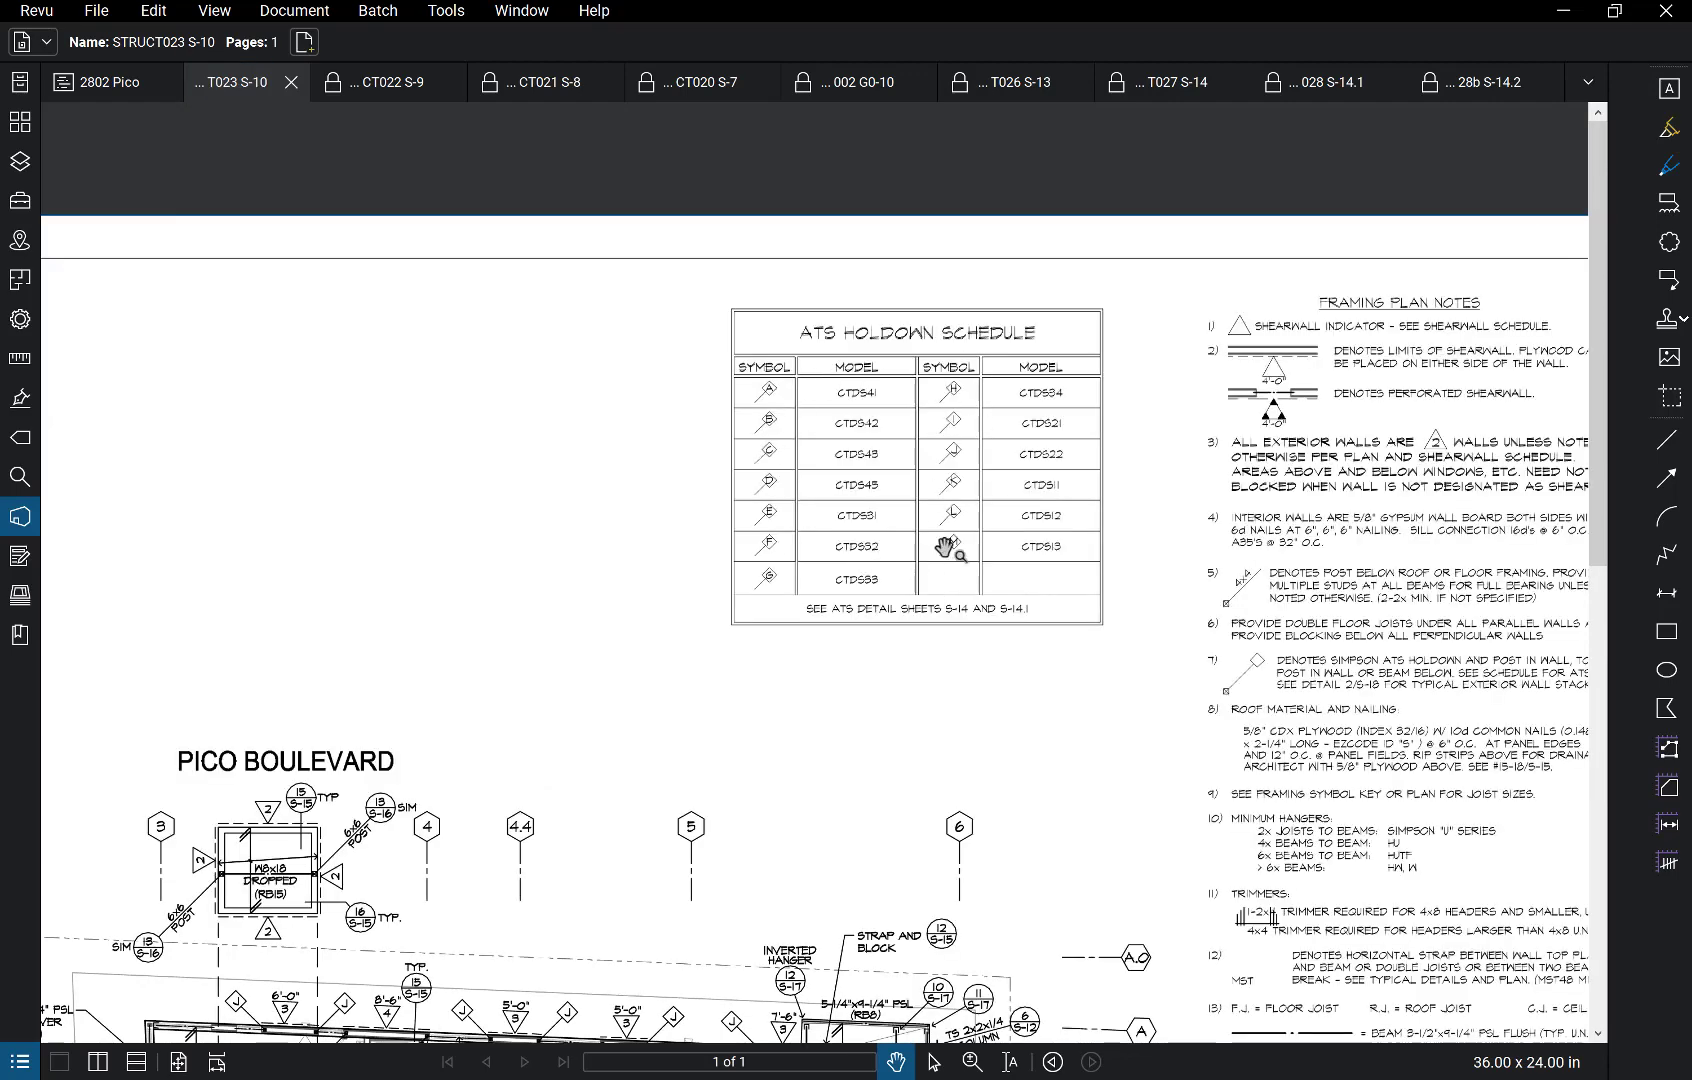
mouse_move(1044, 392)
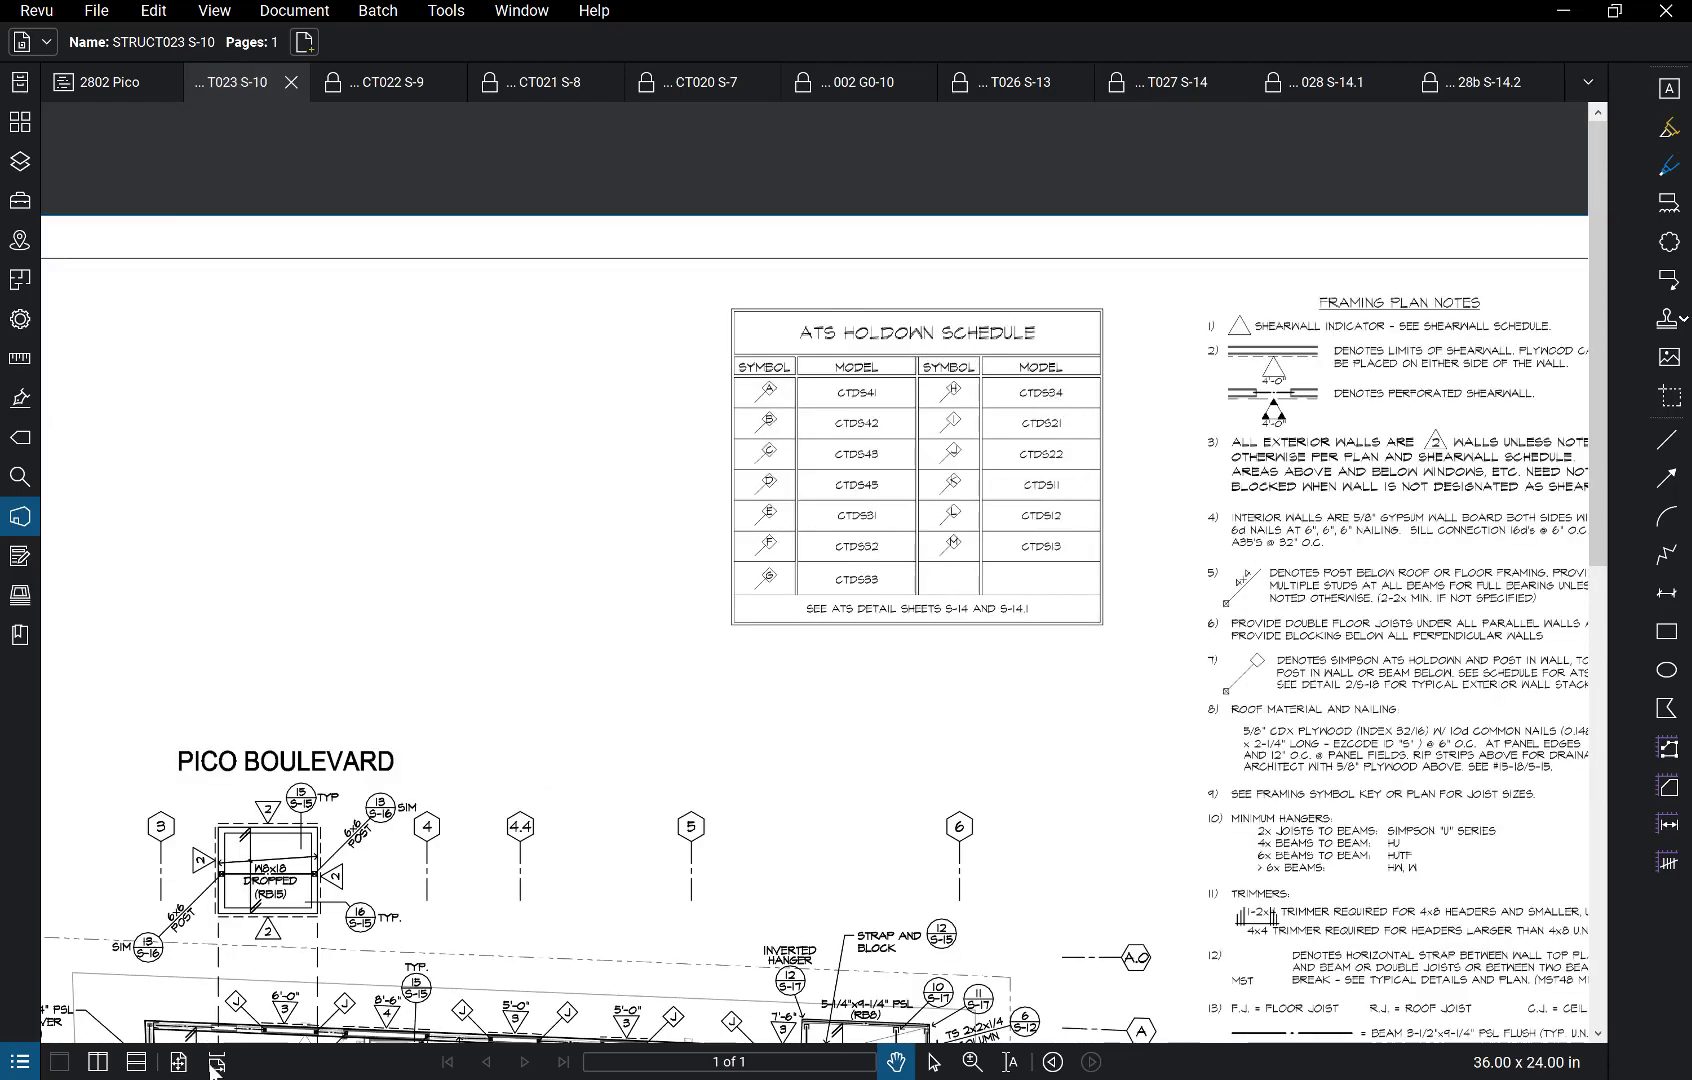
Step: Start a new Chrome window and switch the 'ats hold down system' search to image results
right_click(214, 1060)
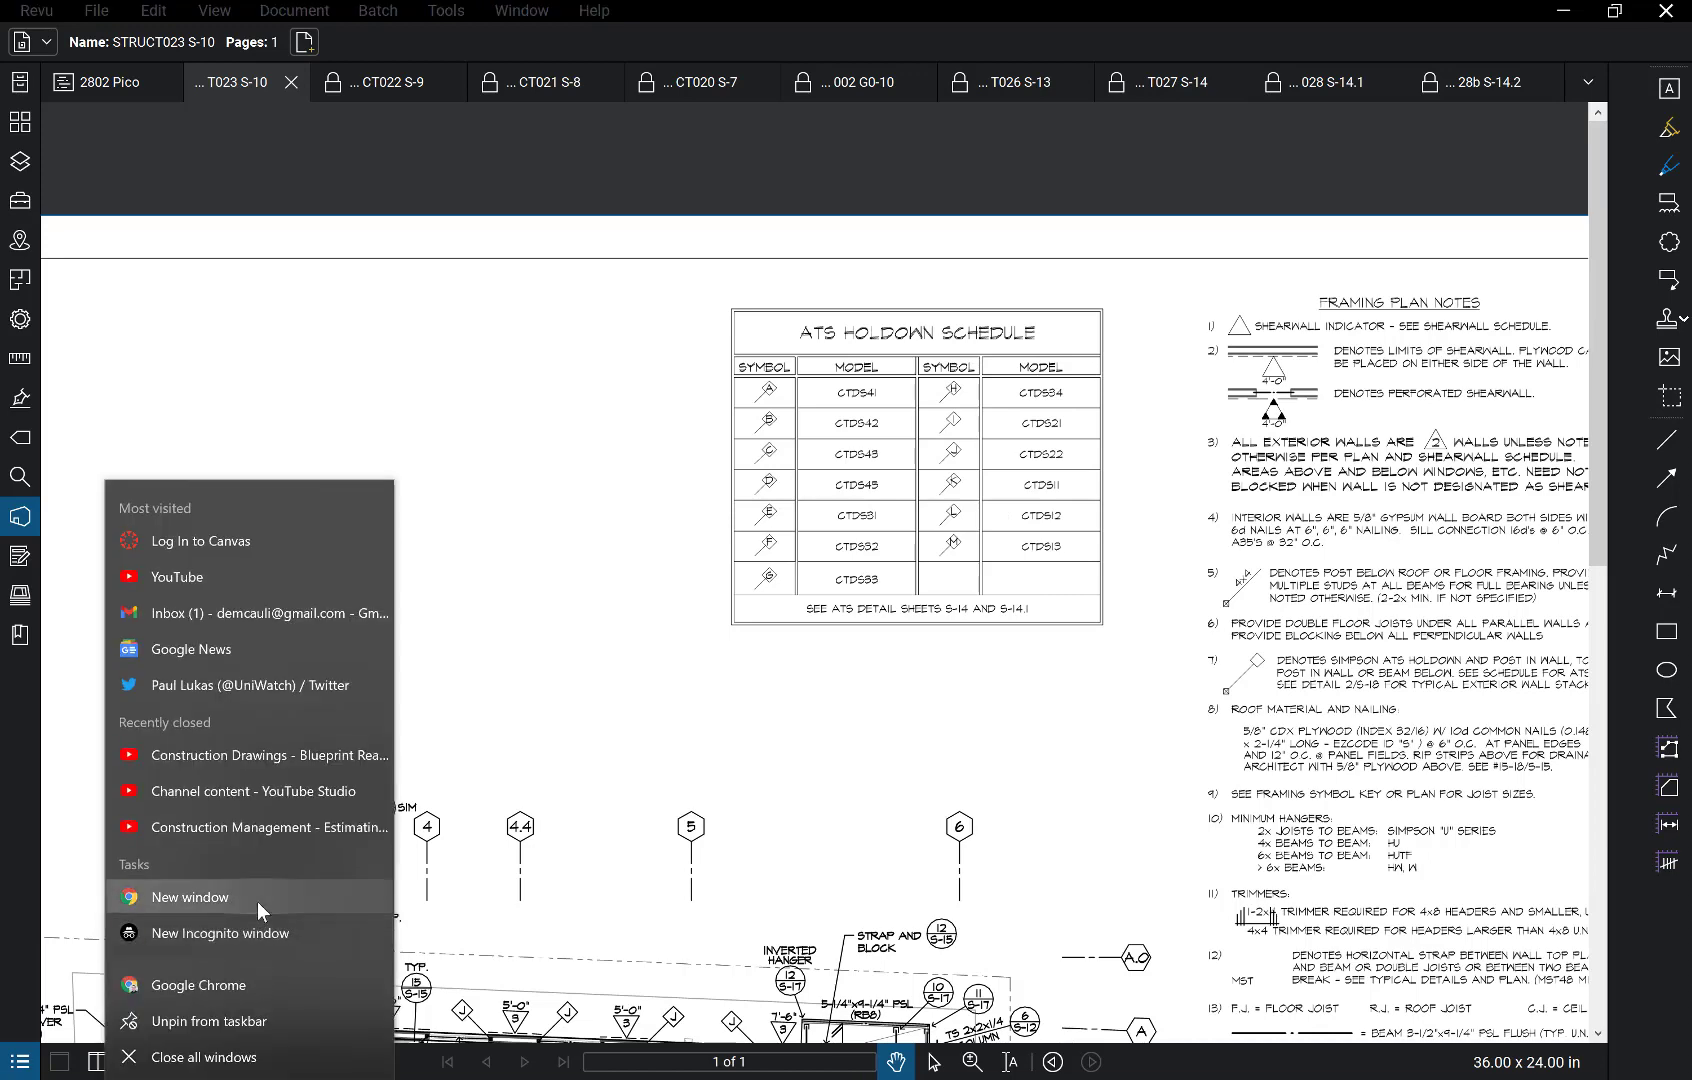
mouse_move(692, 658)
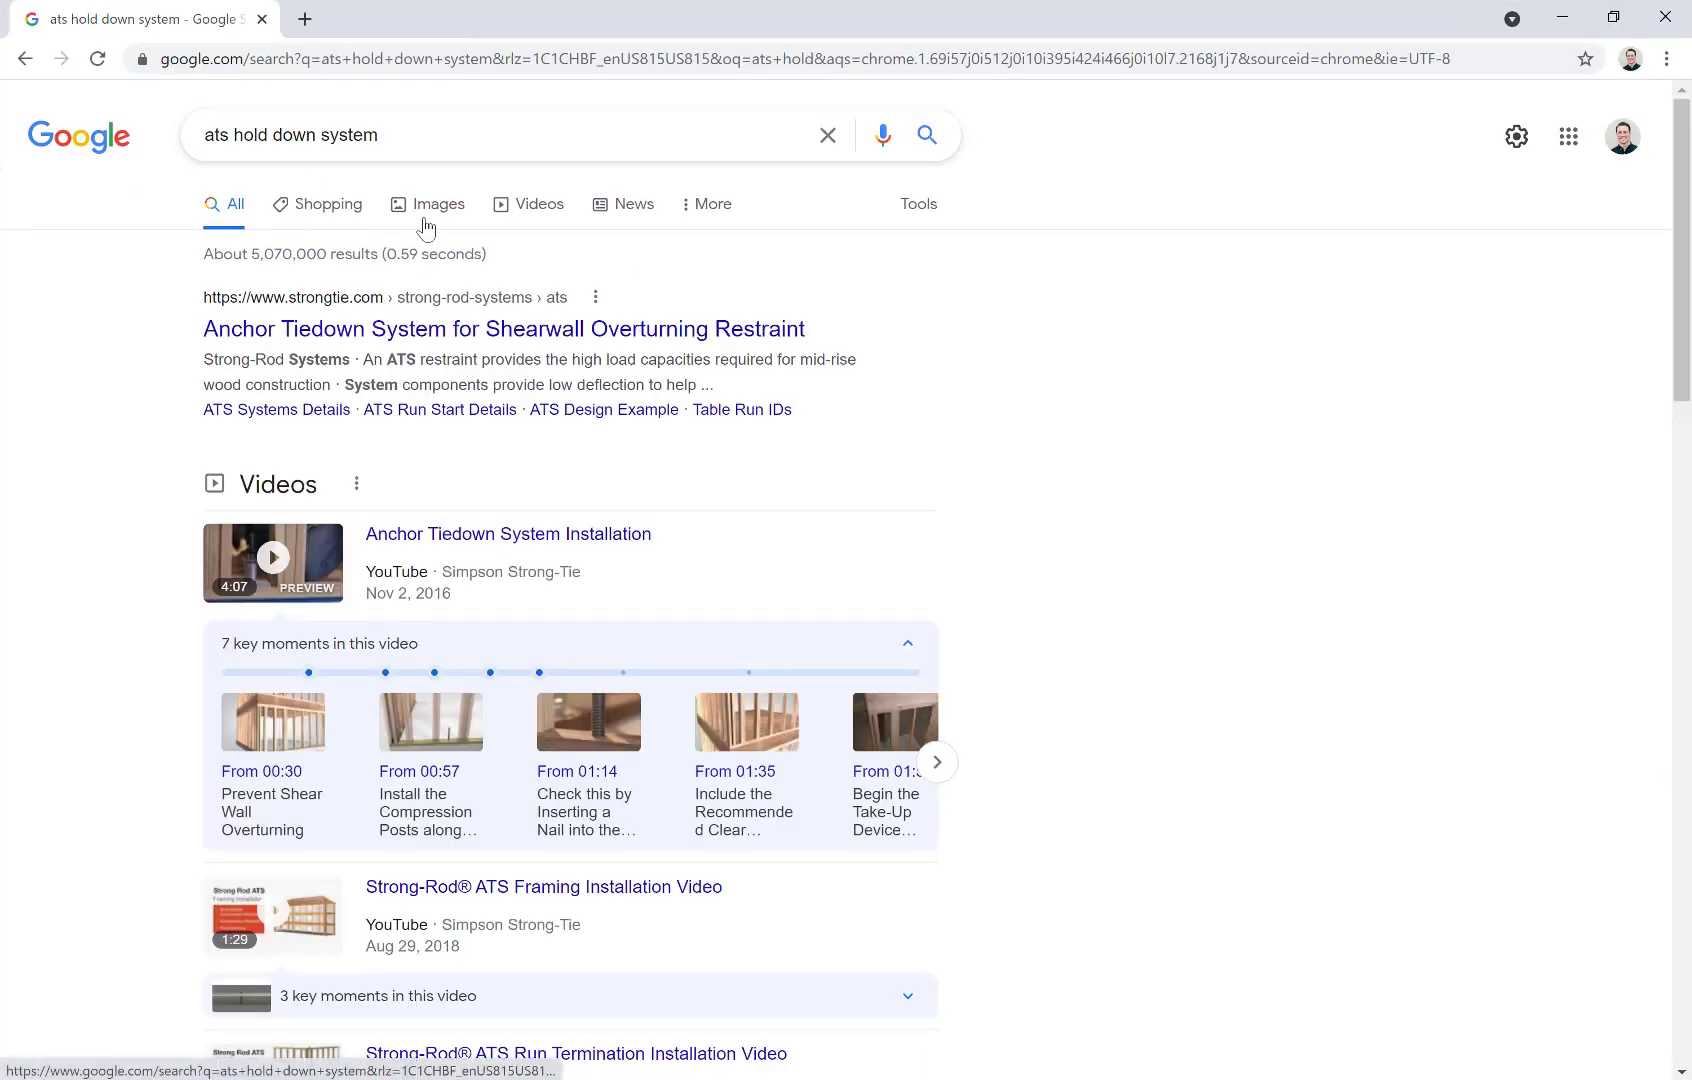
mouse_move(394, 216)
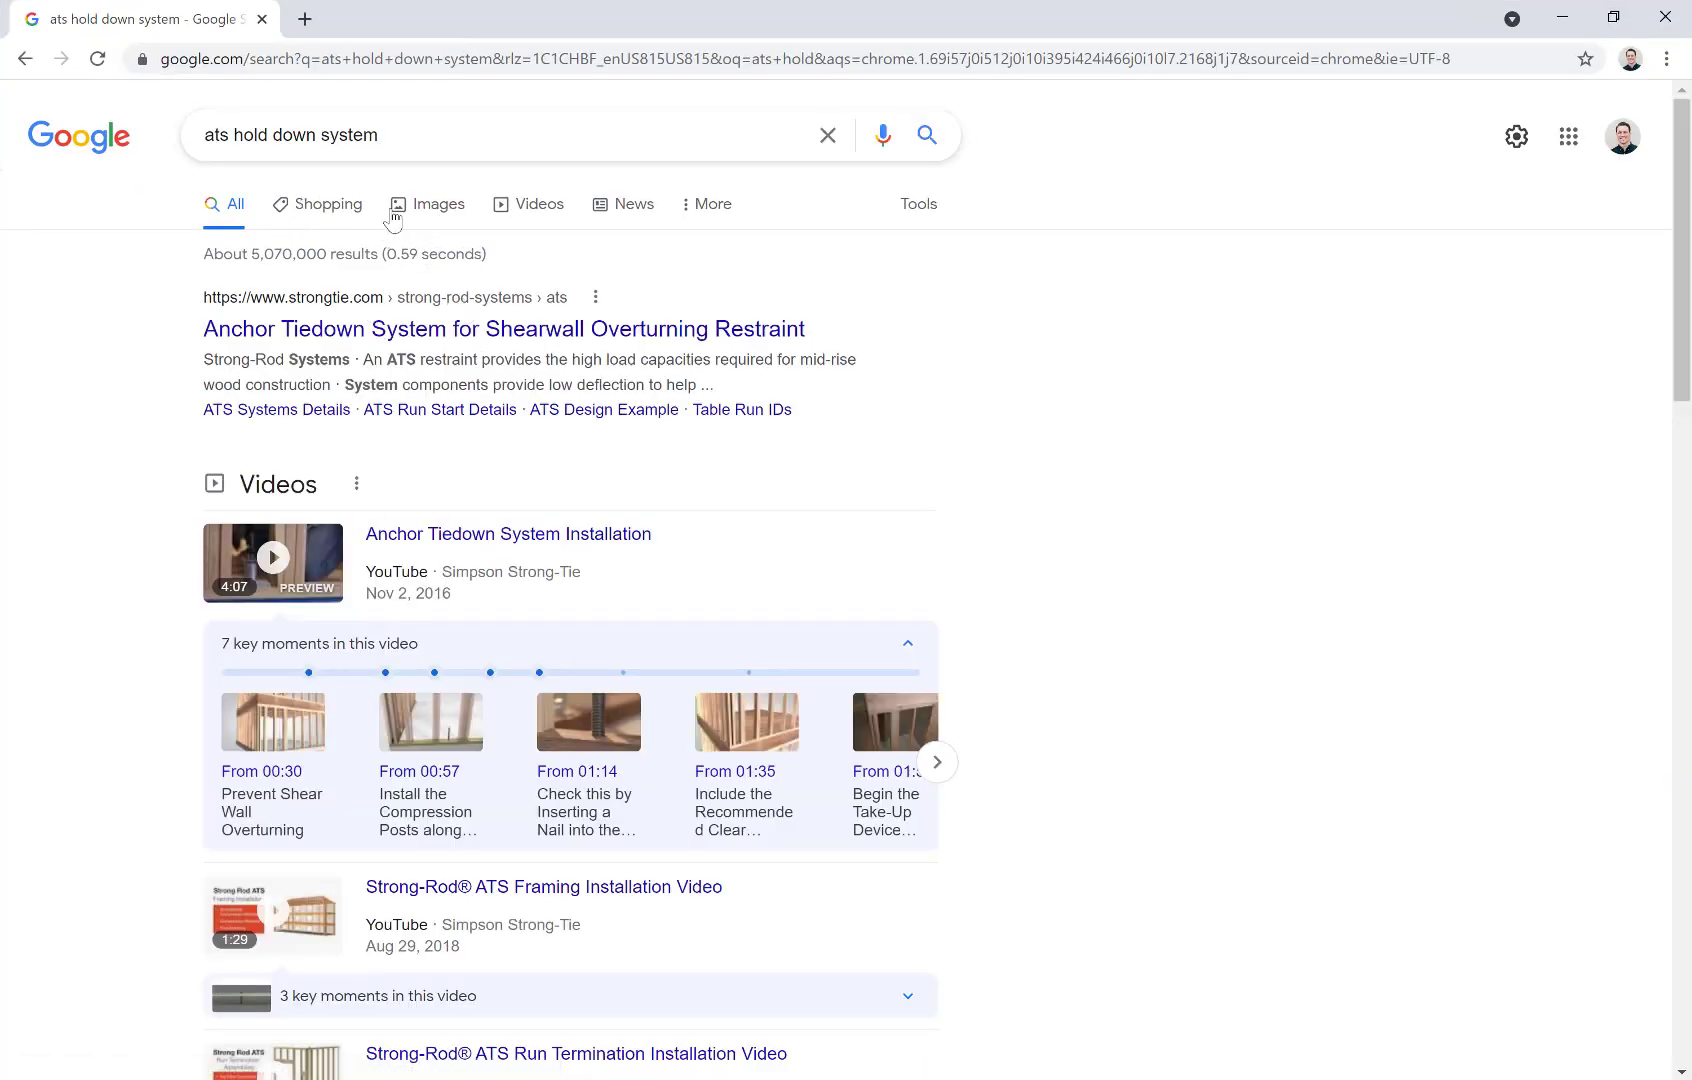
click(438, 204)
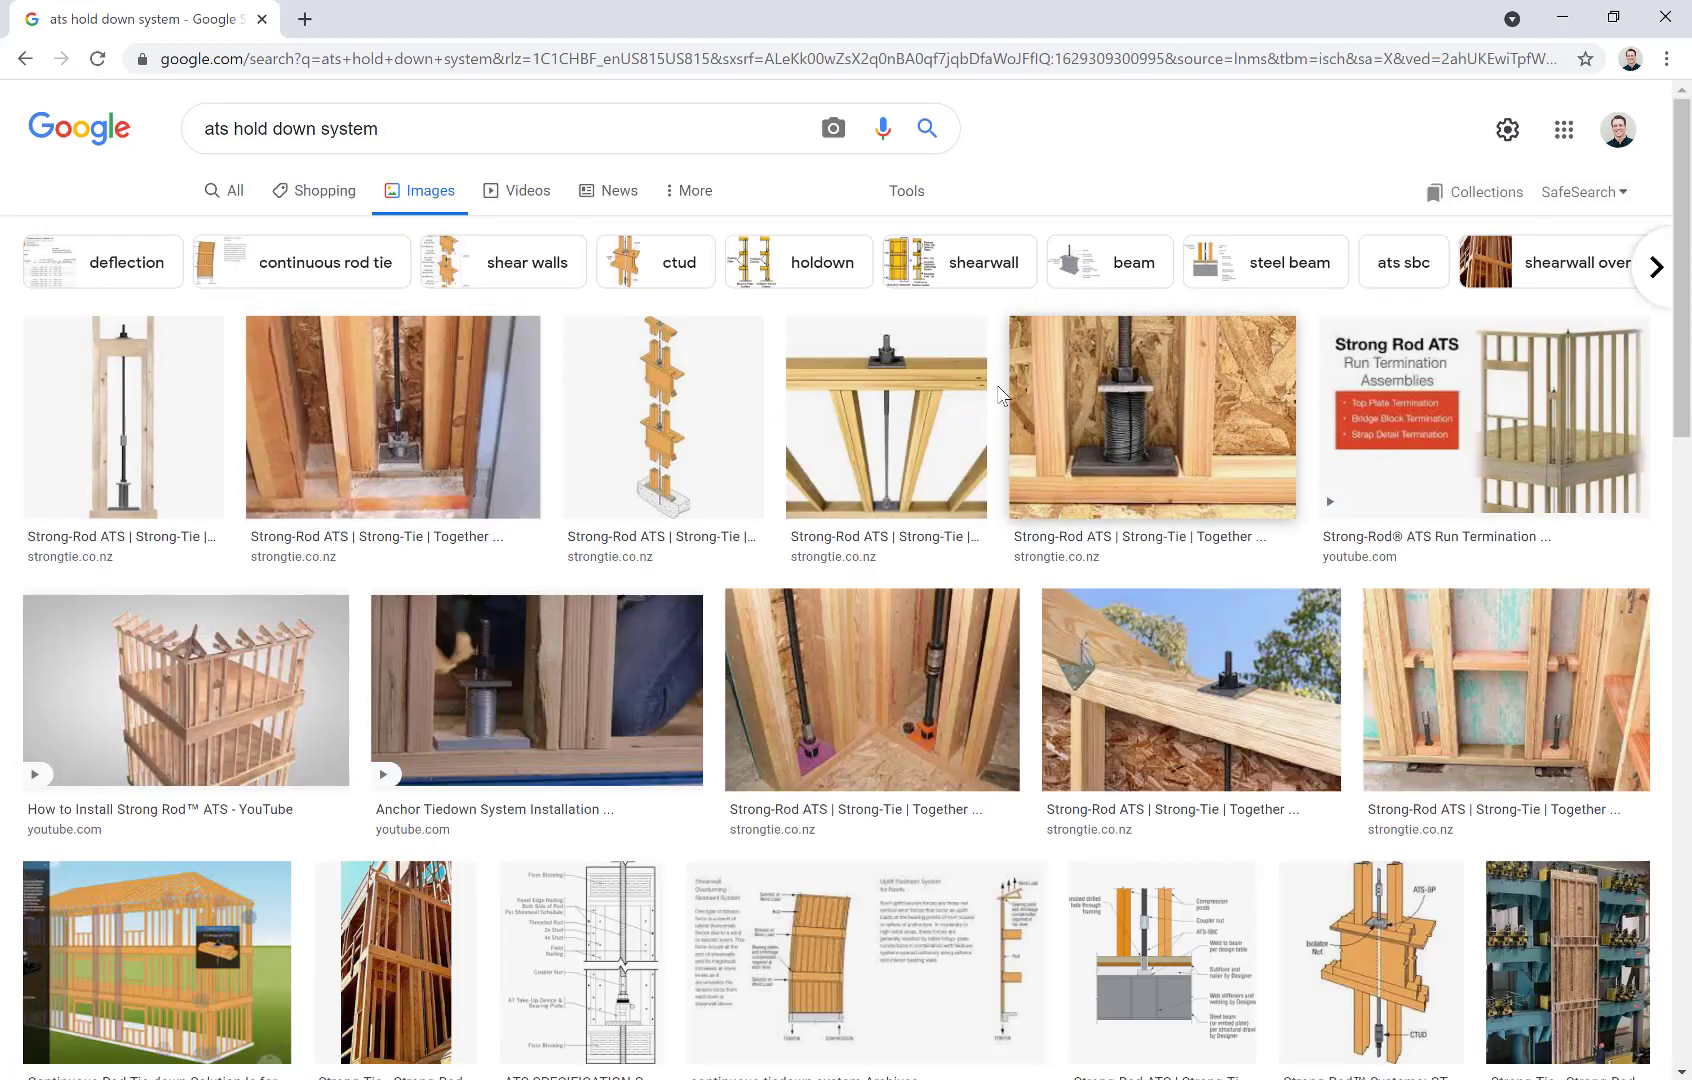
scroll(down, 3)
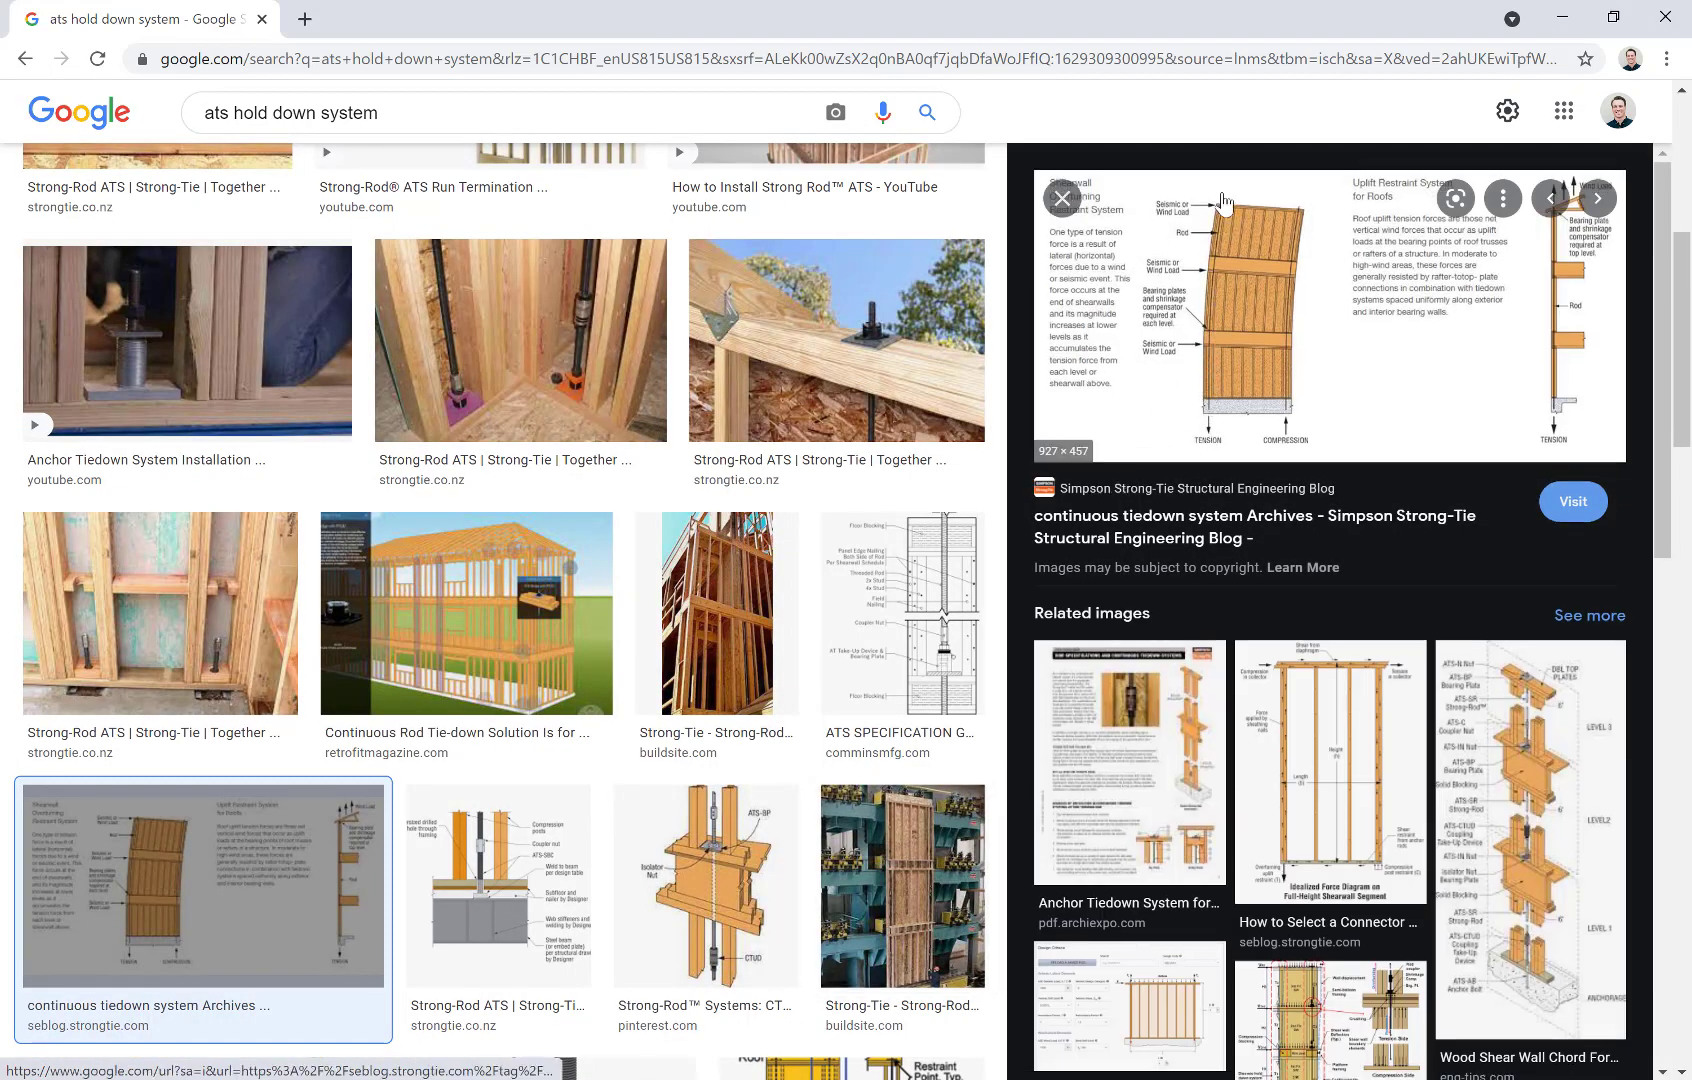
mouse_move(1324, 428)
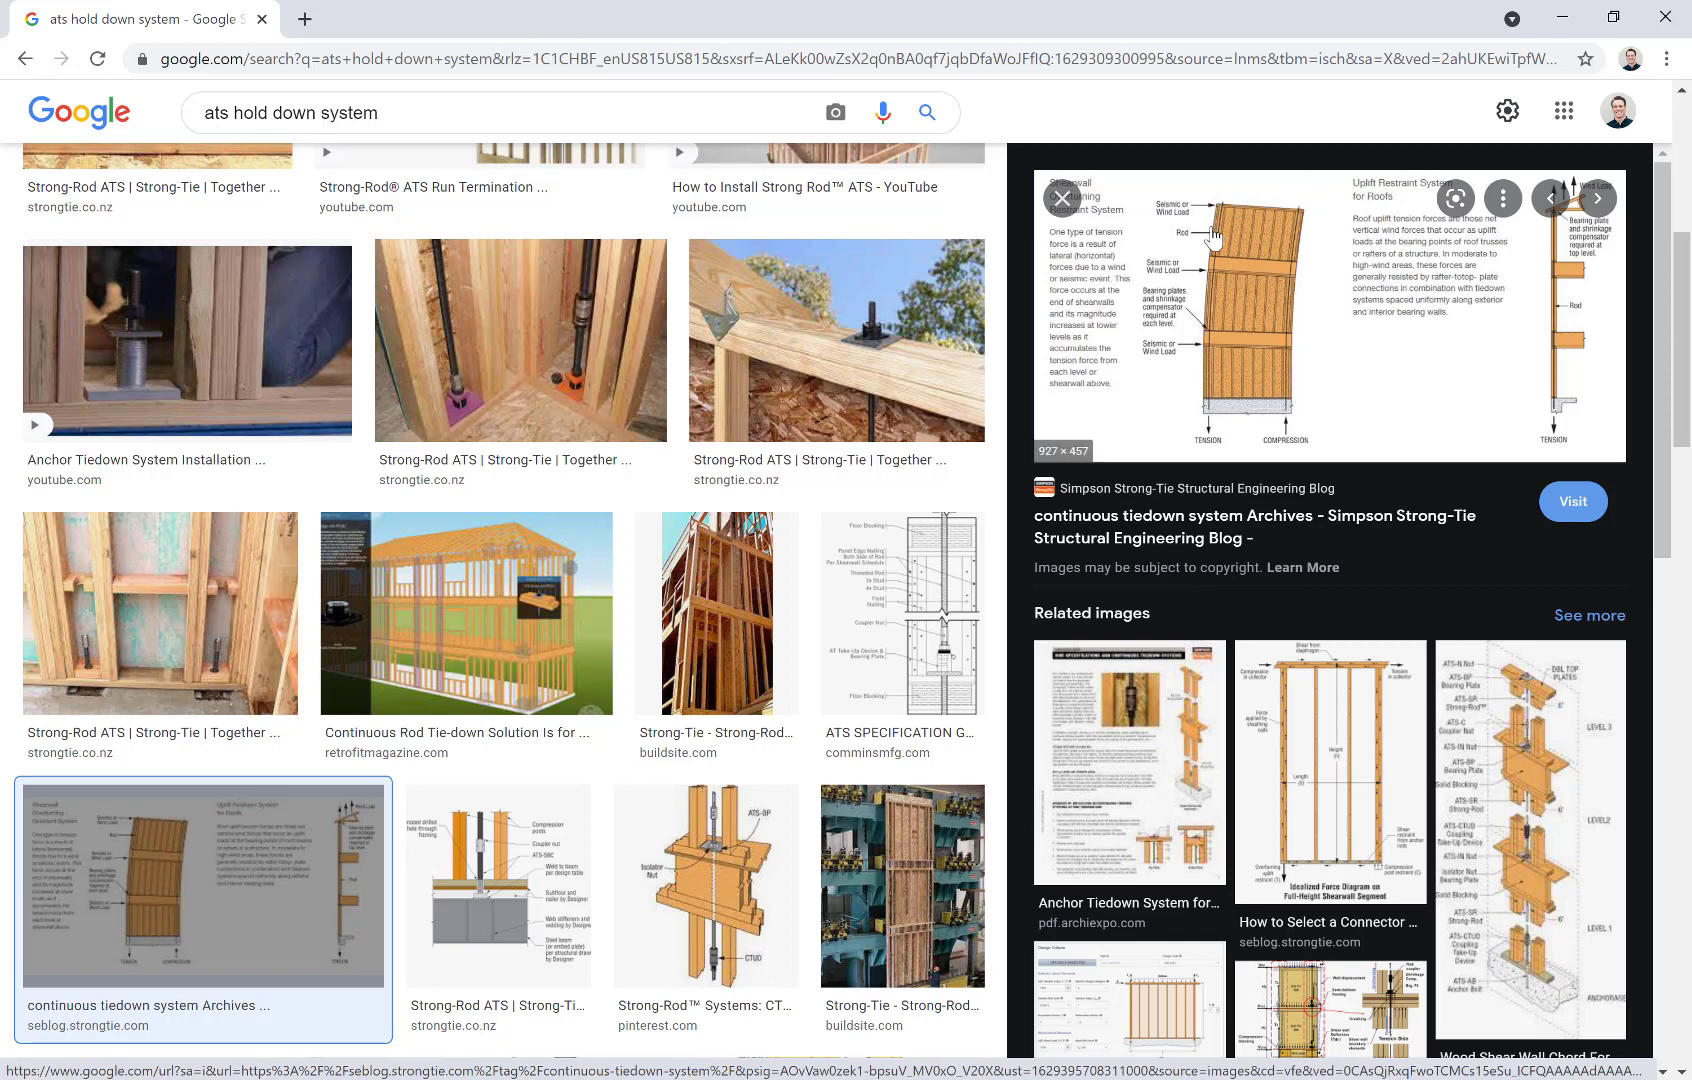
mouse_move(1308, 368)
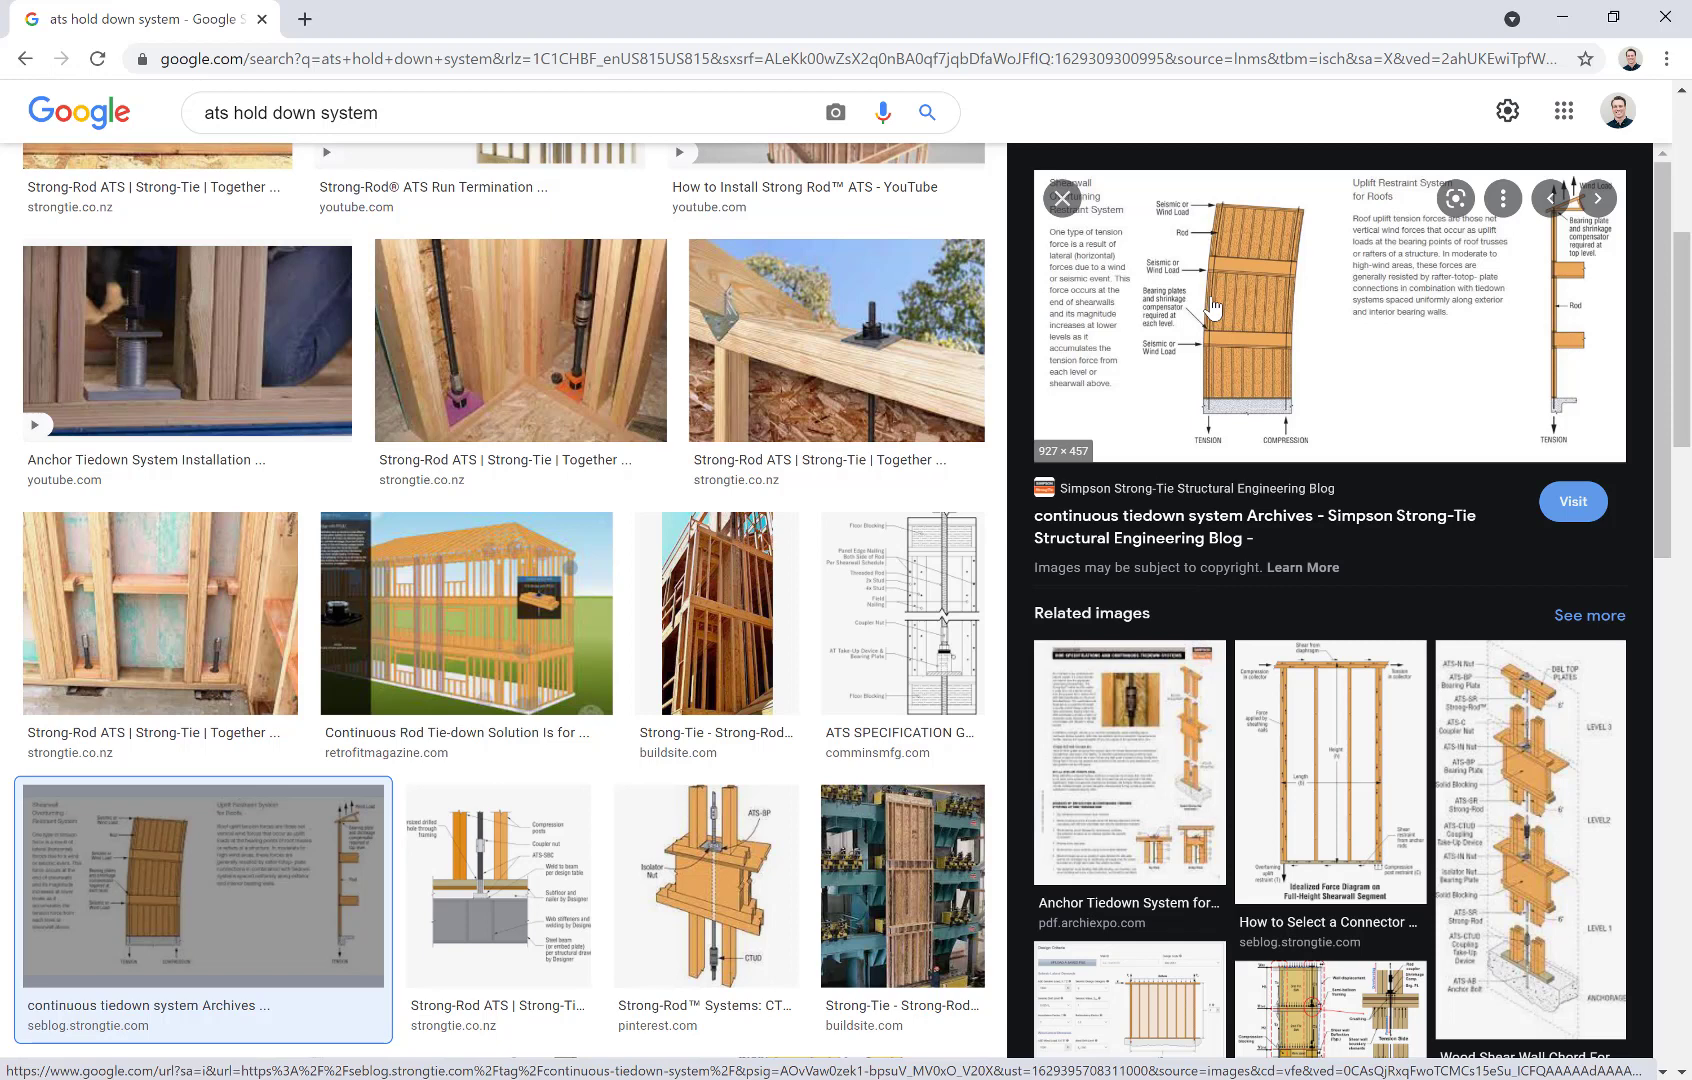
mouse_move(1284, 218)
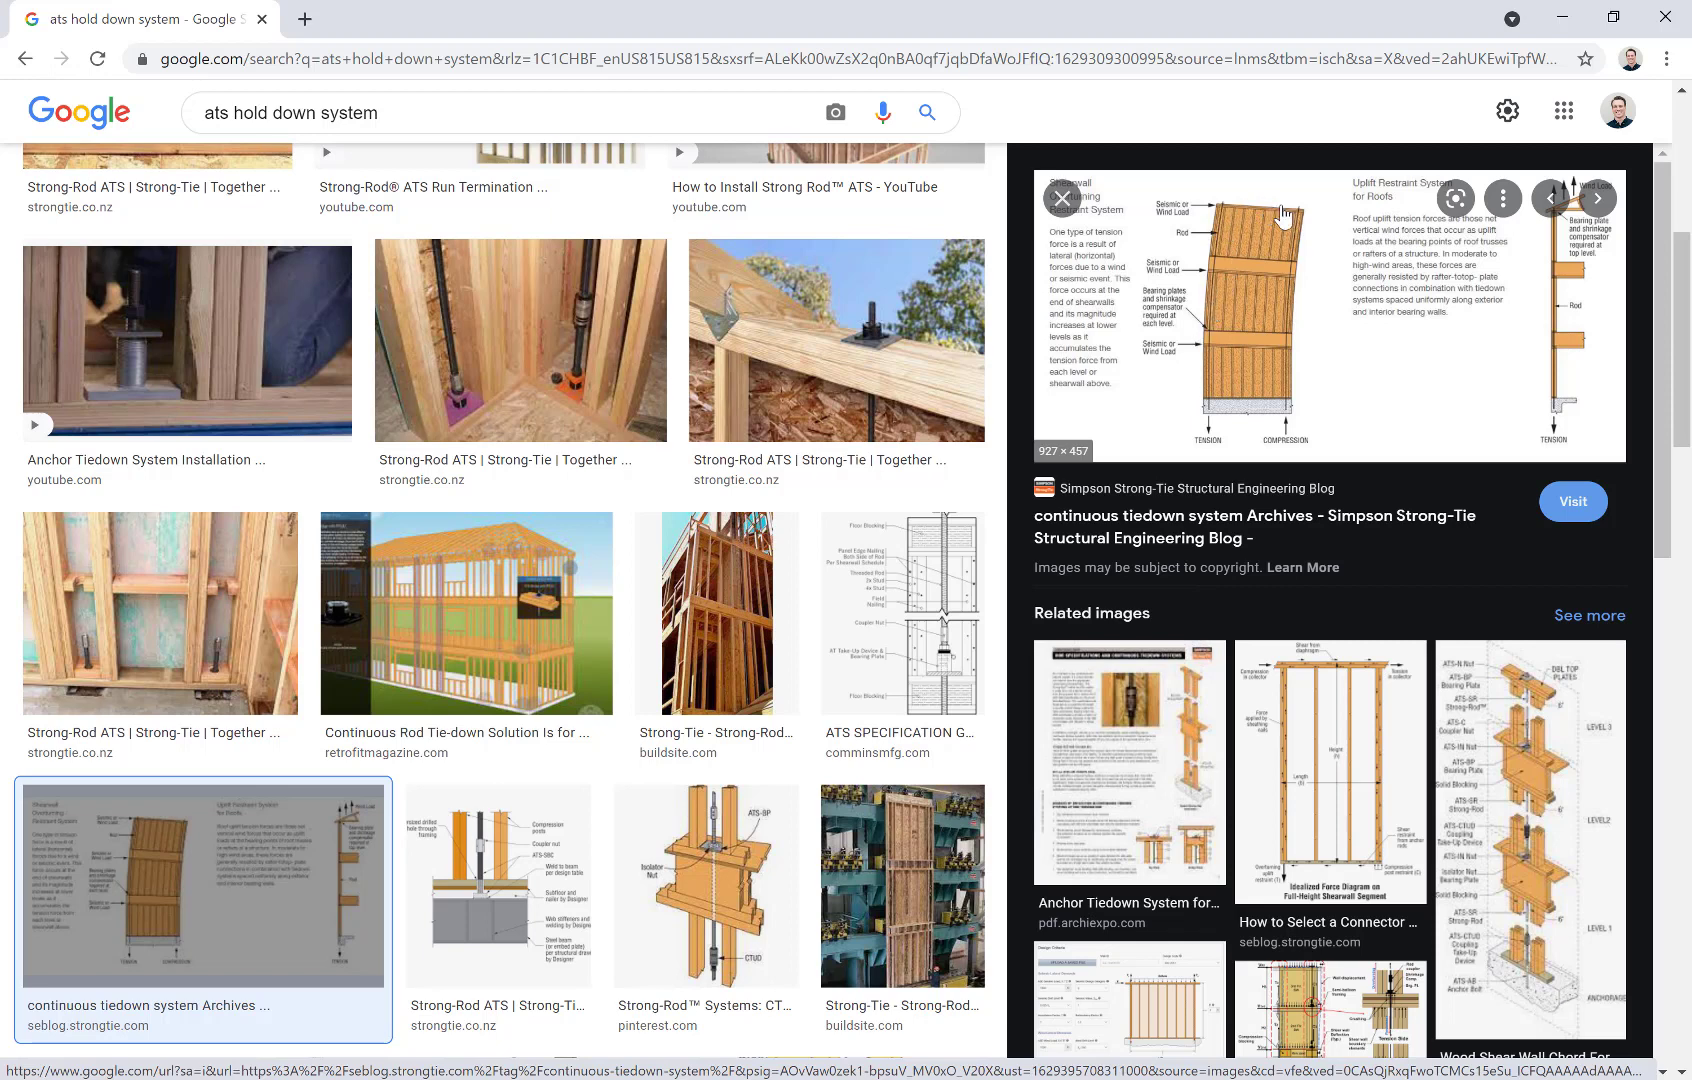
mouse_move(1228, 282)
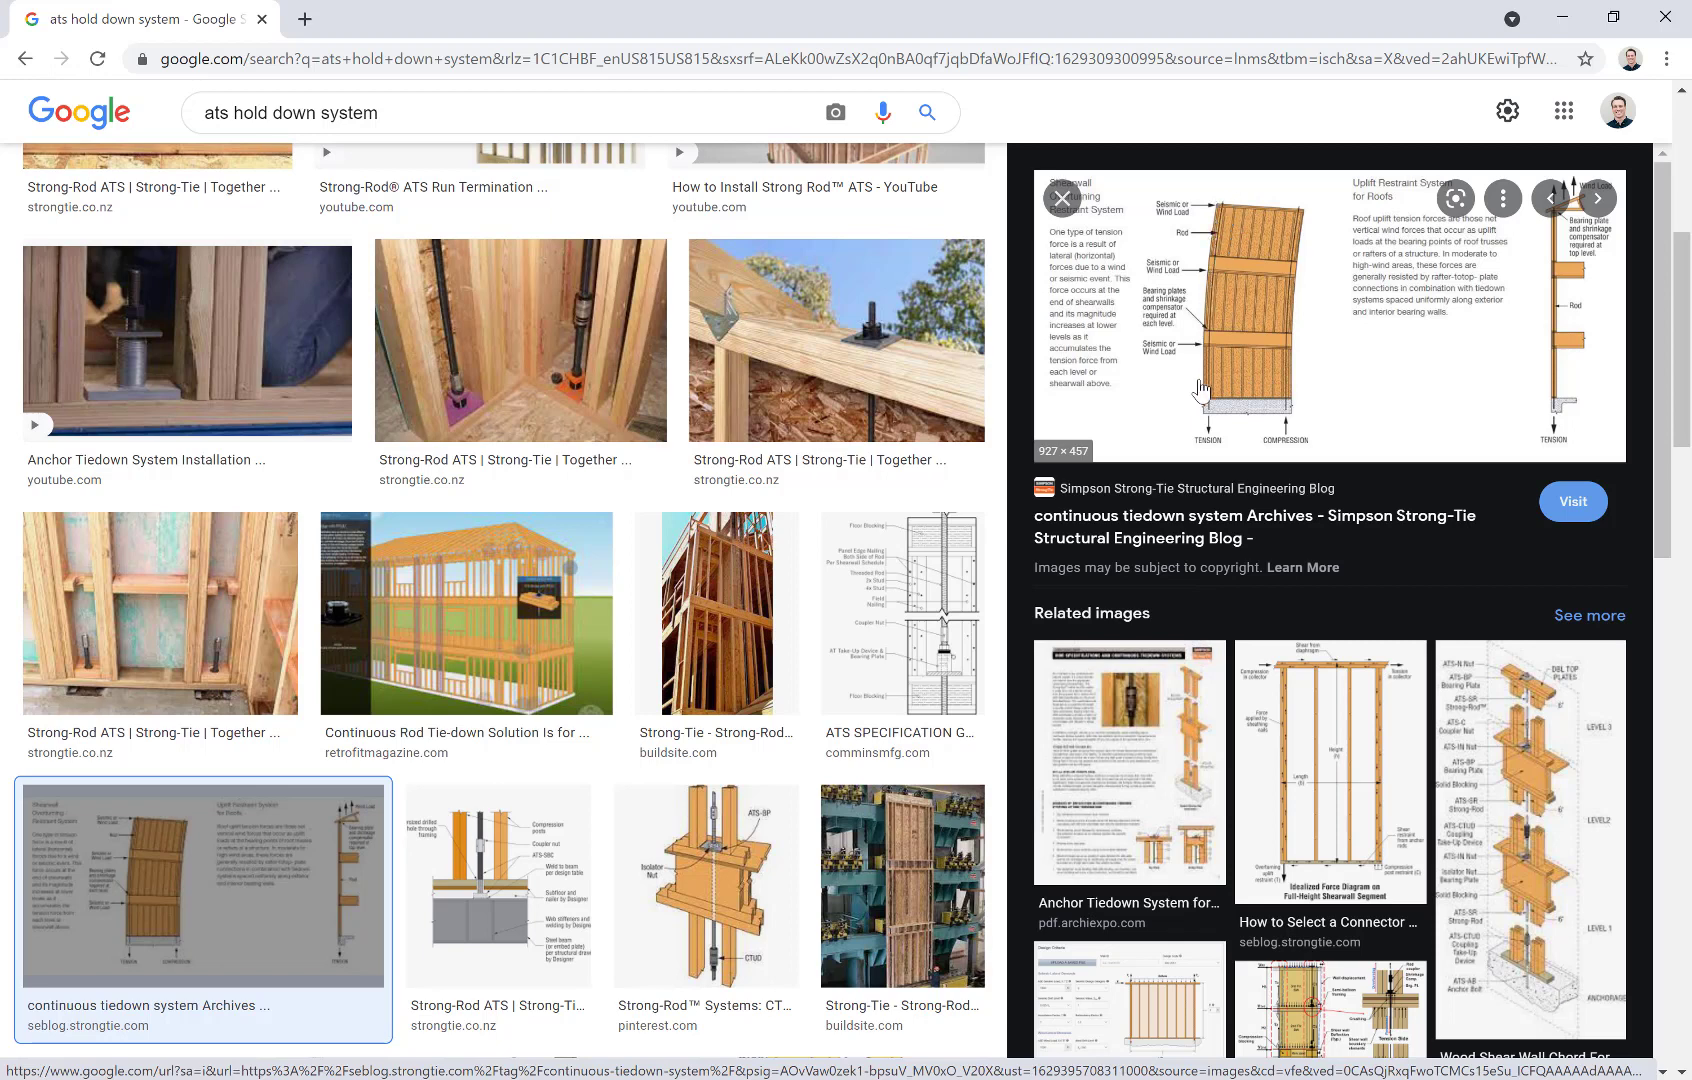
mouse_move(1224, 318)
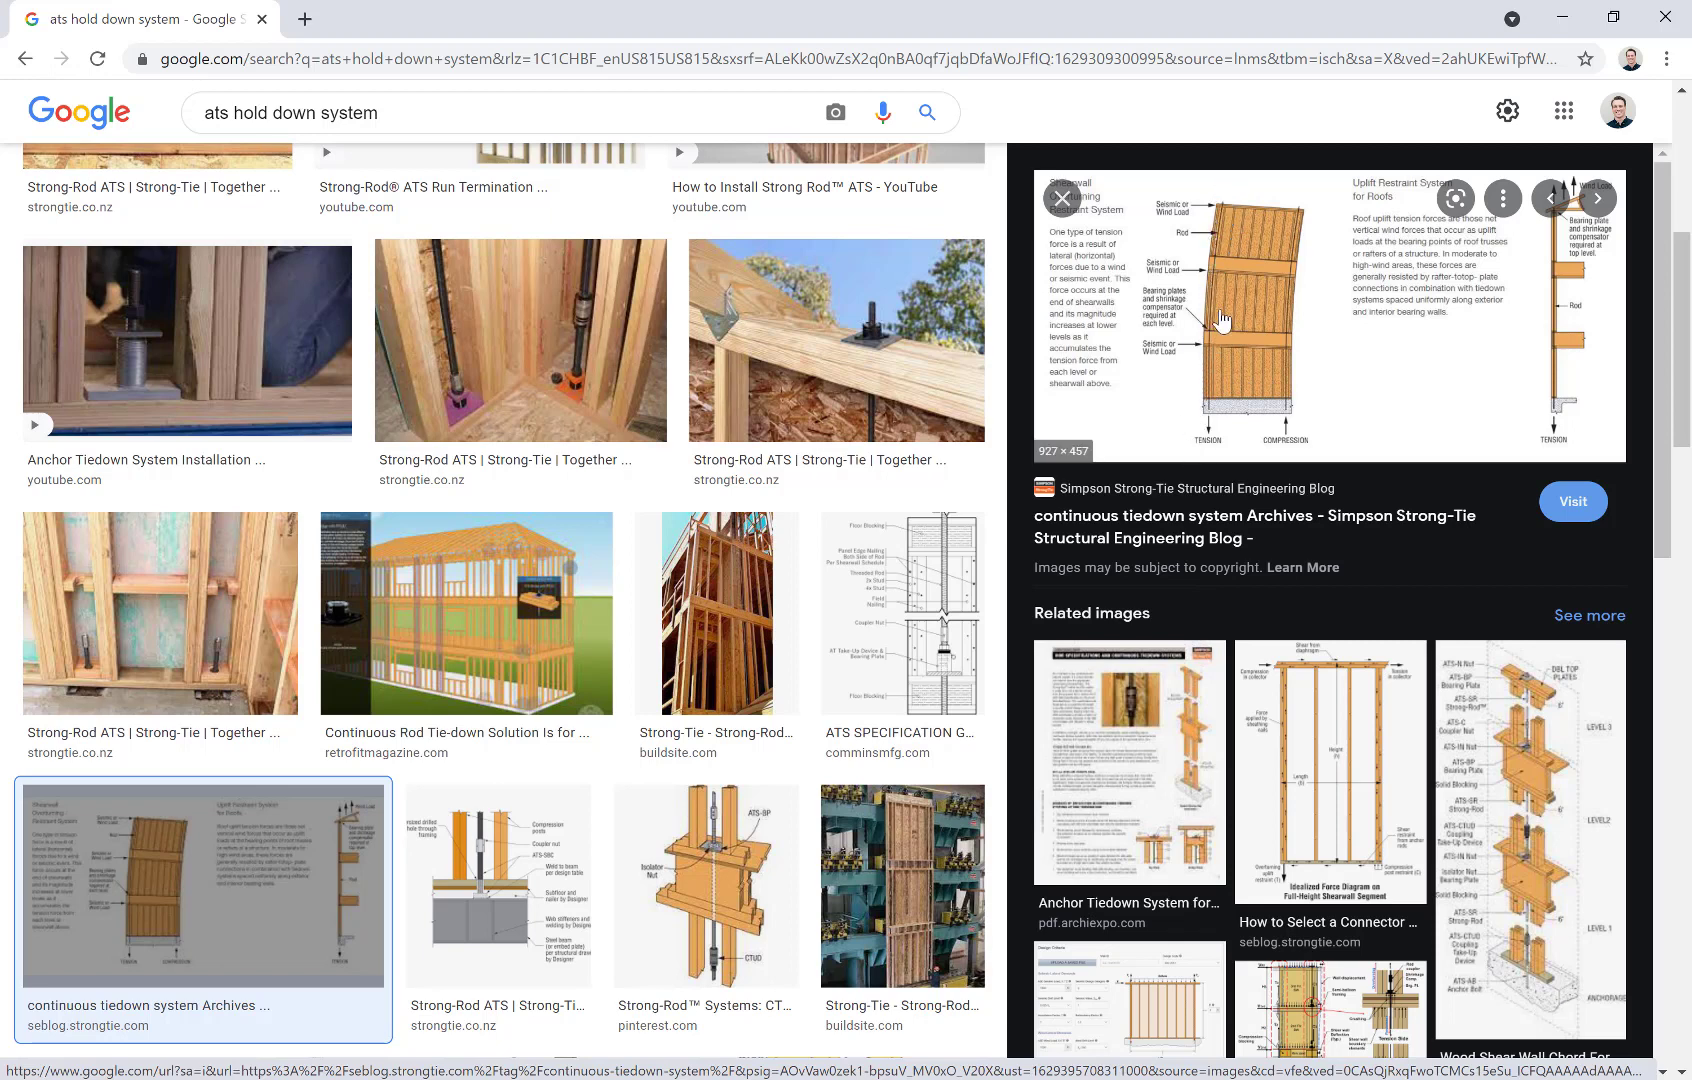
mouse_move(496, 592)
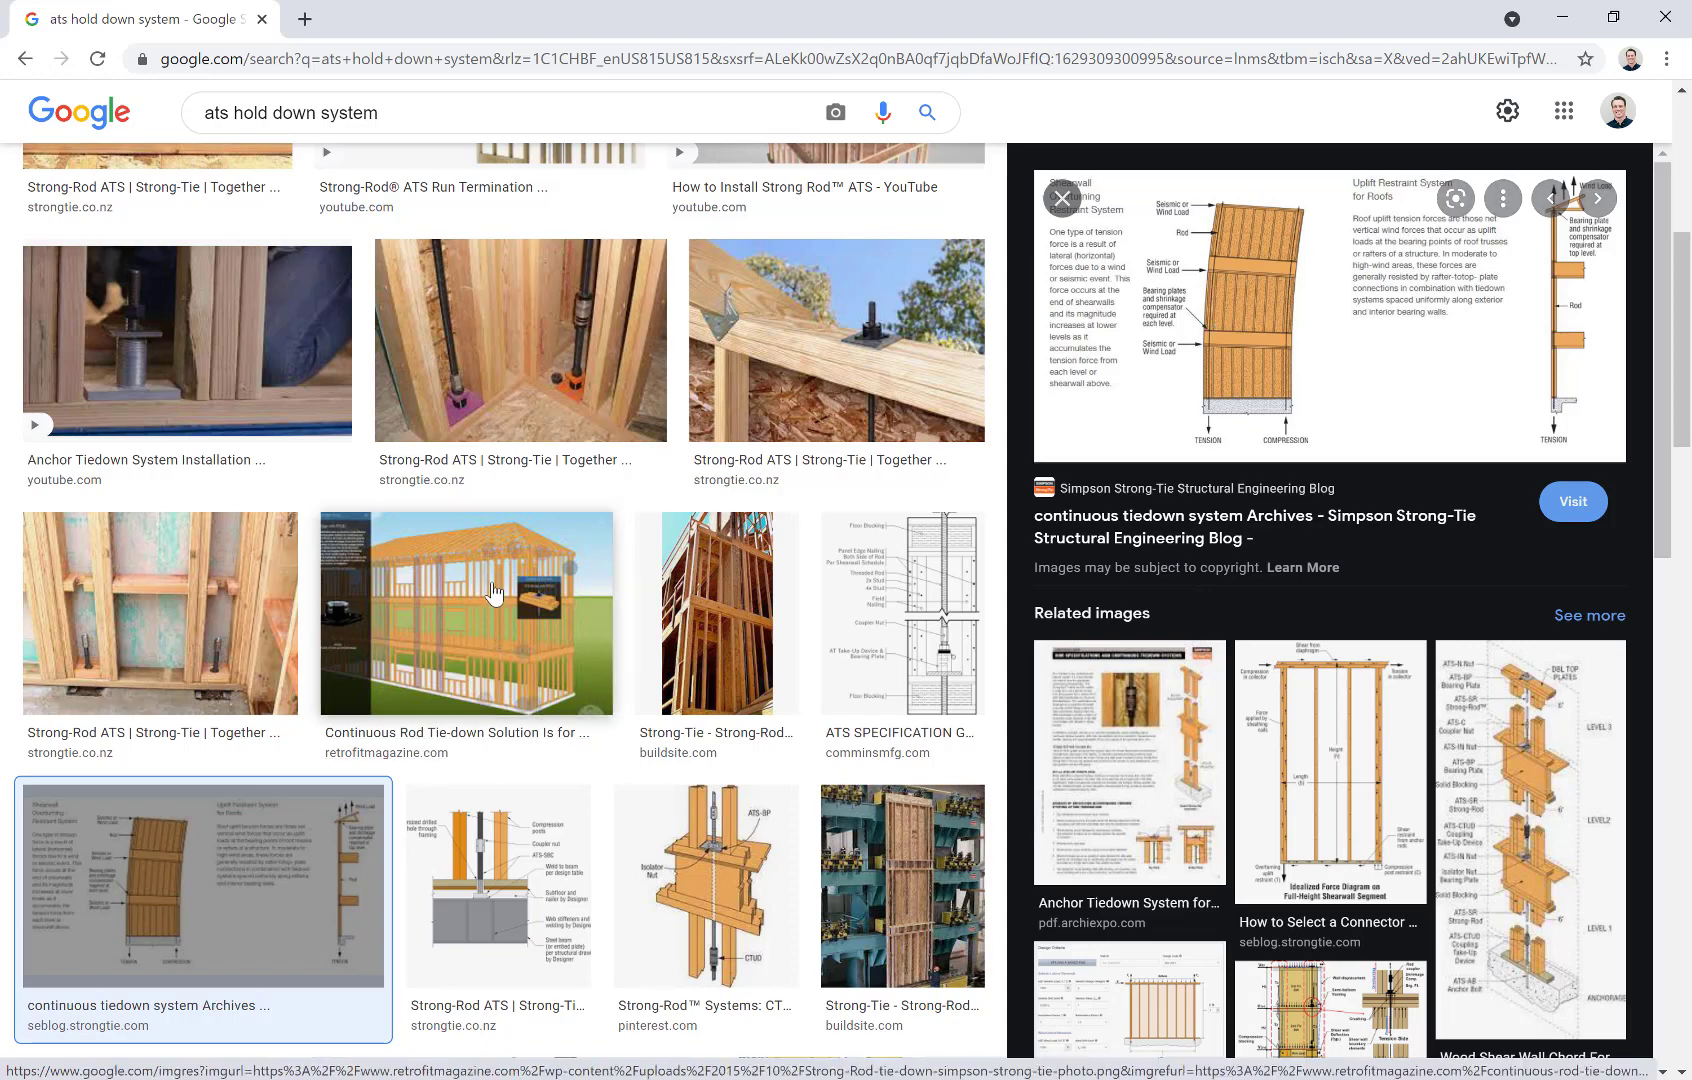
Step: Preview the continuous rod tie-down, Anchor Tiedown installation video and Strong-Rod ATS images
click(466, 612)
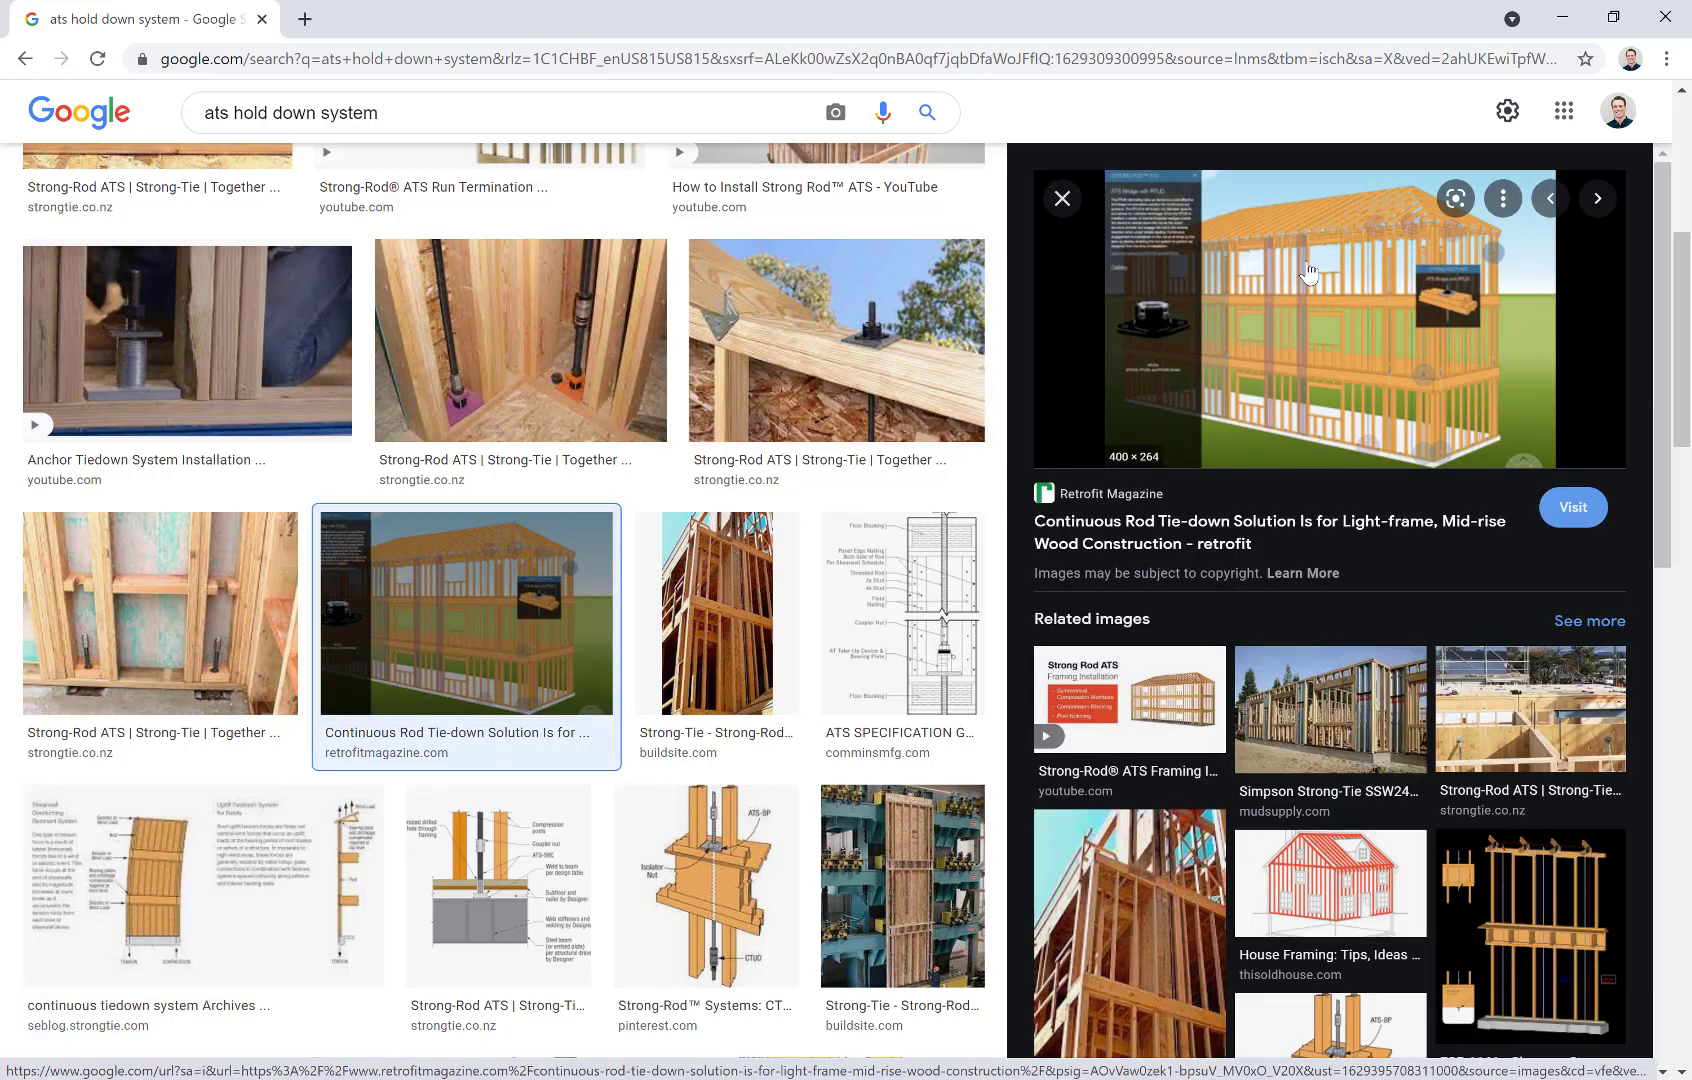
mouse_move(132, 314)
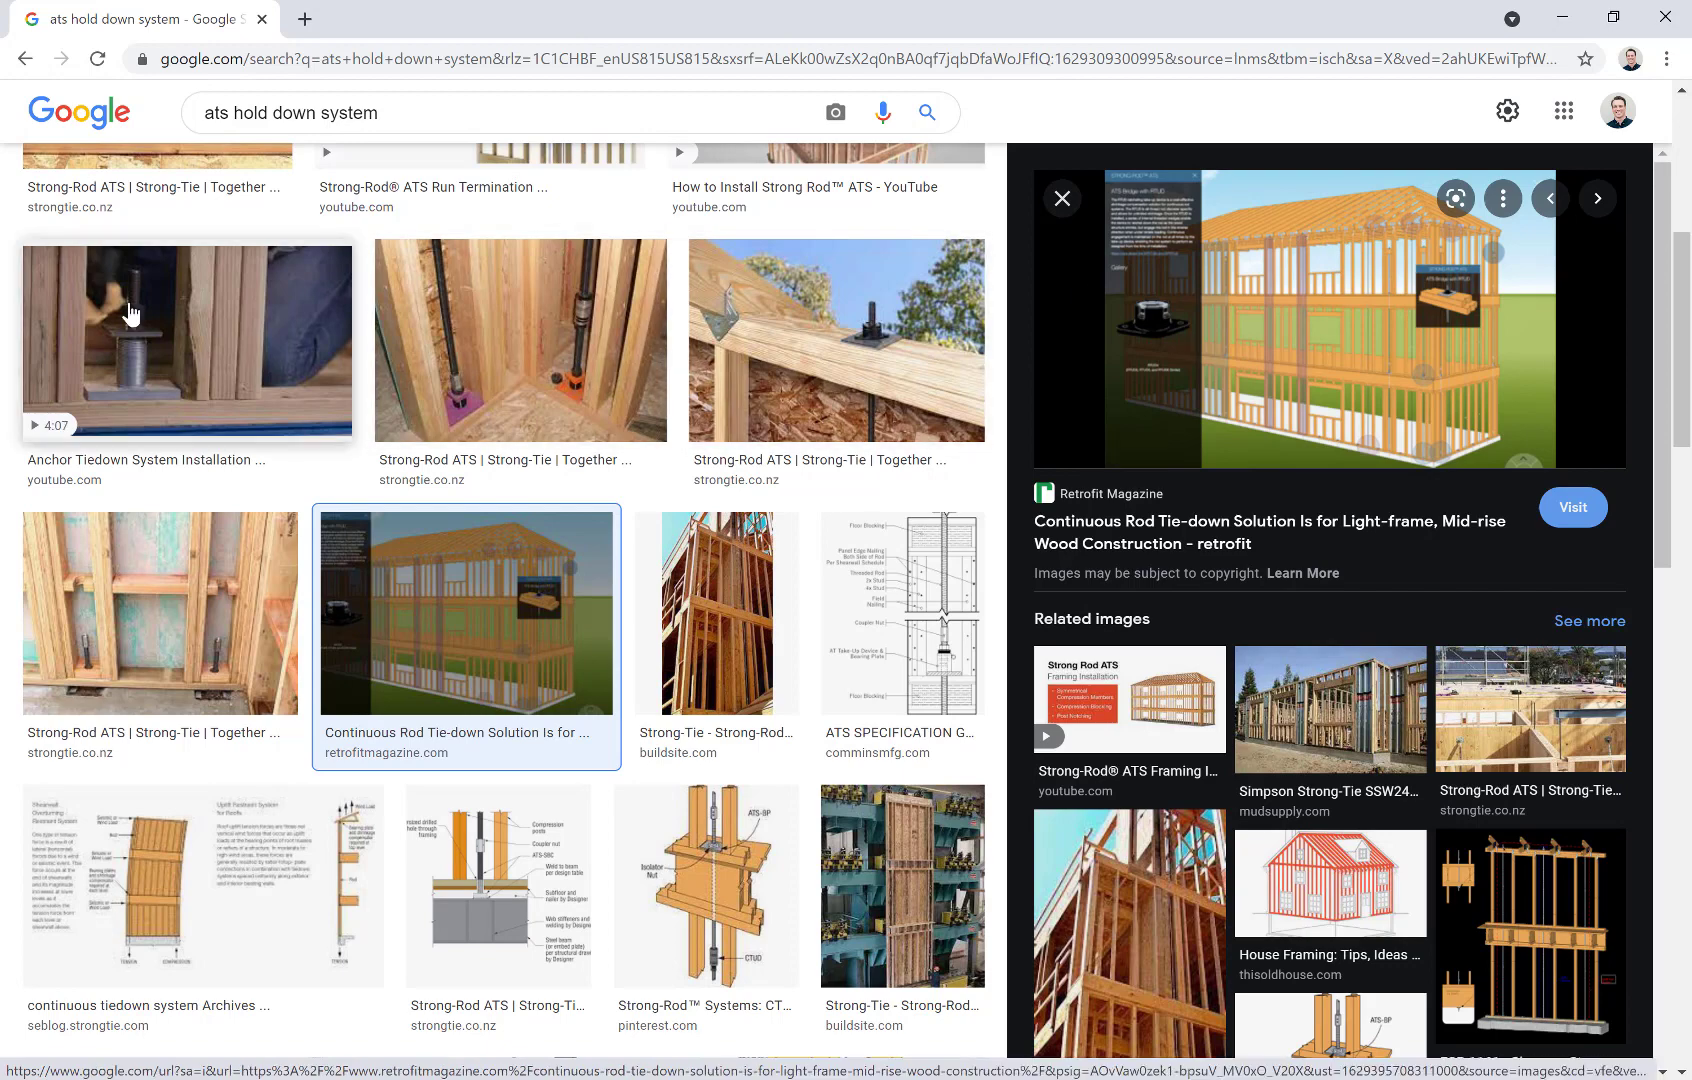
click(186, 340)
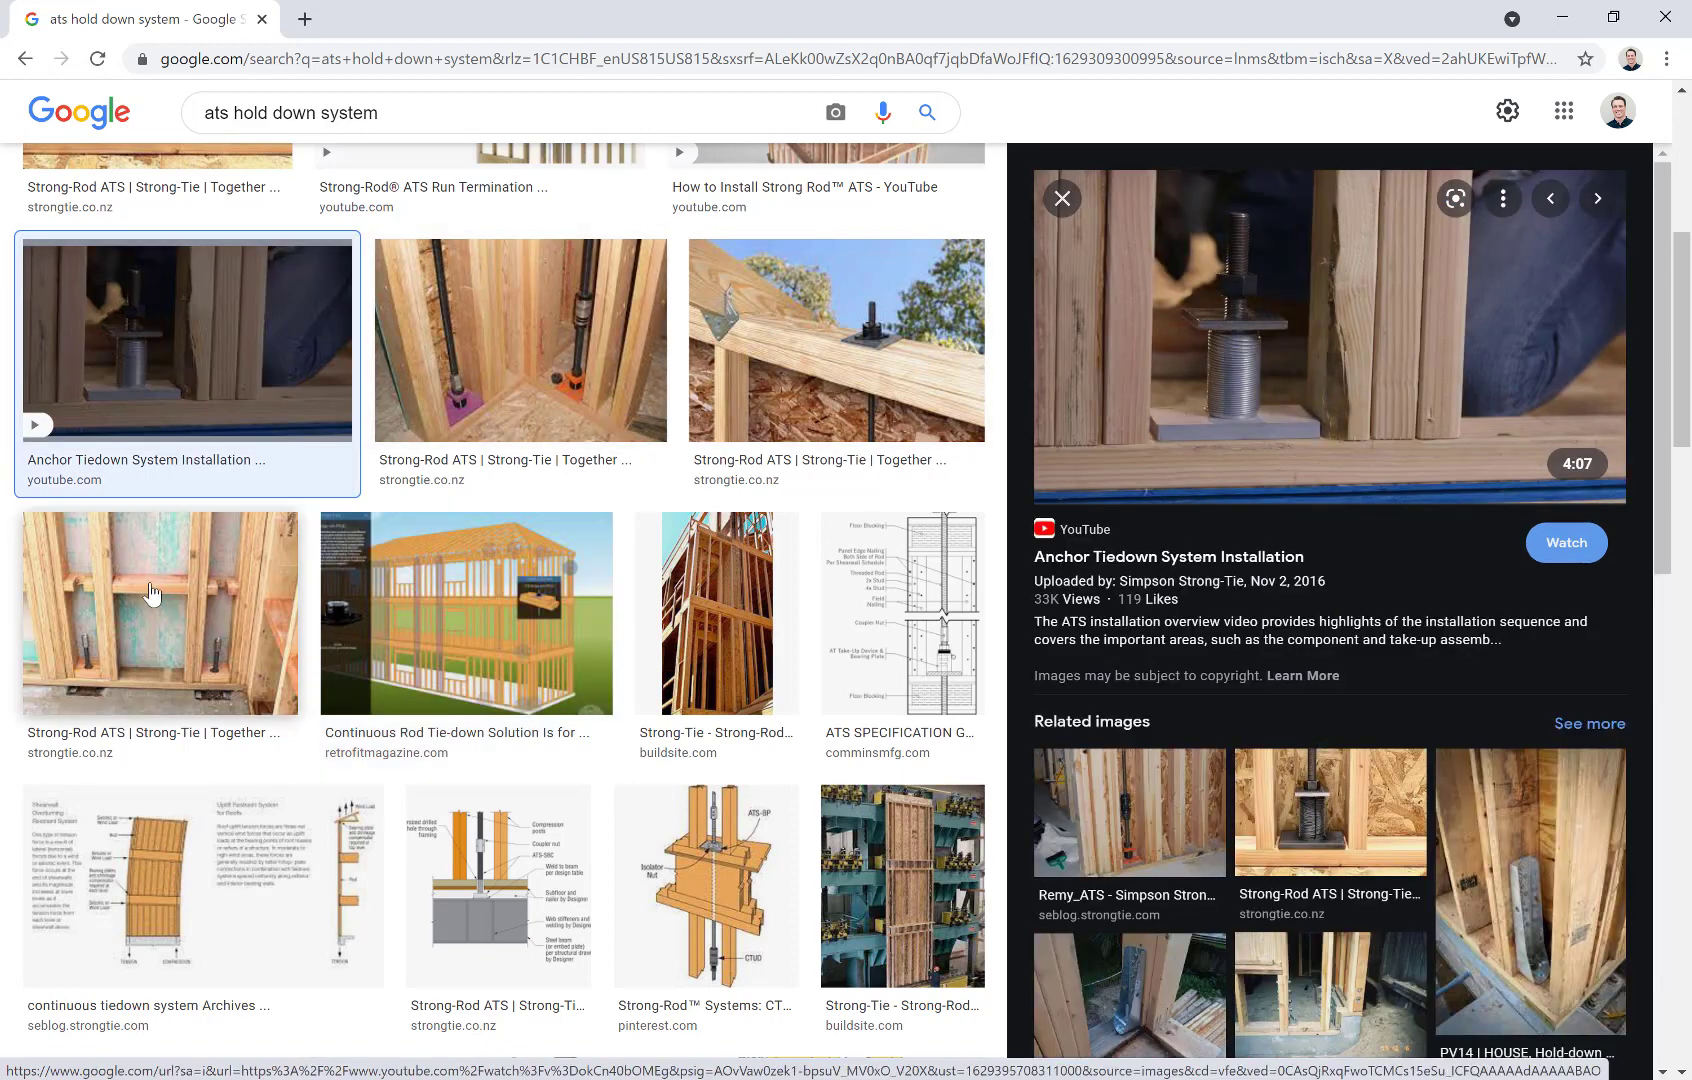
click(160, 612)
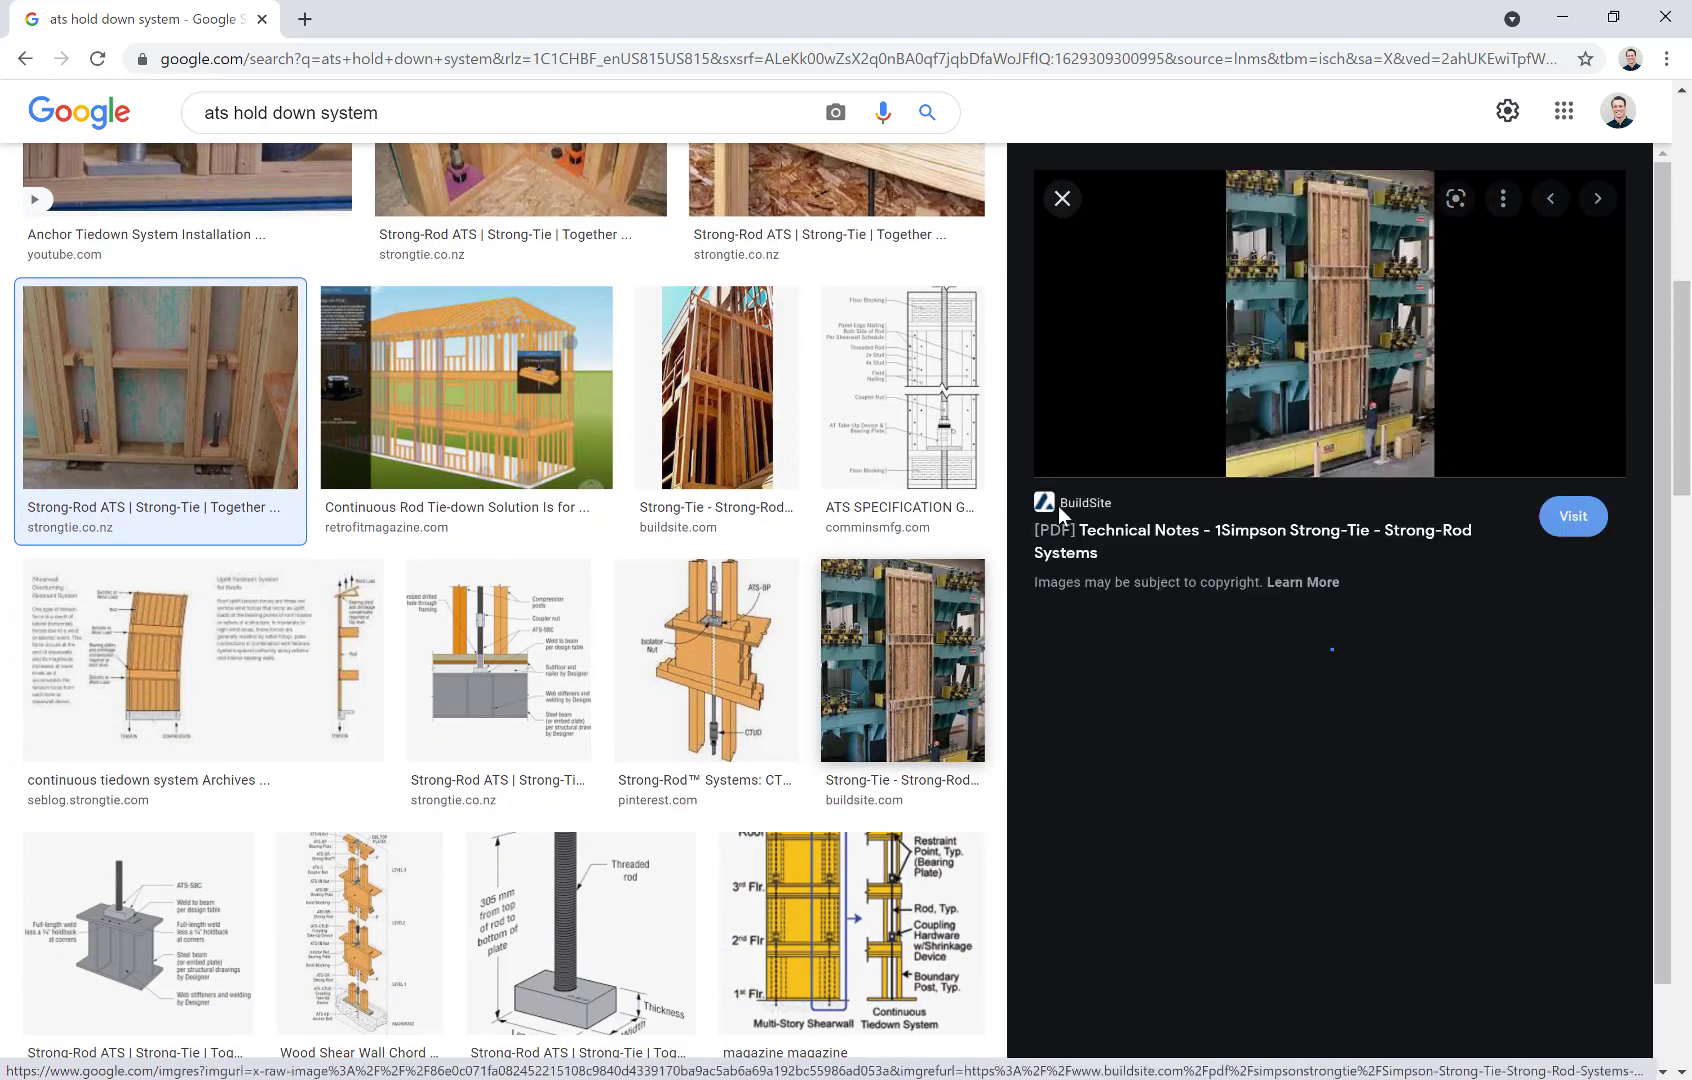
scroll(down, 3)
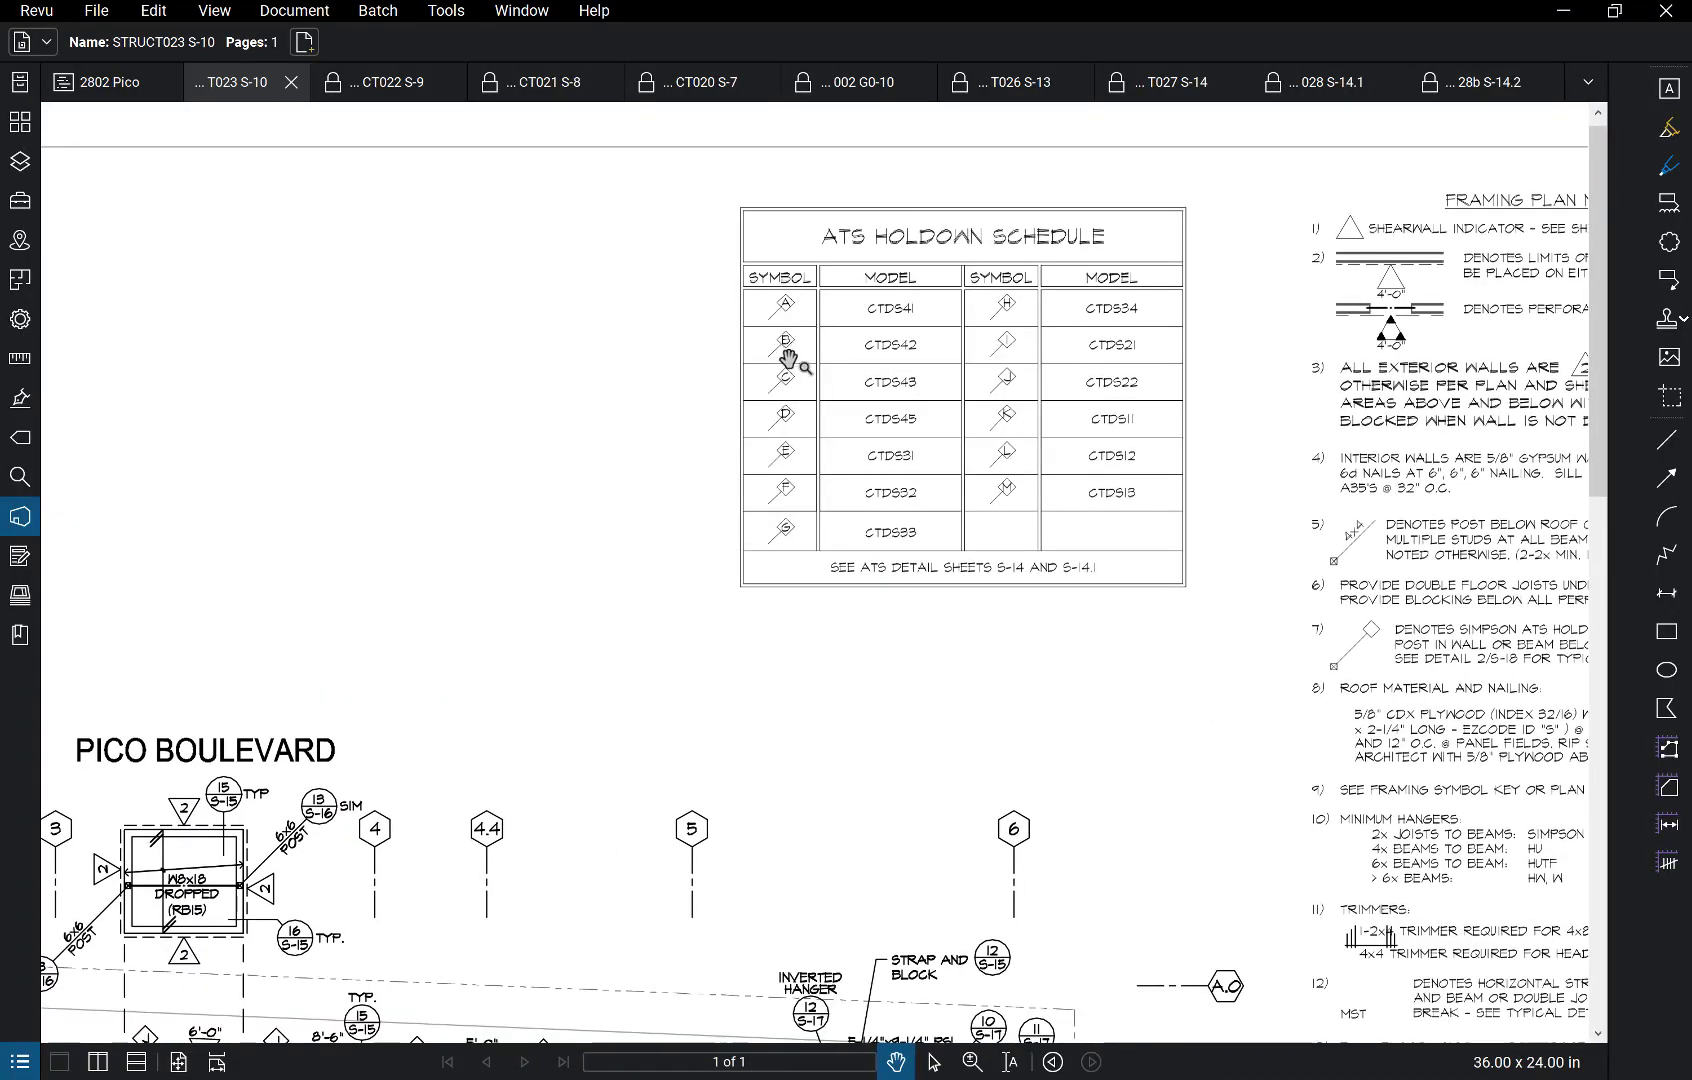
Step: Zoom in on the S-10 ATS Holdown Schedule to read the CTDS model numbers
scroll(down, 3)
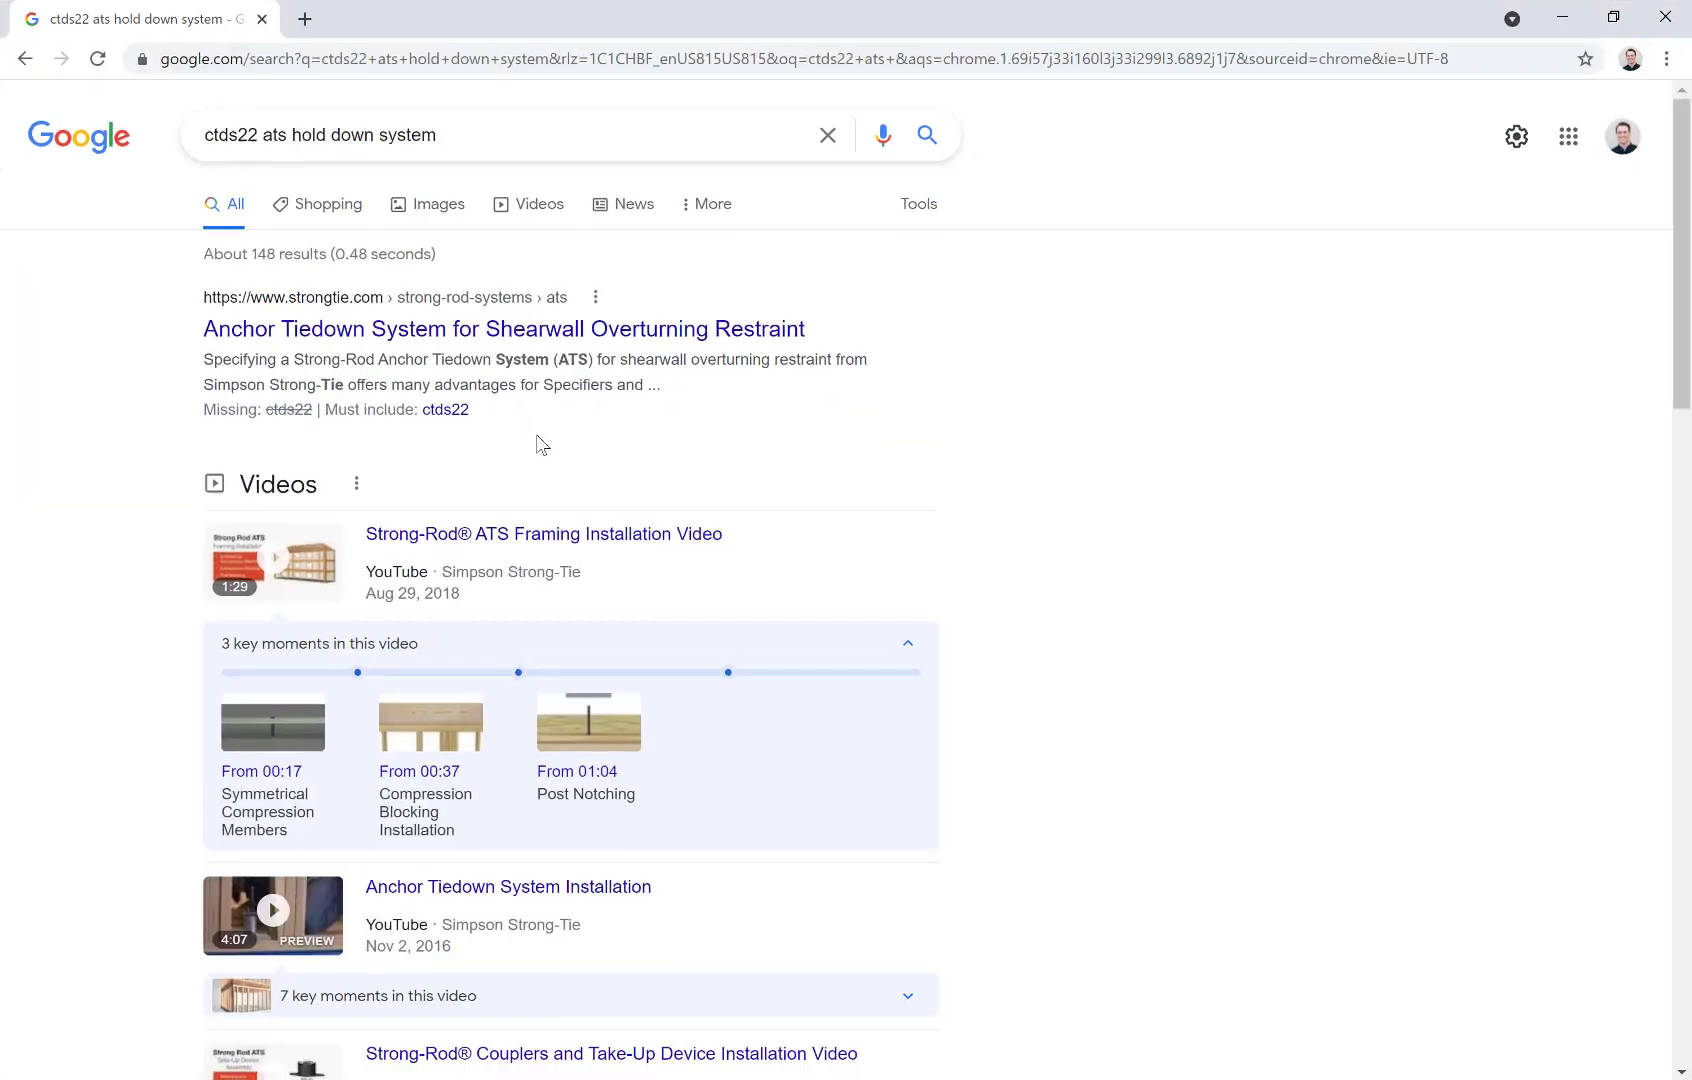
Step: Open the strongtie.com Anchor Tiedown System result from the ctds22 search
click(504, 328)
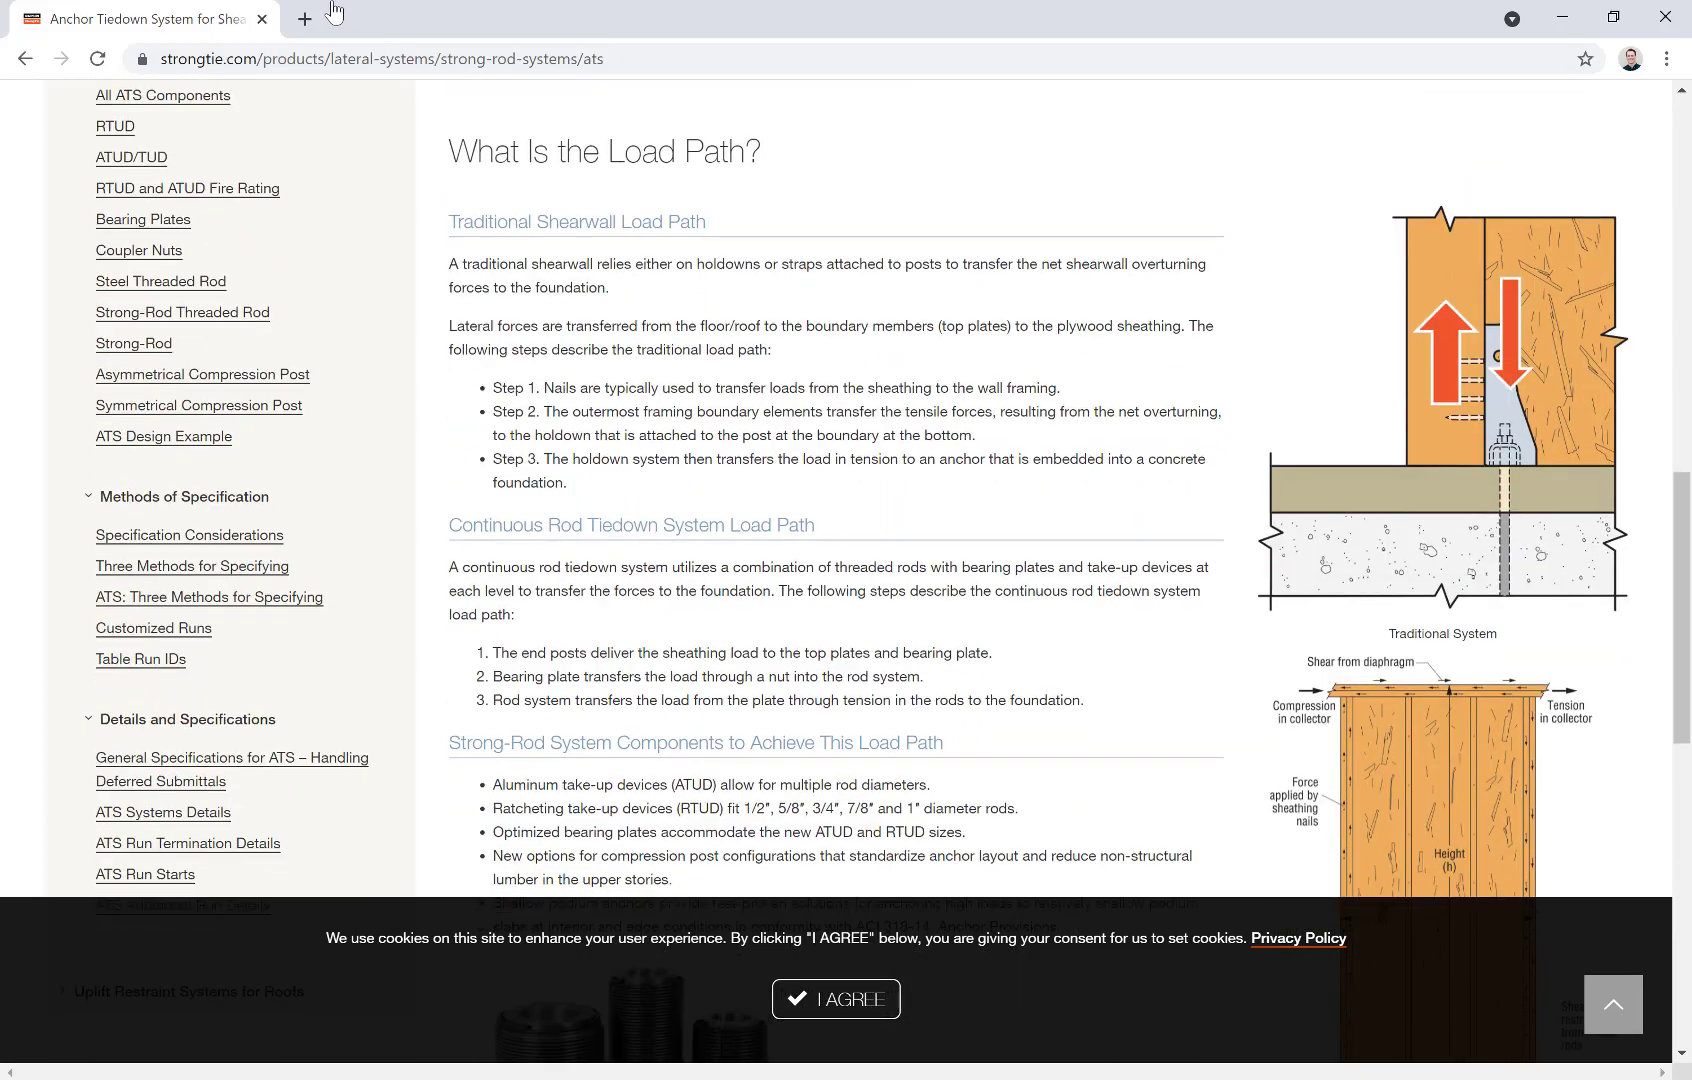
mouse_move(262, 18)
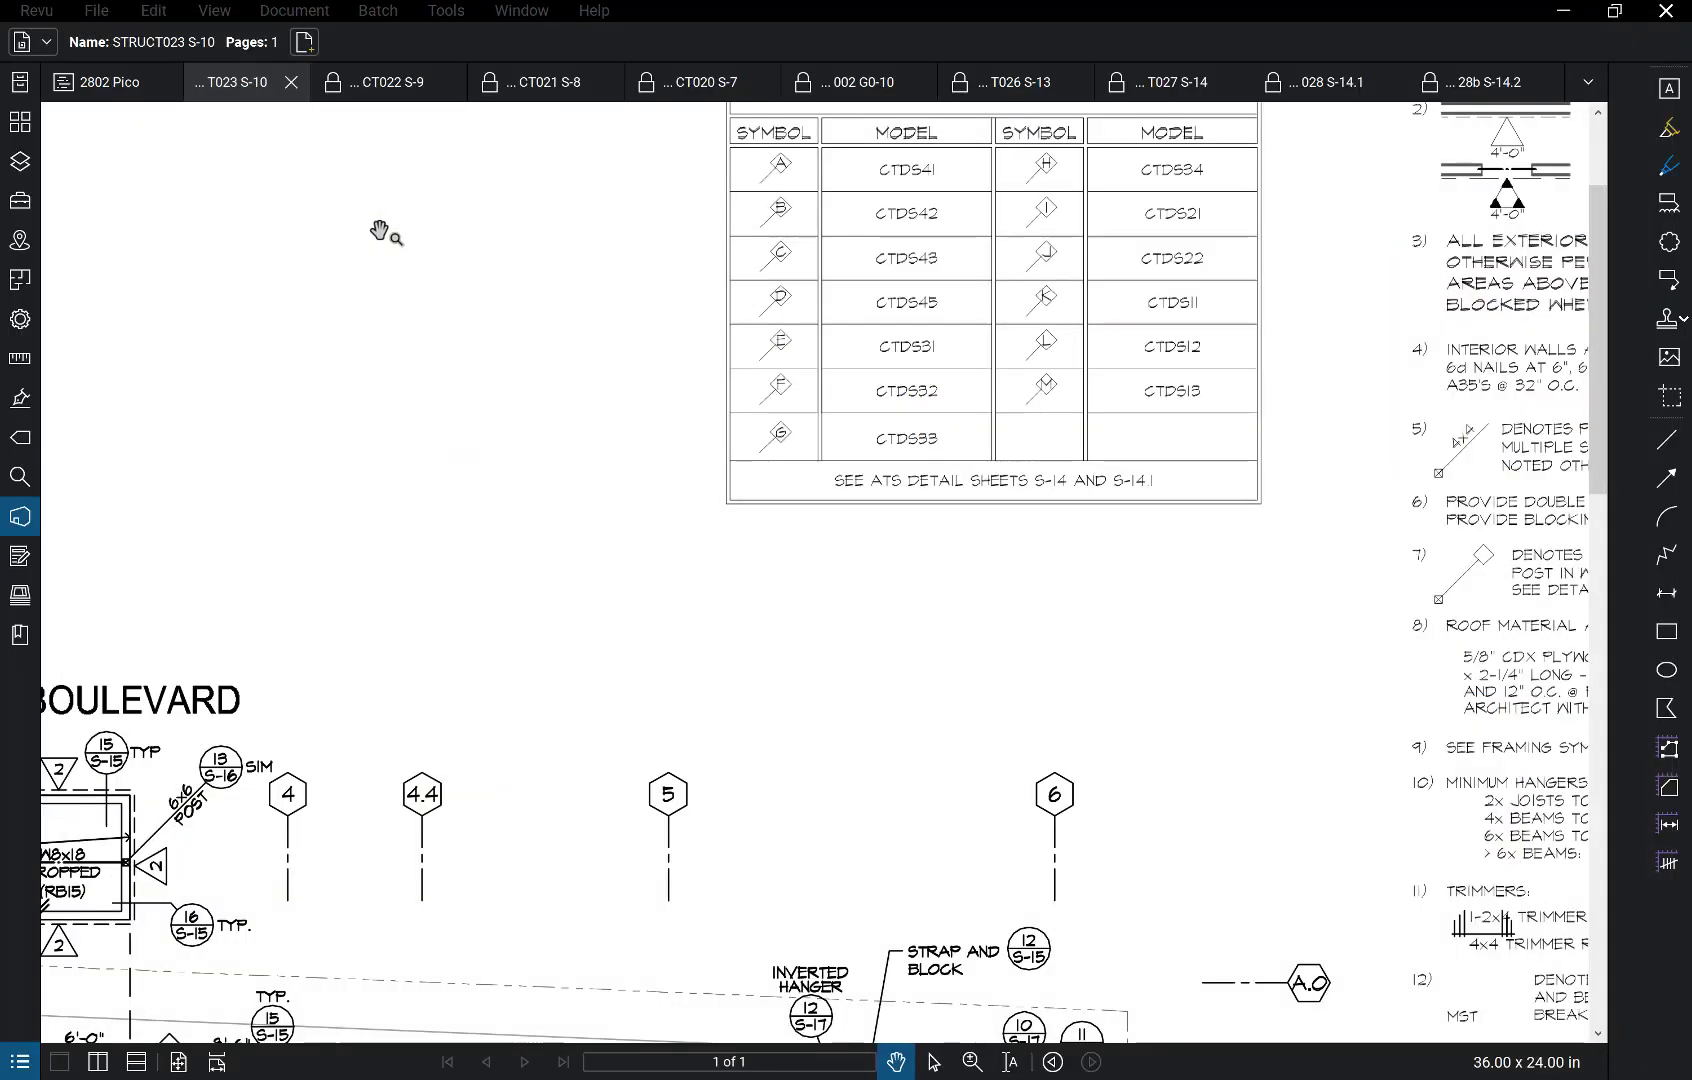
Step: Pan sheet S-10 down to the framing plan and zoom into the ATS Holdown Schedule
drag(386, 236, 608, 440)
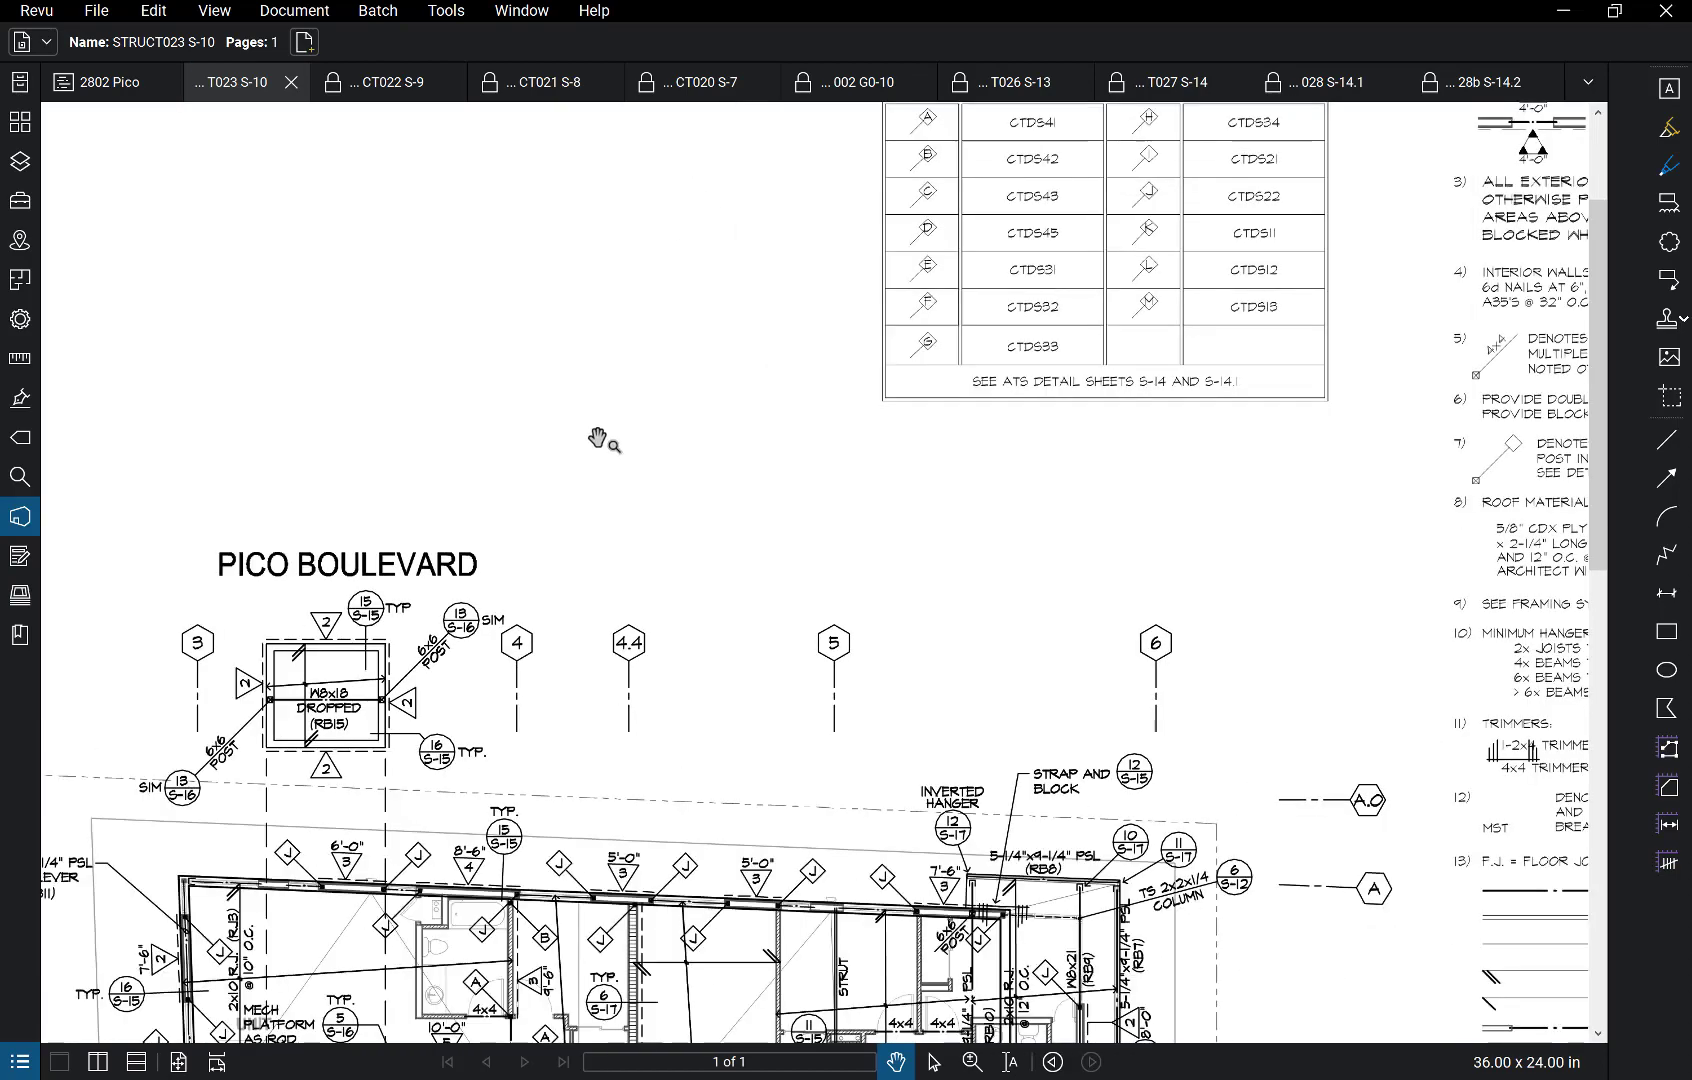
drag(604, 442, 944, 554)
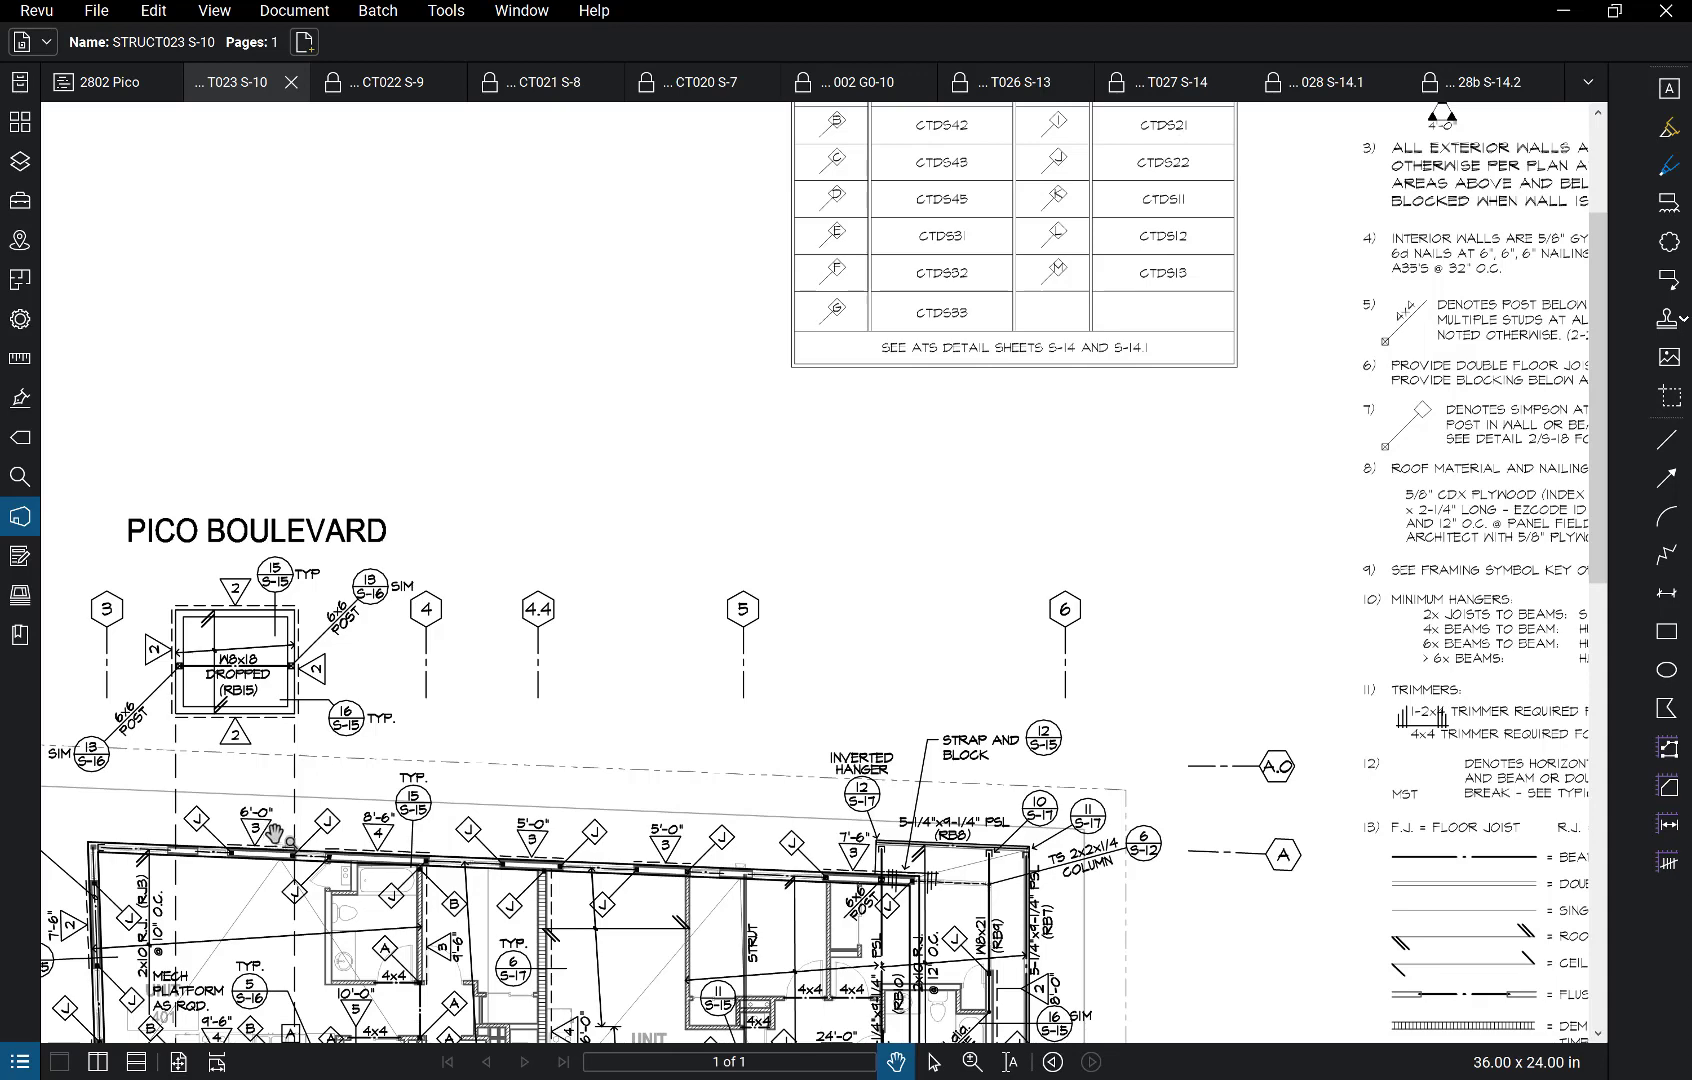
mouse_move(684, 604)
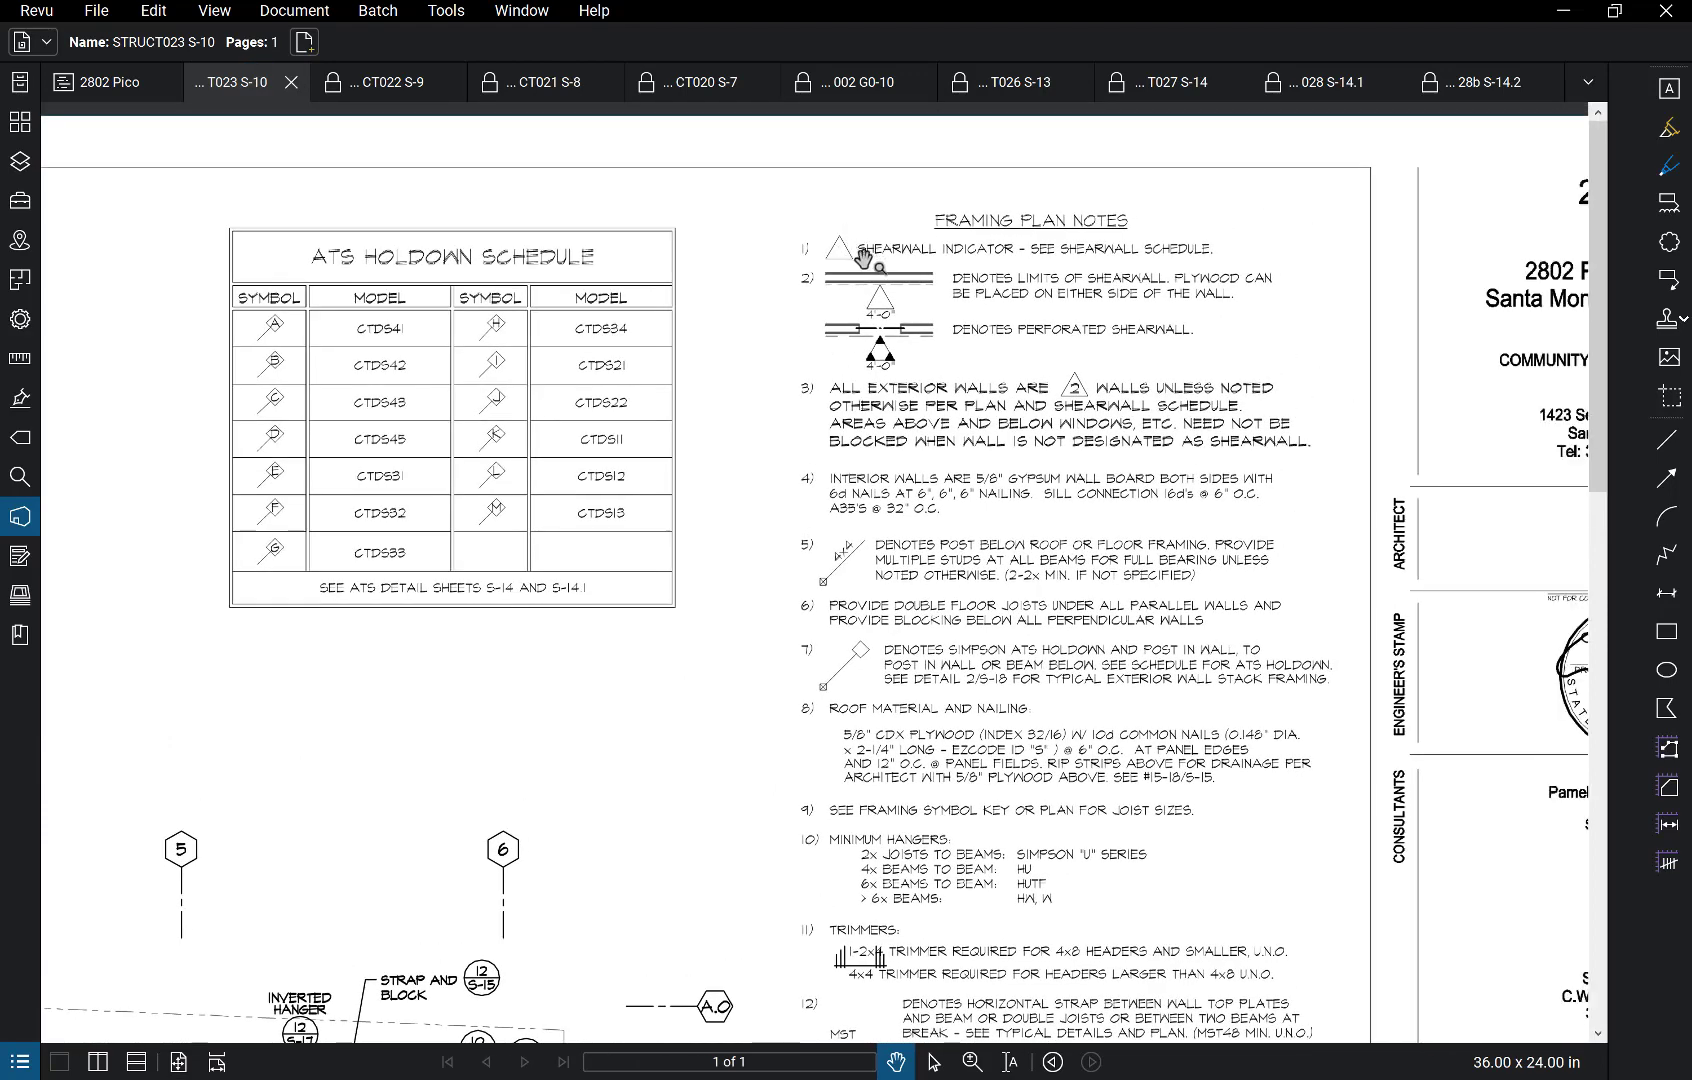
mouse_move(904, 322)
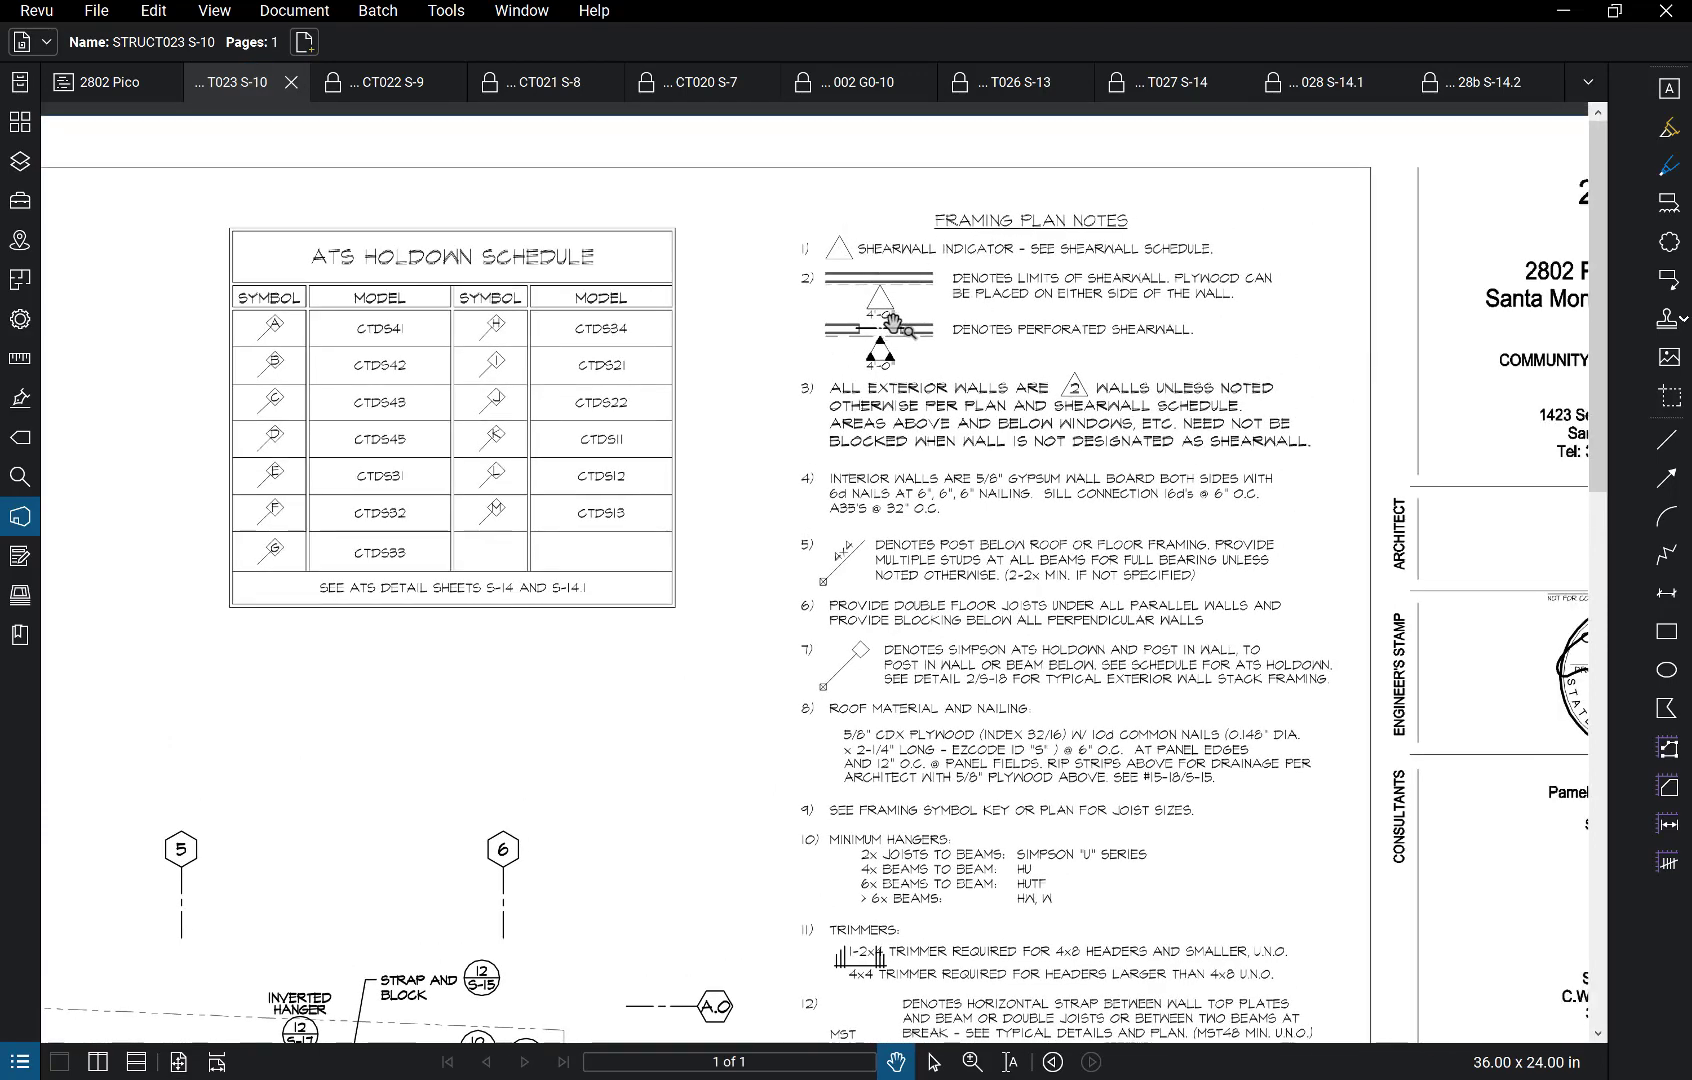
mouse_move(1260, 298)
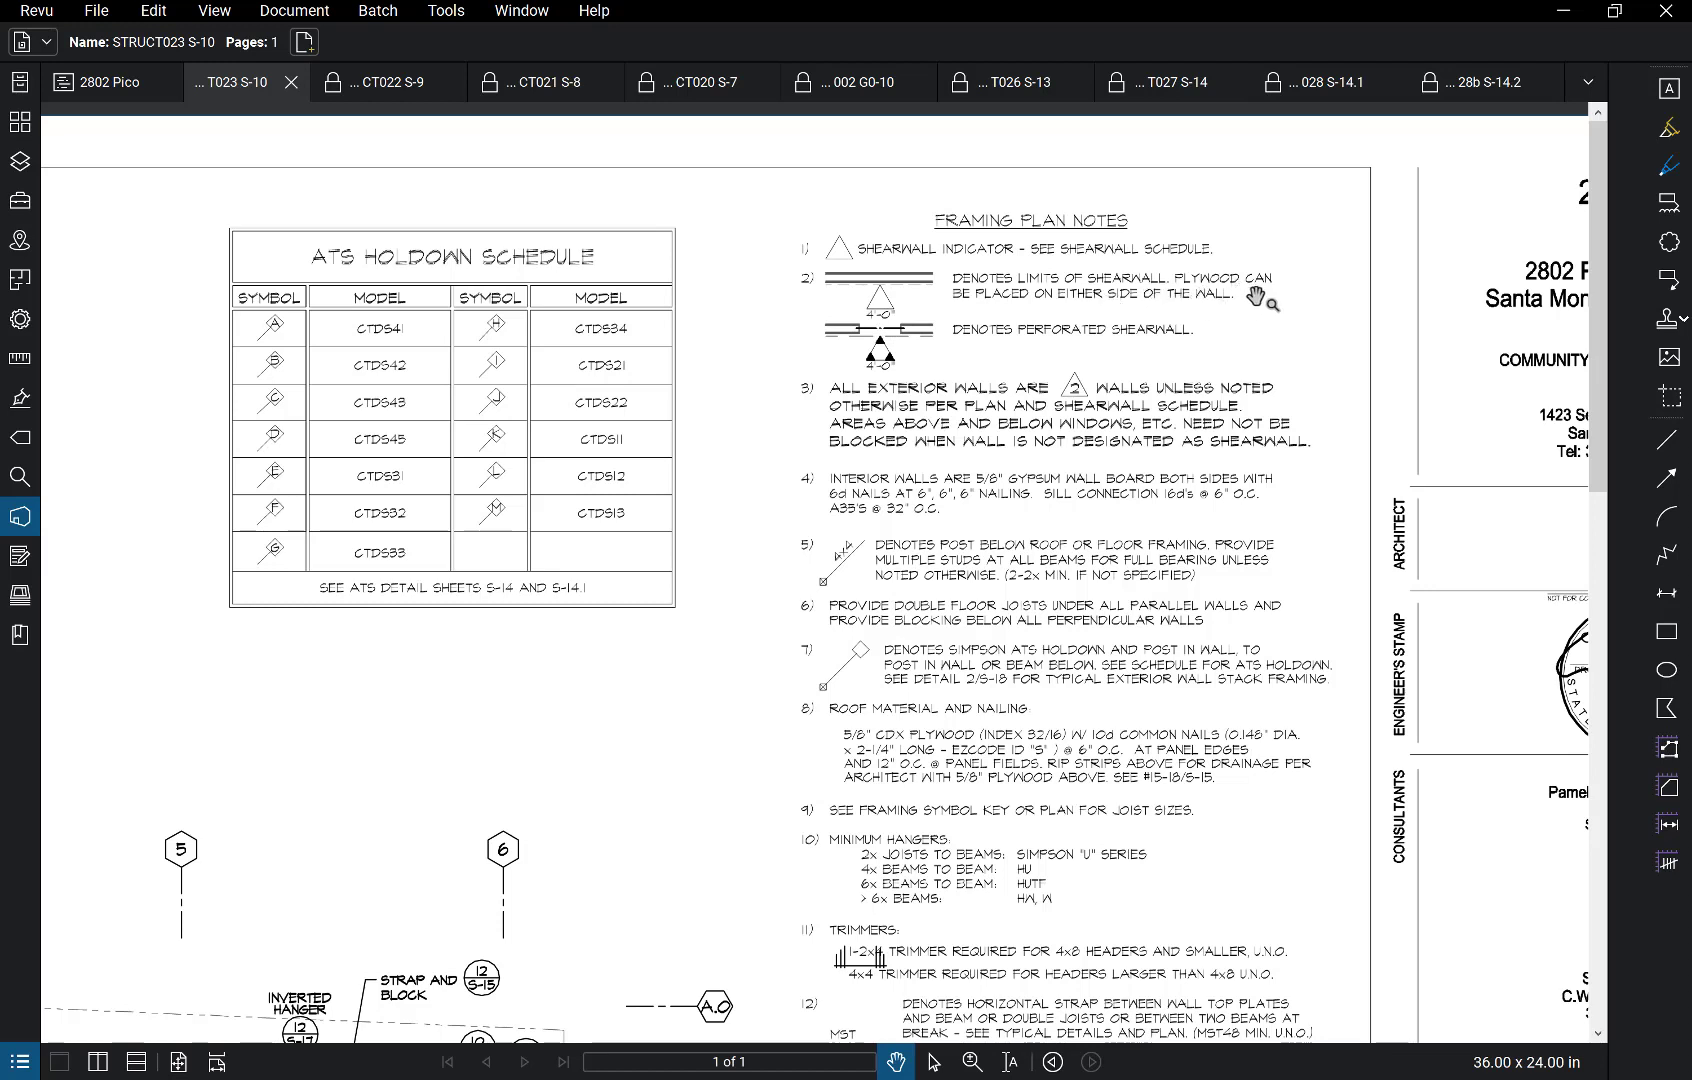
mouse_move(1228, 322)
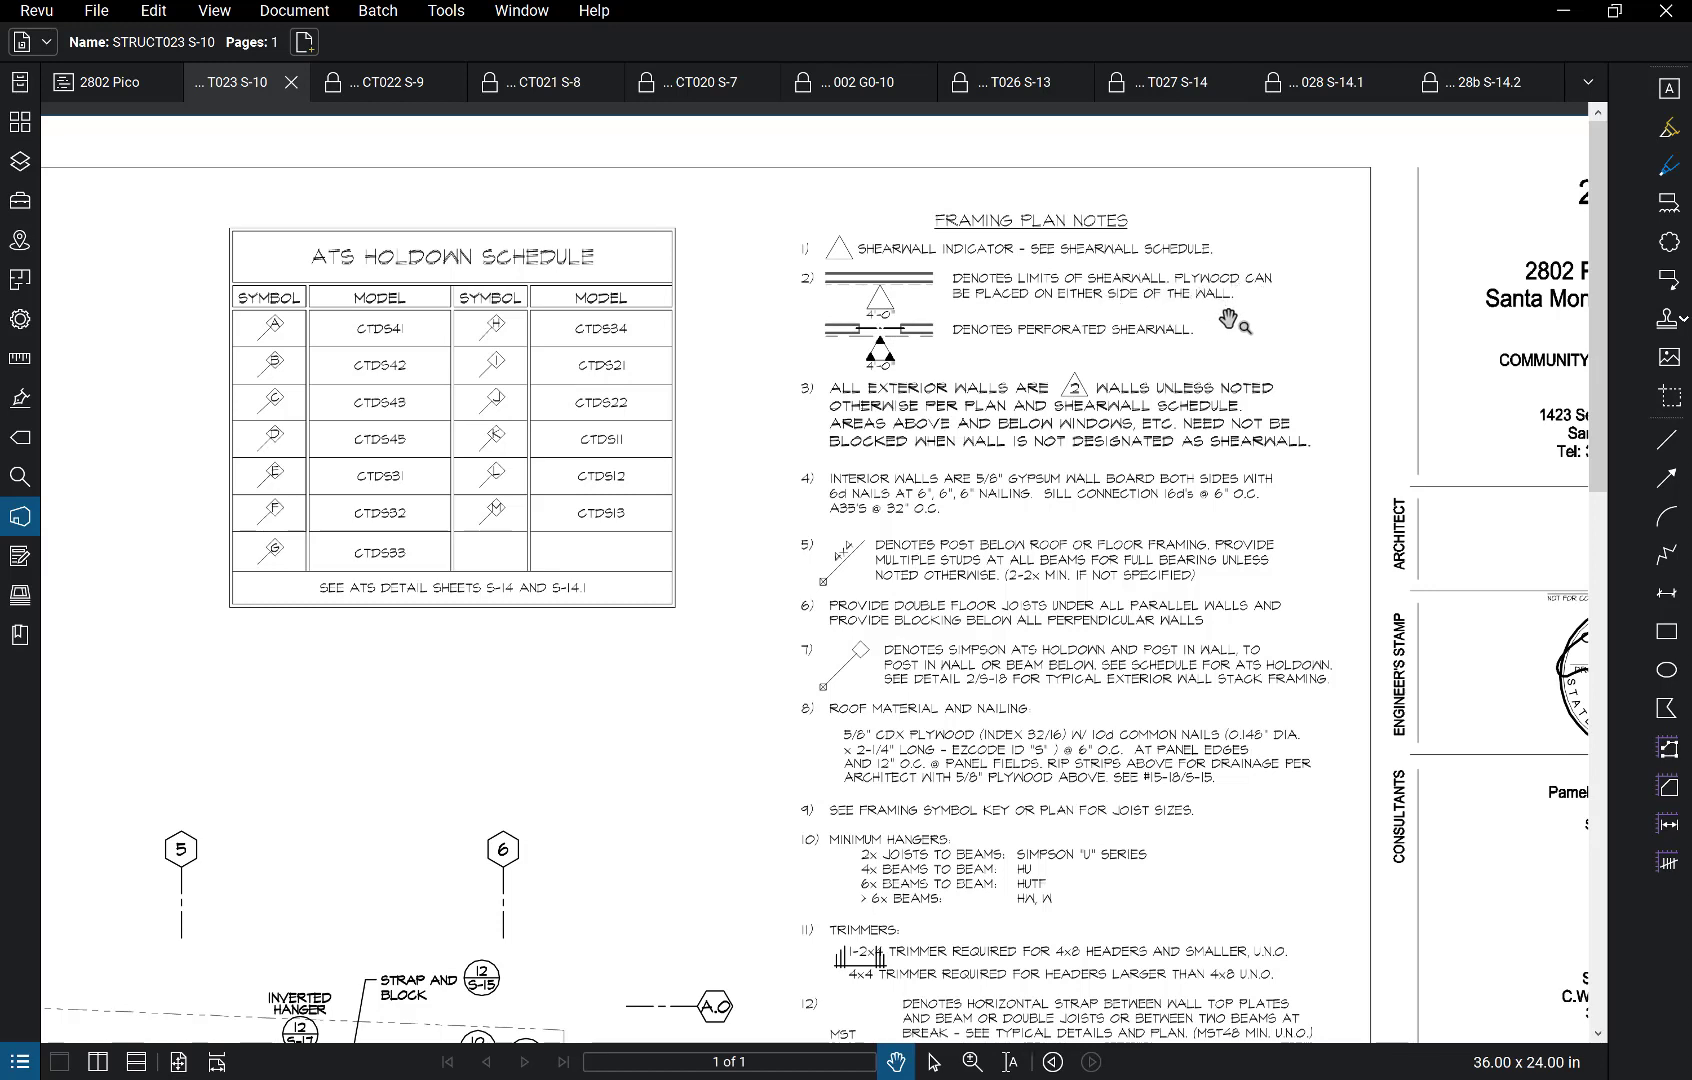
mouse_move(962, 354)
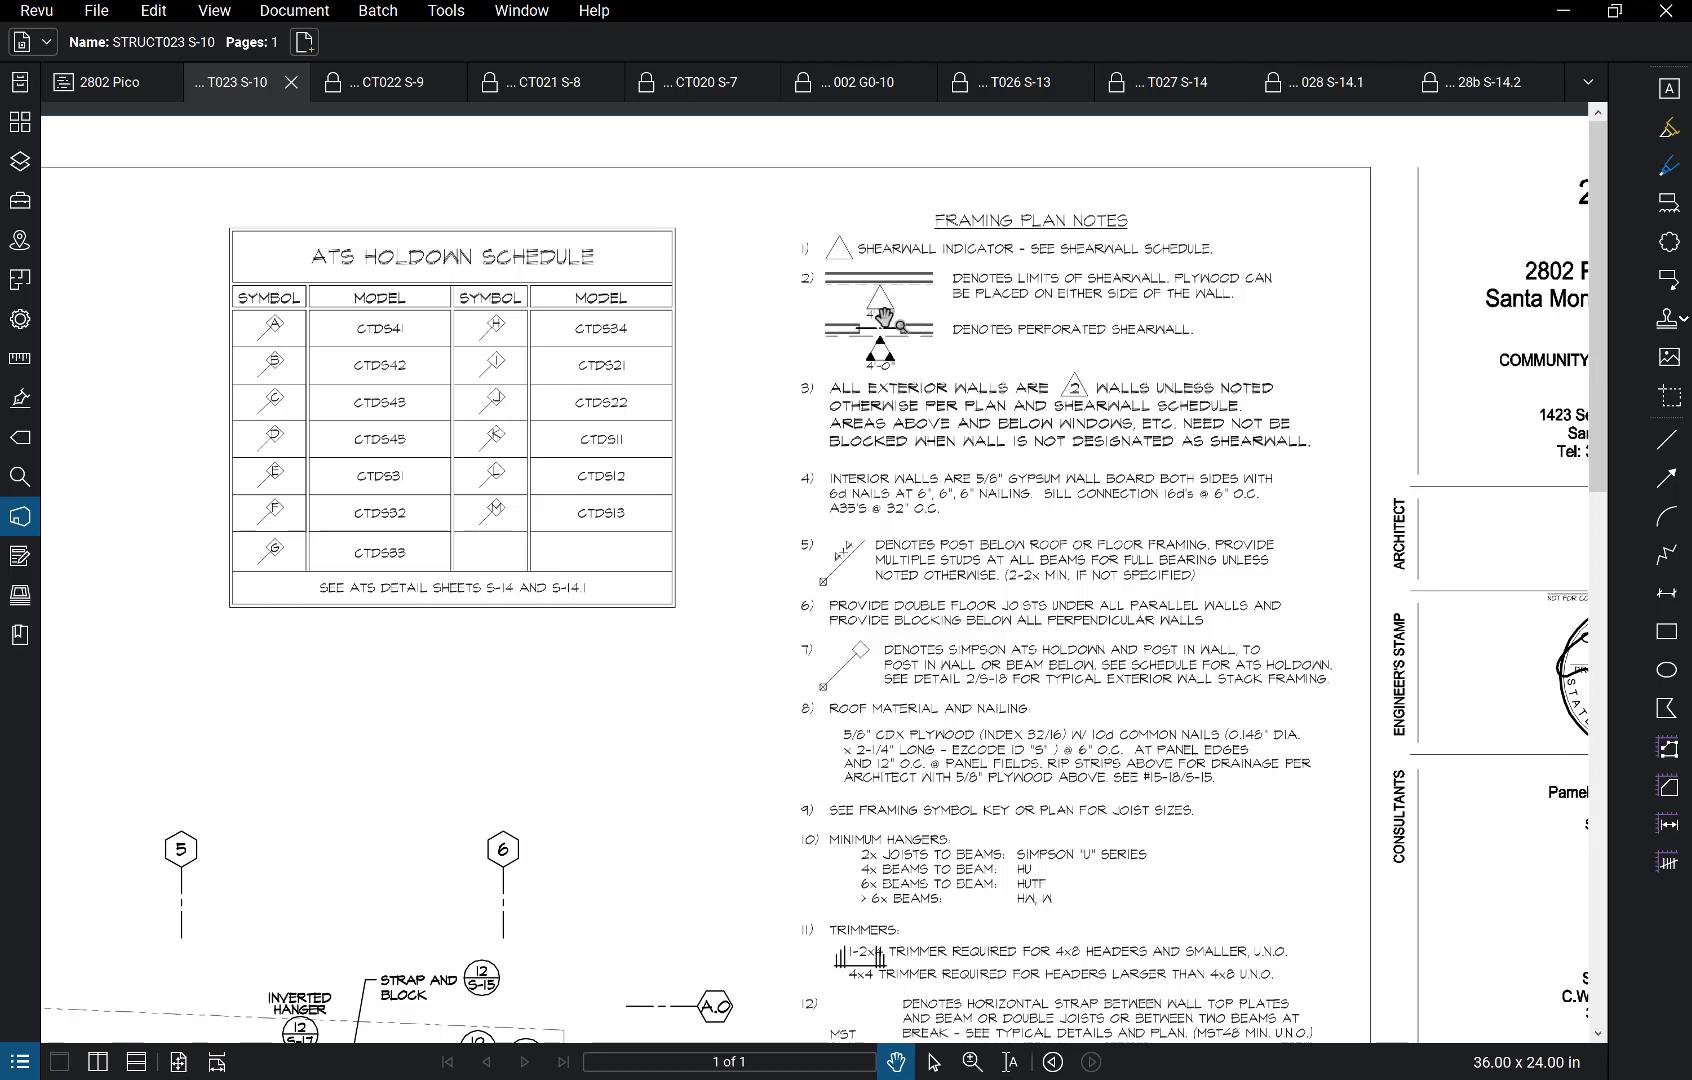
mouse_move(914, 330)
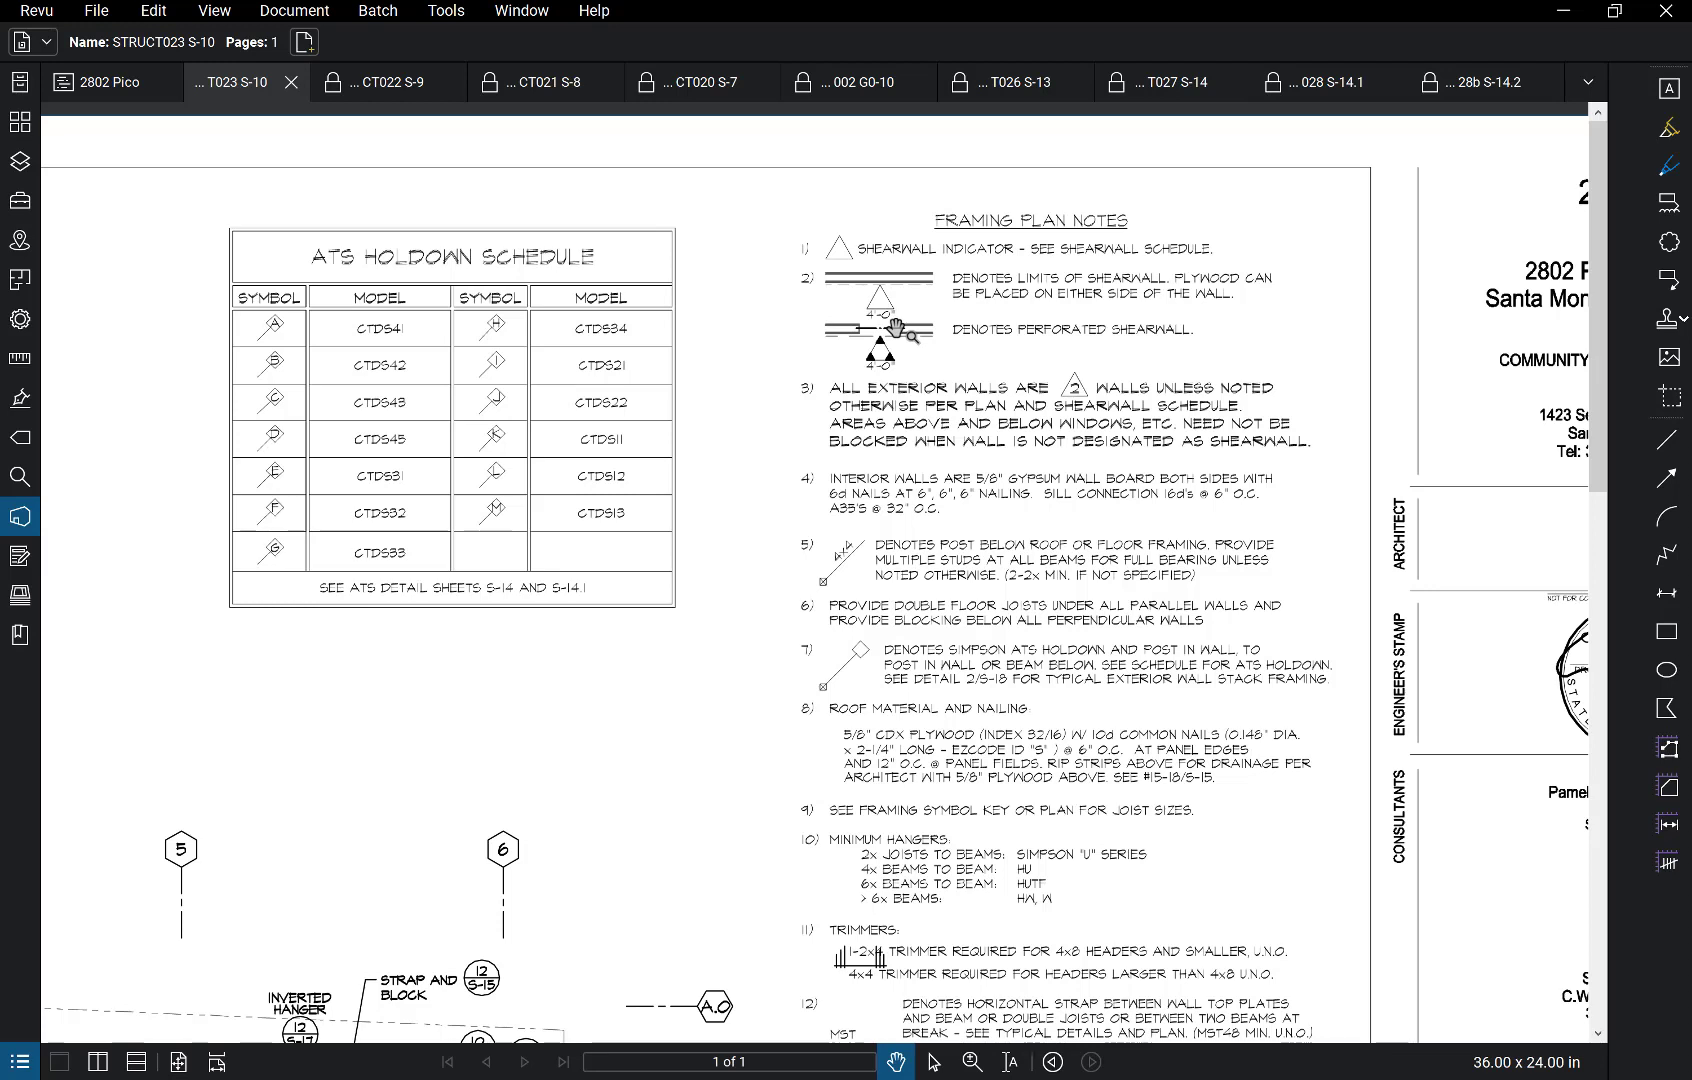
mouse_move(868, 426)
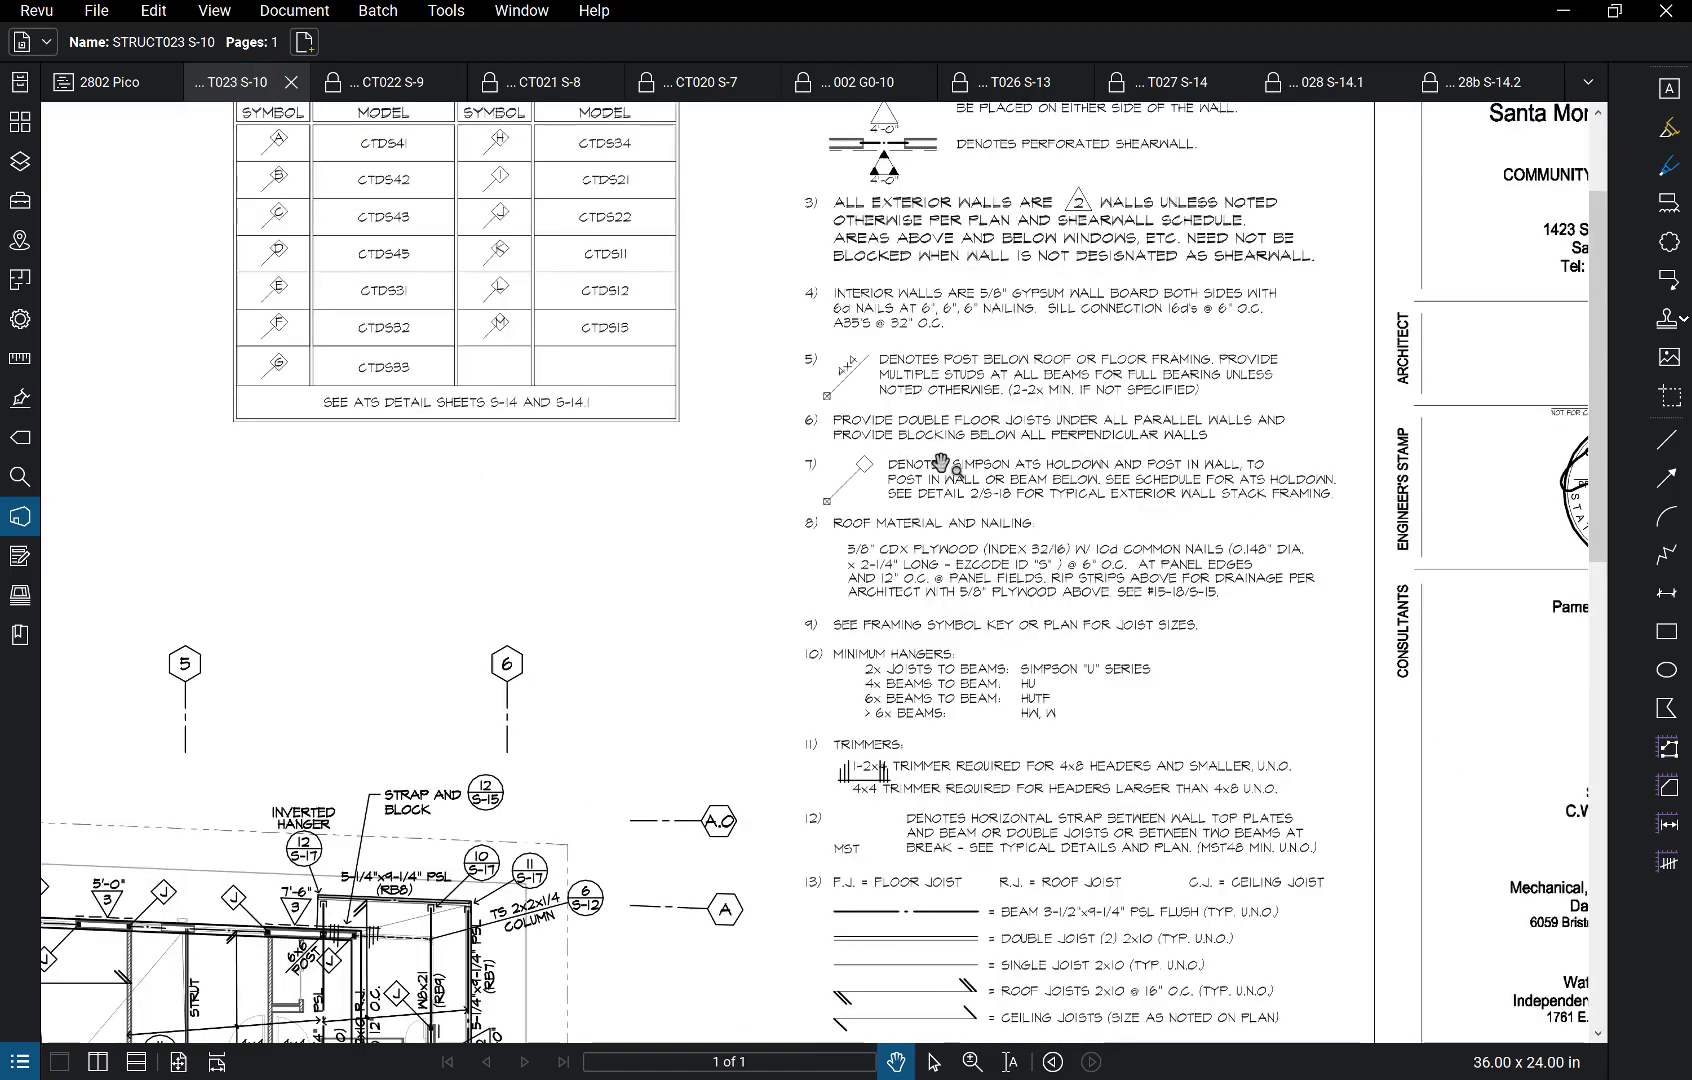
scroll(down, 3)
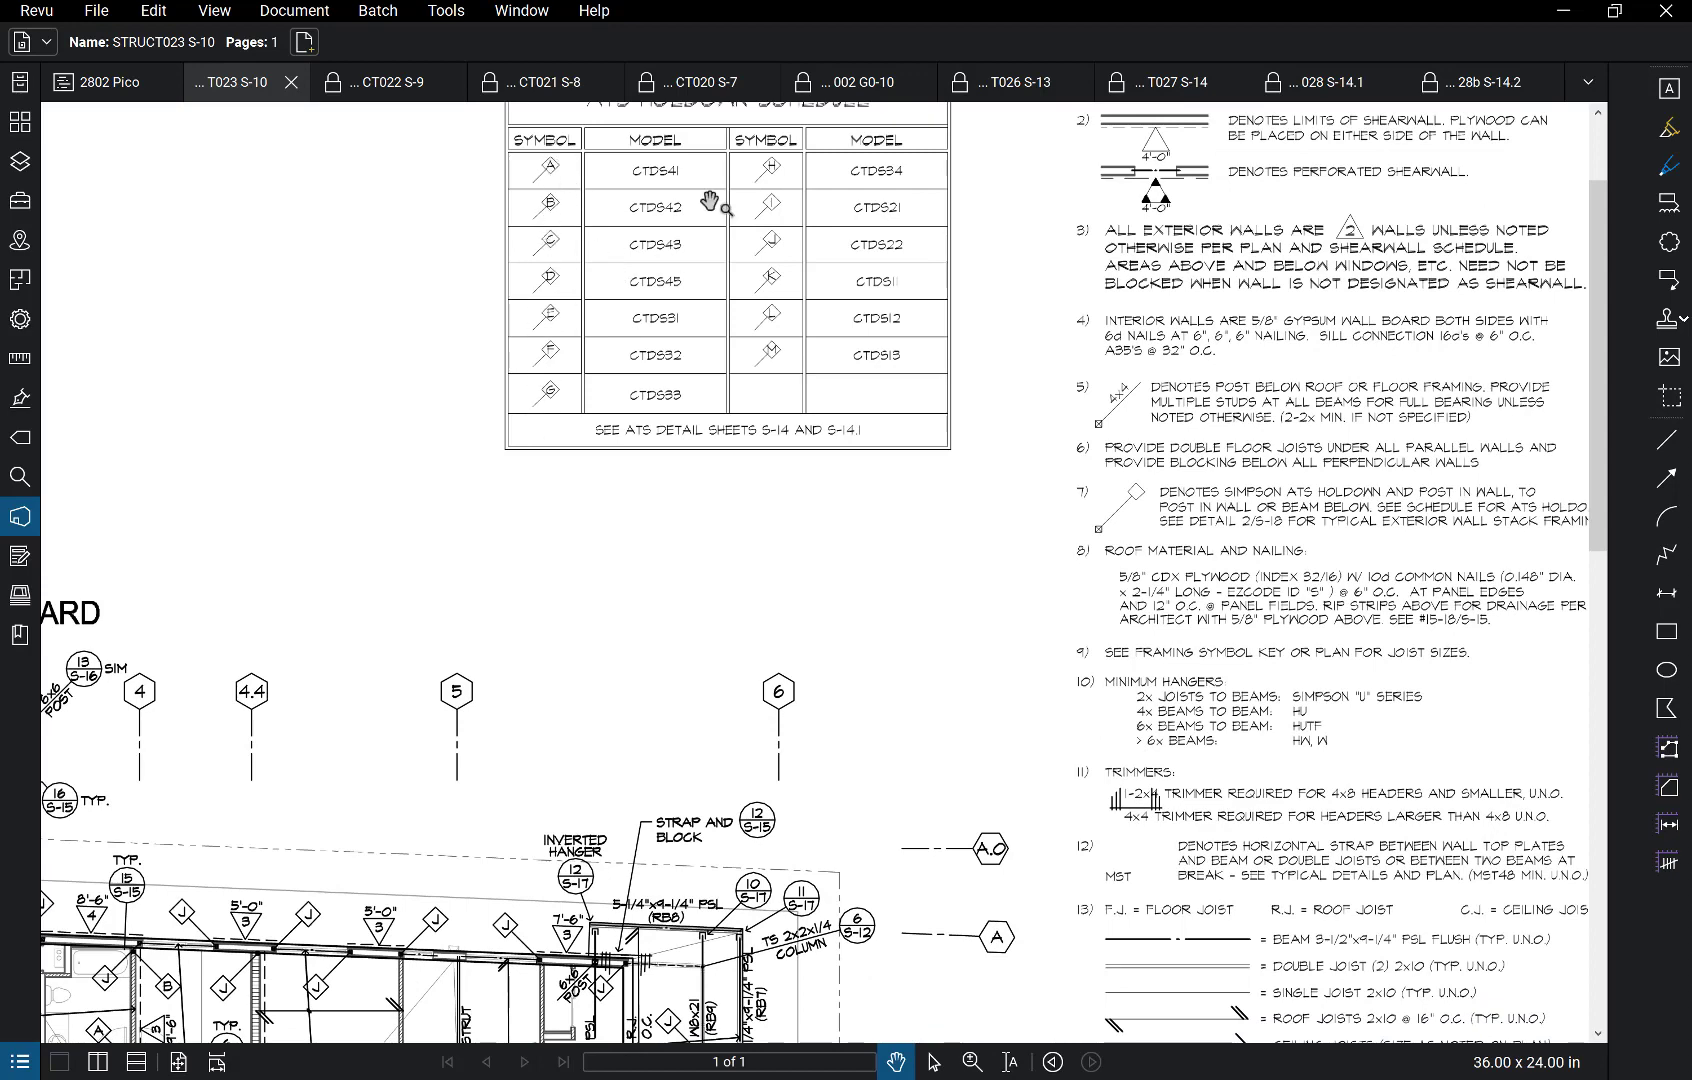
mouse_move(704, 250)
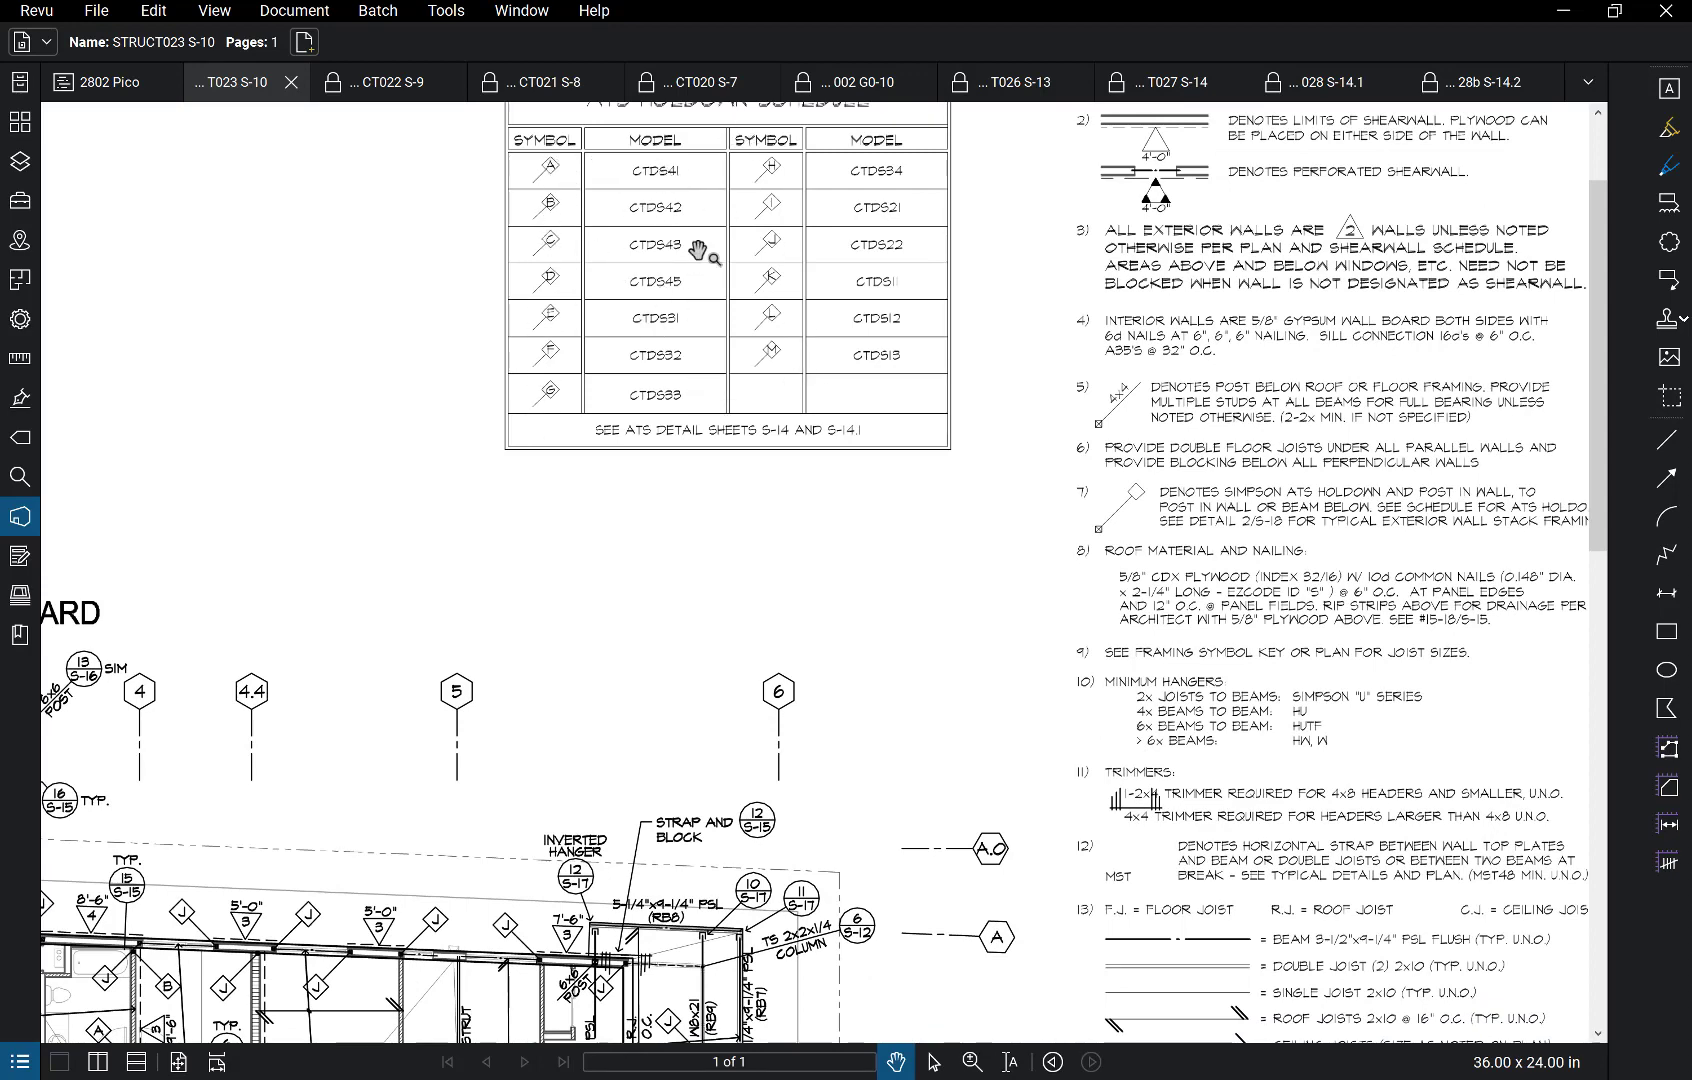
mouse_move(832, 294)
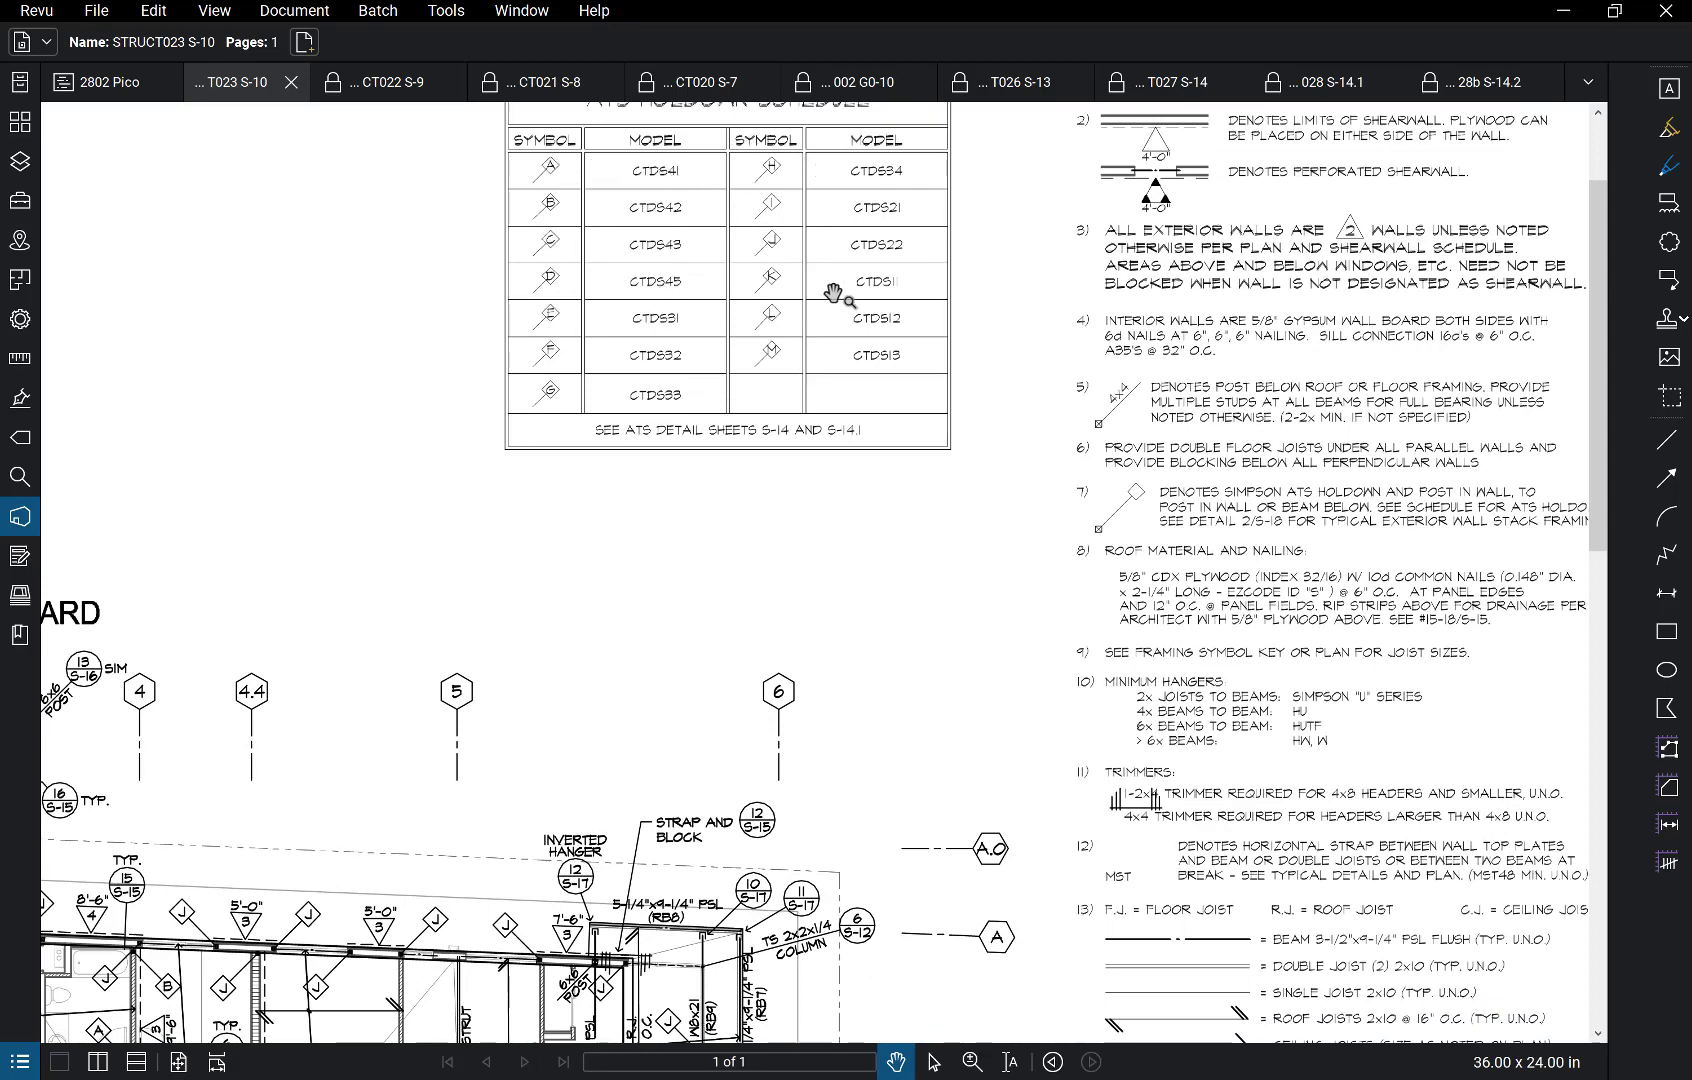
mouse_move(942, 262)
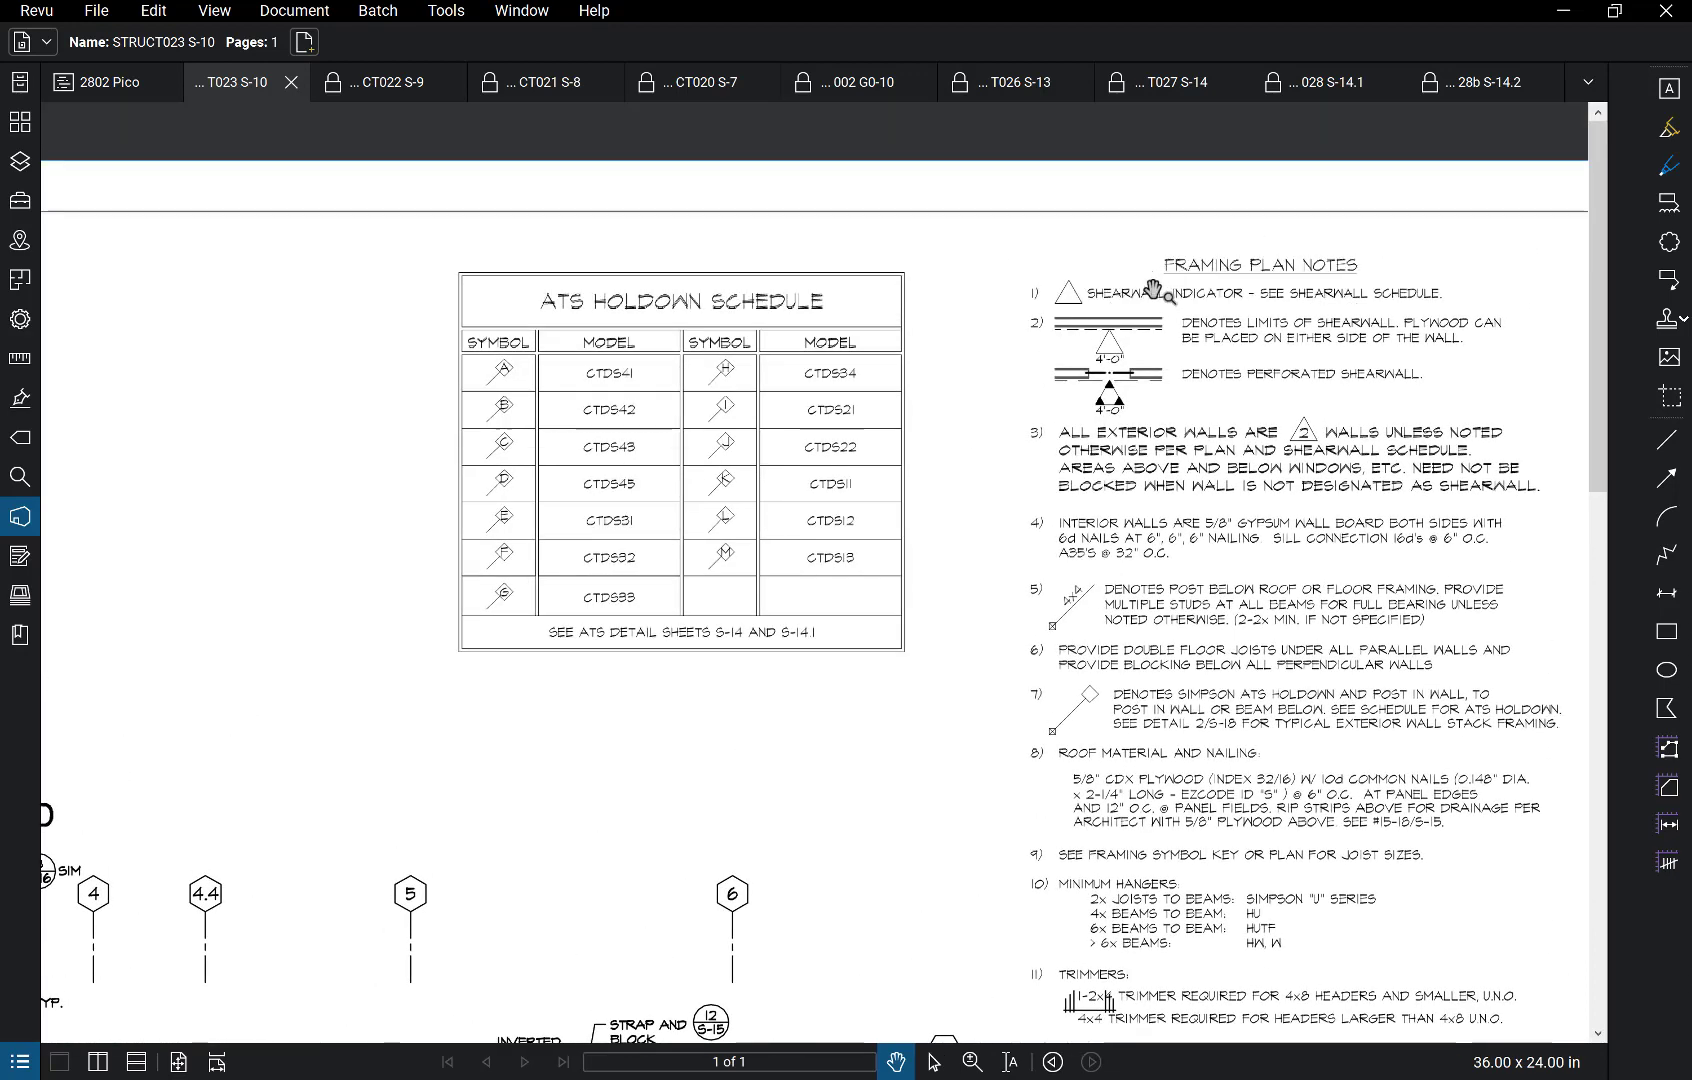
mouse_move(1406, 310)
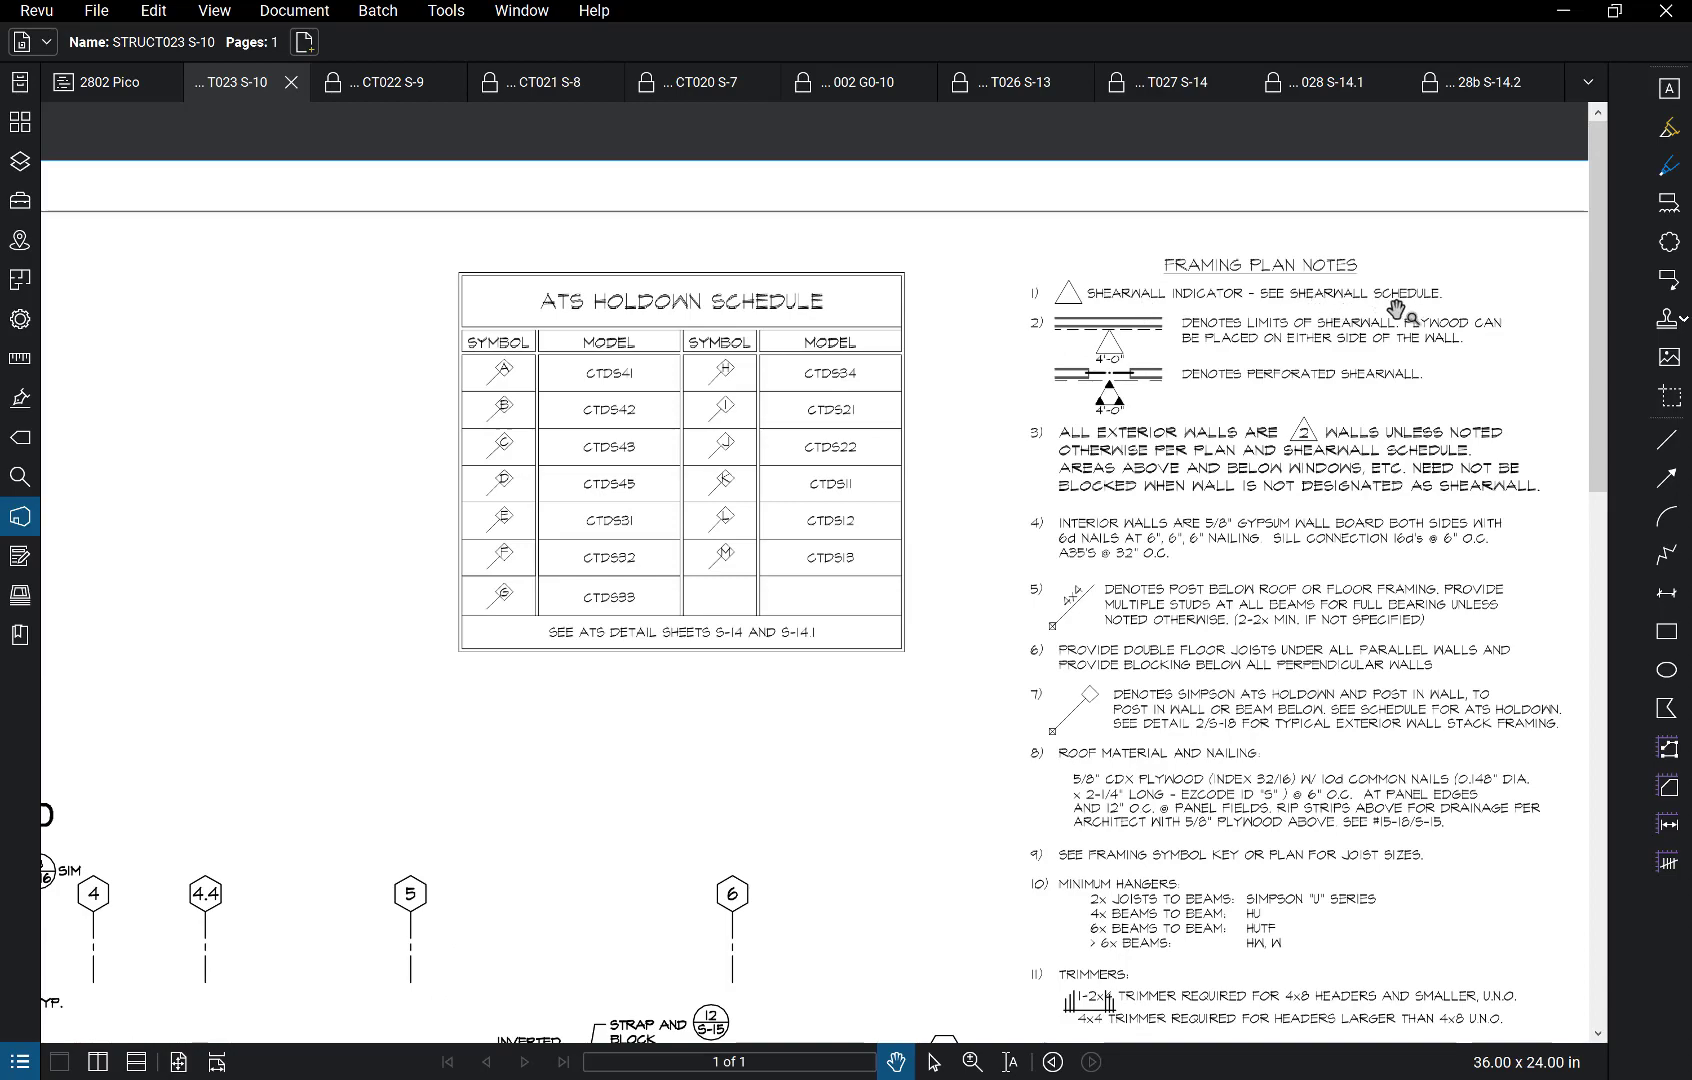
Step: Zoom through the Framing Plan Notes and back out to the full S-10 sheet
scroll(down, 3)
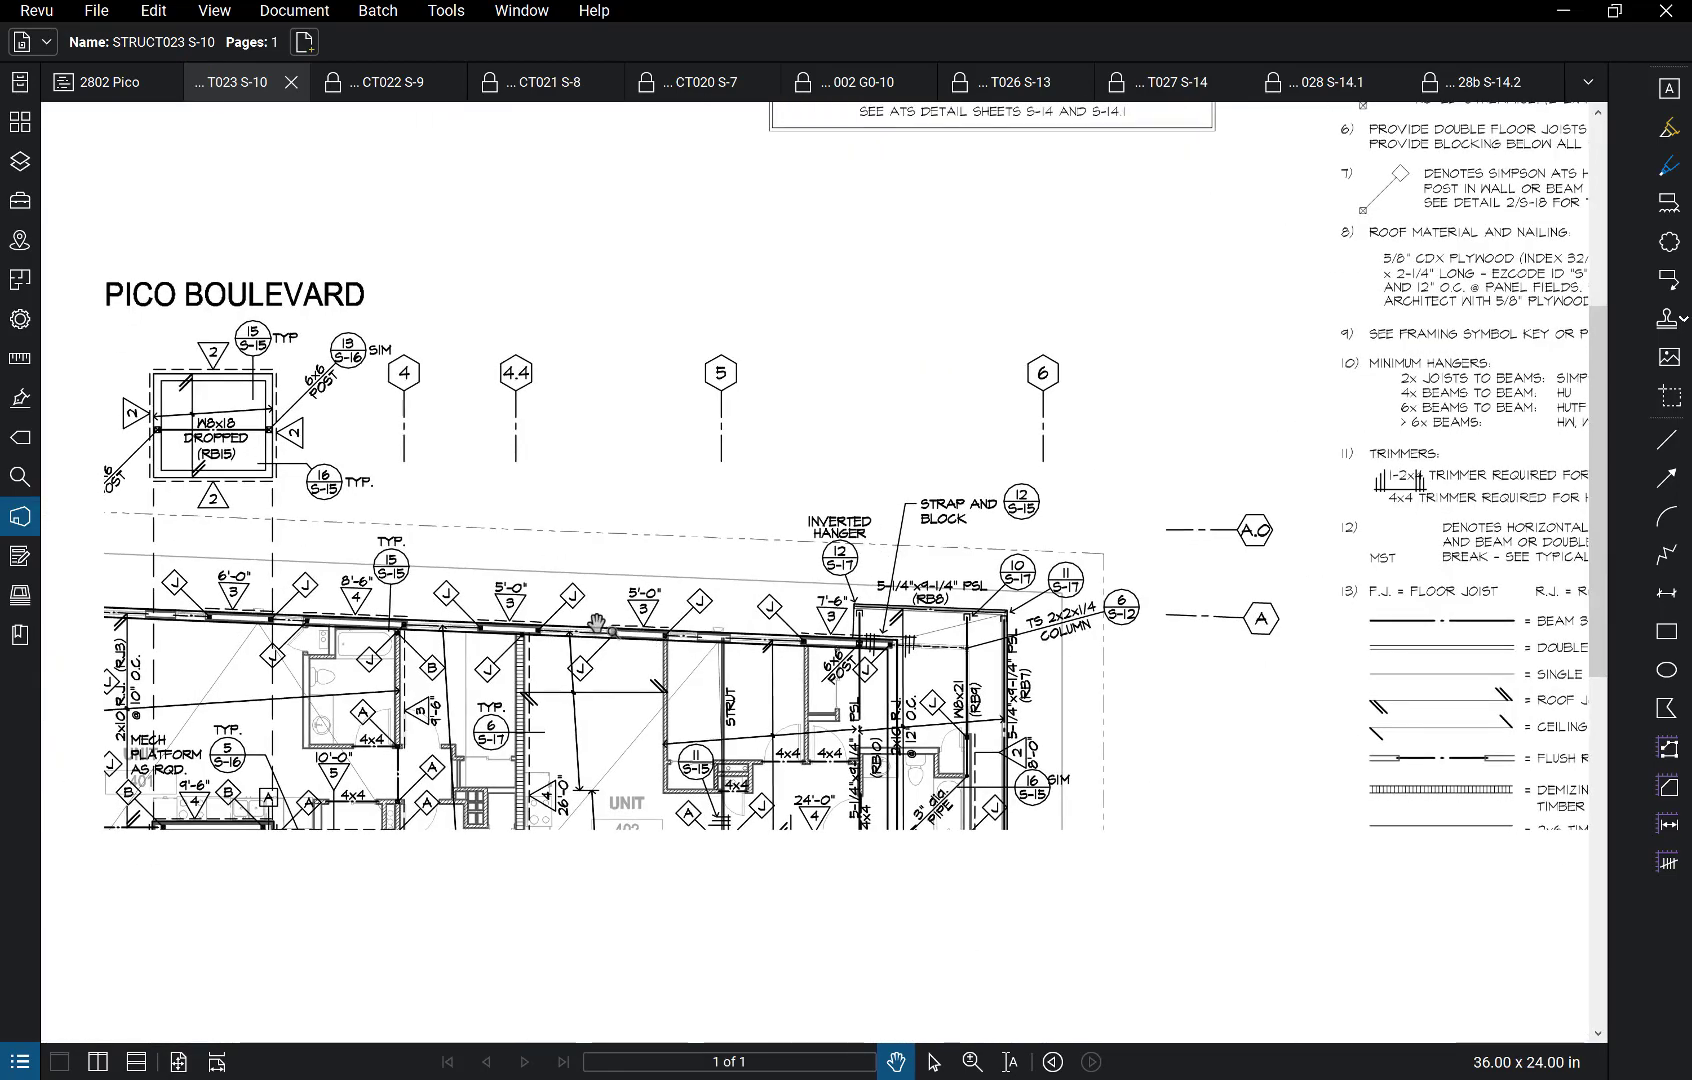
scroll(down, 3)
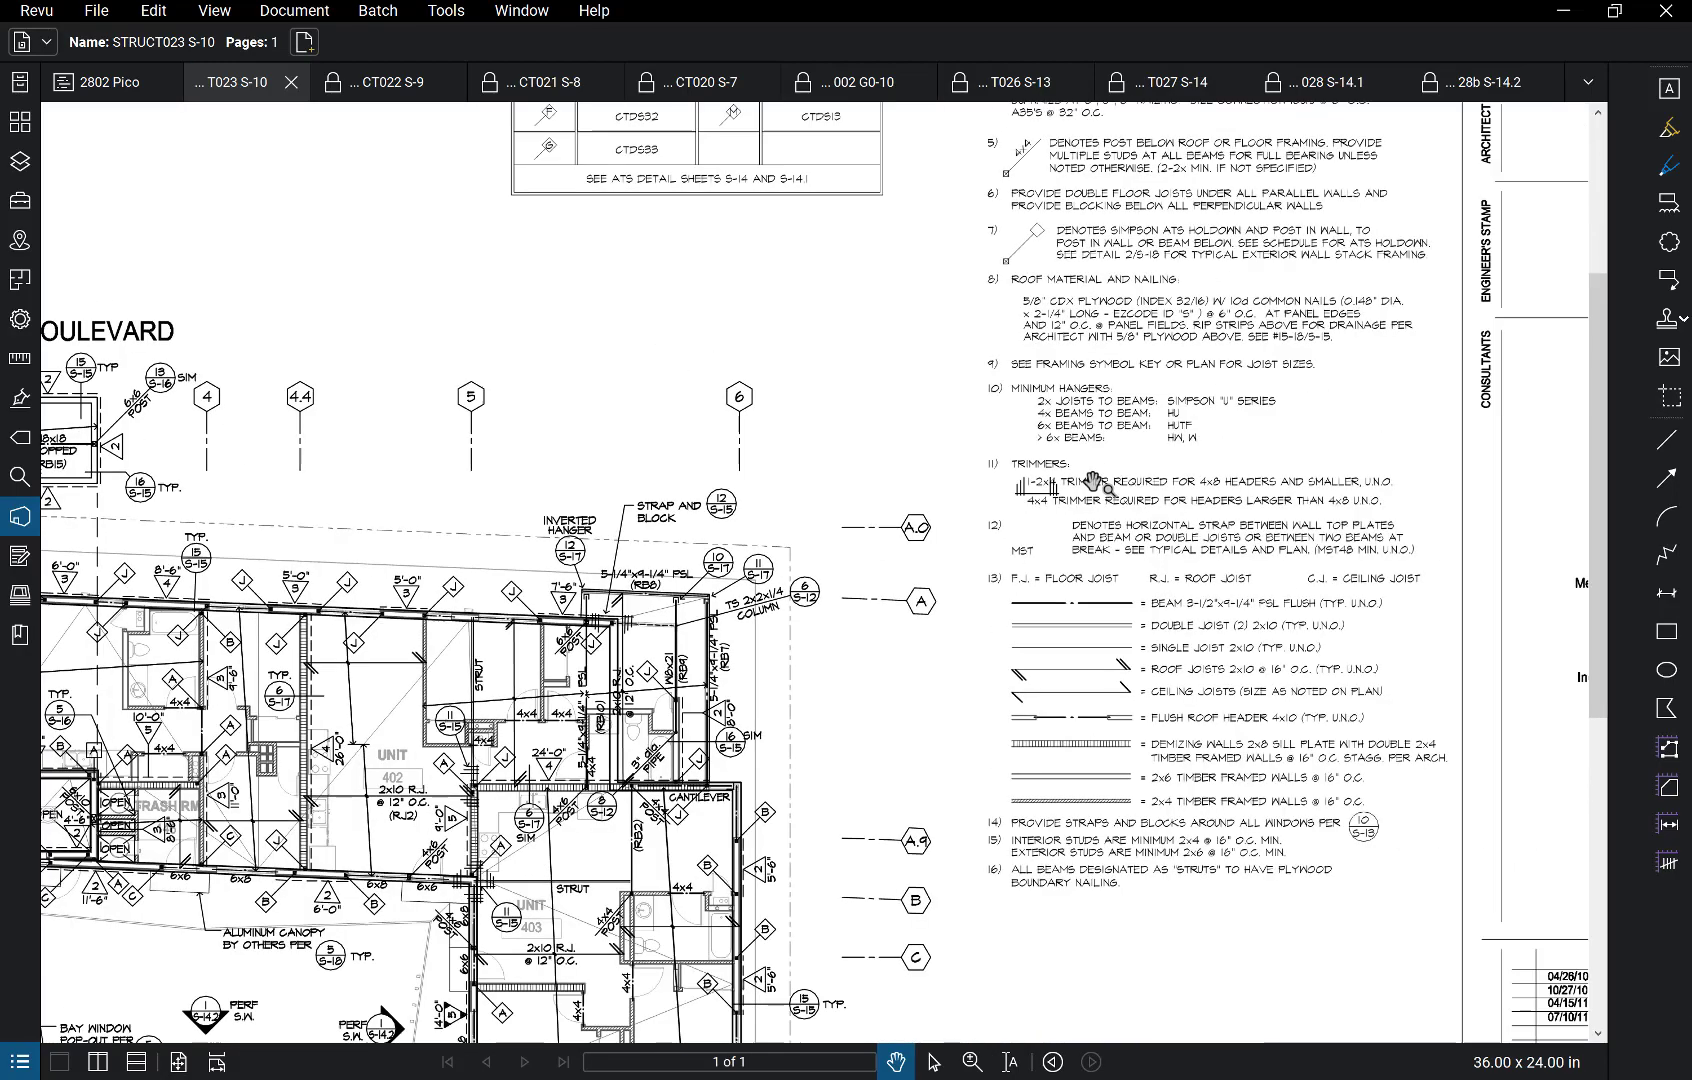
scroll(down, 3)
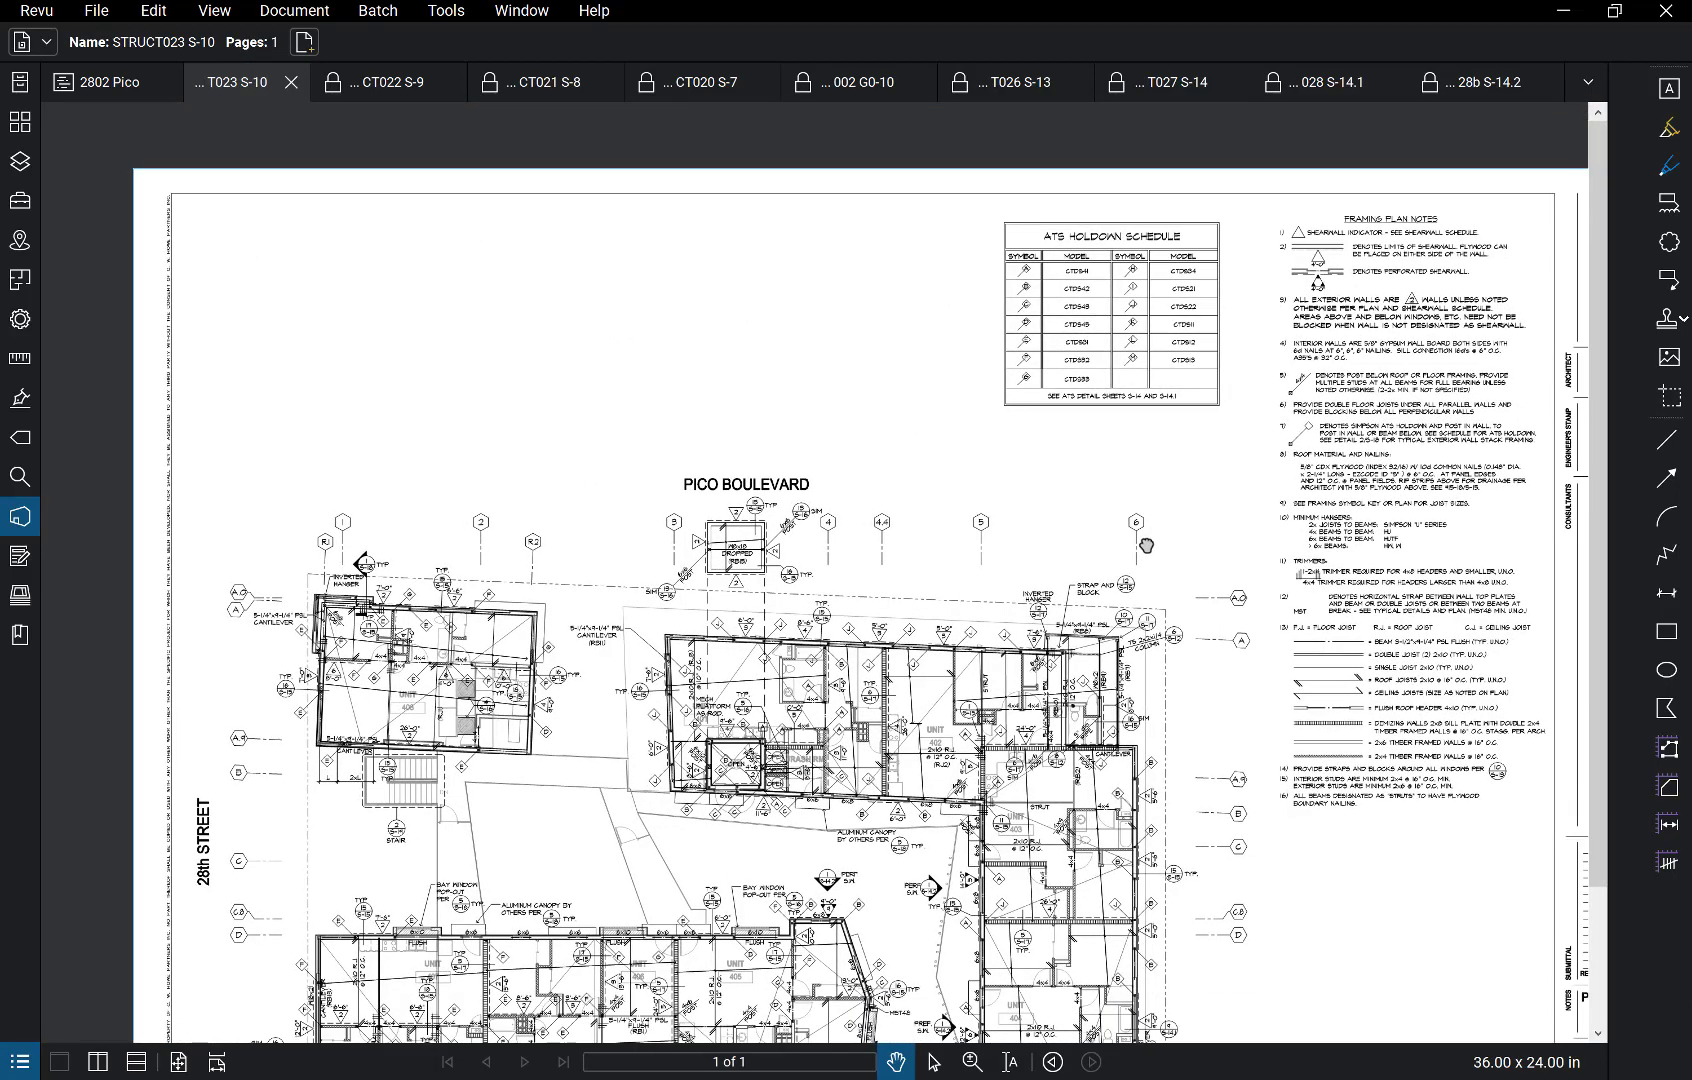
Step: Step through framing plans S-9, S-8 and S-7 for the fourth, third and second floors
click(392, 82)
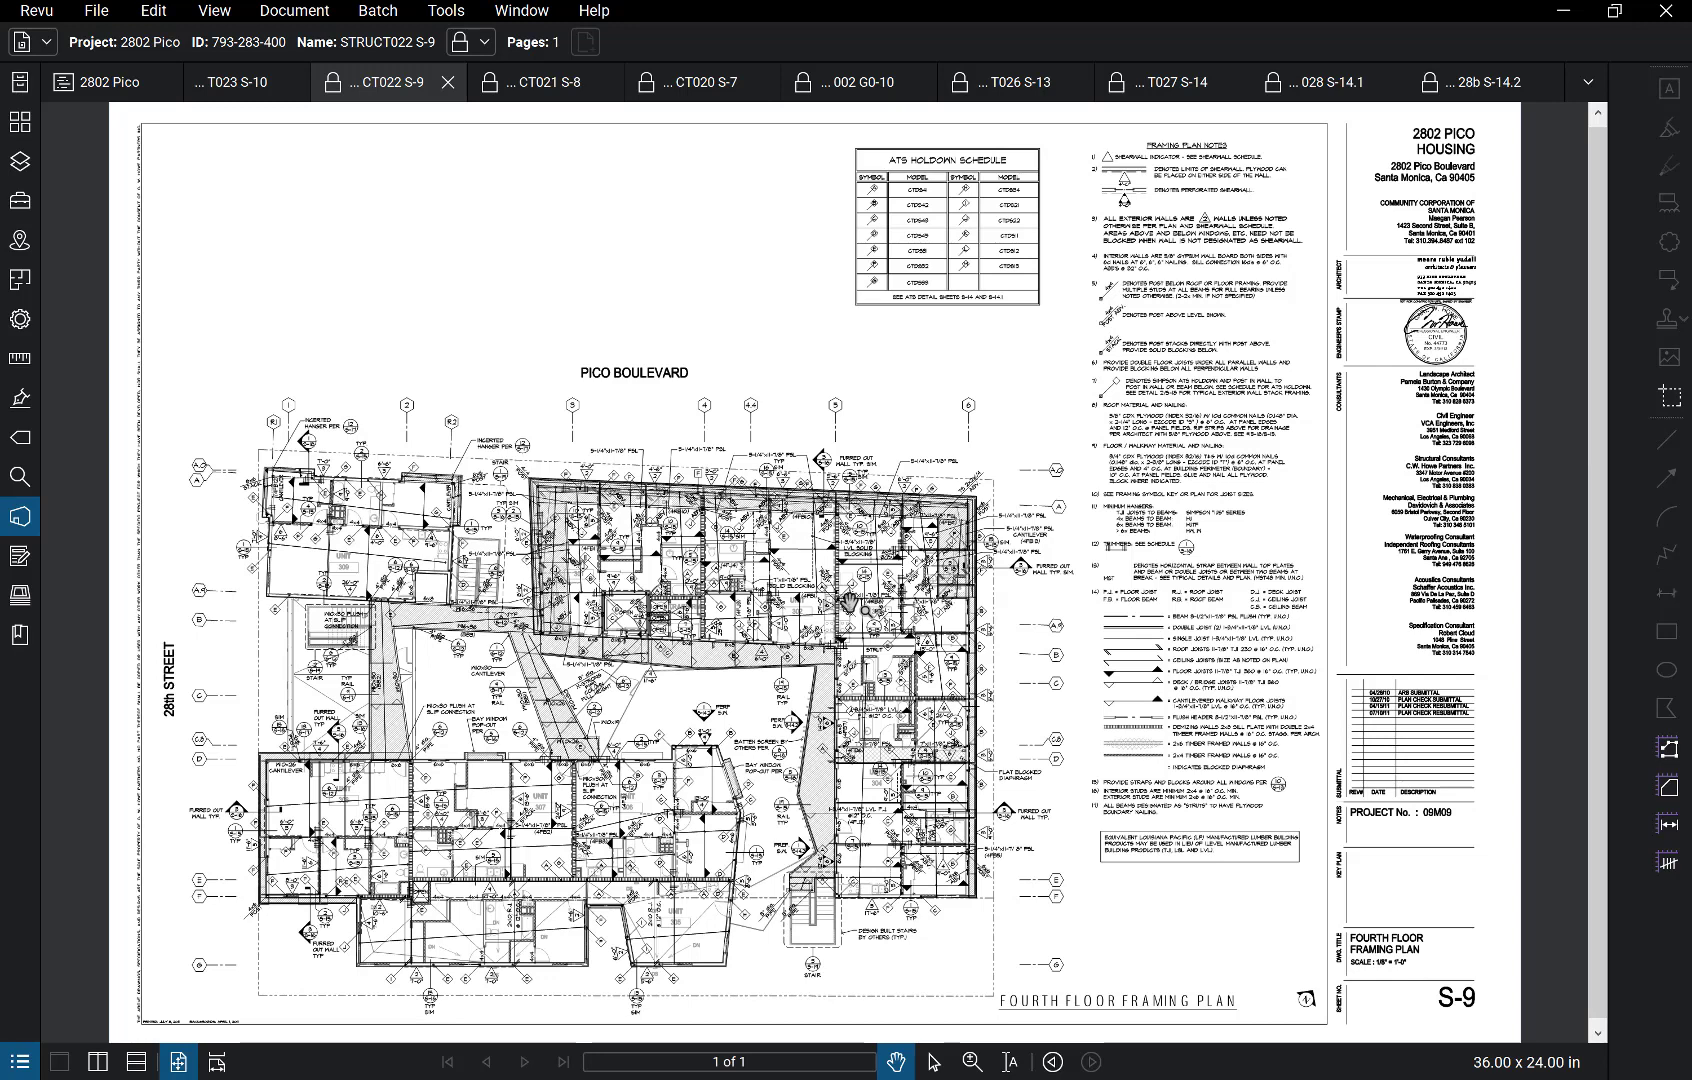
mouse_move(1140, 162)
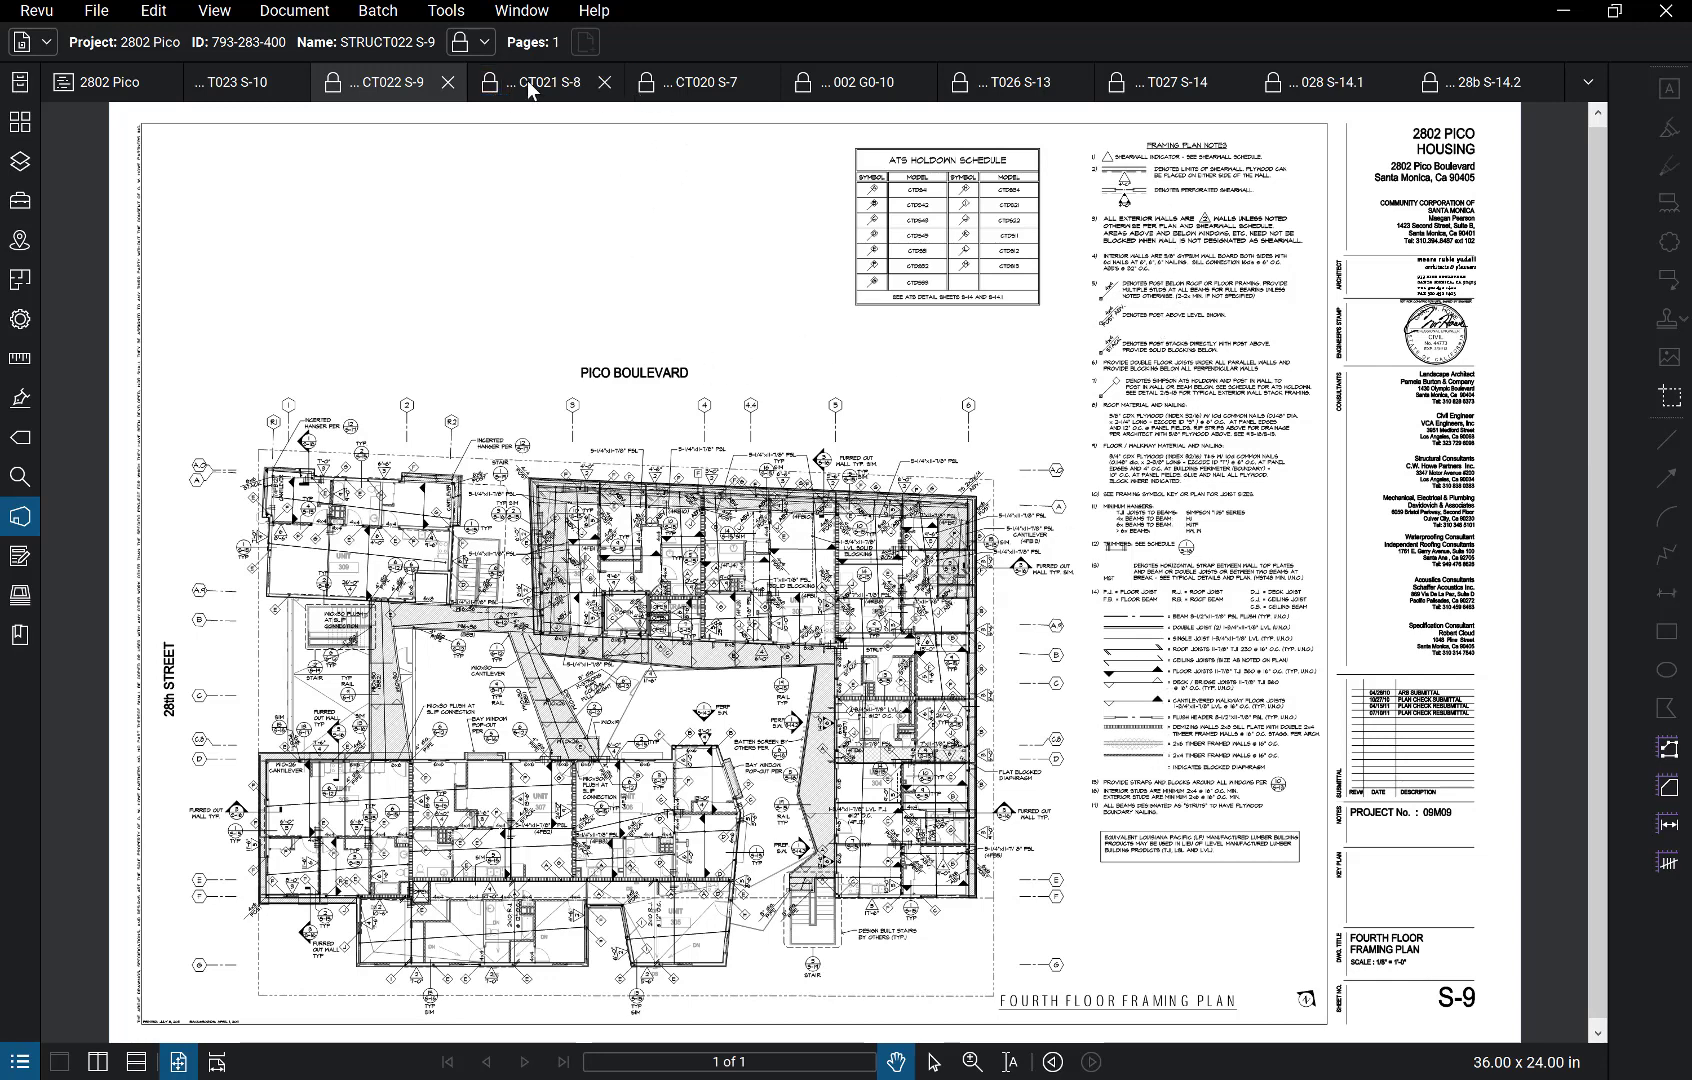
click(538, 82)
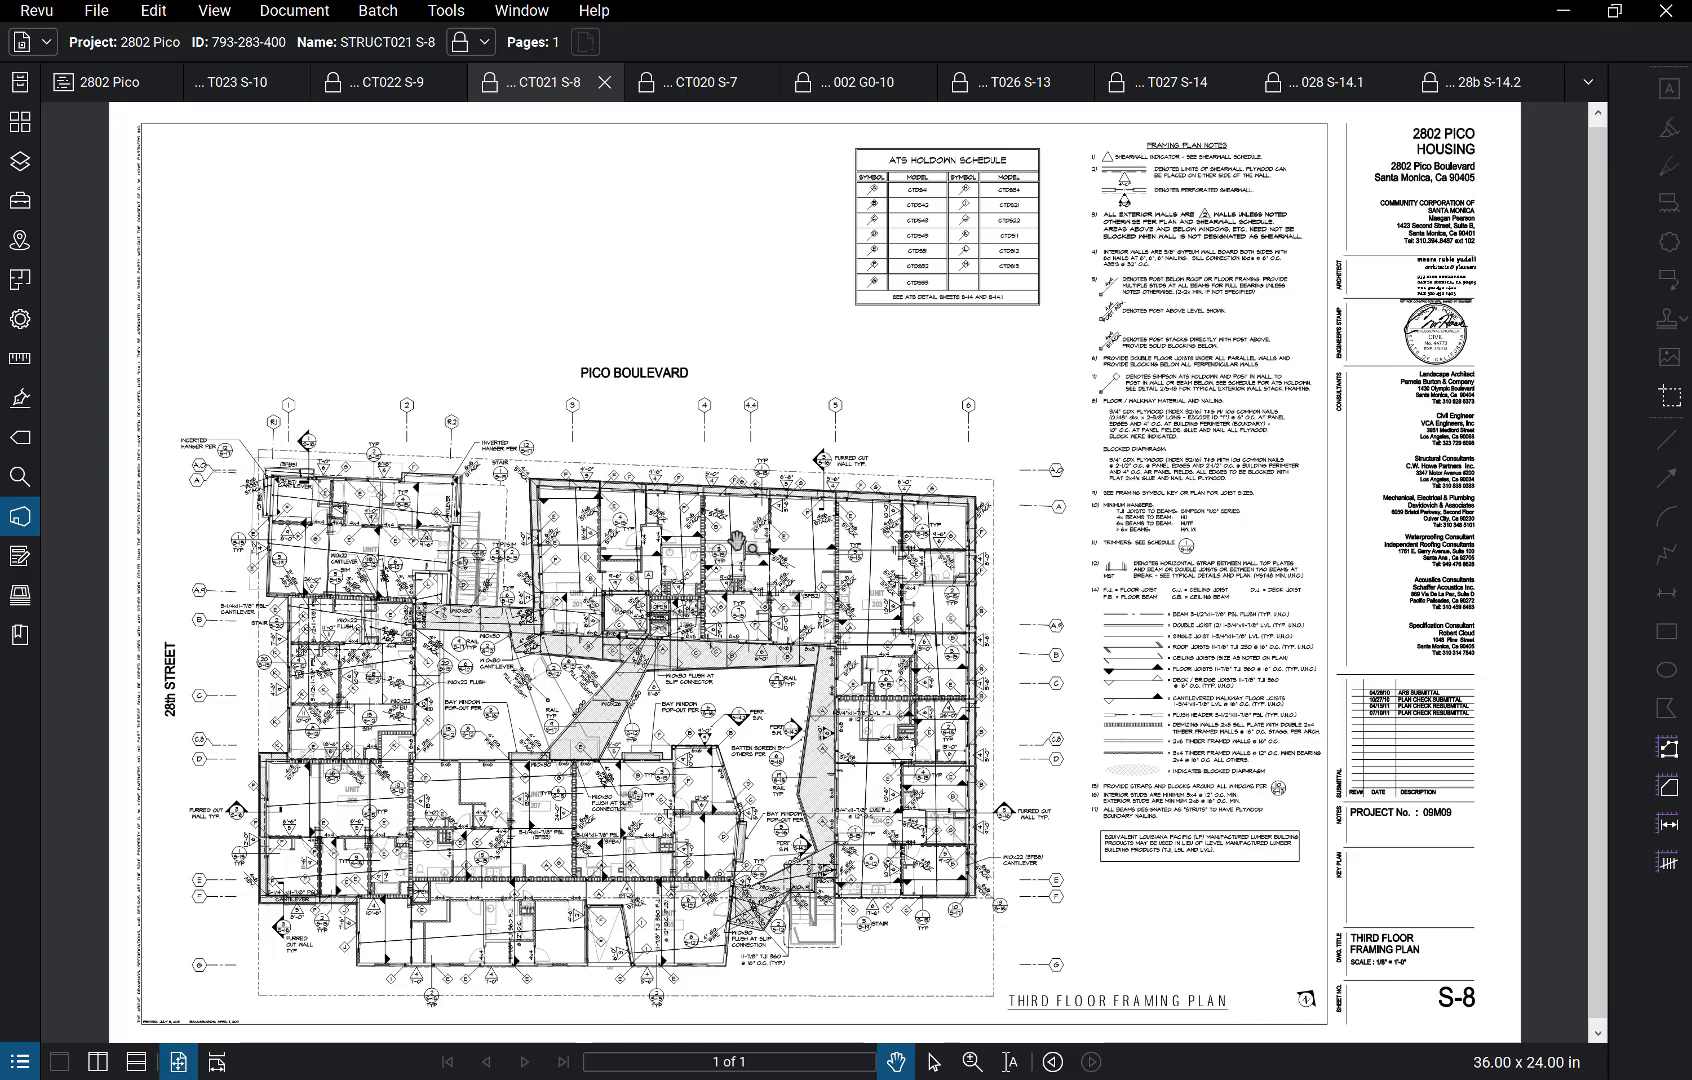
mouse_move(1166, 192)
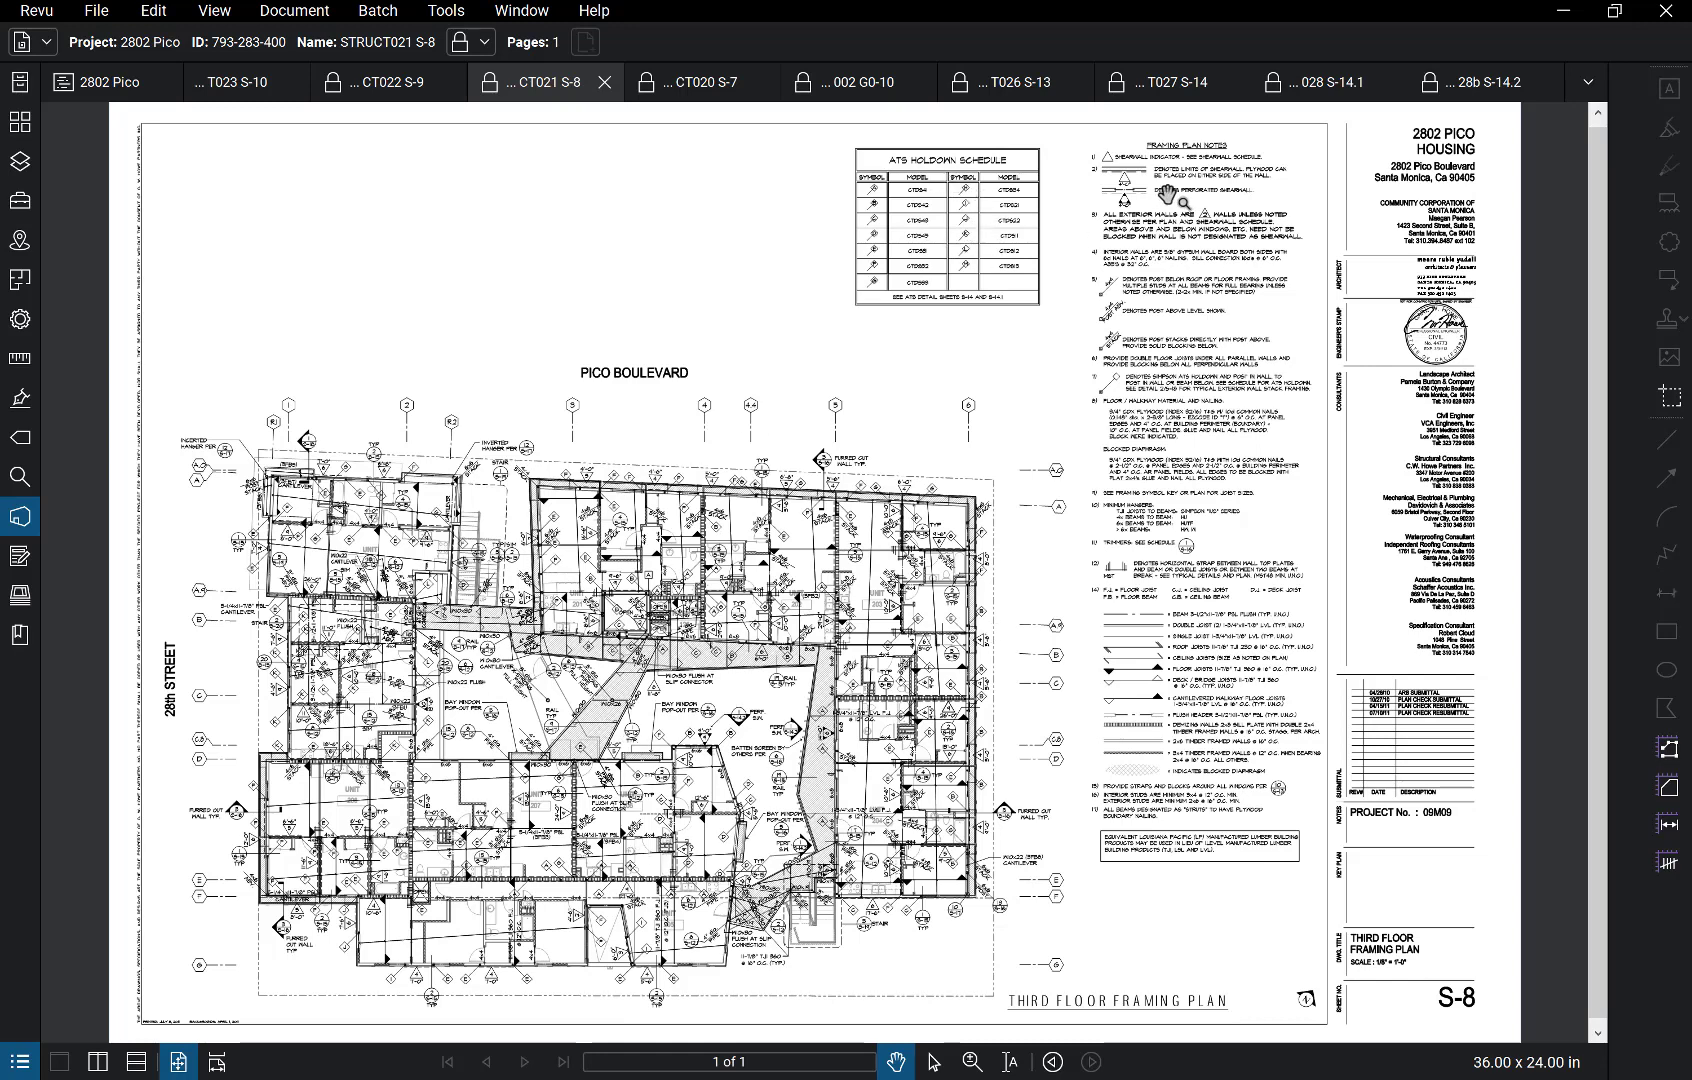
mouse_move(692, 104)
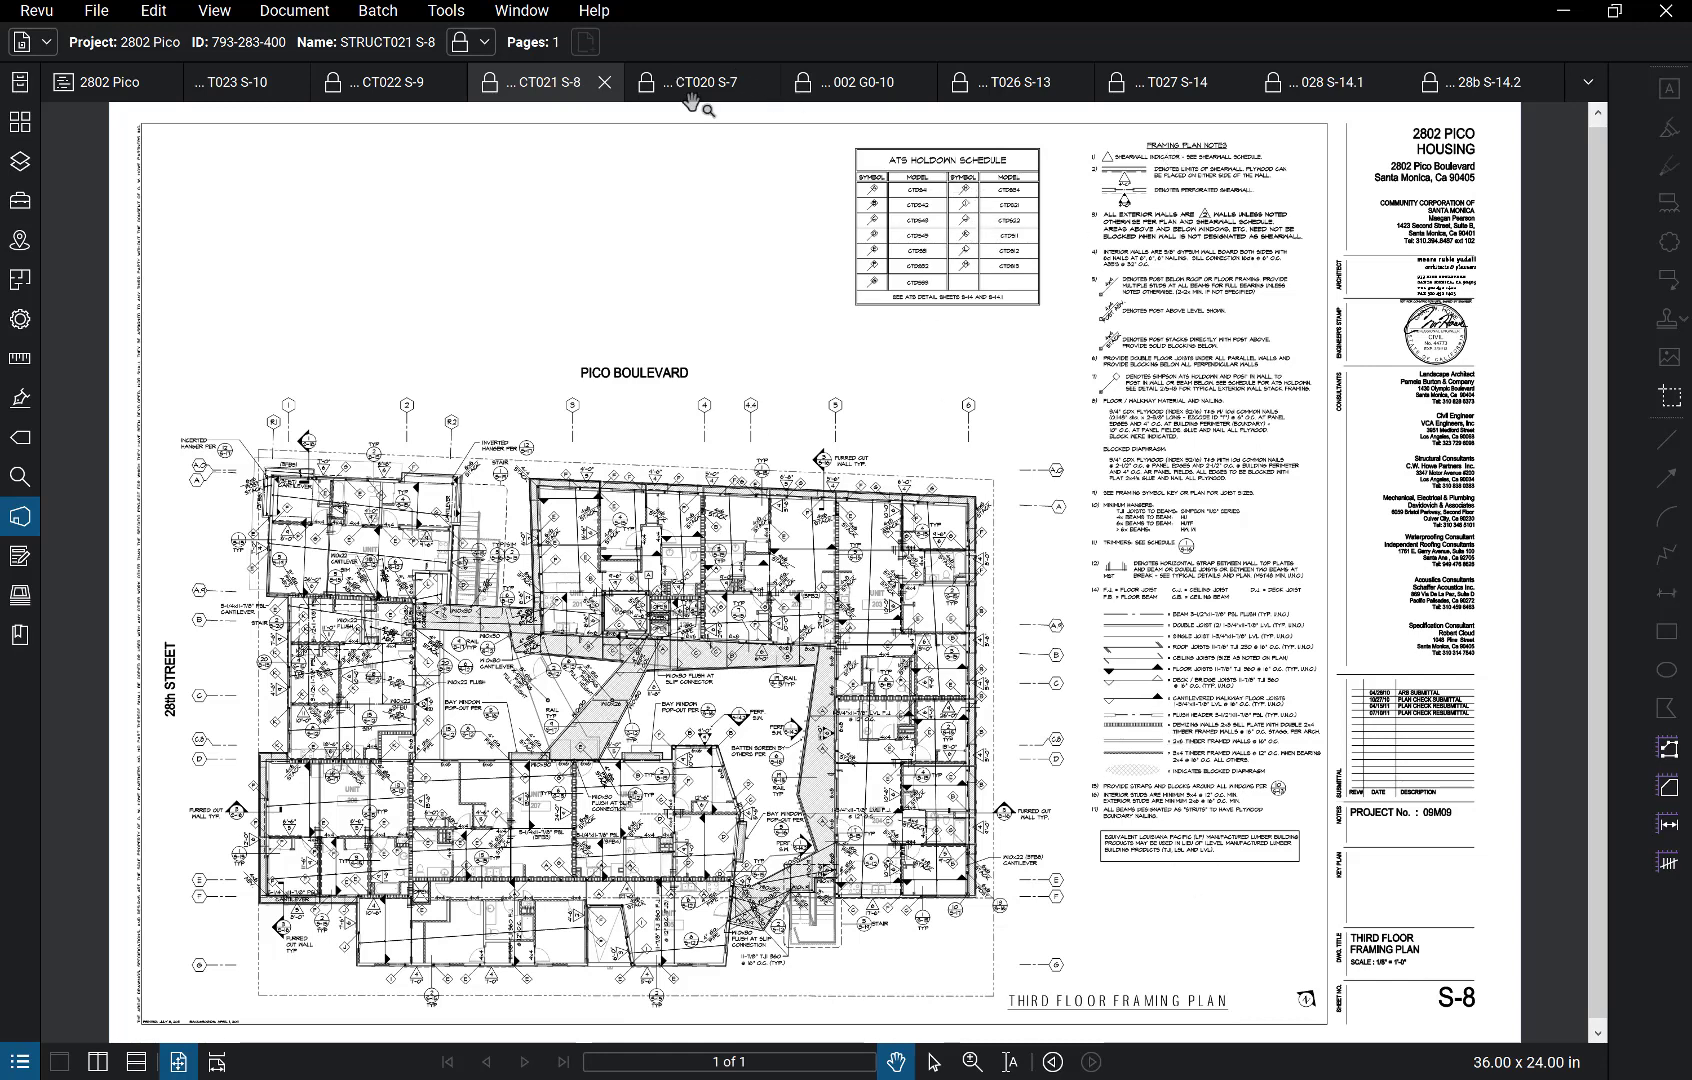
click(696, 82)
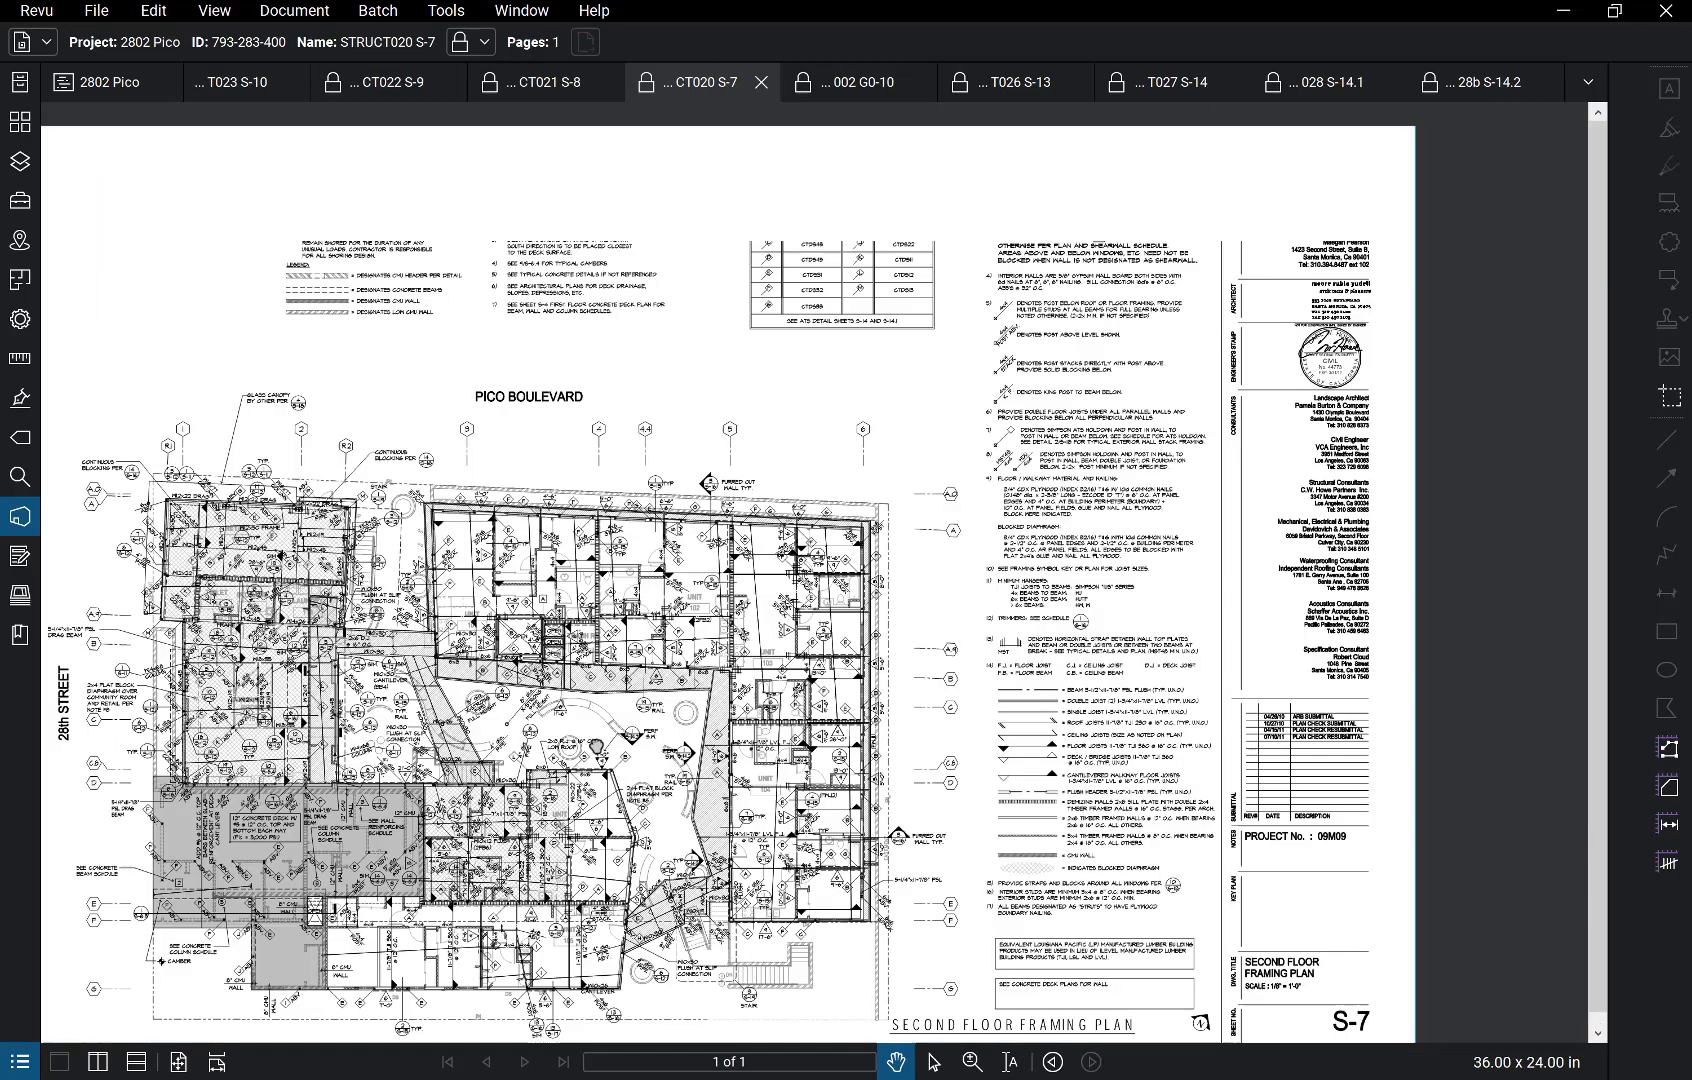
scroll(down, 3)
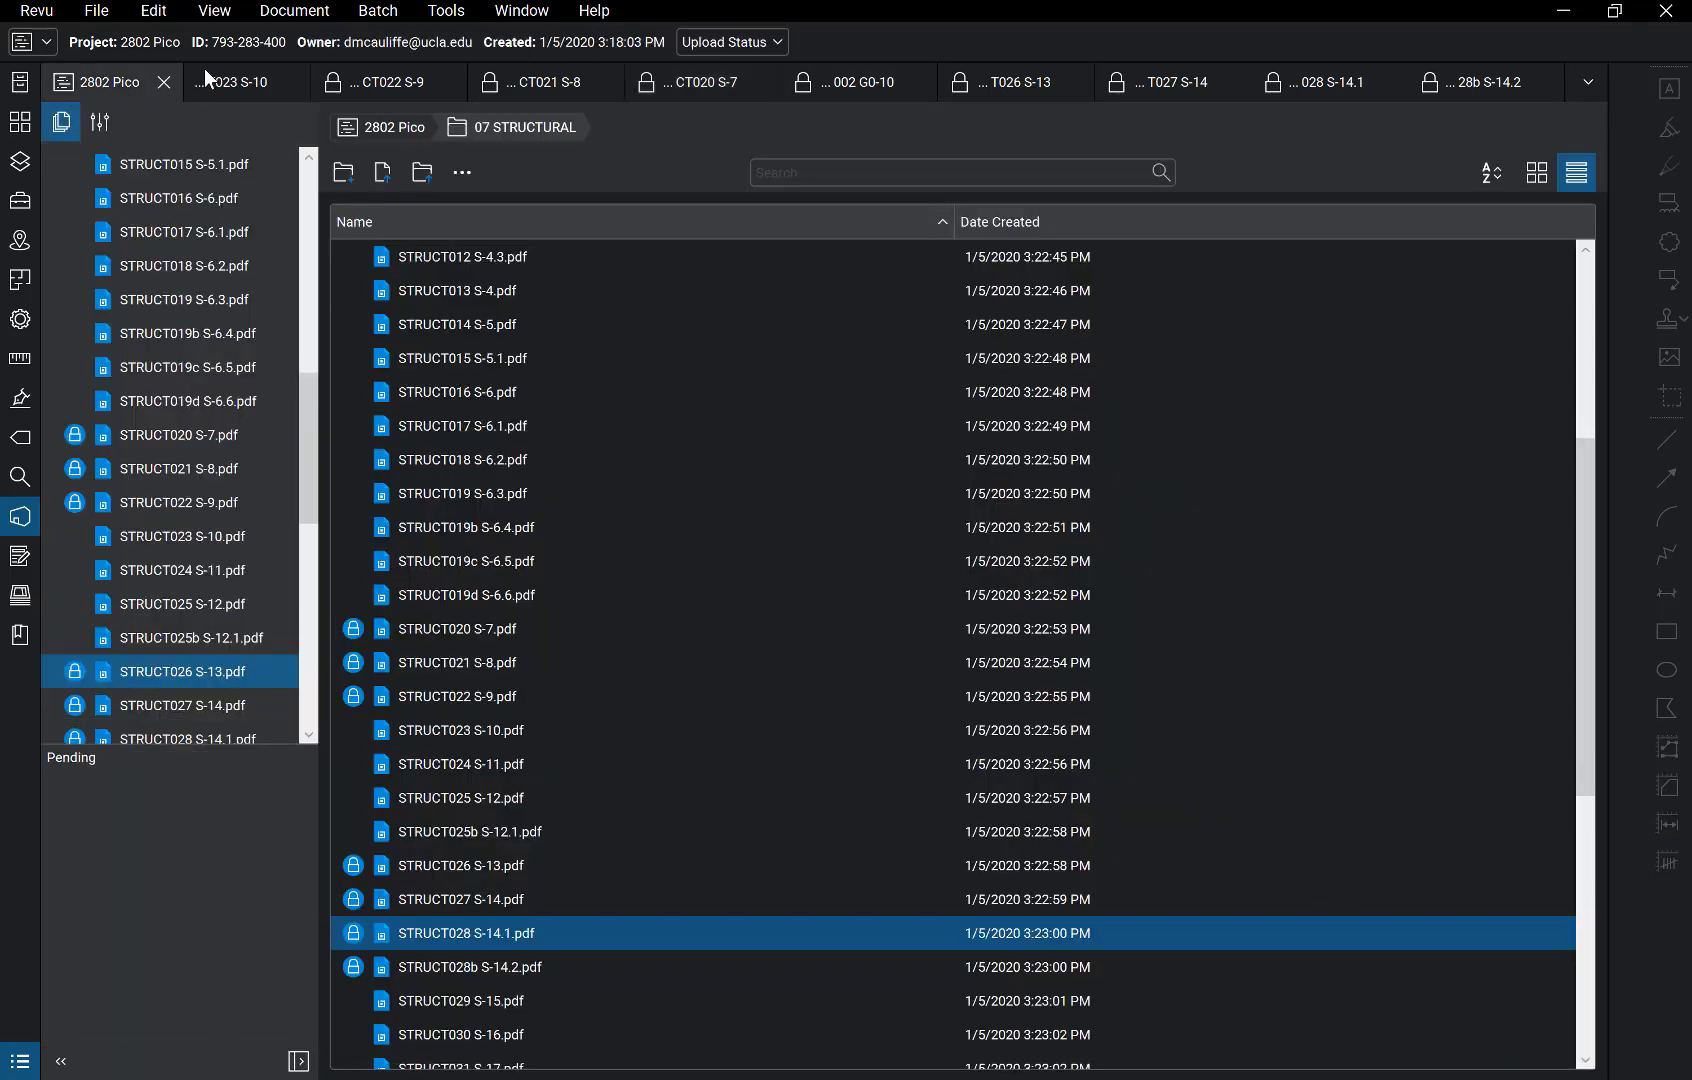
Step: Return to the 2802 Pico file browser and open ITS002 G0-10.pdf from 01 GENERAL
click(230, 82)
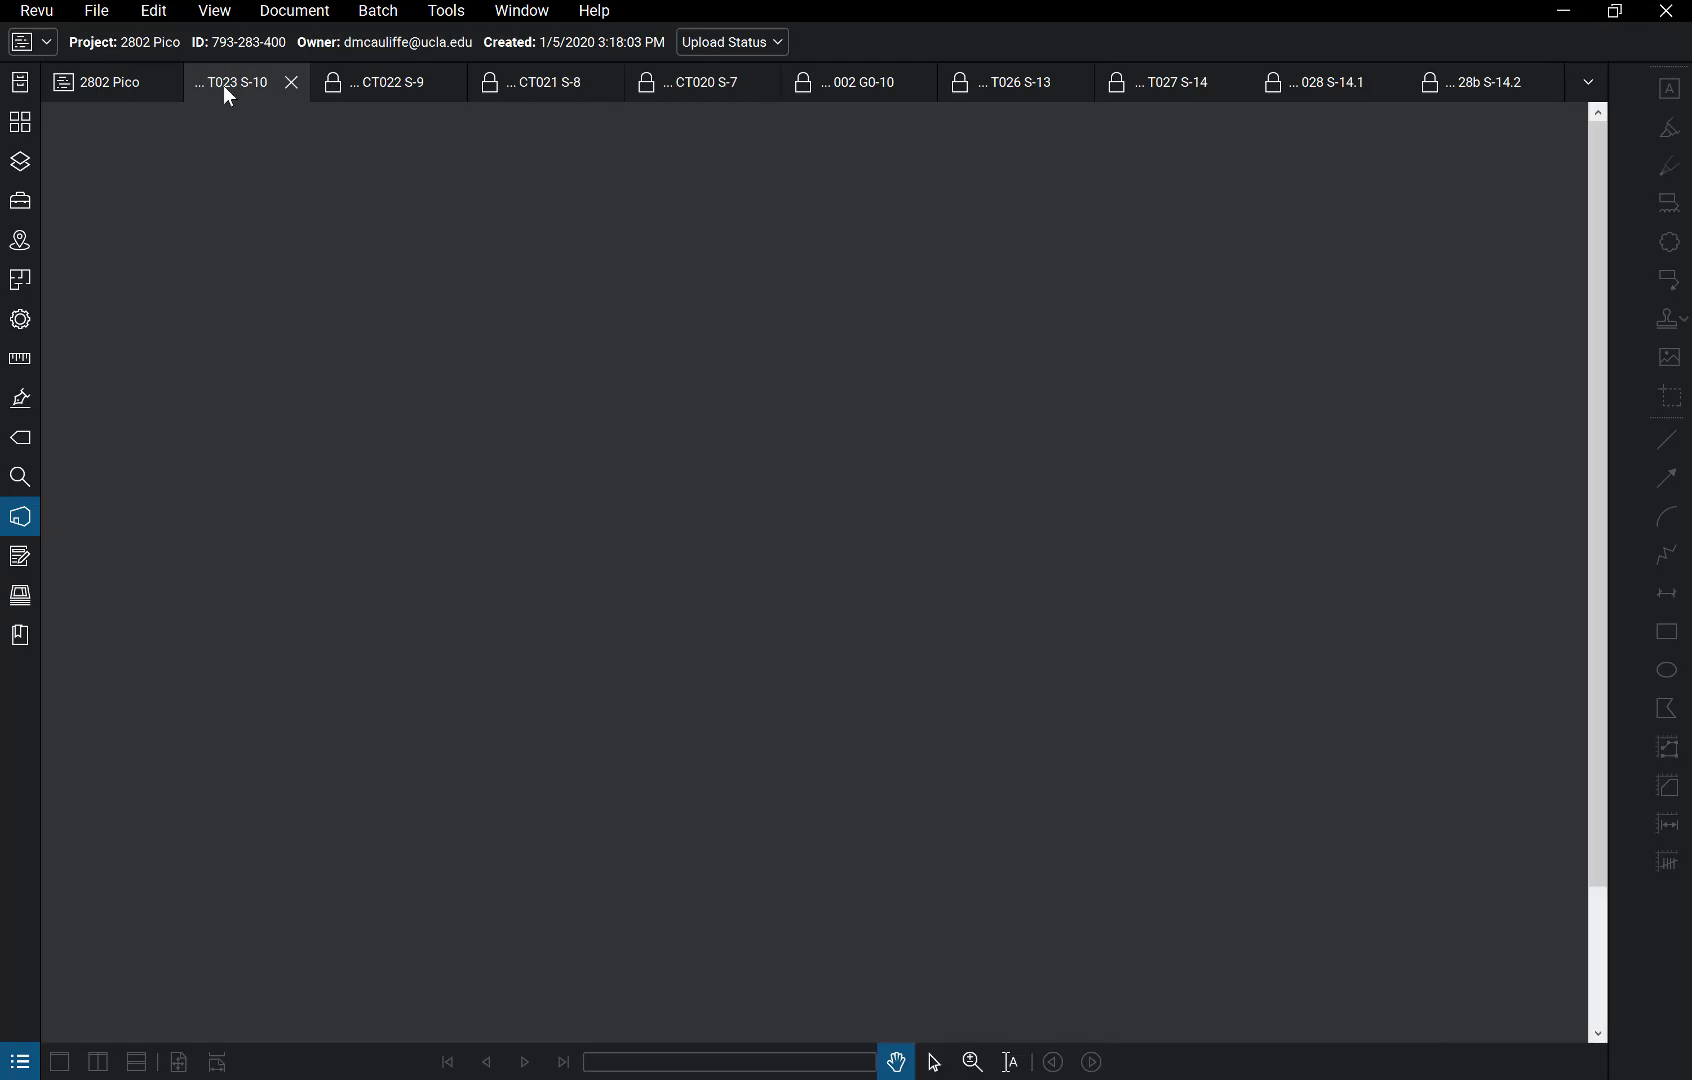
click(226, 82)
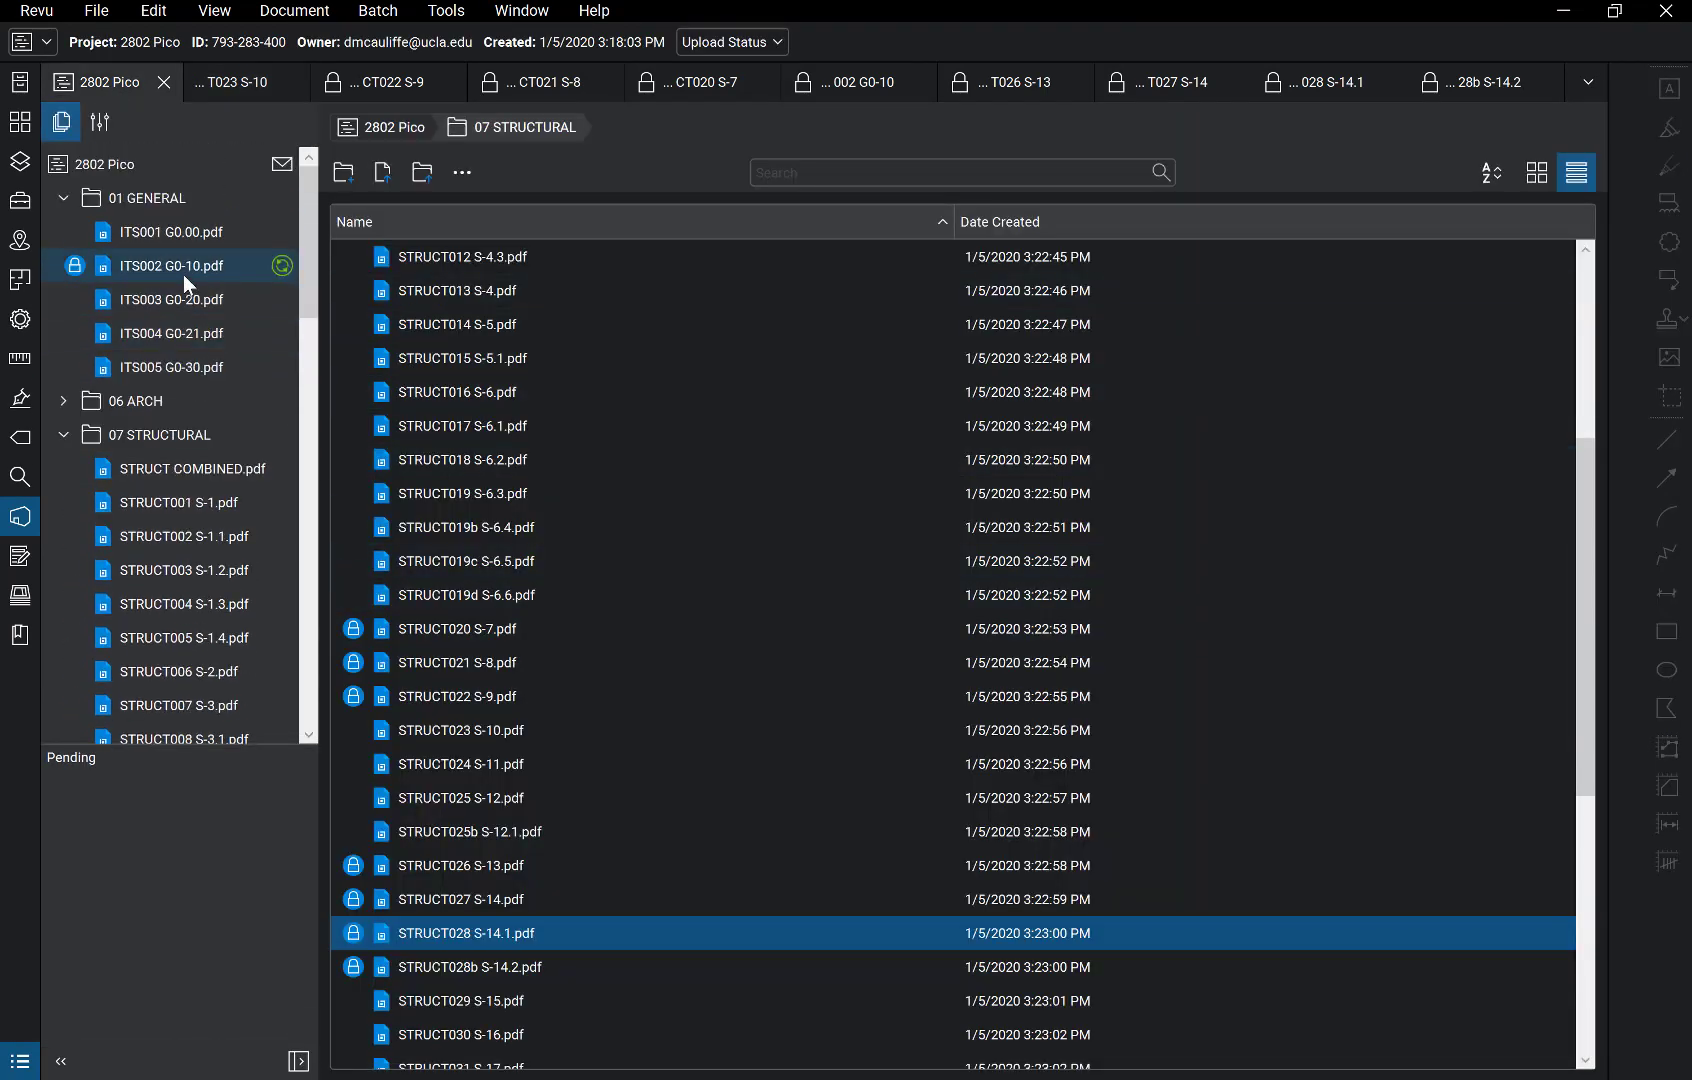
double_click(170, 264)
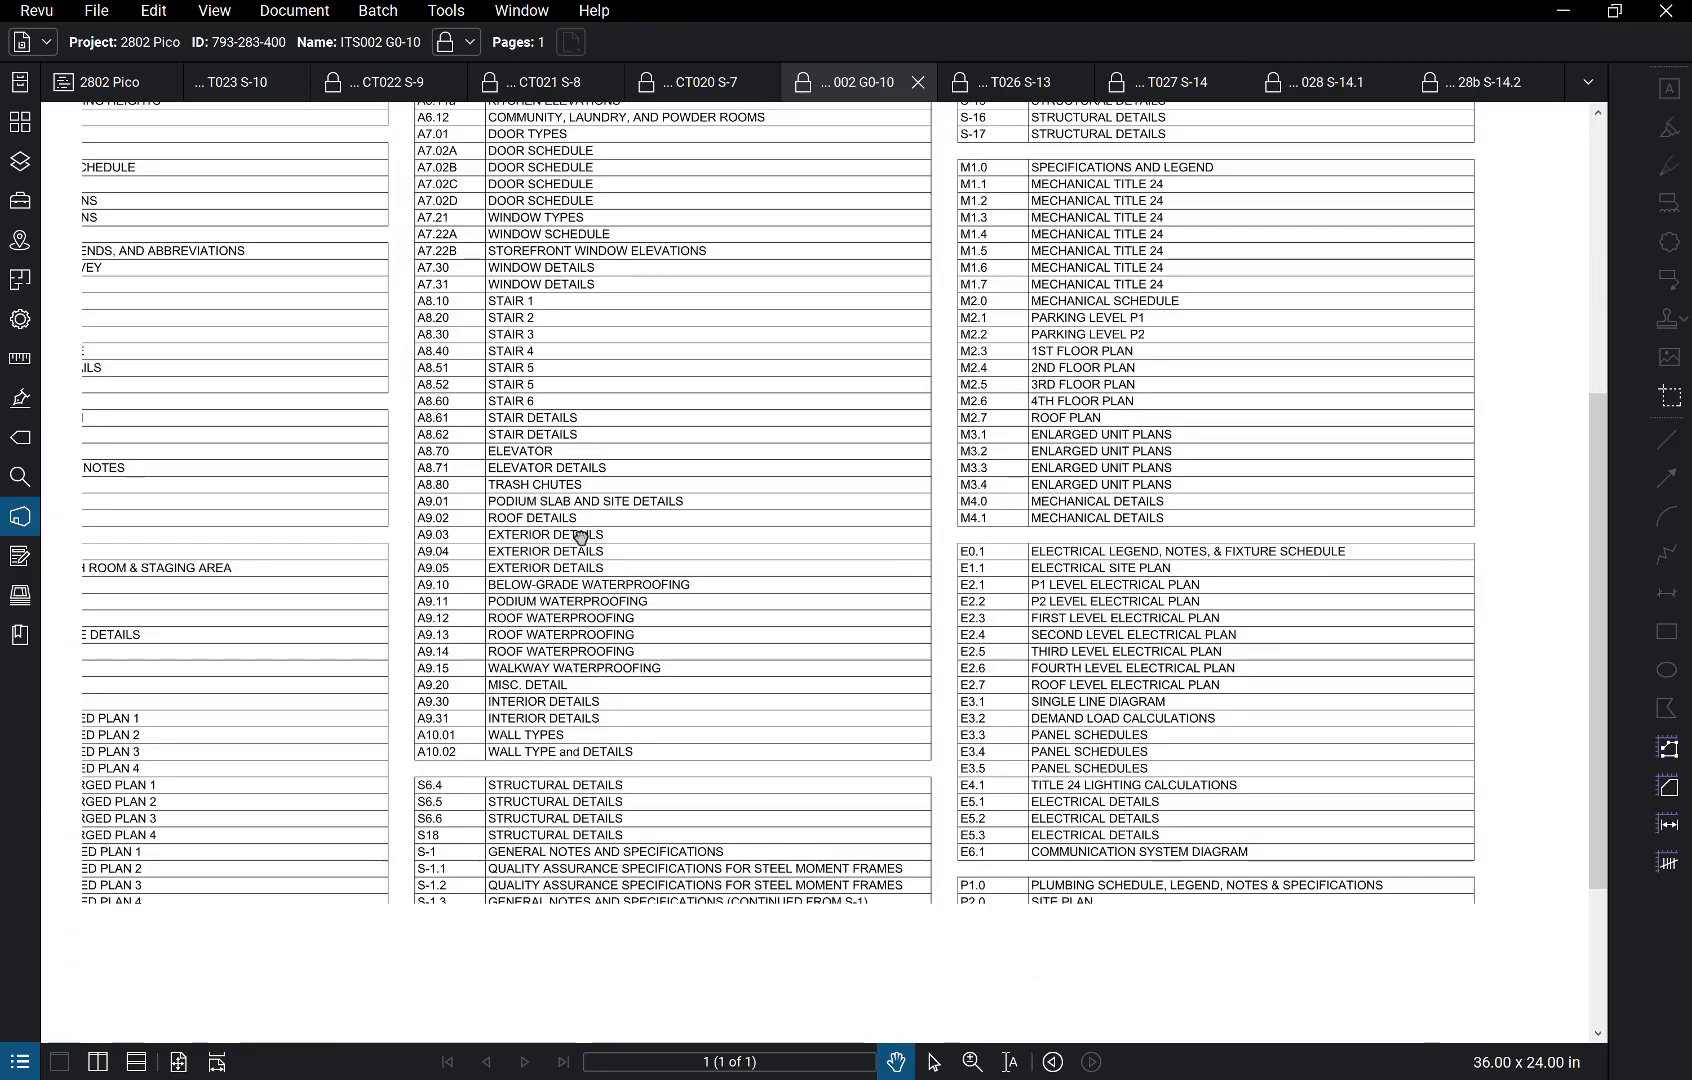
Step: Zoom into the structural Sheet List, including the ATS holdown detail sheets
scroll(down, 3)
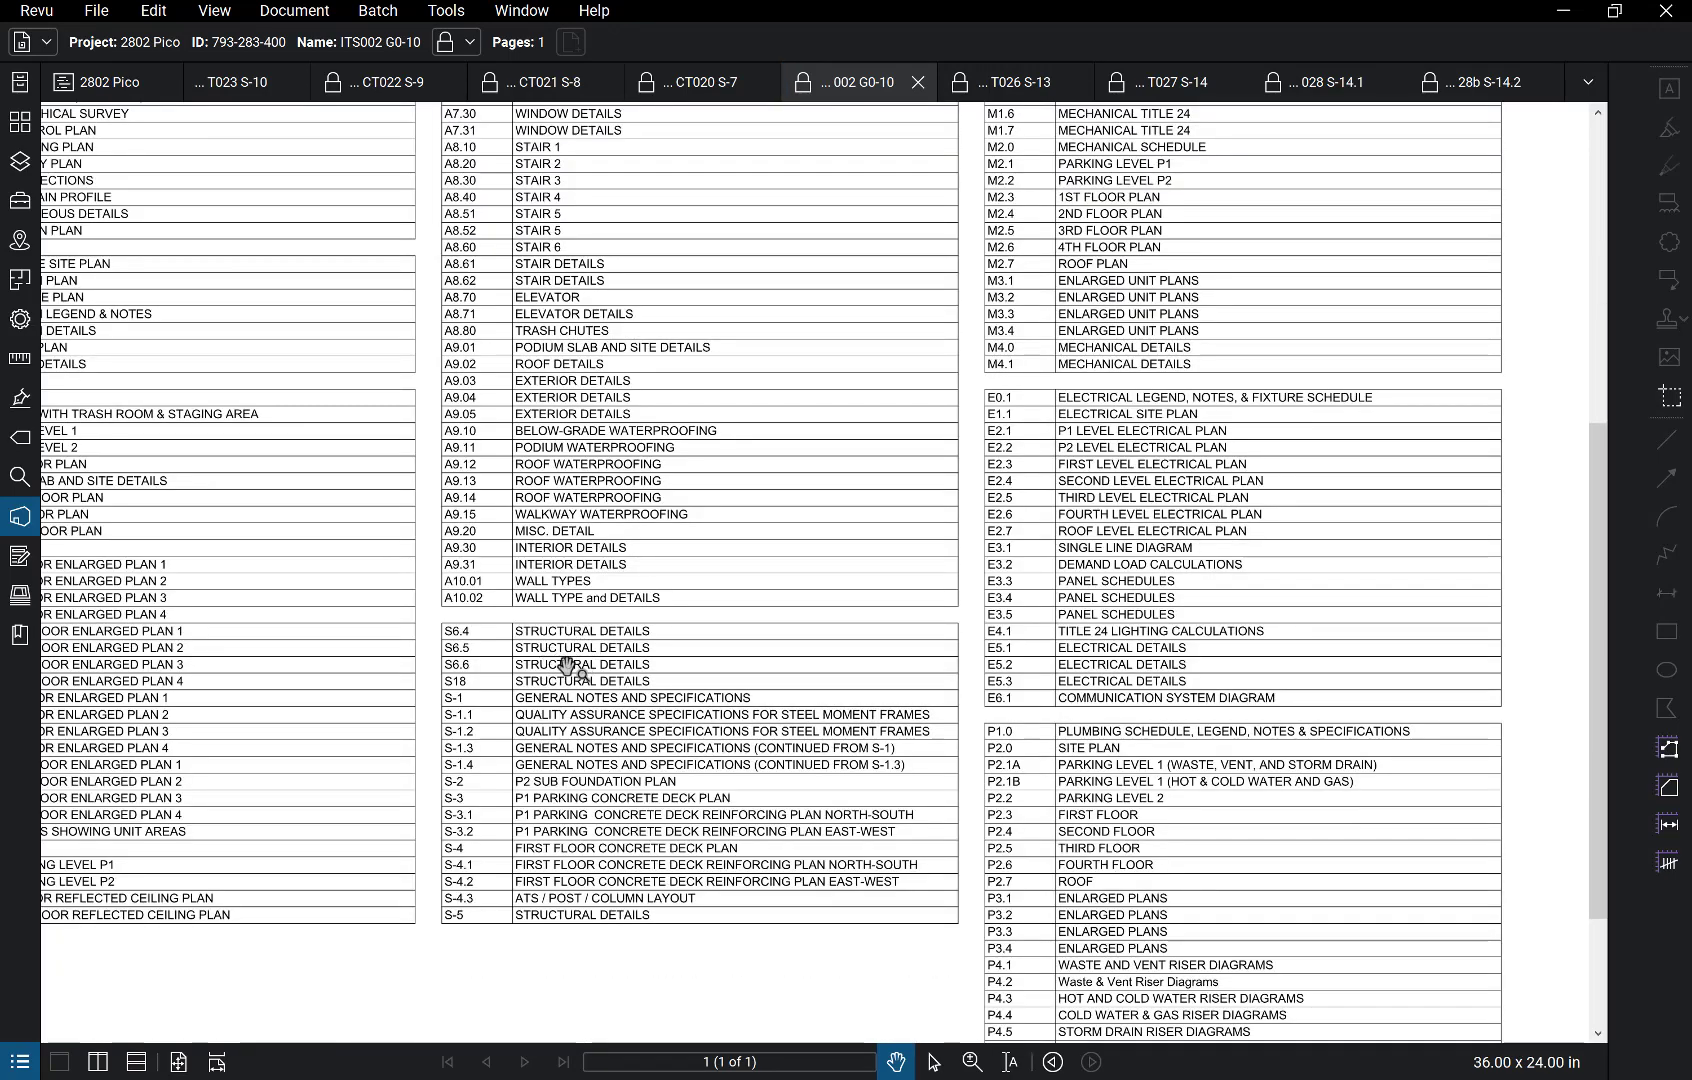
scroll(down, 3)
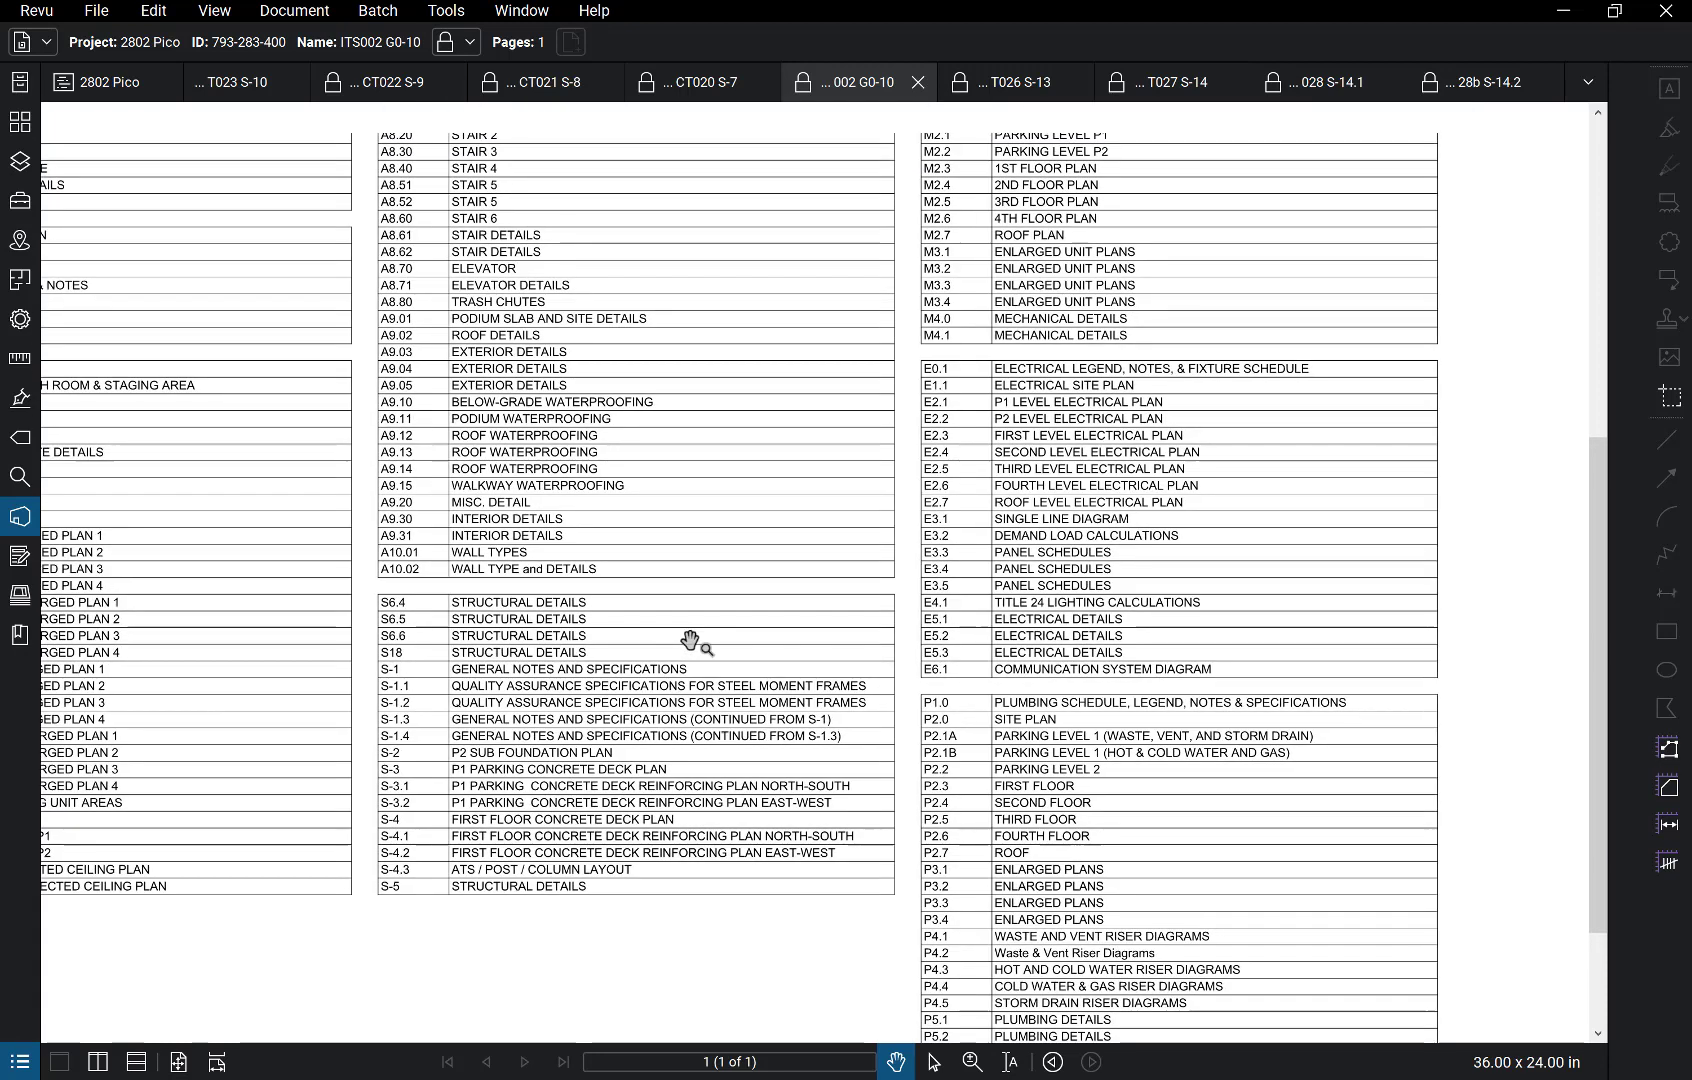
scroll(down, 3)
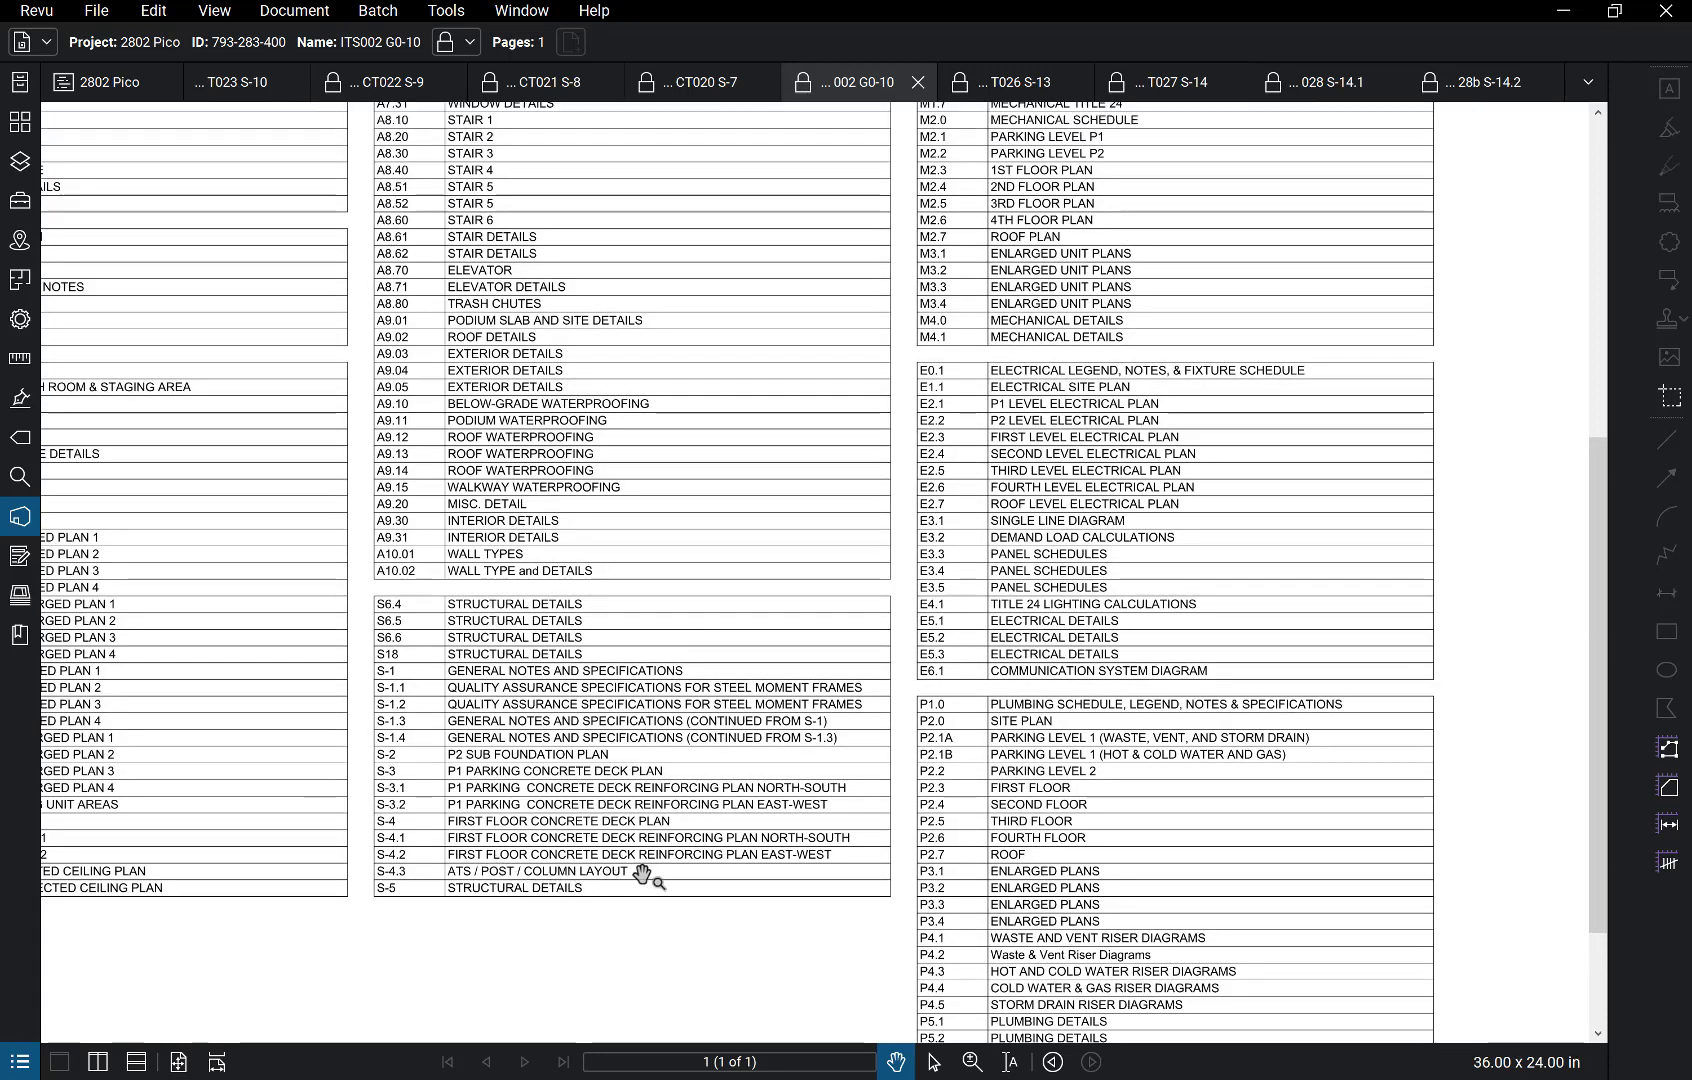
mouse_move(724, 792)
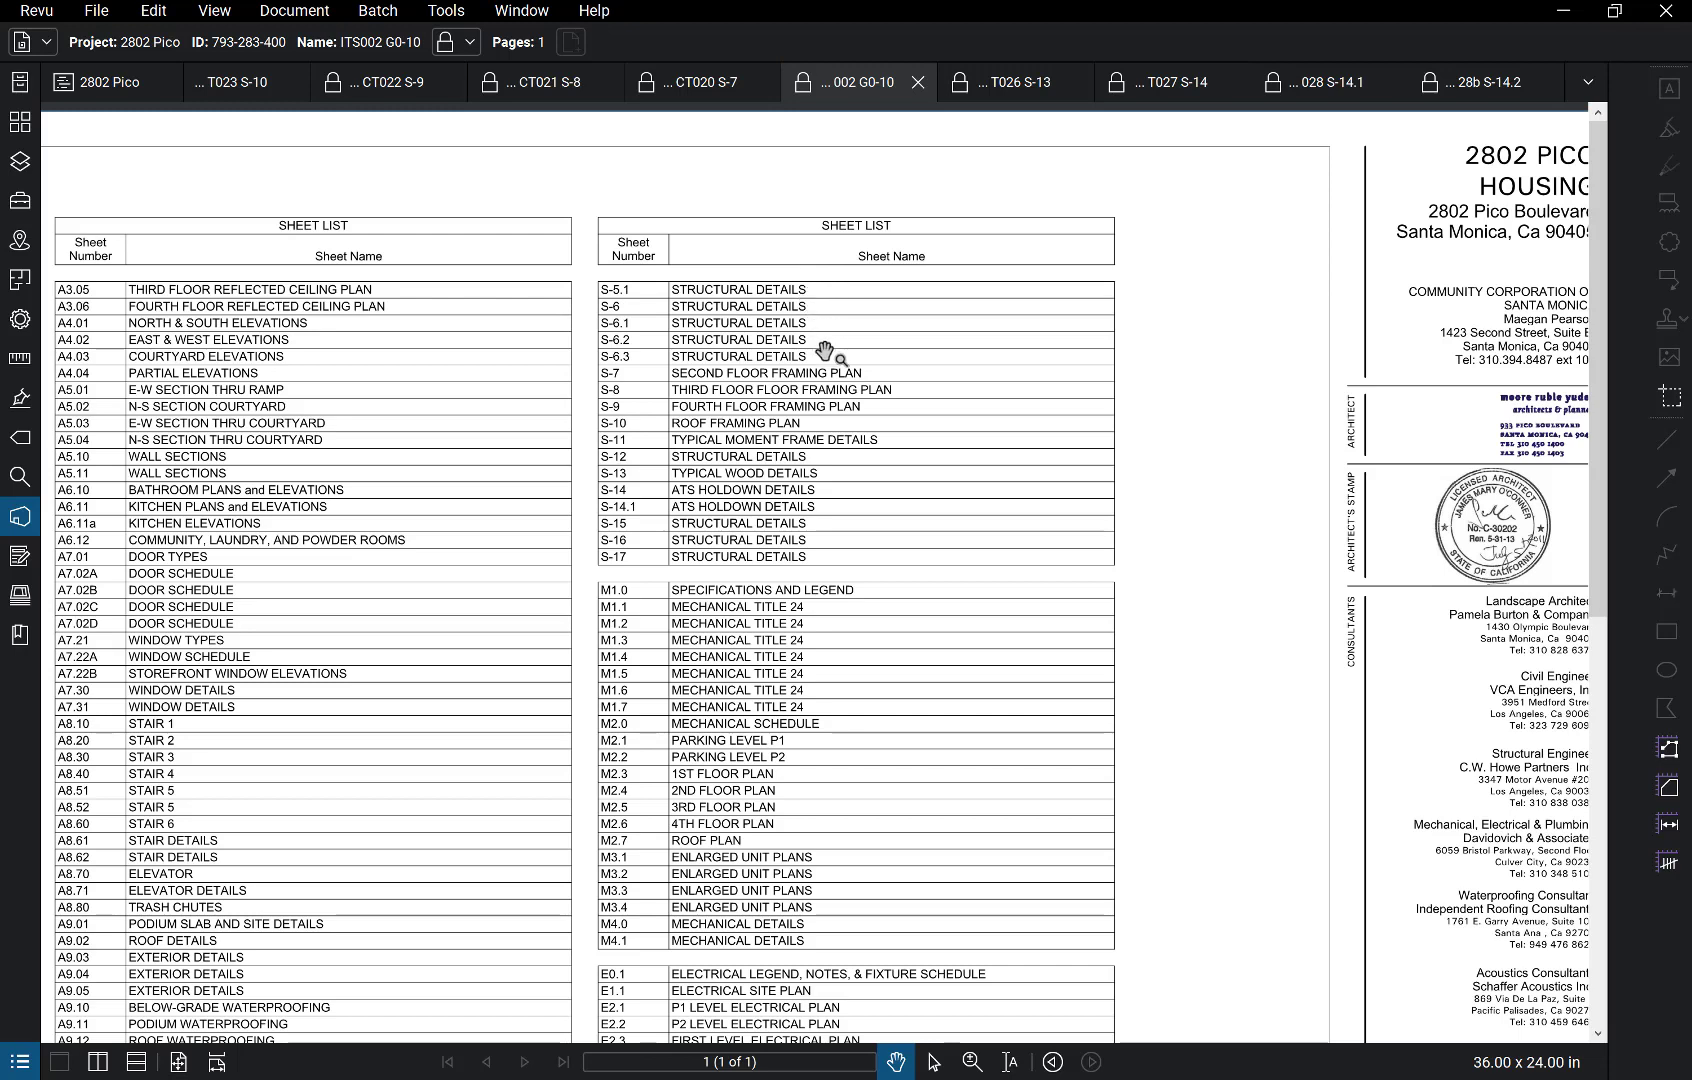
mouse_move(844, 414)
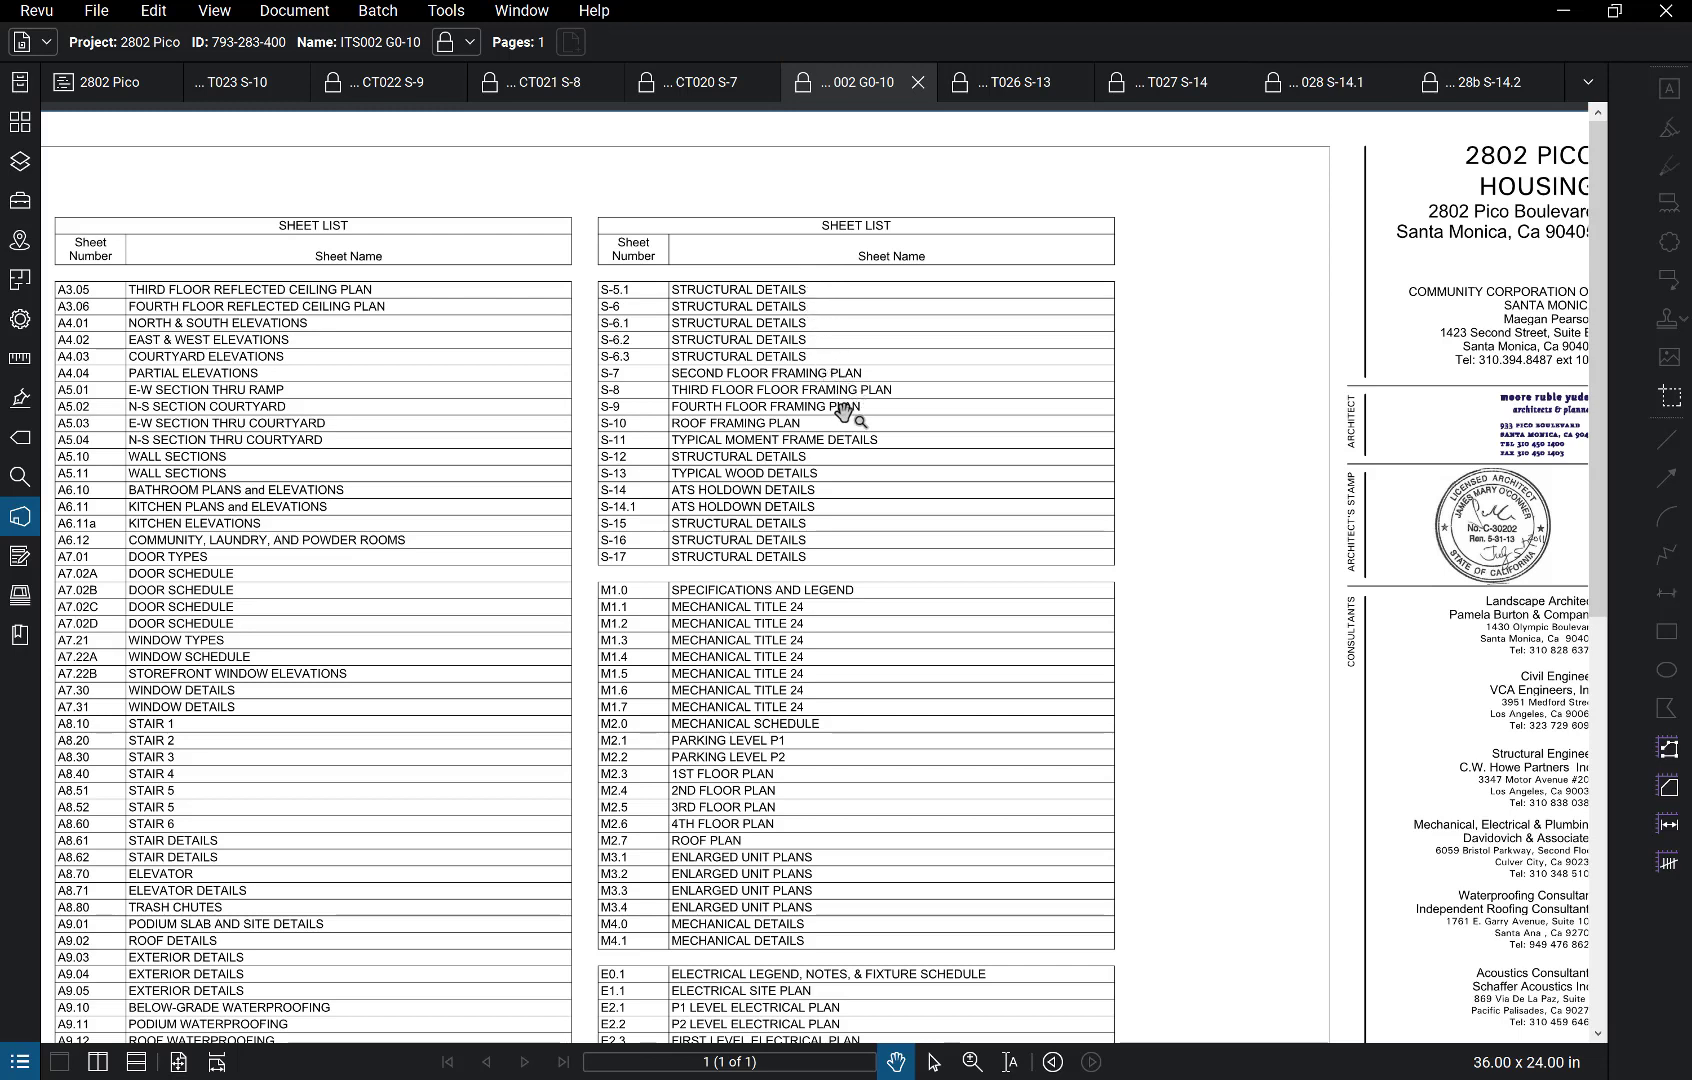
mouse_move(812, 470)
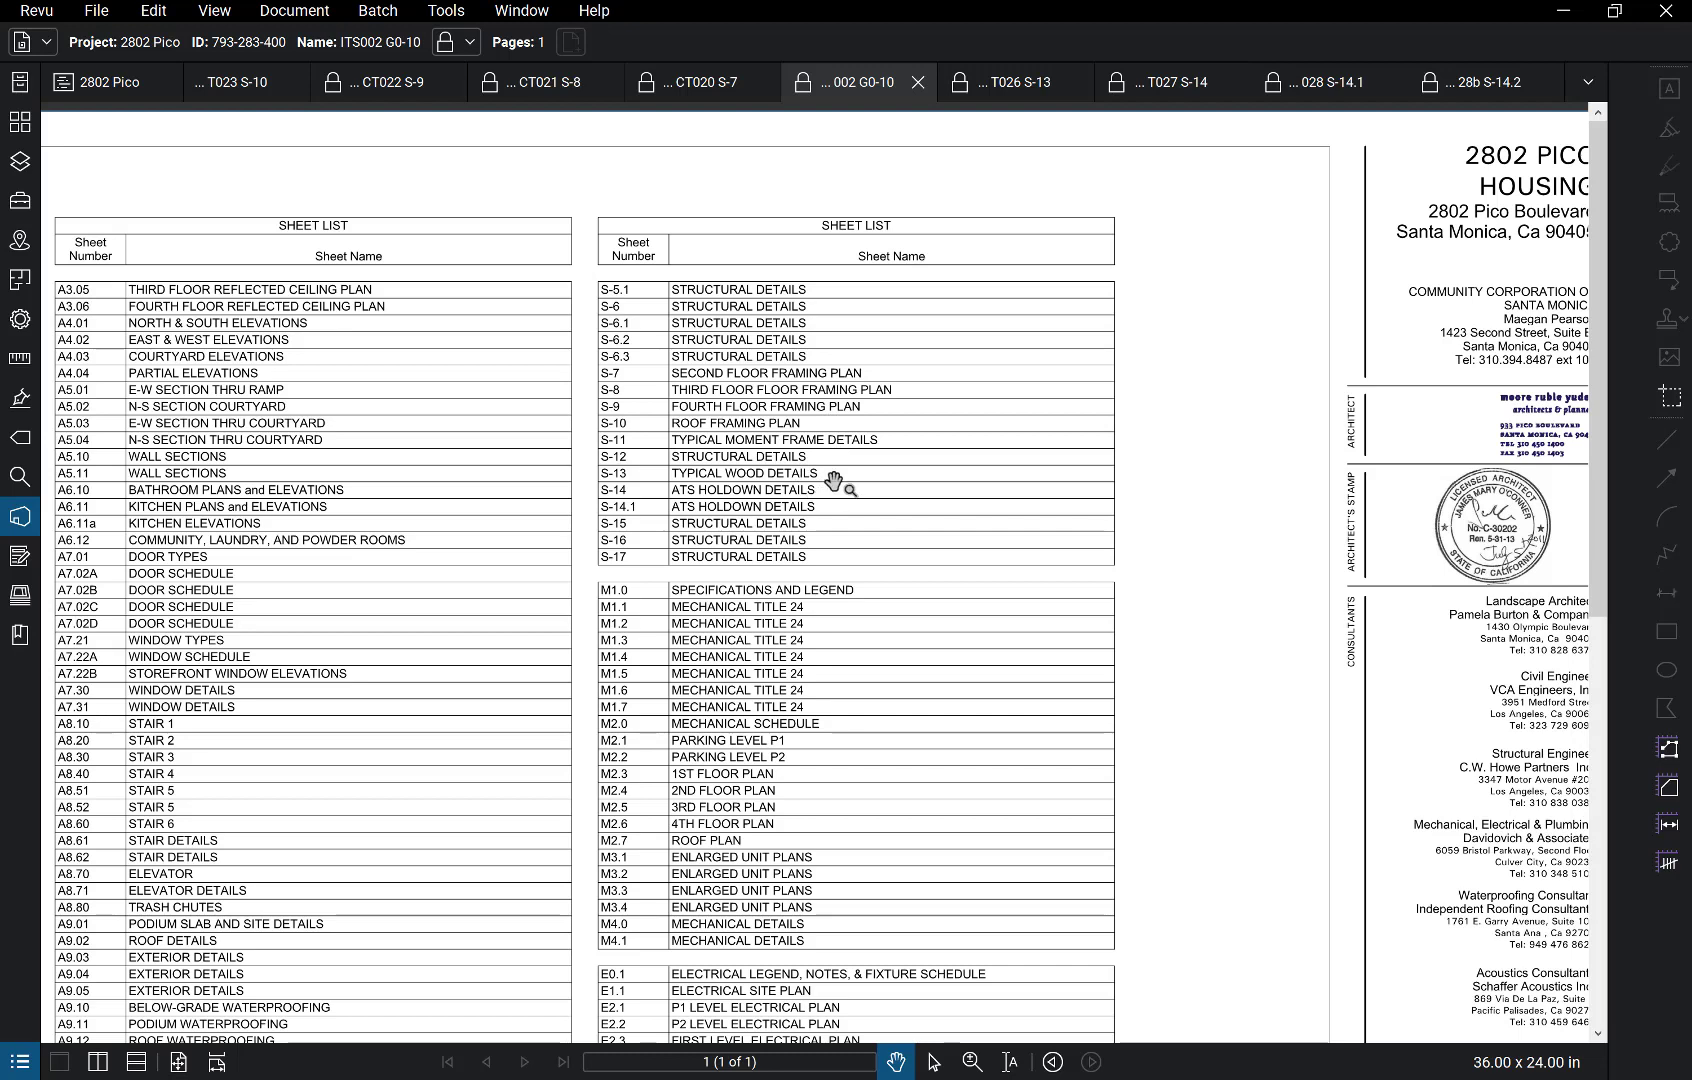
mouse_move(830, 492)
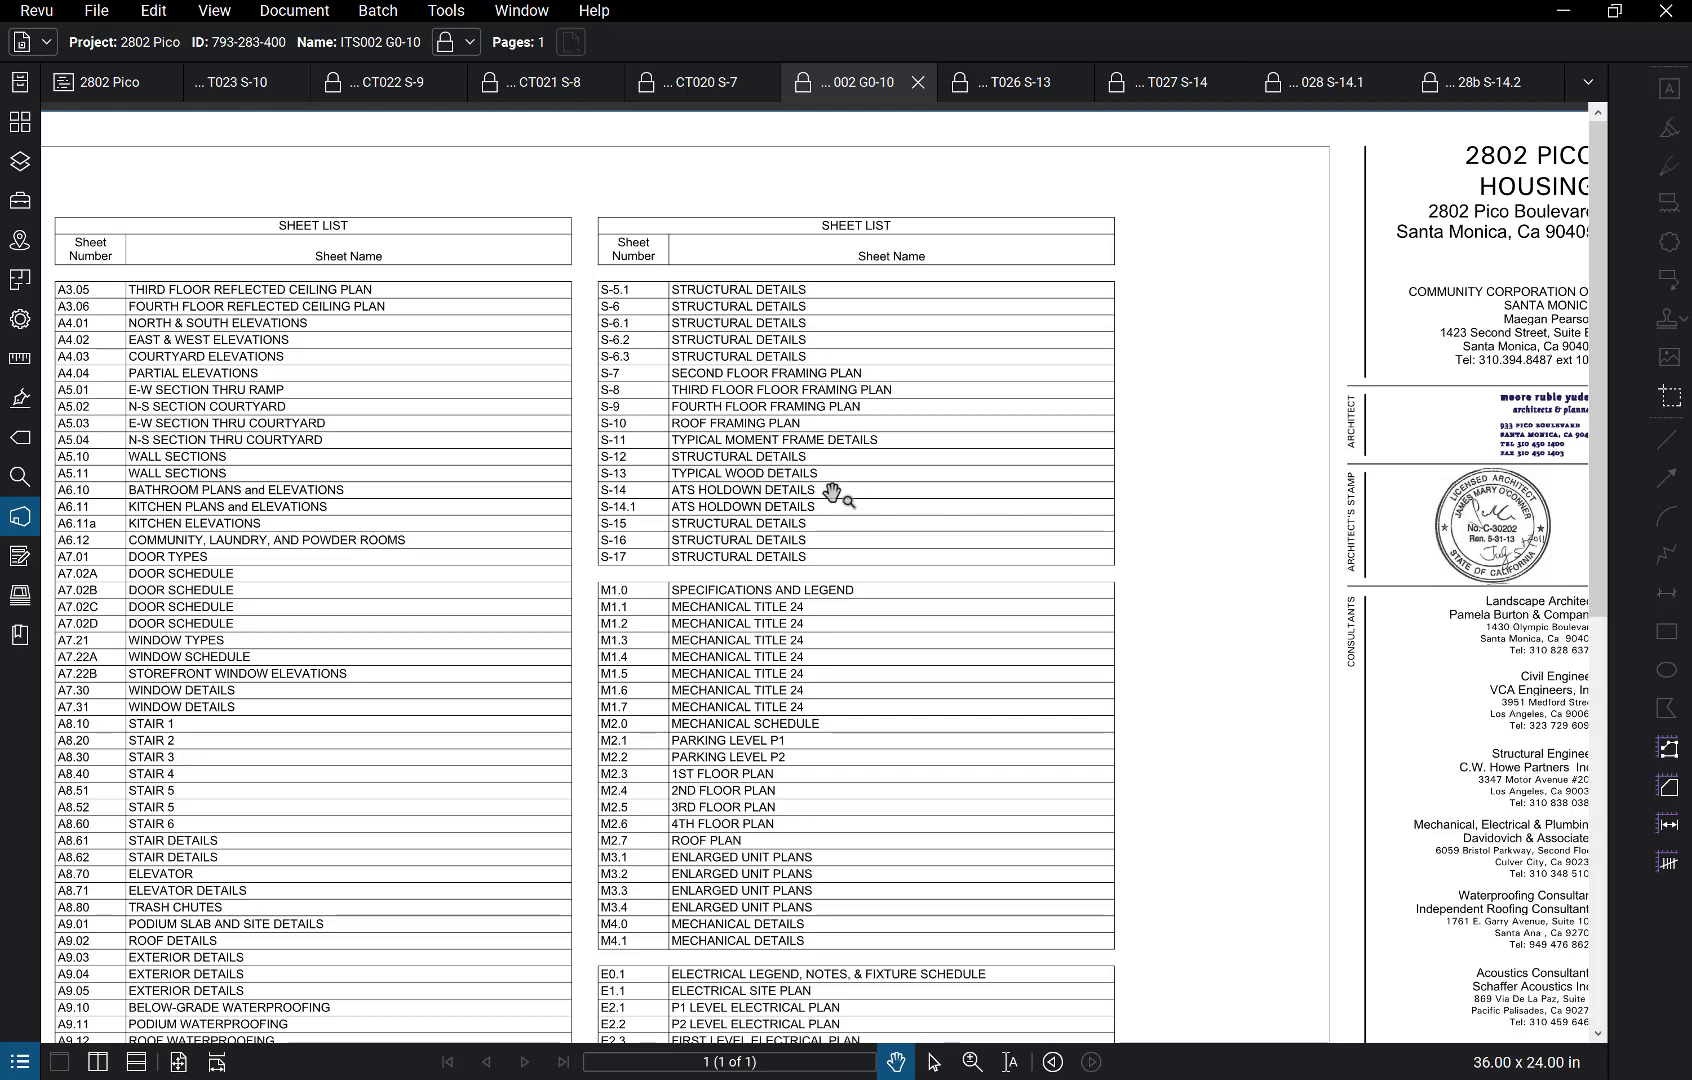
mouse_move(836, 512)
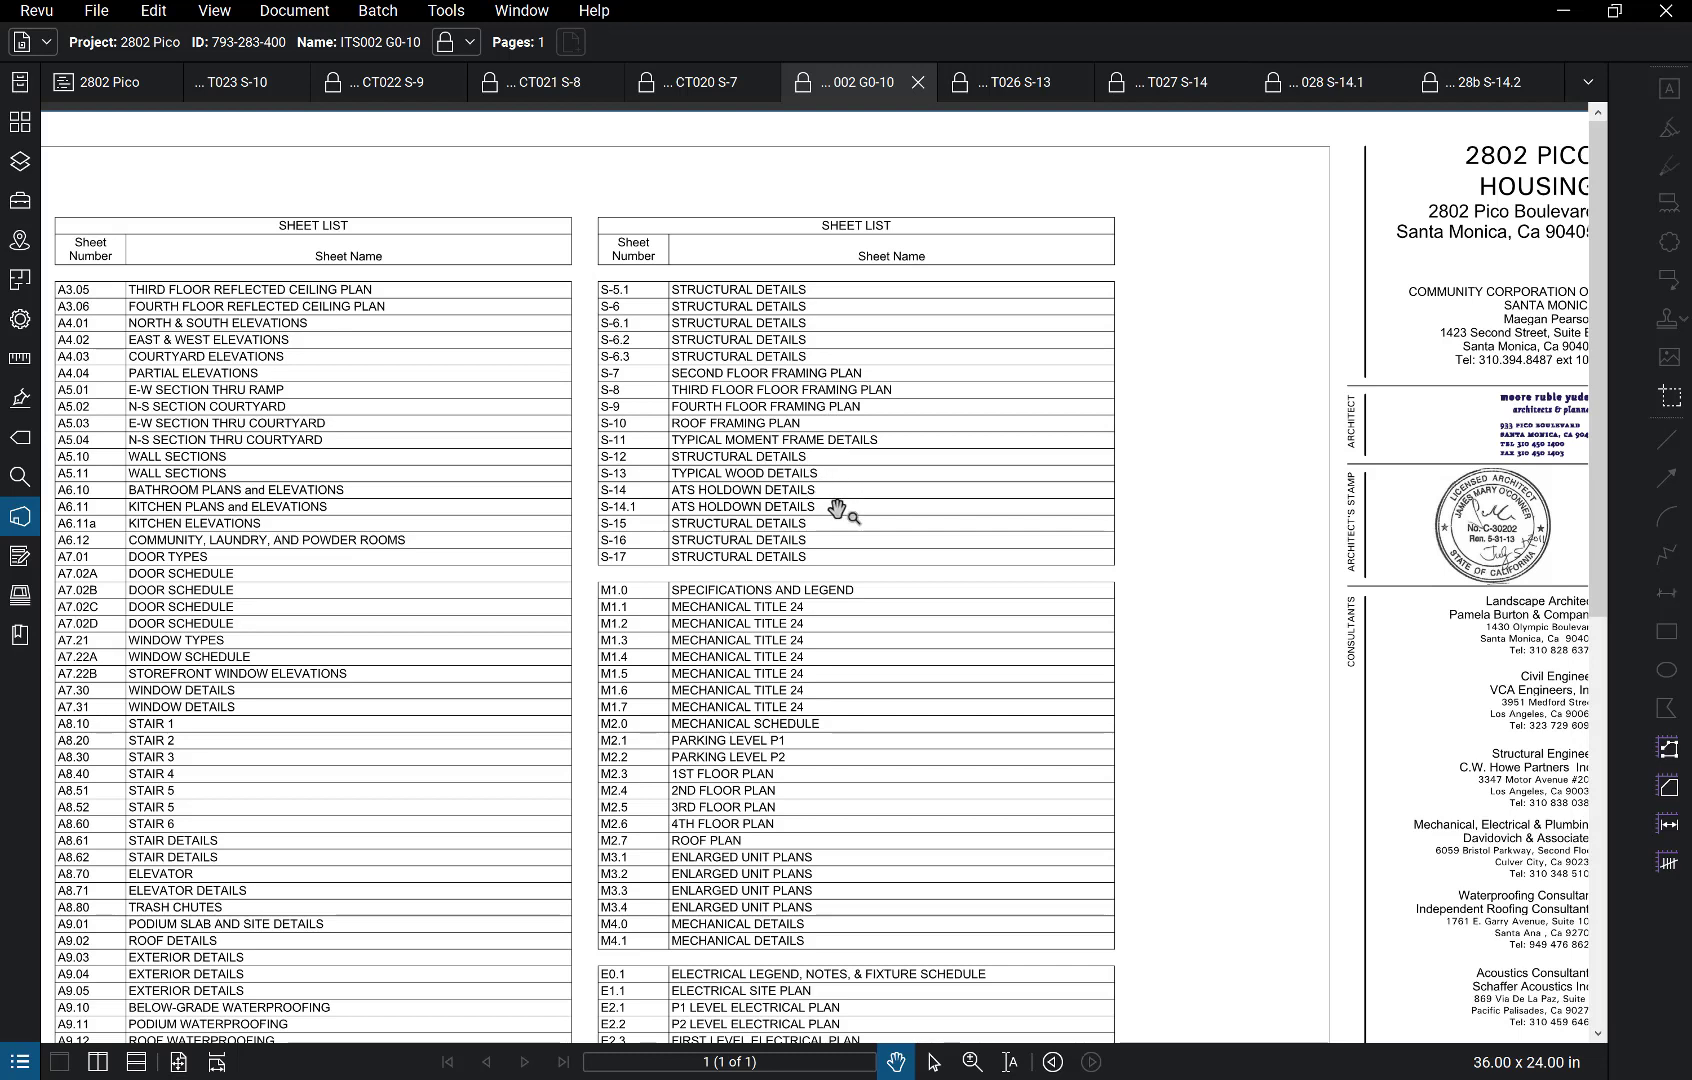
mouse_move(824, 510)
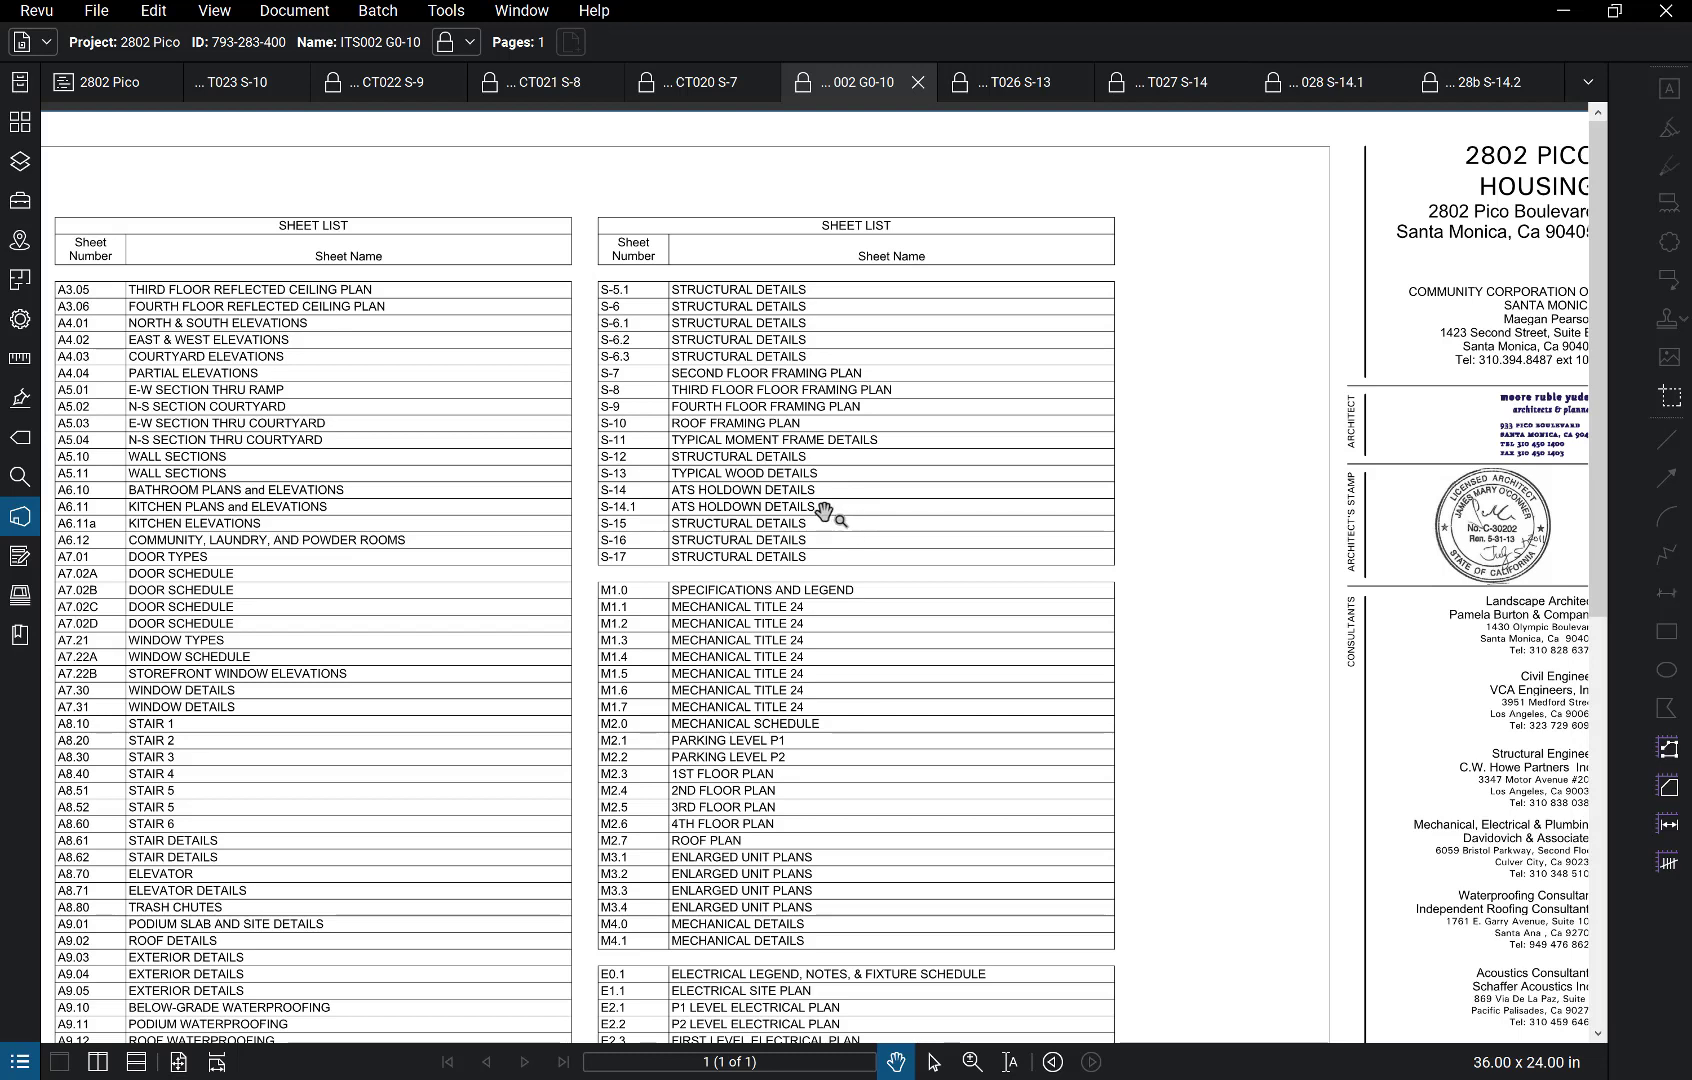
mouse_move(800, 478)
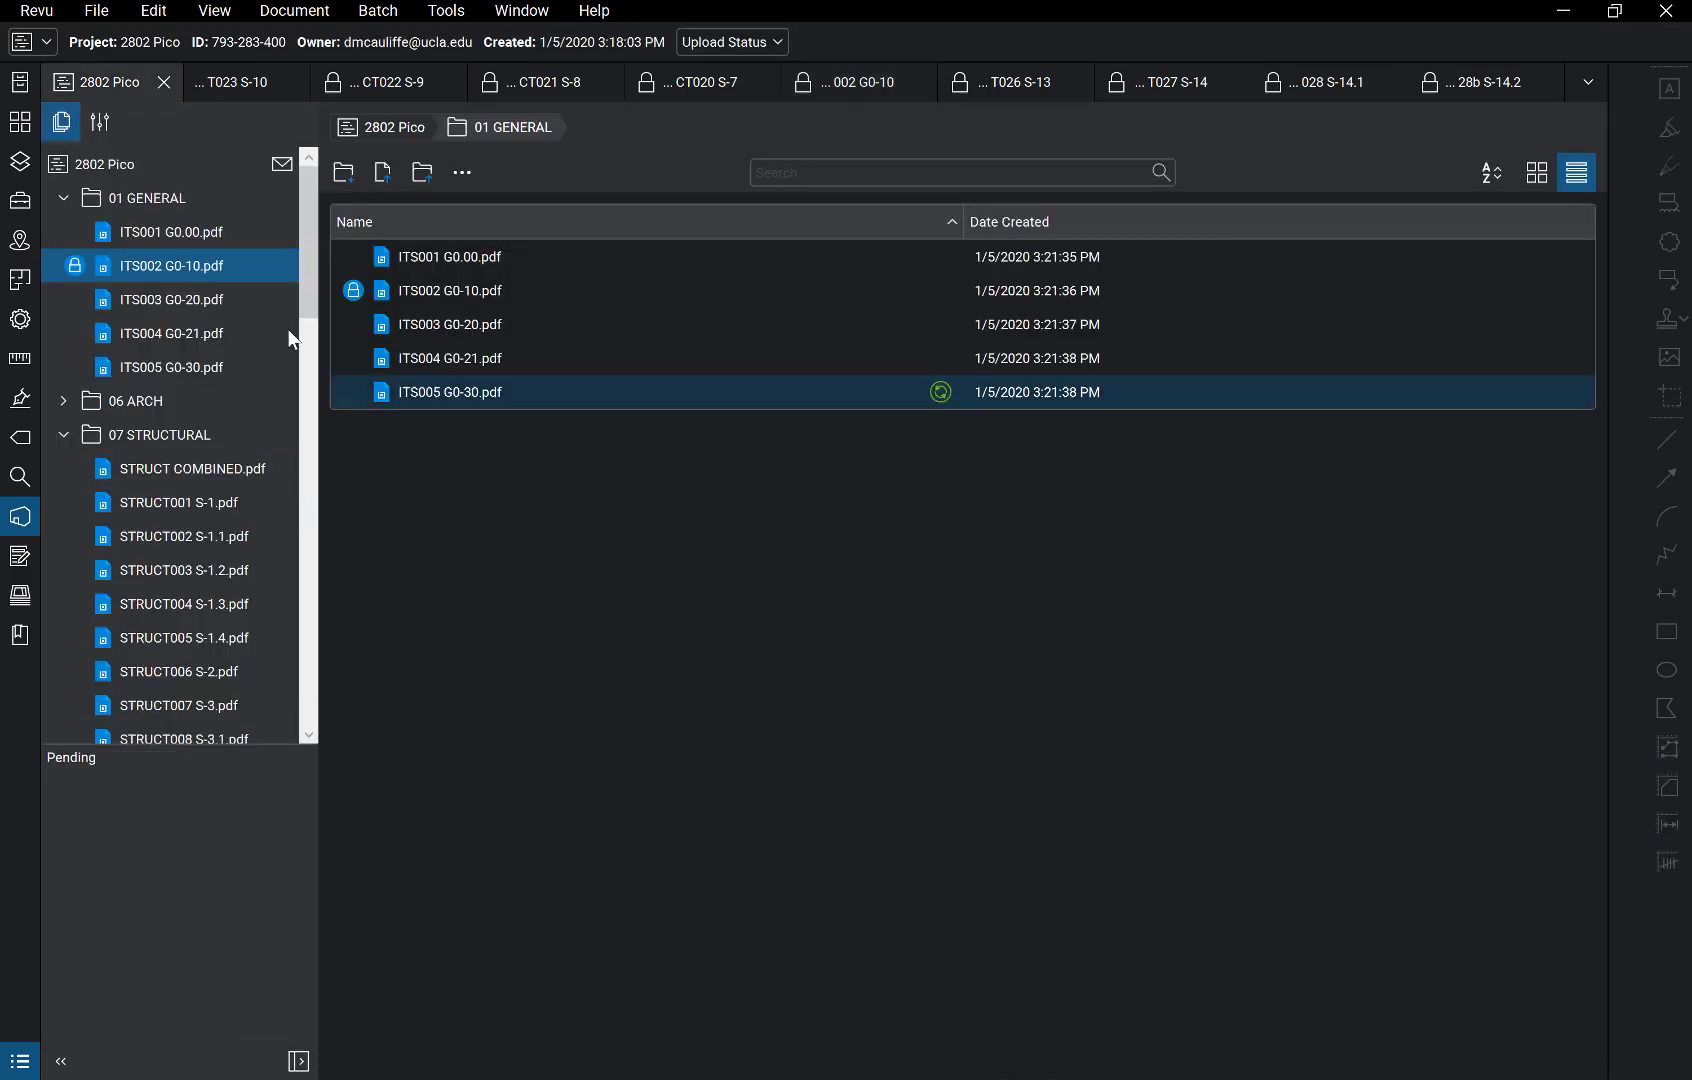
Step: Scroll the structural files and switch to sheet S-13, the typical wood details
scroll(down, 3)
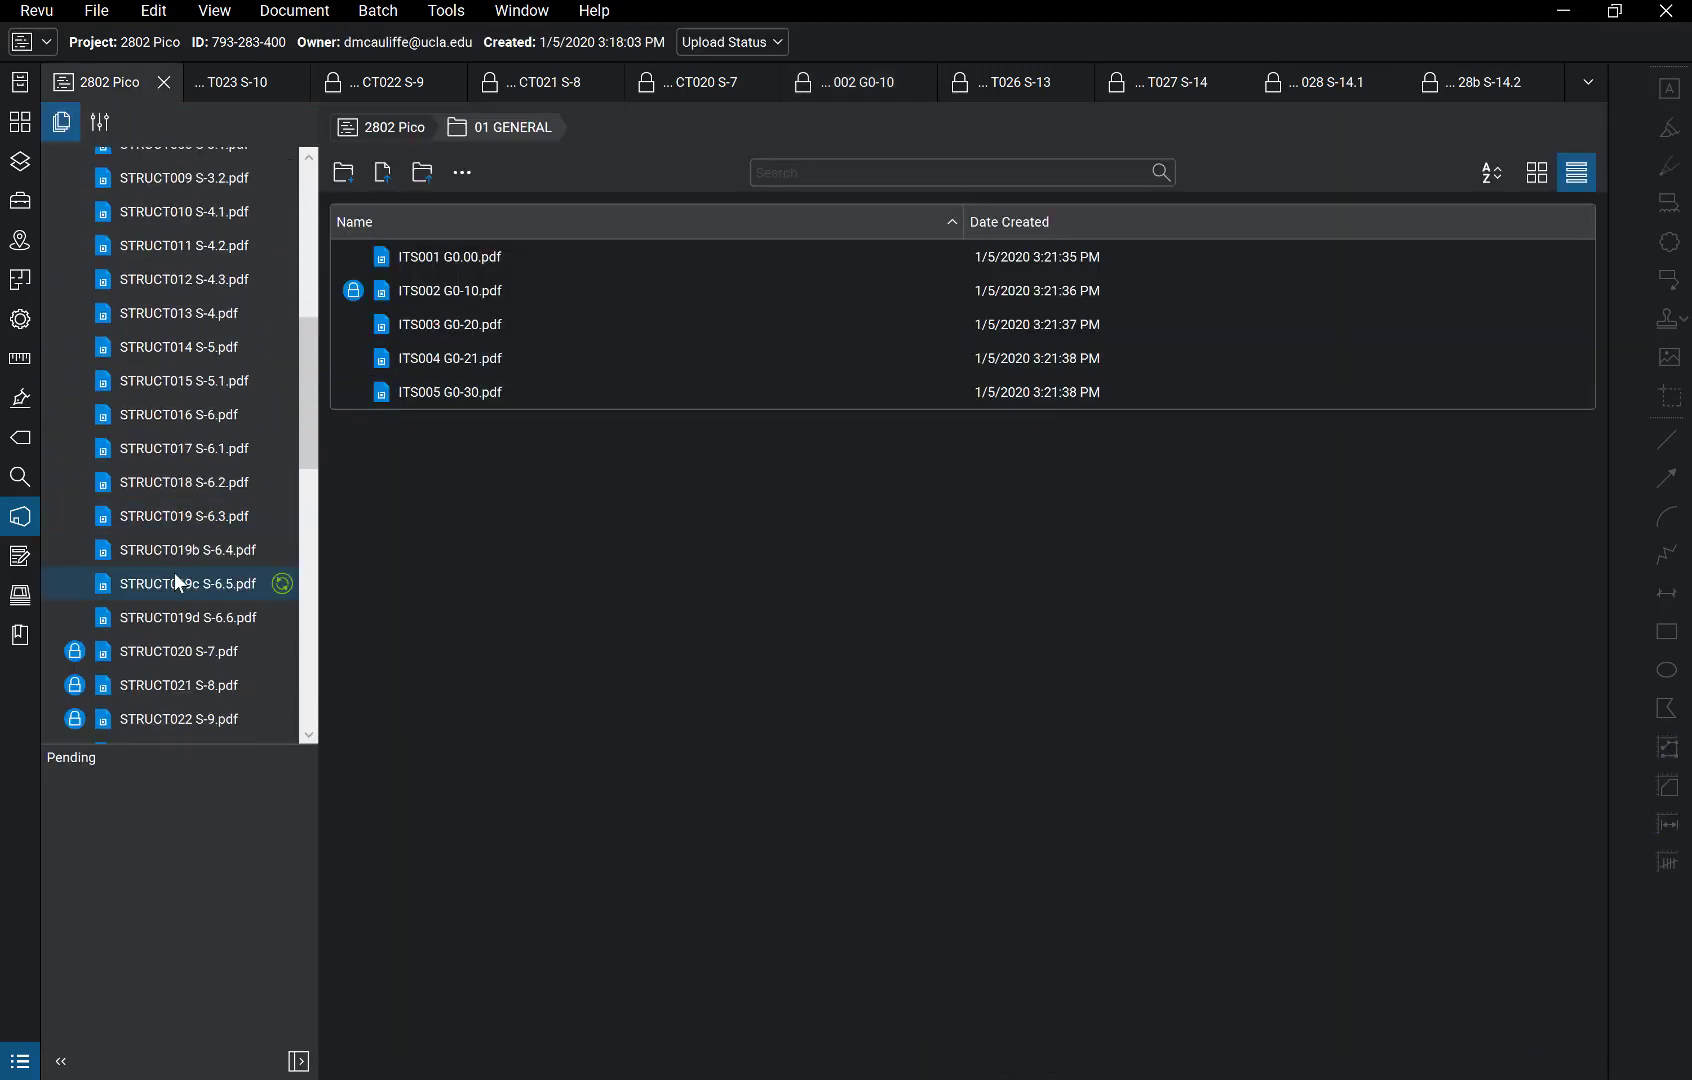
click(1008, 82)
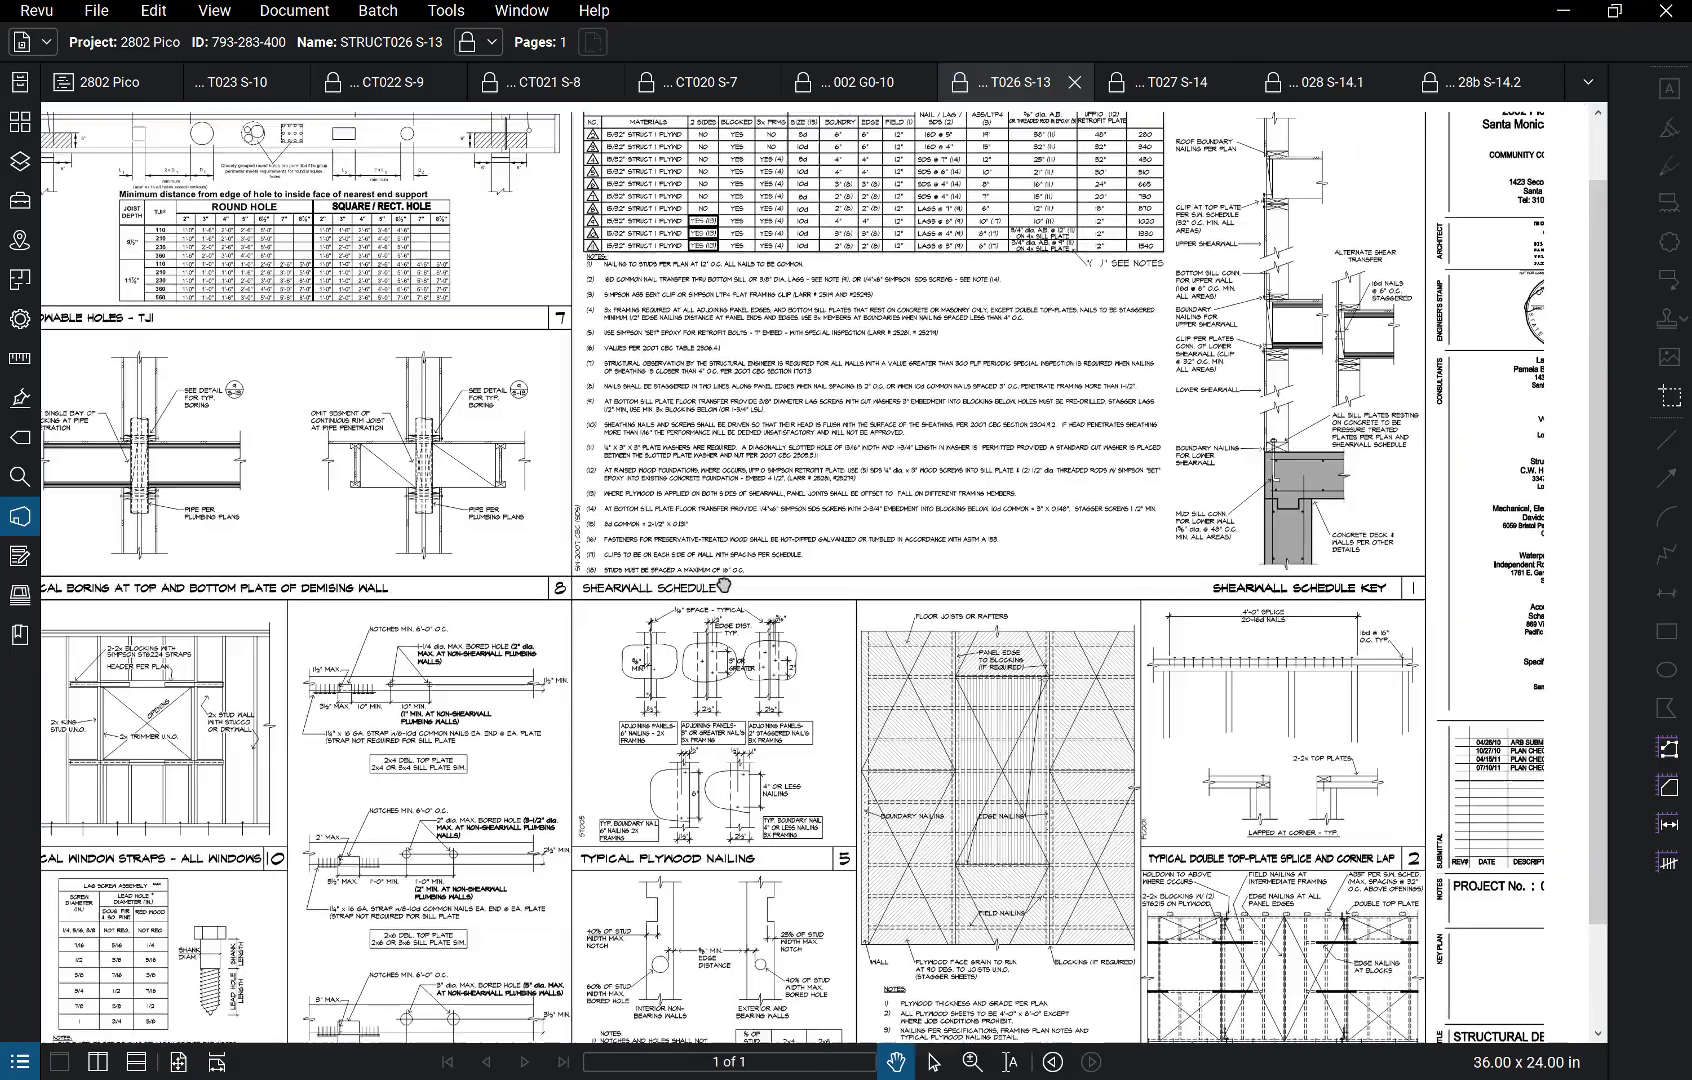
Step: Zoom into the Shearwall Schedule per 2007 CBC with its sheathing and nailing values
scroll(down, 3)
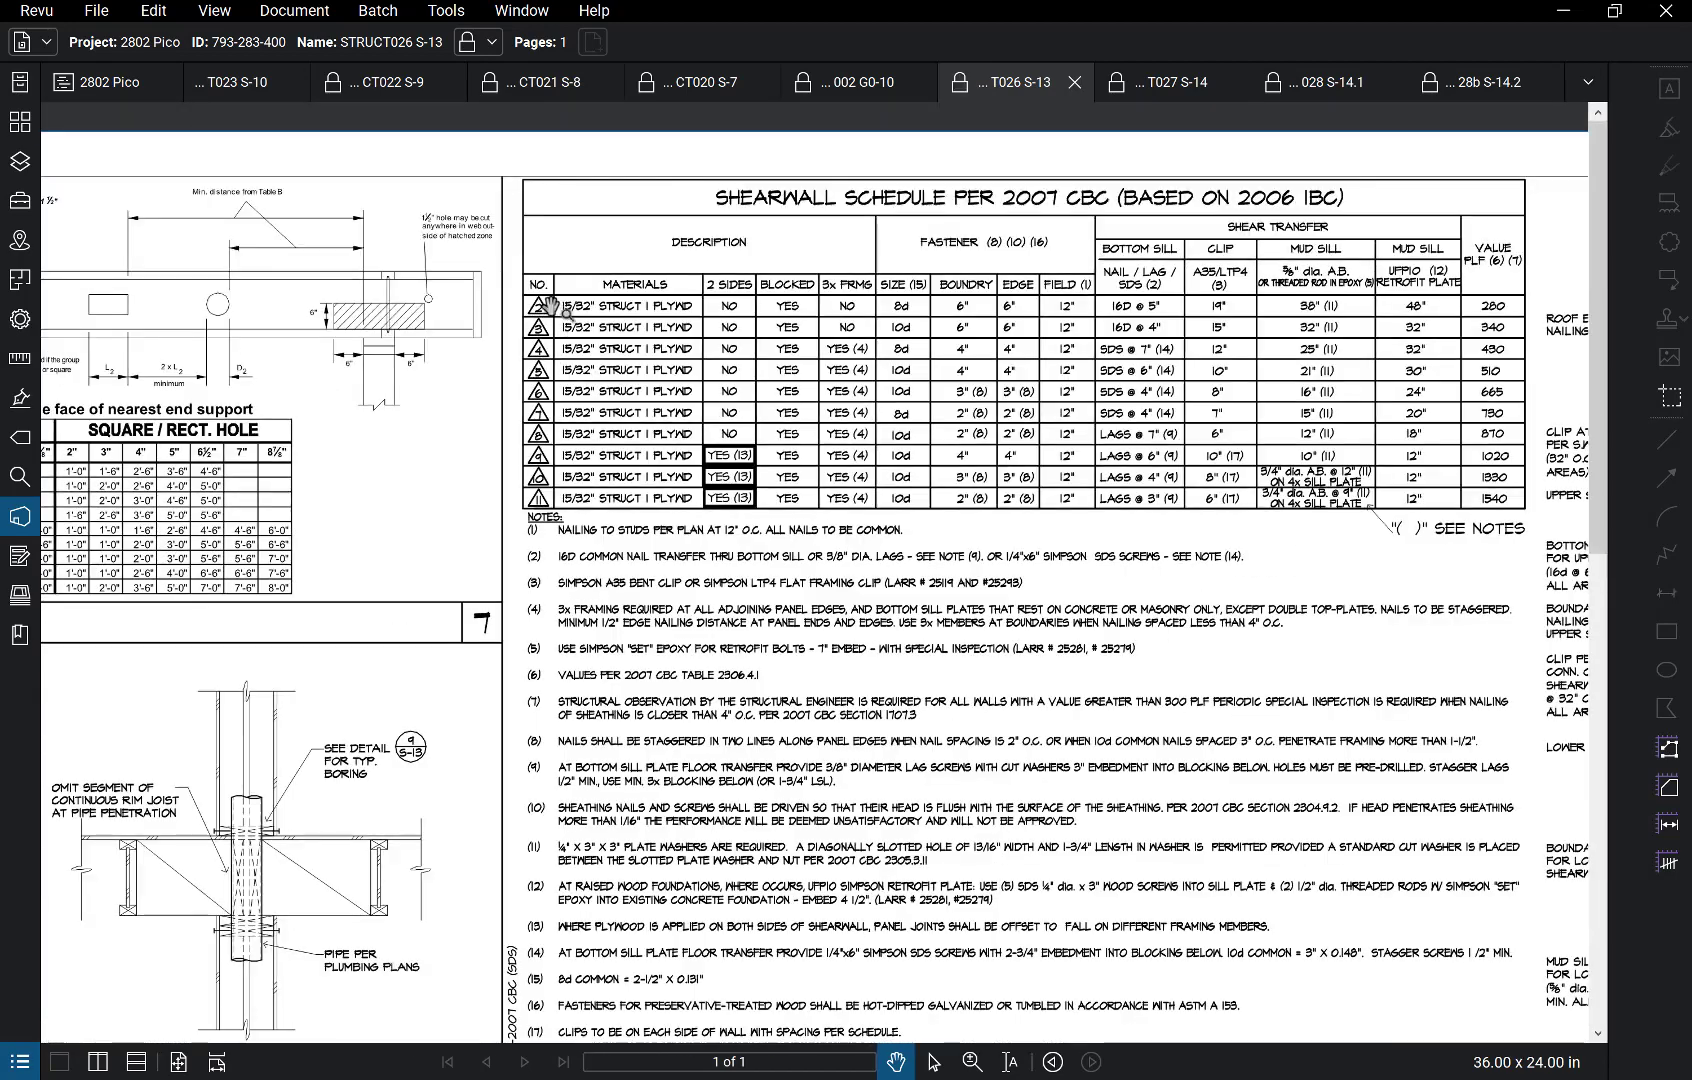
mouse_move(532, 476)
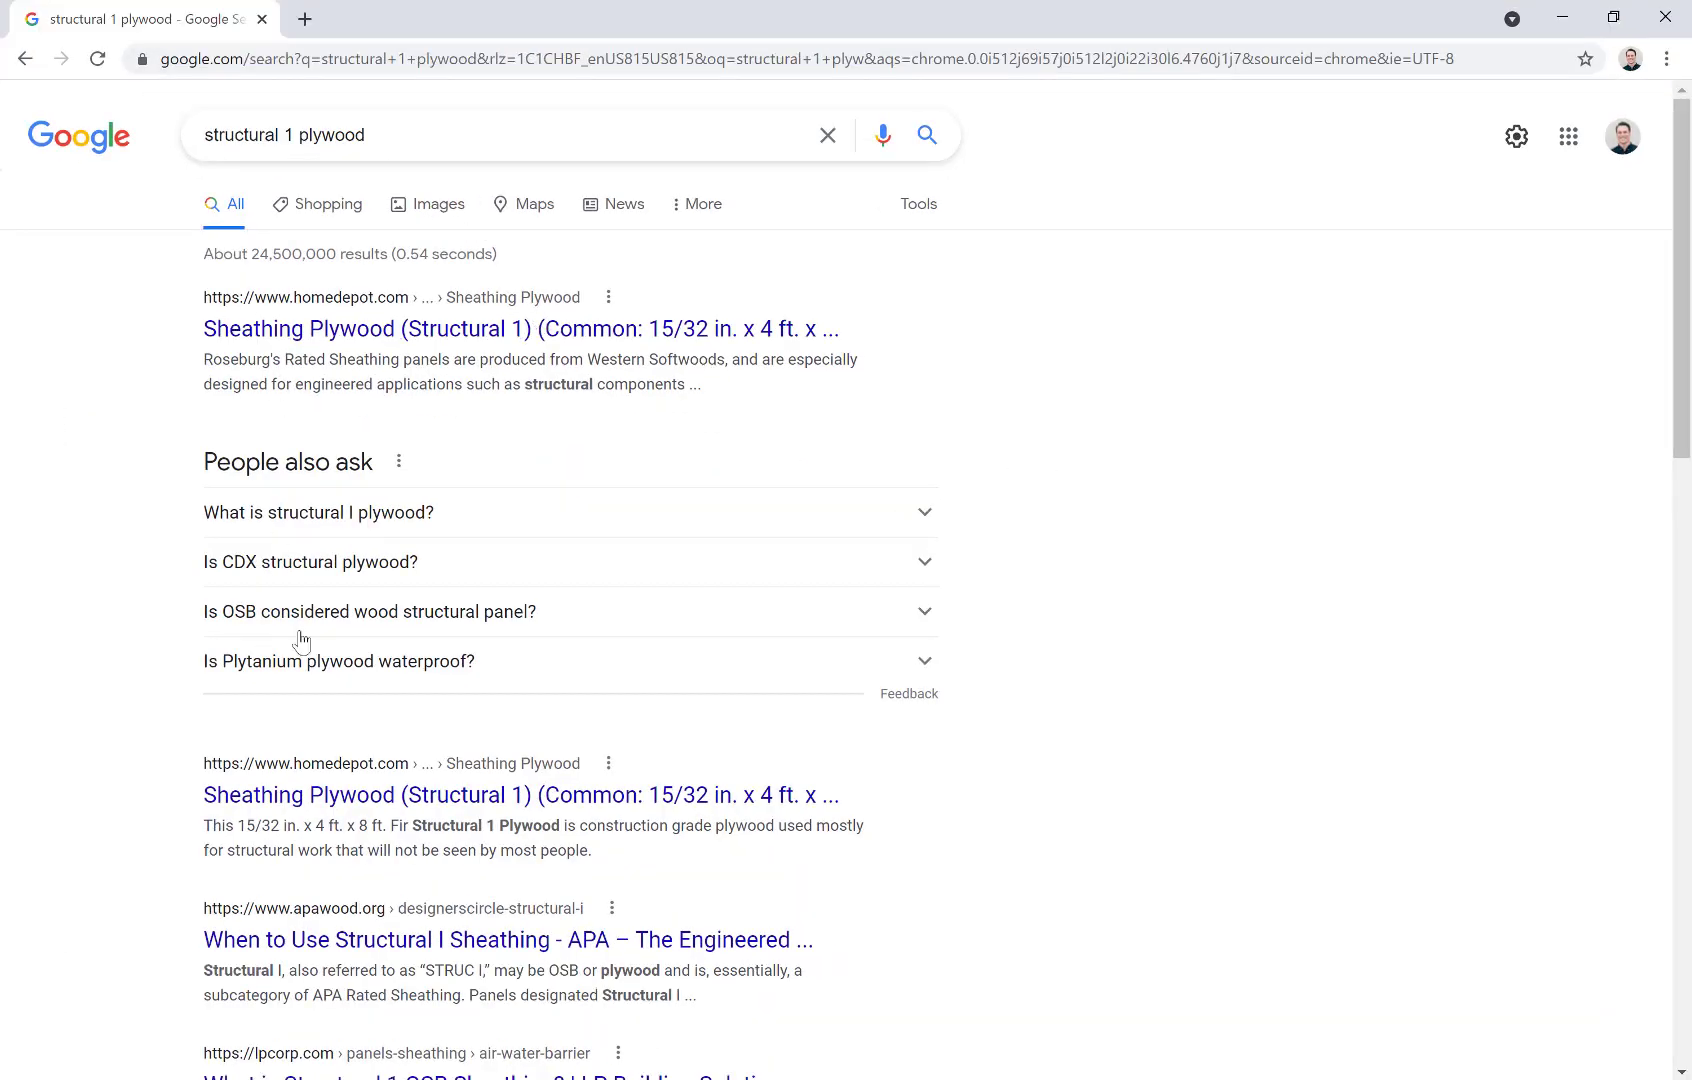
Step: View Home Depot's Structural 1 sheathing plywood page in a new tab, then return to the search results
right_click(276, 794)
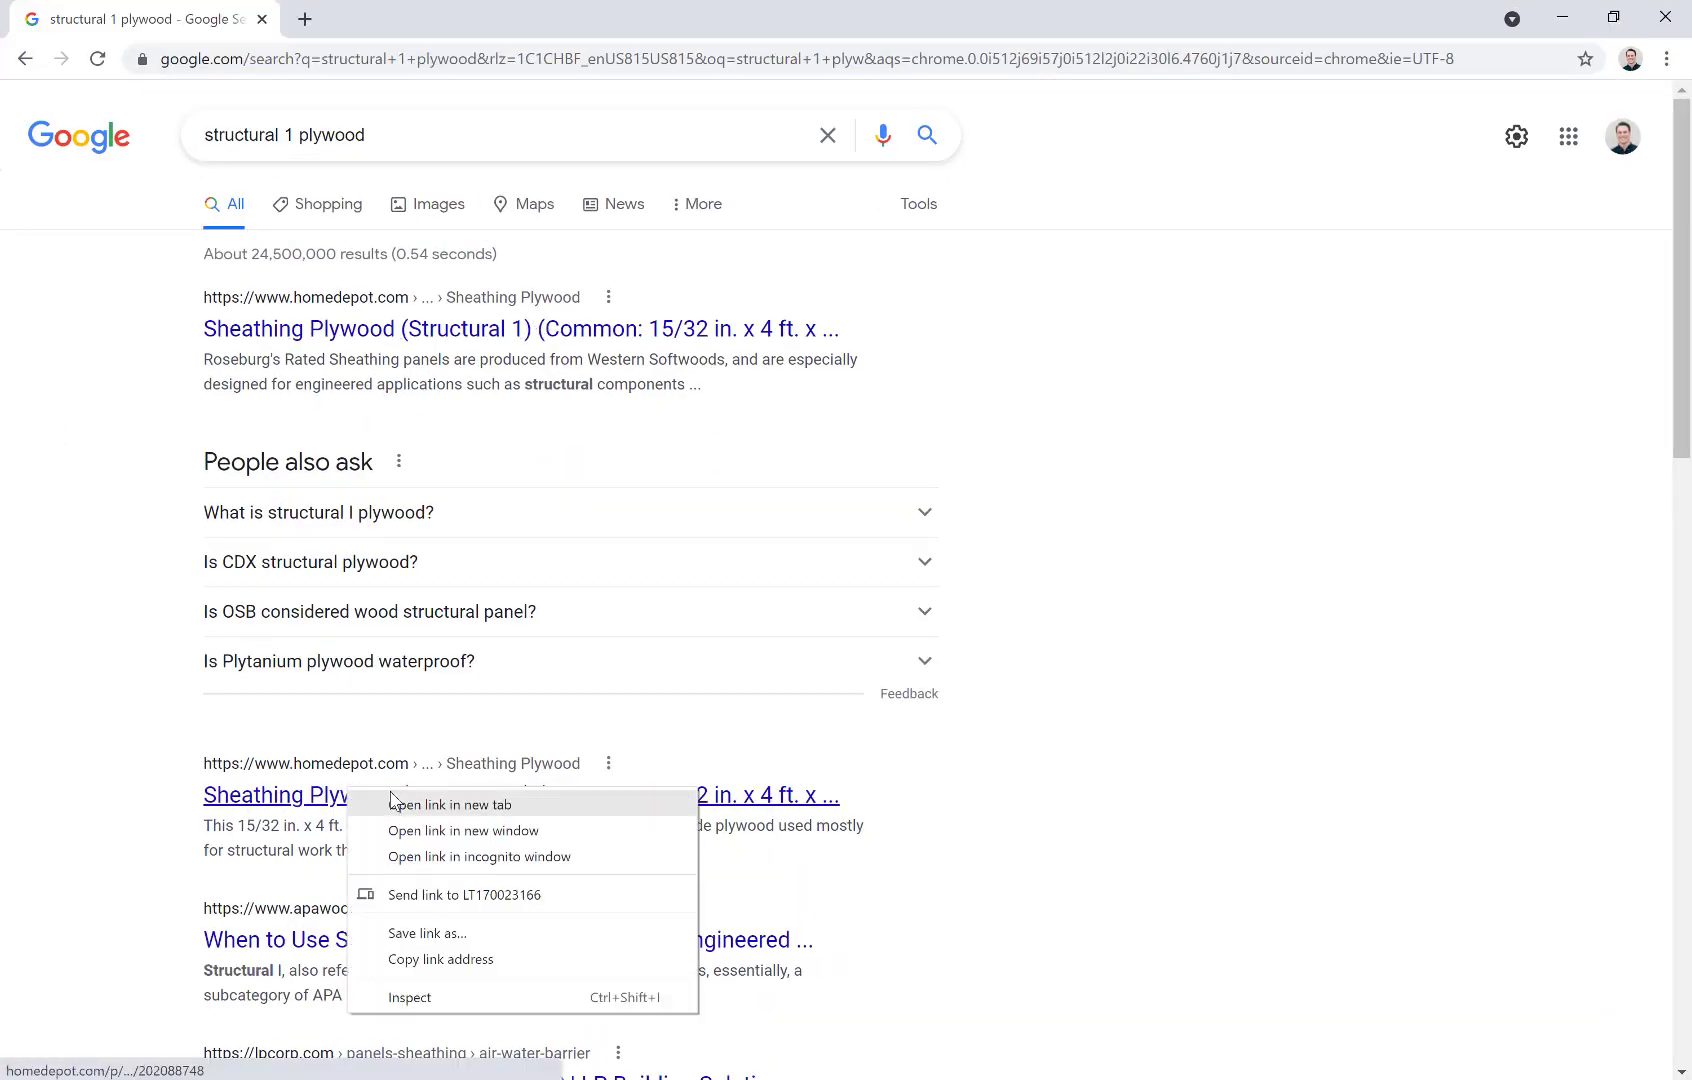
click(450, 804)
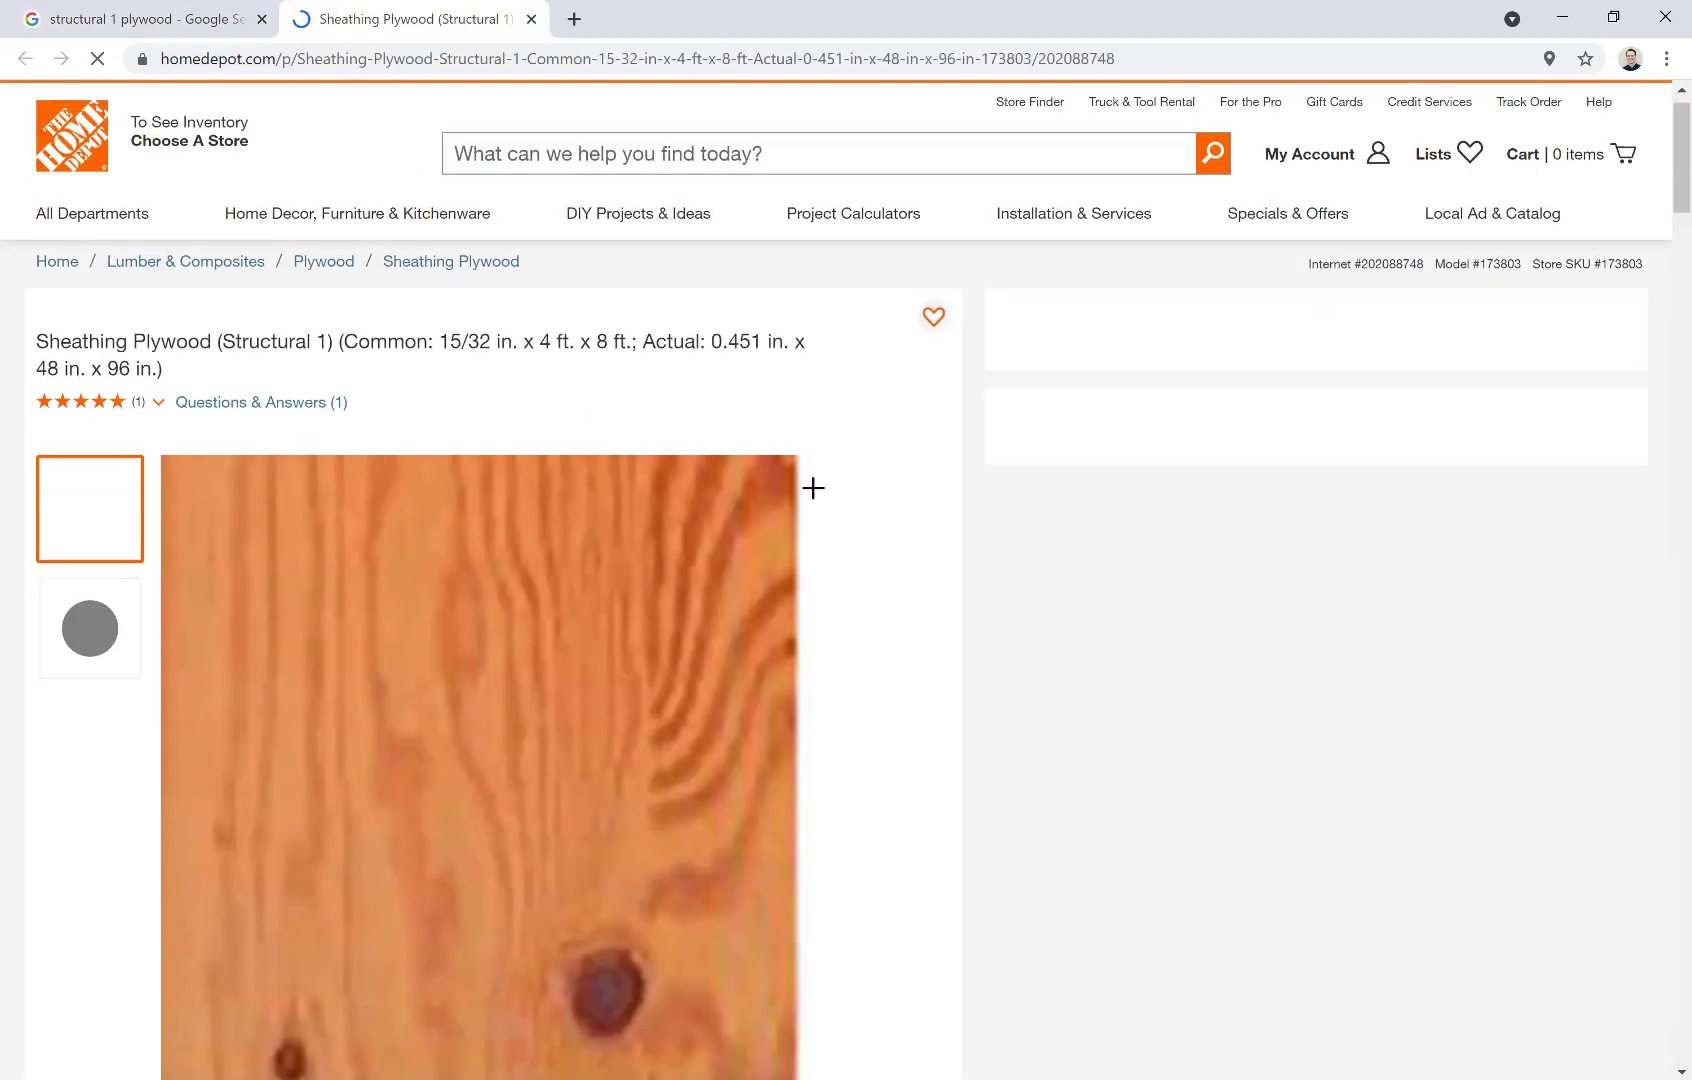
scroll(down, 3)
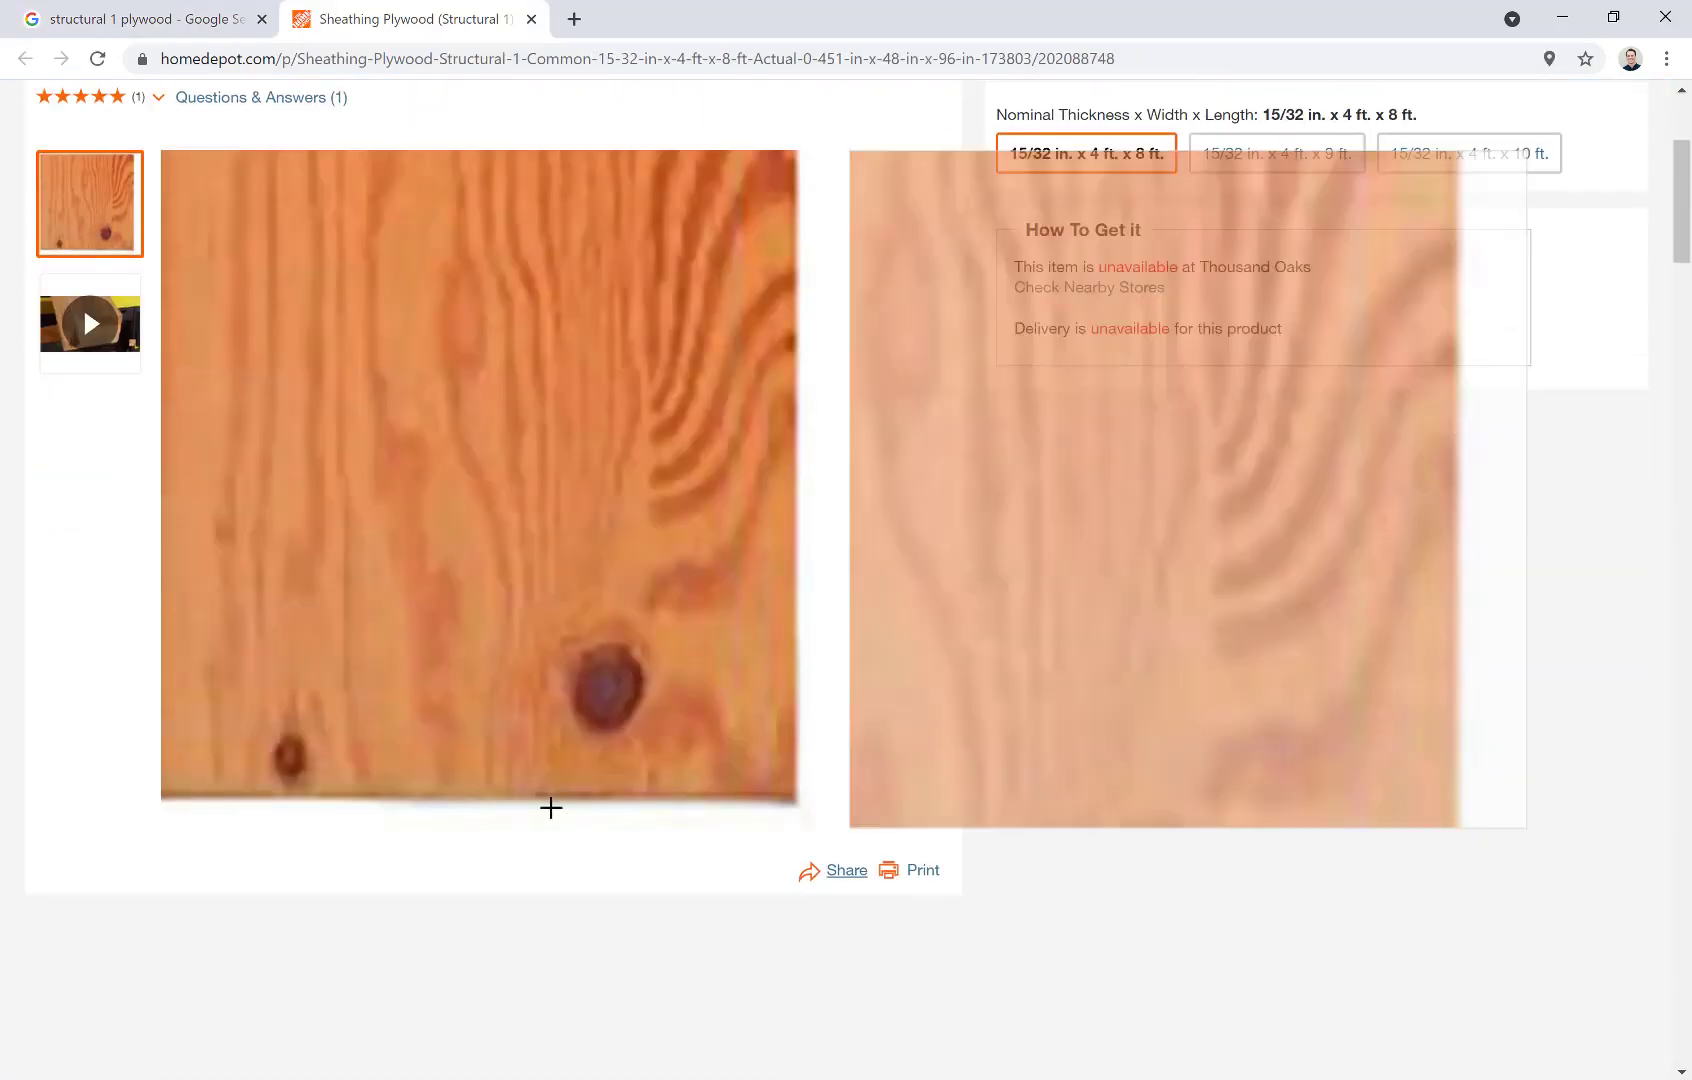
scroll(down, 3)
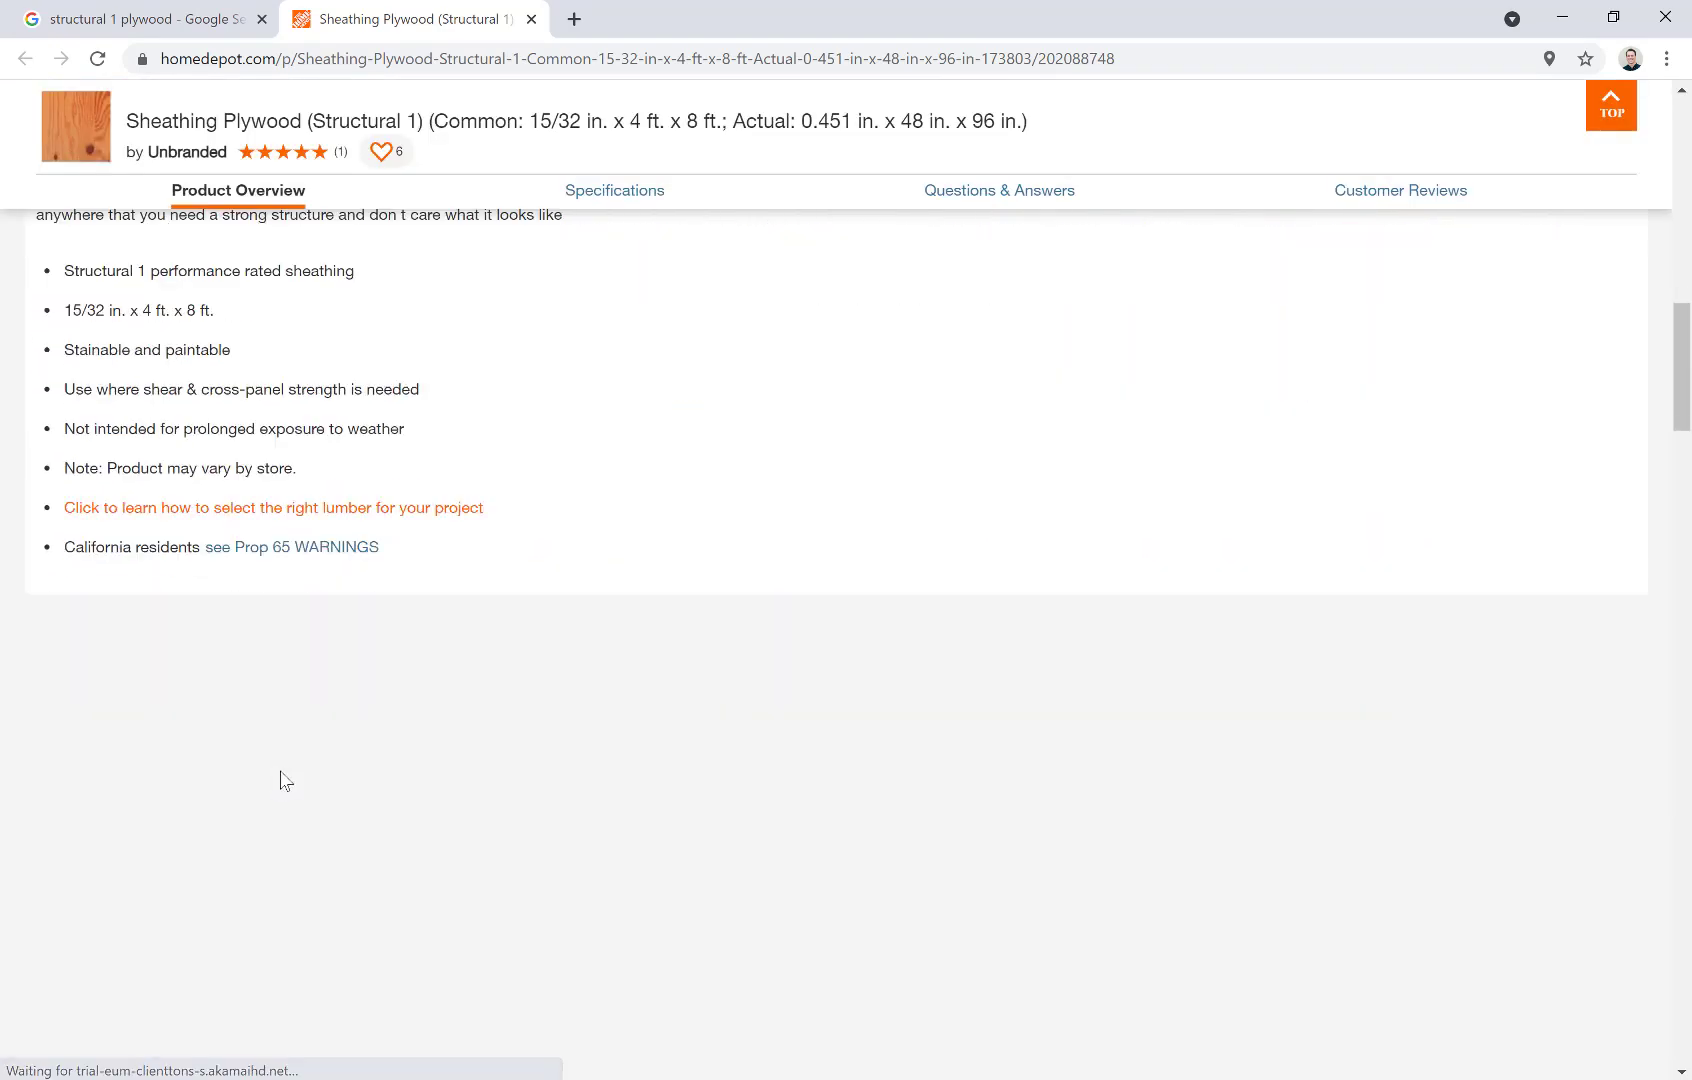
scroll(up, 3)
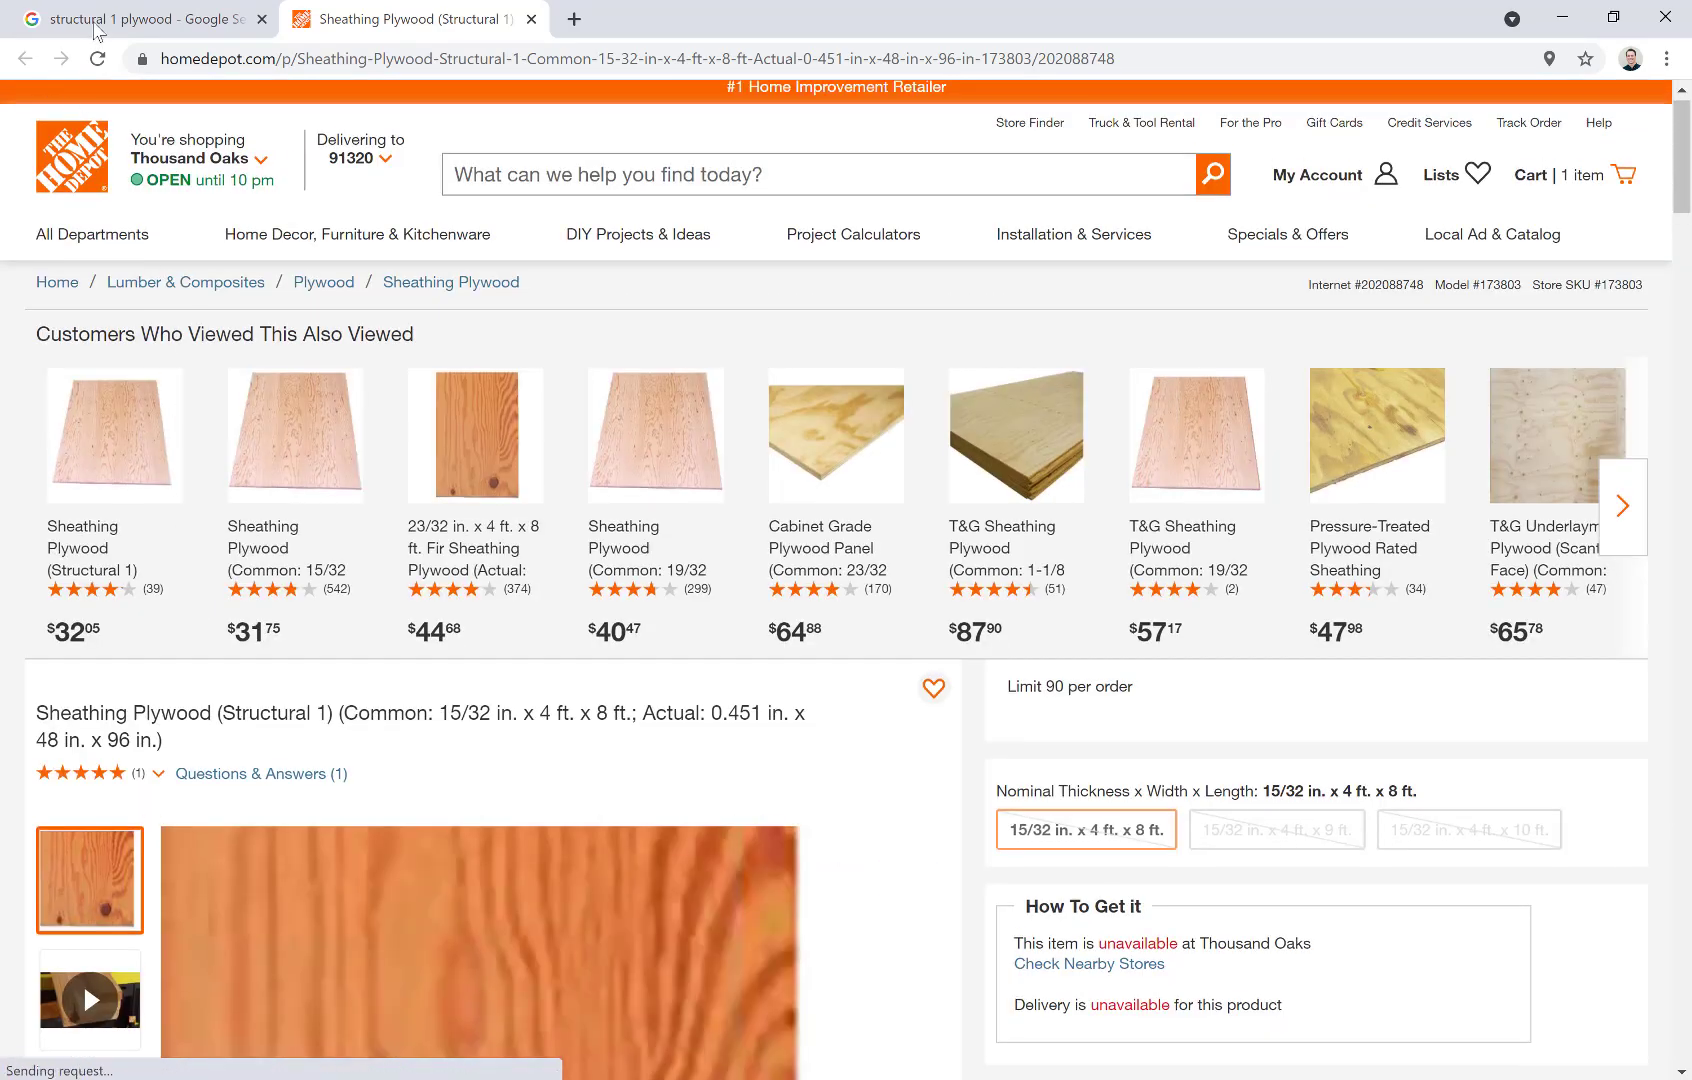
click(150, 18)
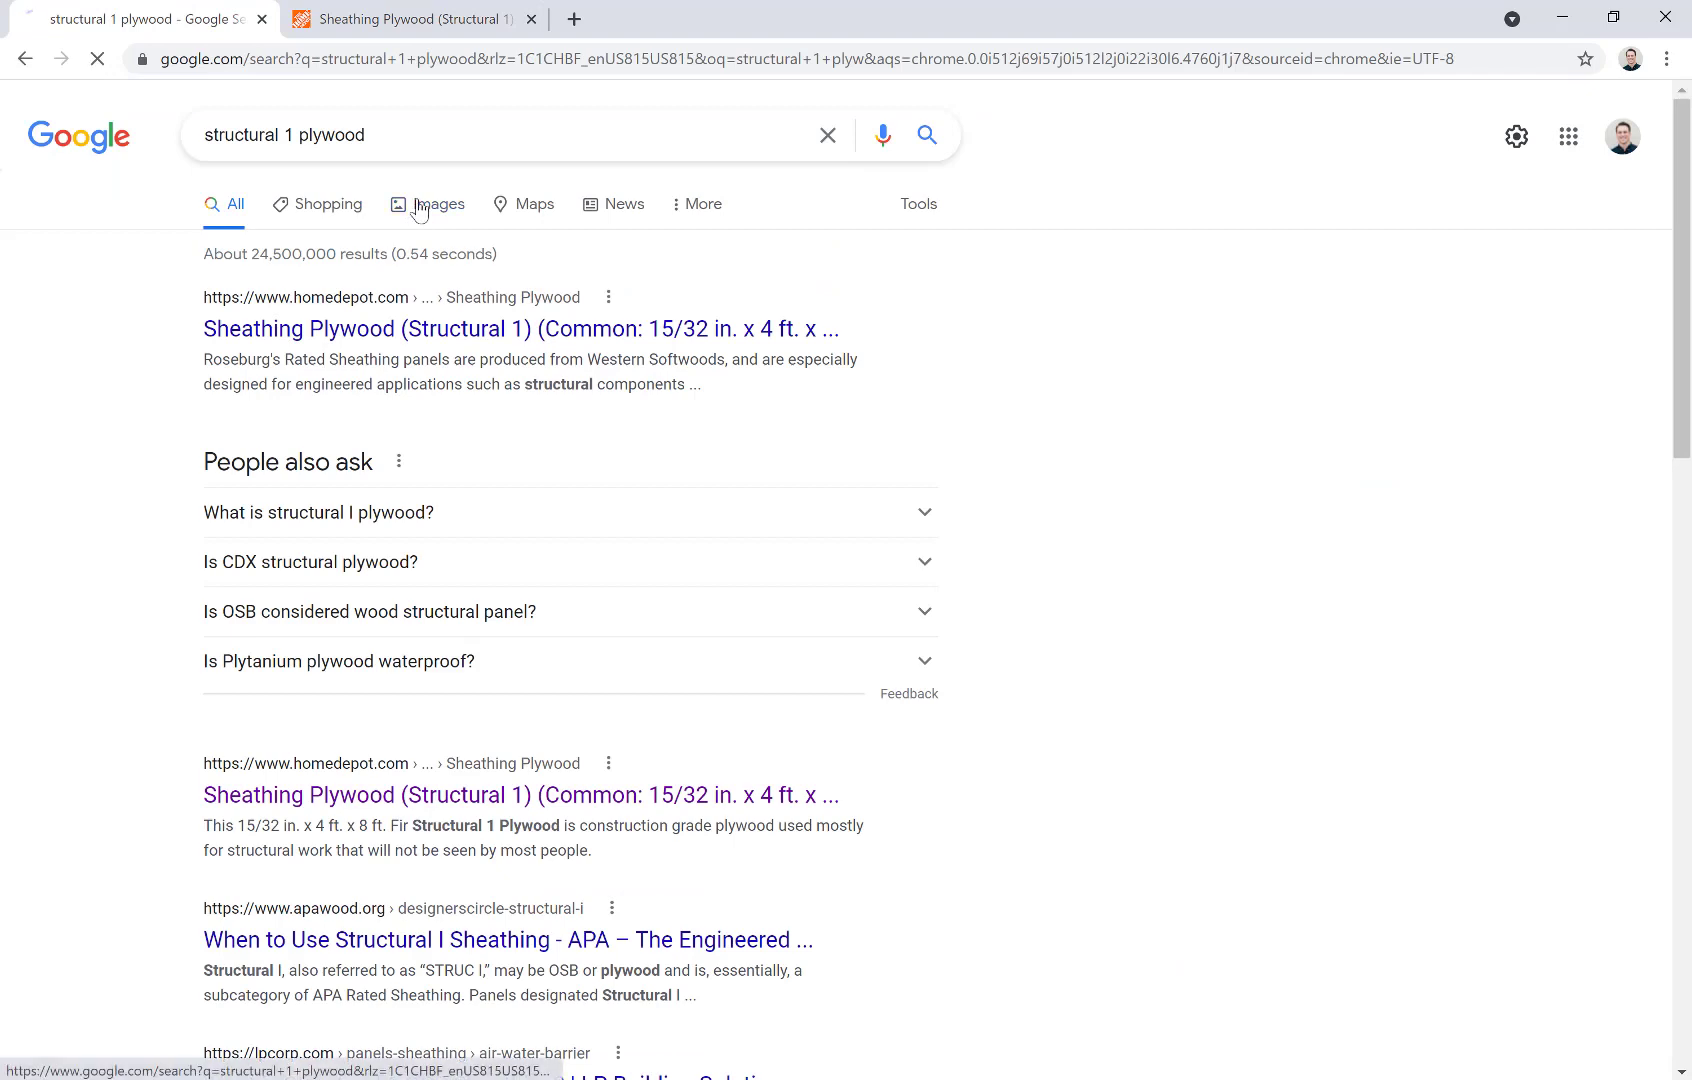
Step: Show image results for structural 1 plywood and preview the APA grade-stamped panel photo
click(440, 204)
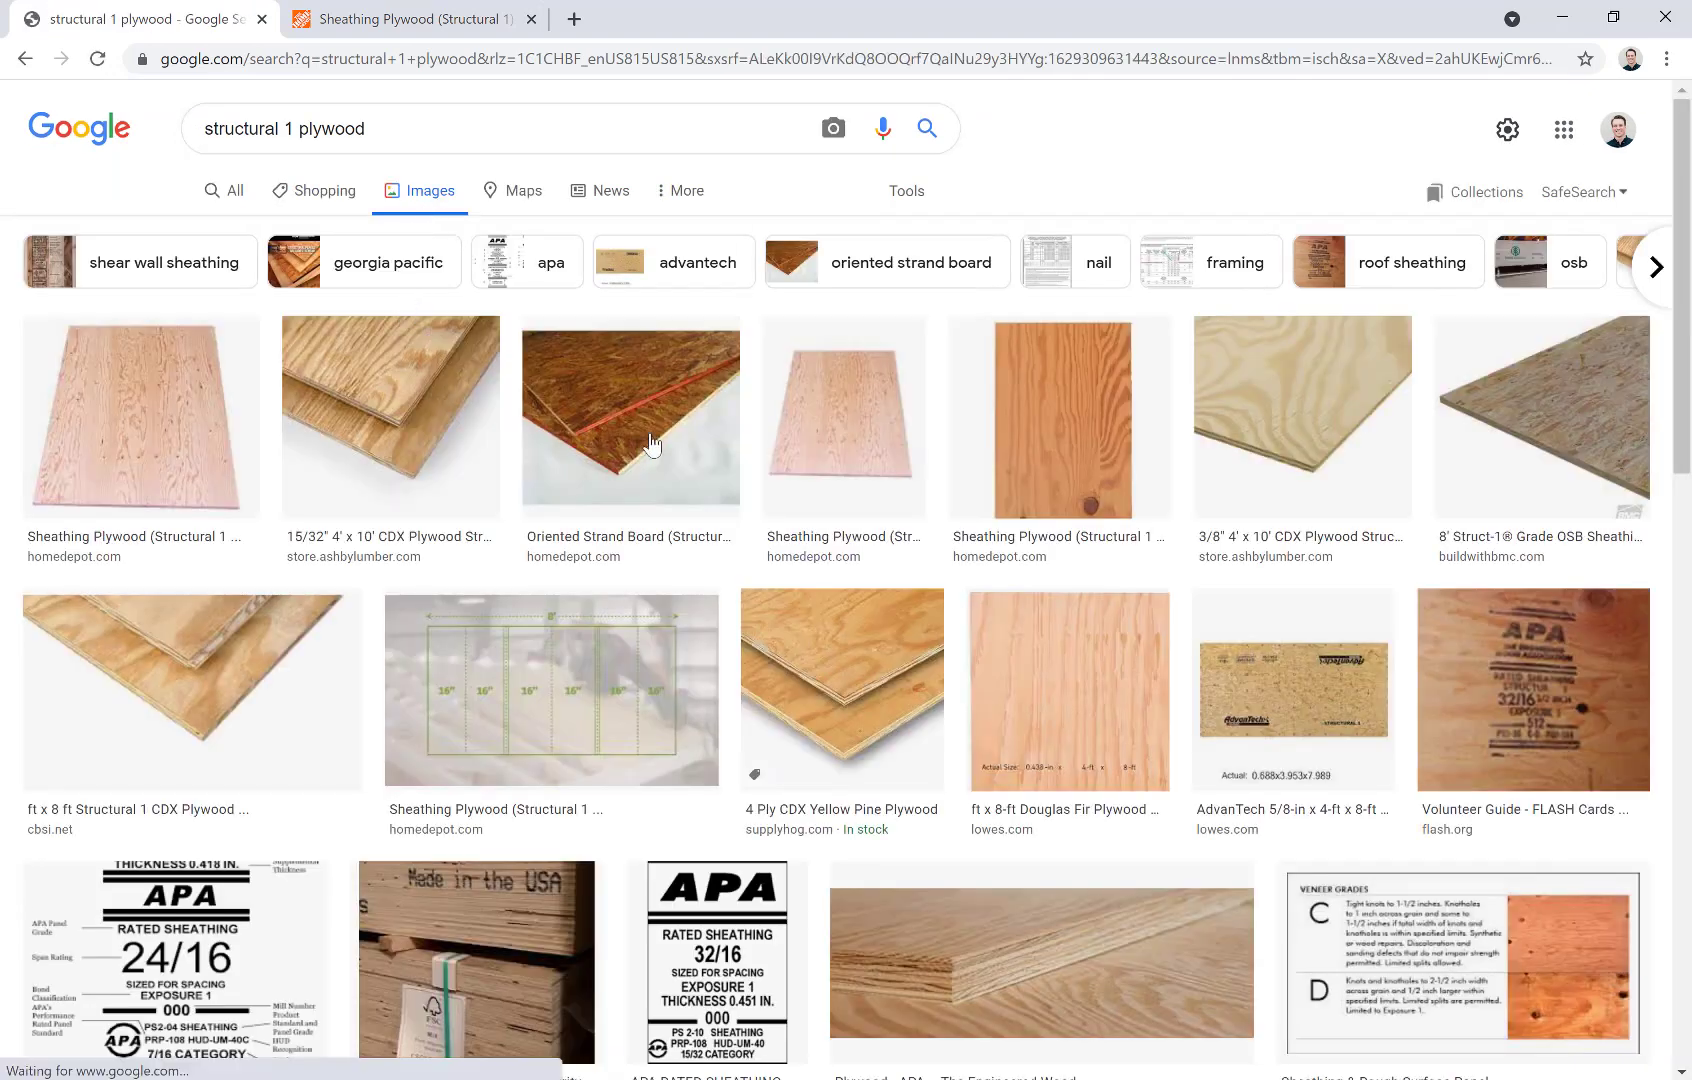
click(1532, 688)
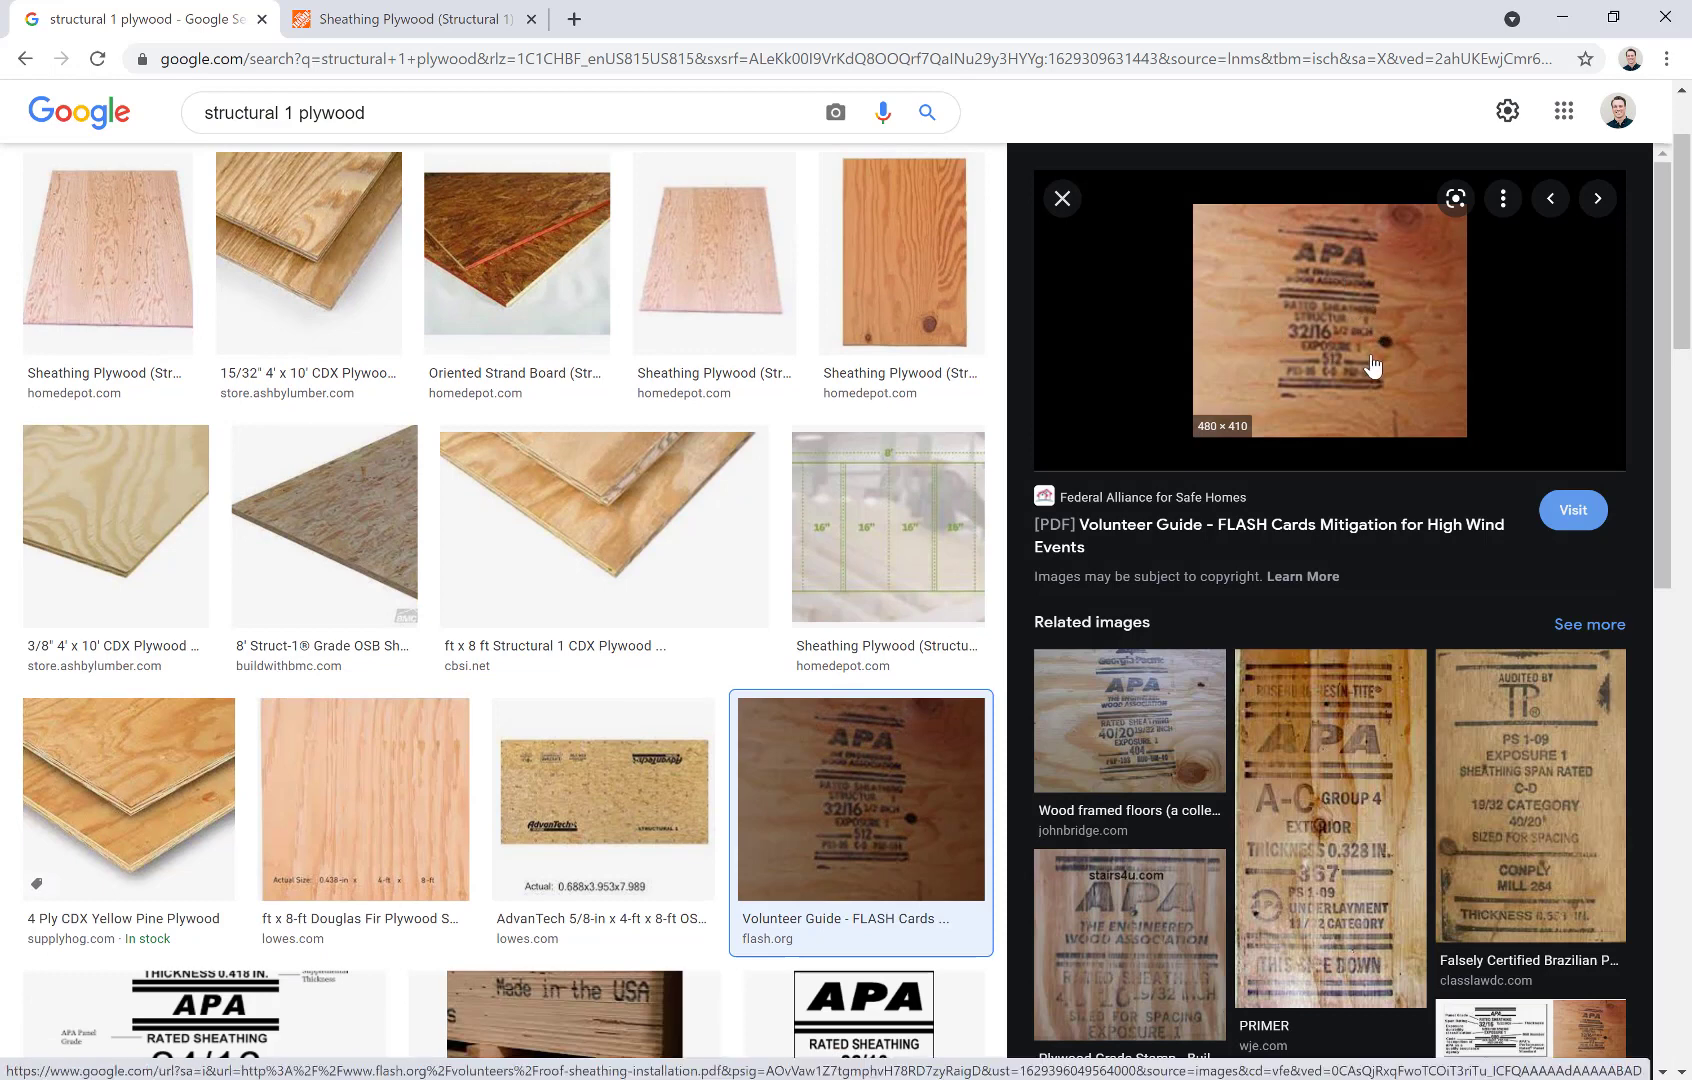
mouse_move(1362, 318)
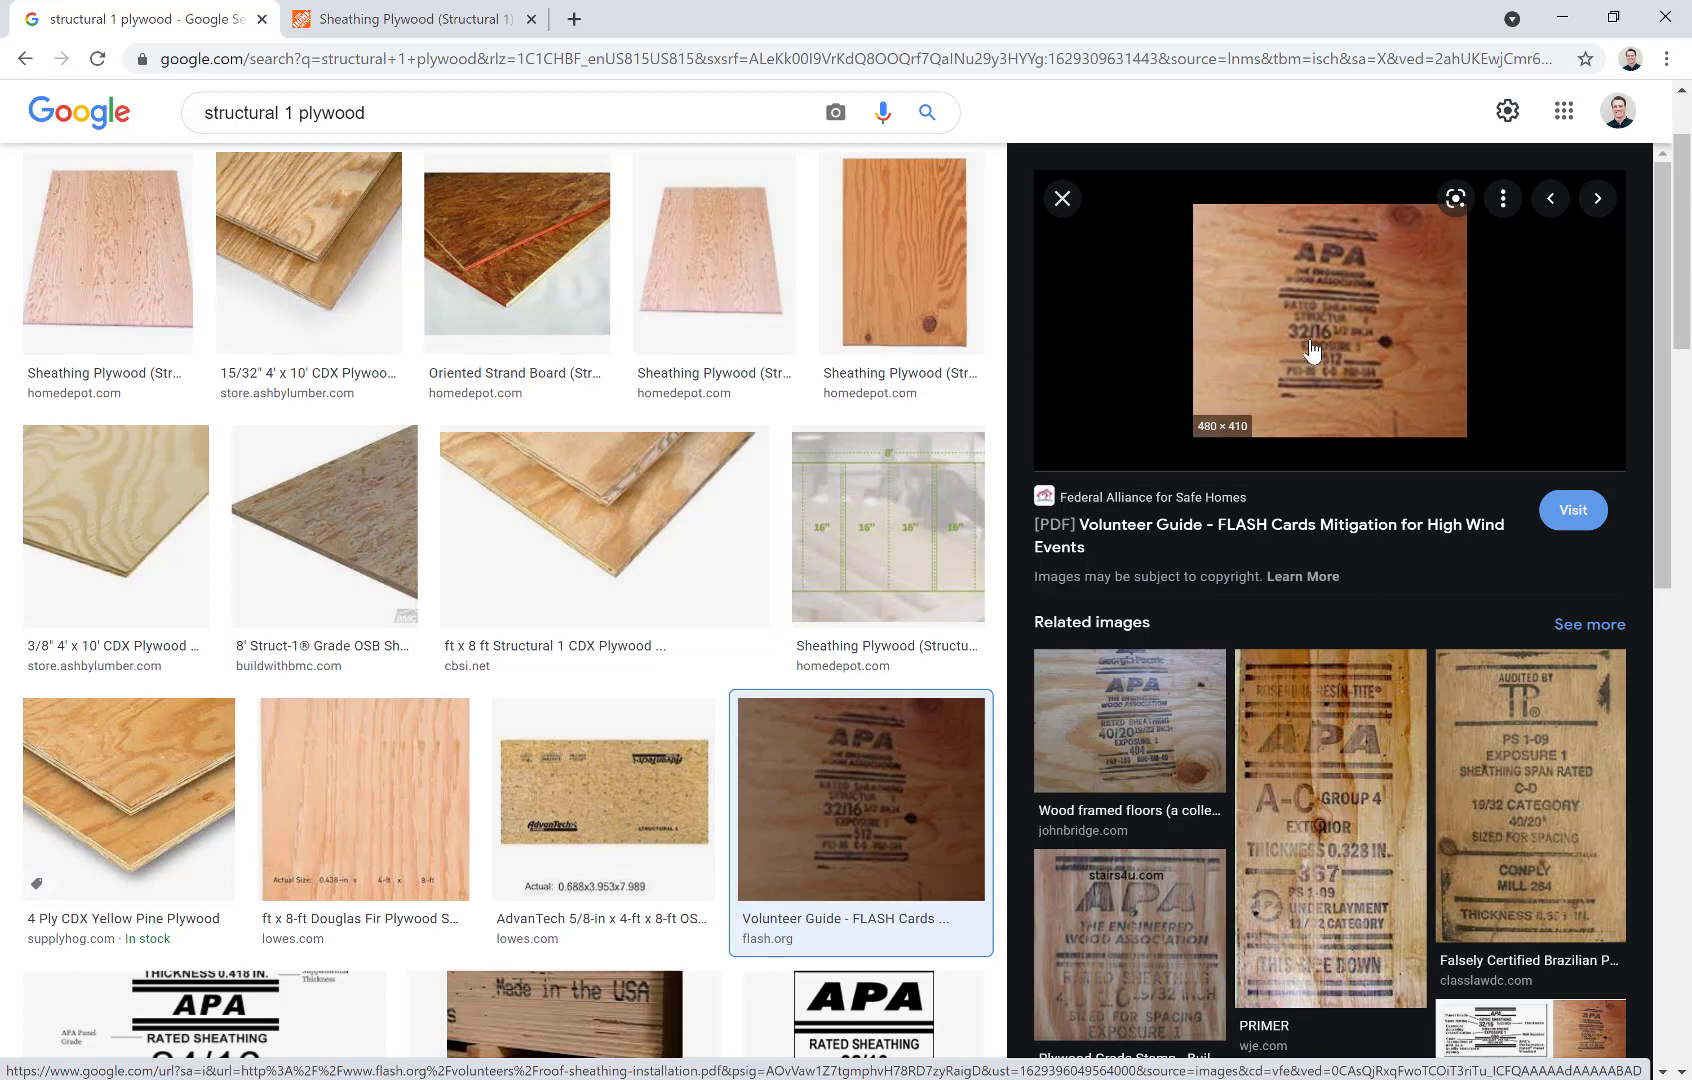
mouse_move(486, 520)
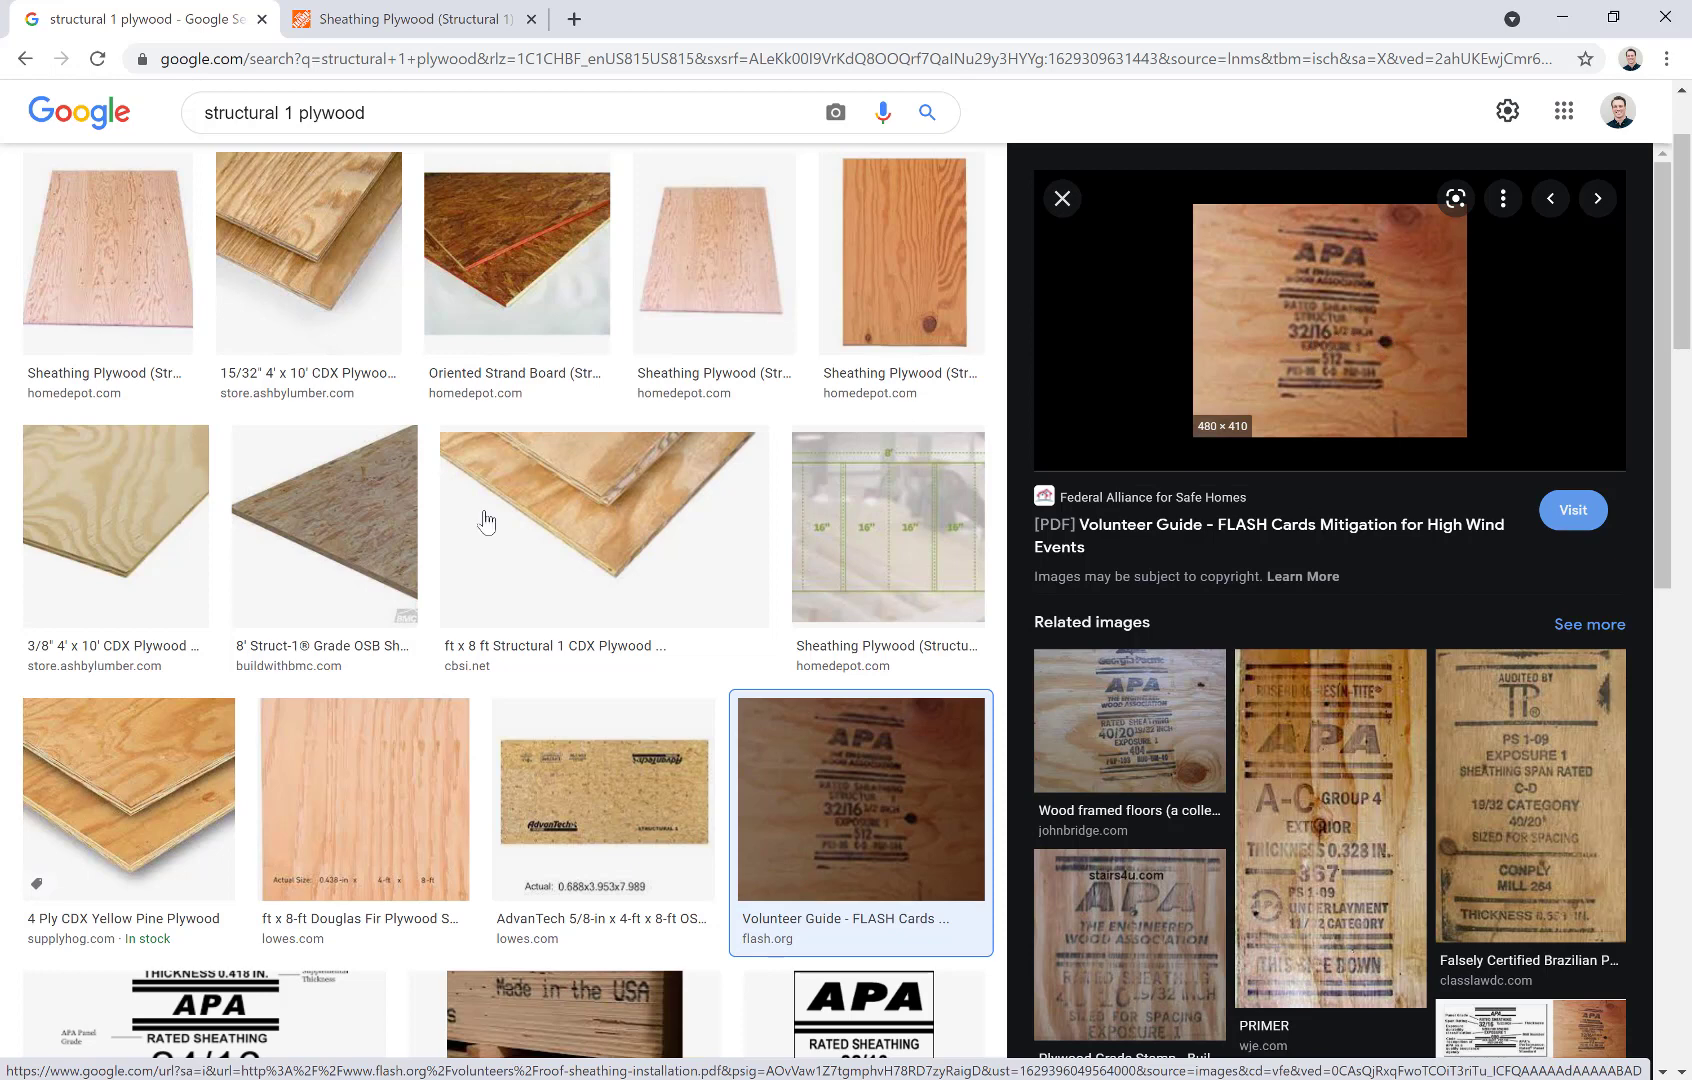
scroll(down, 3)
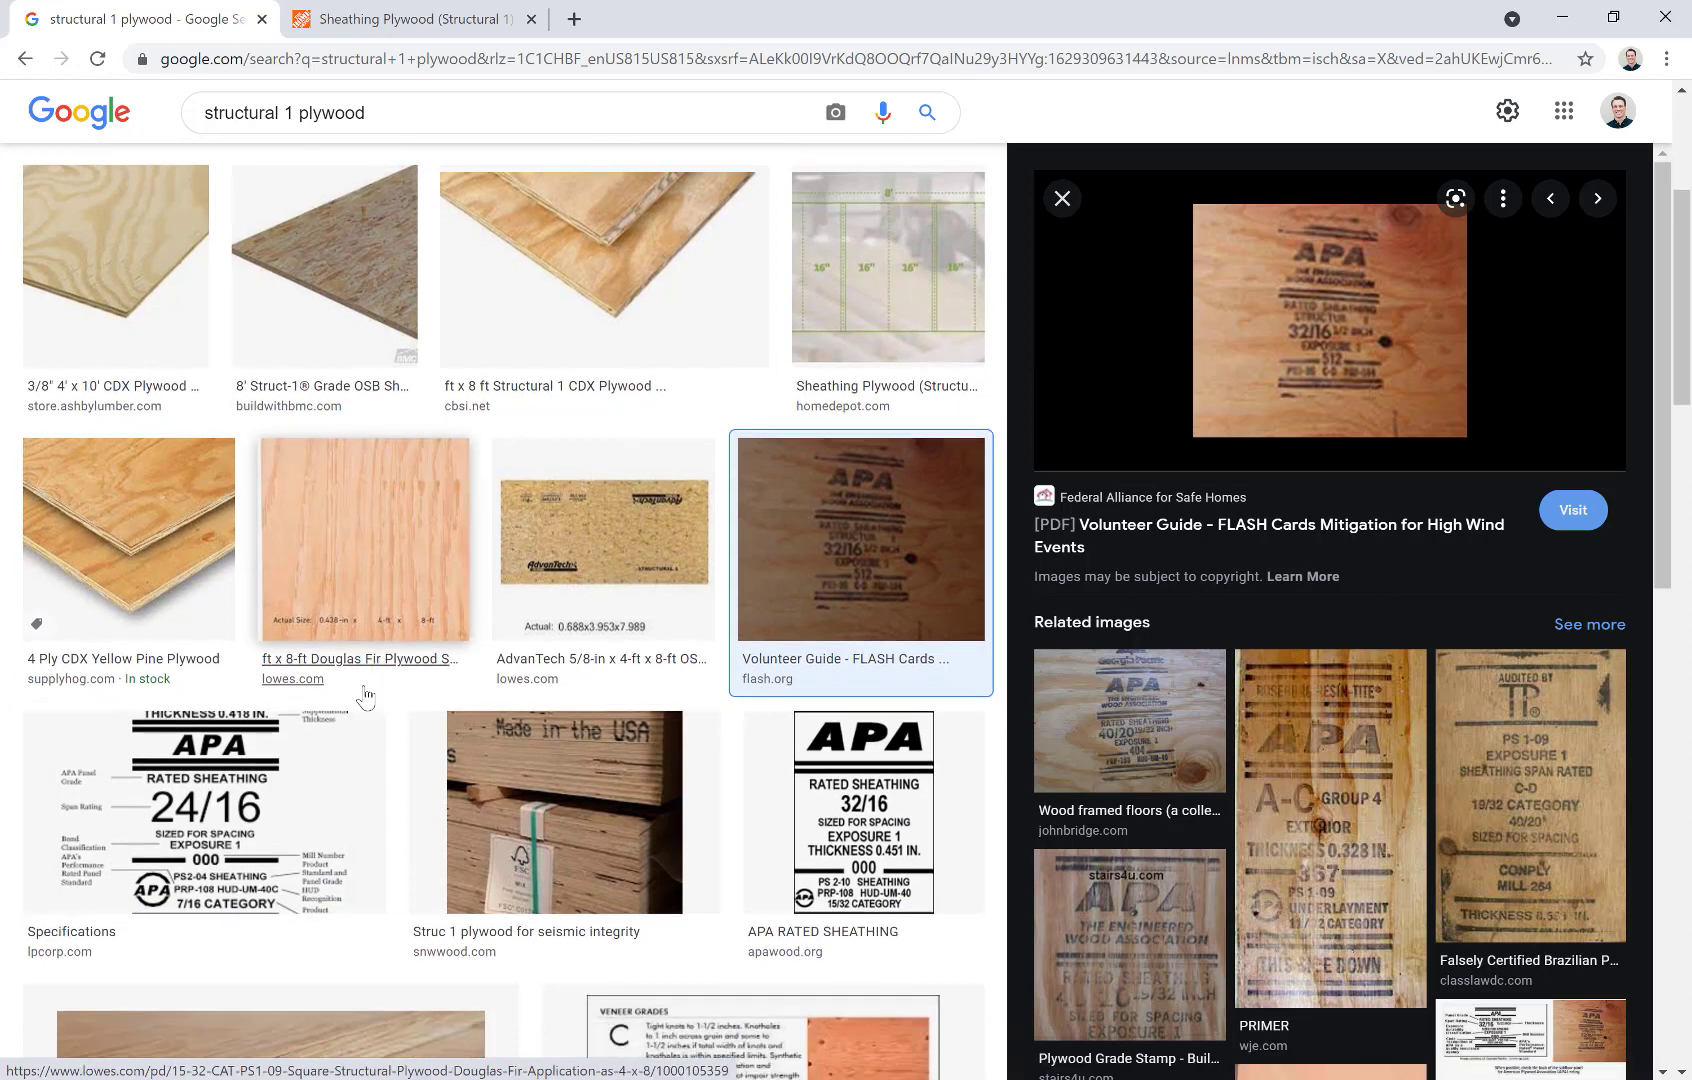
scroll(down, 3)
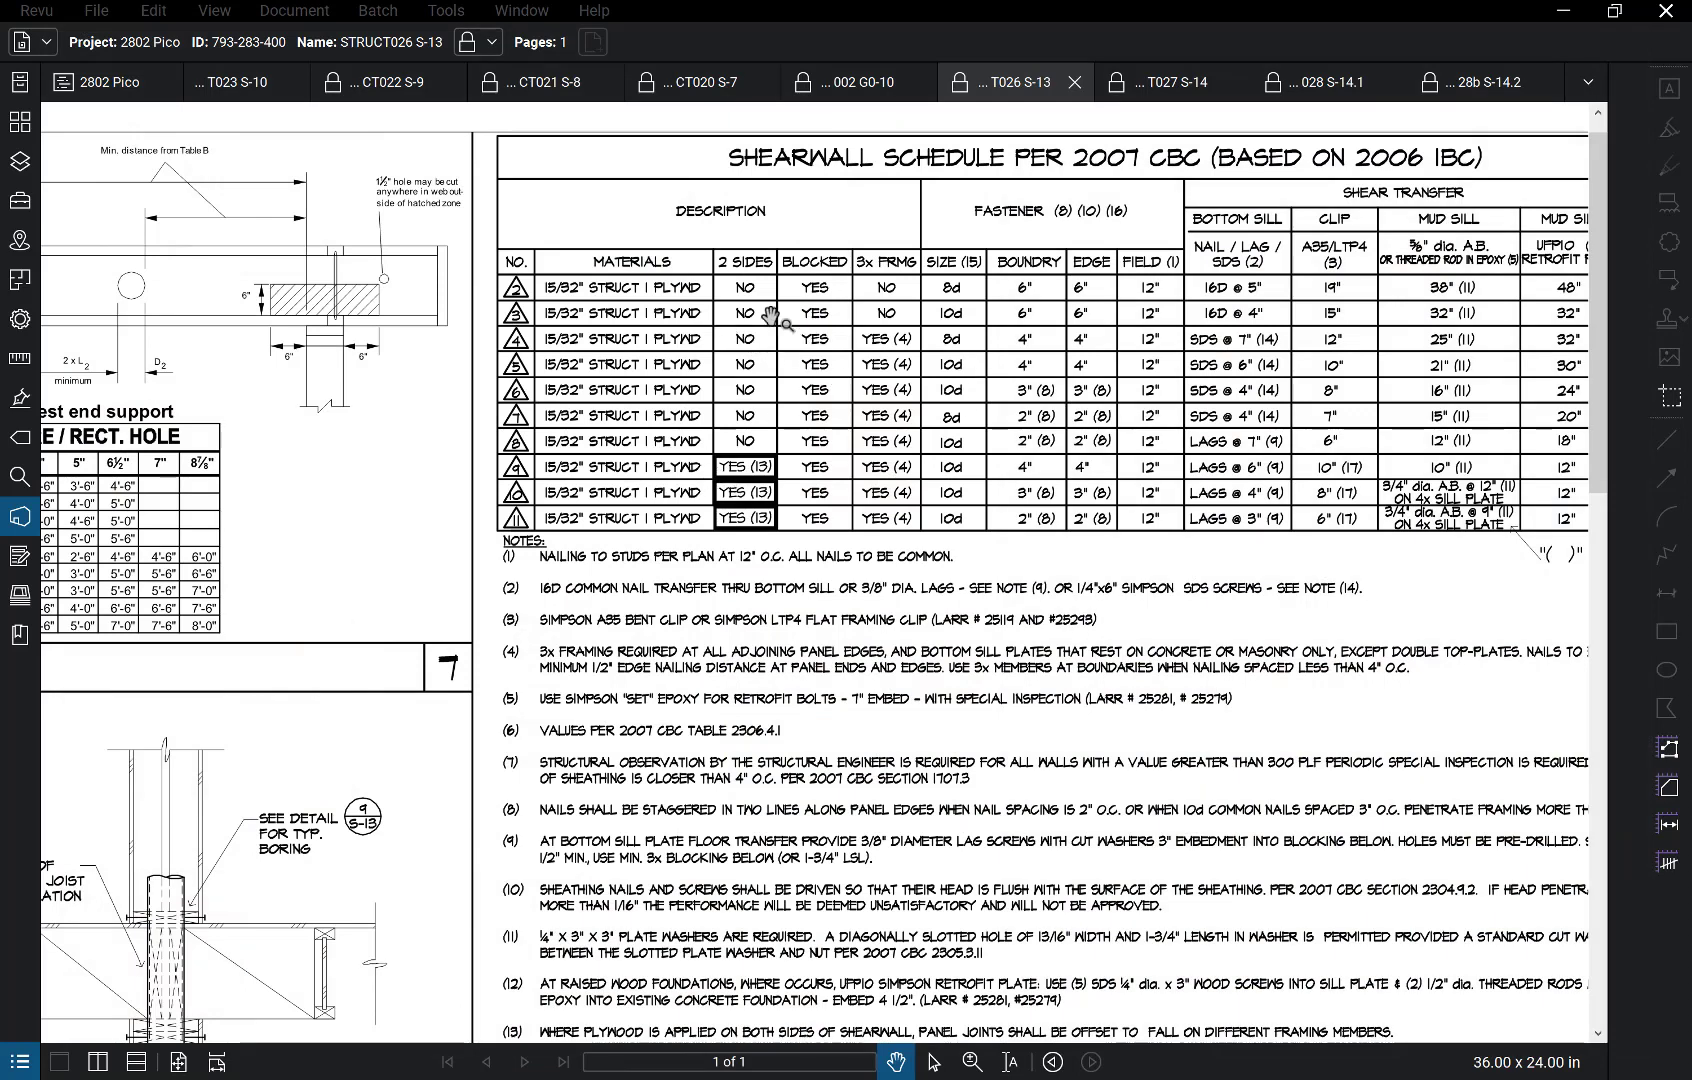
mouse_move(756, 410)
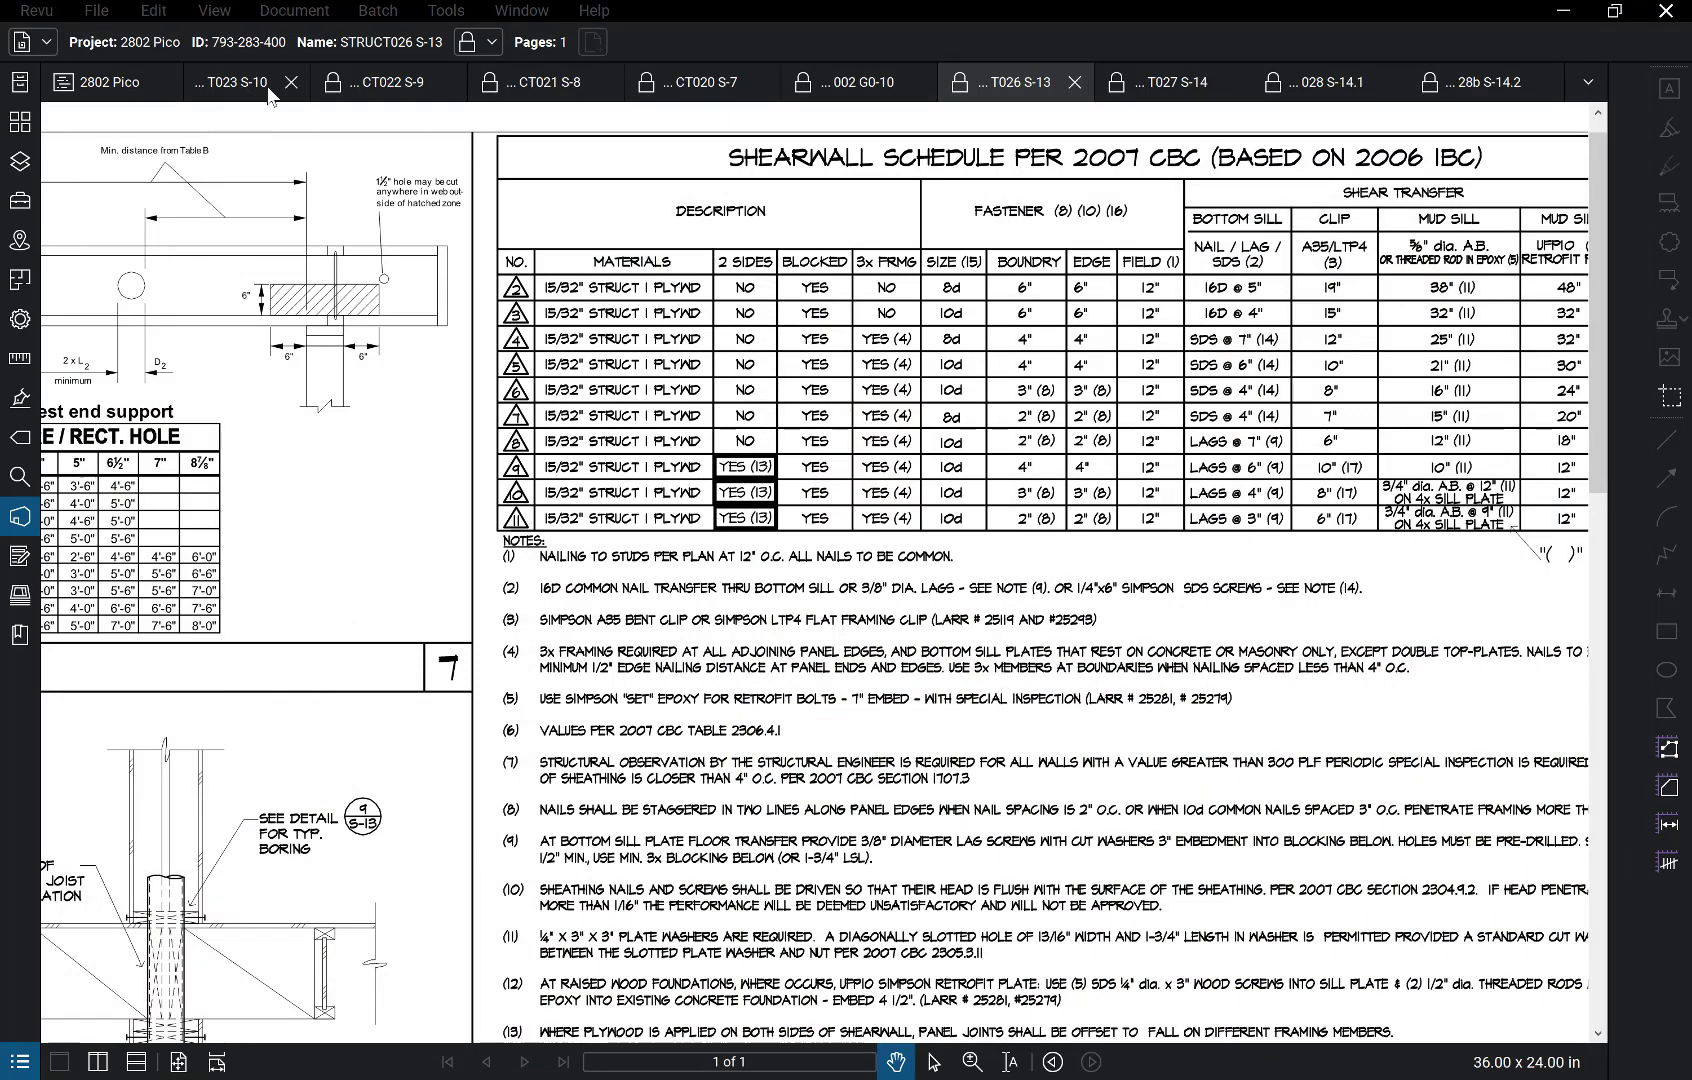
Step: Switch to the STRUCT023 S-10 sheet with the ATS holdown schedule and framing notes
click(224, 82)
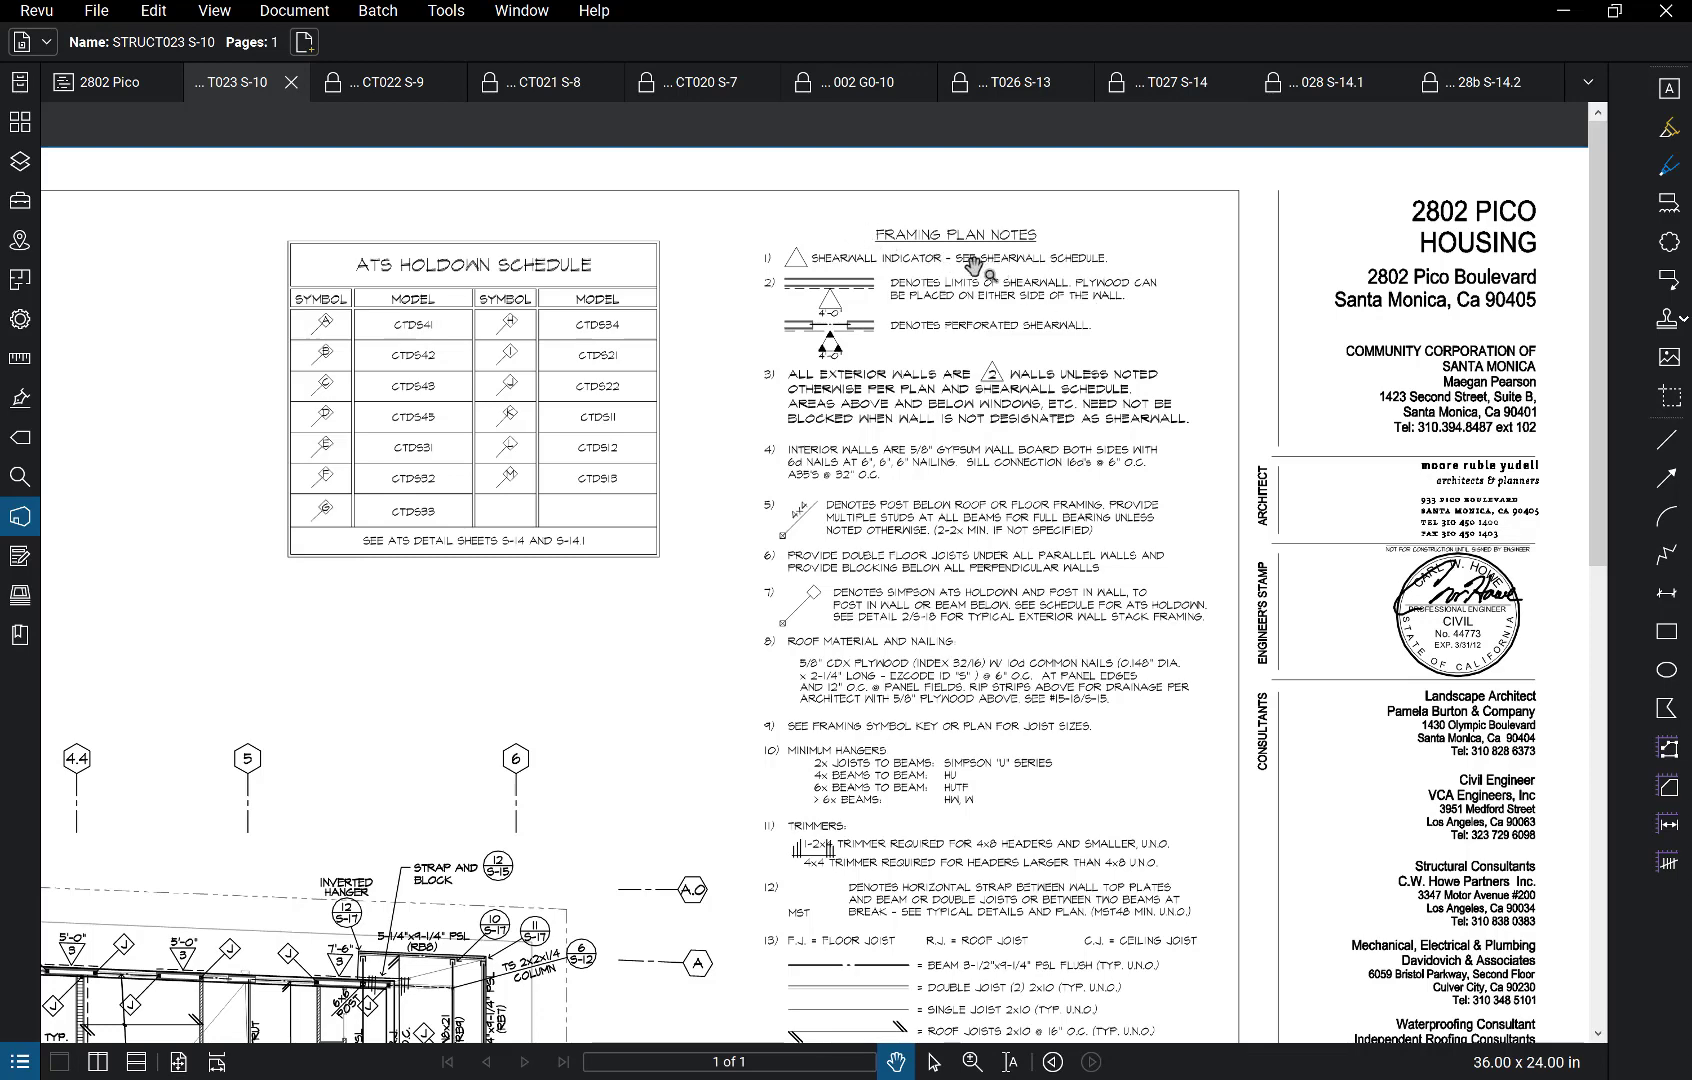
mouse_move(1100, 84)
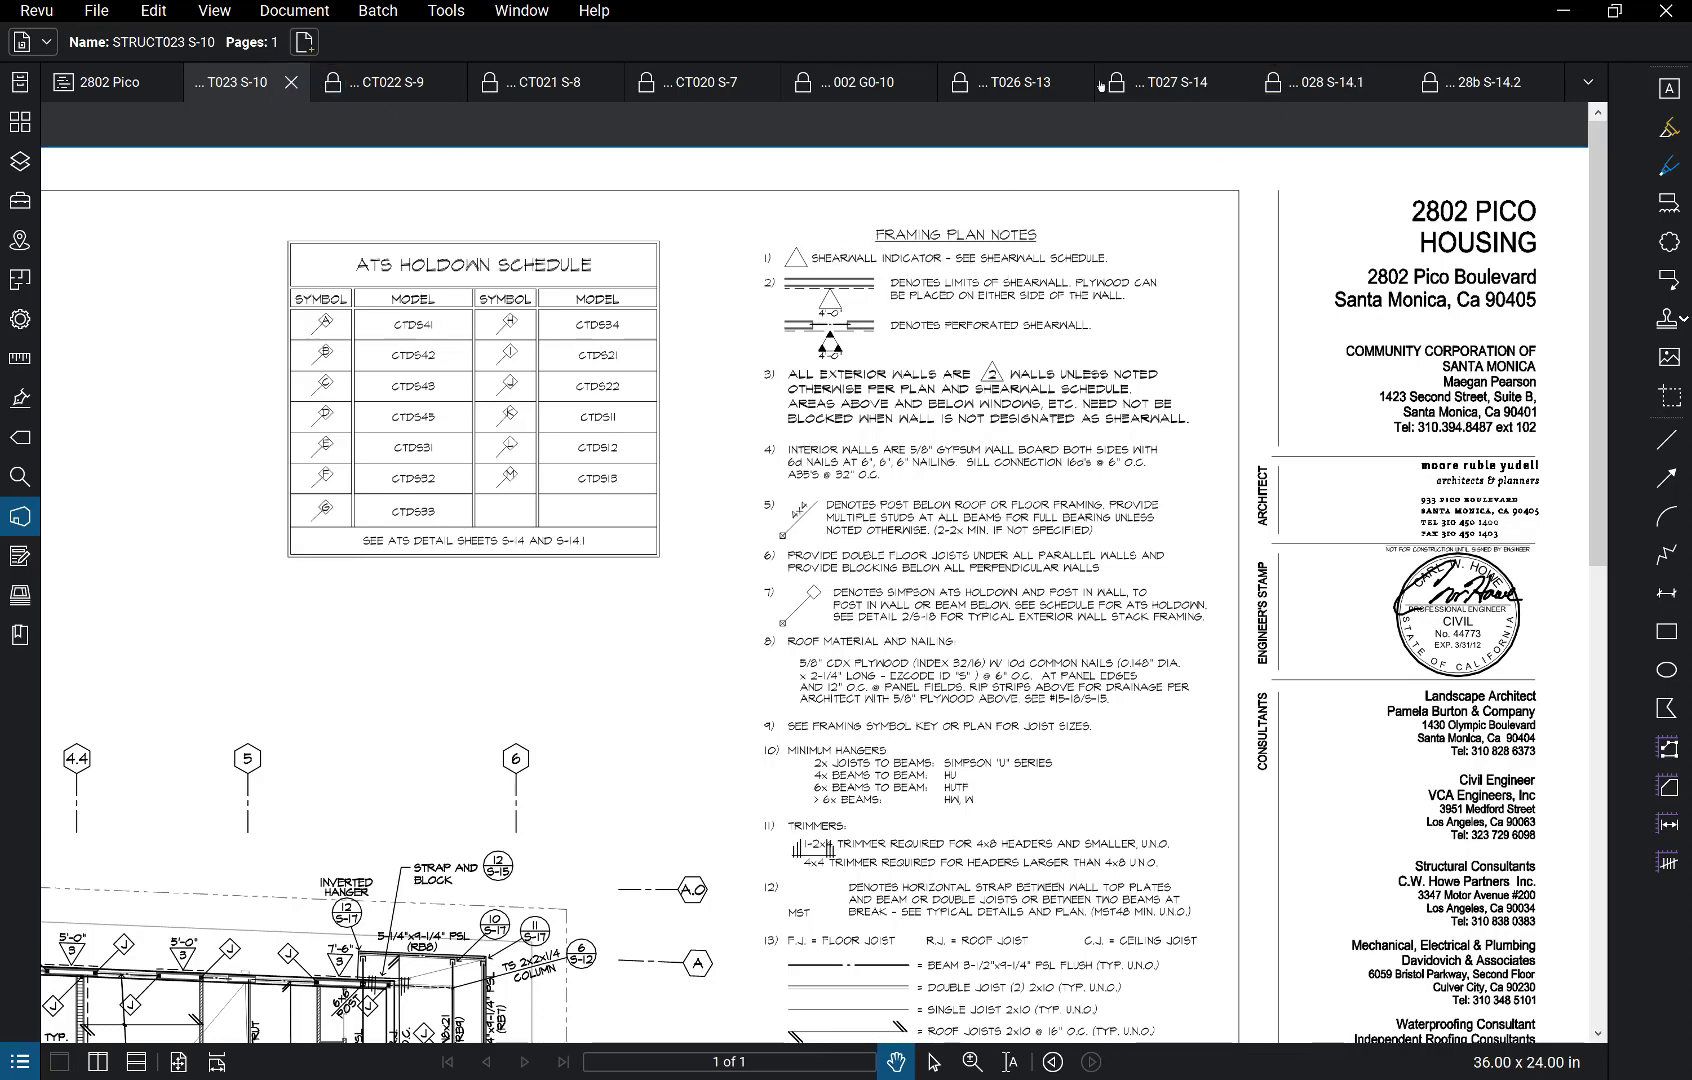
Step: Switch to the STRUCT026 S-13 sheet with the shearwall schedule and numbered notes
click(1010, 82)
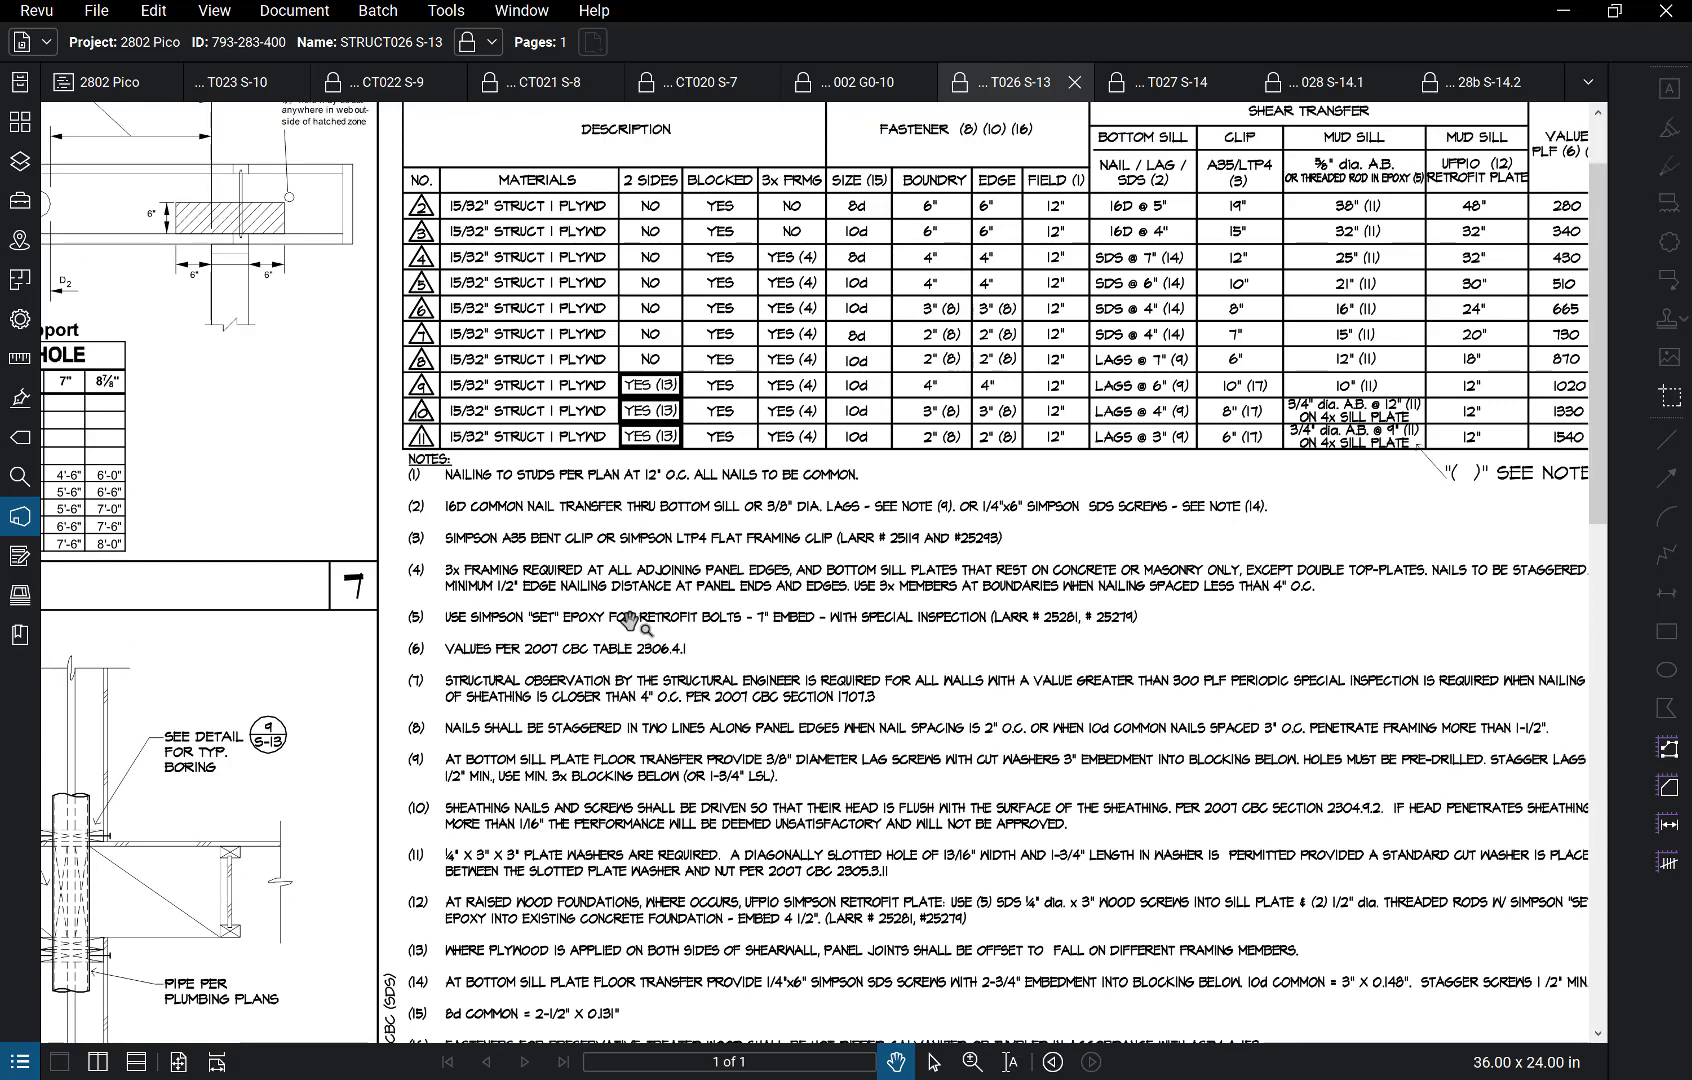
mouse_move(768, 978)
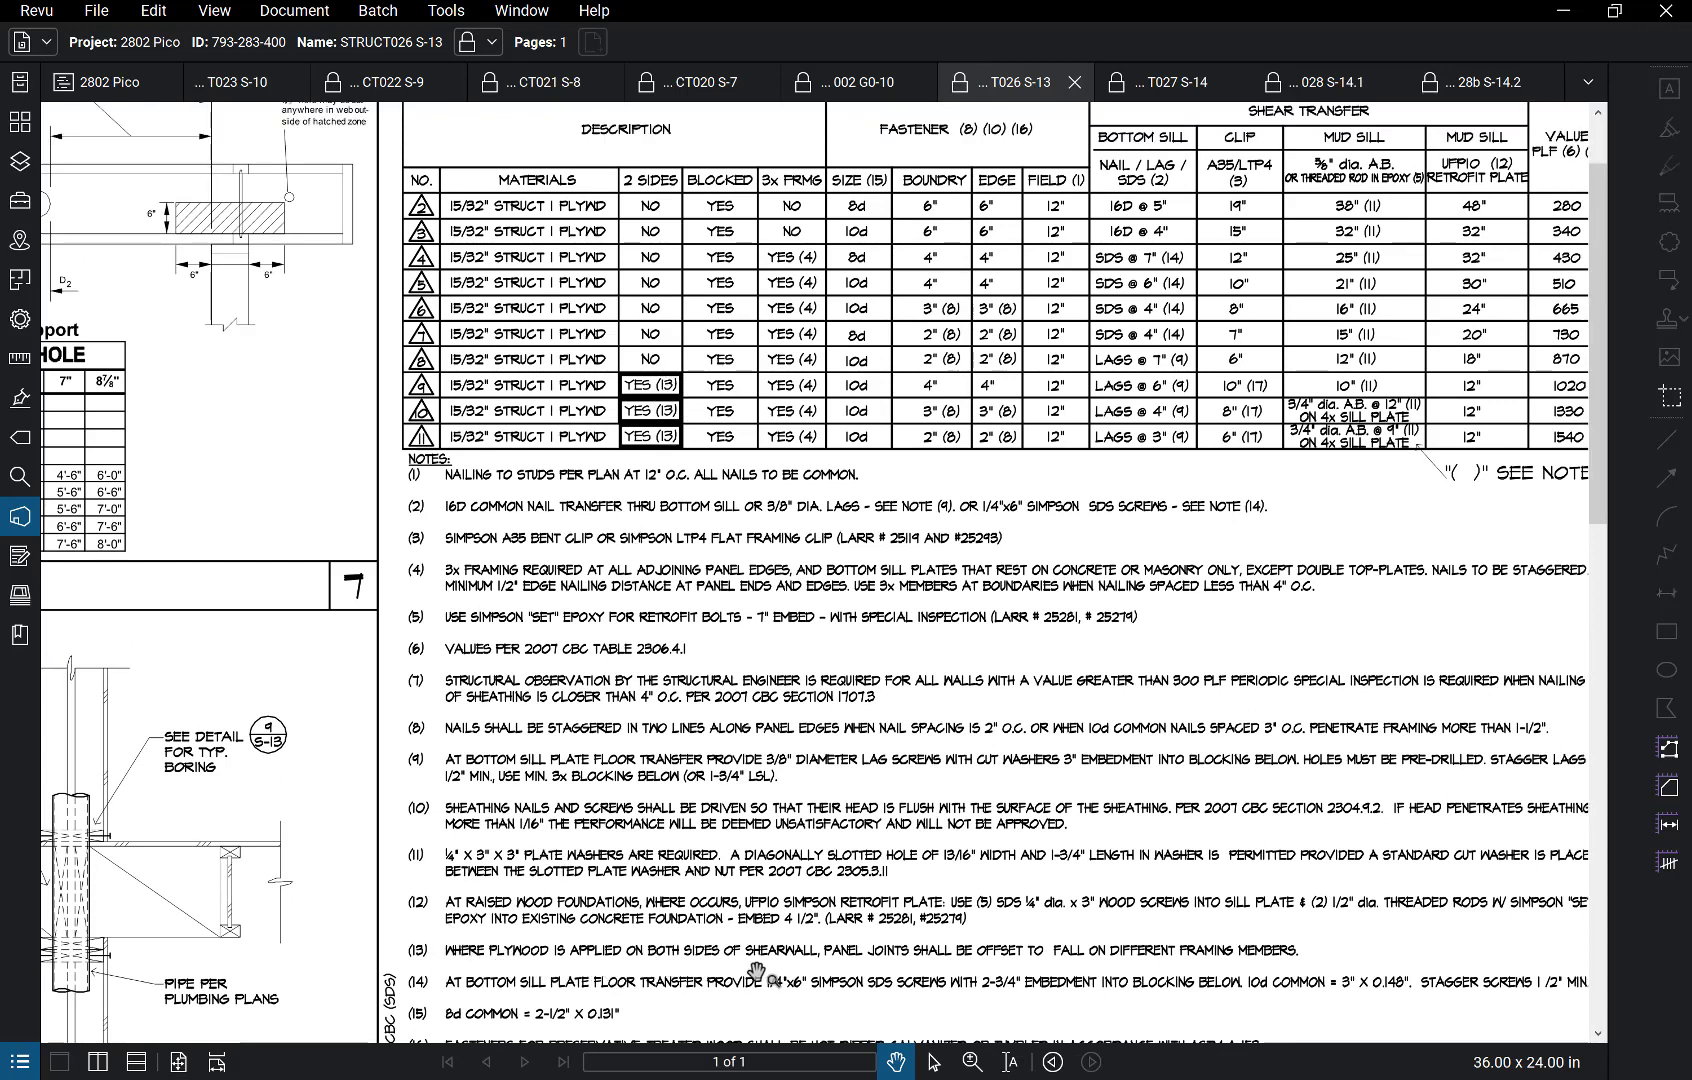
mouse_move(1034, 974)
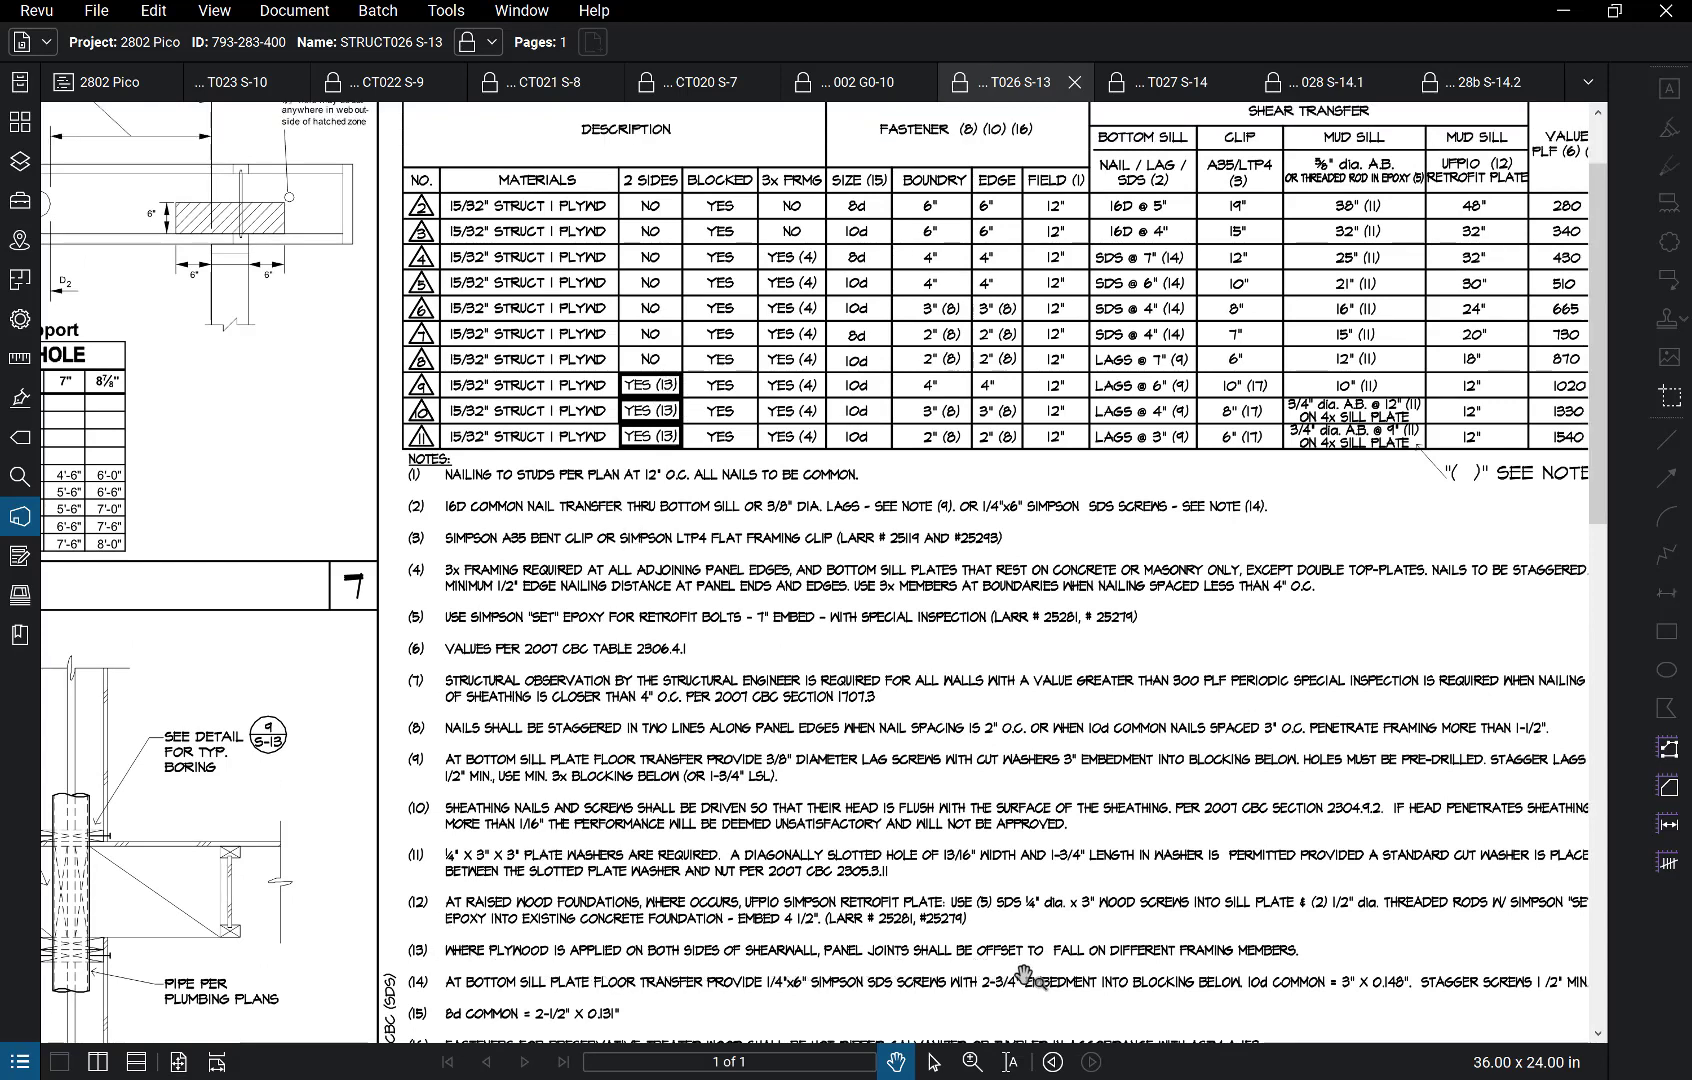
mouse_move(1260, 936)
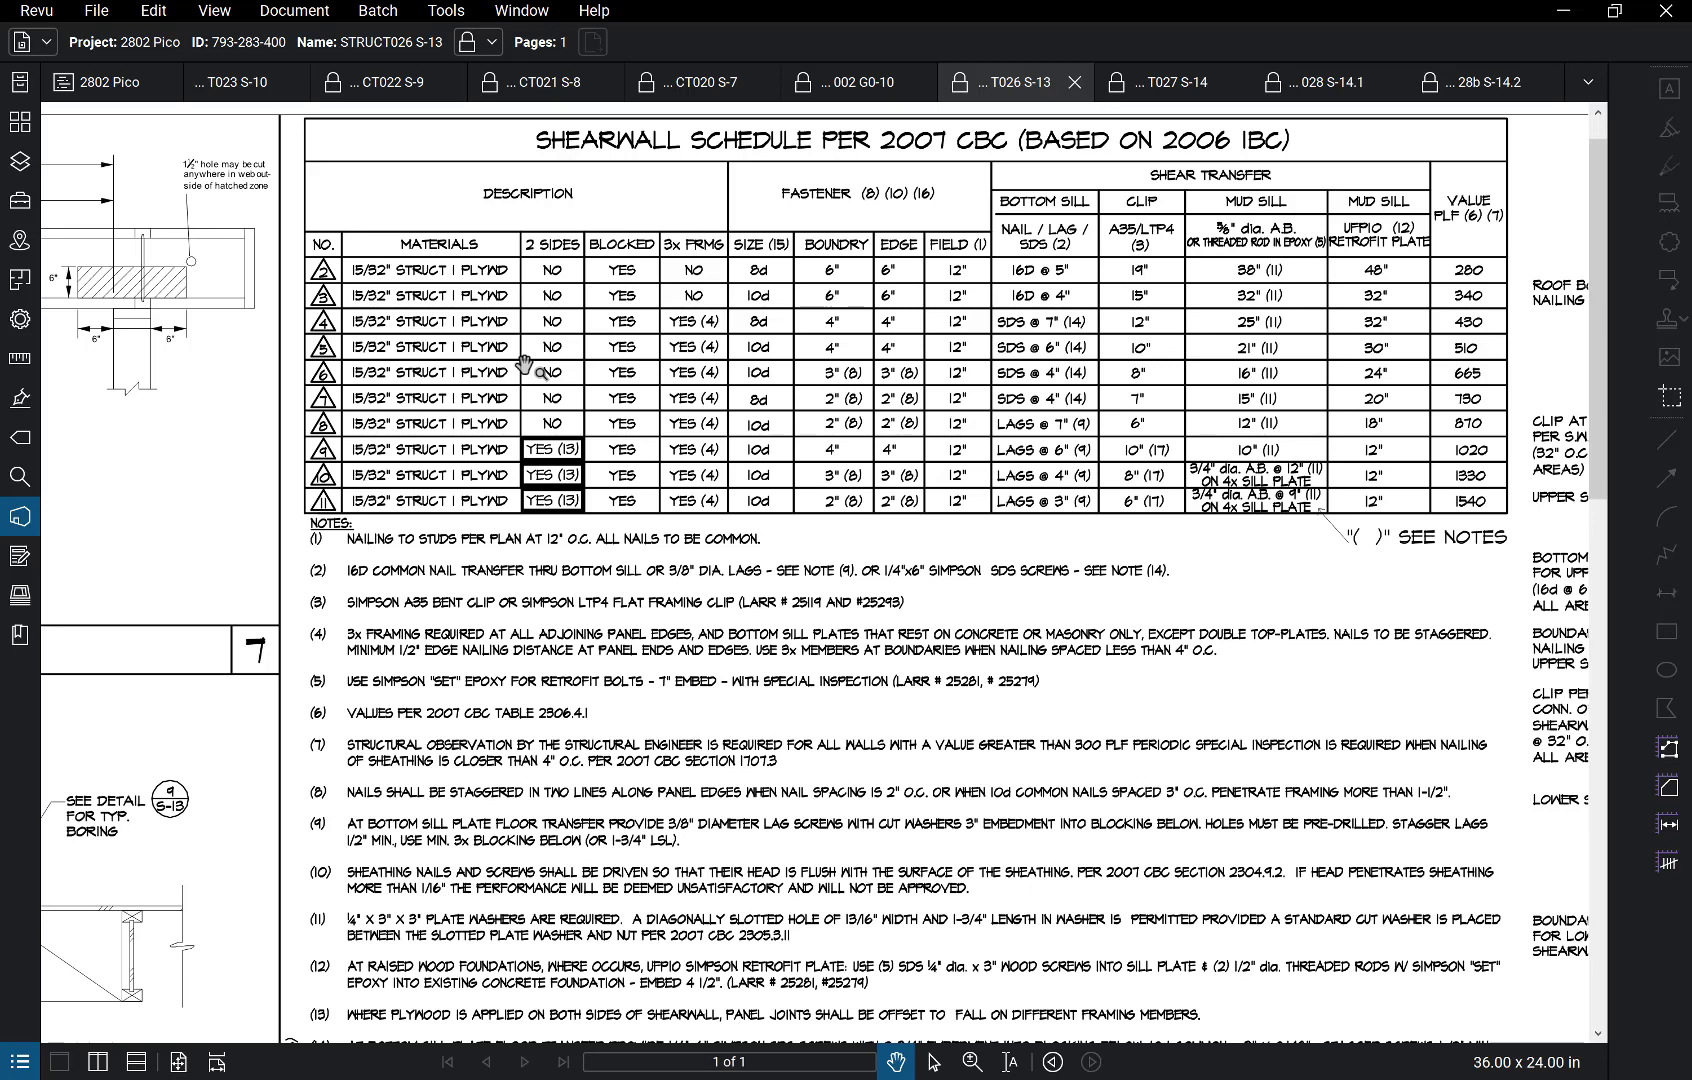
mouse_move(896, 348)
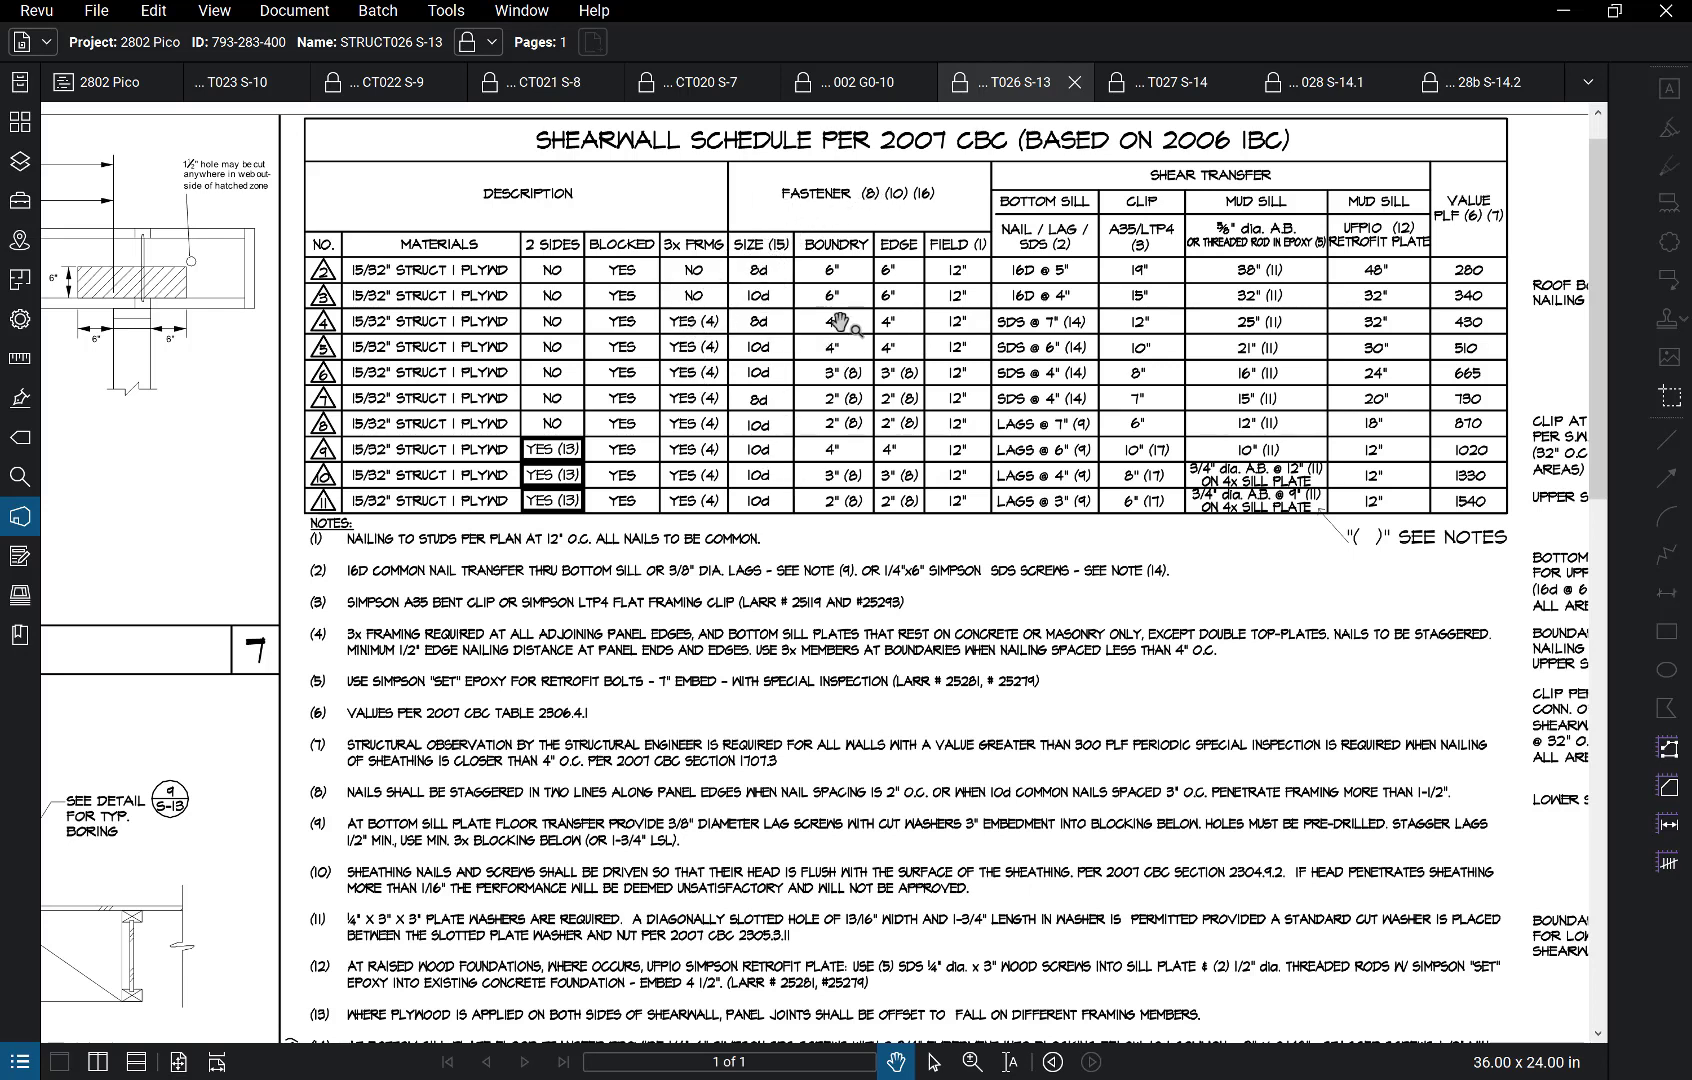
mouse_move(858, 506)
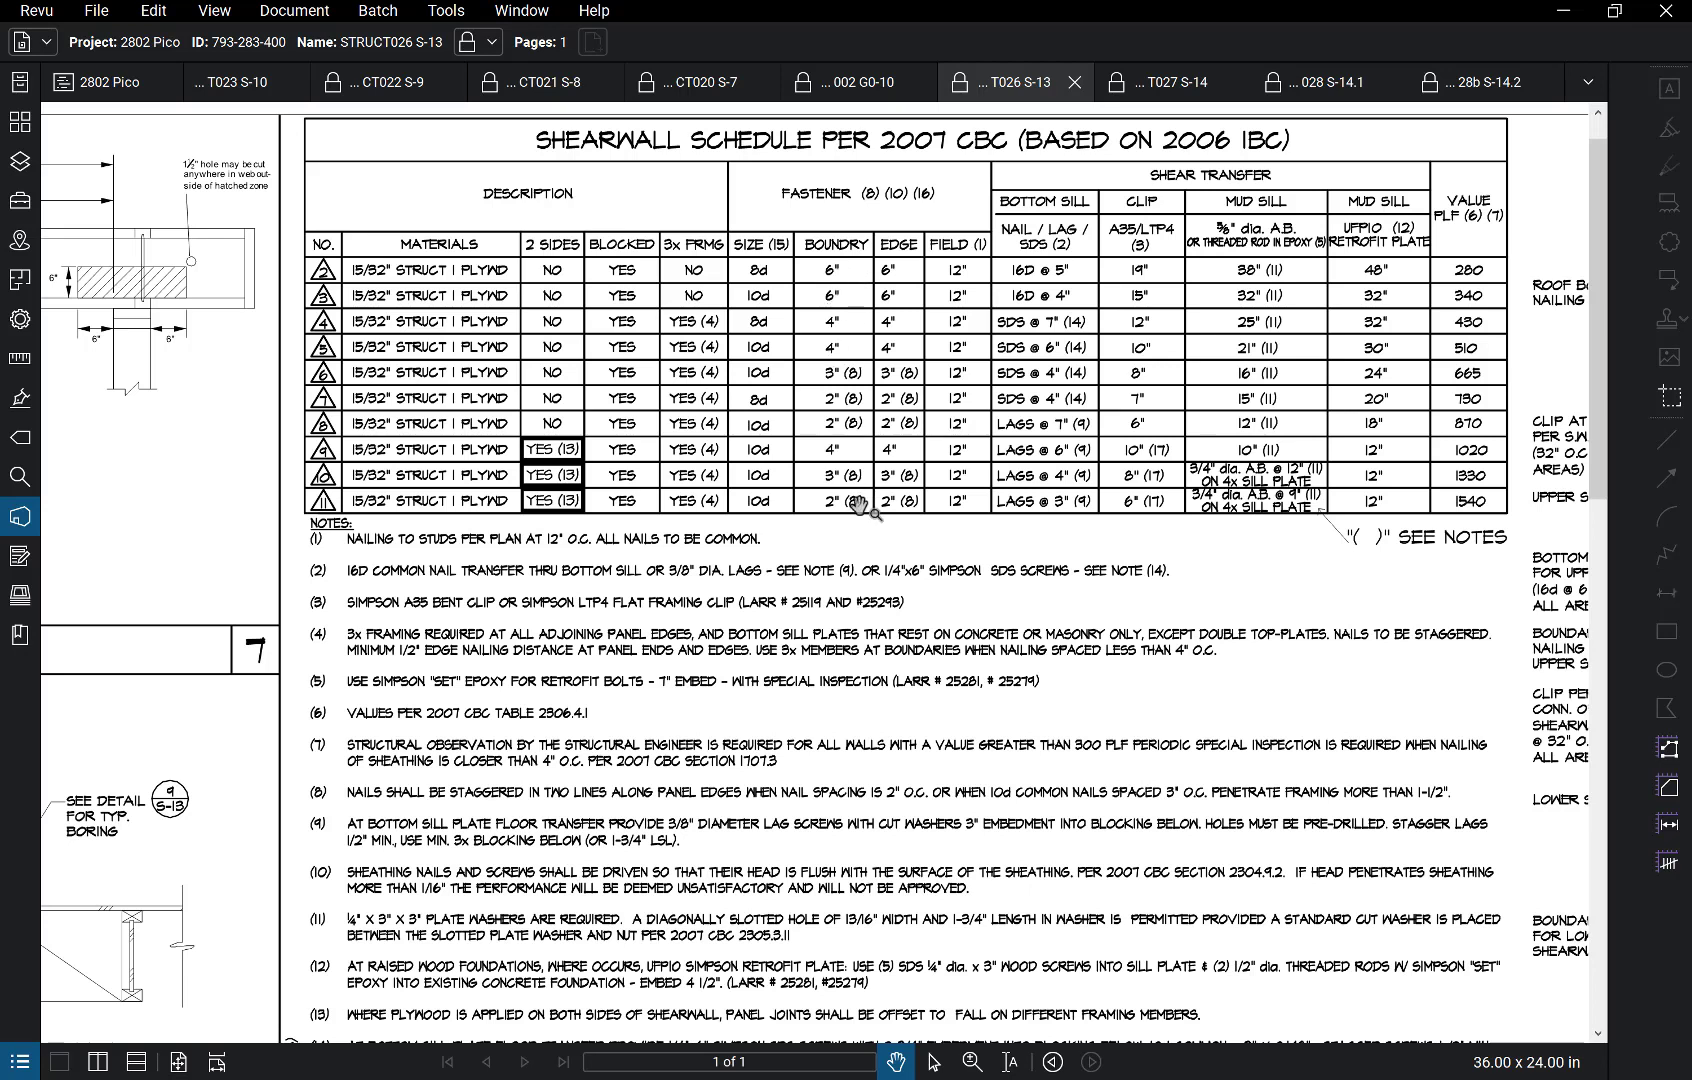
mouse_move(890, 270)
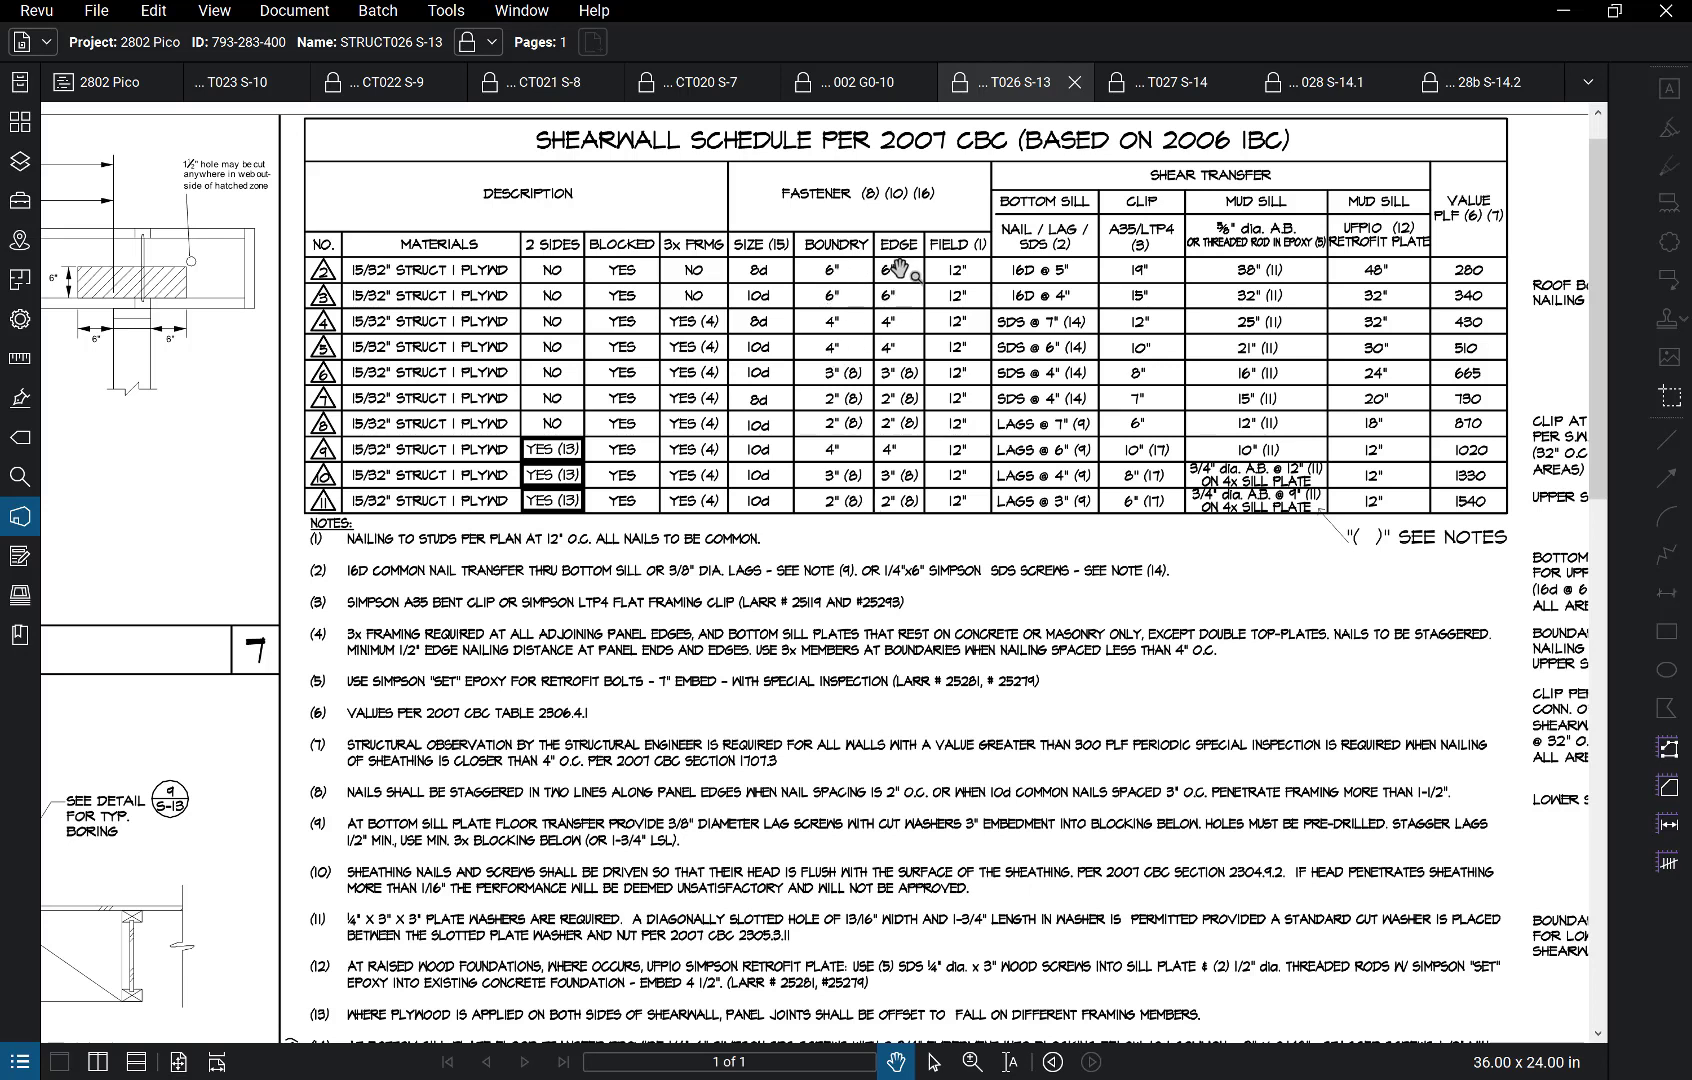
mouse_move(800, 298)
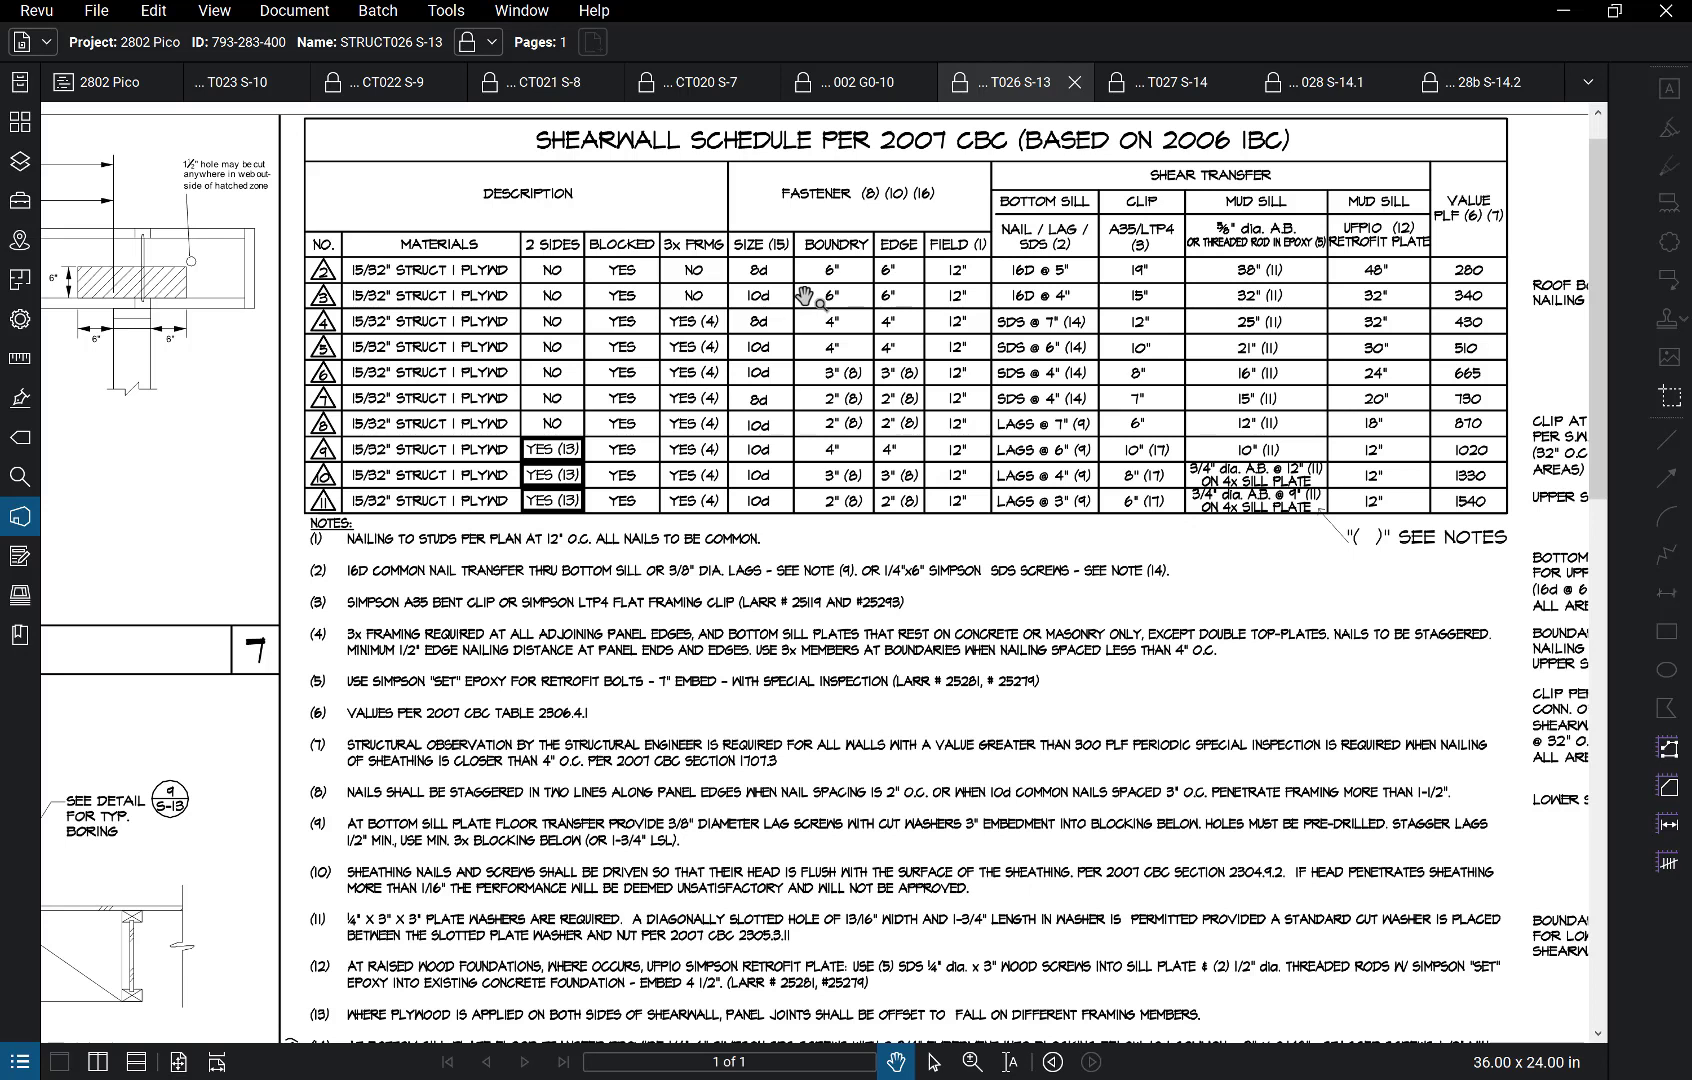
mouse_move(442, 82)
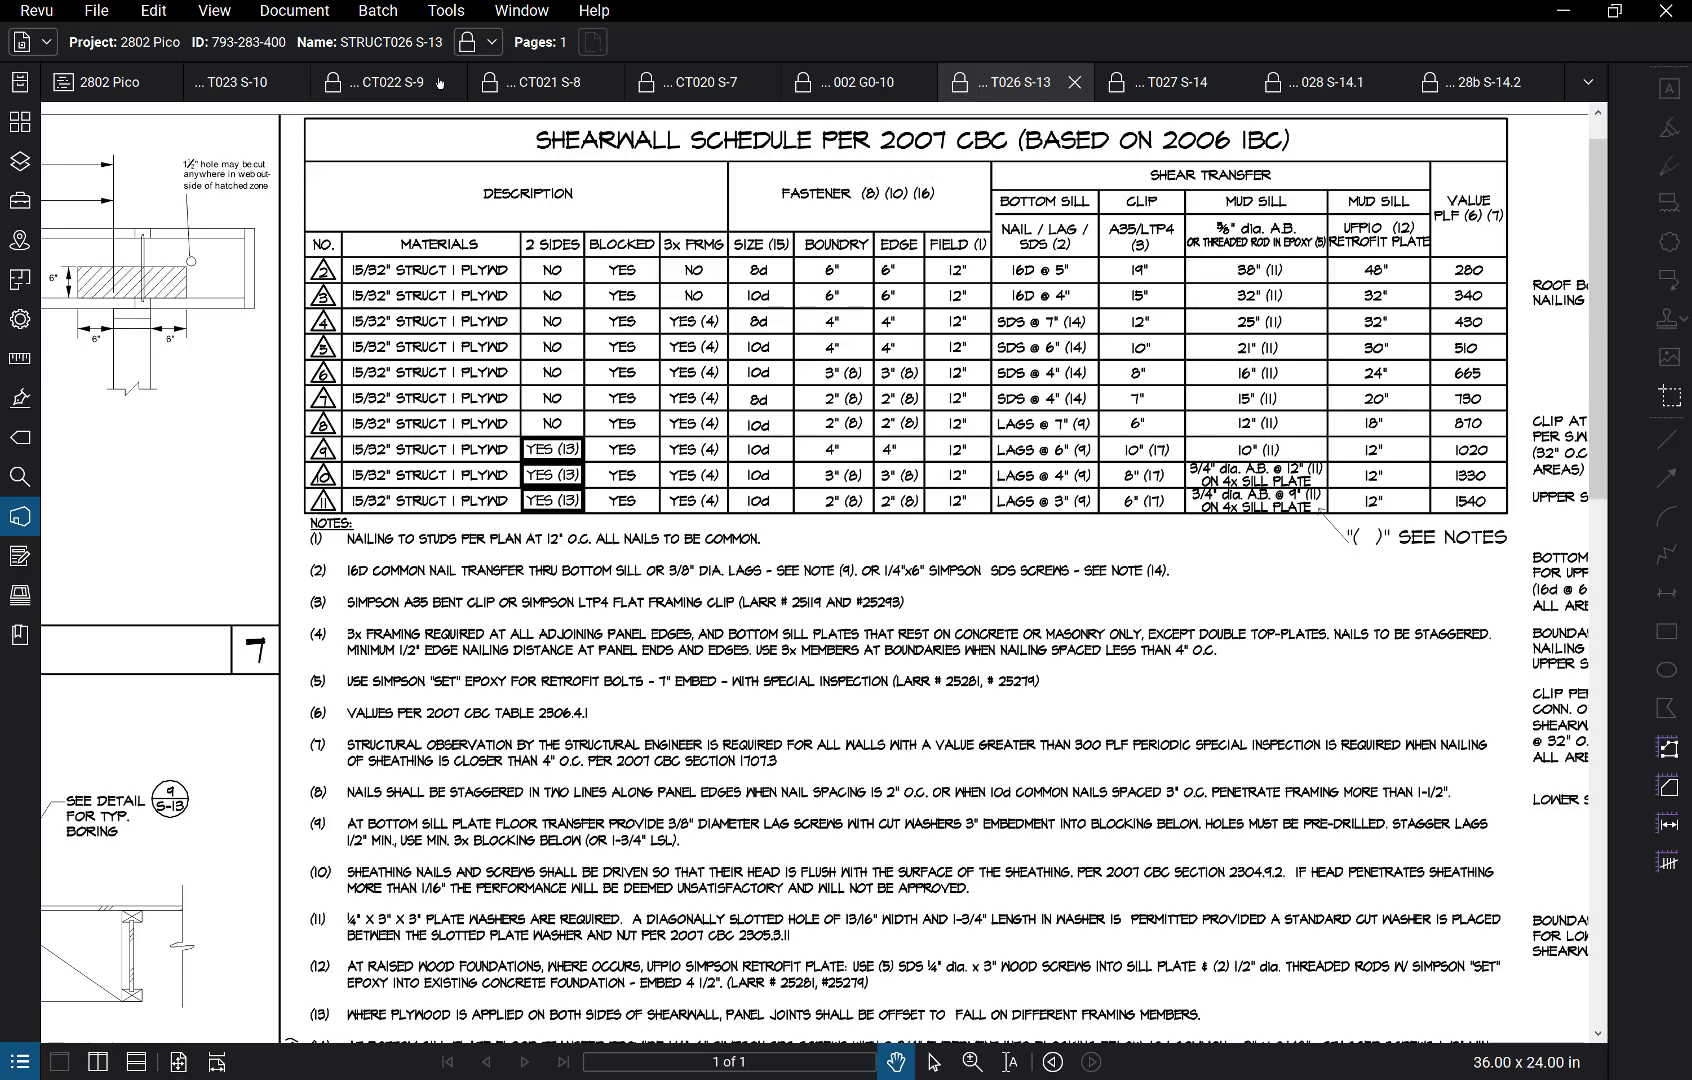
Step: Switch to sheet S-10 and pan the framing plan along Pico Boulevard into view
click(228, 80)
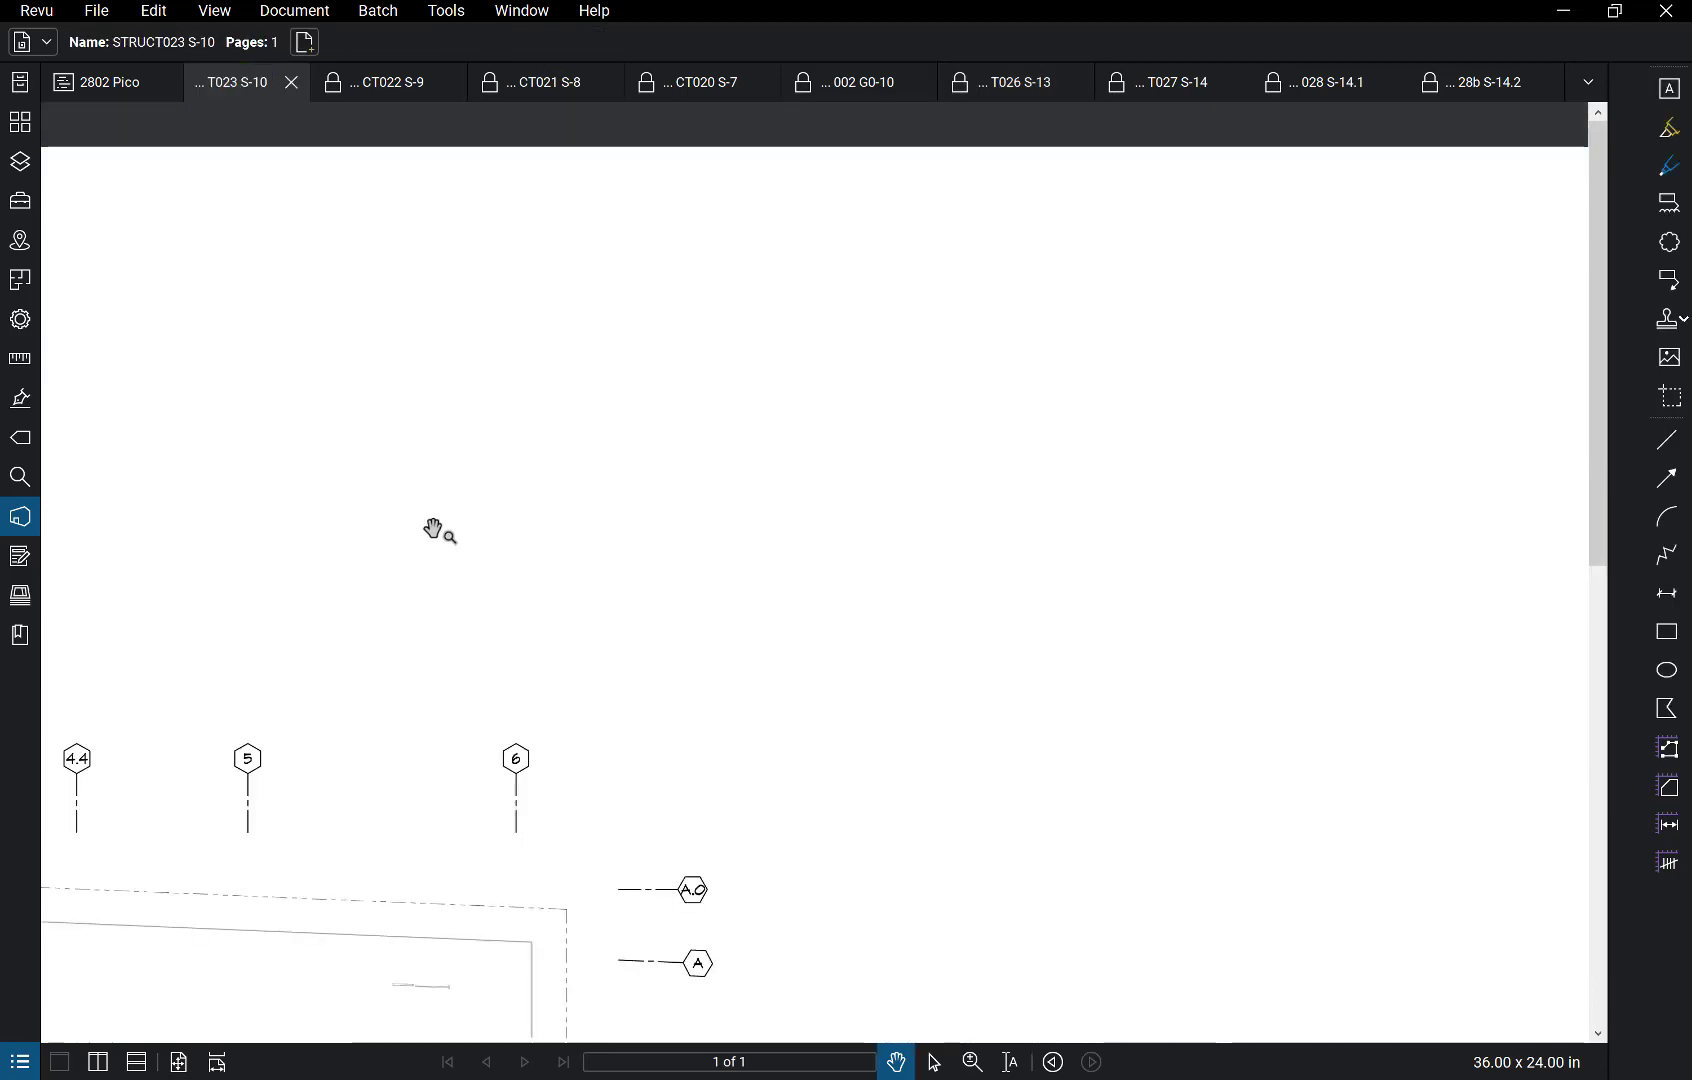
drag(442, 528, 474, 454)
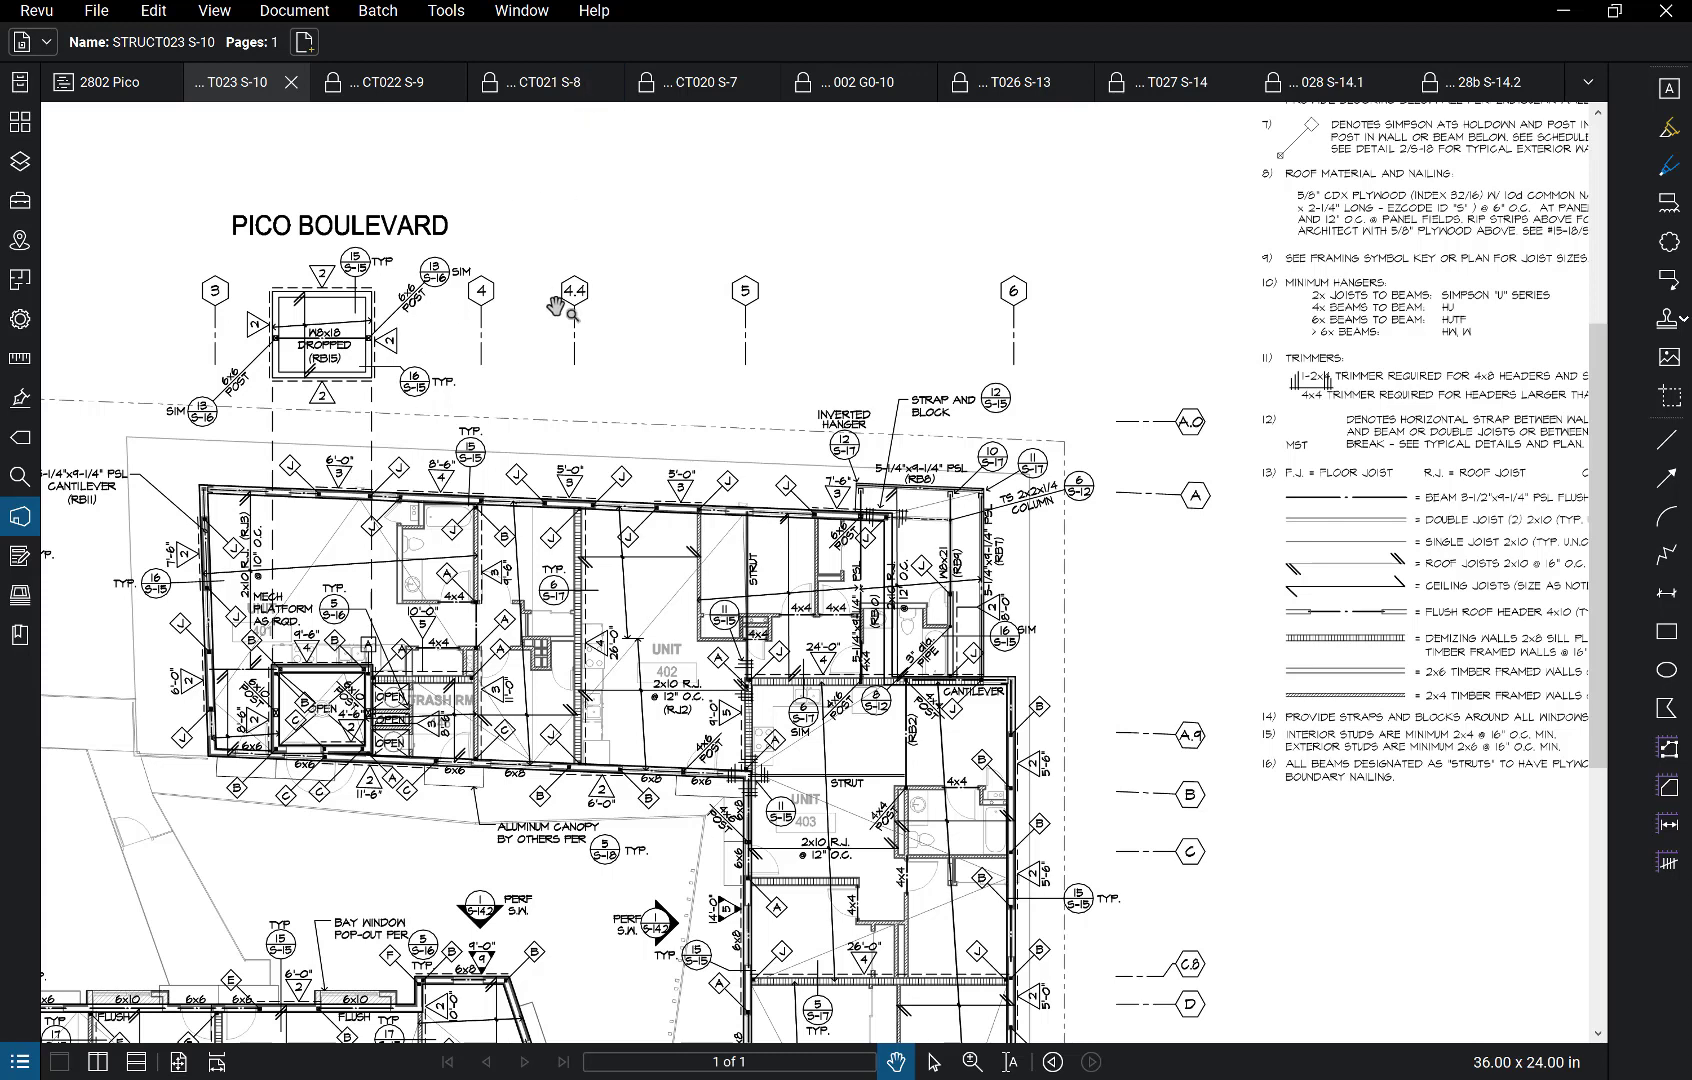
mouse_move(1072, 94)
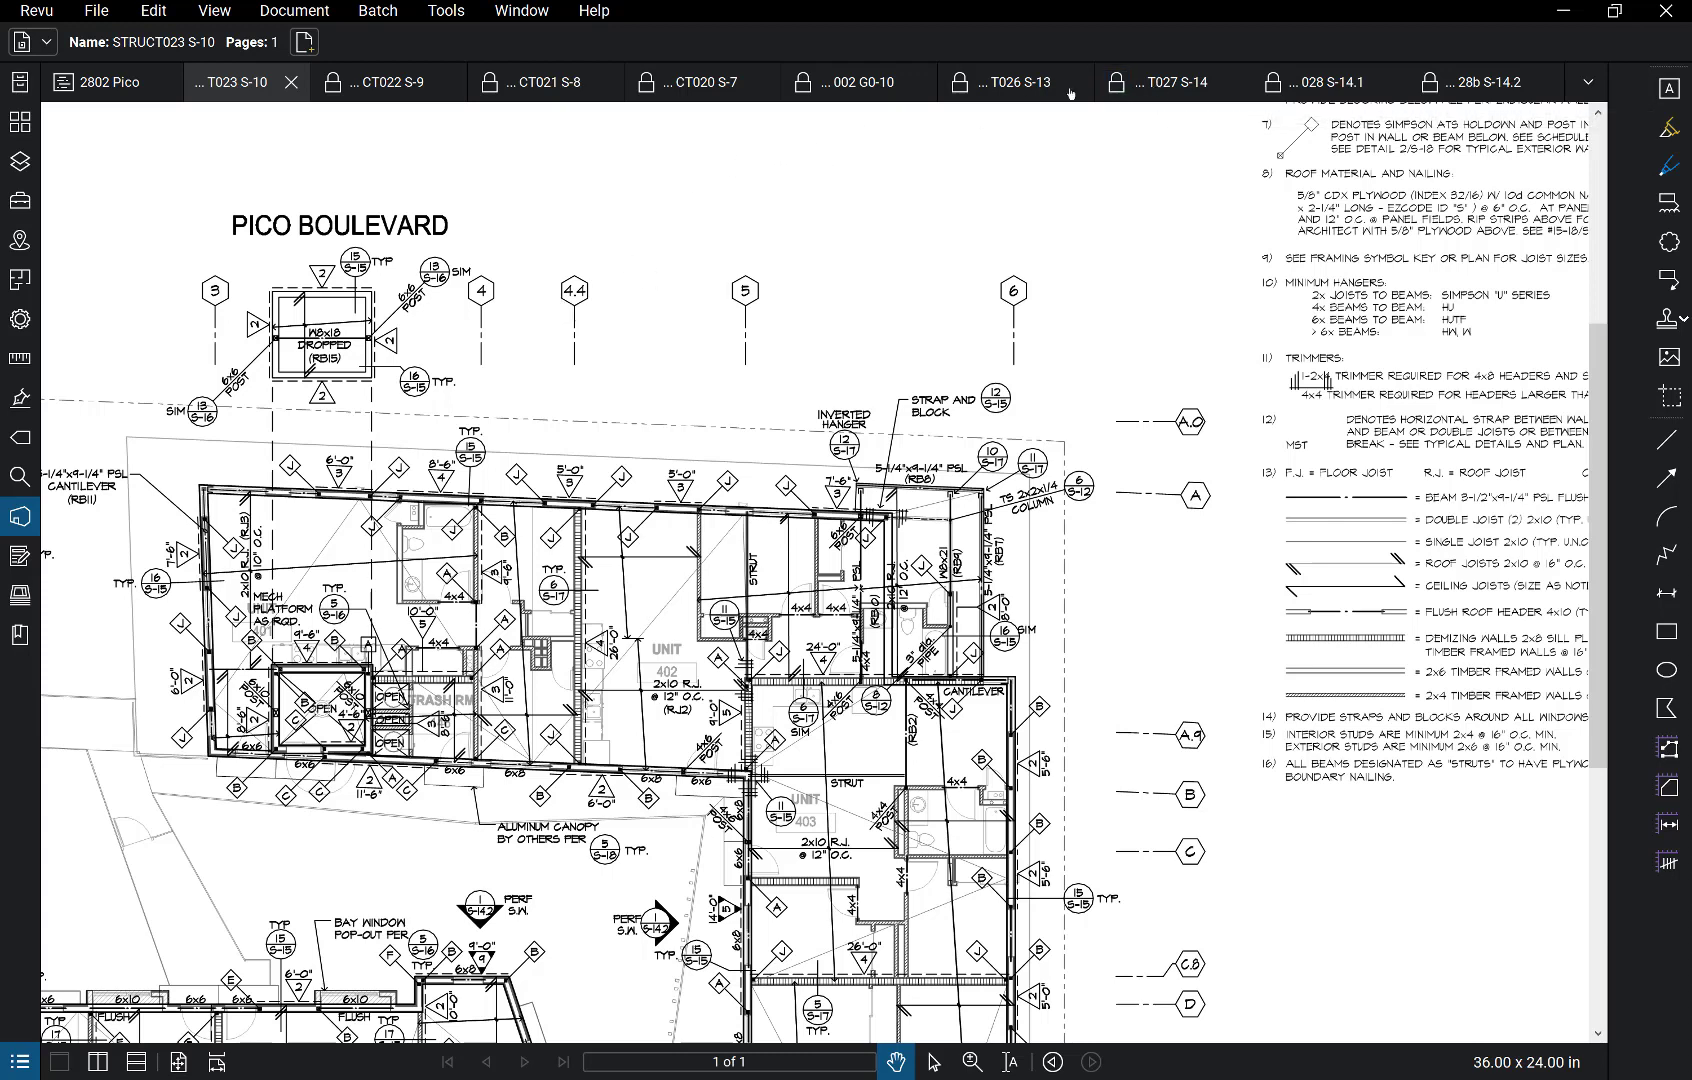
Step: Switch back to sheet S-13 showing the 2007 CBC shearwall schedule and notes
click(1016, 82)
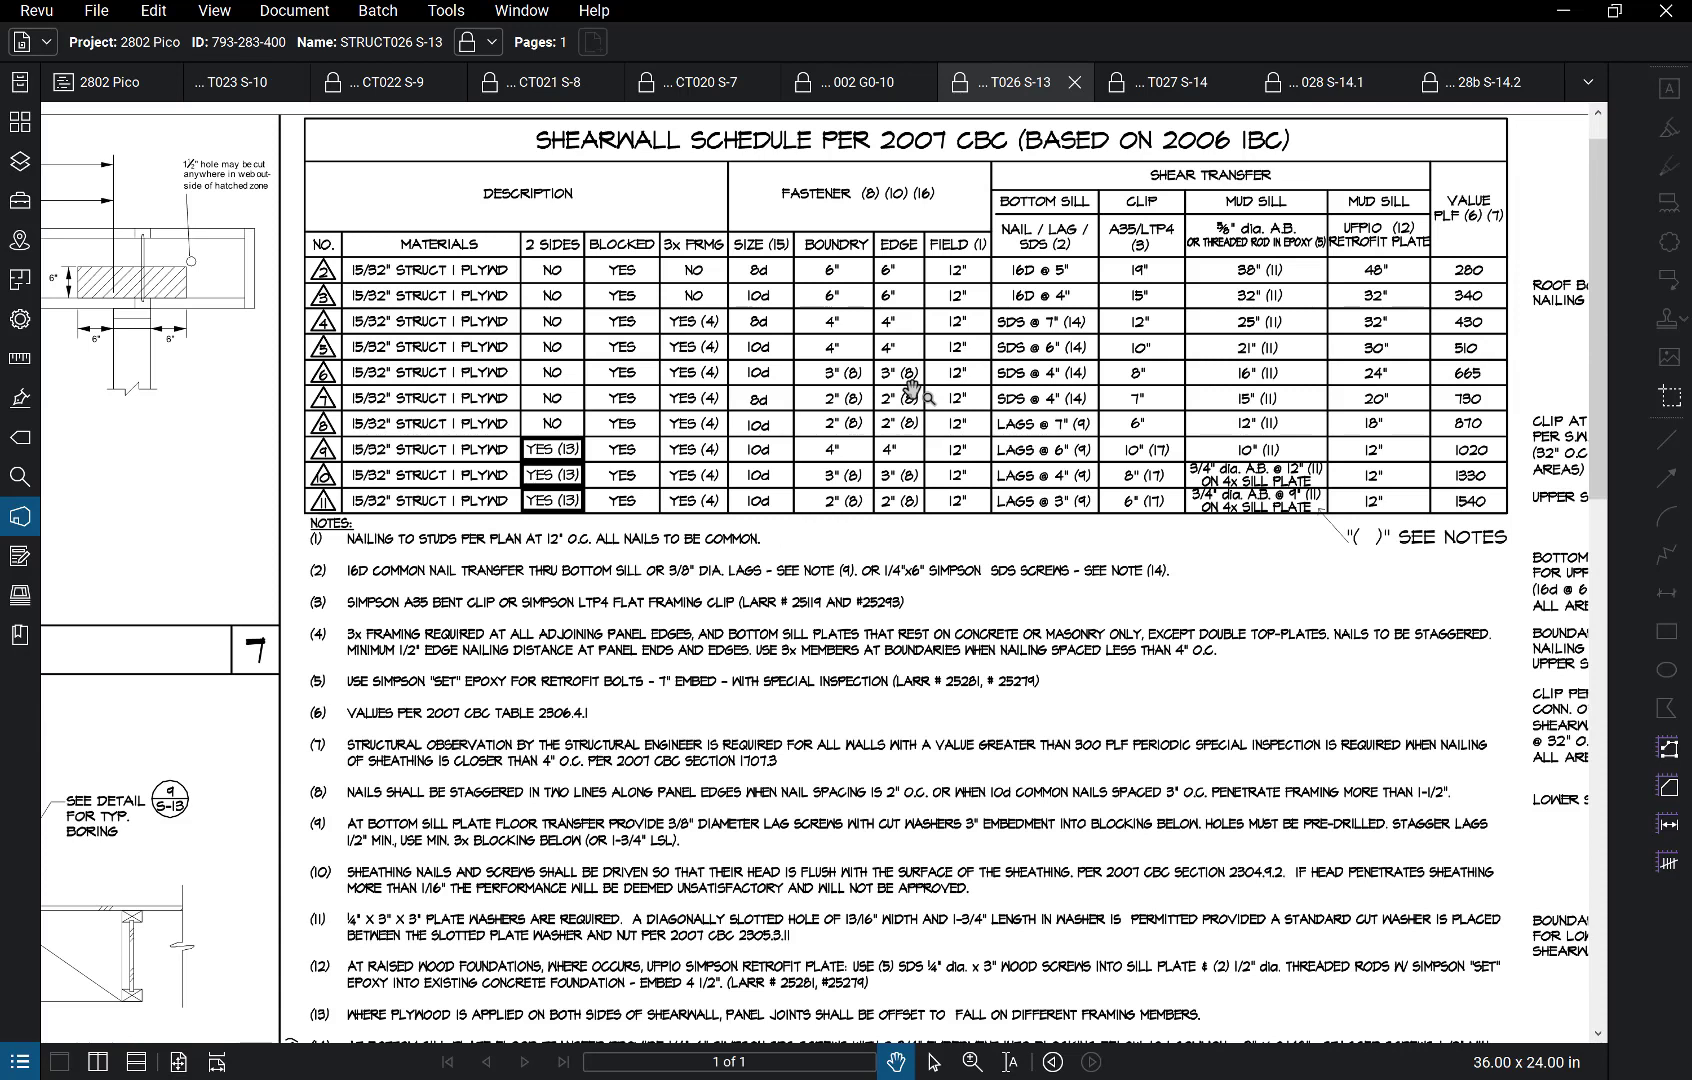
mouse_move(776, 280)
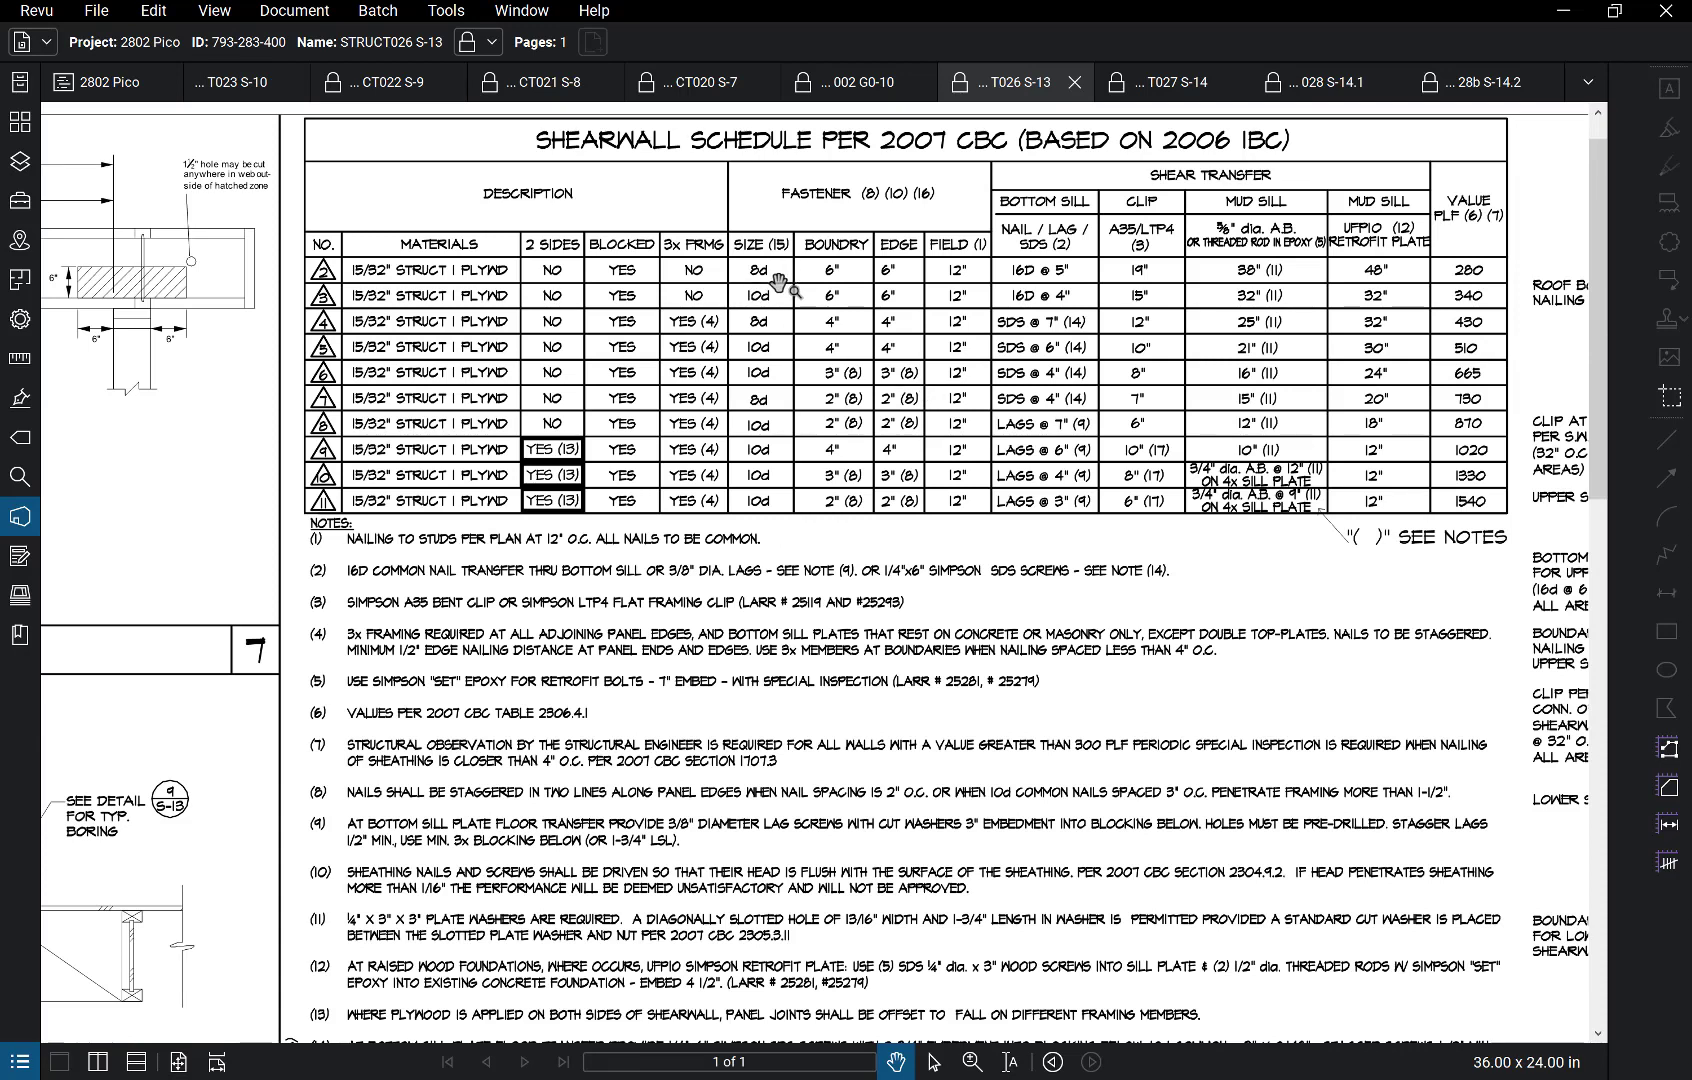
mouse_move(842, 294)
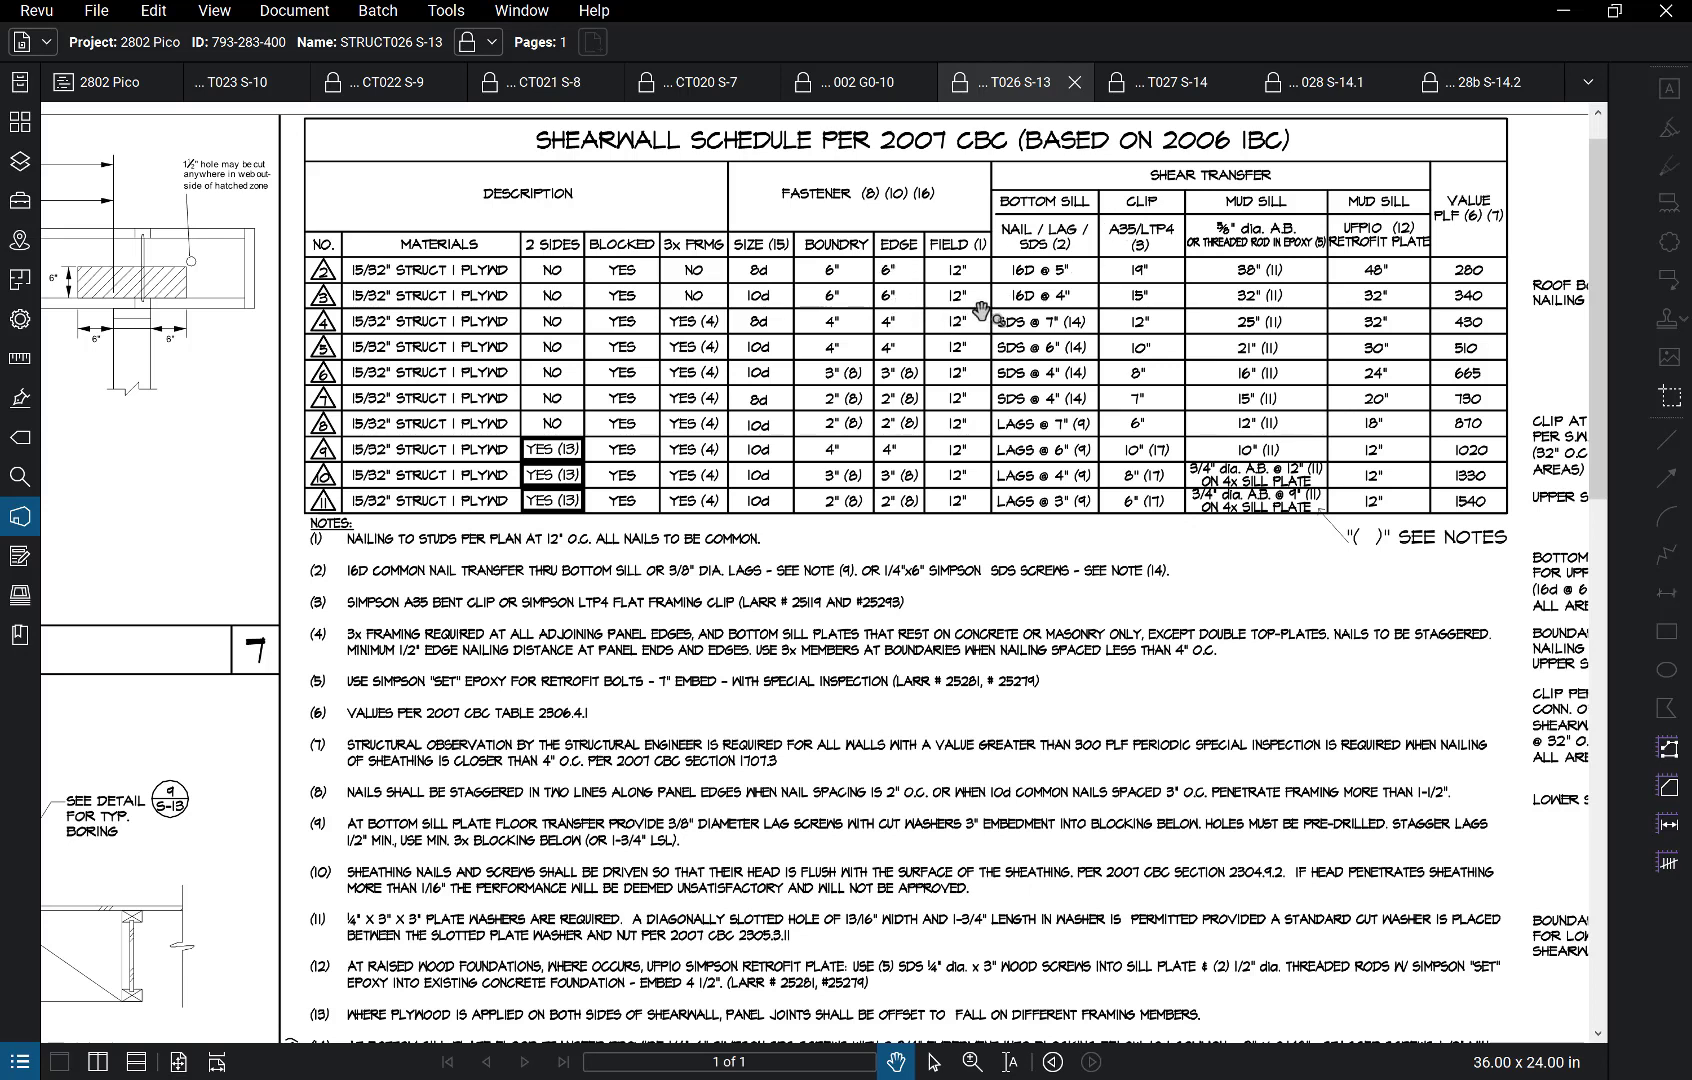
mouse_move(896, 318)
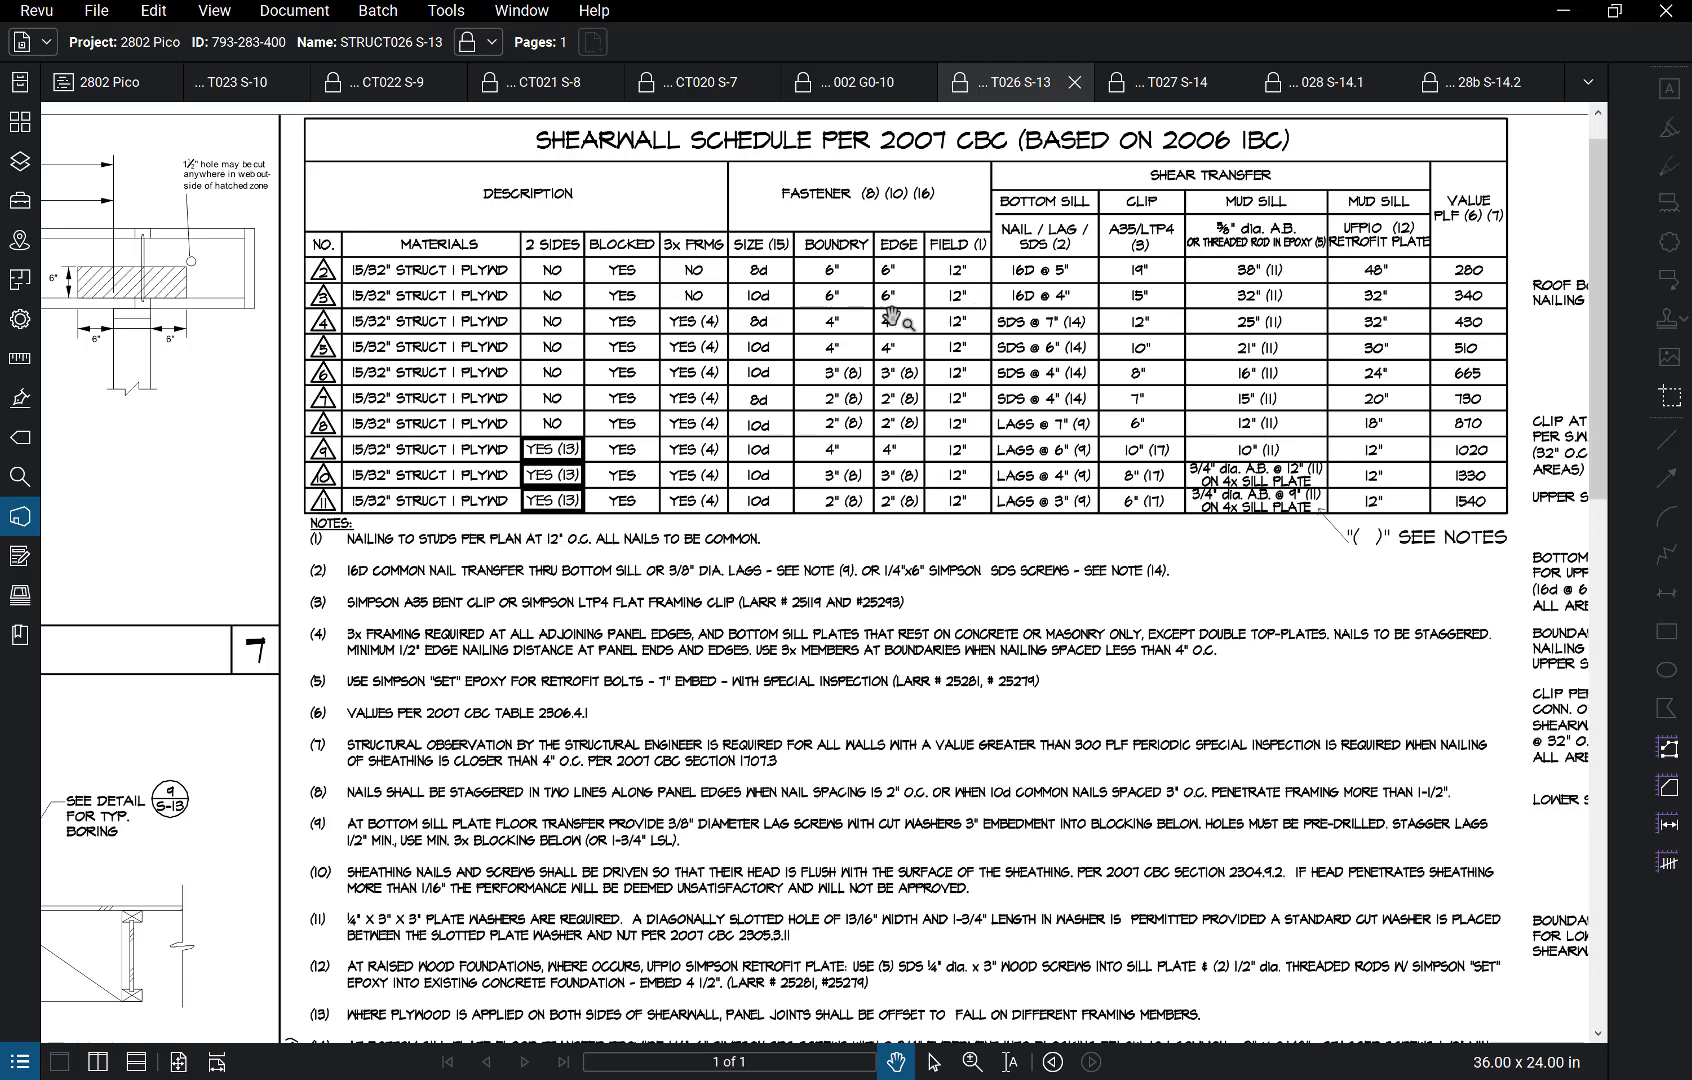
mouse_move(906, 386)
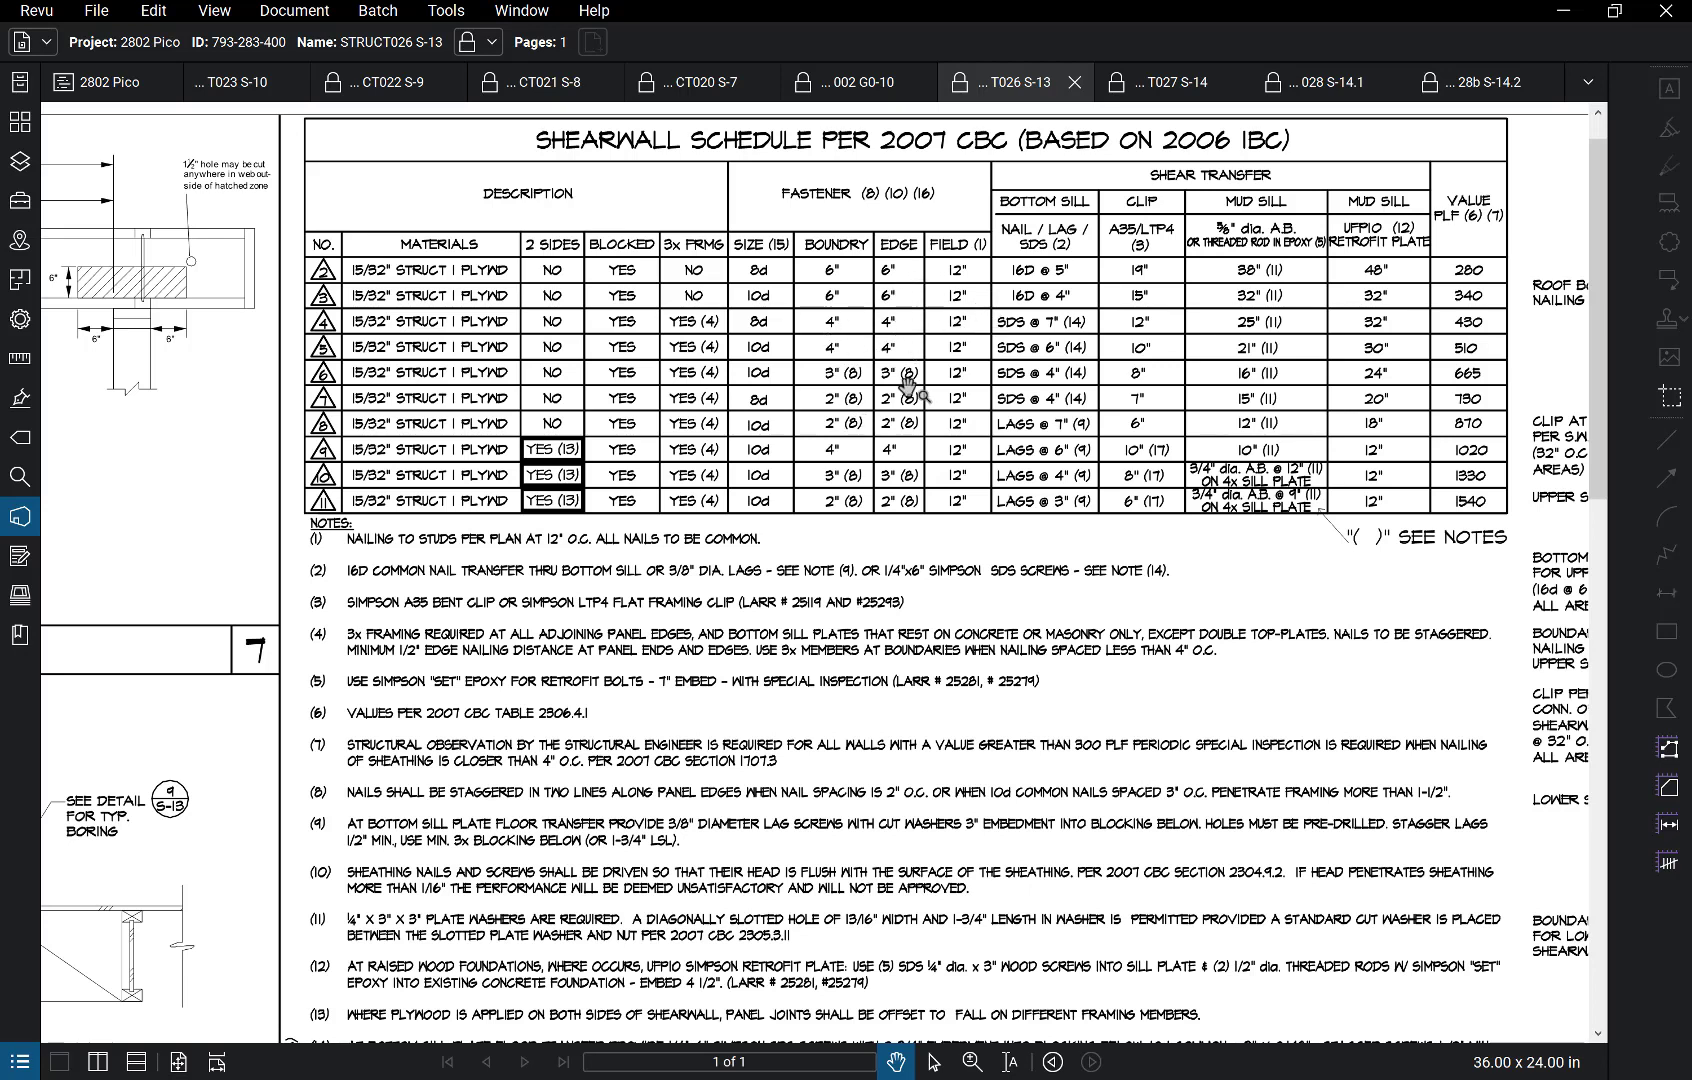
mouse_move(888, 322)
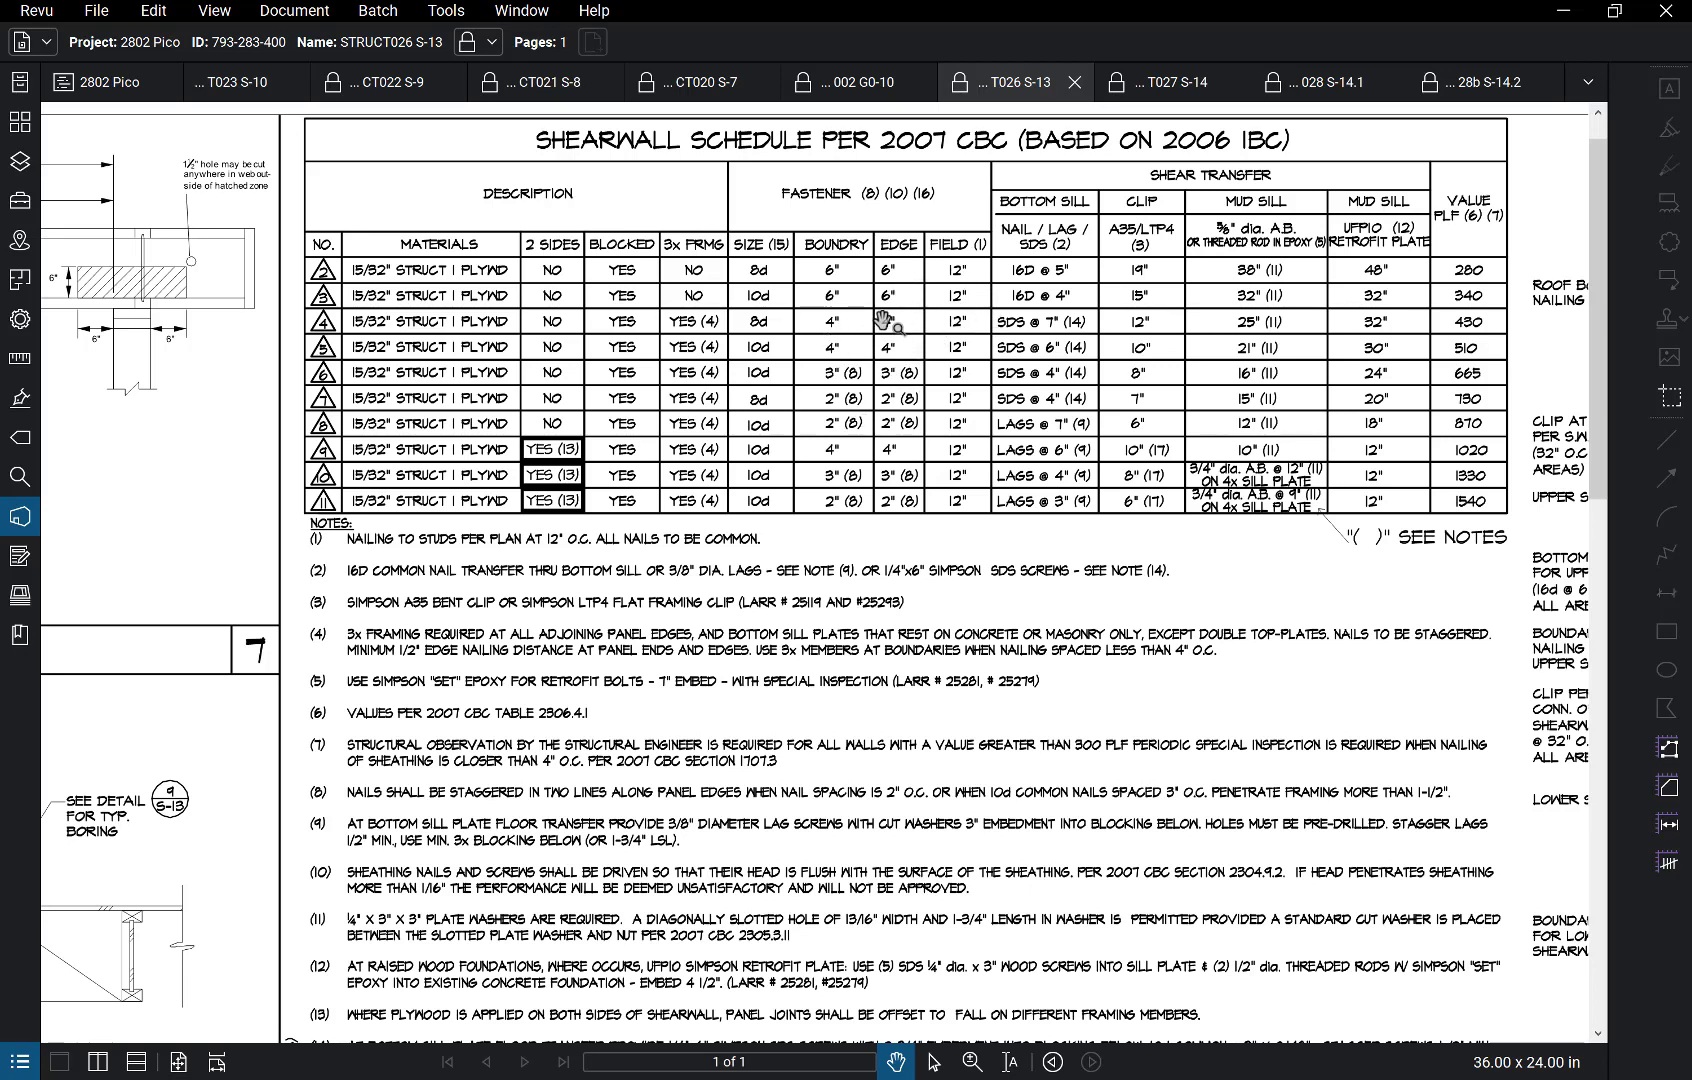
mouse_move(1416, 312)
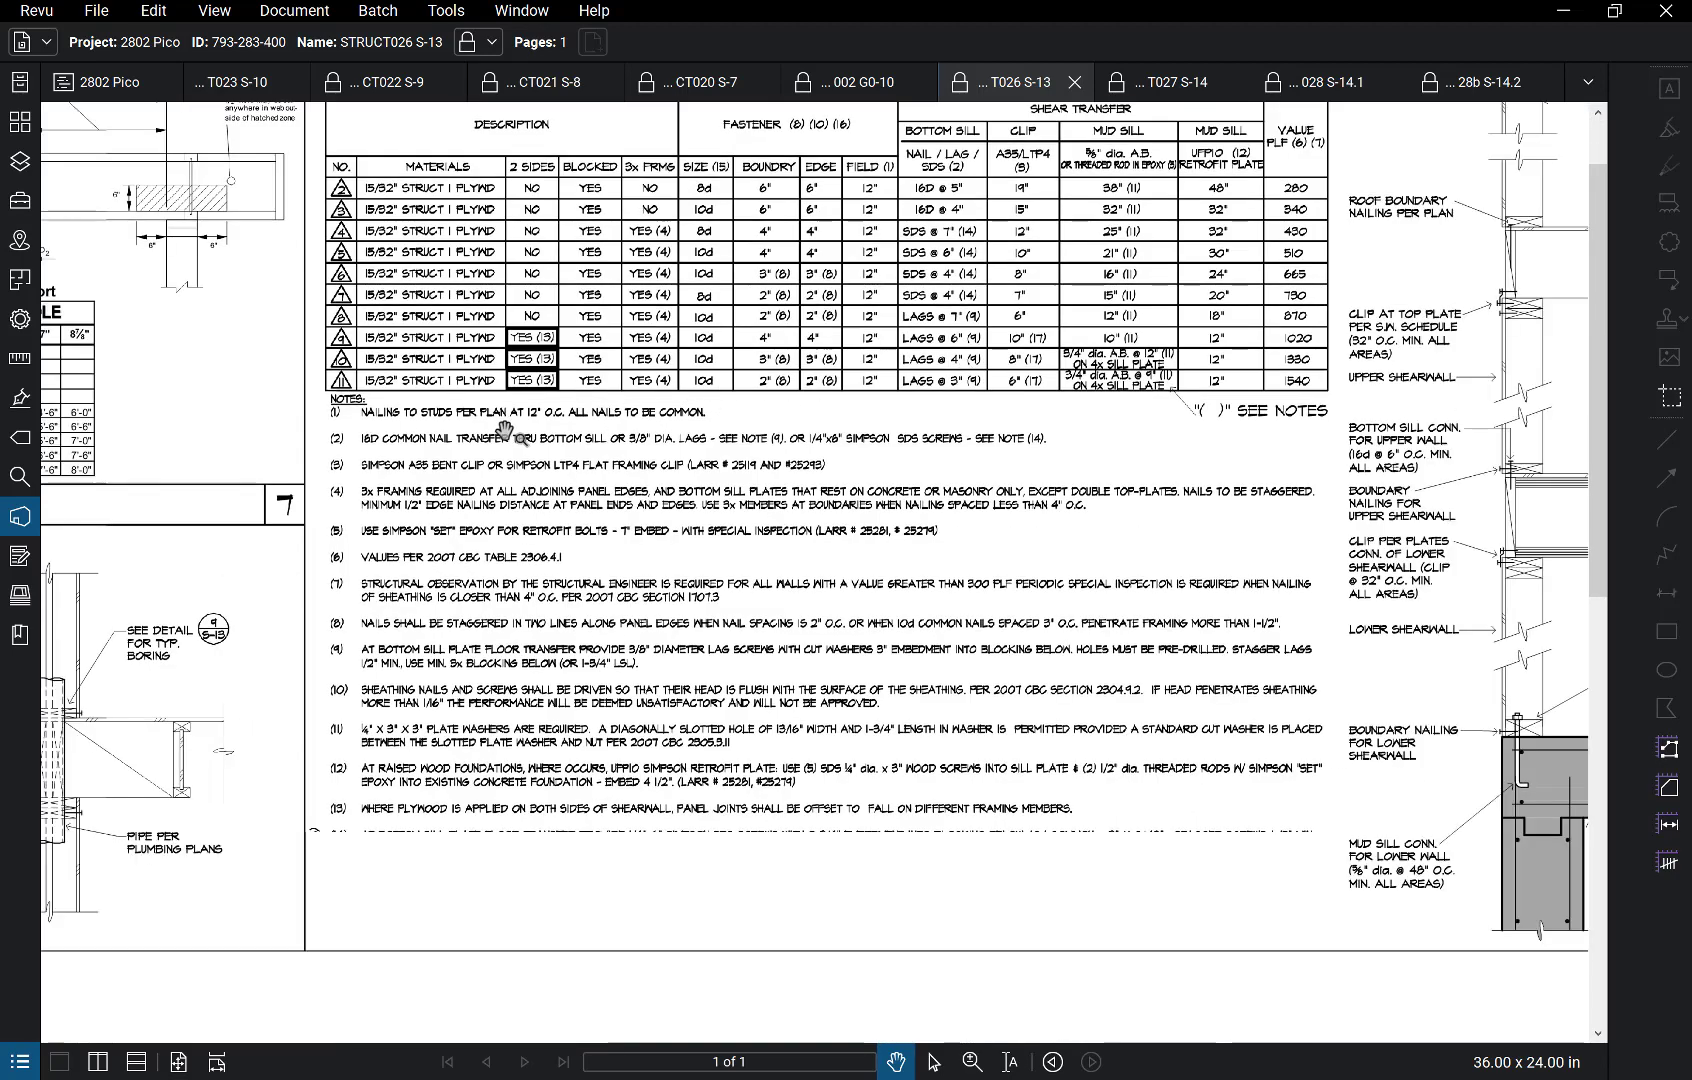
Step: Zoom out until the whole S-13 structural details sheet fits in the window
scroll(down, 3)
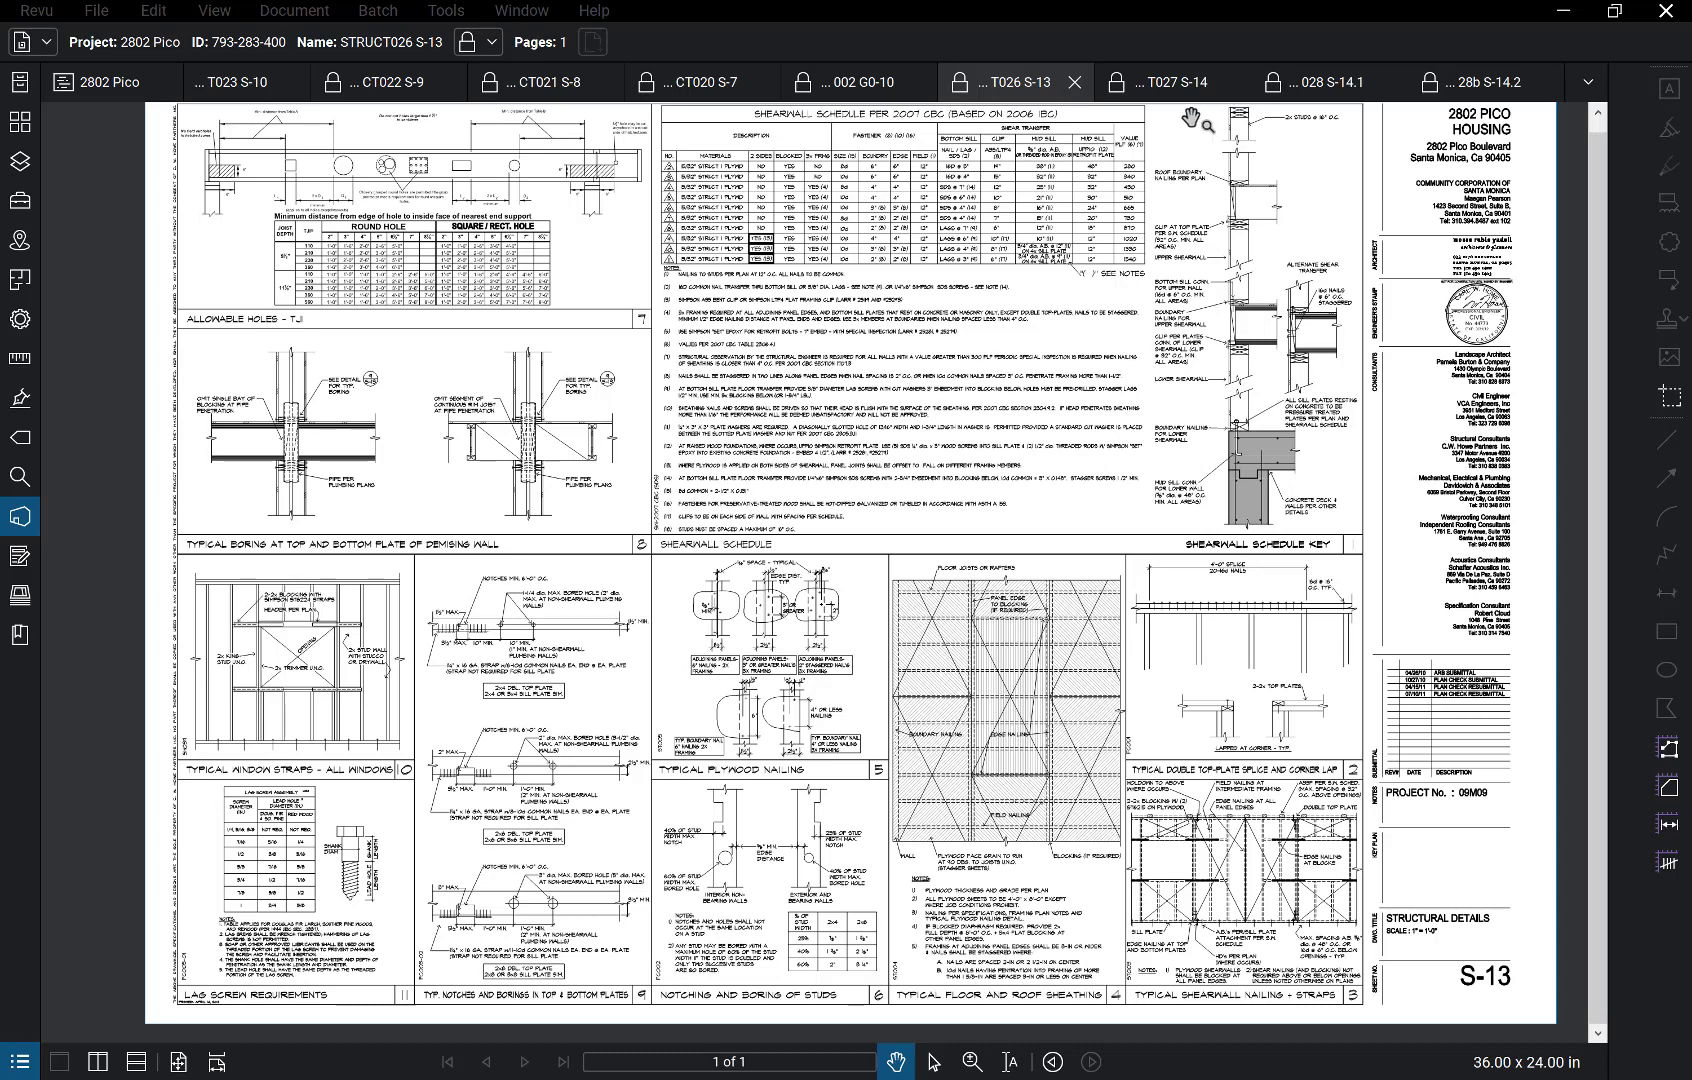
Step: Review the ATS holdown details on sheet S-14, then move to sheet S-14.1
click(1172, 82)
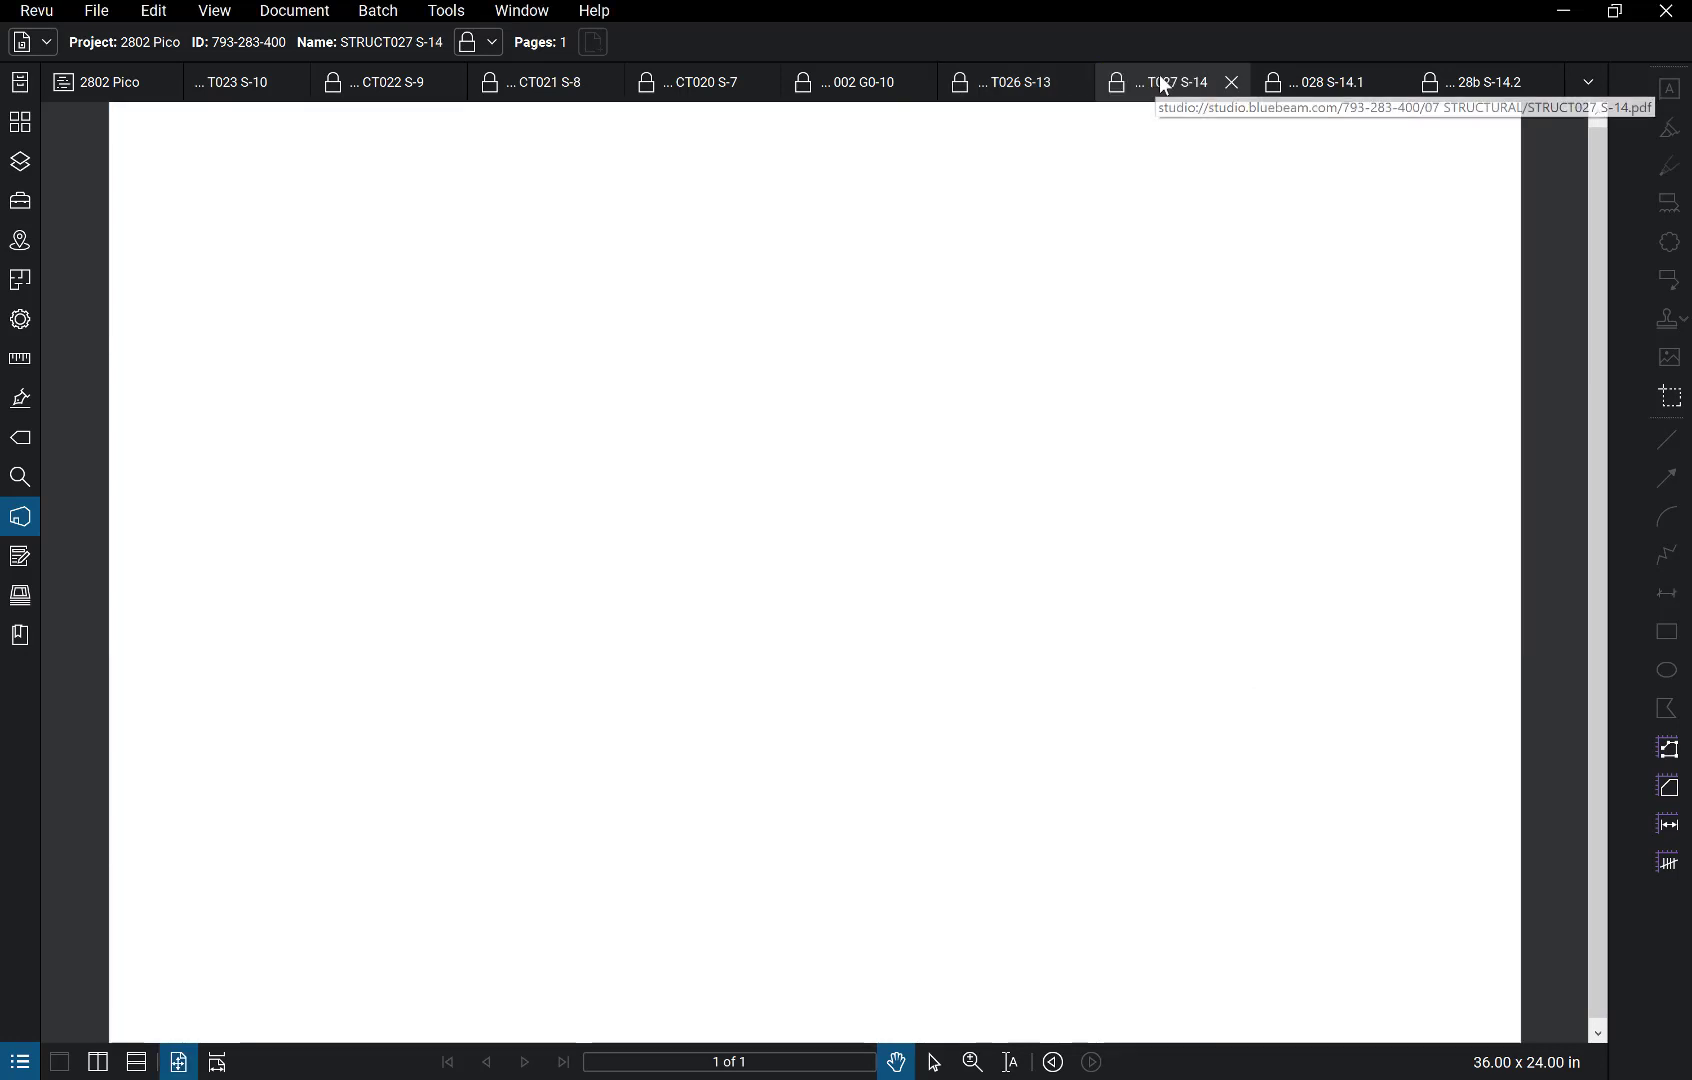
click(1168, 82)
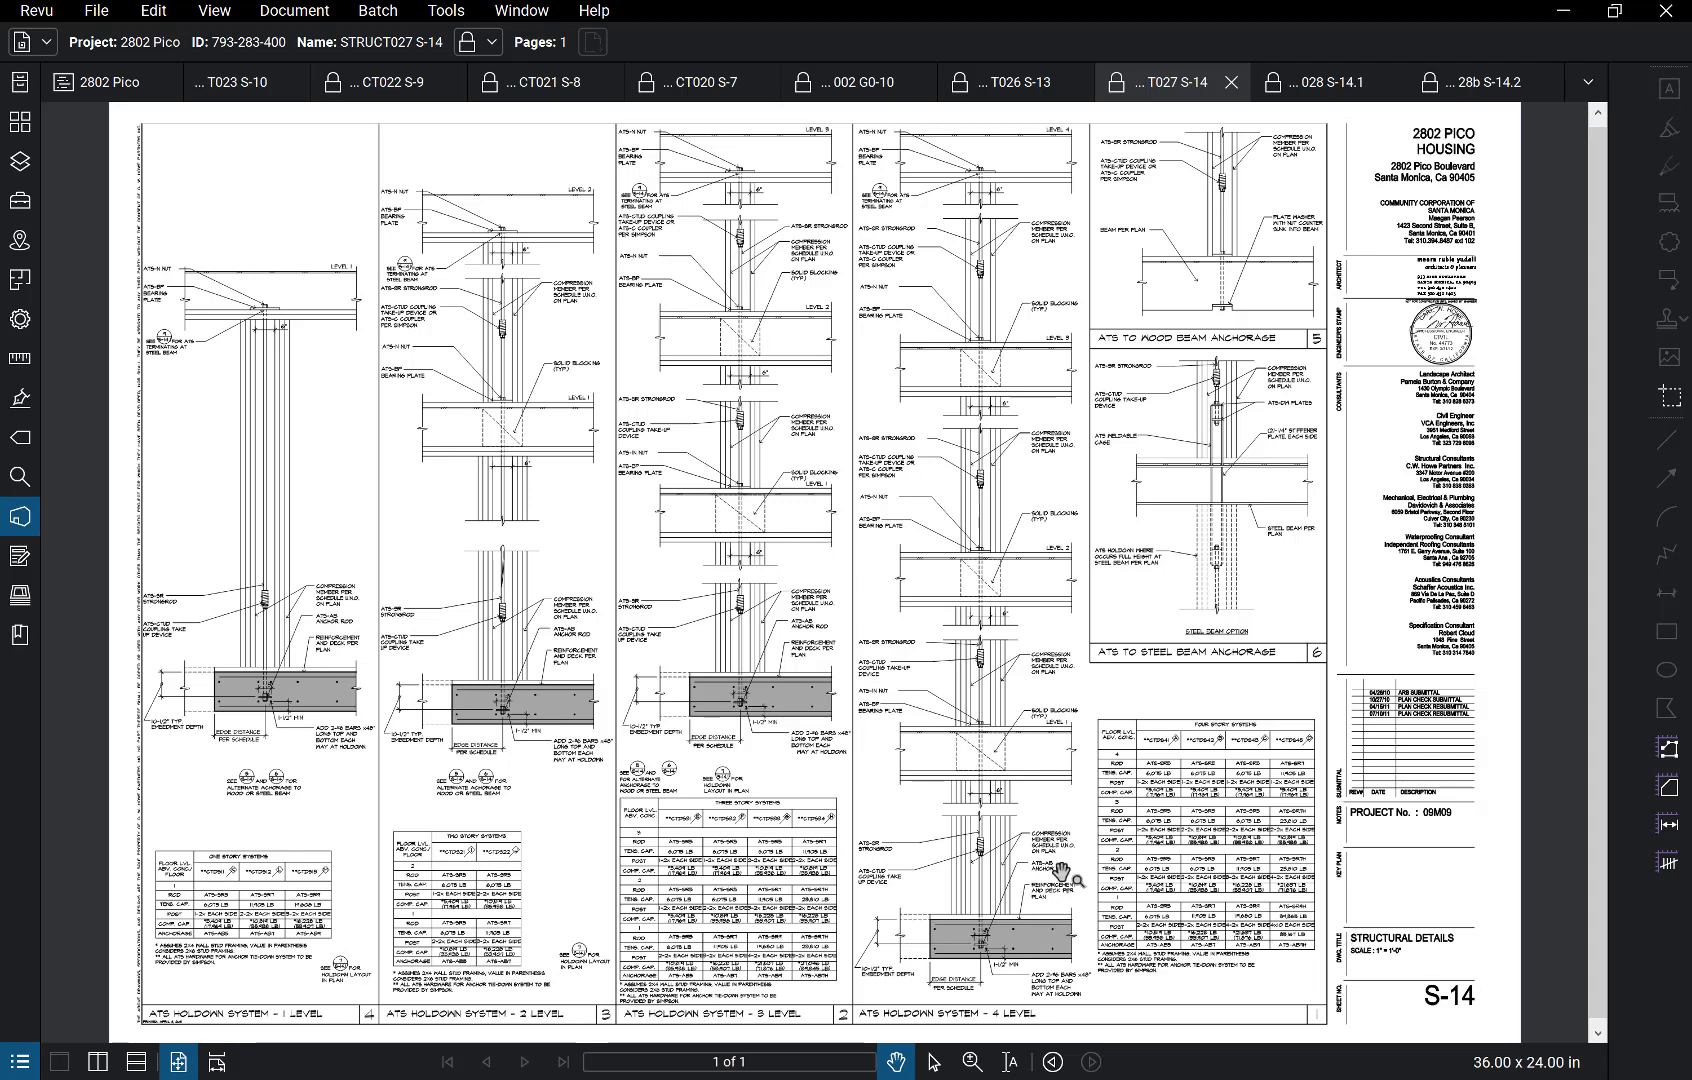
click(1320, 80)
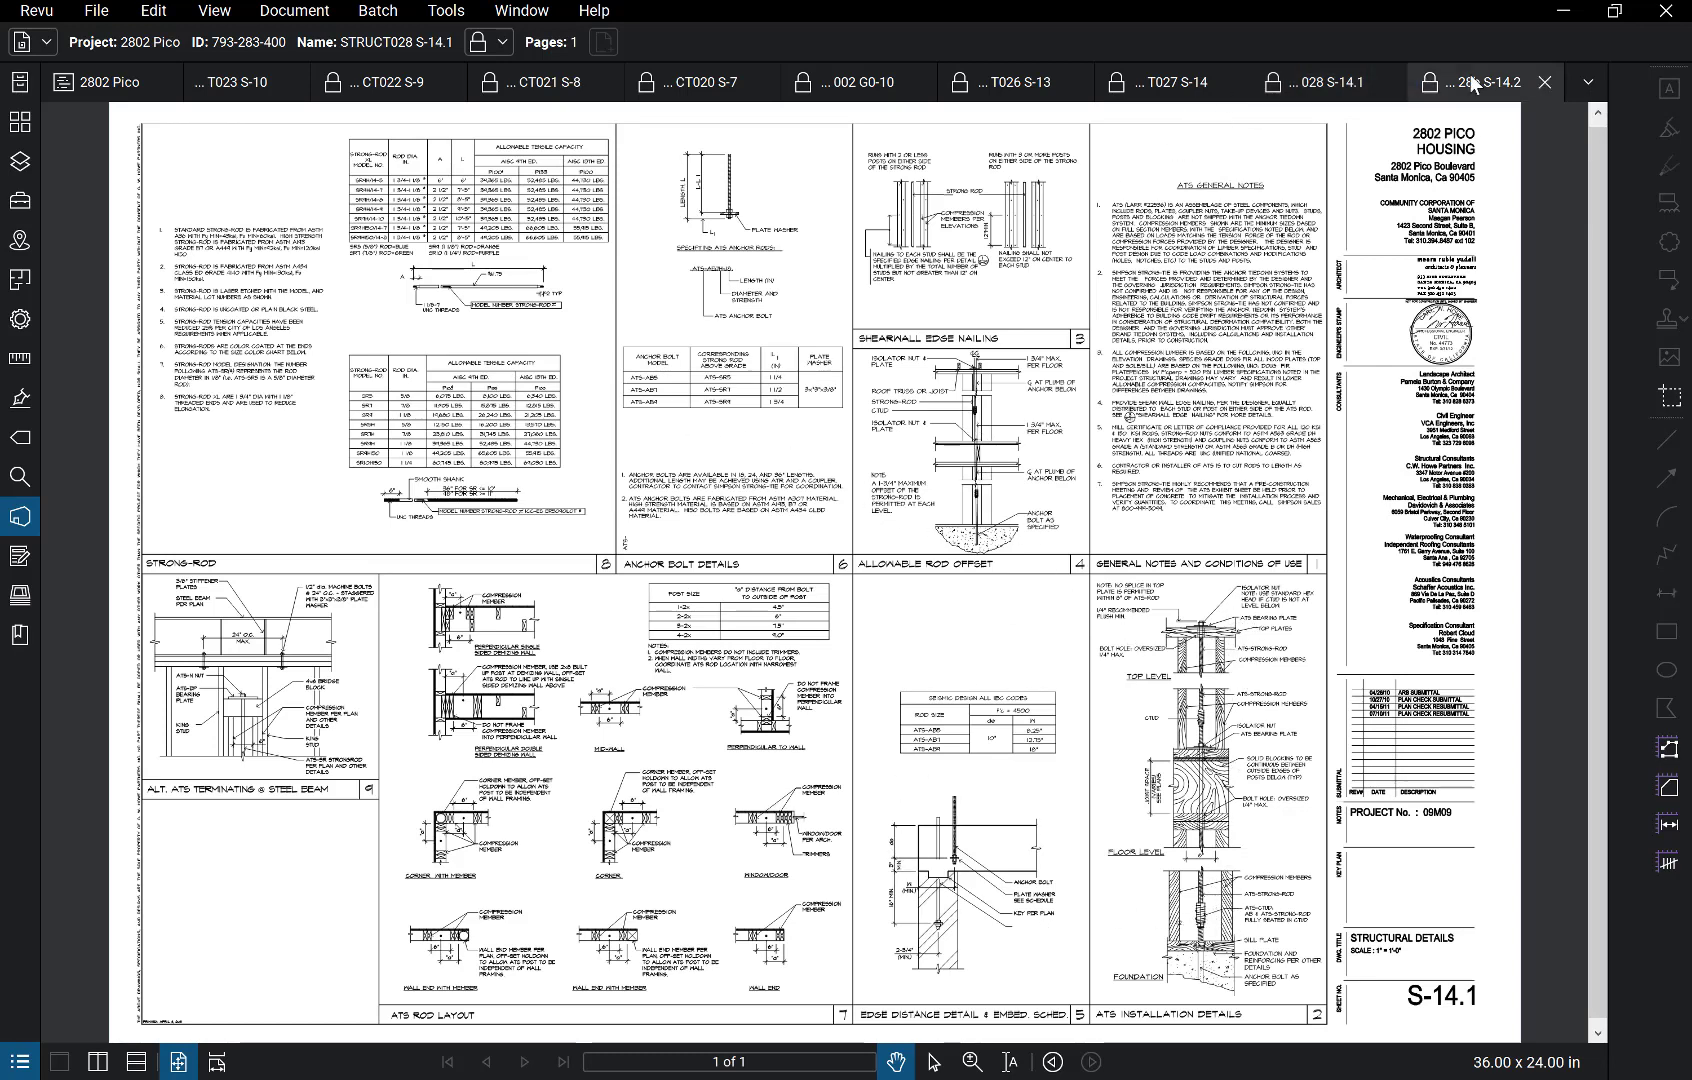
Step: View the exterior shearwall elevations on S-14.2, then return to the S-10 framing plan
click(1462, 82)
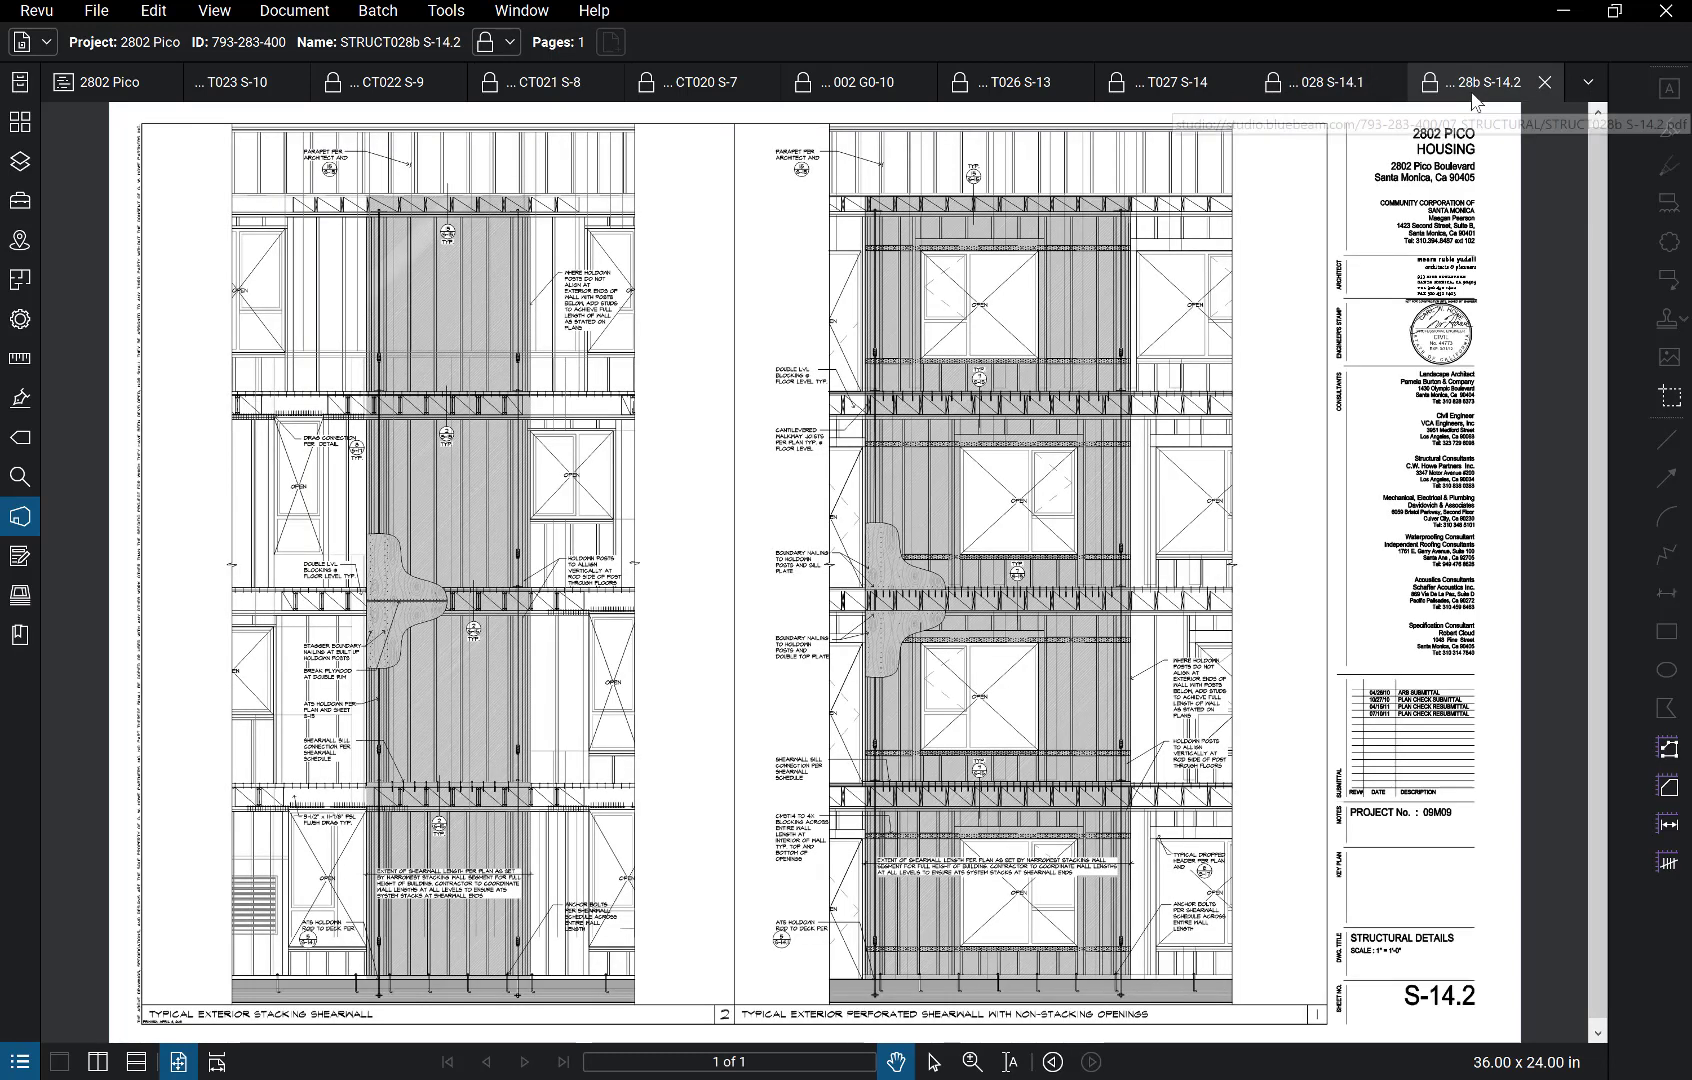
mouse_move(482, 302)
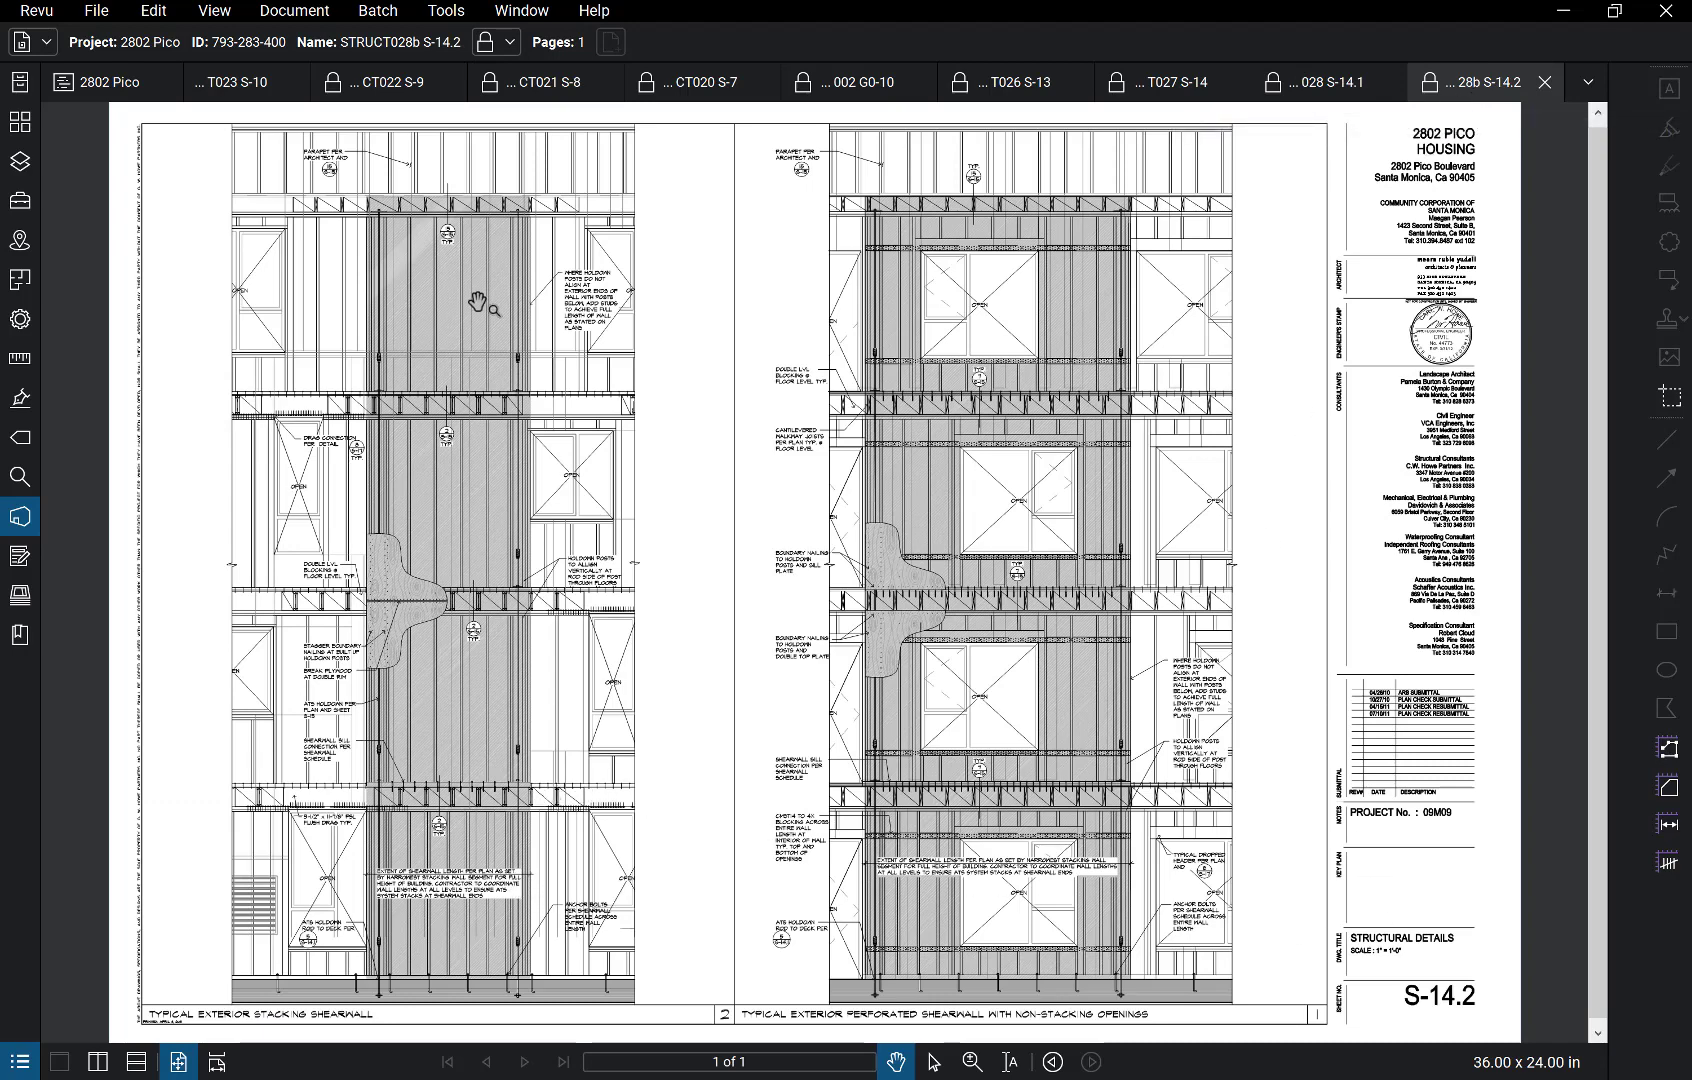
mouse_move(540, 796)
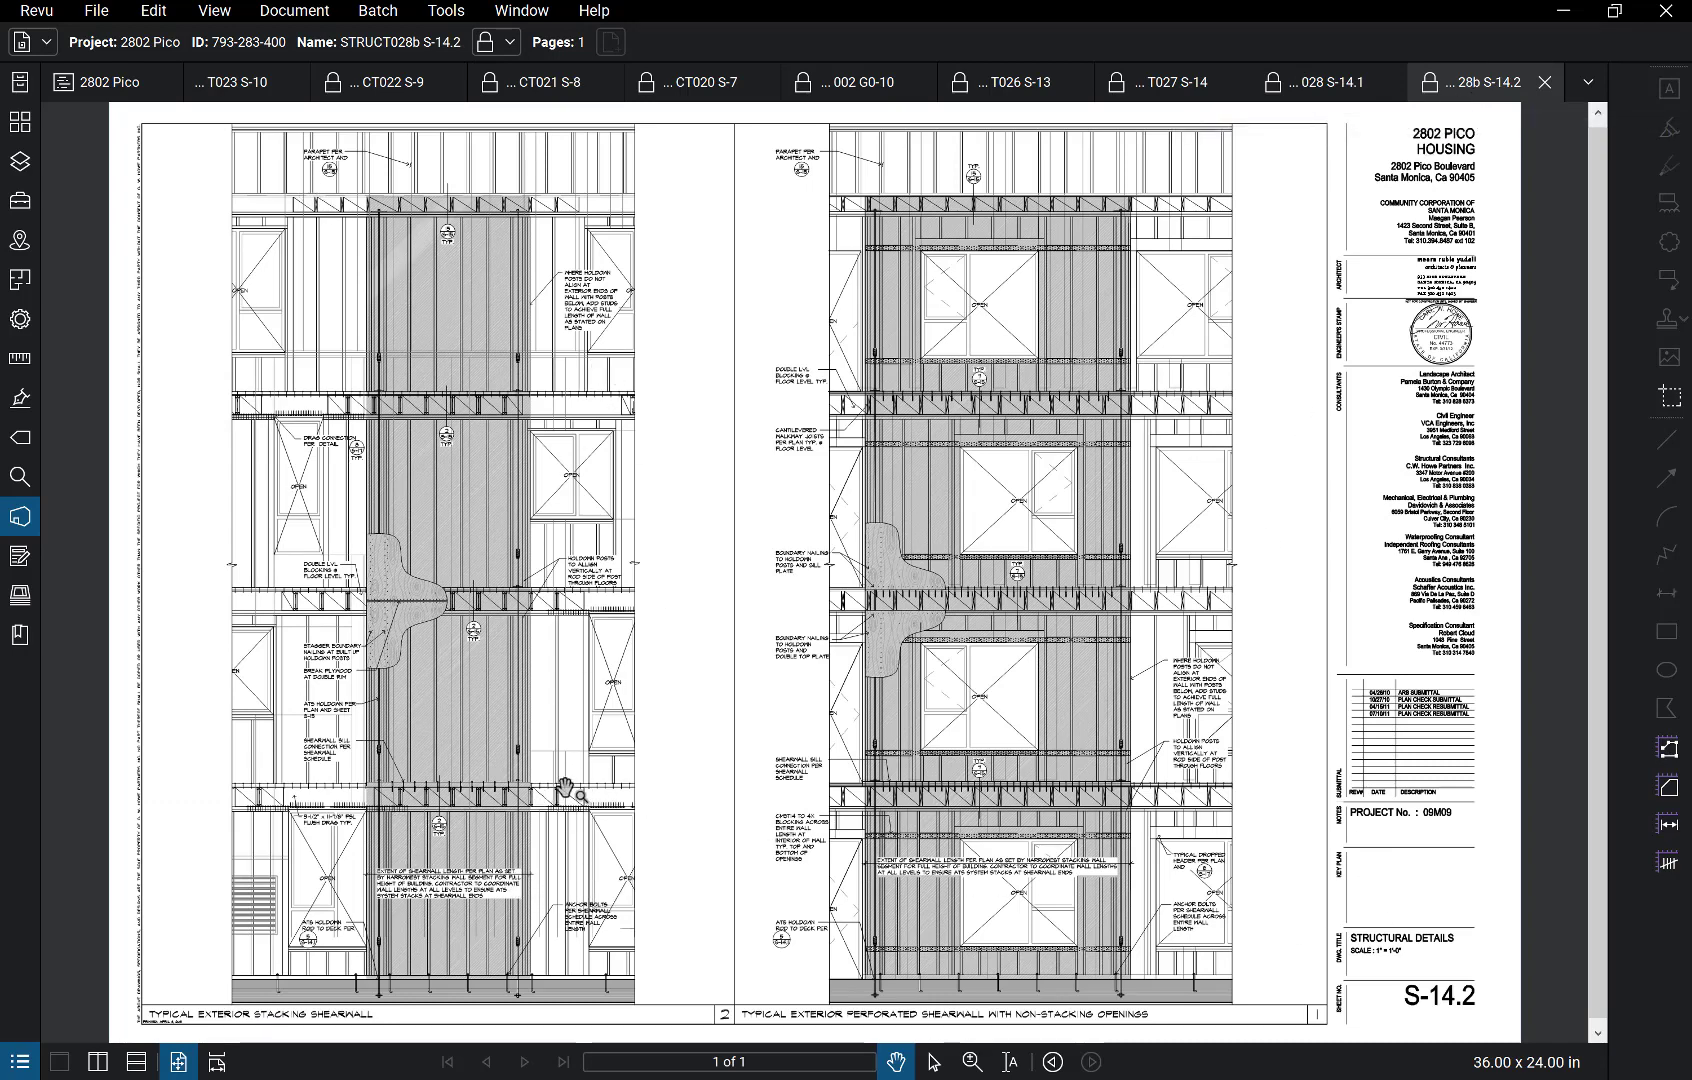
mouse_move(532, 560)
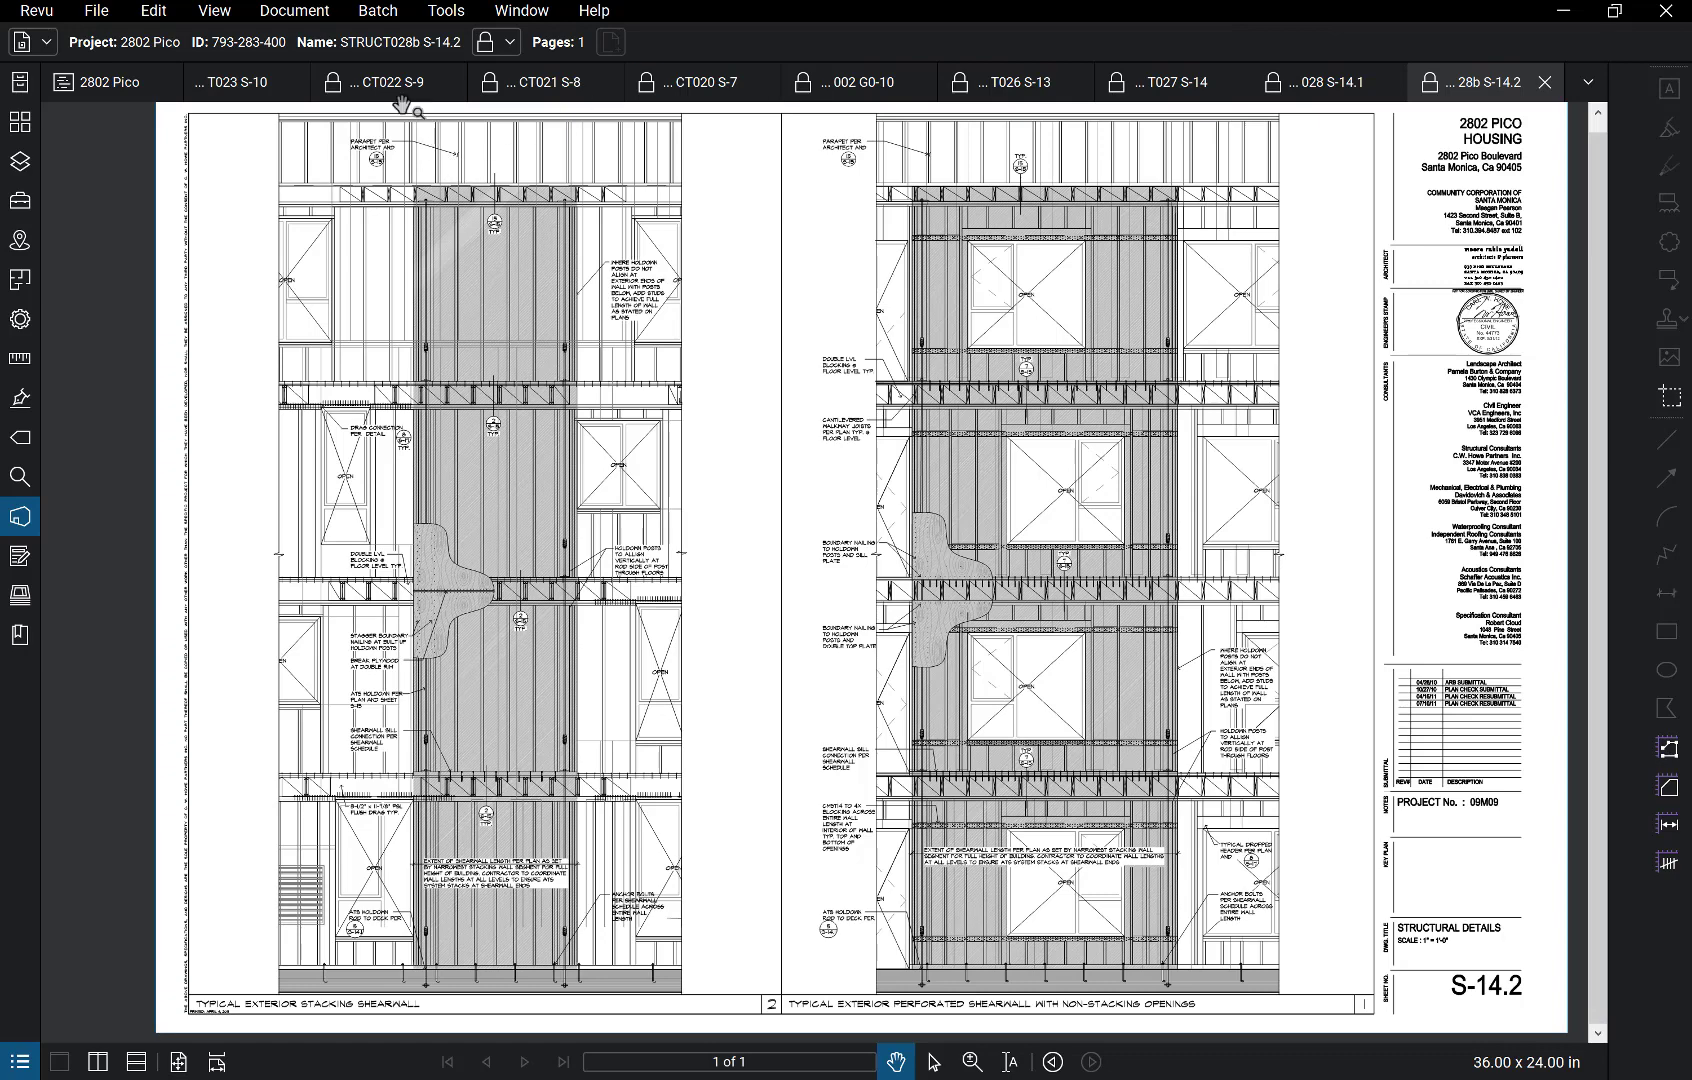
click(236, 80)
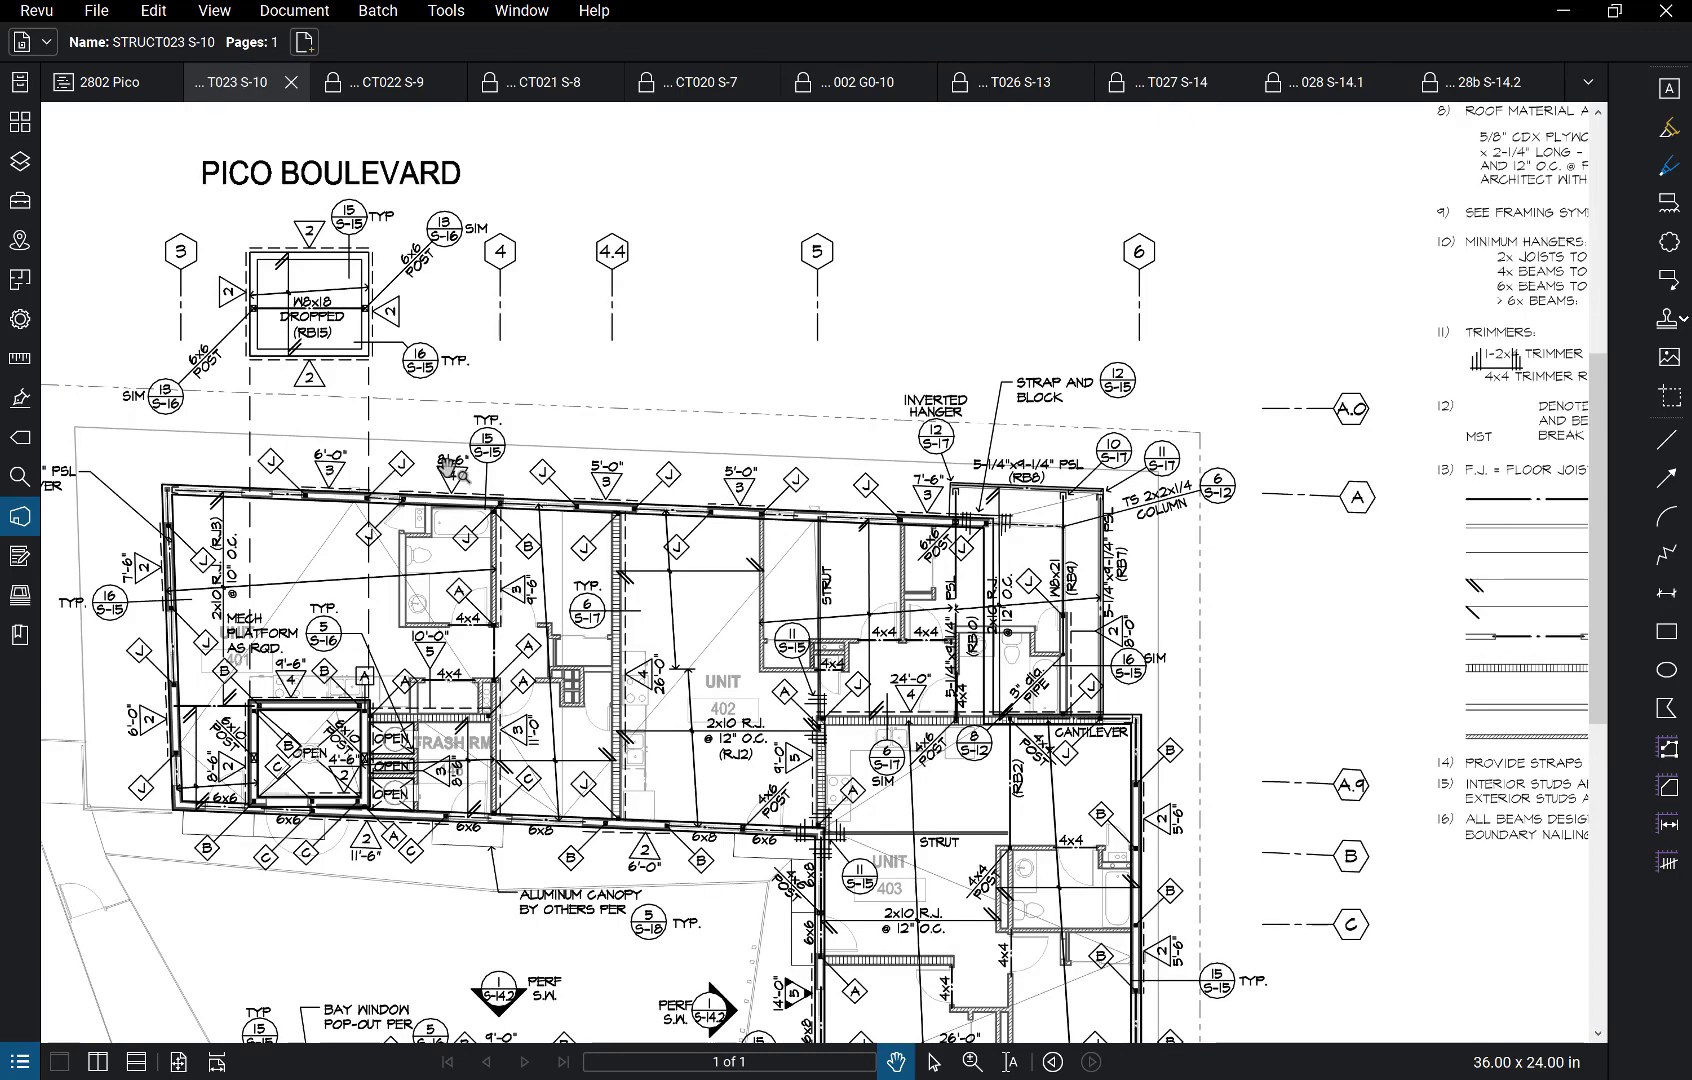
mouse_move(356, 472)
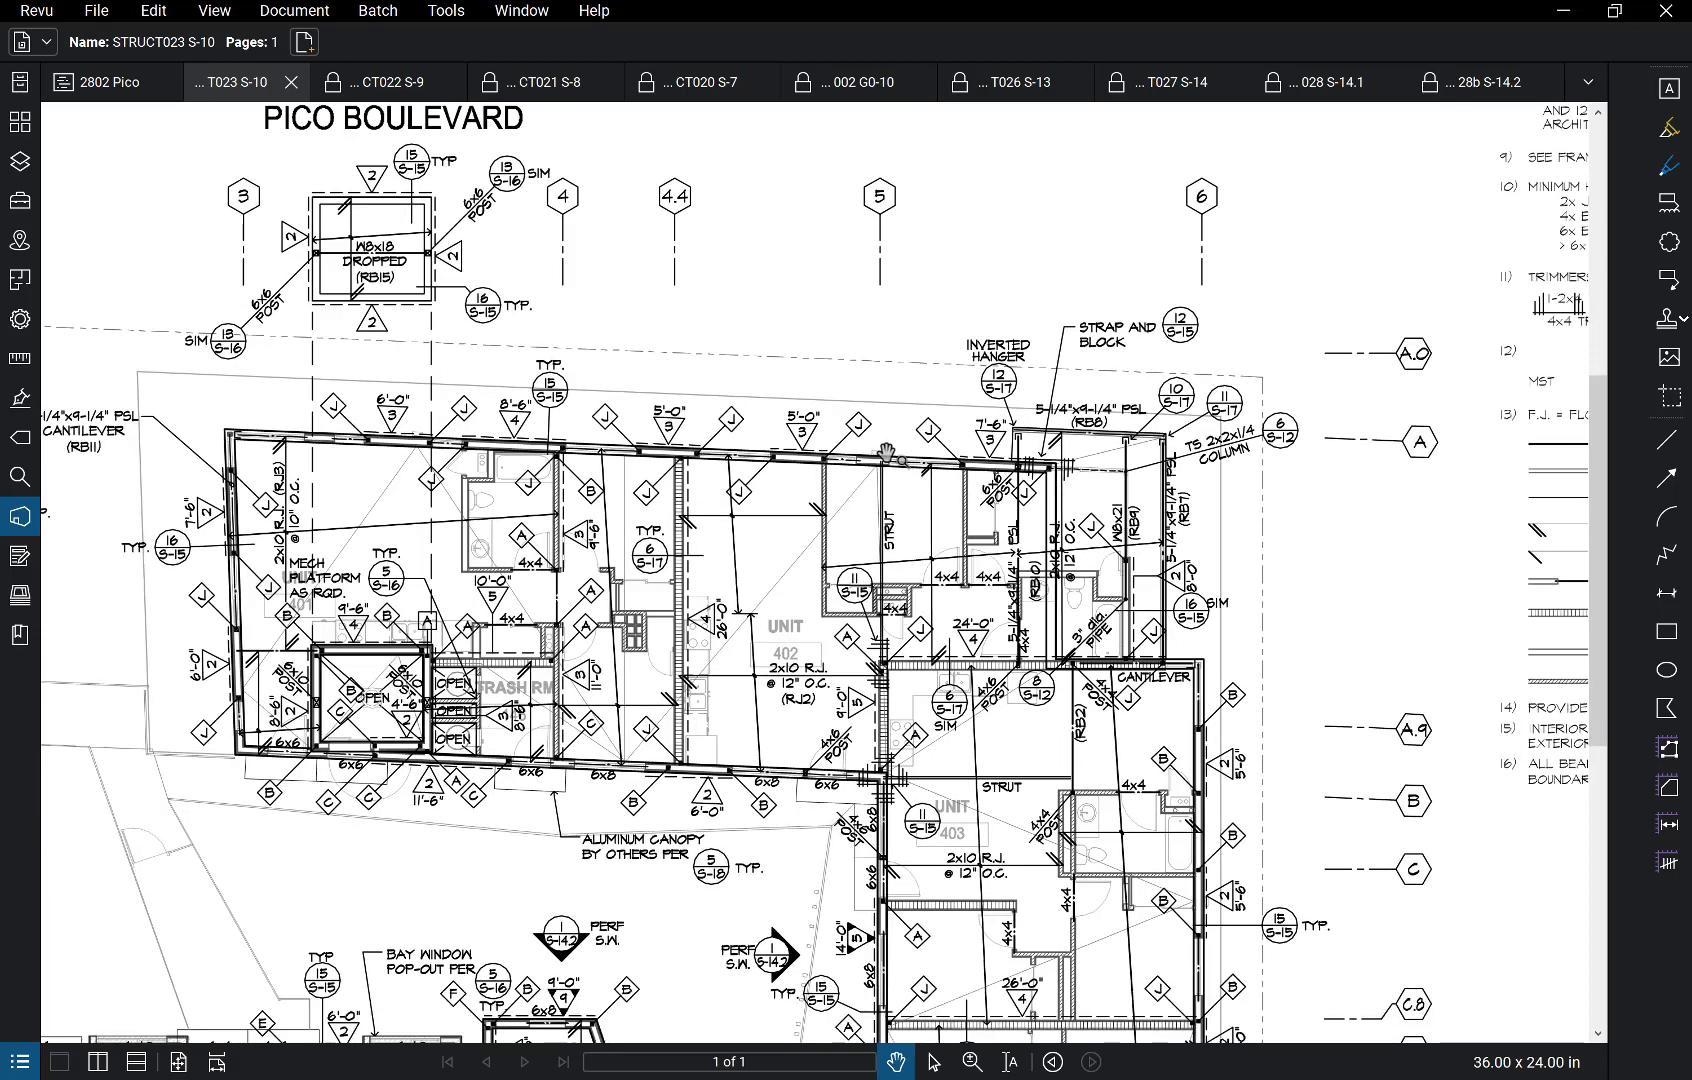
mouse_move(640, 574)
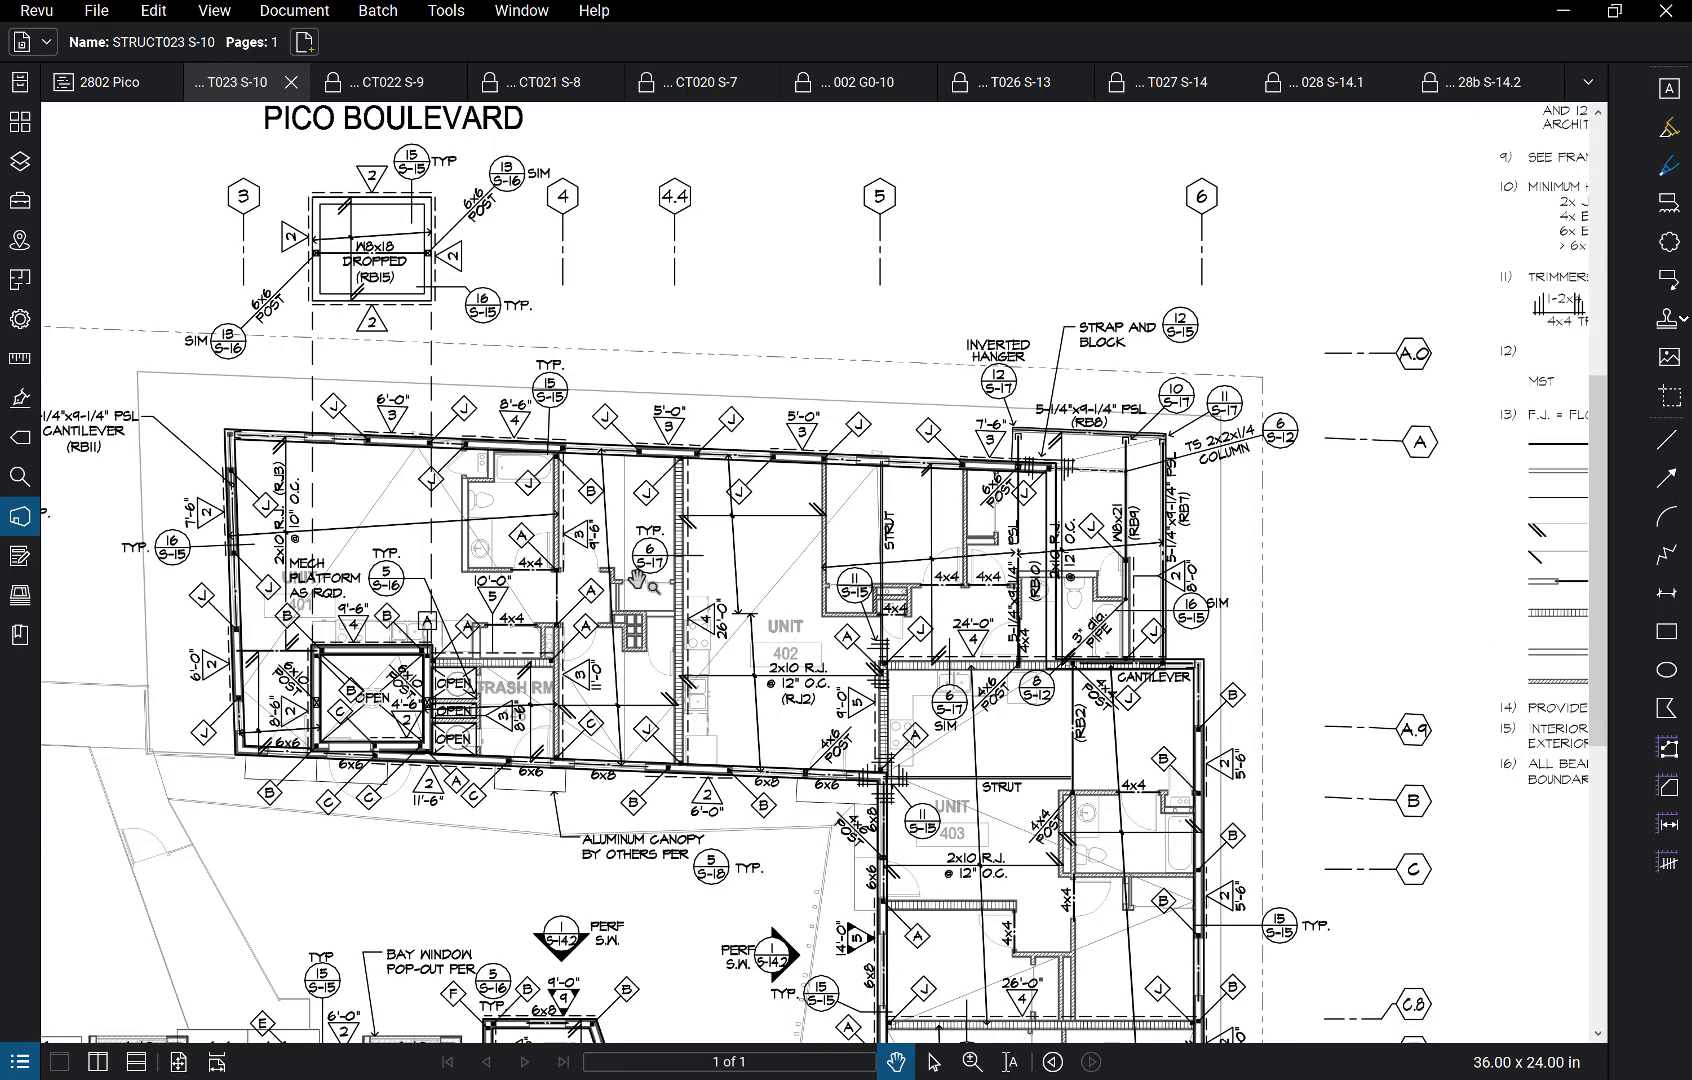
Step: Pan the S-10 framing plan down toward the units south of Pico Boulevard
scroll(down, 3)
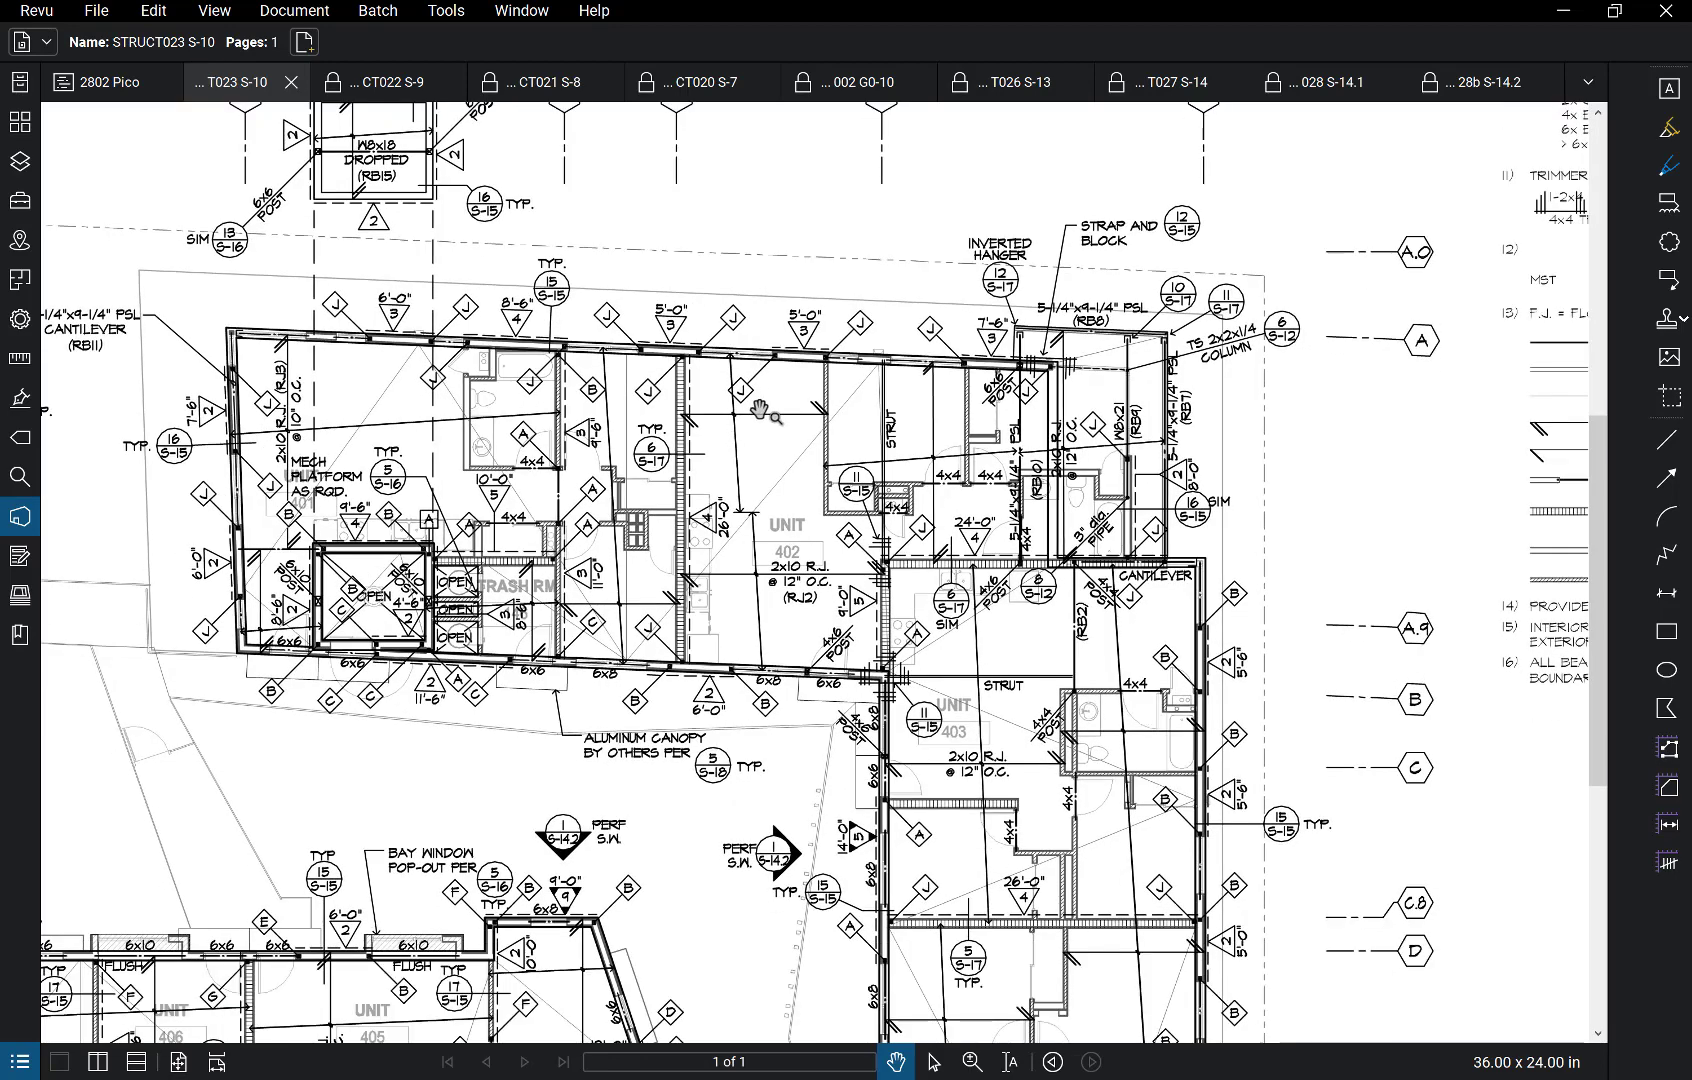
drag(760, 416, 702, 118)
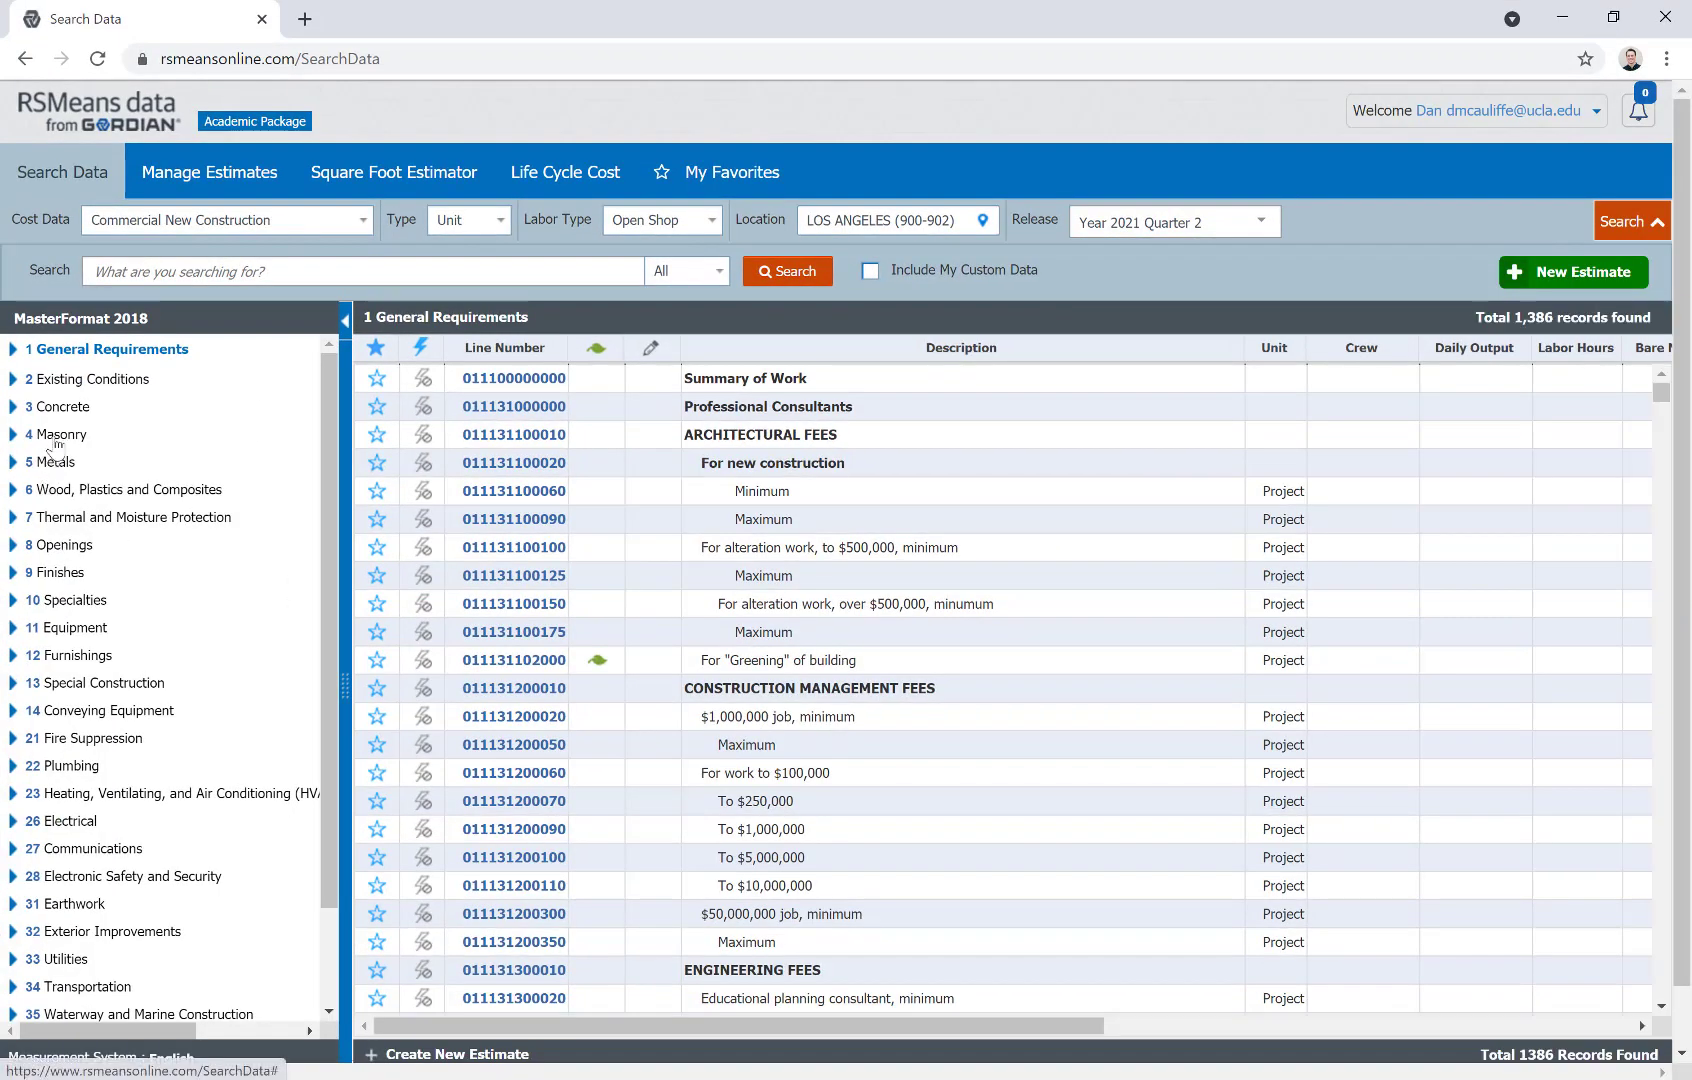
mouse_move(76, 716)
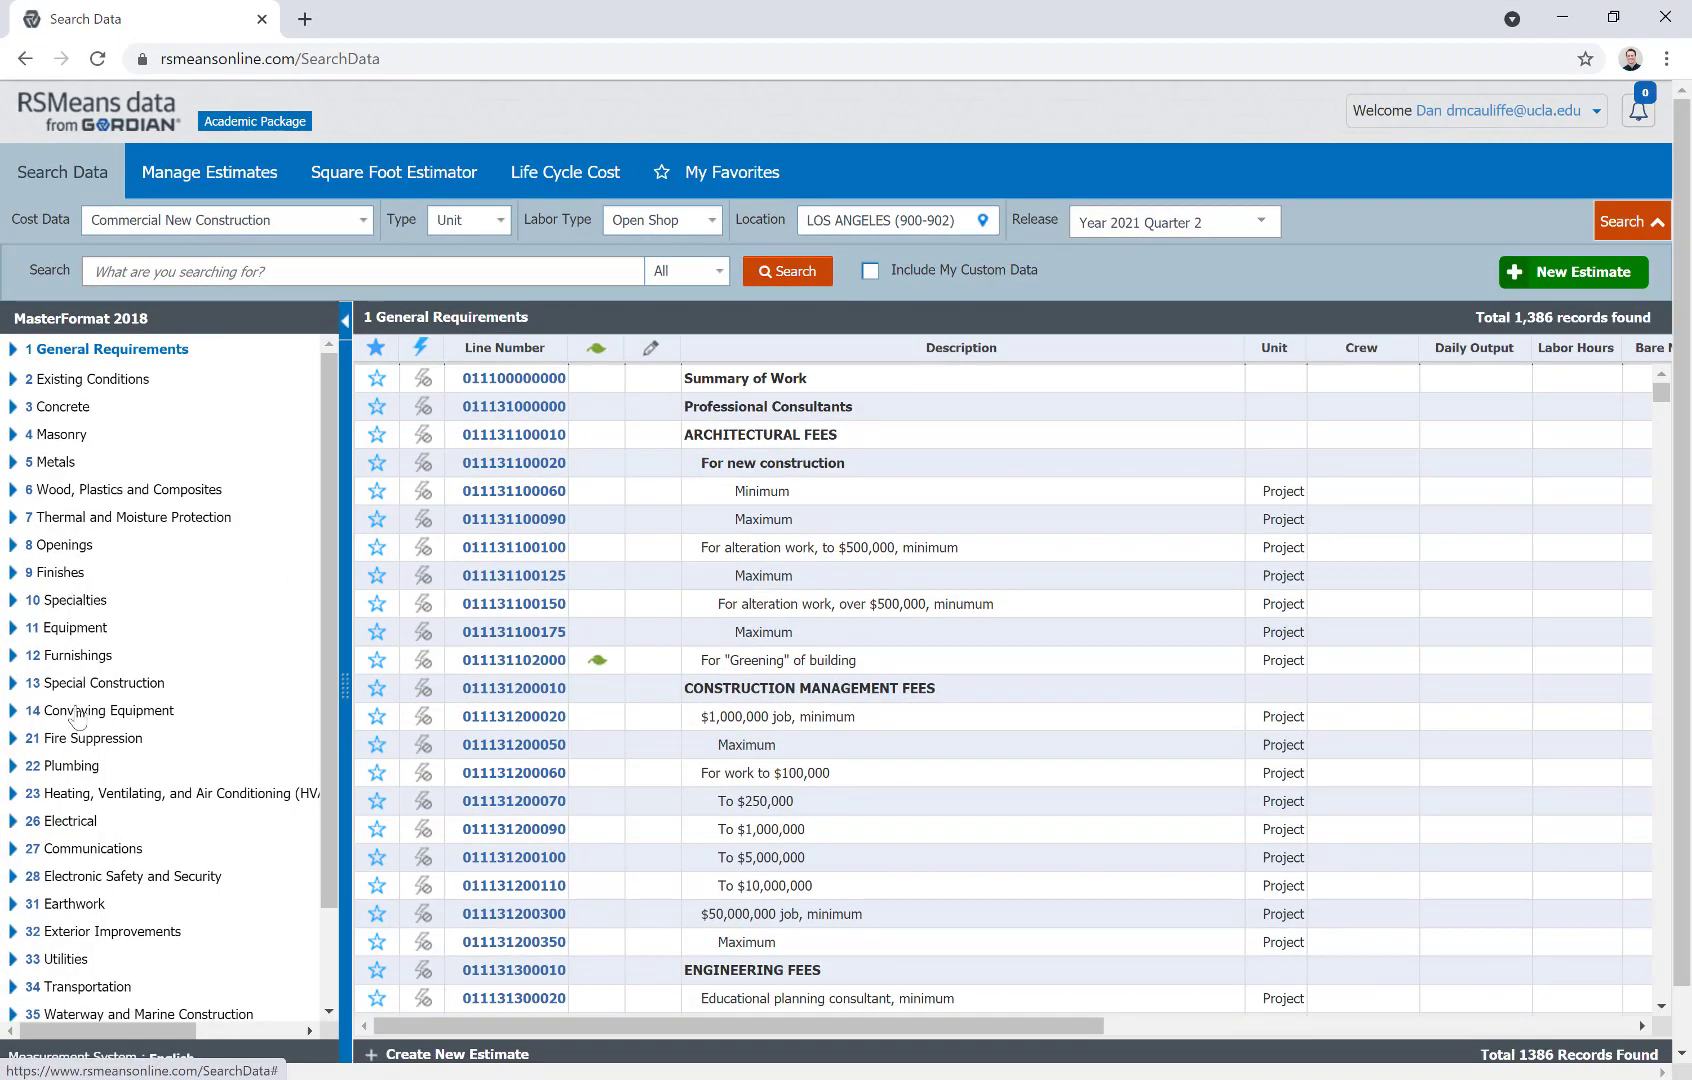
mouse_move(74, 490)
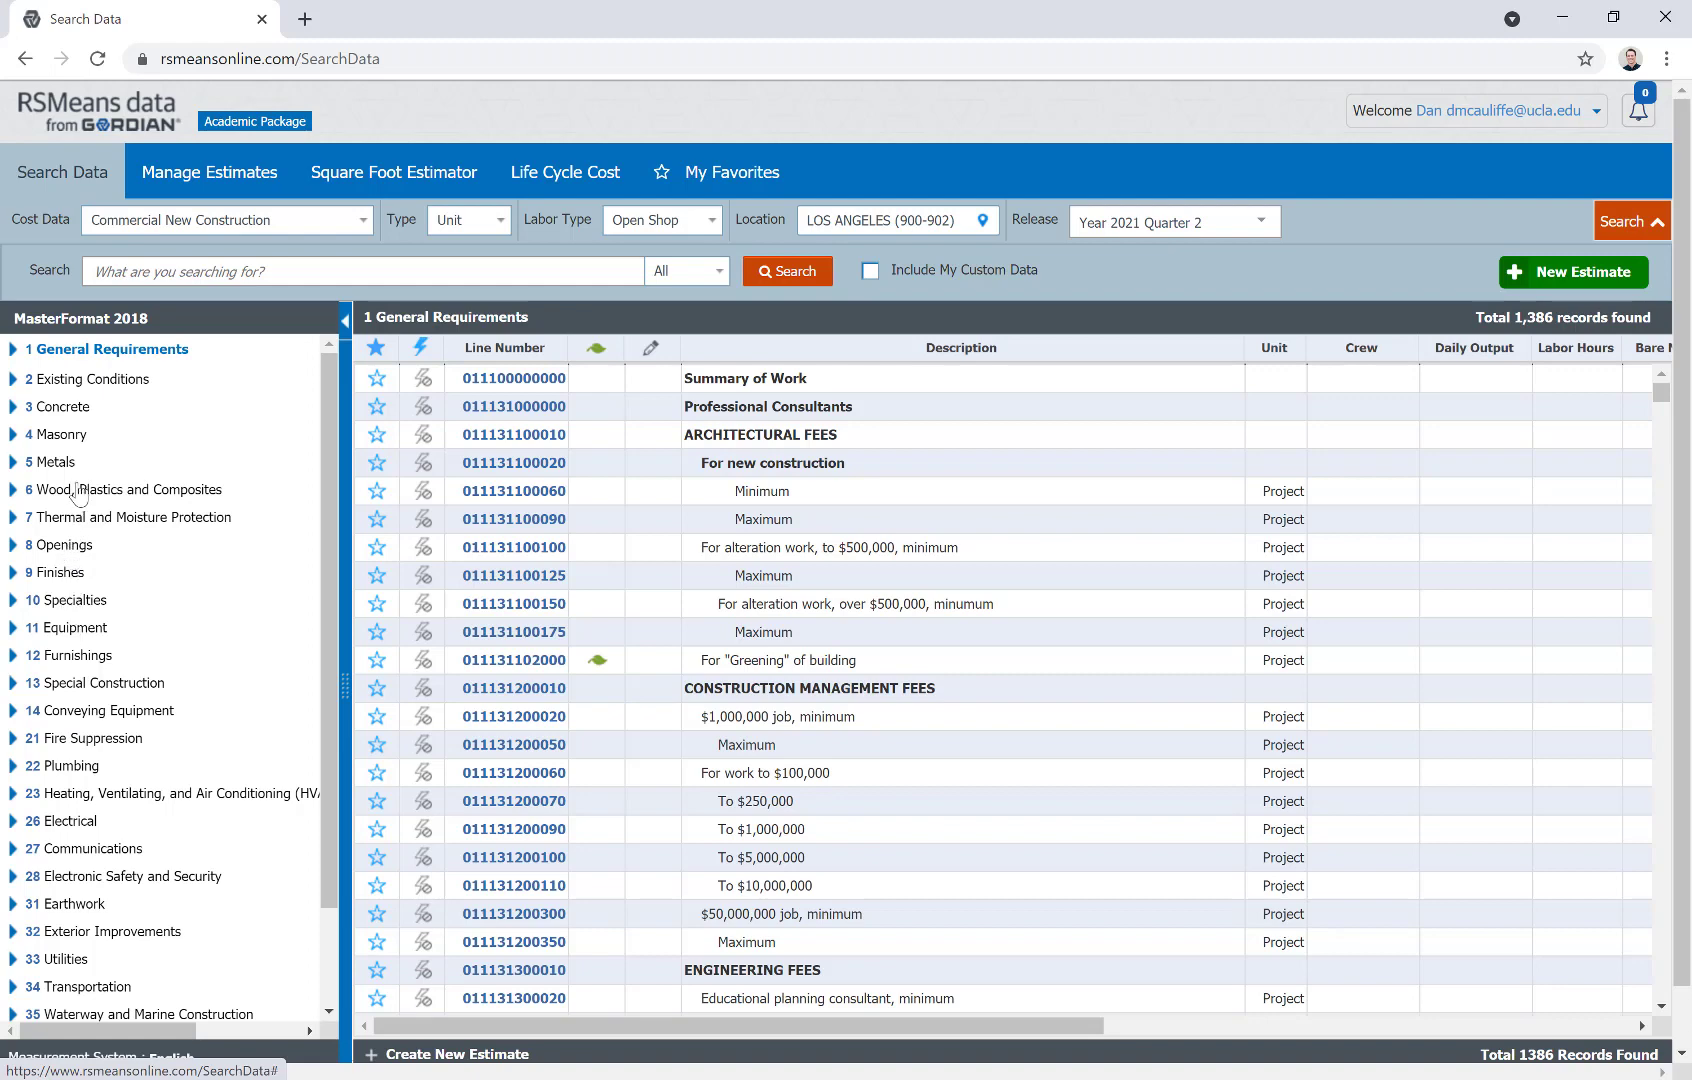
Step: Expand 6 Wood, Plastics and Composites > 0612 Structural Panels > 061219 Composite Shearwall Panels to its steel-and-wood subsection
click(14, 488)
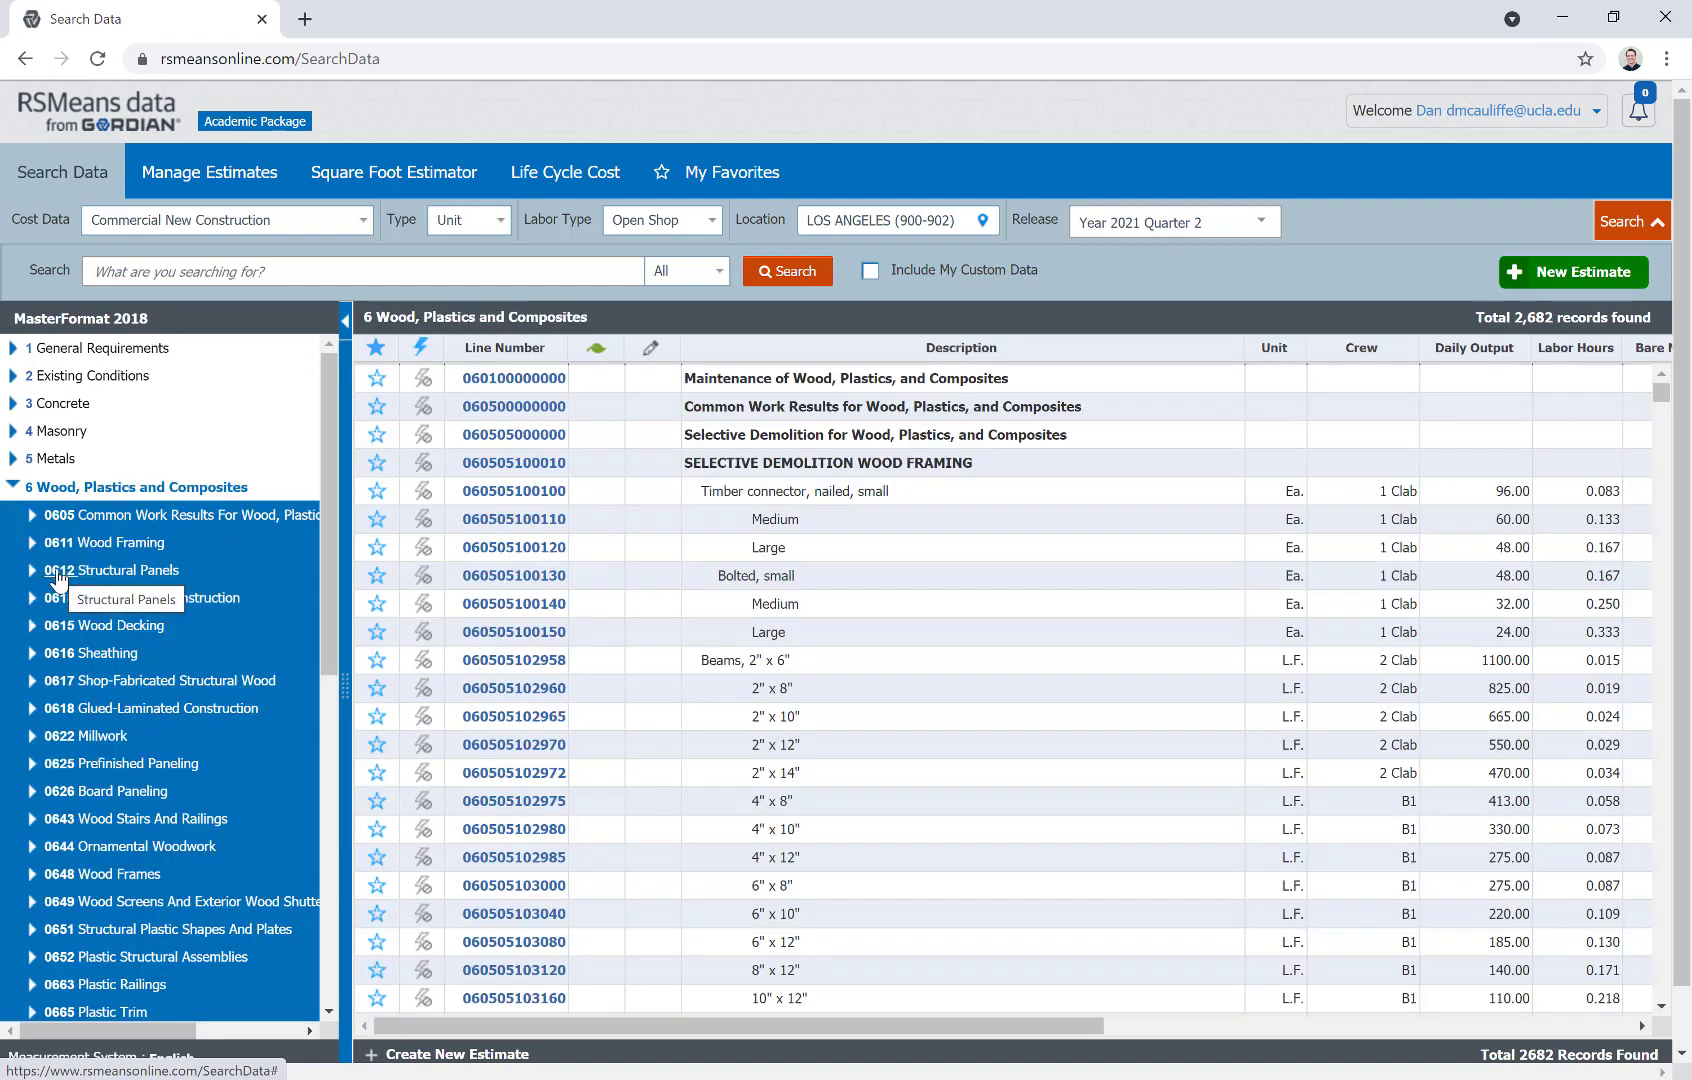
click(112, 570)
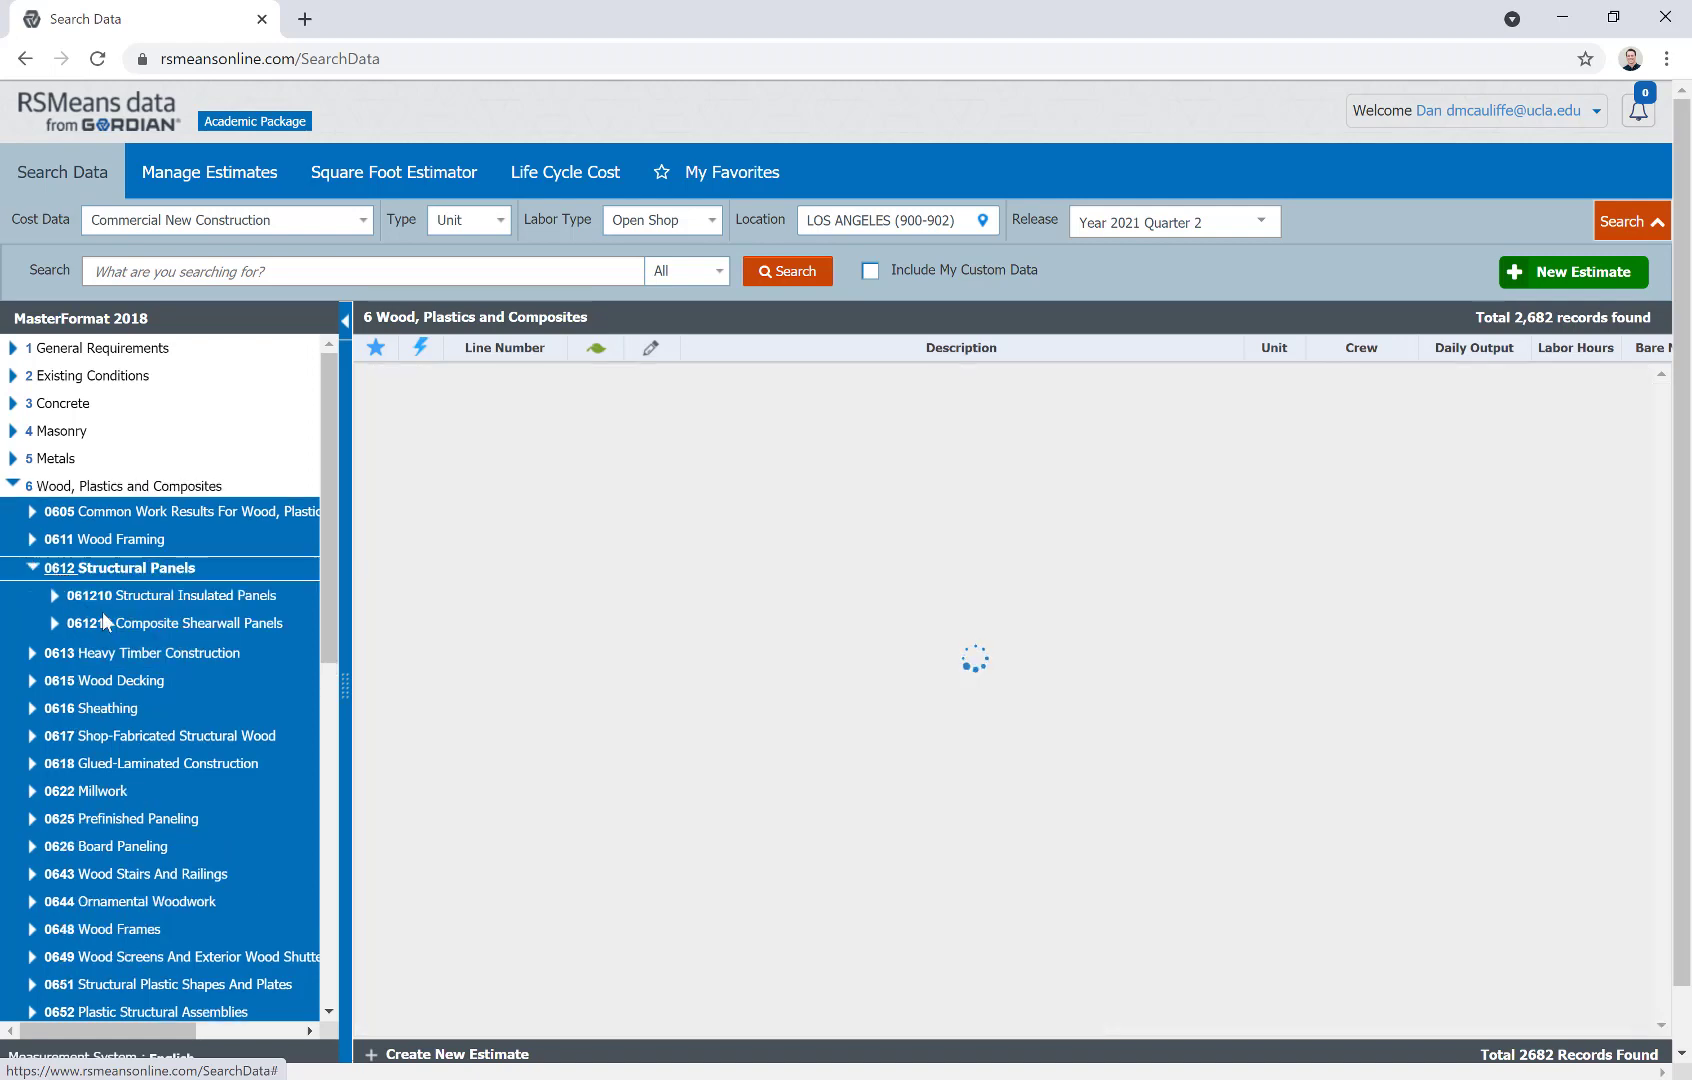
click(188, 622)
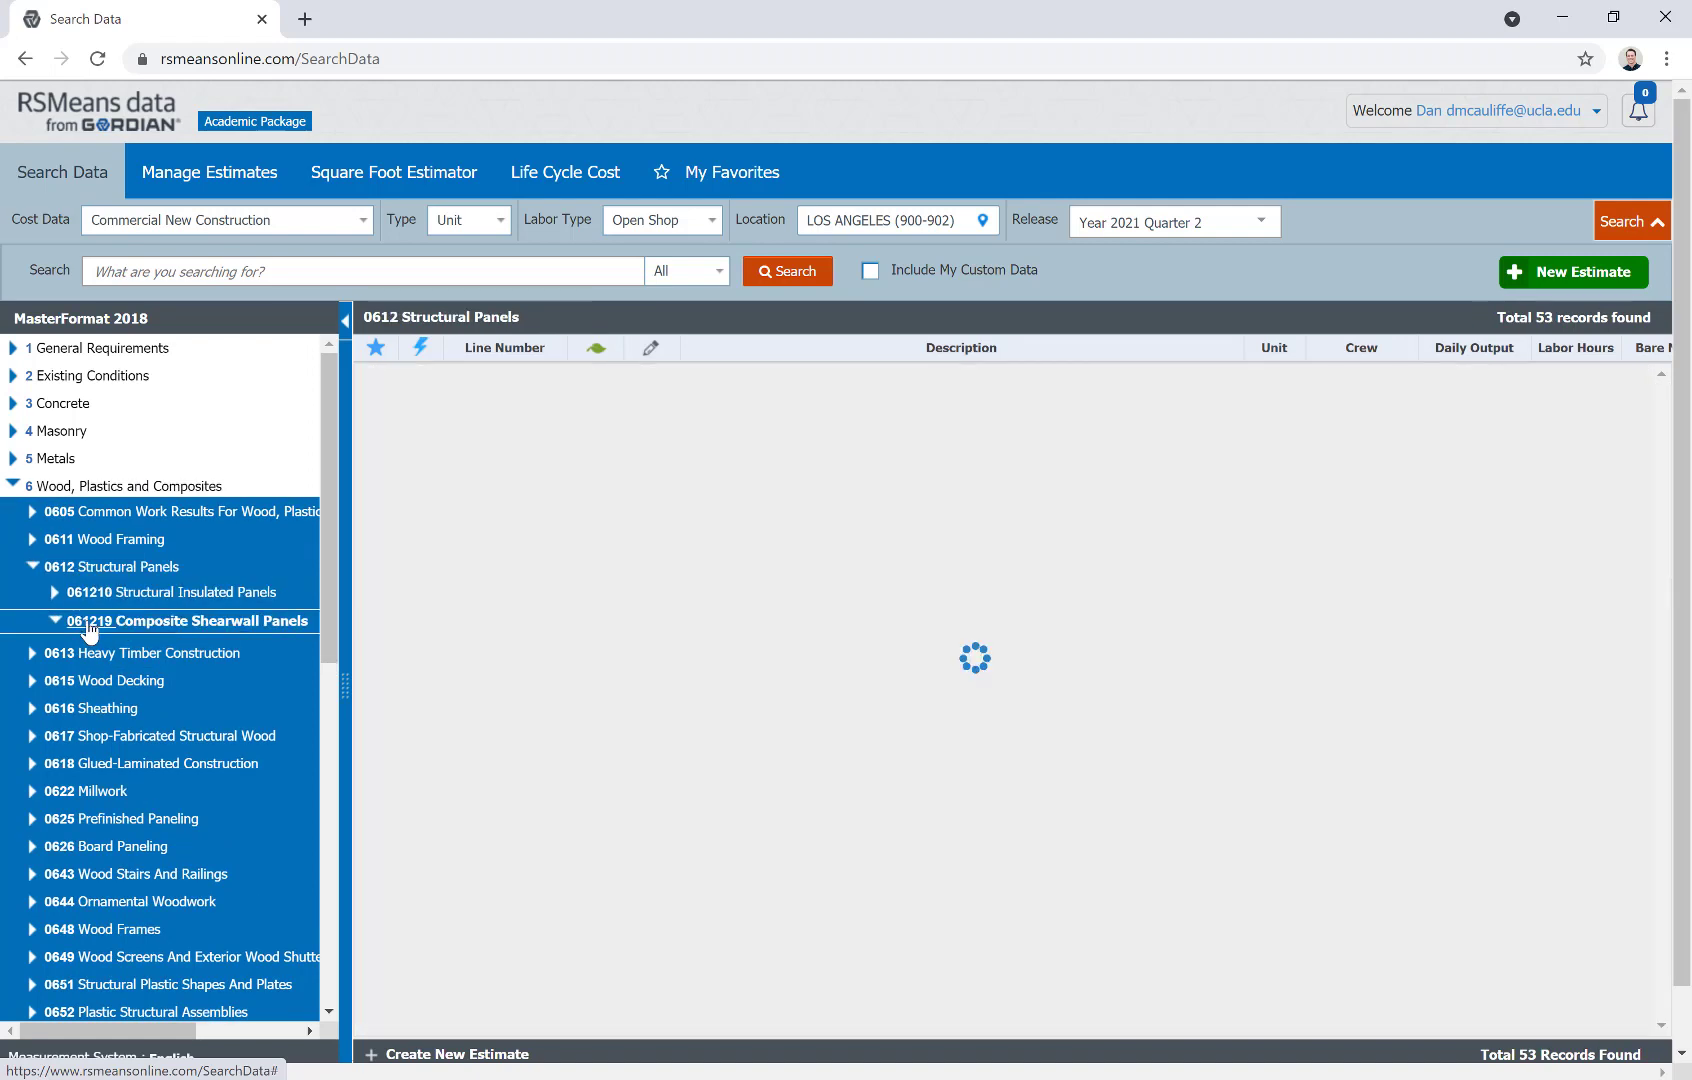
click(188, 620)
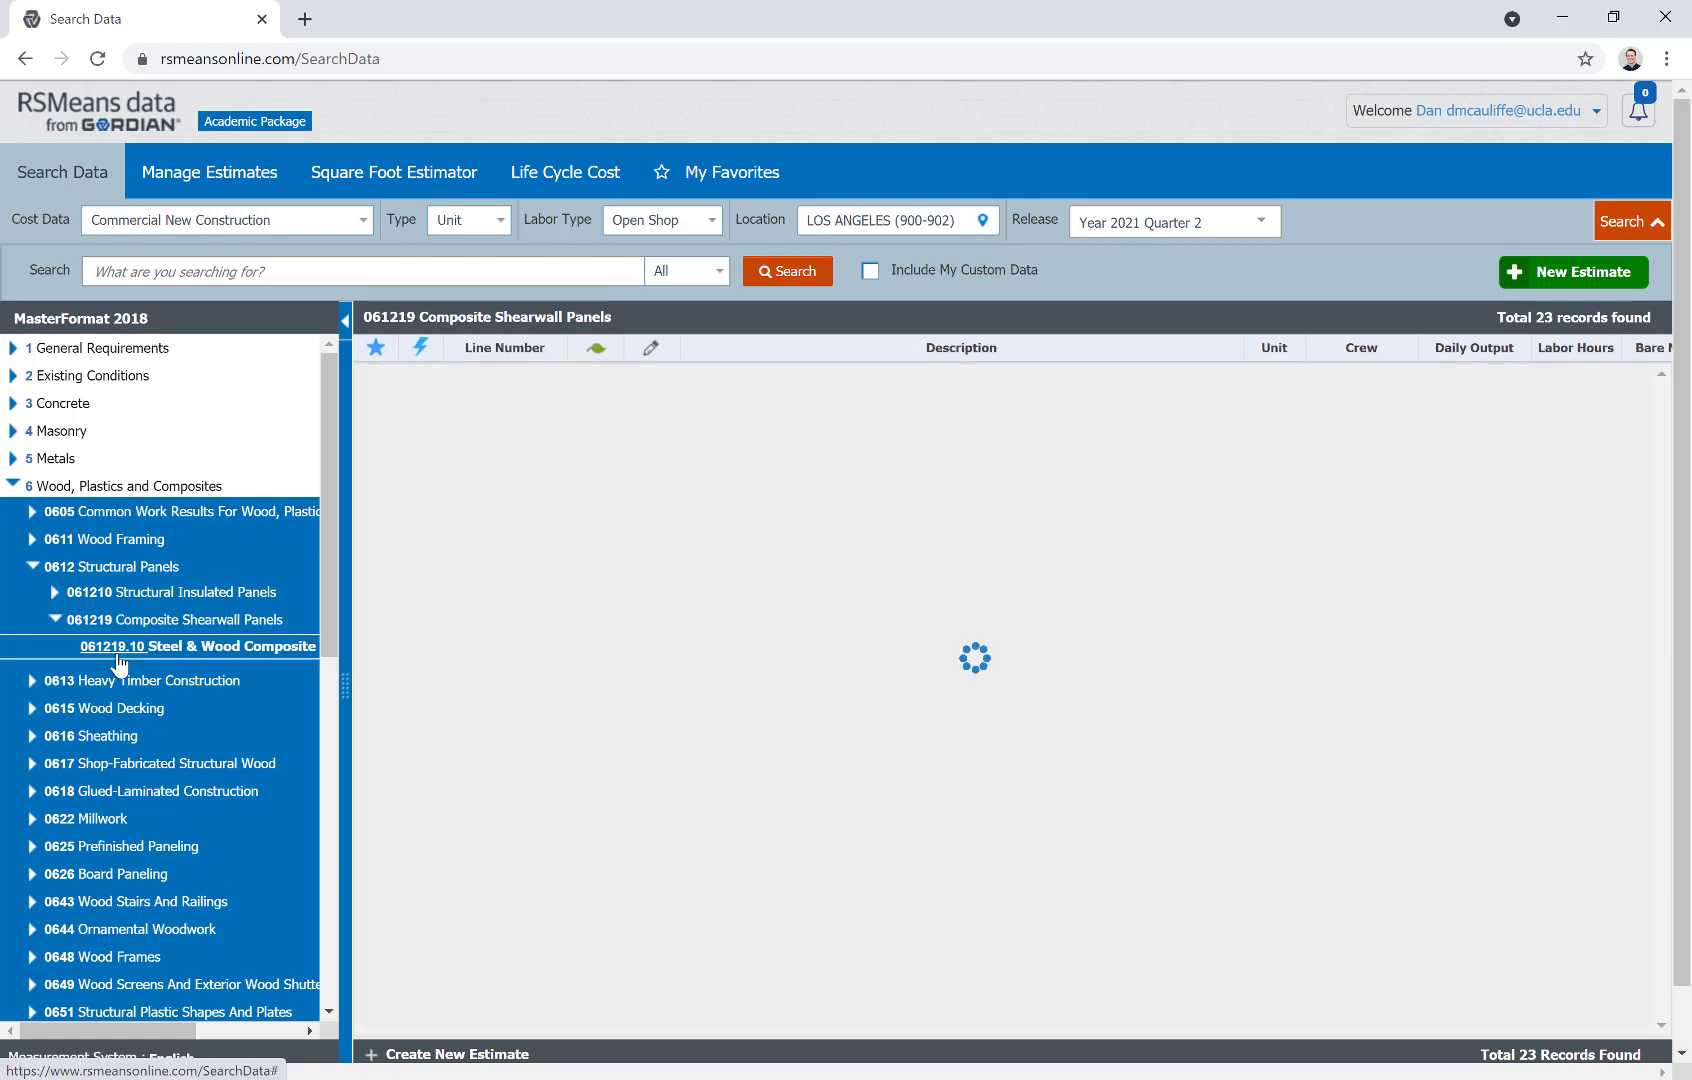
Step: Select 061219.10 Steel & Wood Composite to list its 22 shearwall panel cost lines
click(196, 646)
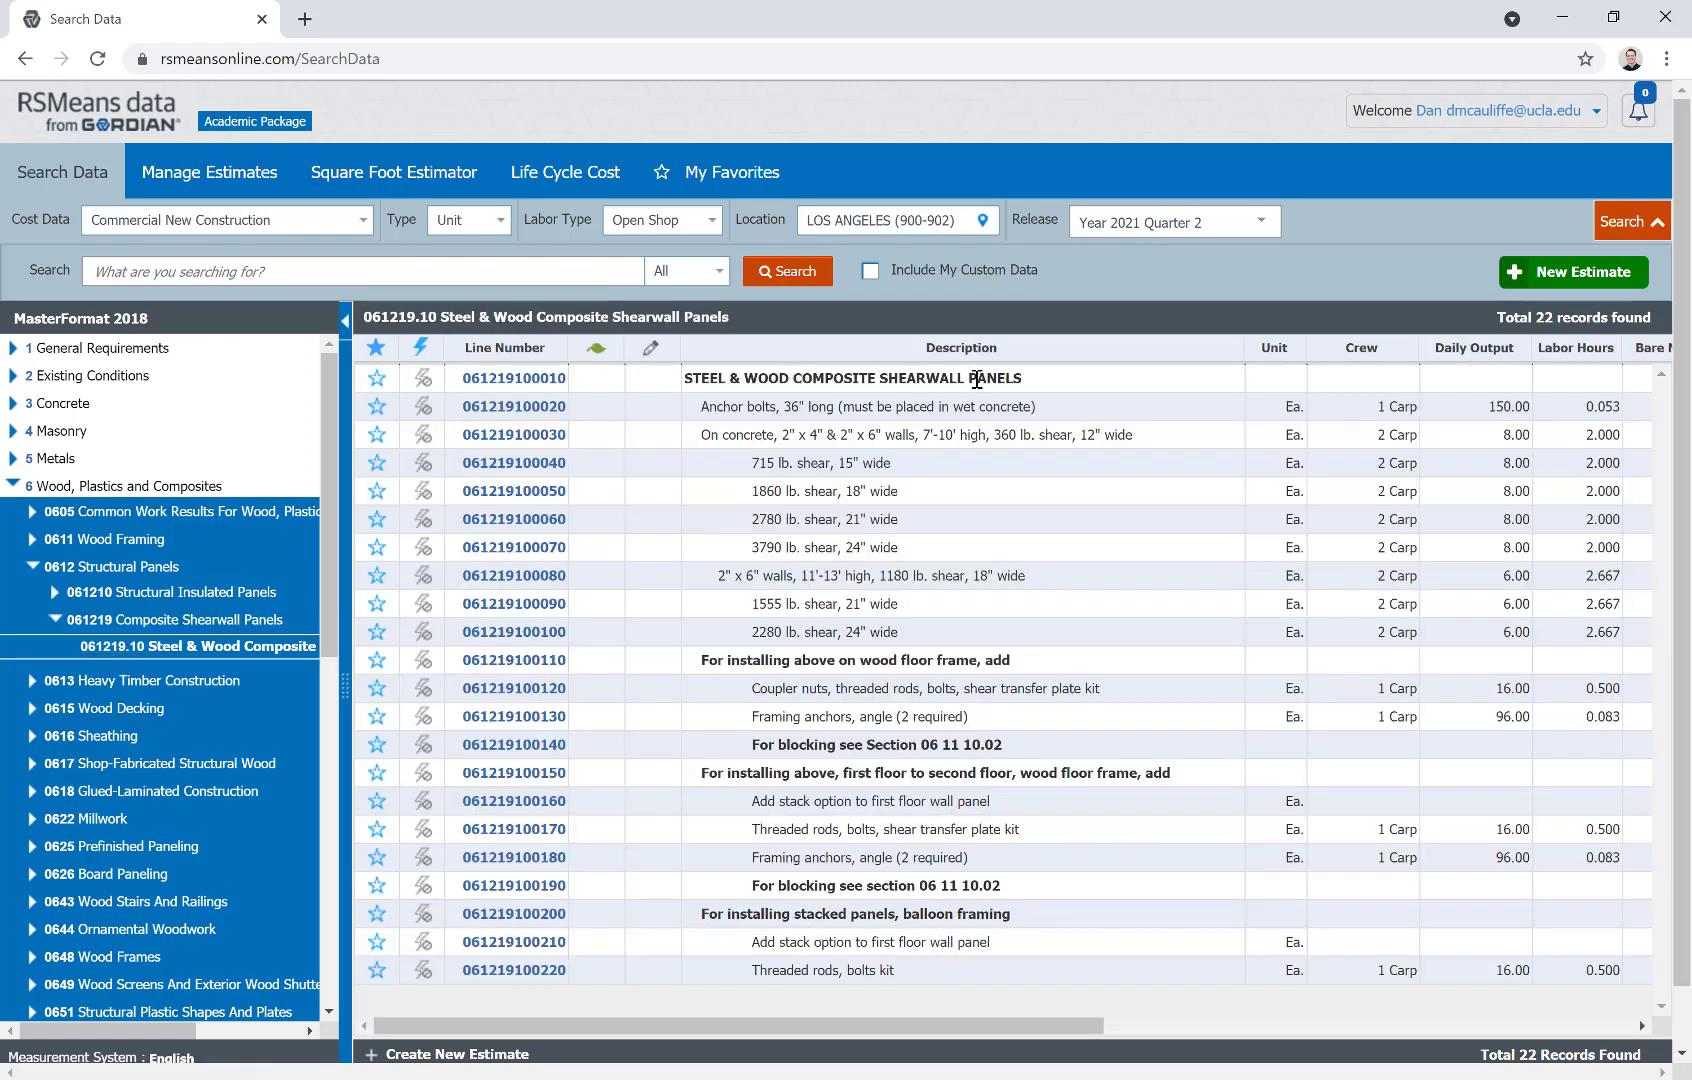
mouse_move(796, 434)
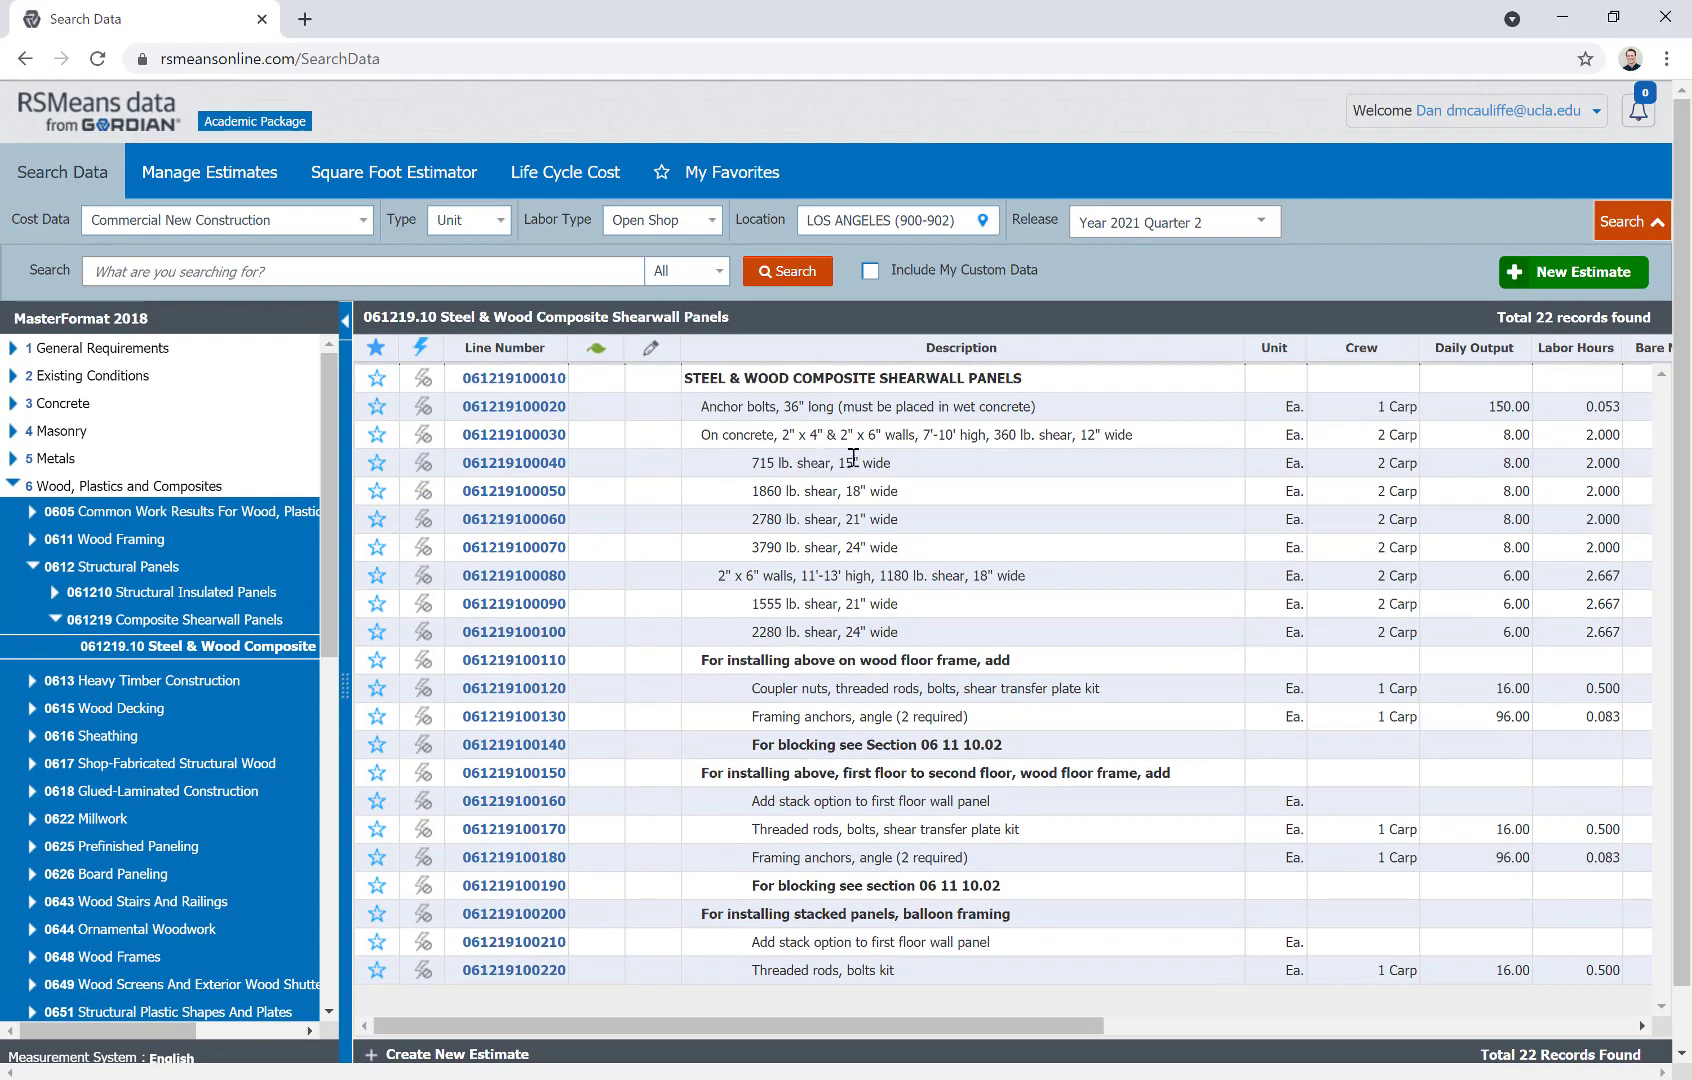
mouse_move(788, 436)
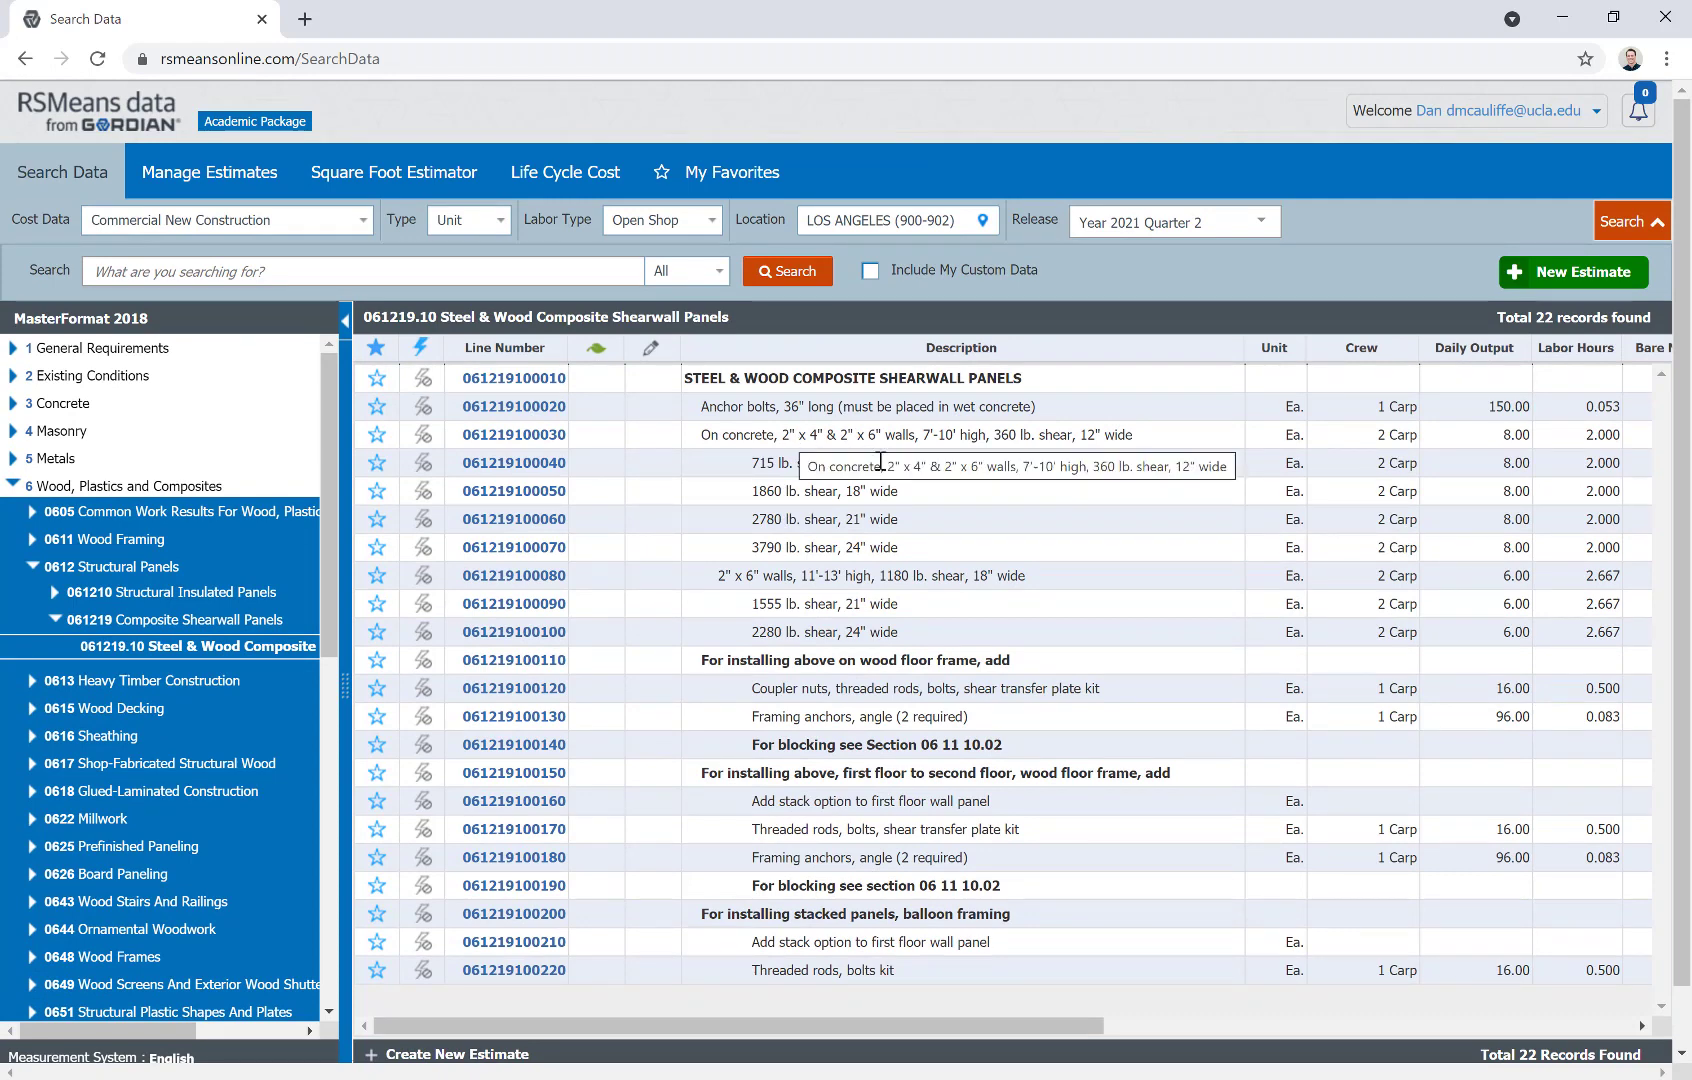
mouse_move(902, 552)
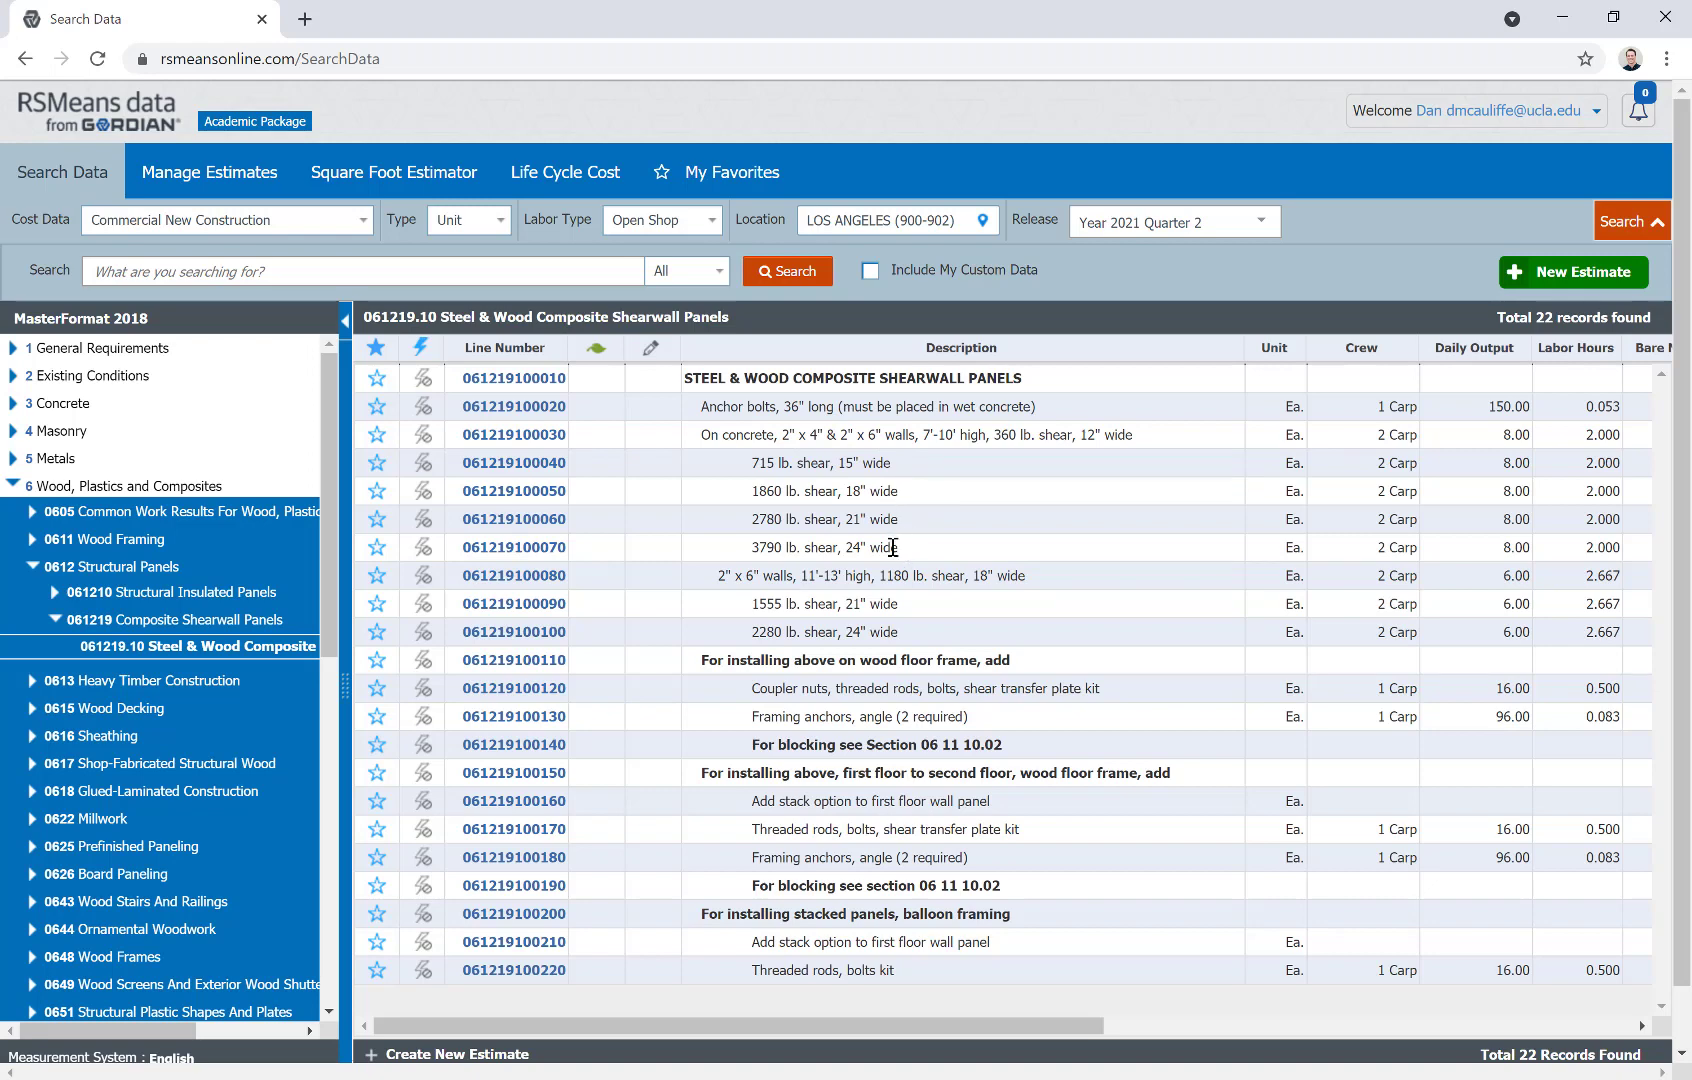
mouse_move(904, 554)
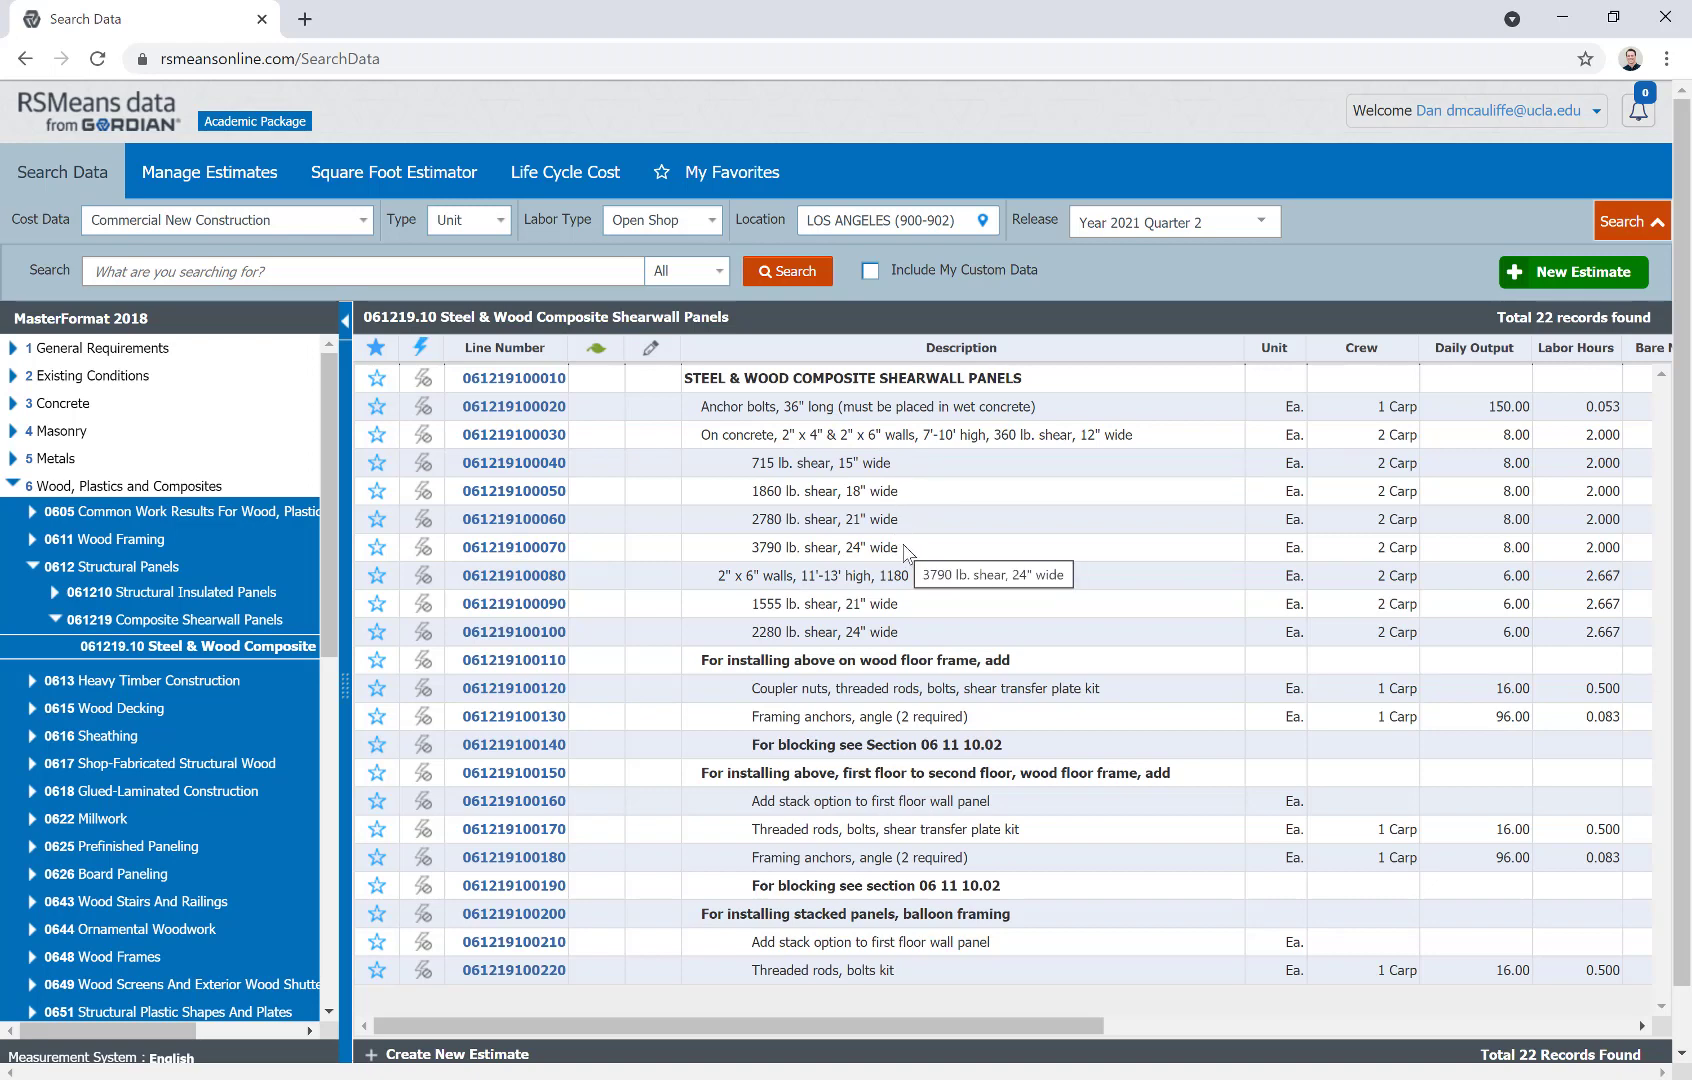
mouse_move(712, 452)
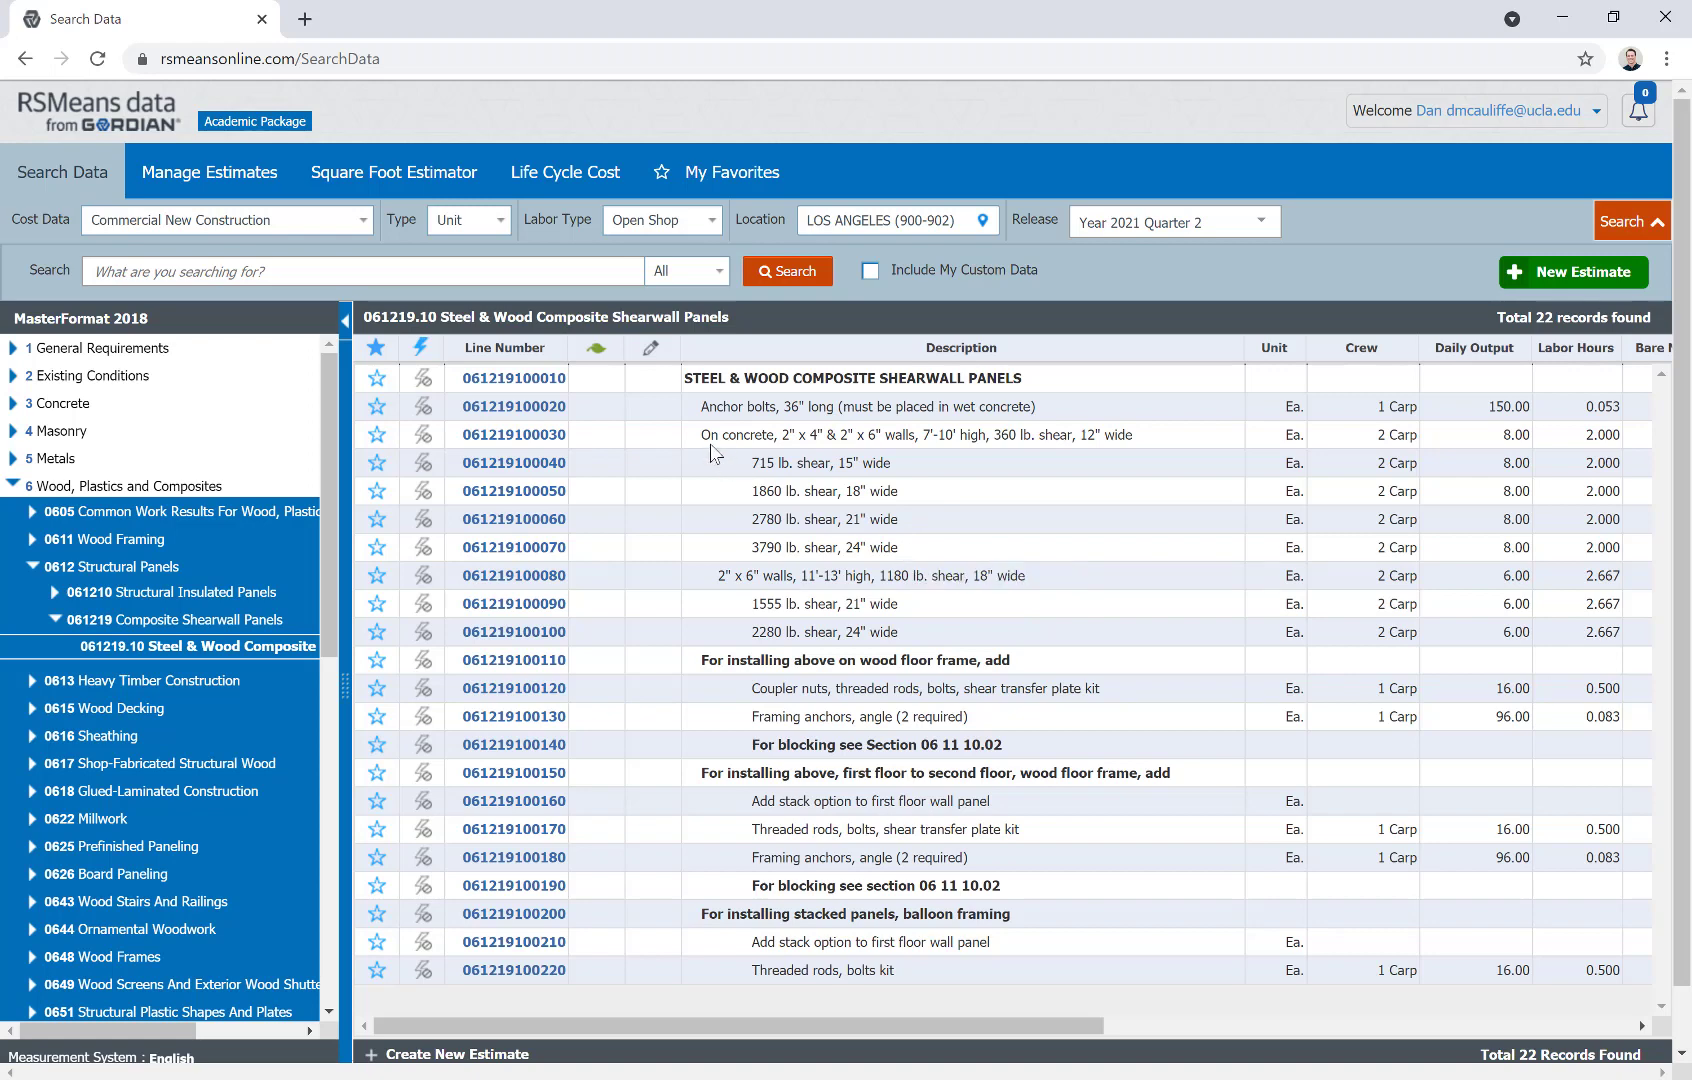
mouse_move(860, 456)
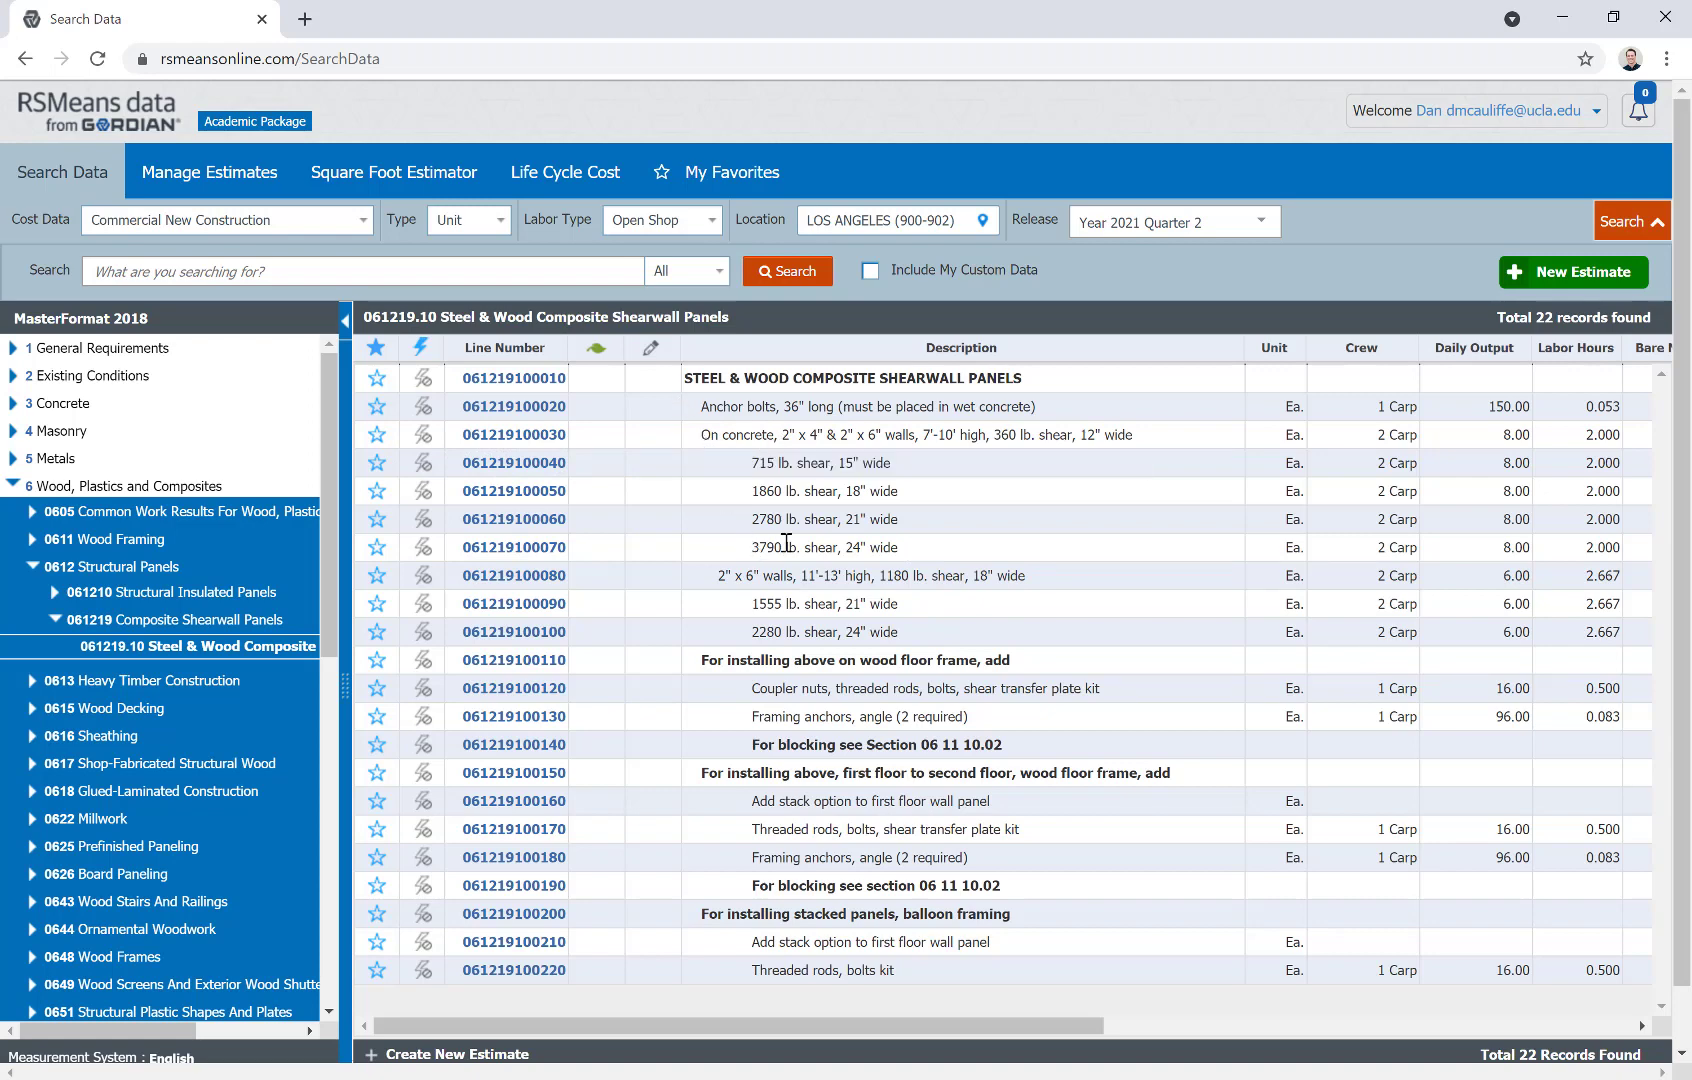
mouse_move(784, 548)
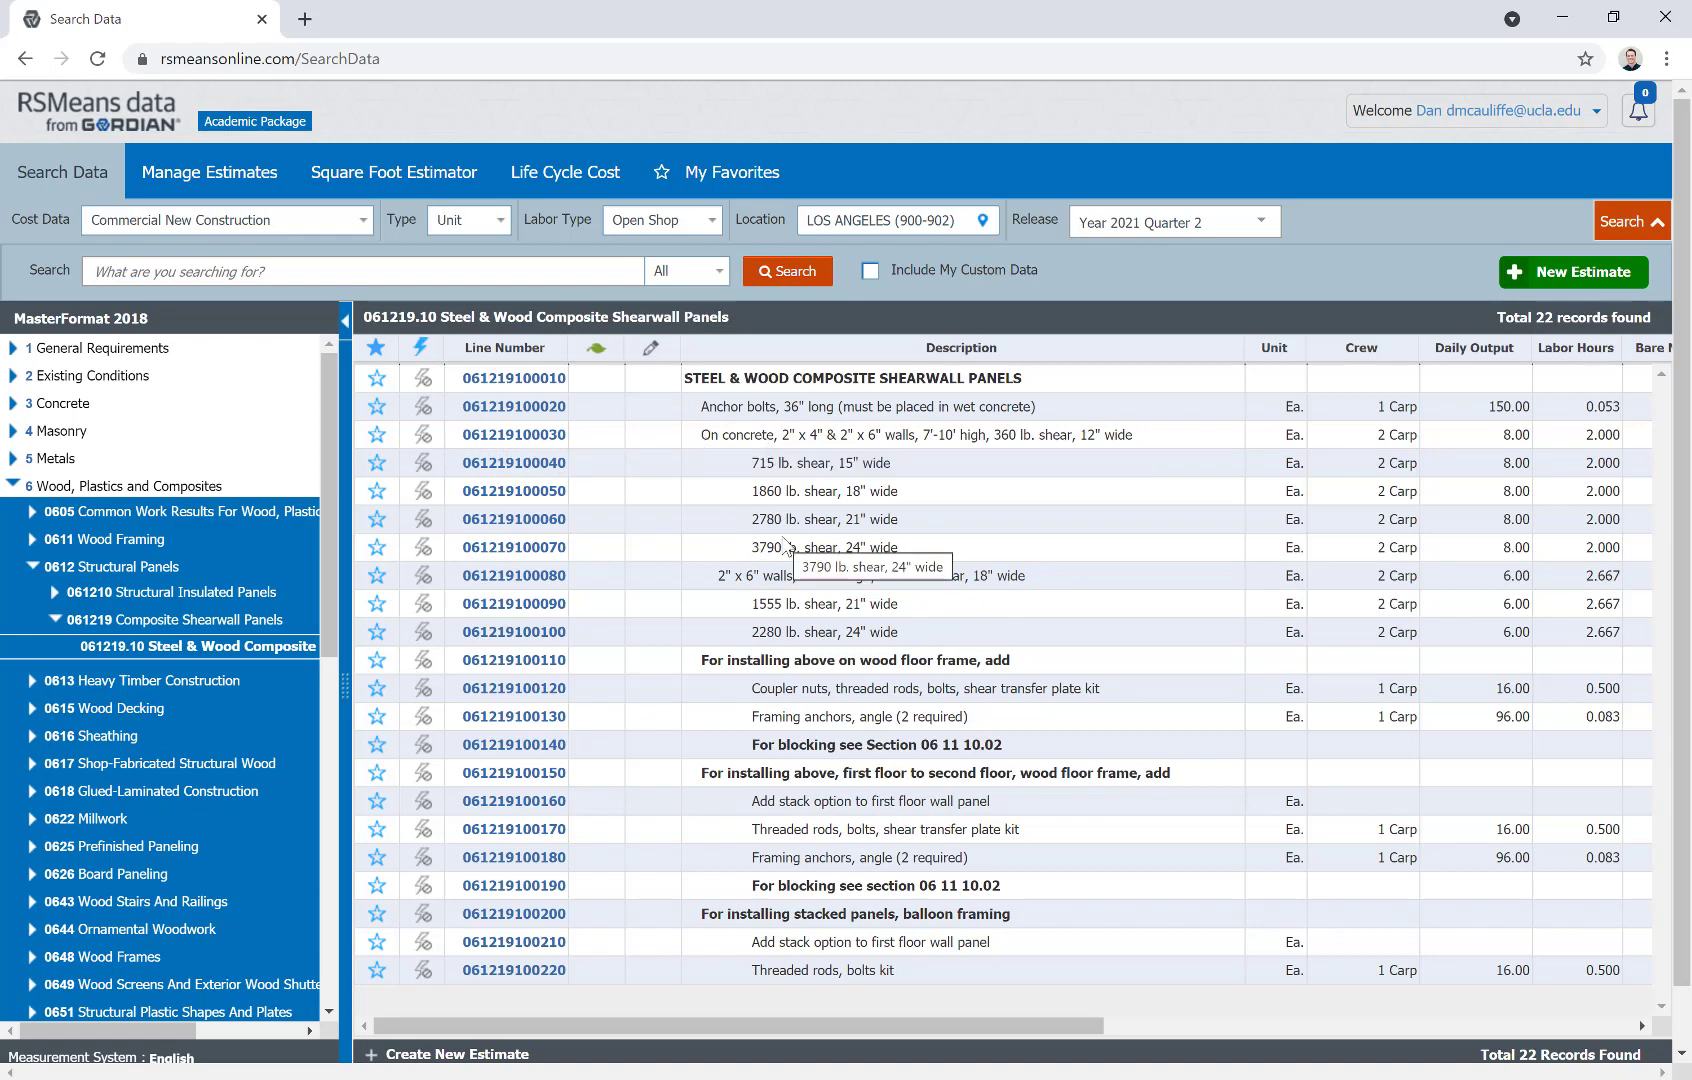